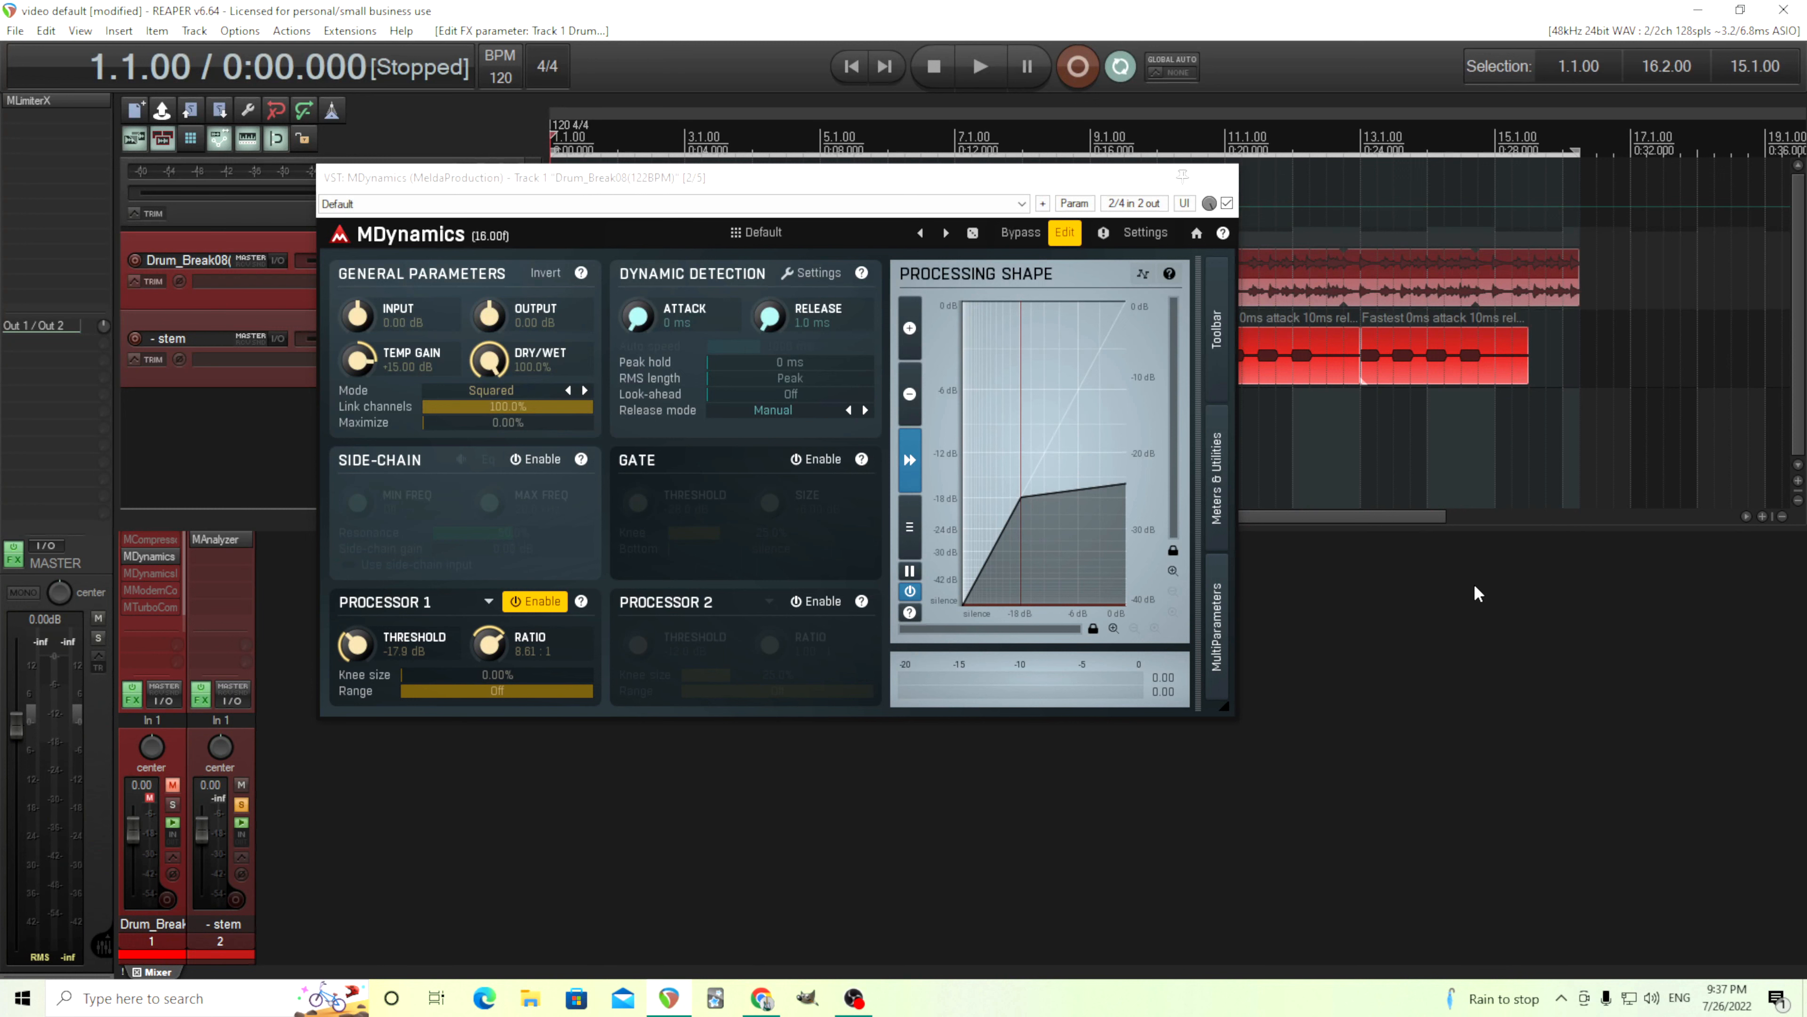
mouse_move(860, 700)
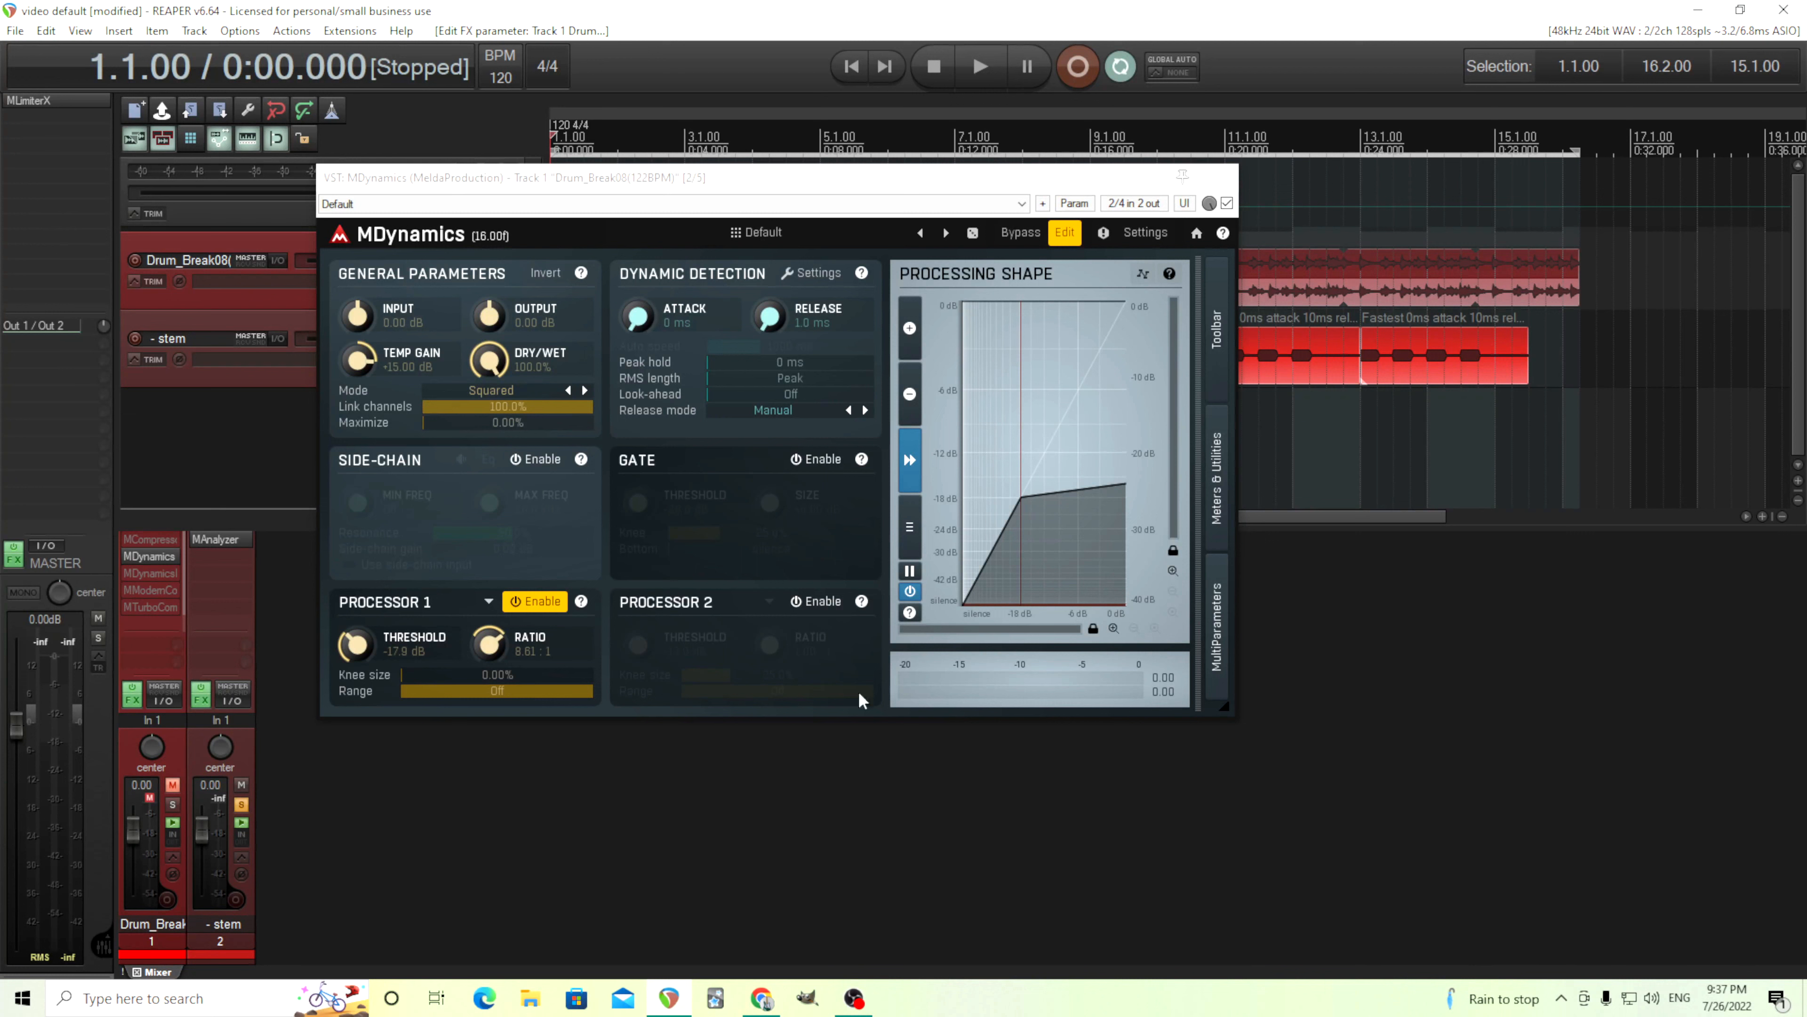
mouse_move(766, 466)
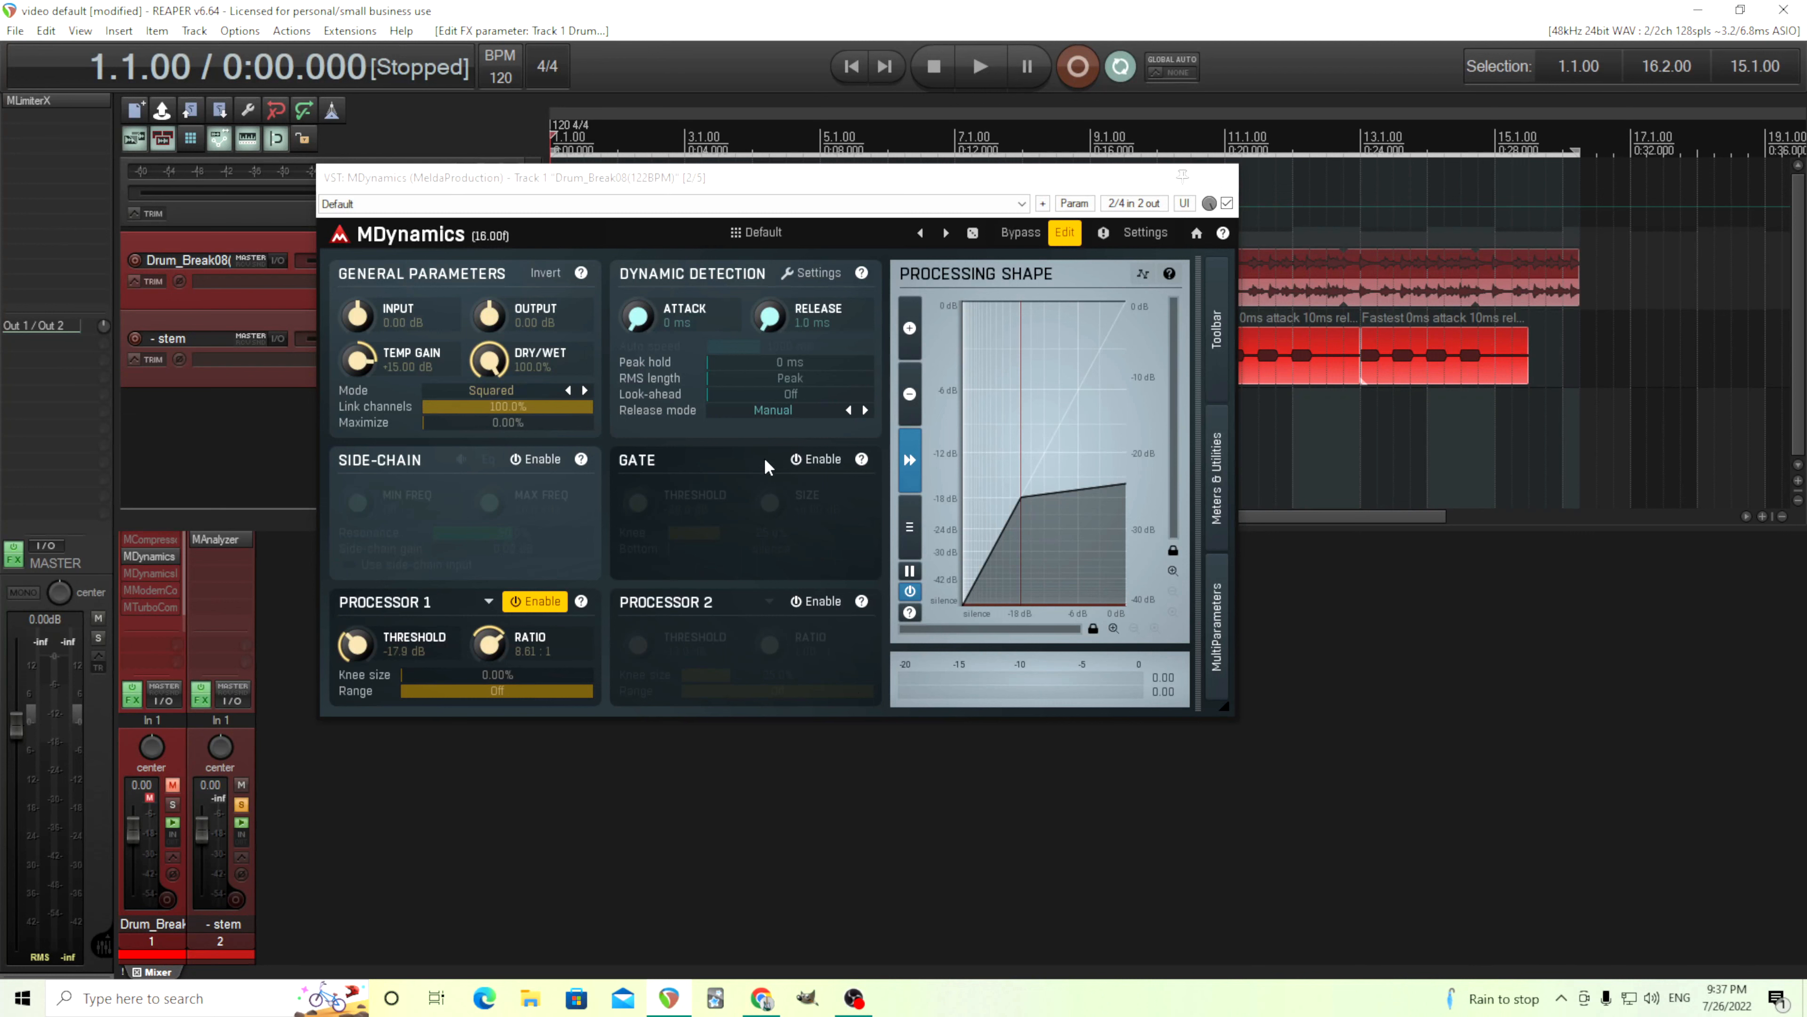
mouse_move(750, 472)
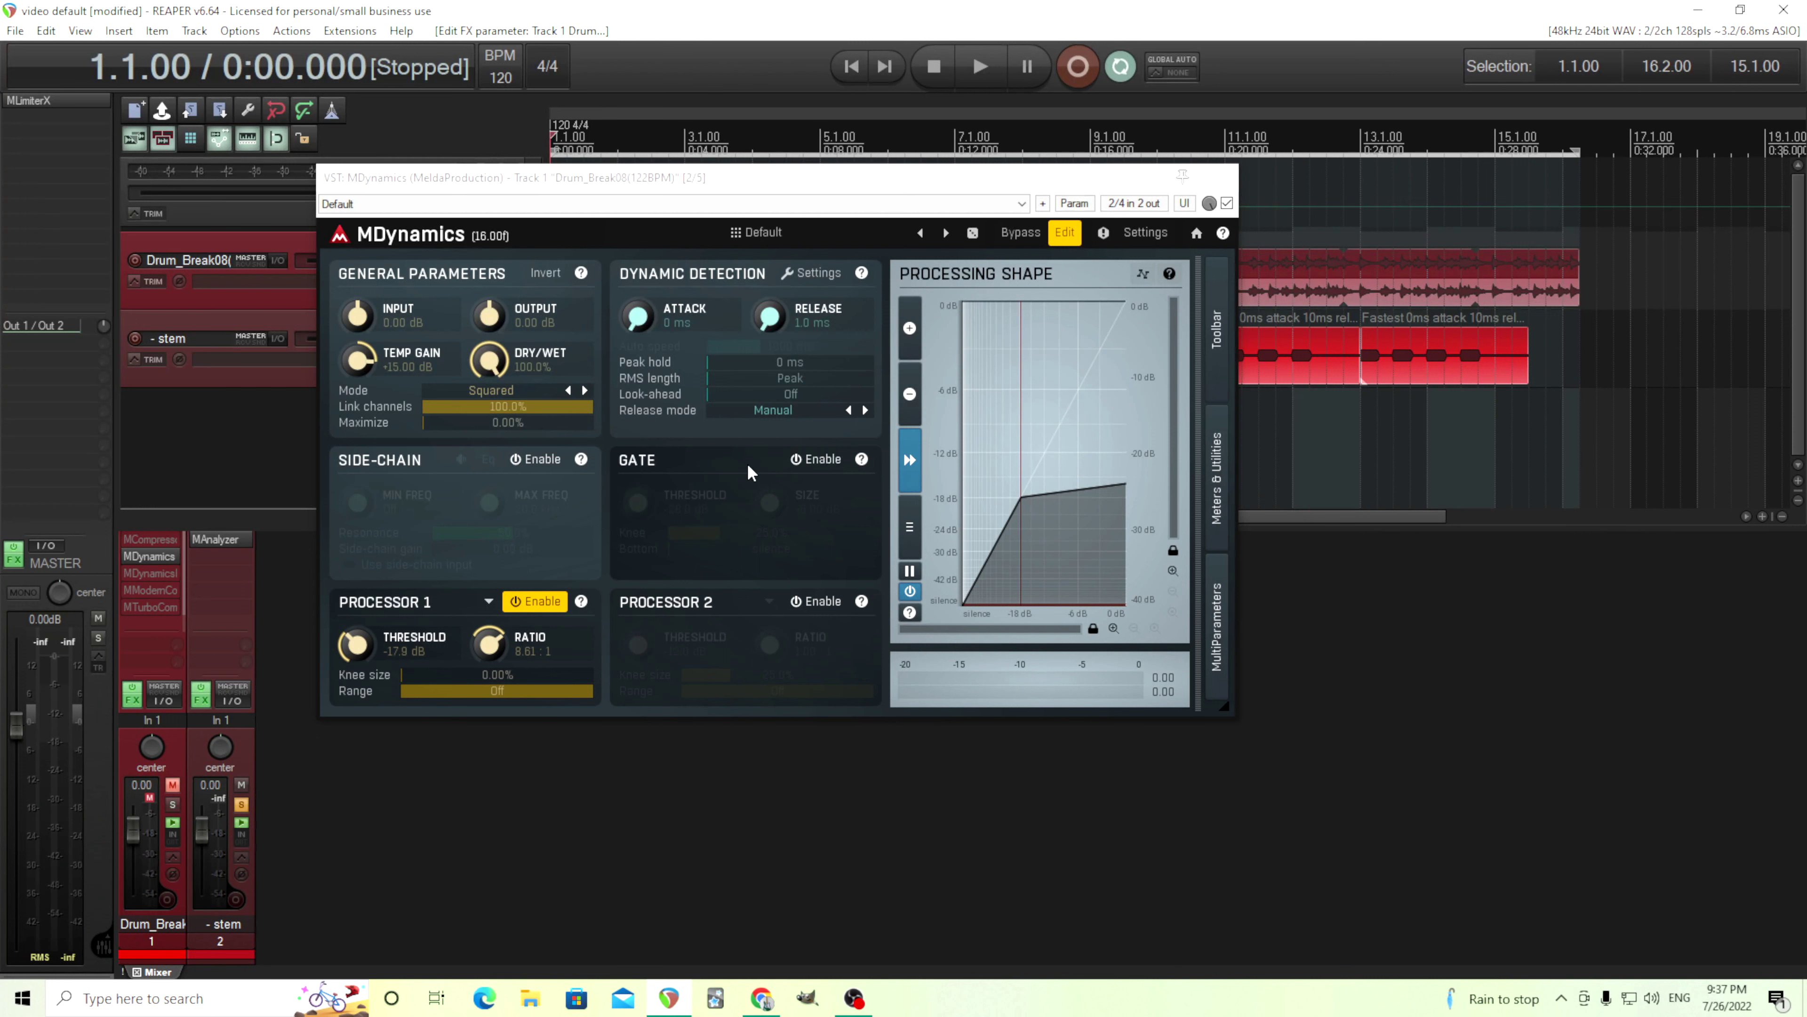
mouse_move(740, 470)
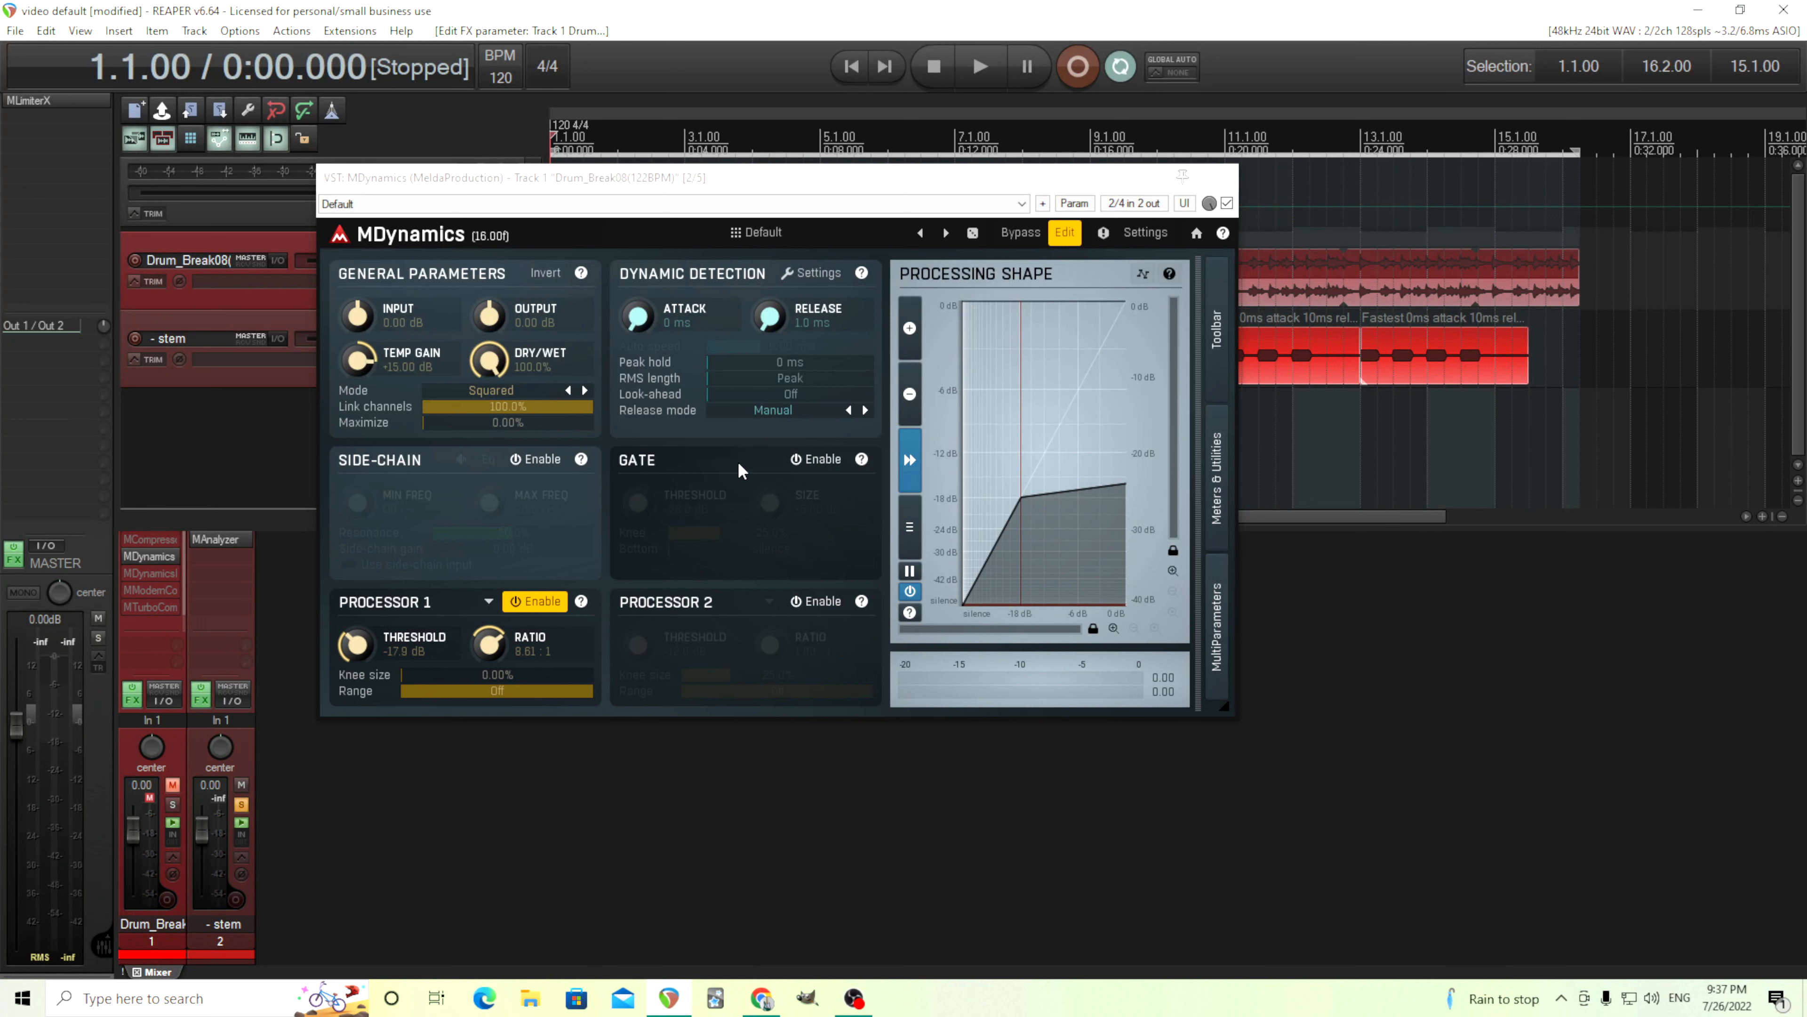
mouse_move(738, 282)
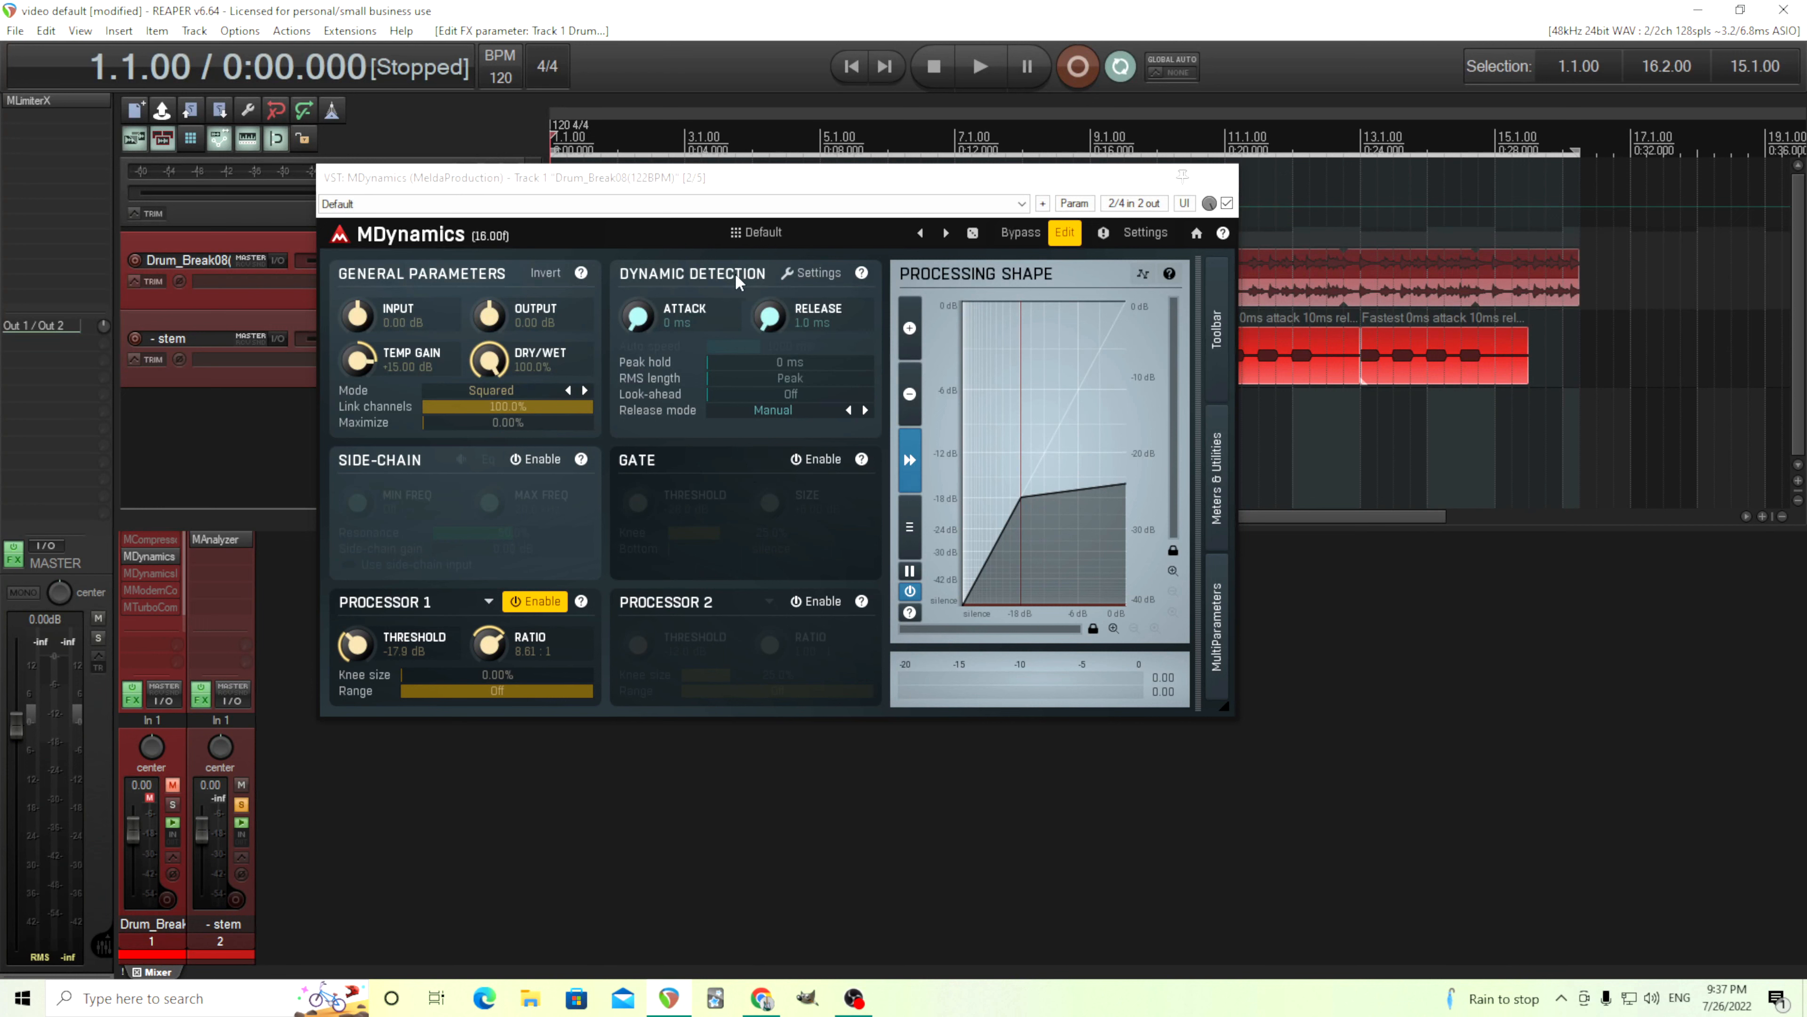
mouse_move(635, 331)
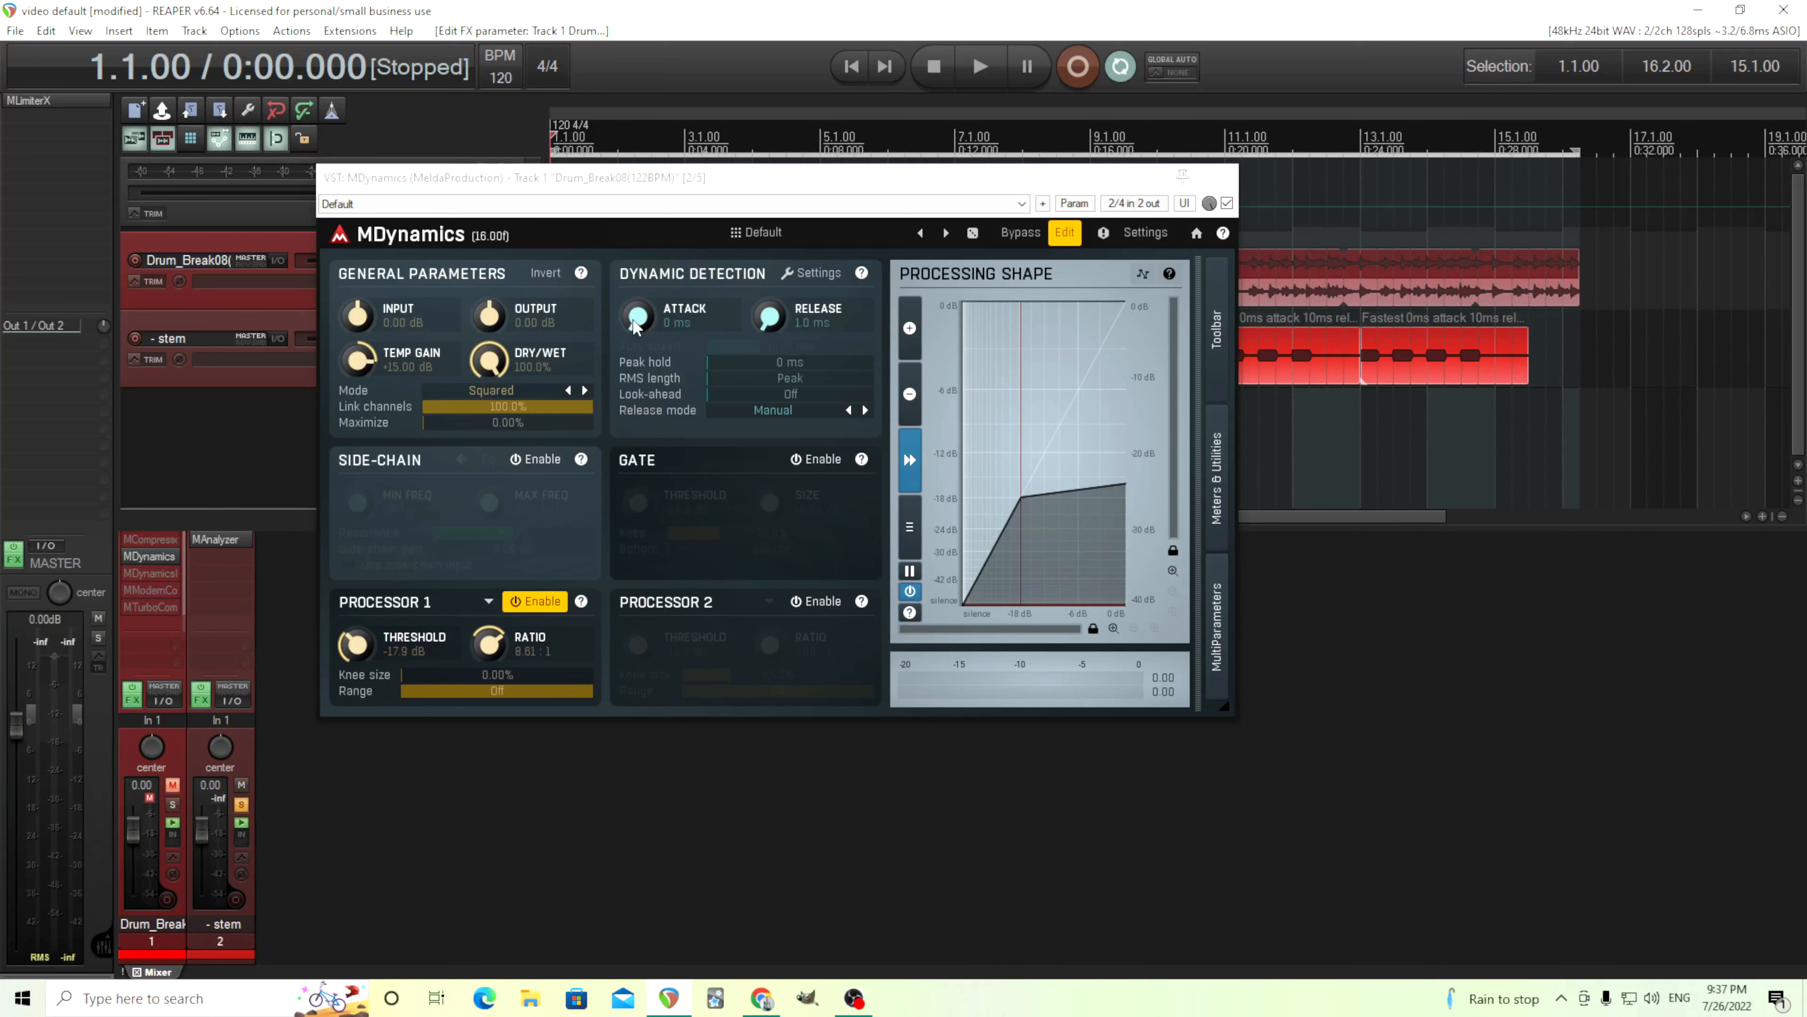
mouse_move(775, 323)
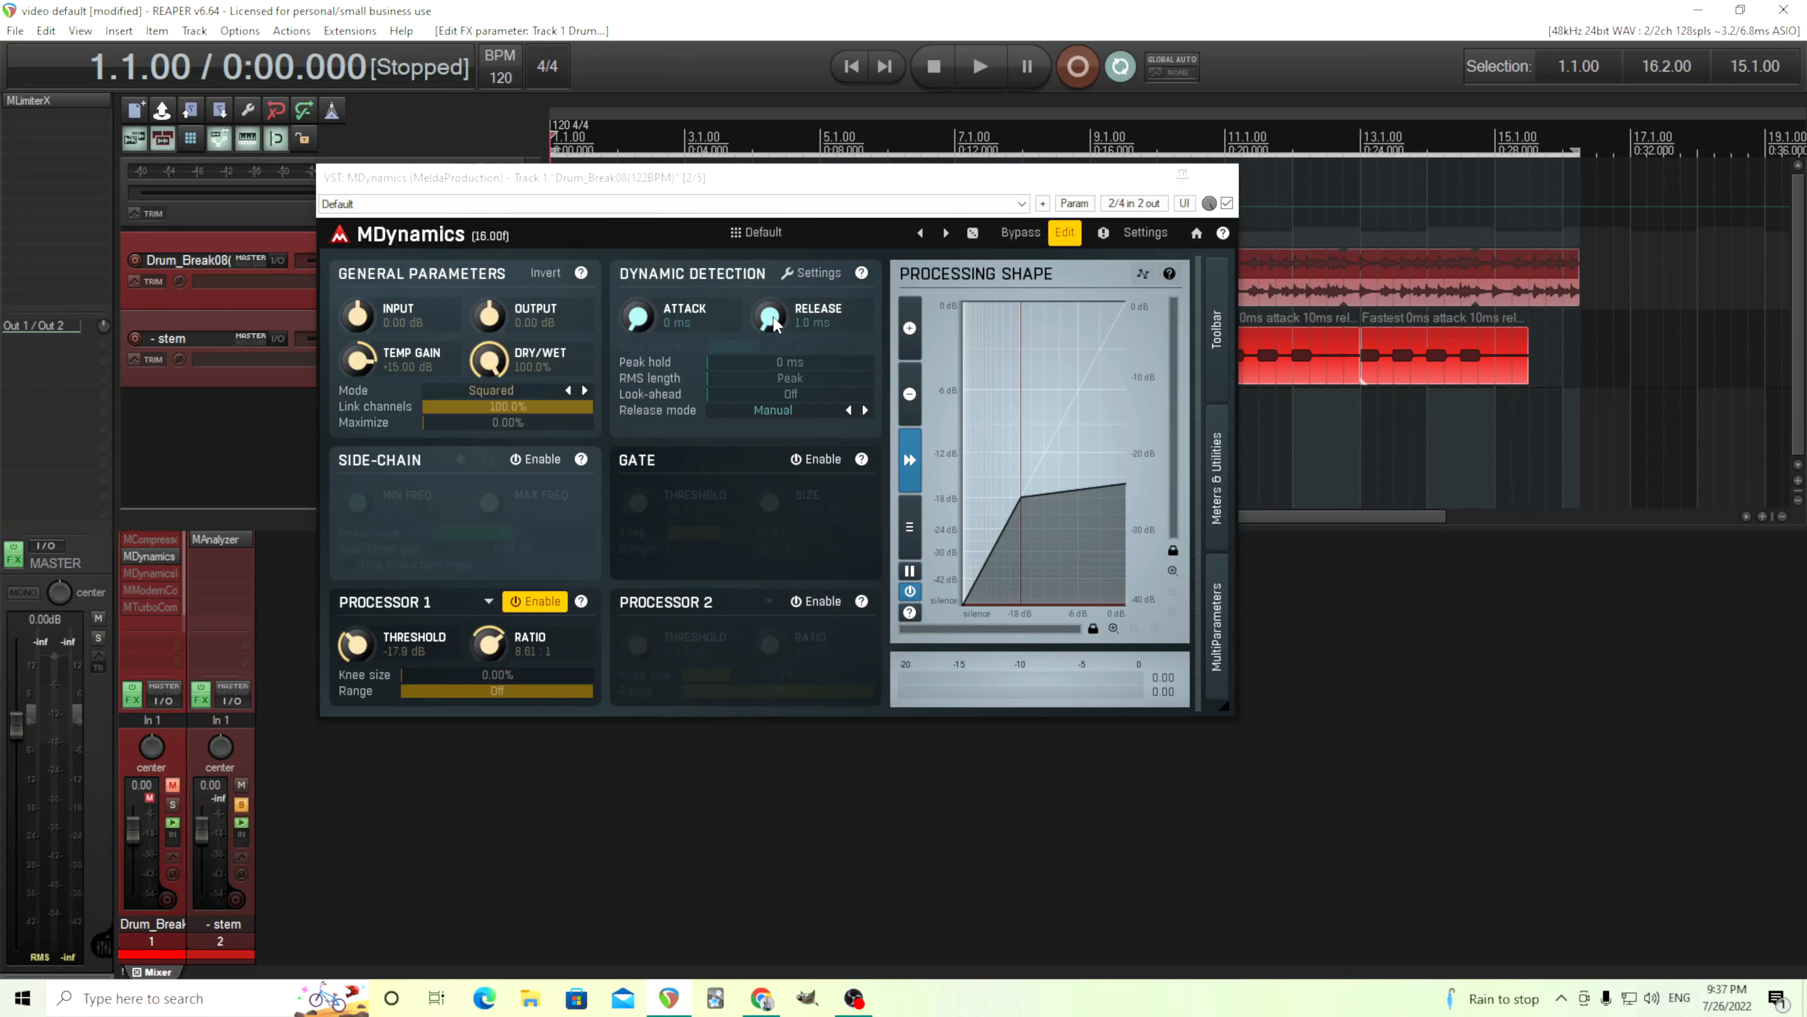
mouse_move(776, 324)
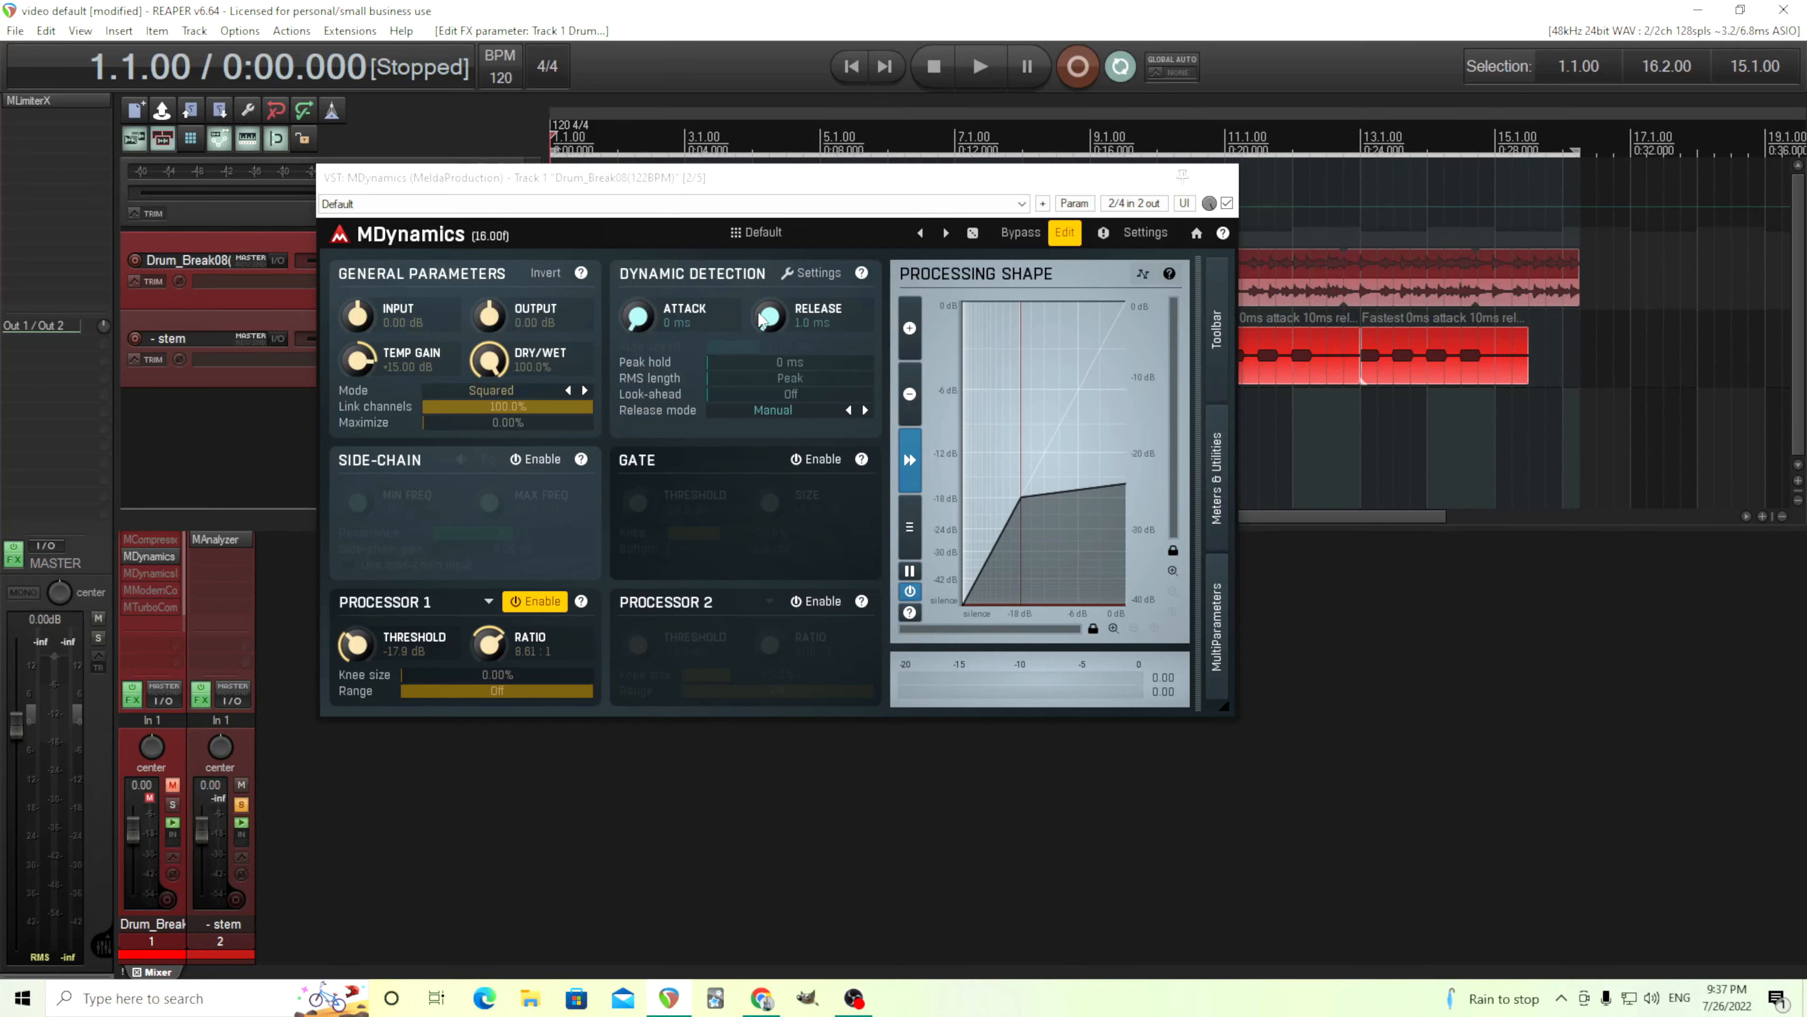
mouse_move(760, 371)
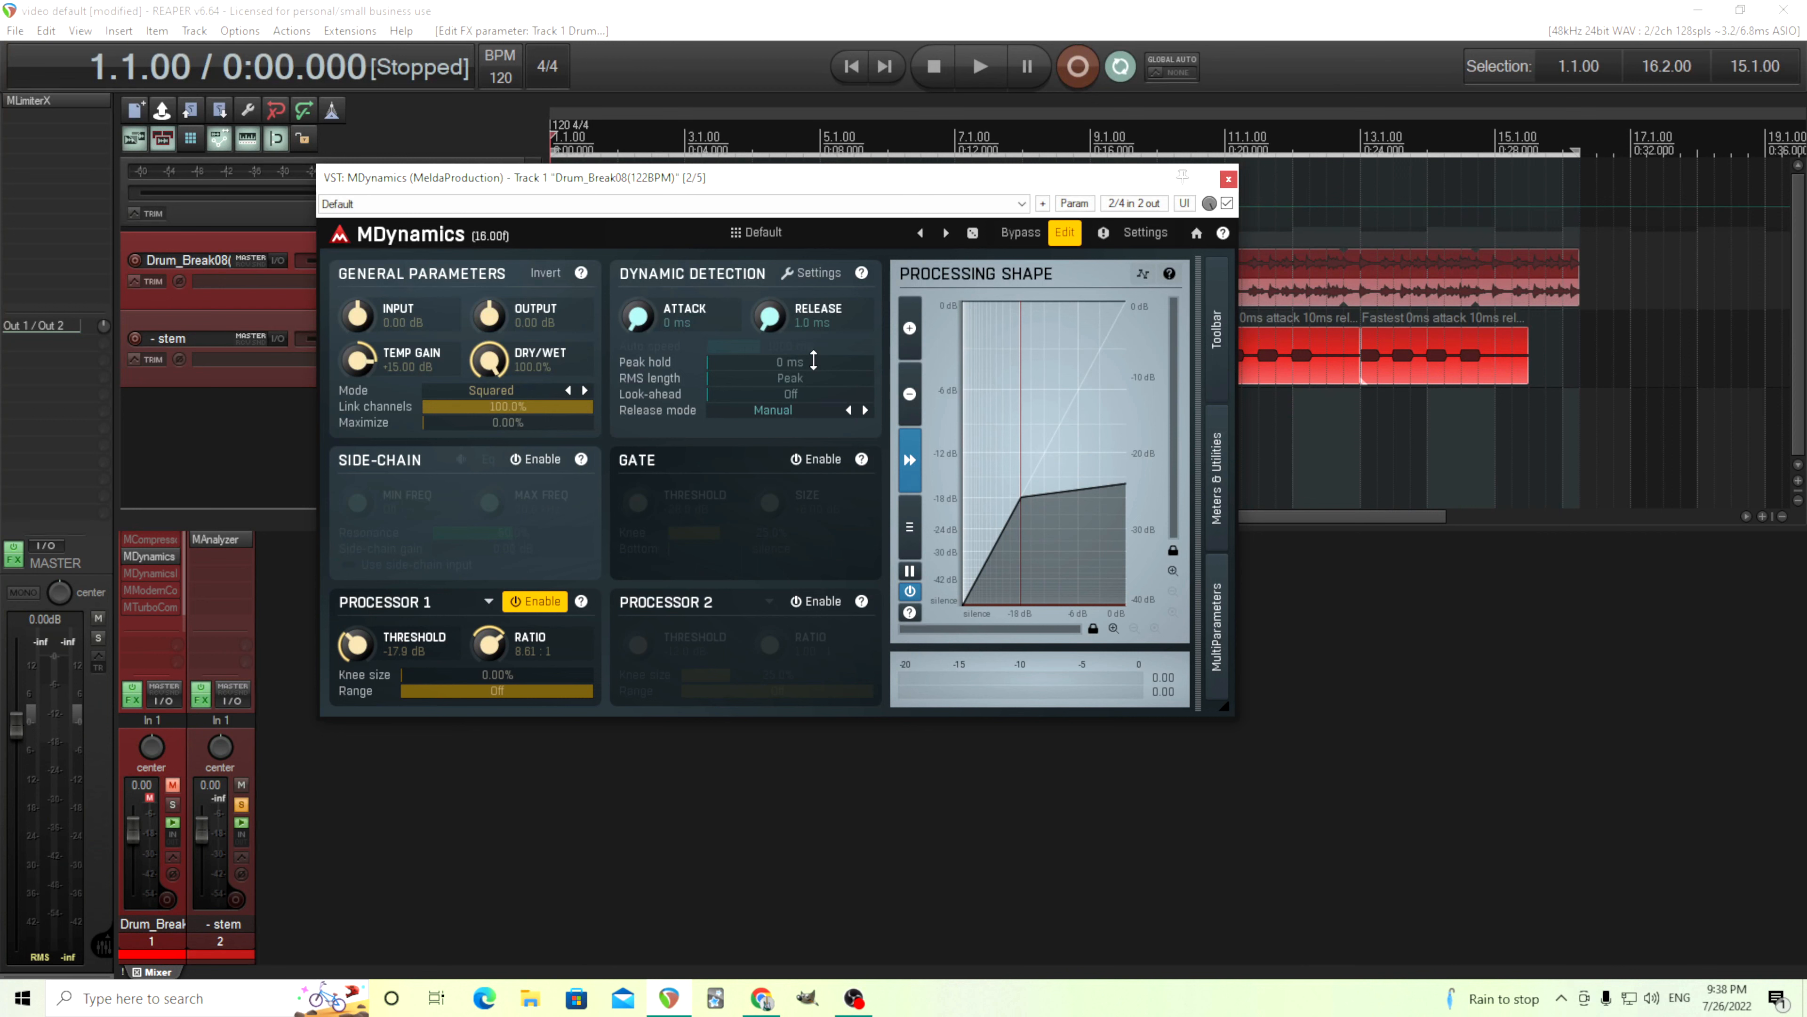
mouse_move(796, 394)
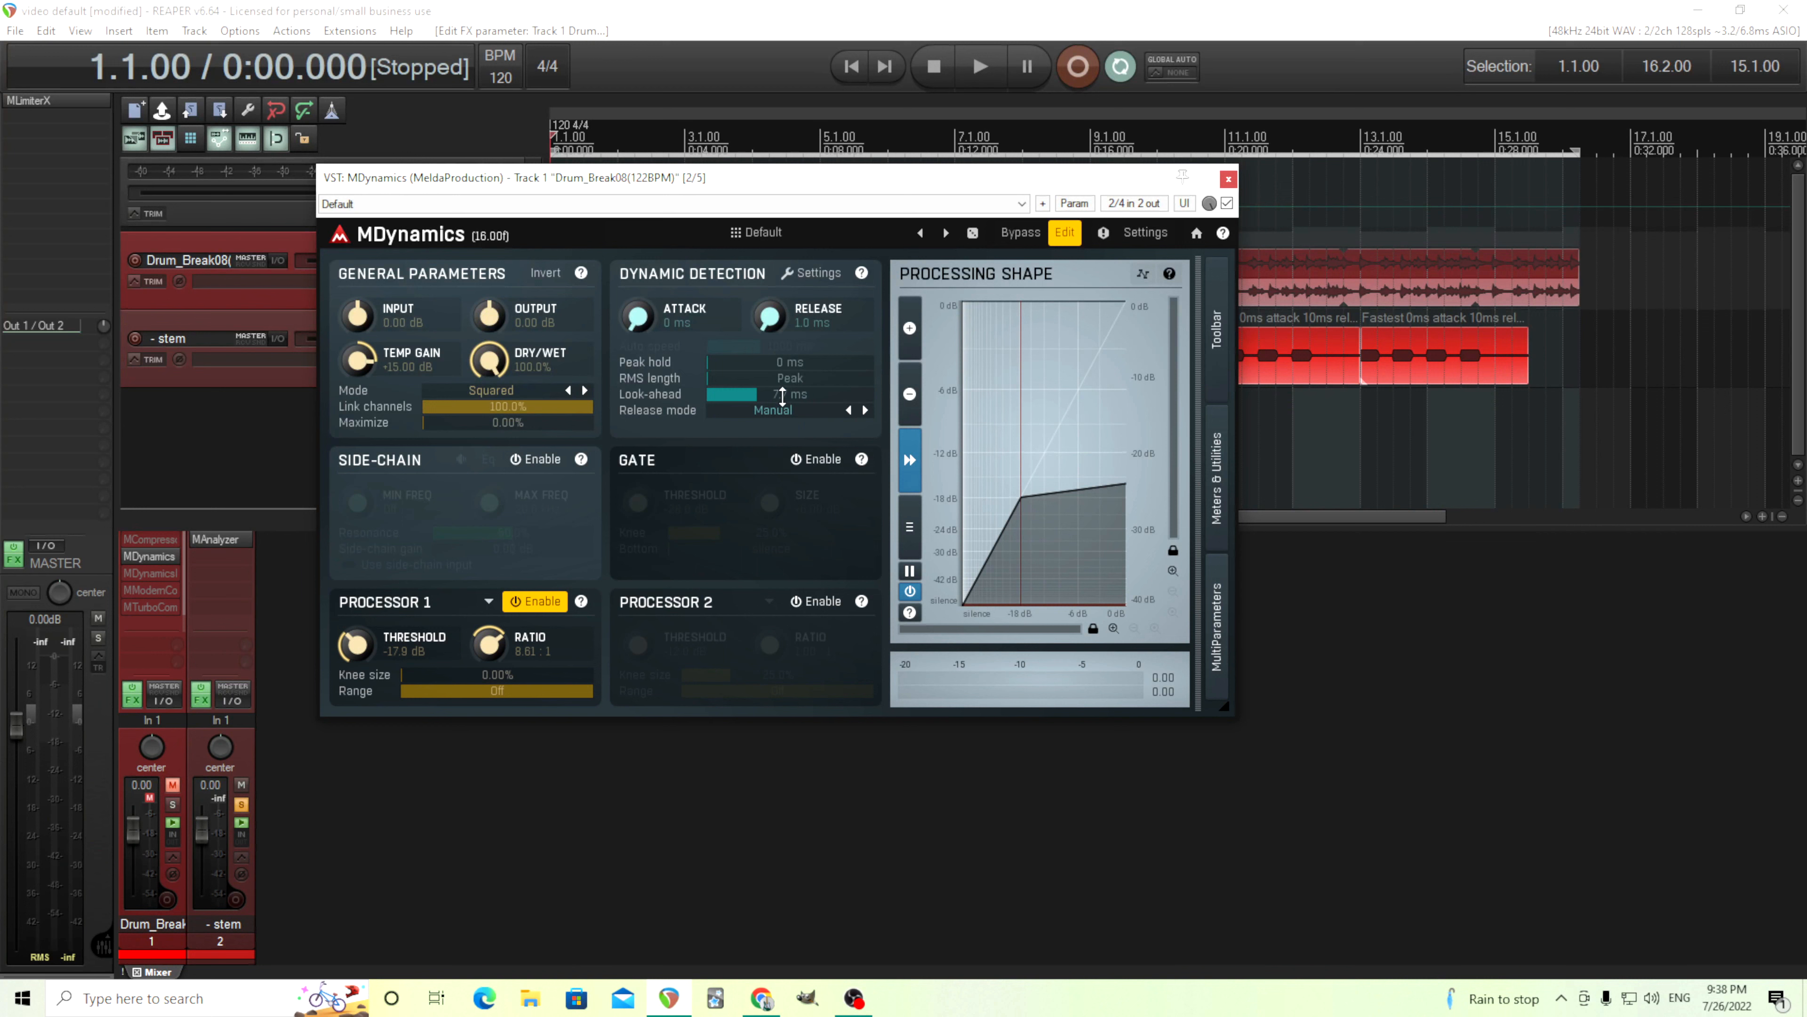
- Audition a look-ahead value, then set release mode to Automatic with 1000 ms auto speed
left_click_drag(766, 394, 766, 362)
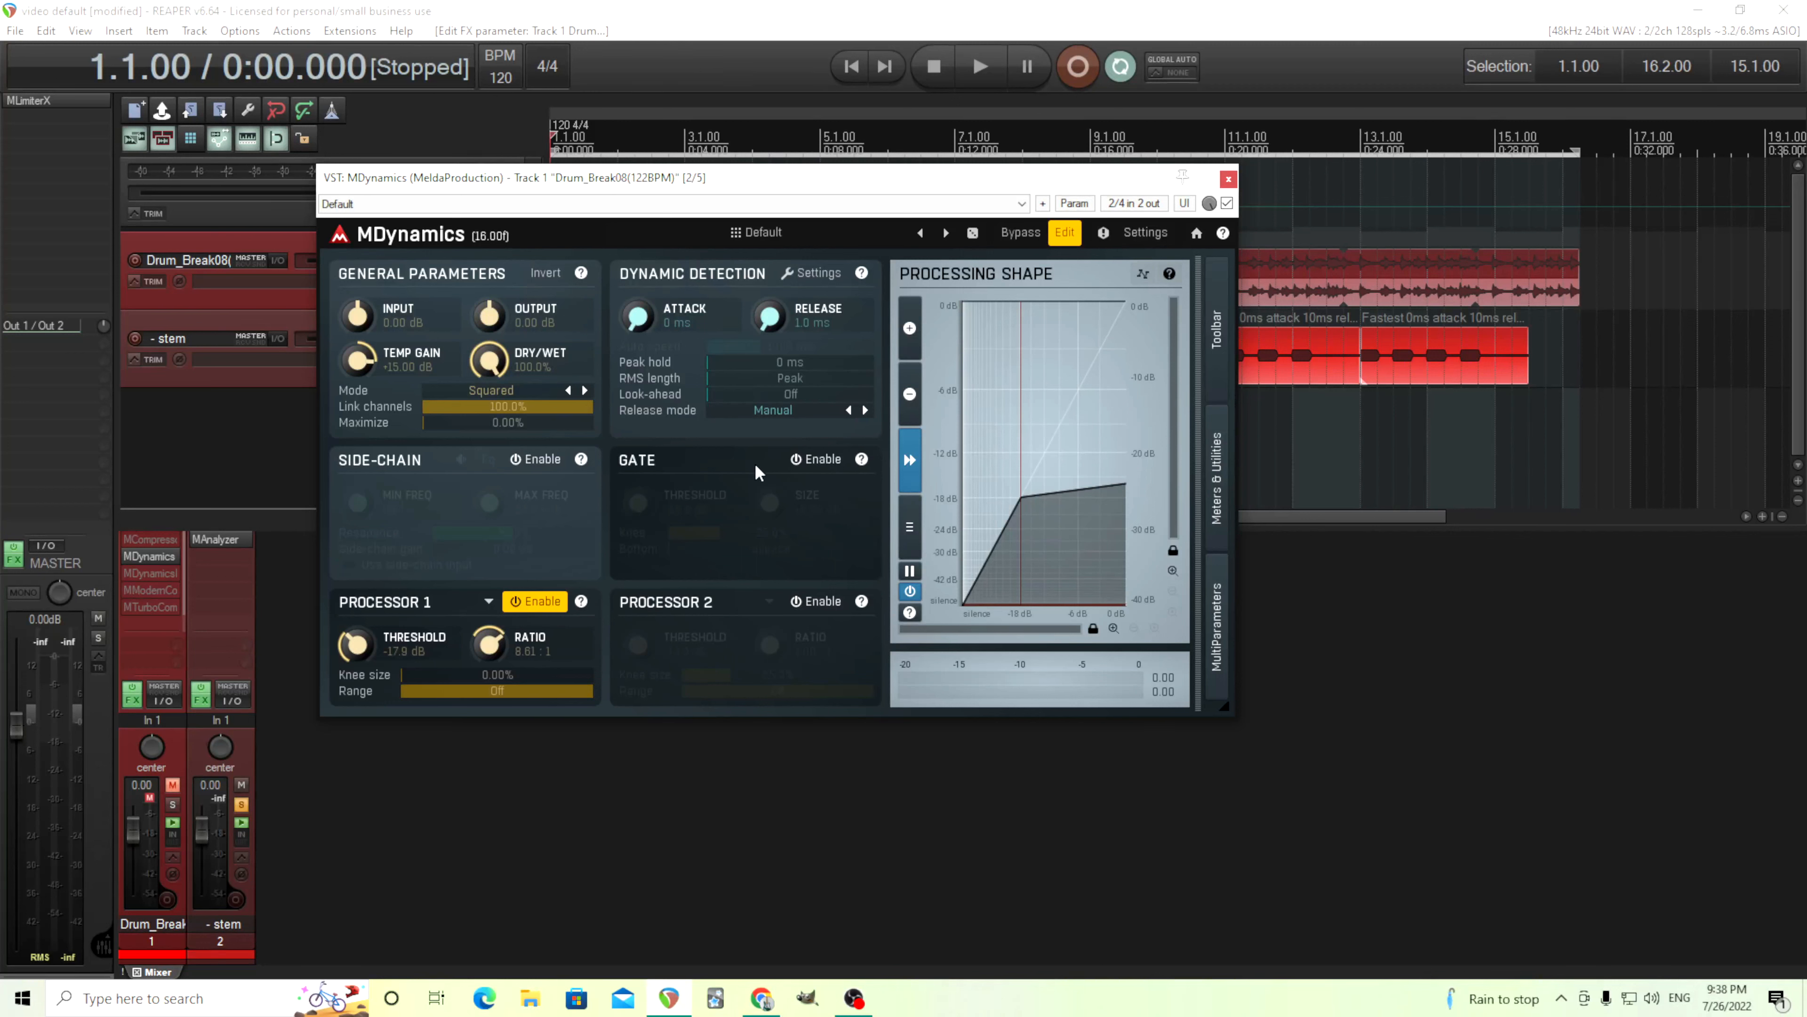
mouse_move(657, 392)
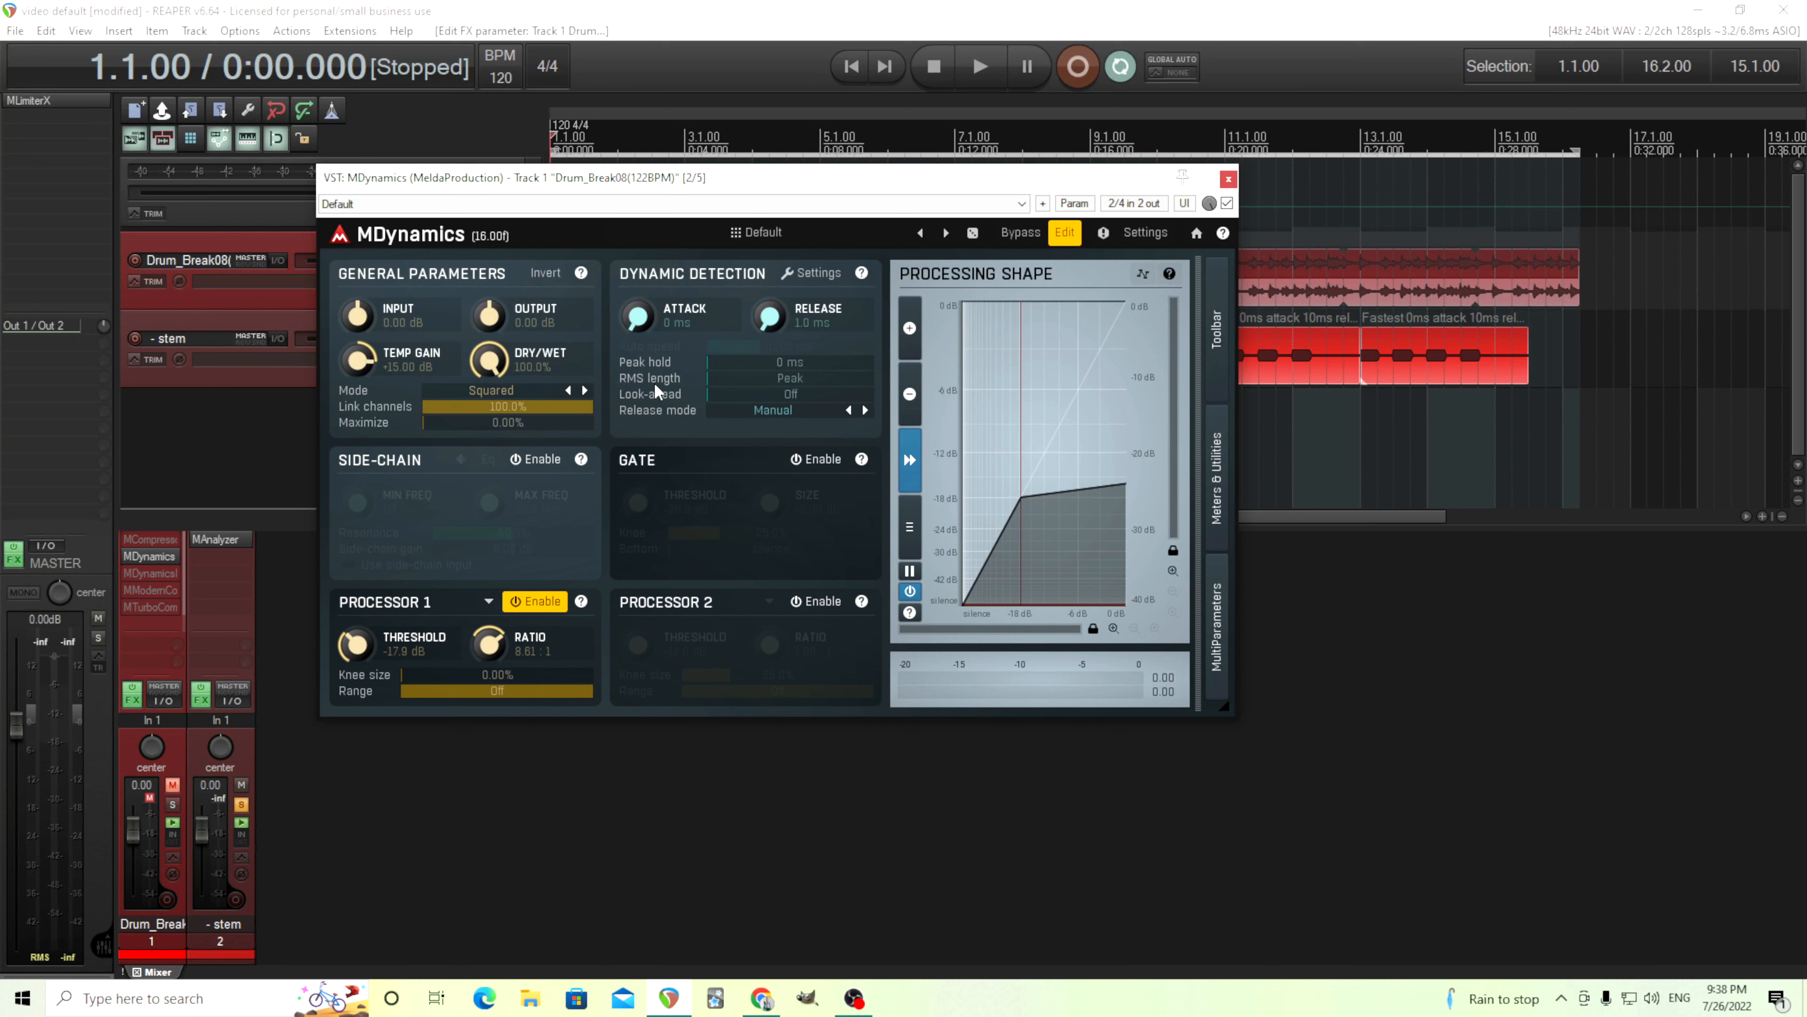
mouse_move(666, 390)
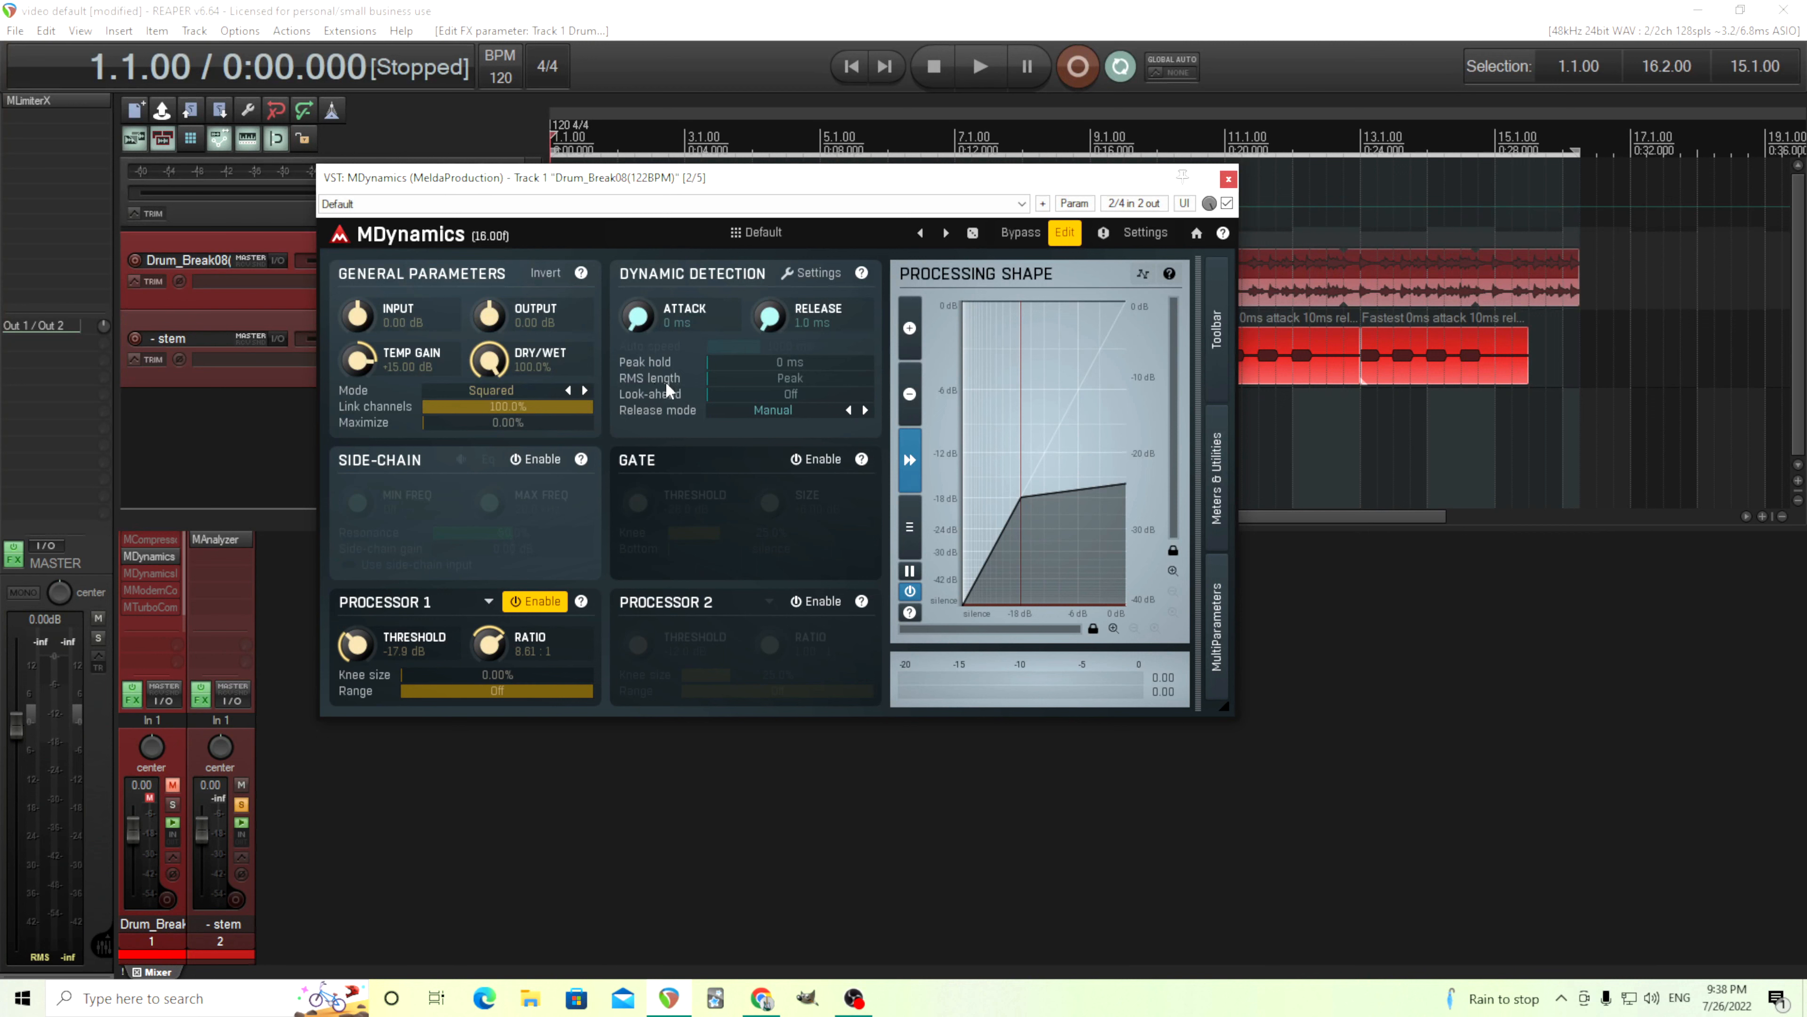
mouse_move(730, 377)
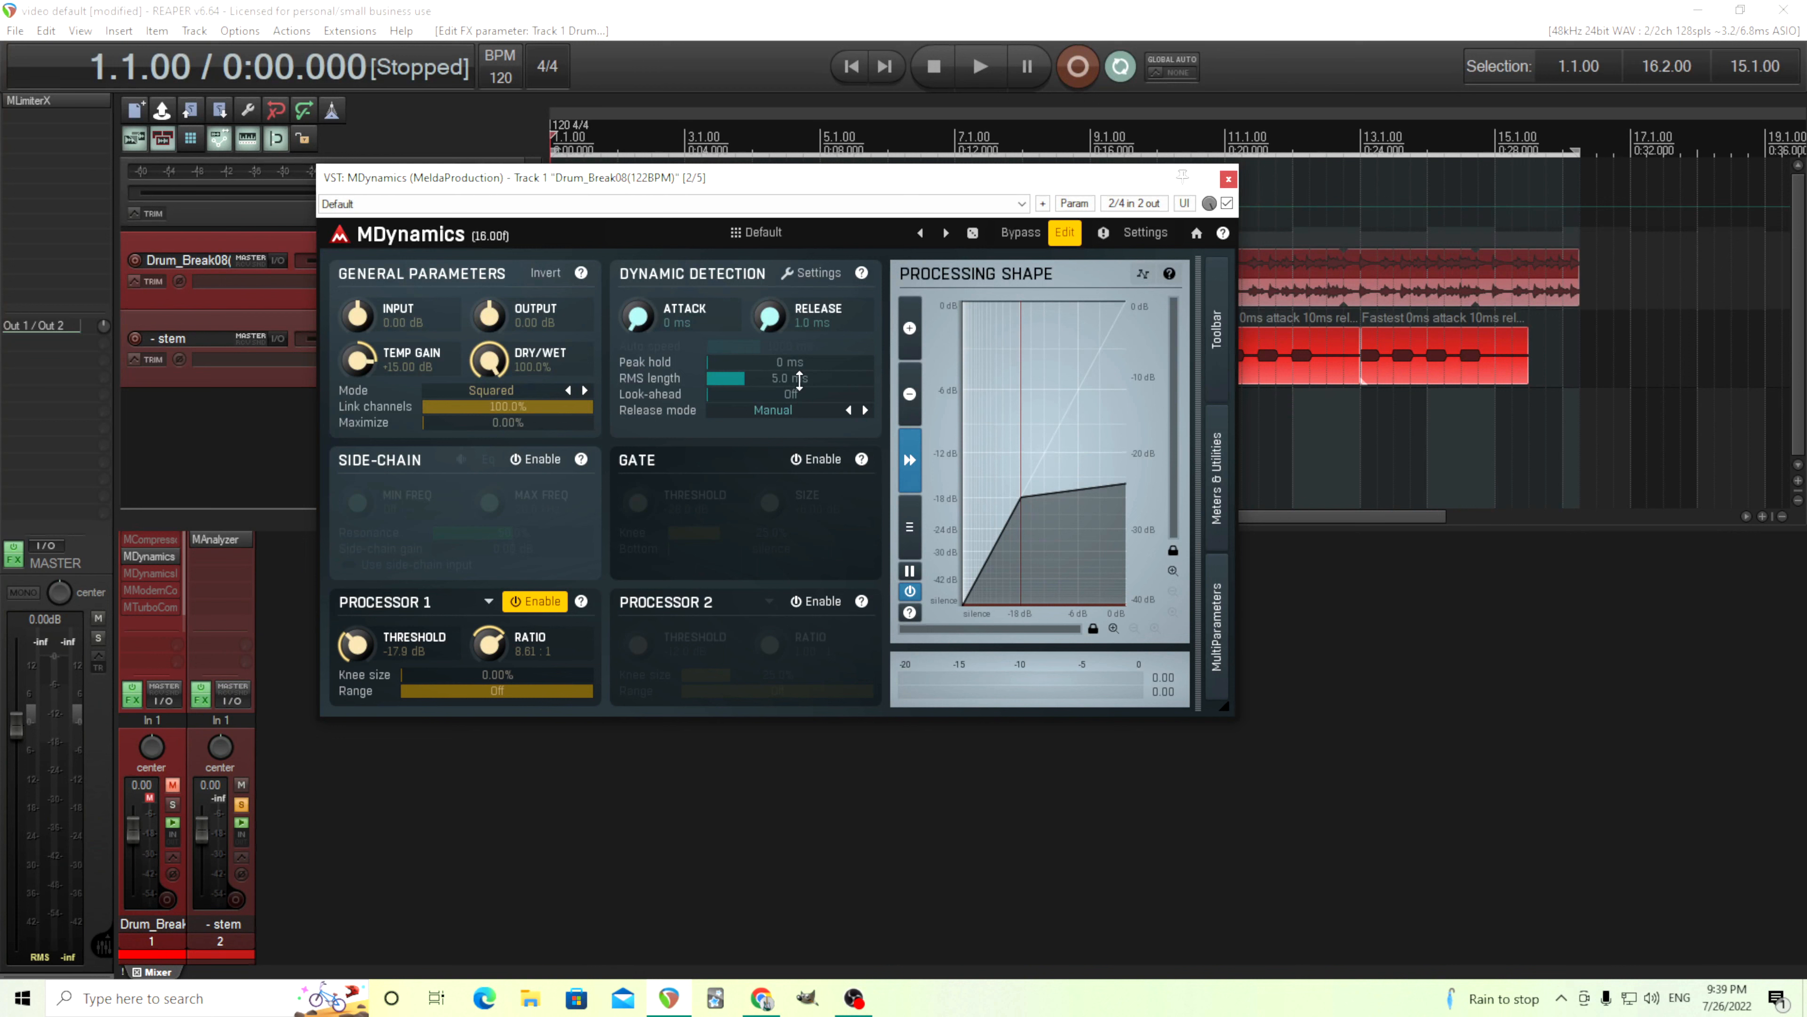
mouse_move(827, 470)
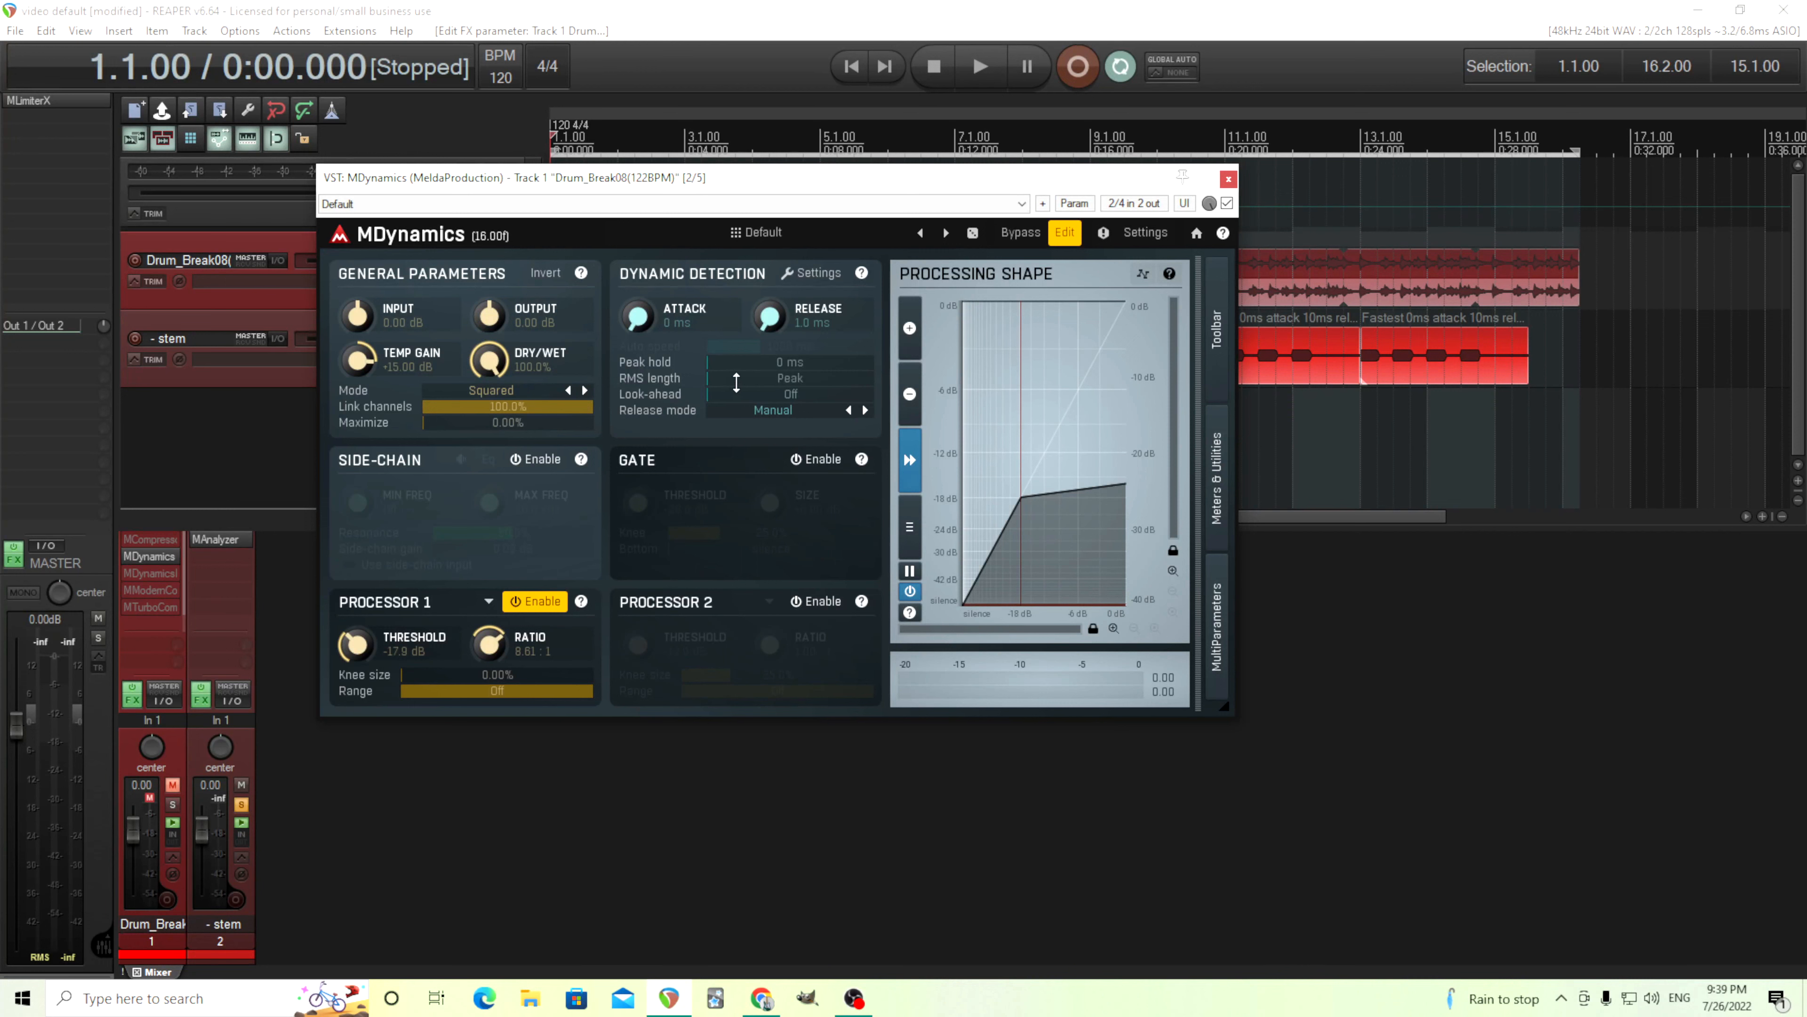
mouse_move(776, 423)
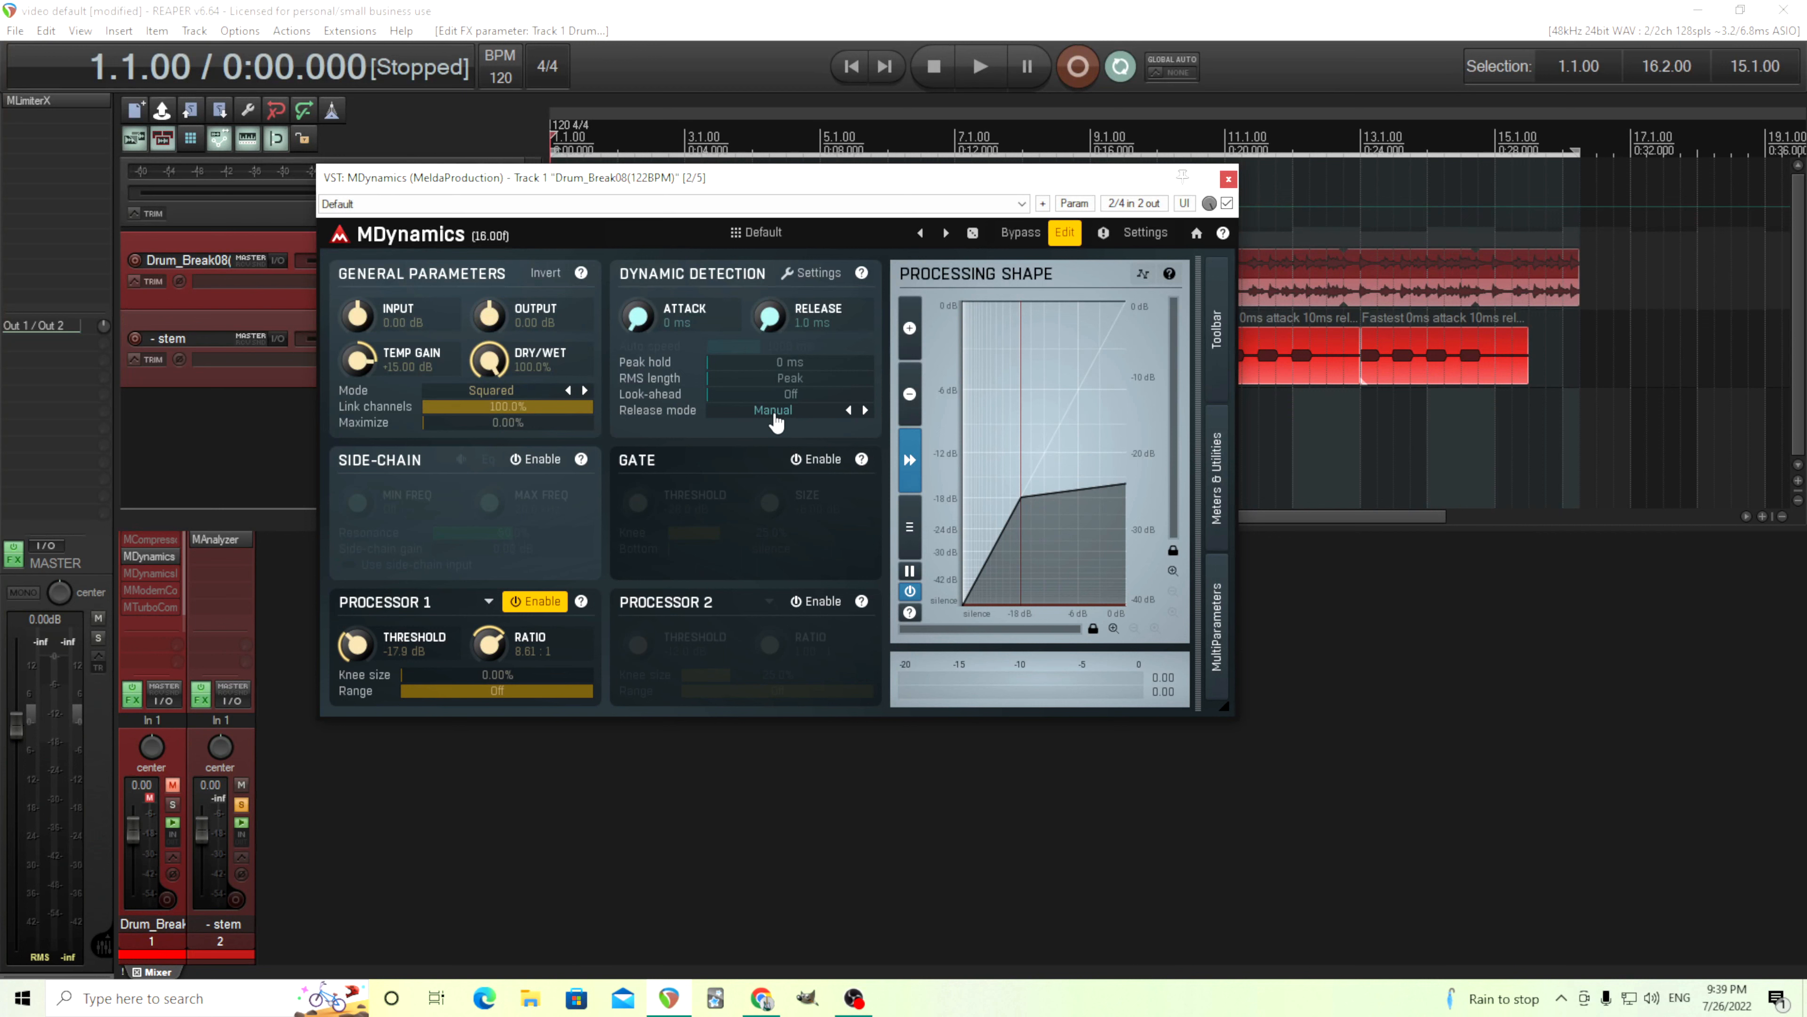
mouse_move(821, 323)
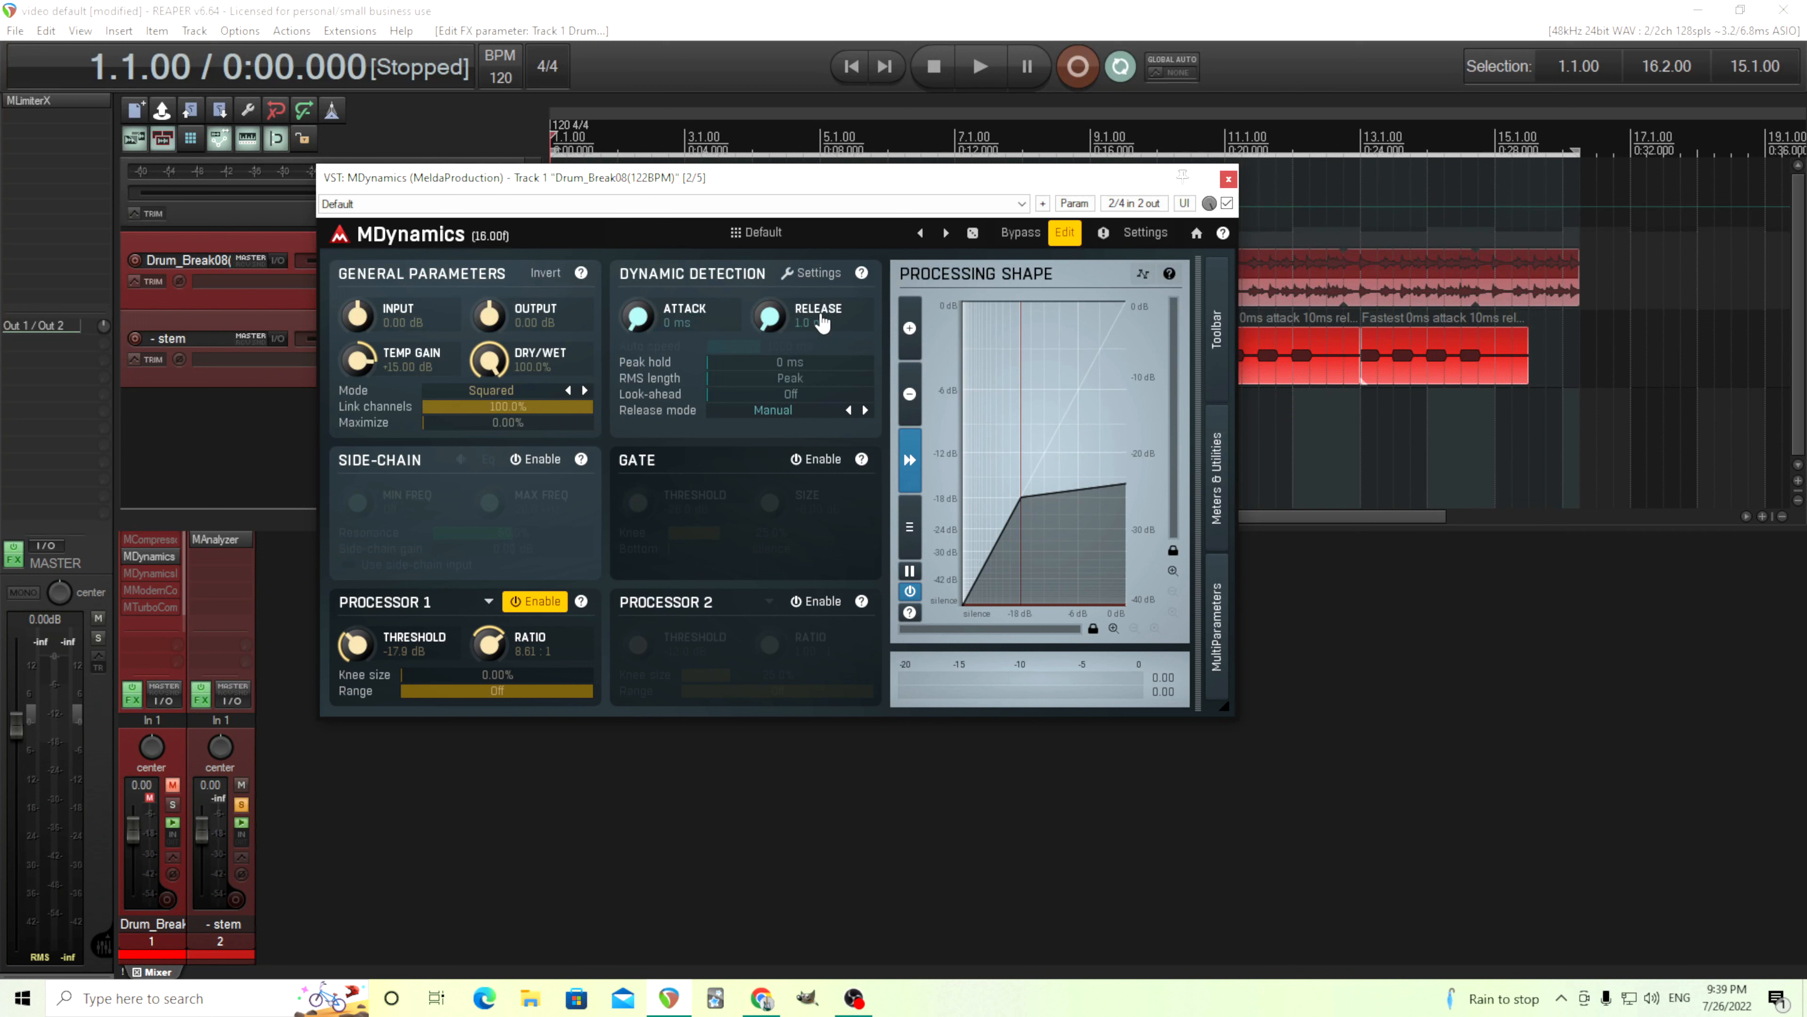
mouse_move(819, 325)
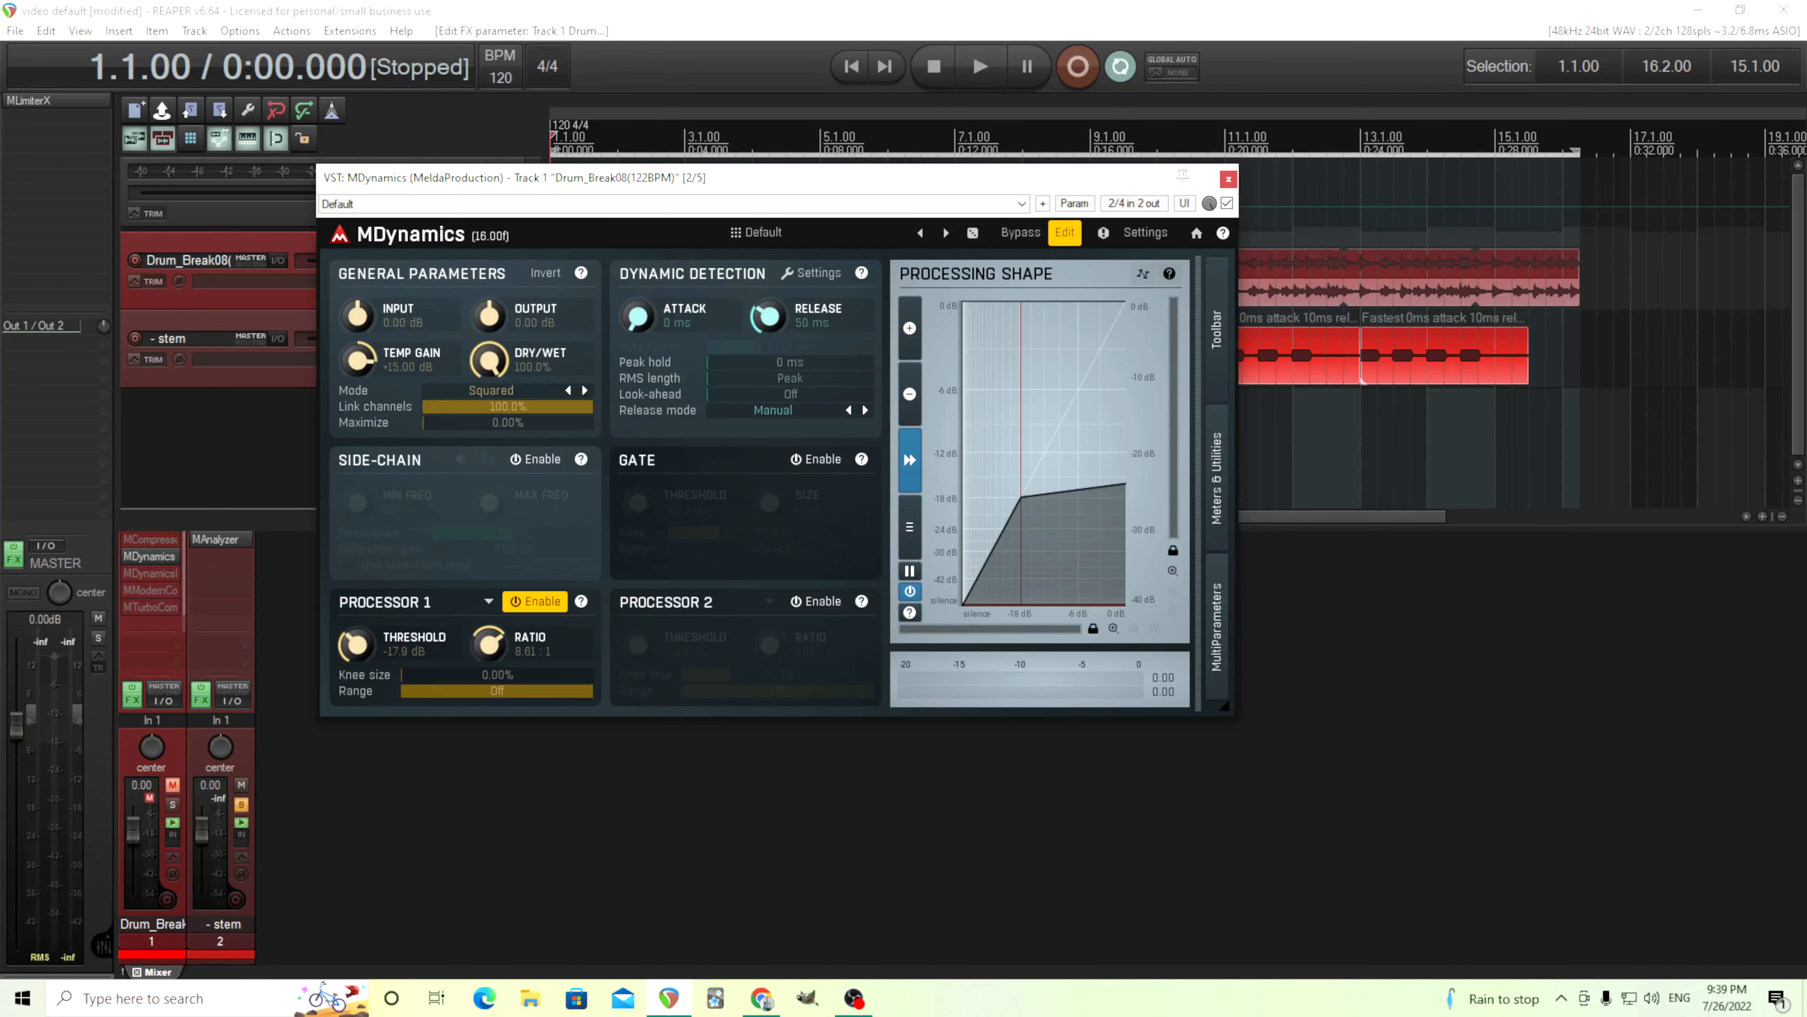
left_click(772, 411)
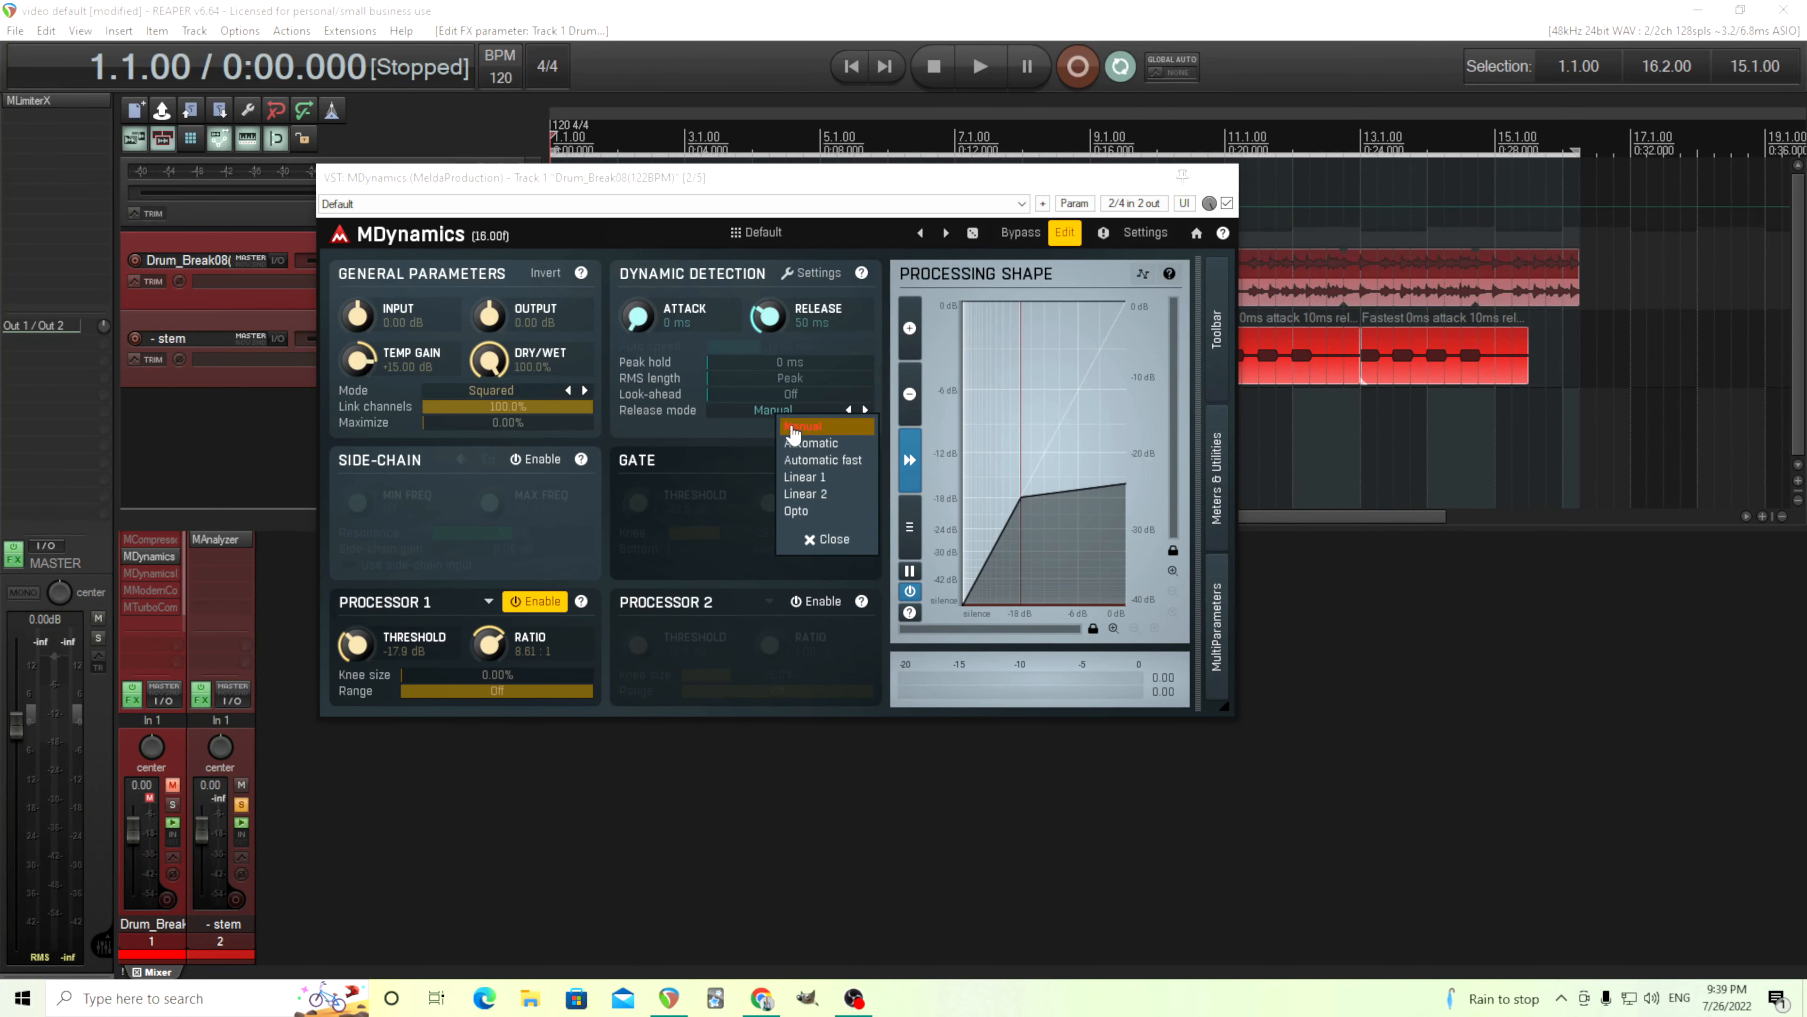
left_click(811, 442)
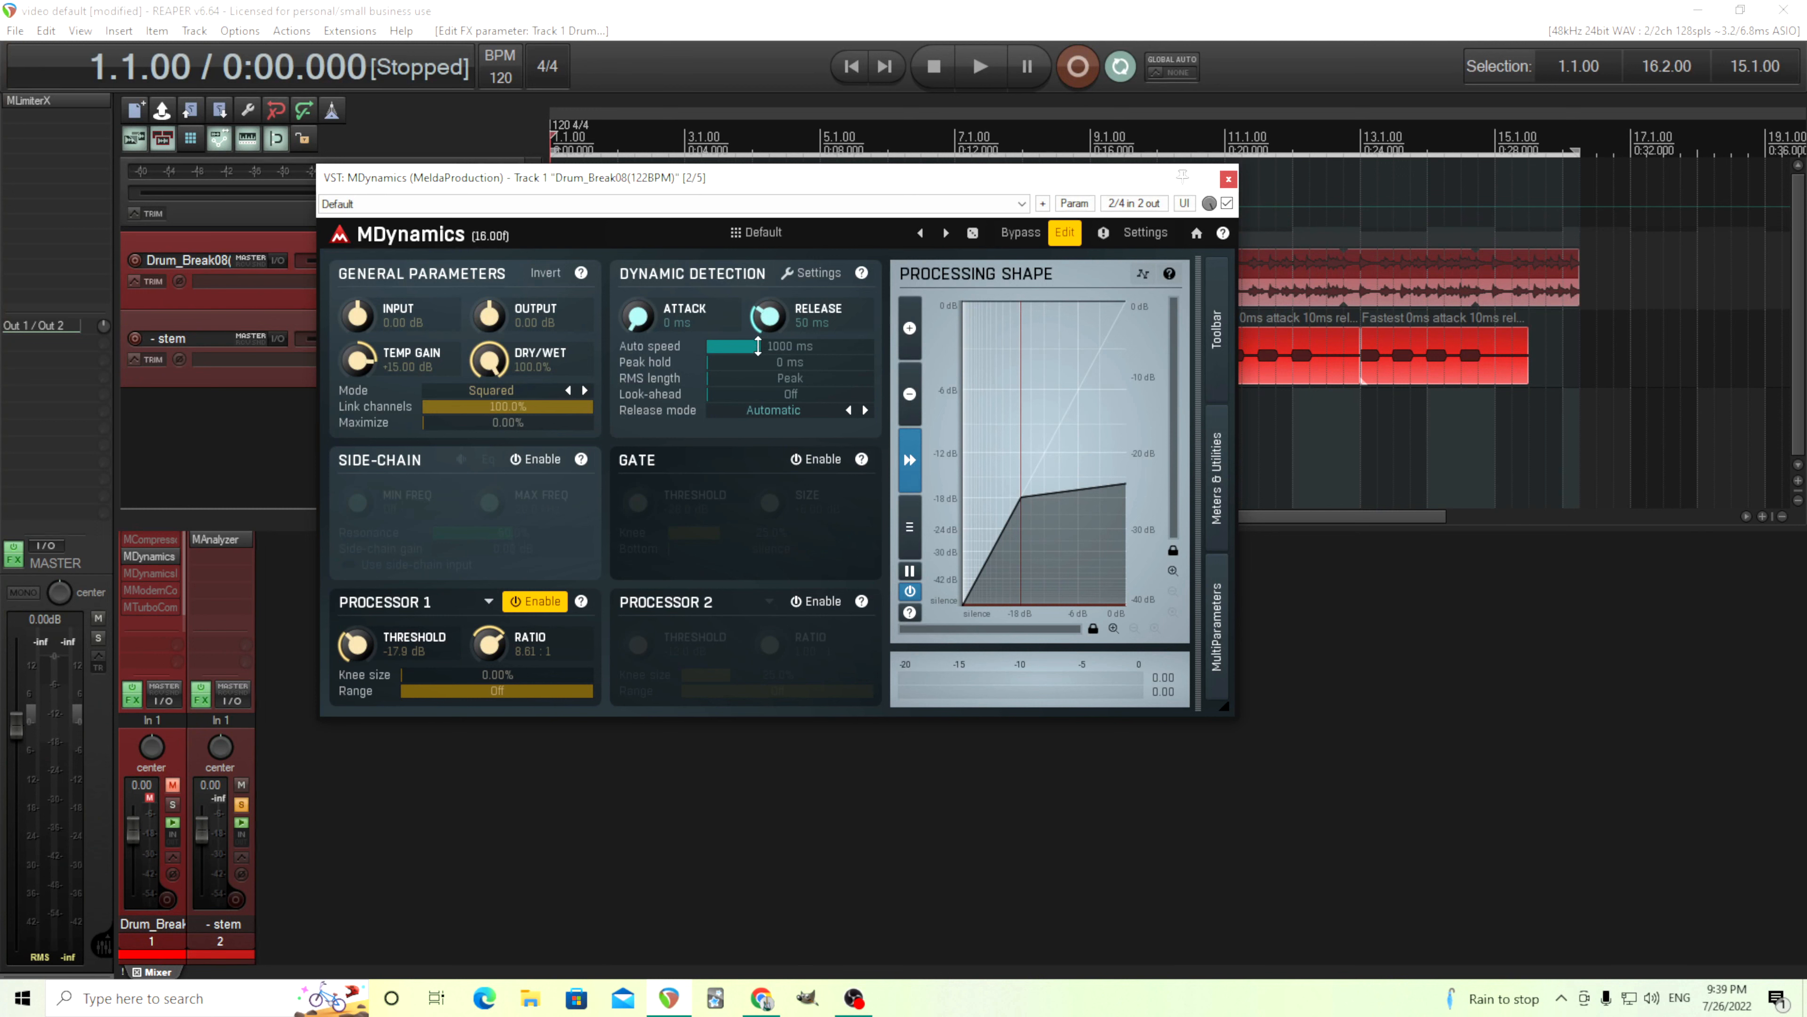
mouse_move(781, 422)
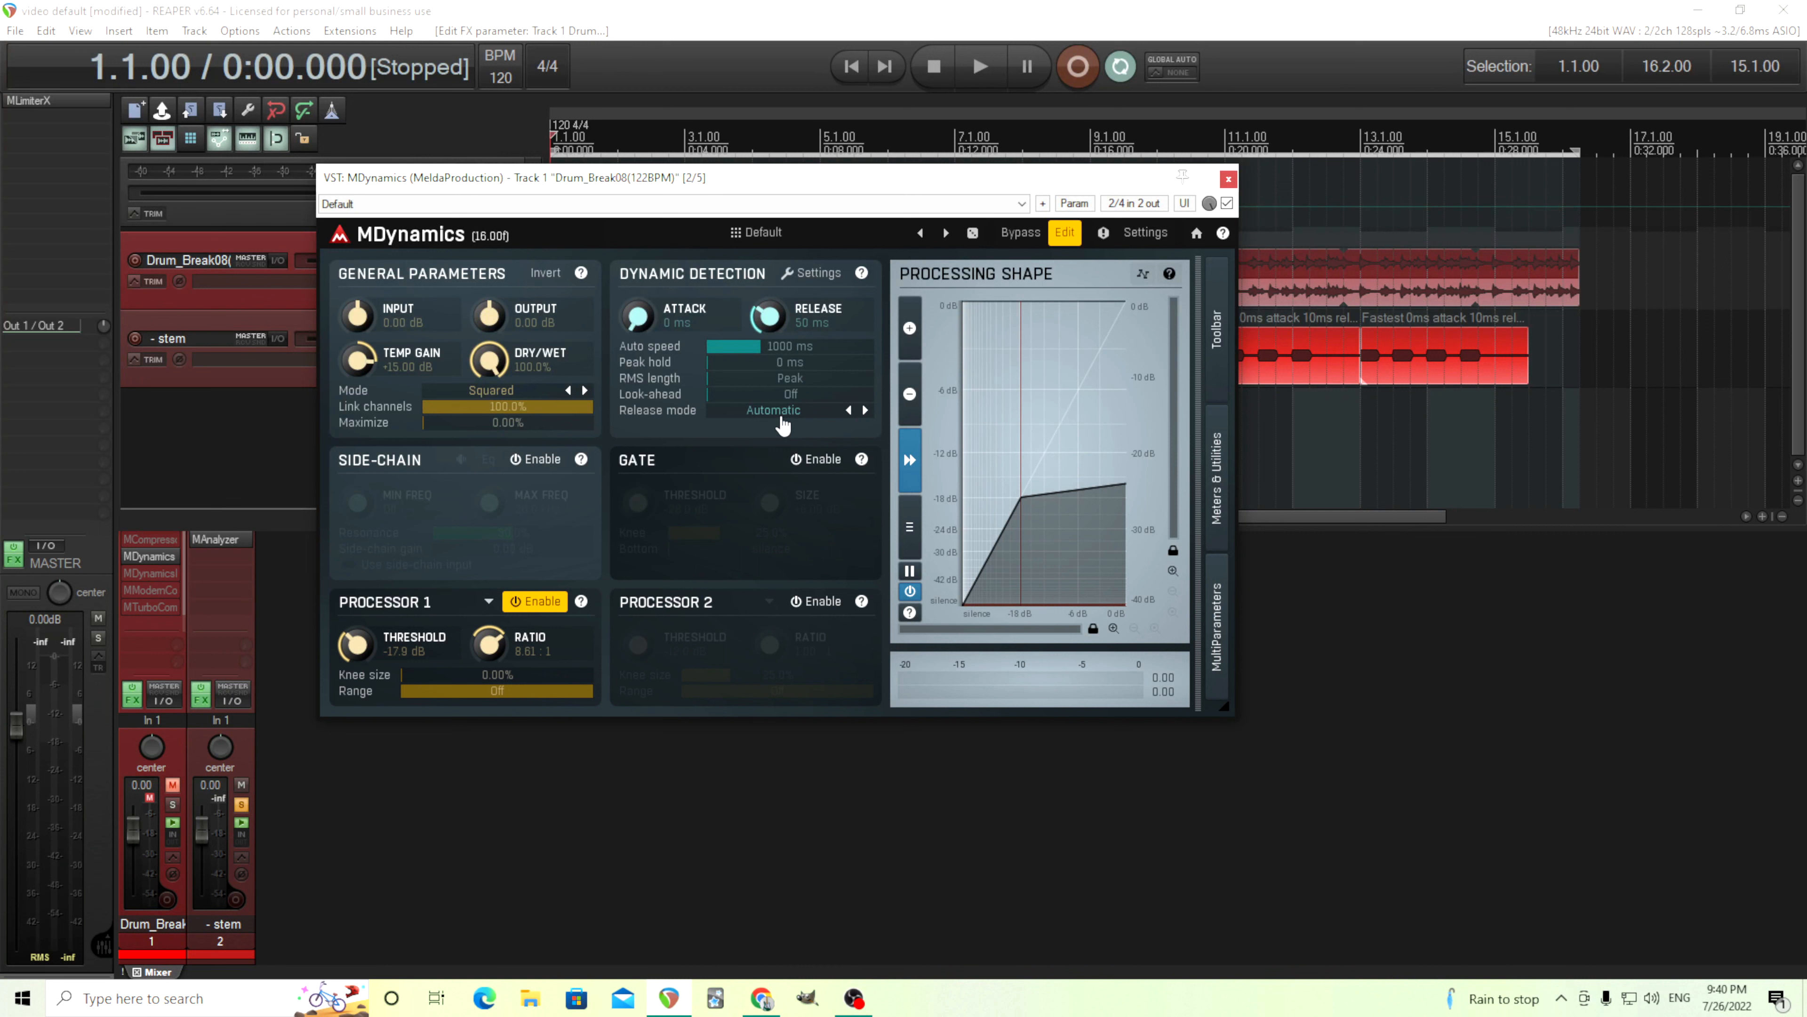
mouse_move(1038, 418)
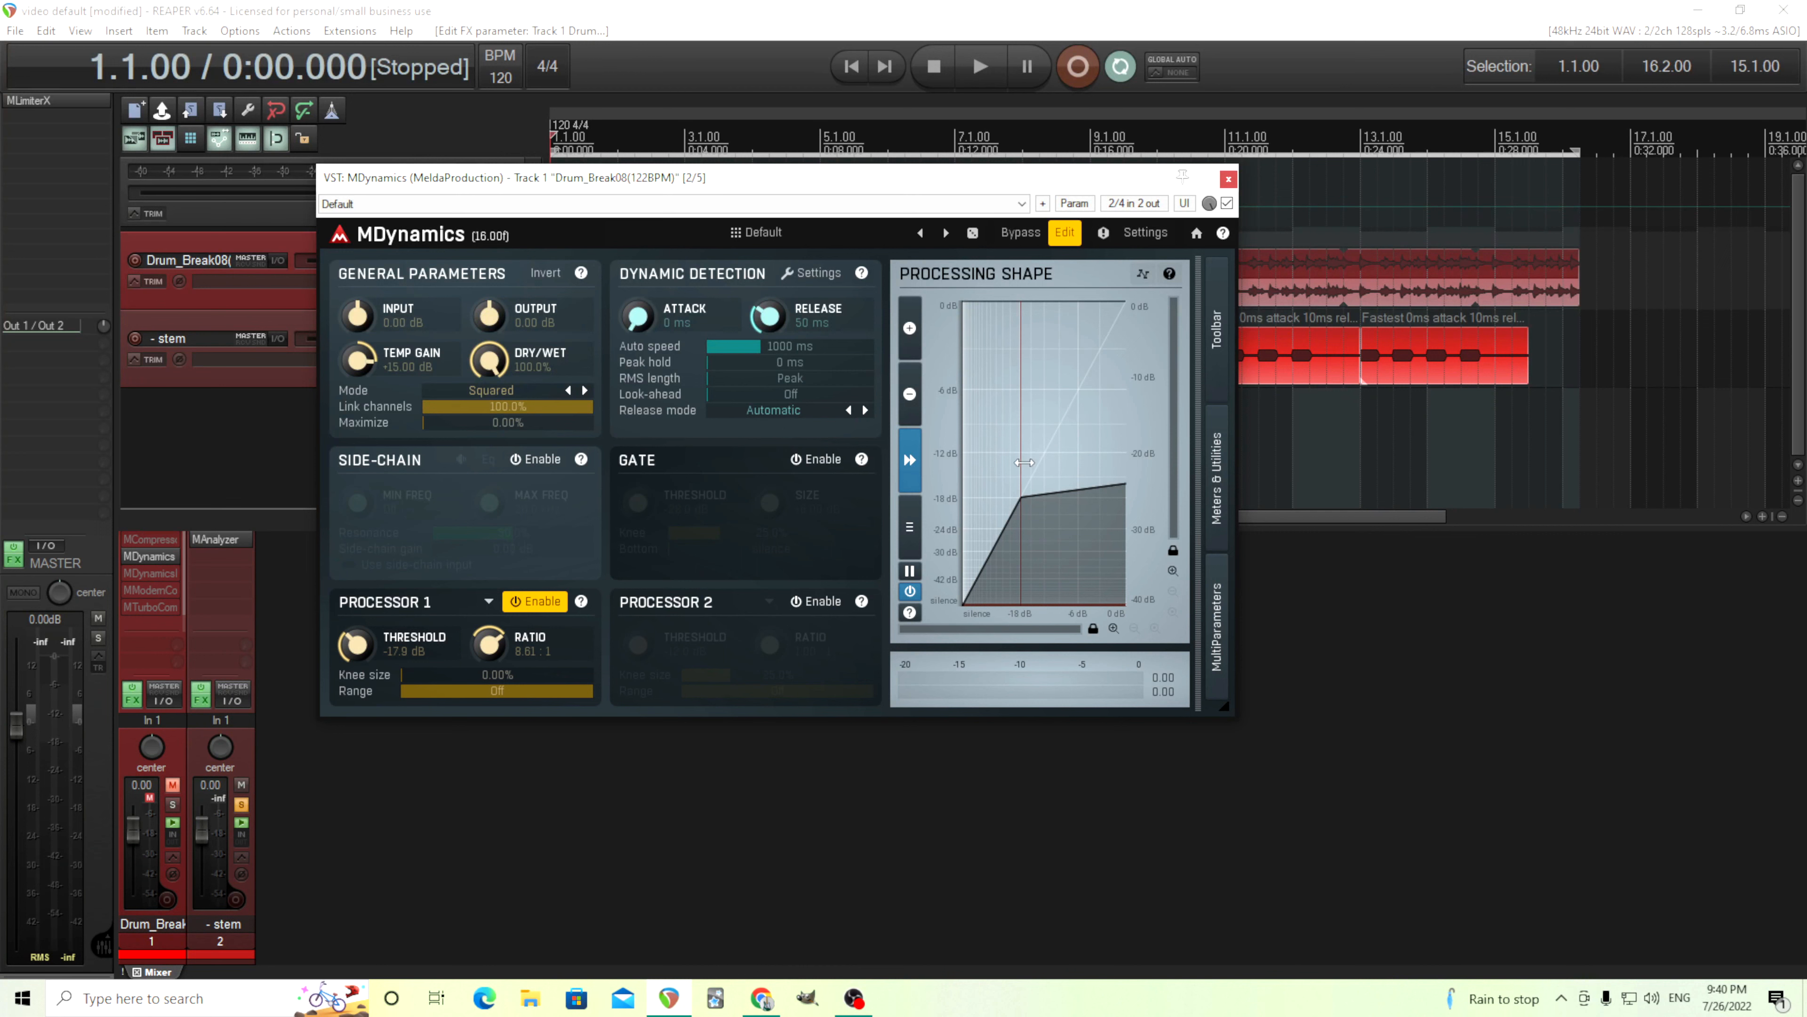
mouse_move(1054, 467)
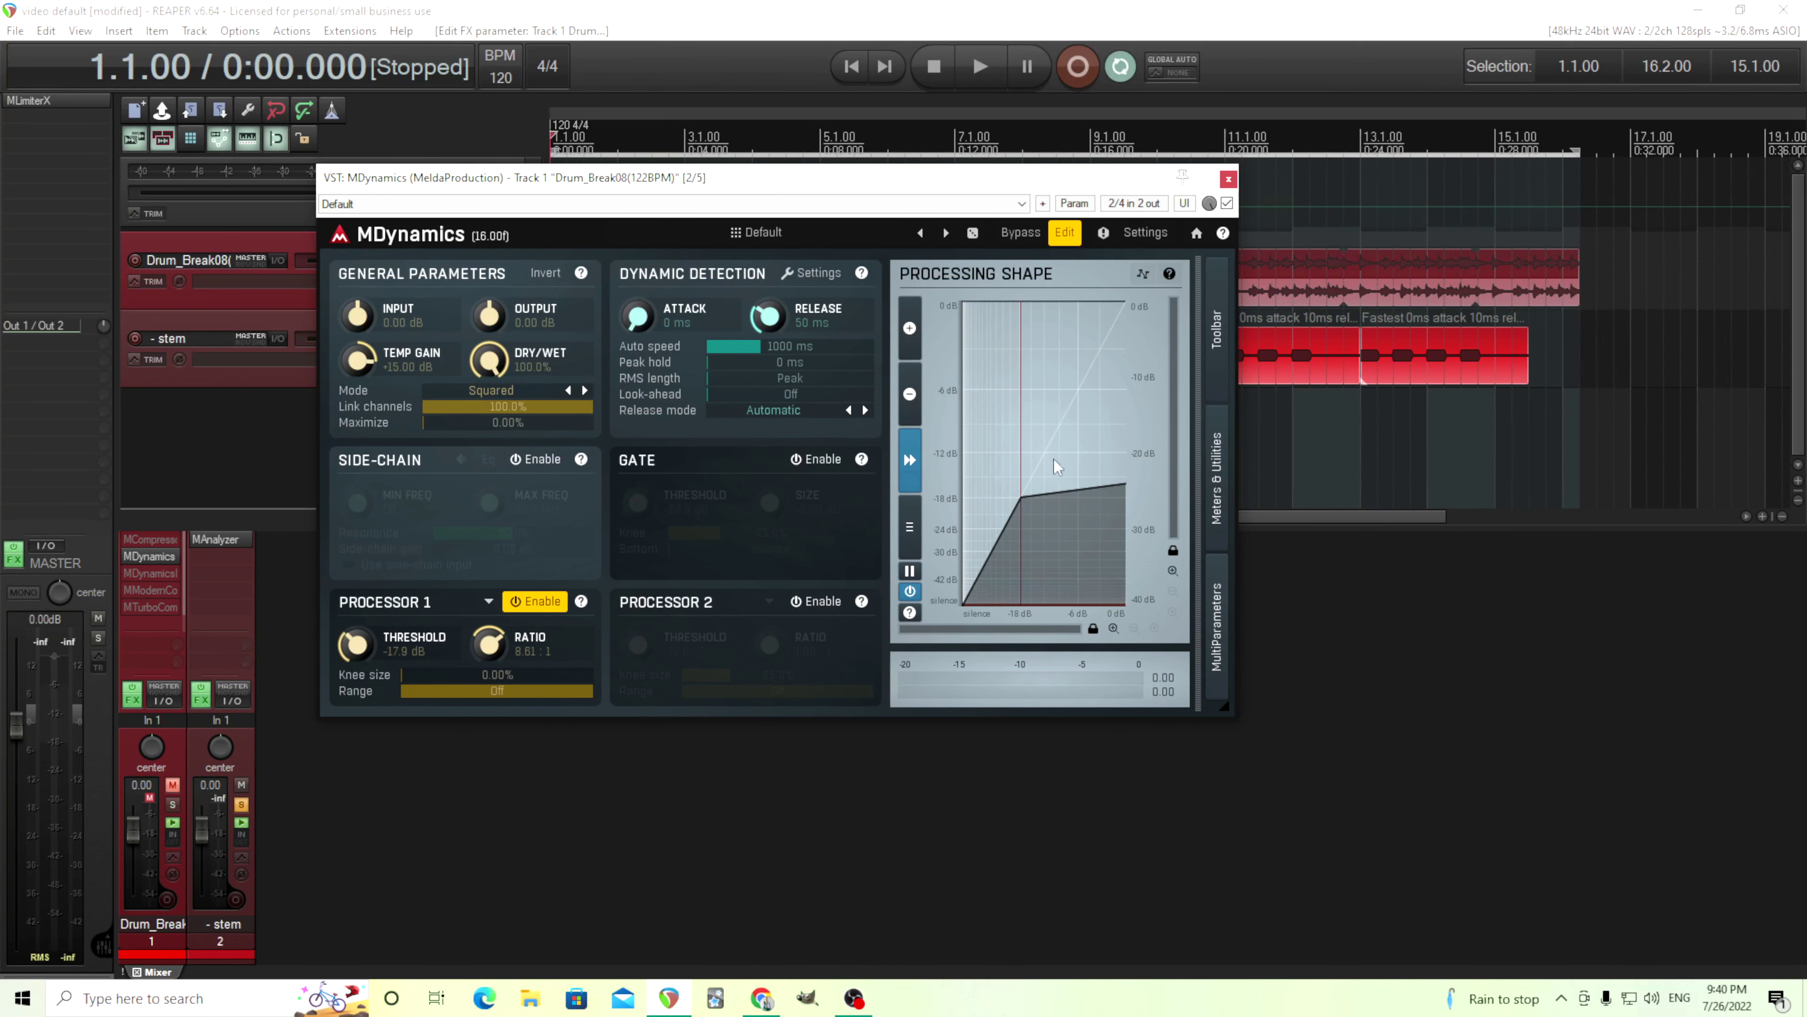
mouse_move(376, 666)
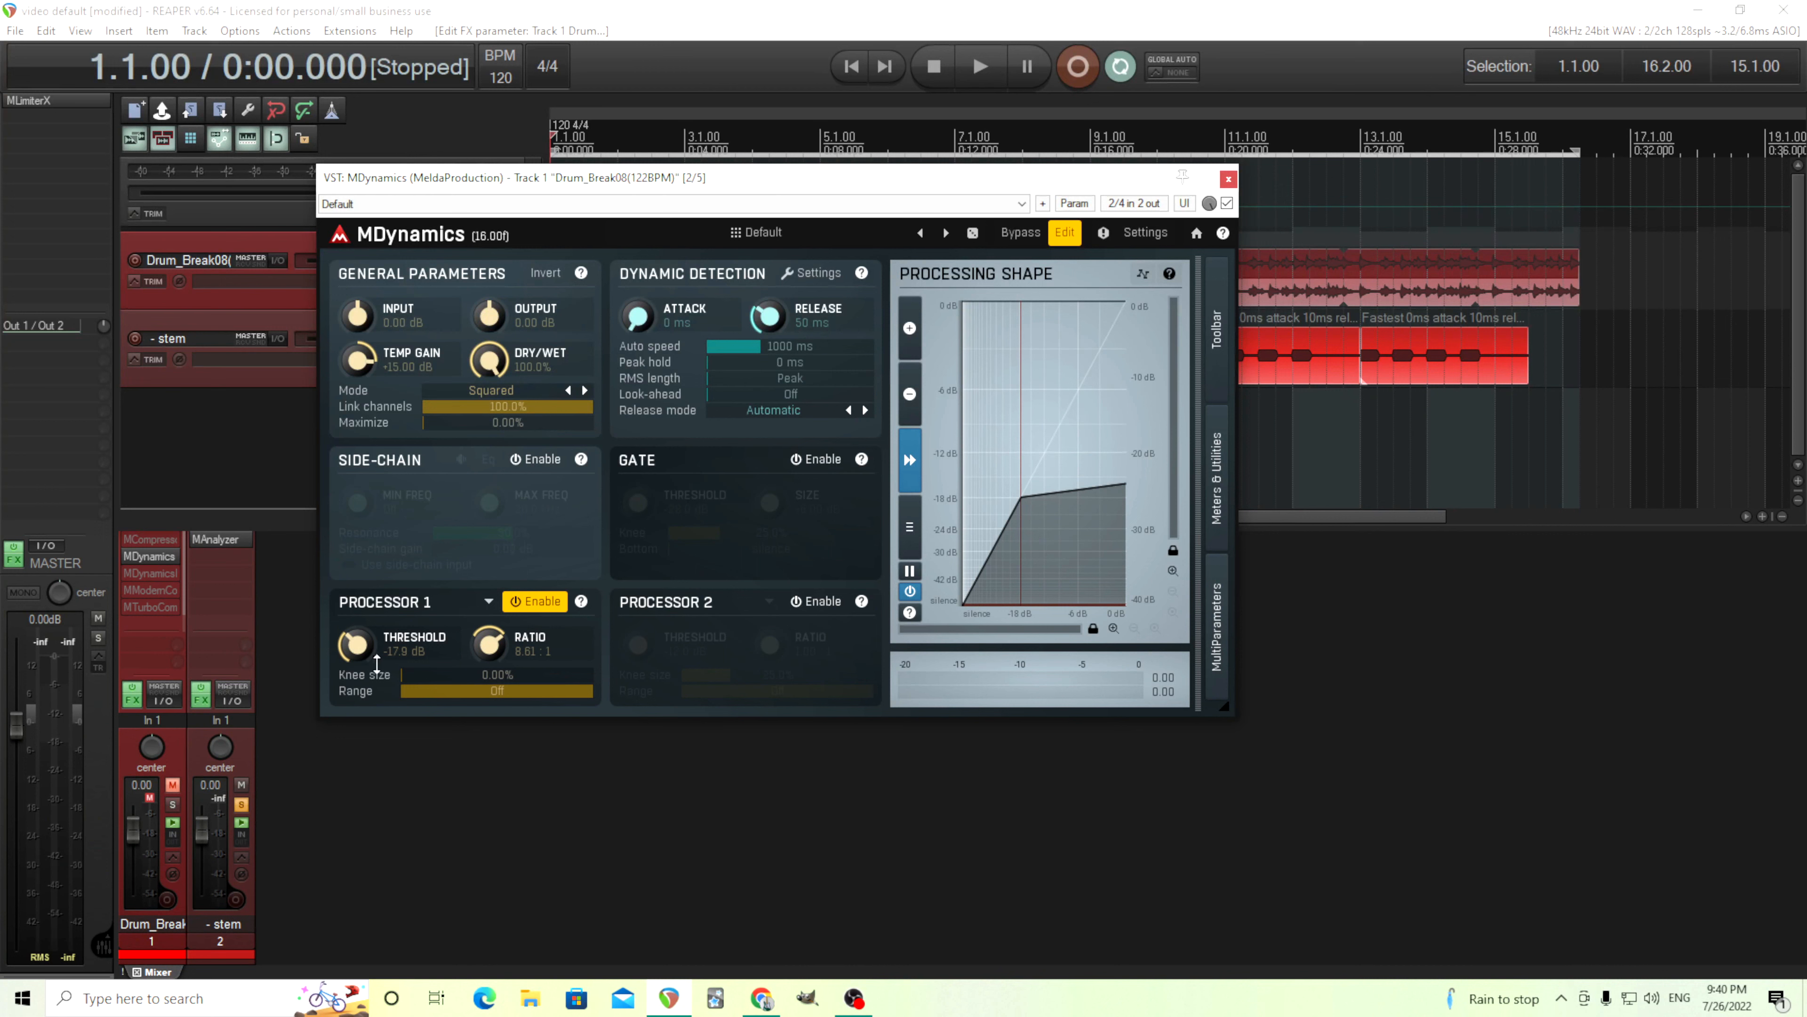
double_click(414, 652)
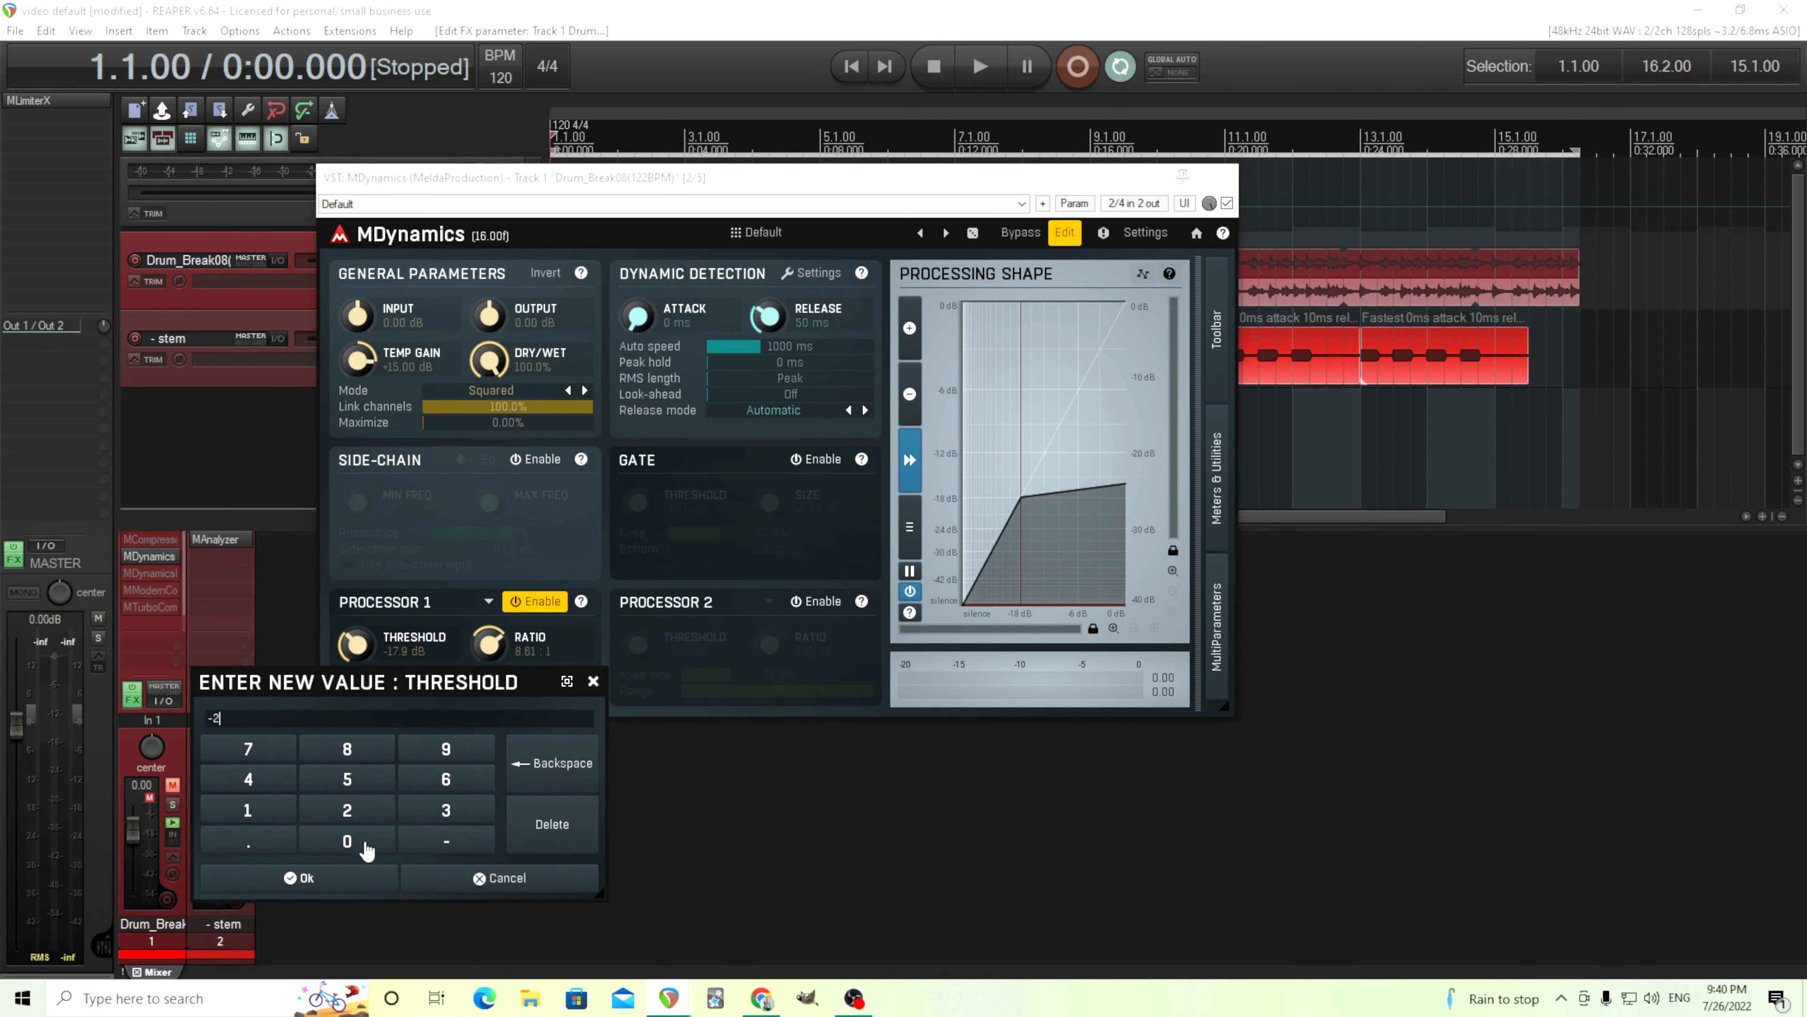
left_click(304, 877)
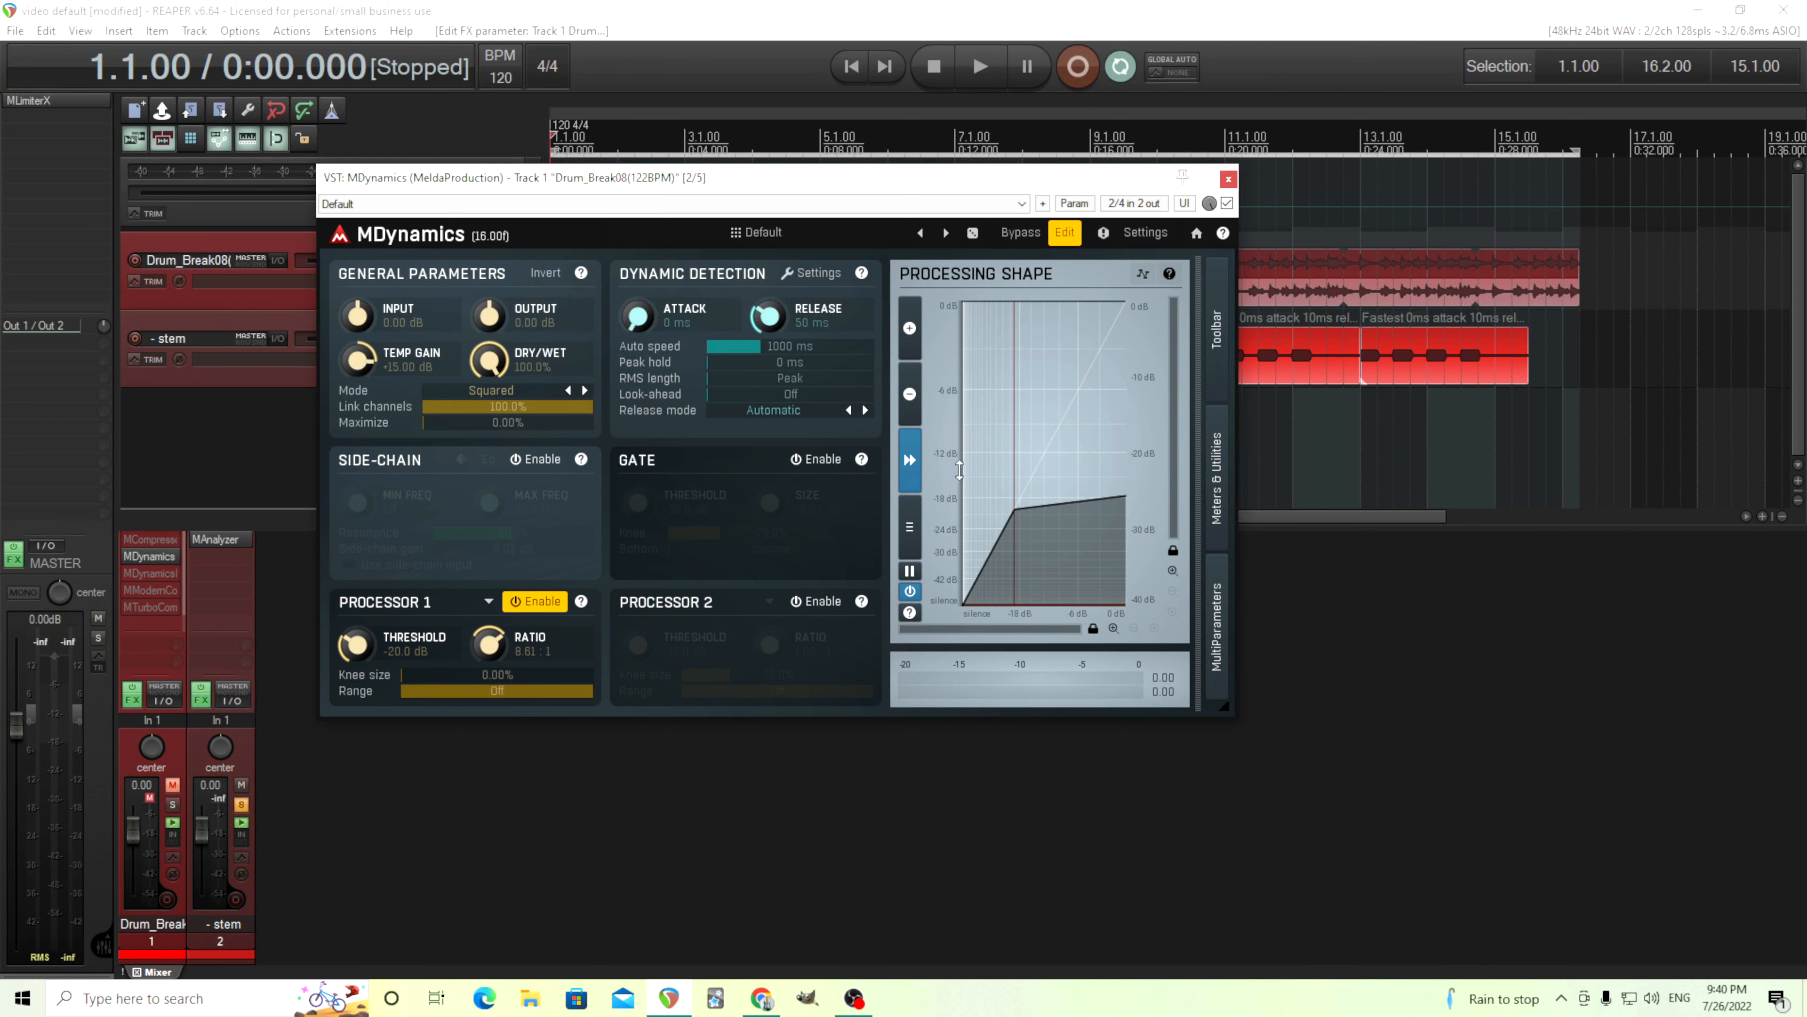
mouse_move(1052, 470)
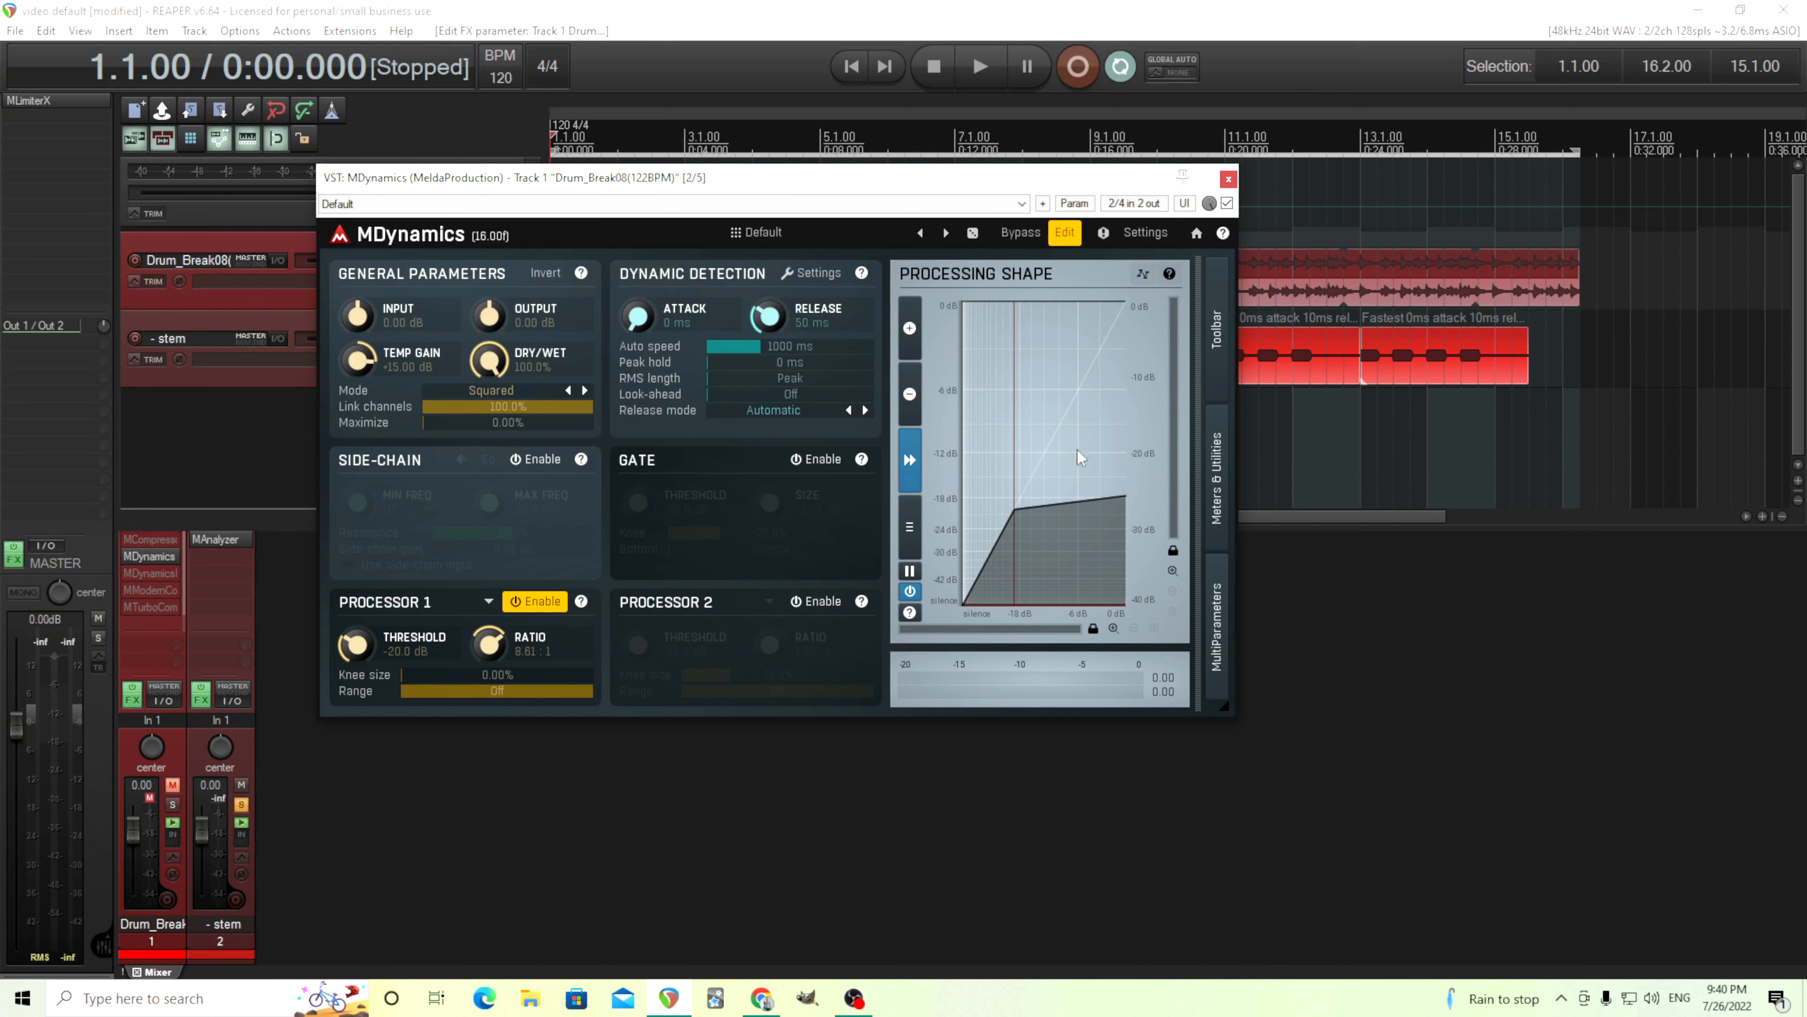
mouse_move(1071, 464)
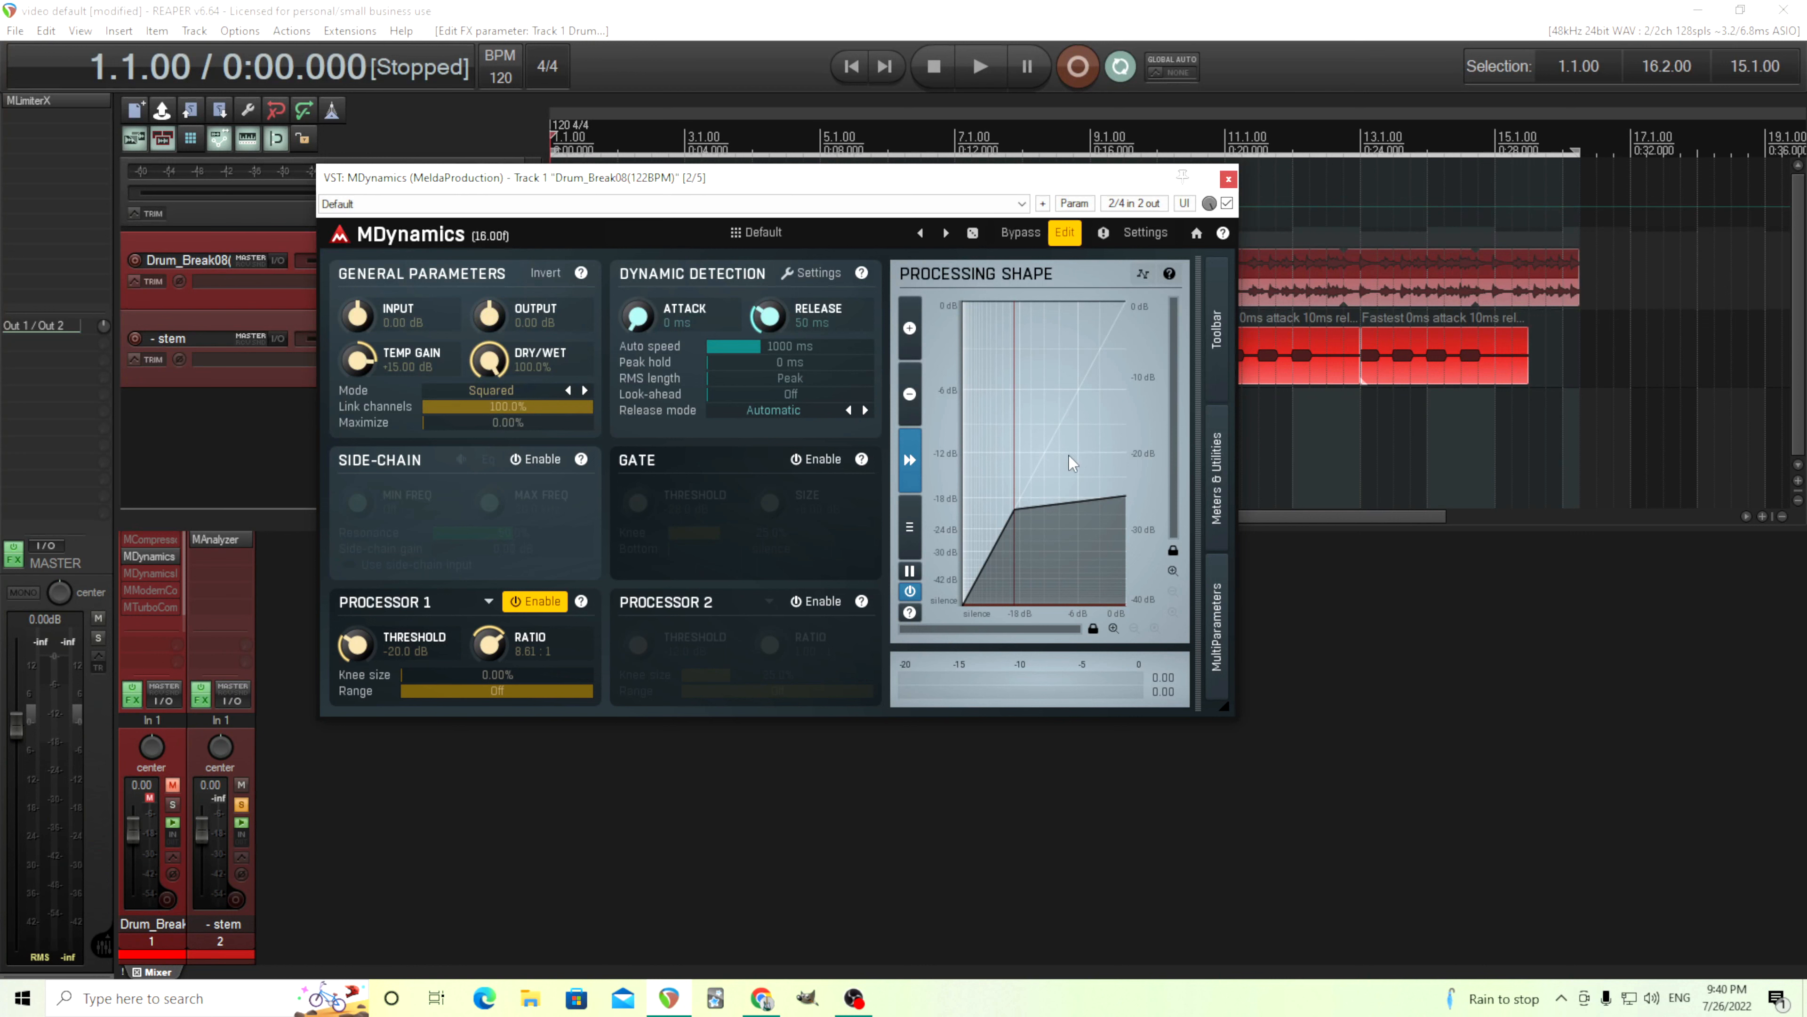
mouse_move(1062, 446)
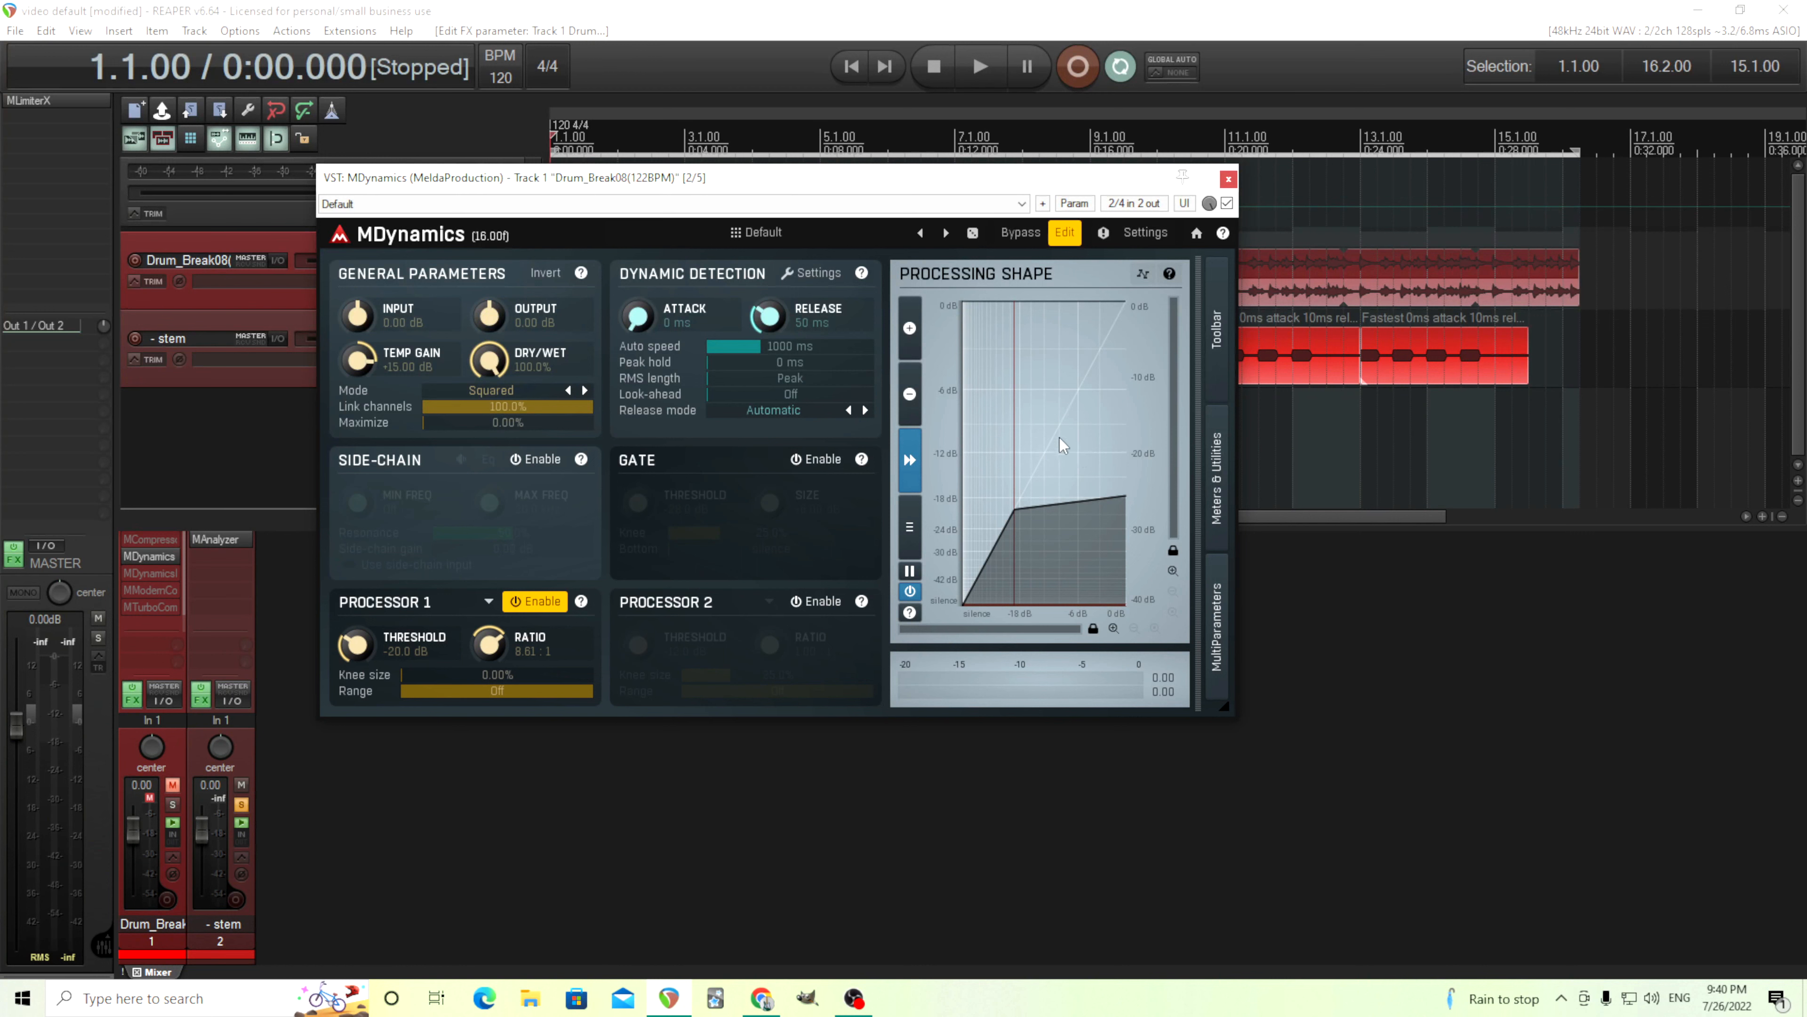
mouse_move(1078, 475)
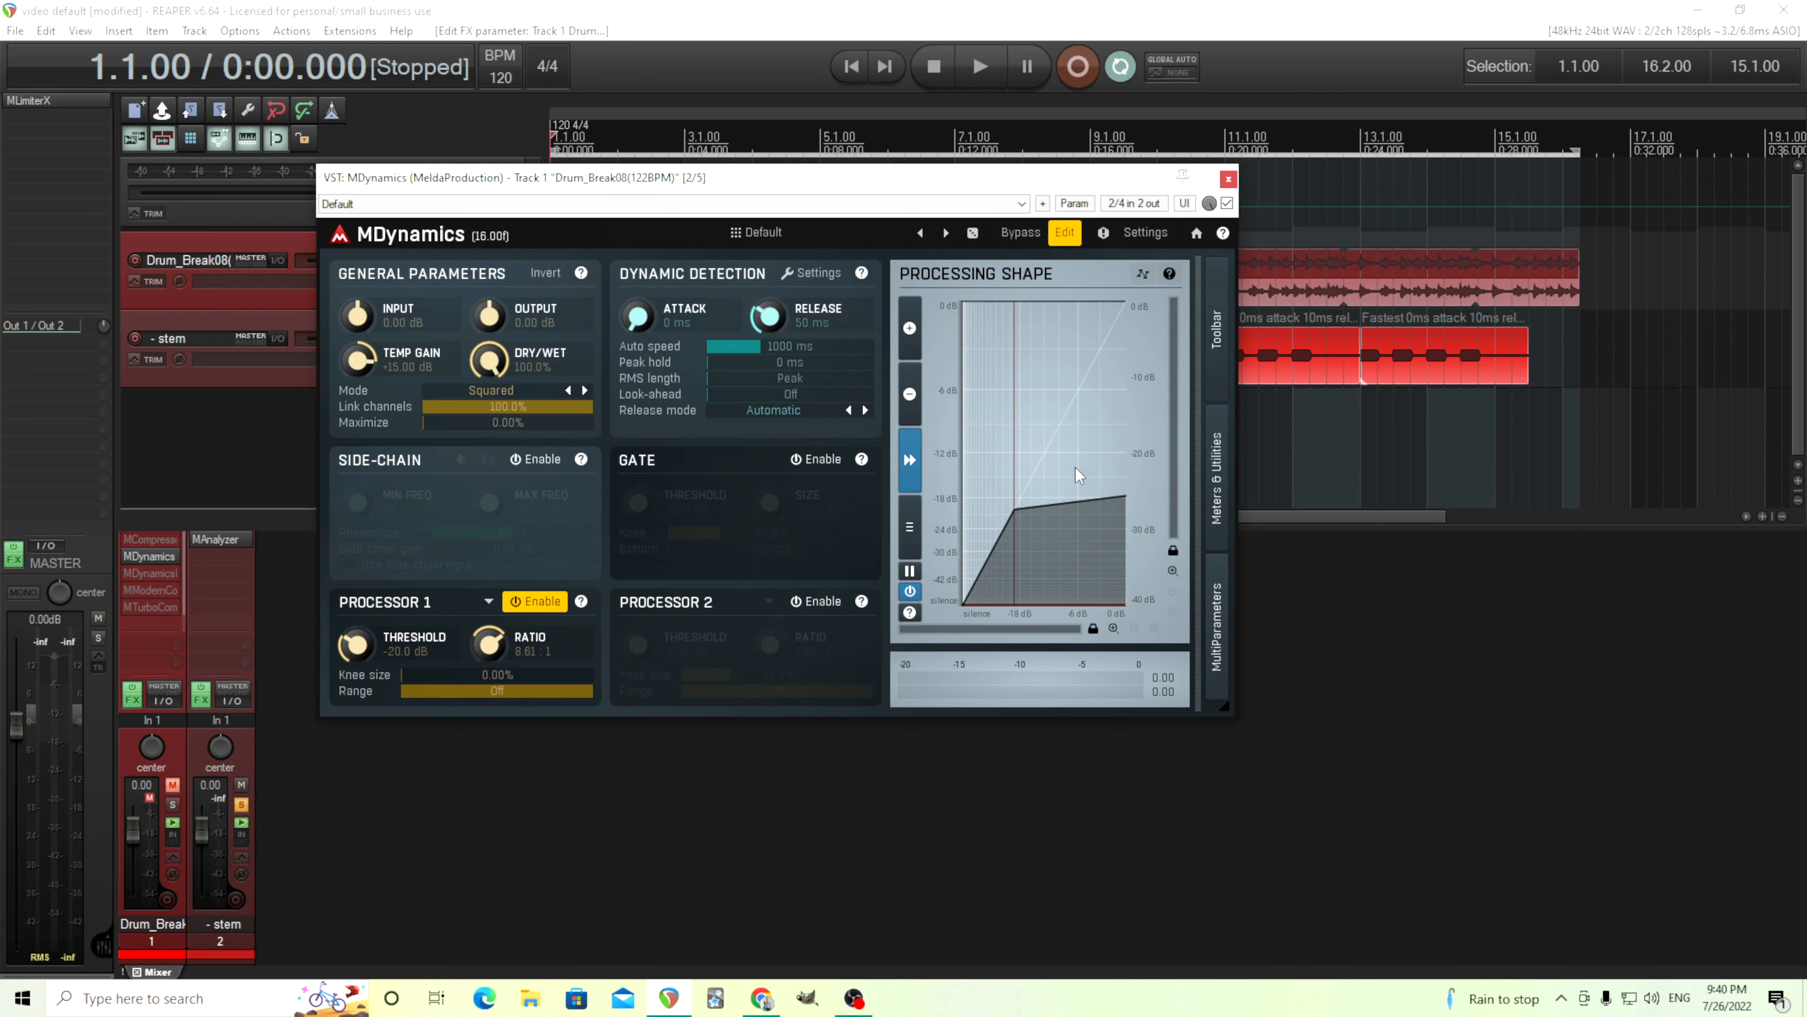
mouse_move(1029, 484)
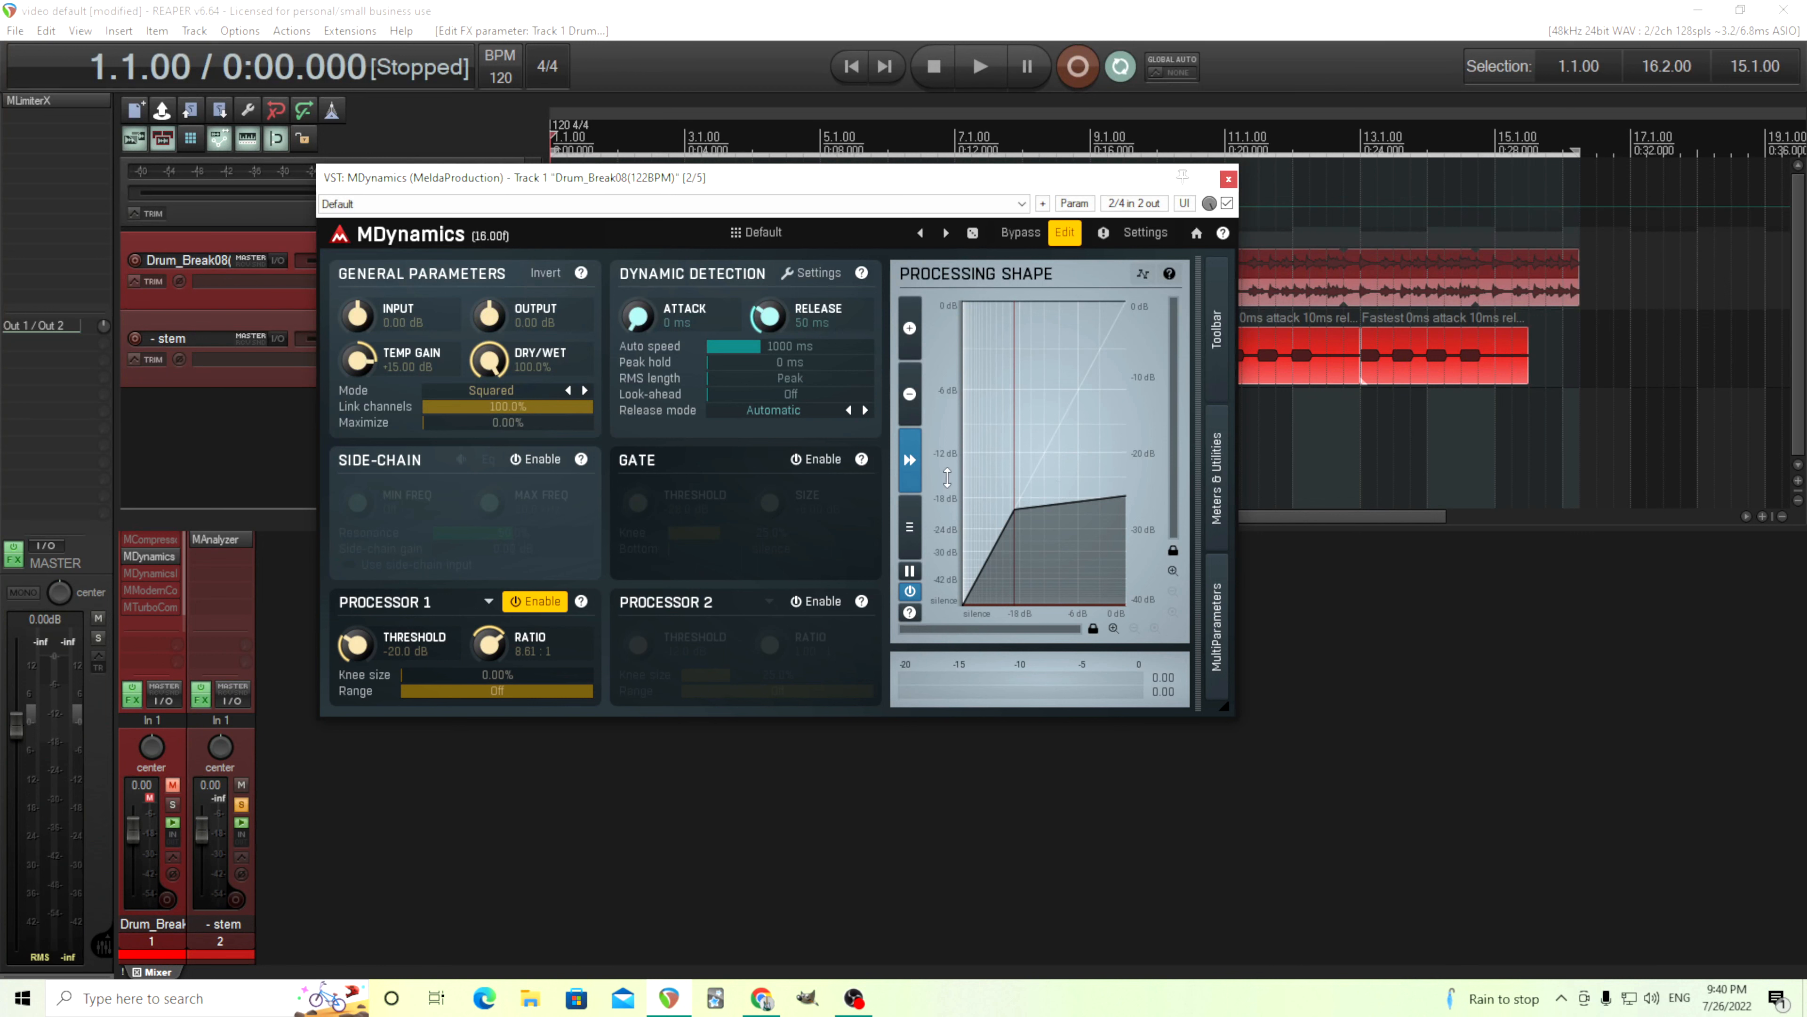
mouse_move(975, 484)
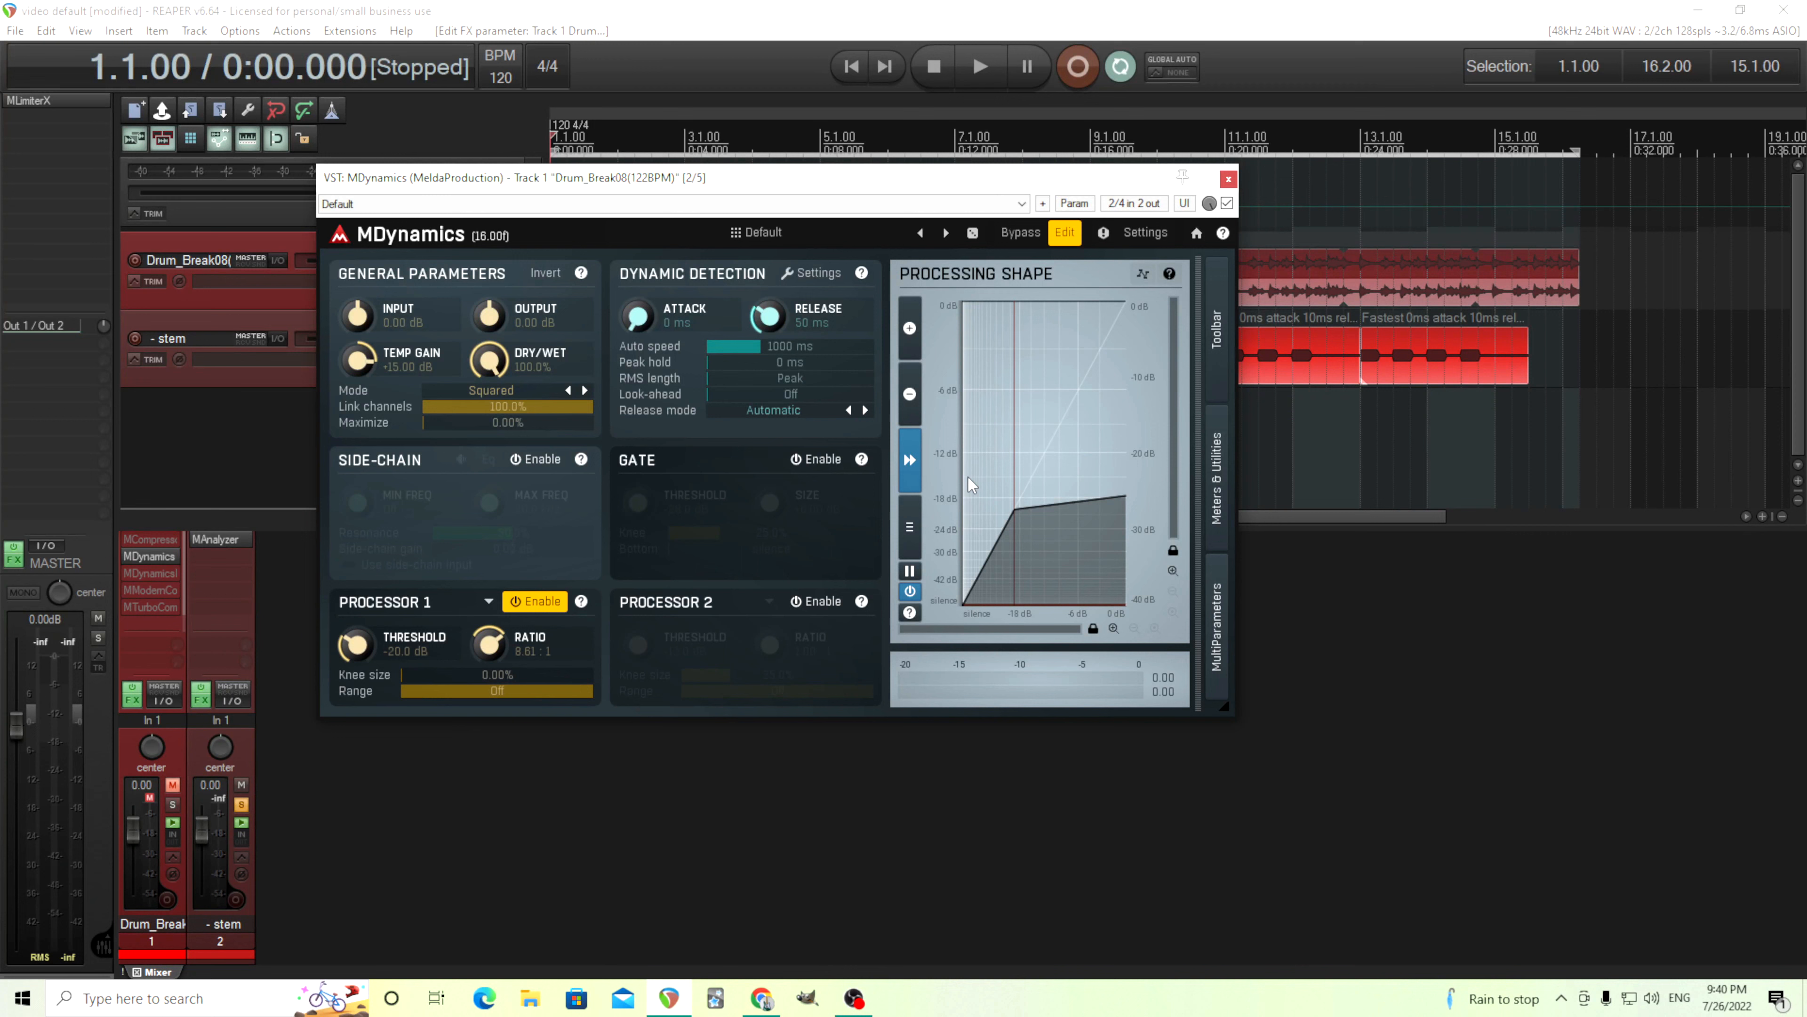
- Choose Linear 1 from the release mode list in place of Automatic
left_click(772, 409)
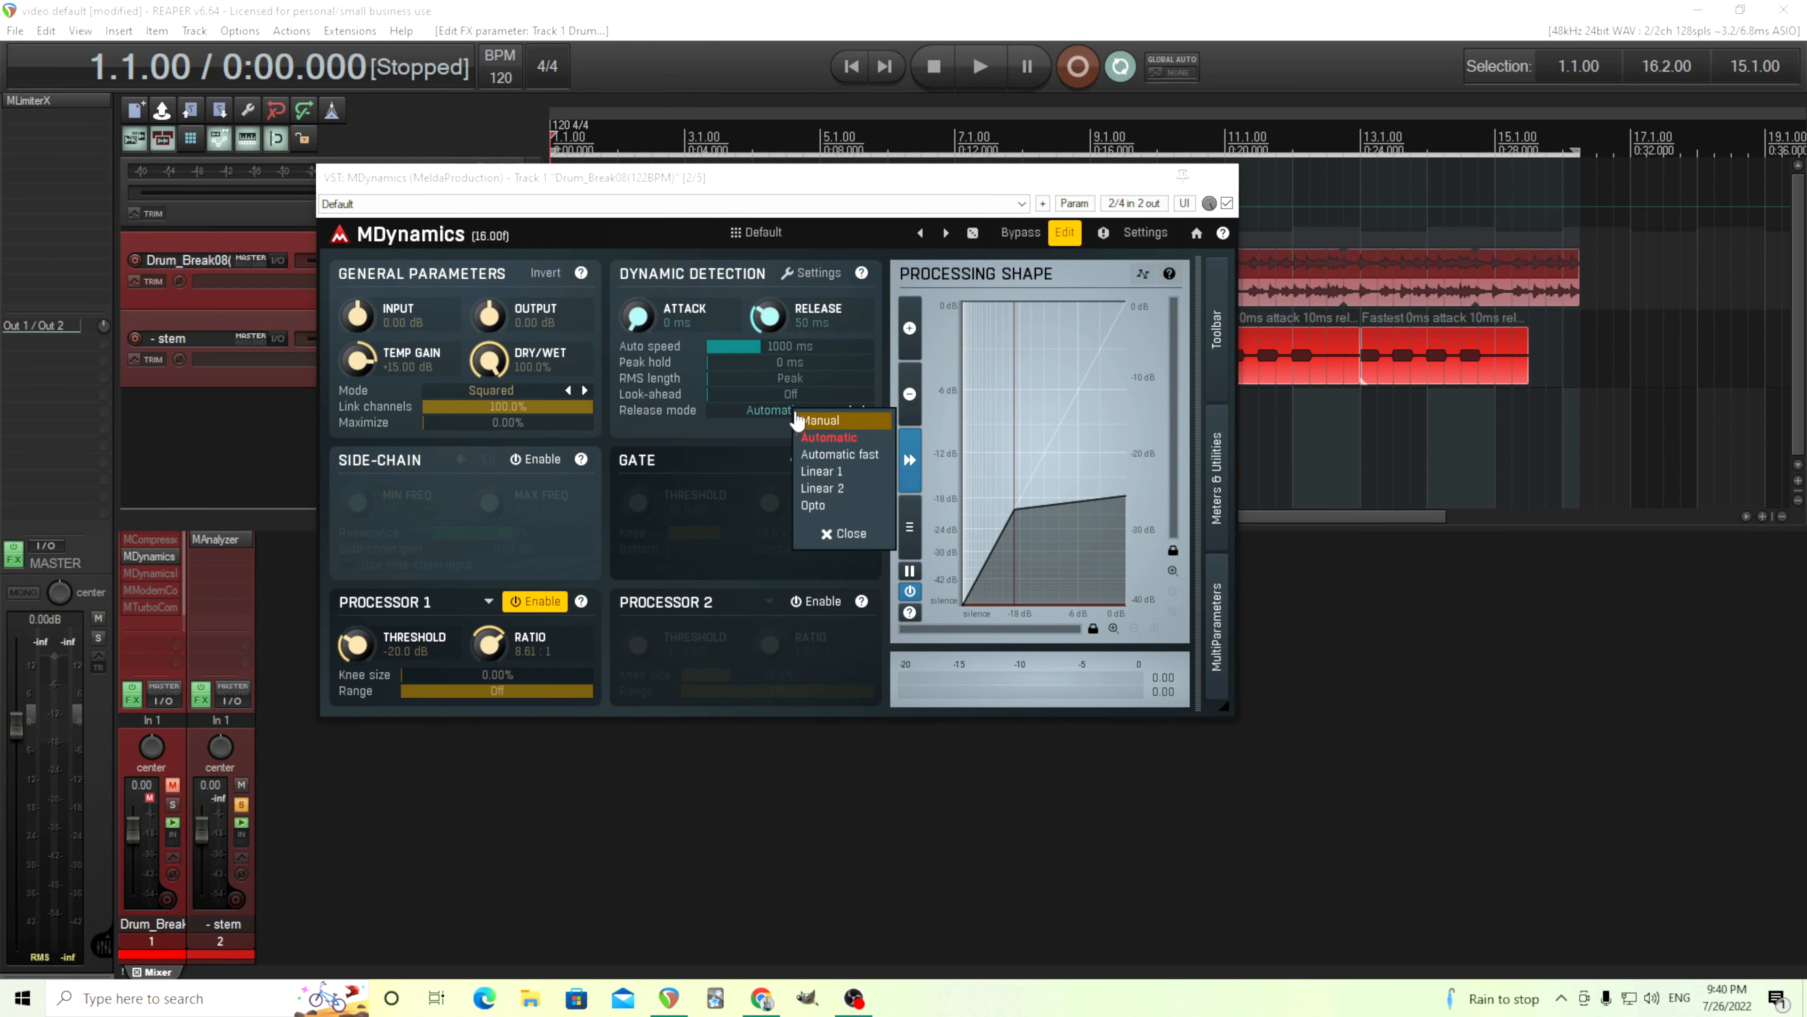
mouse_move(841, 454)
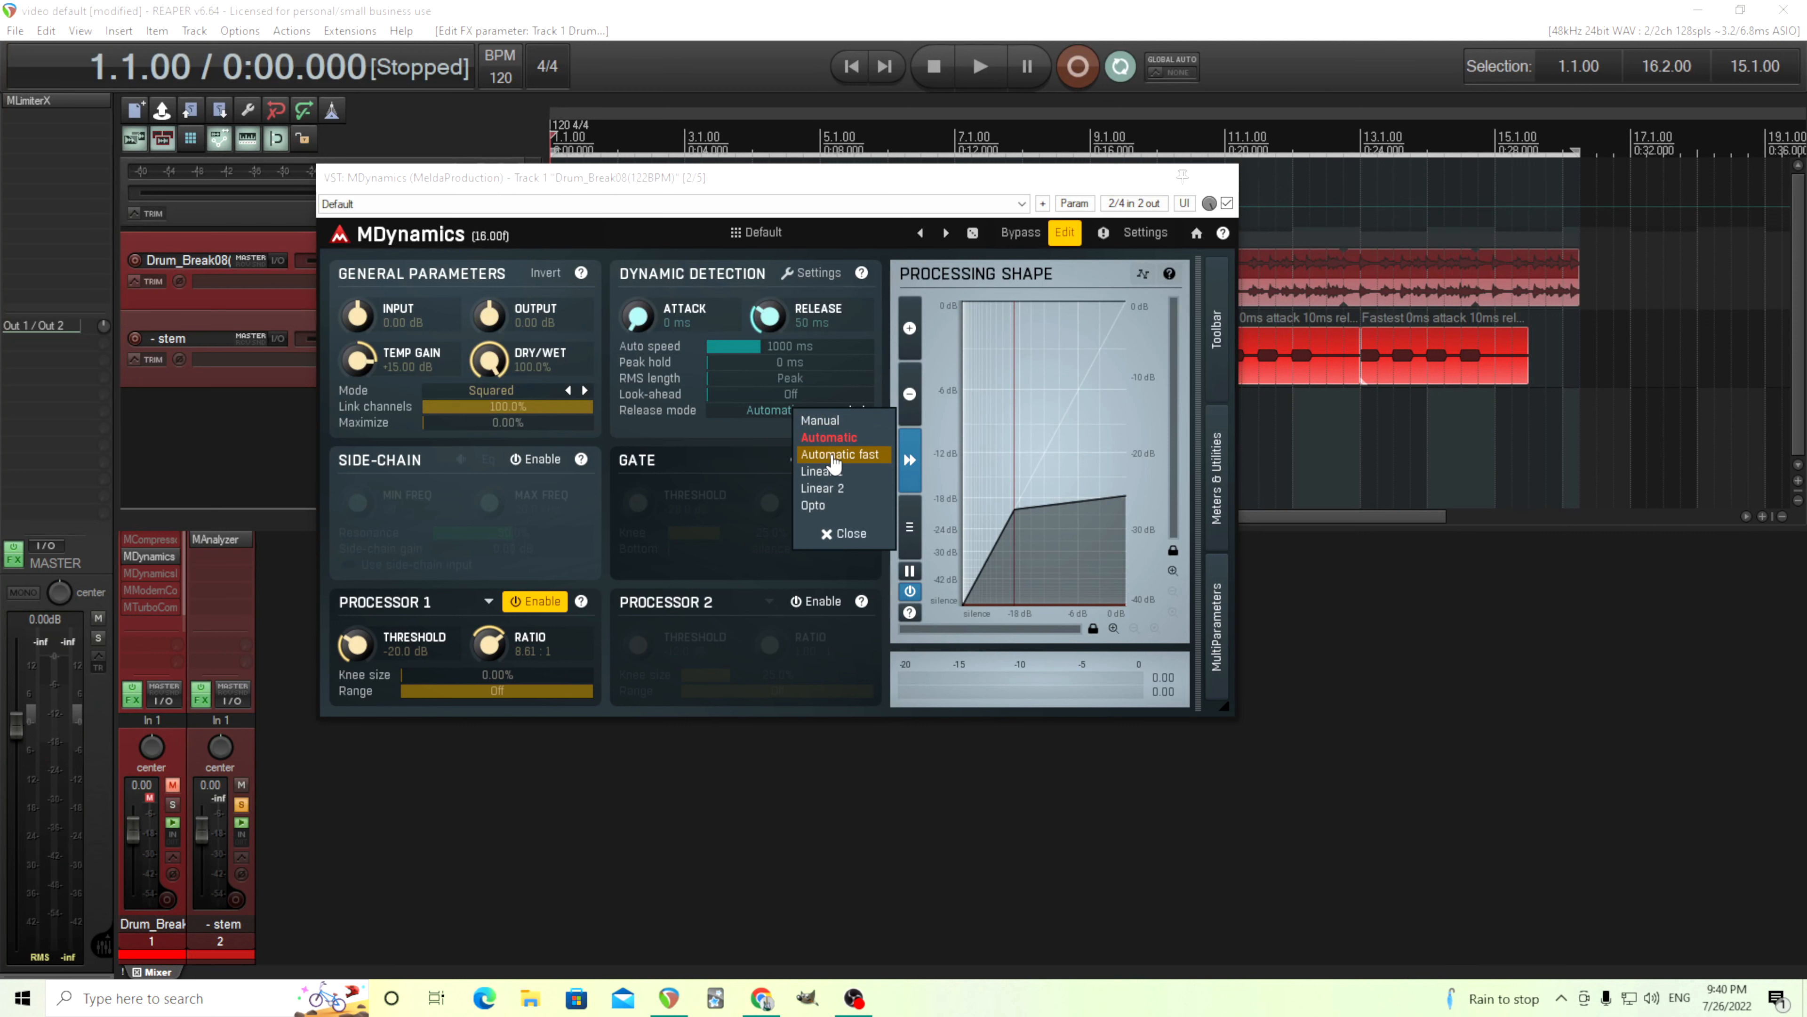
mouse_move(836, 447)
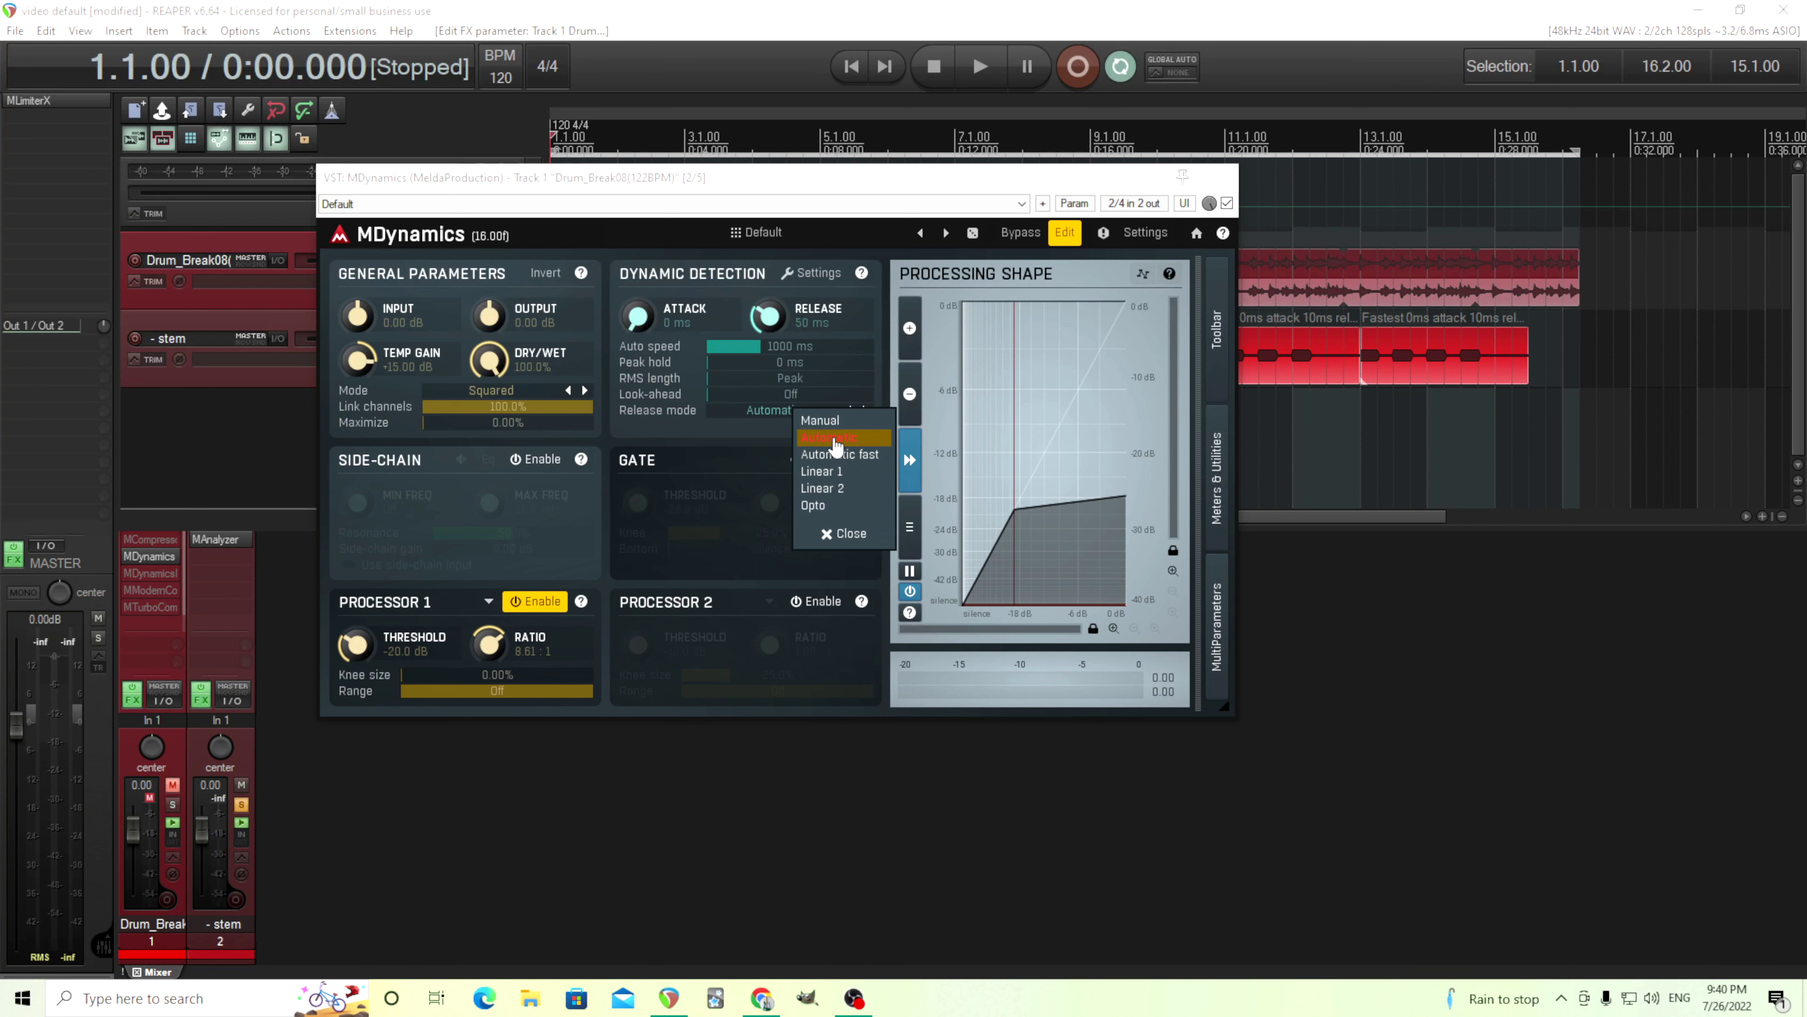
mouse_move(841, 452)
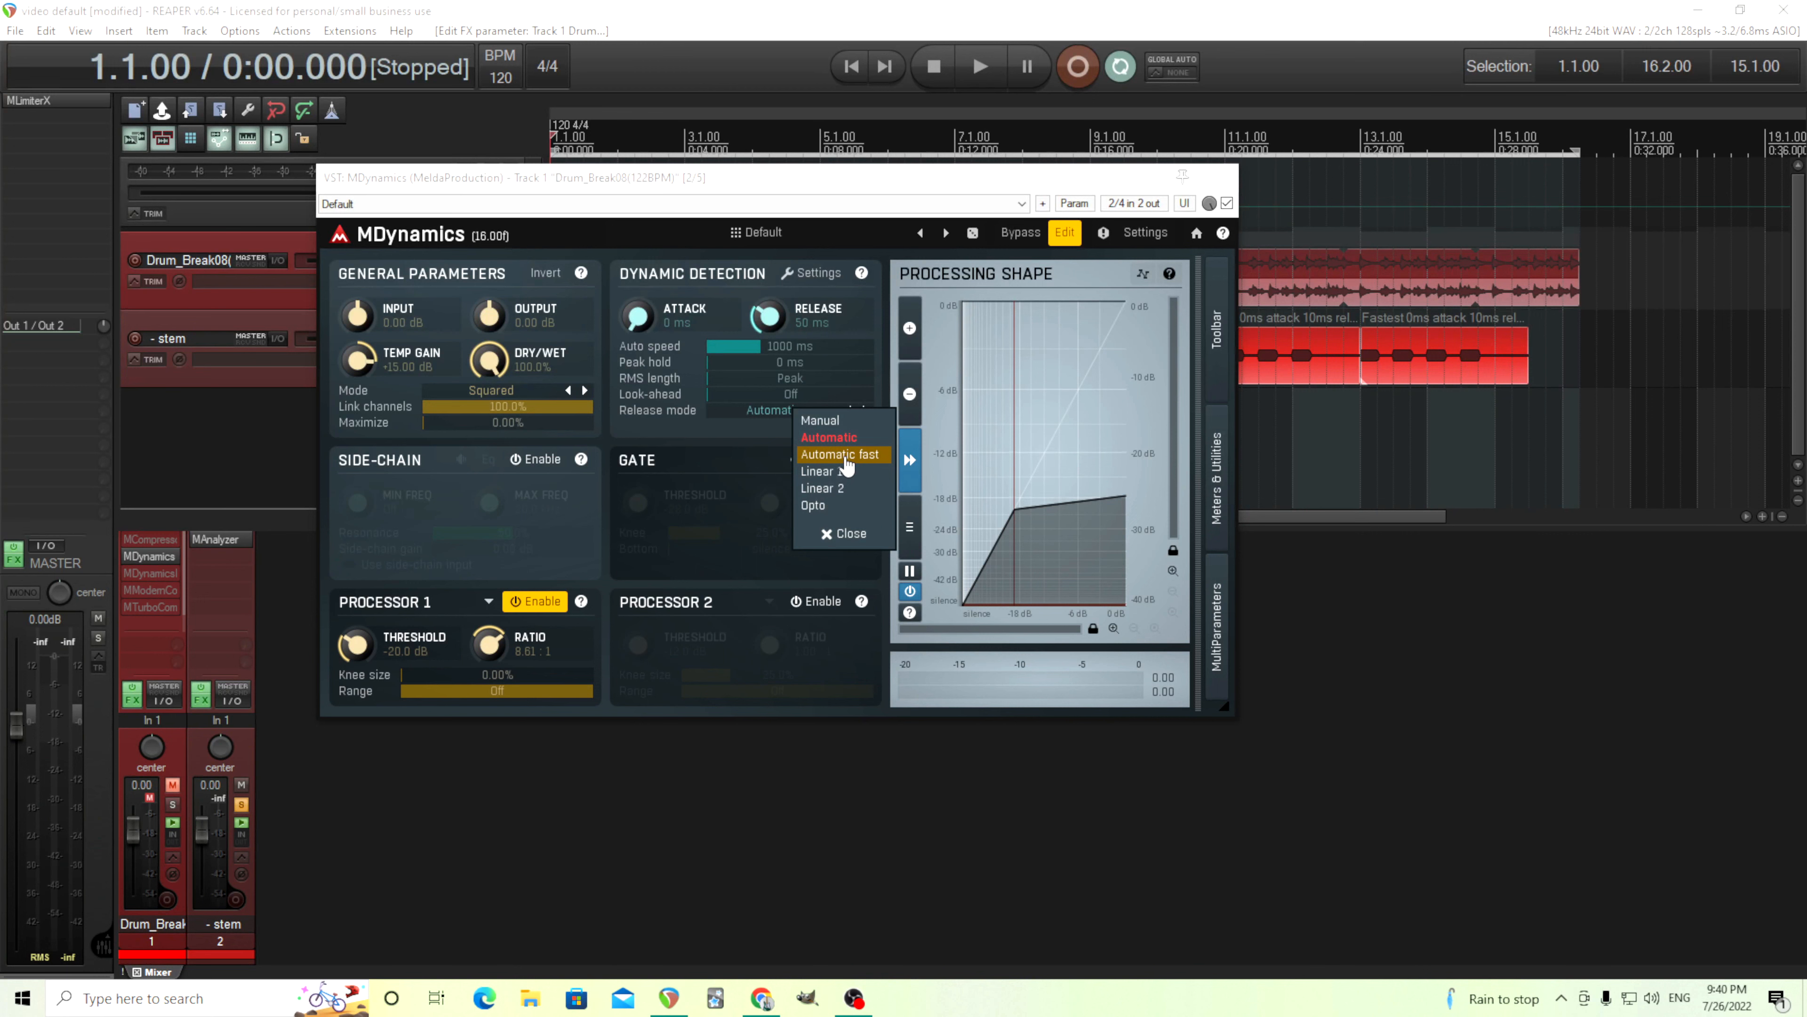
mouse_move(842, 471)
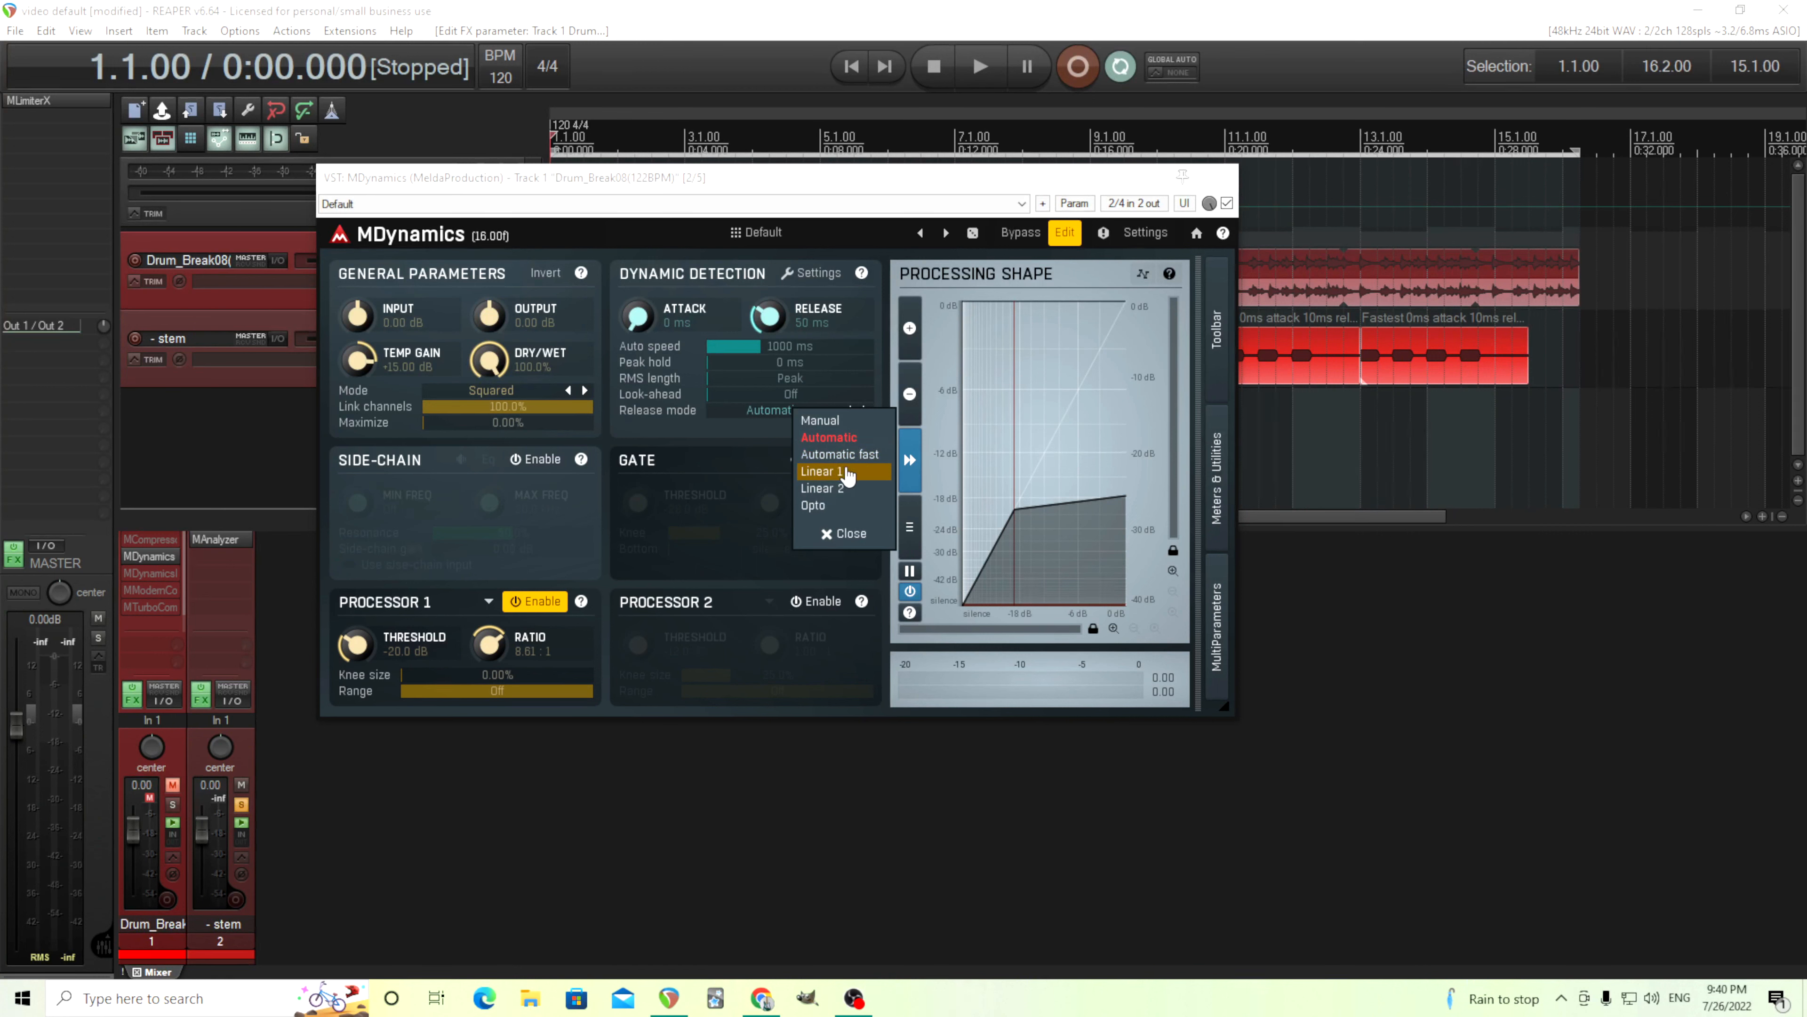
left_click(823, 470)
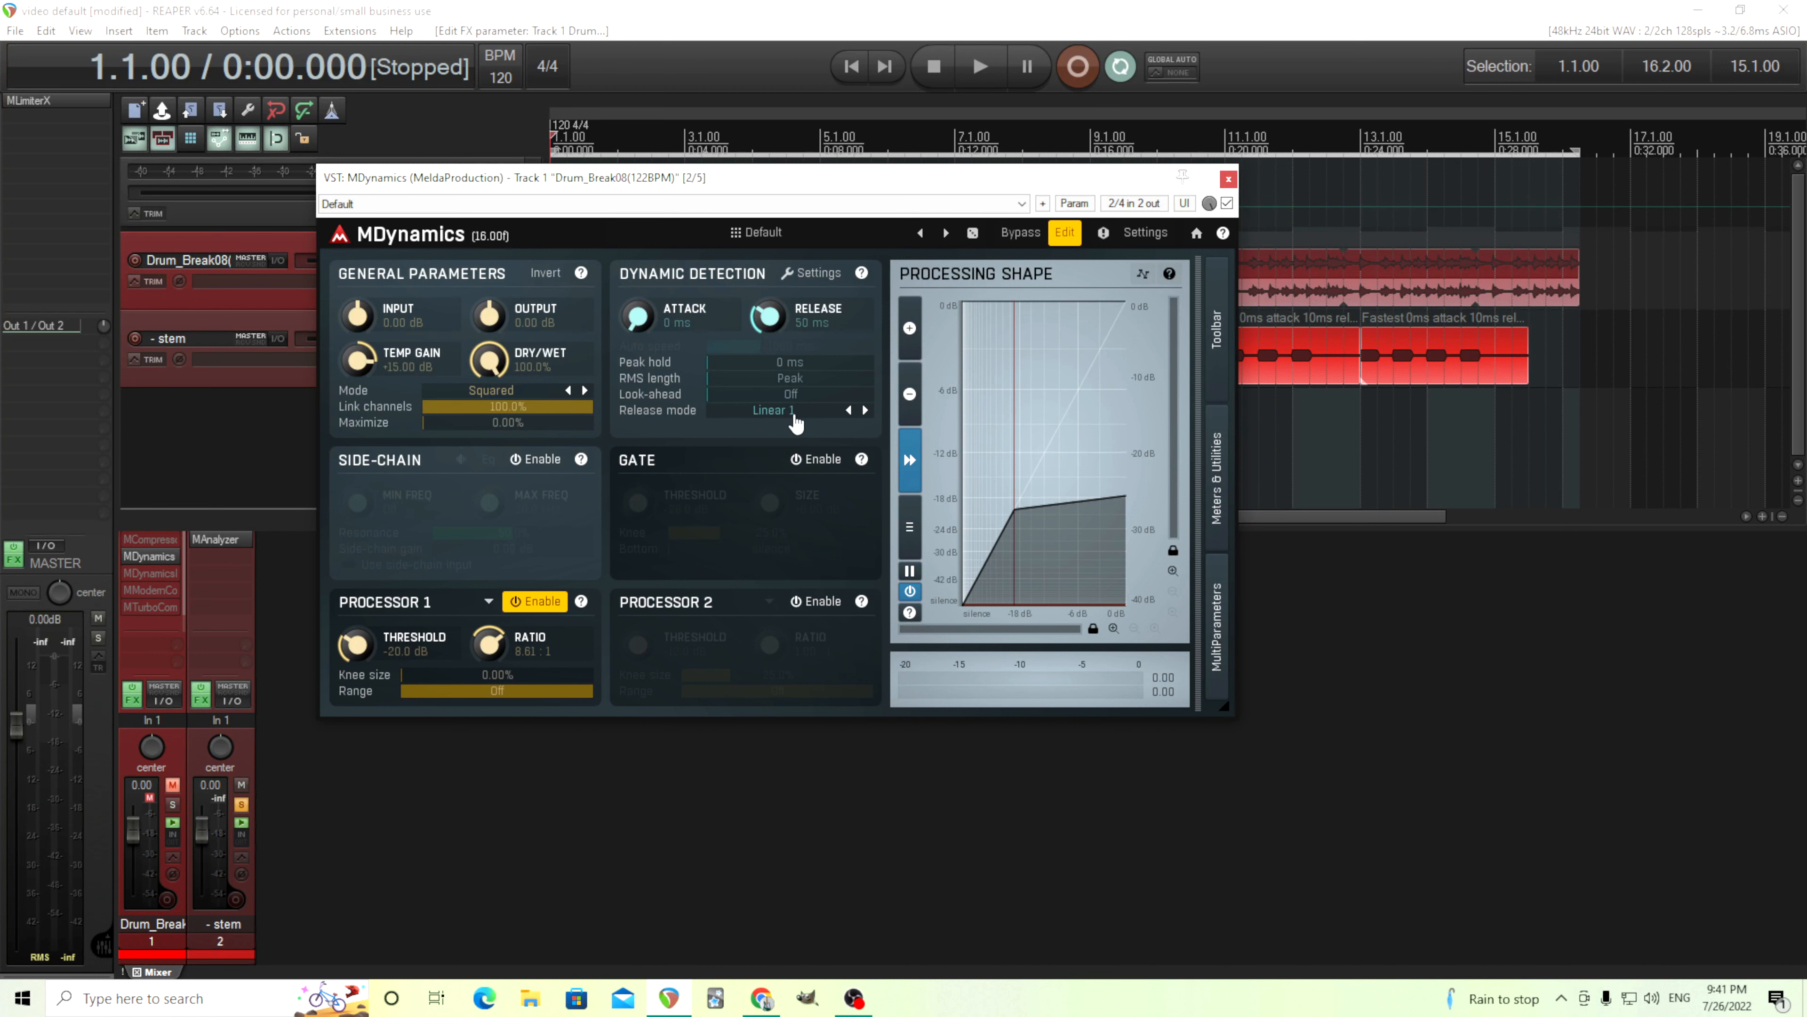
mouse_move(1061, 464)
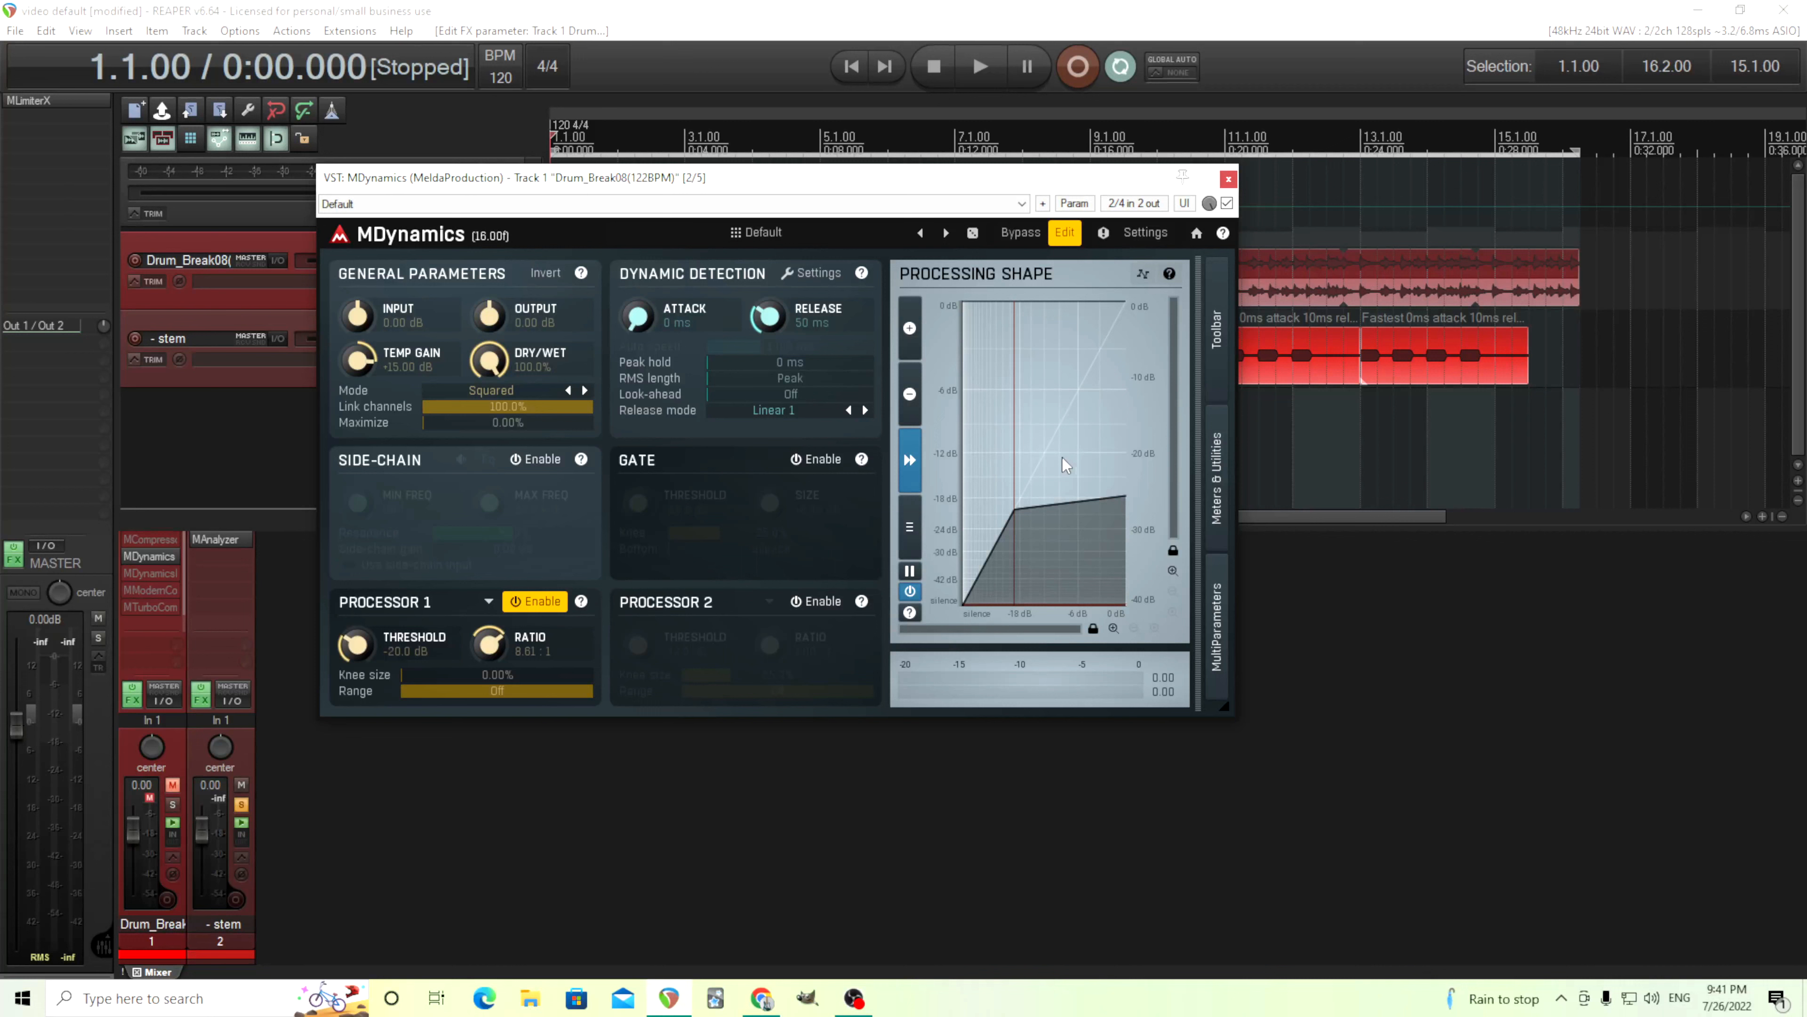
mouse_move(450, 671)
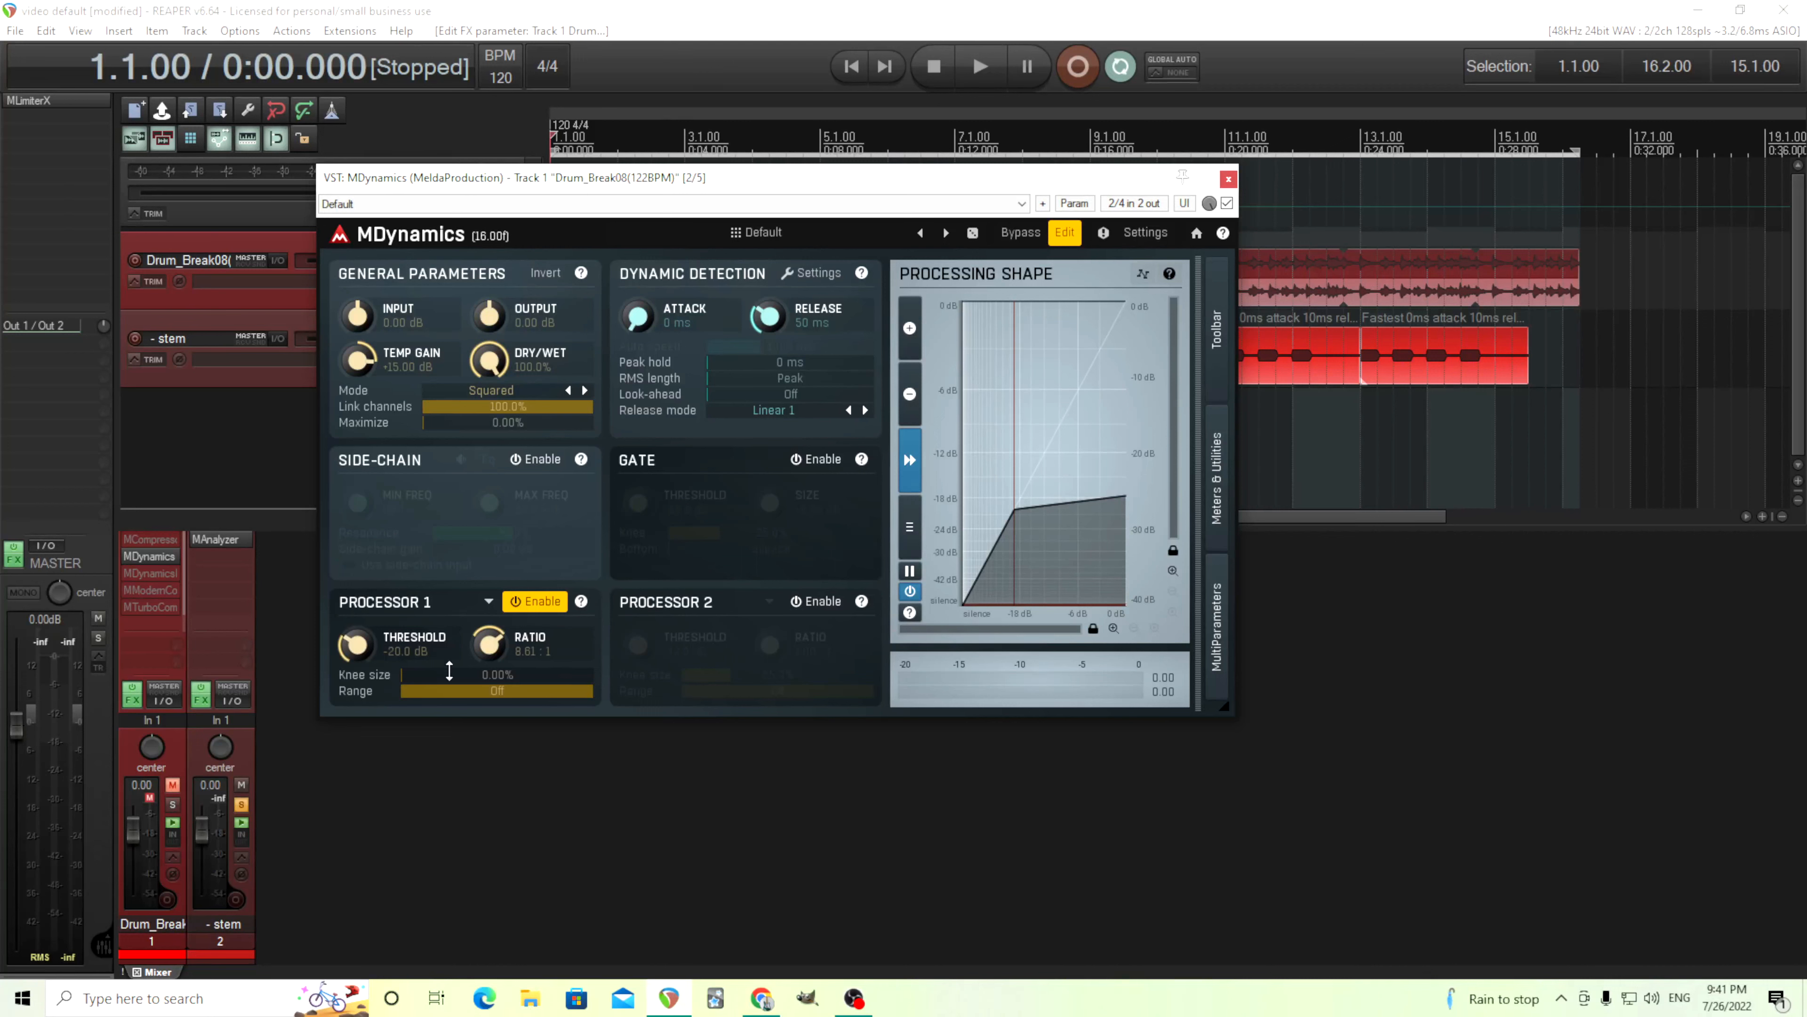
mouse_move(1039, 453)
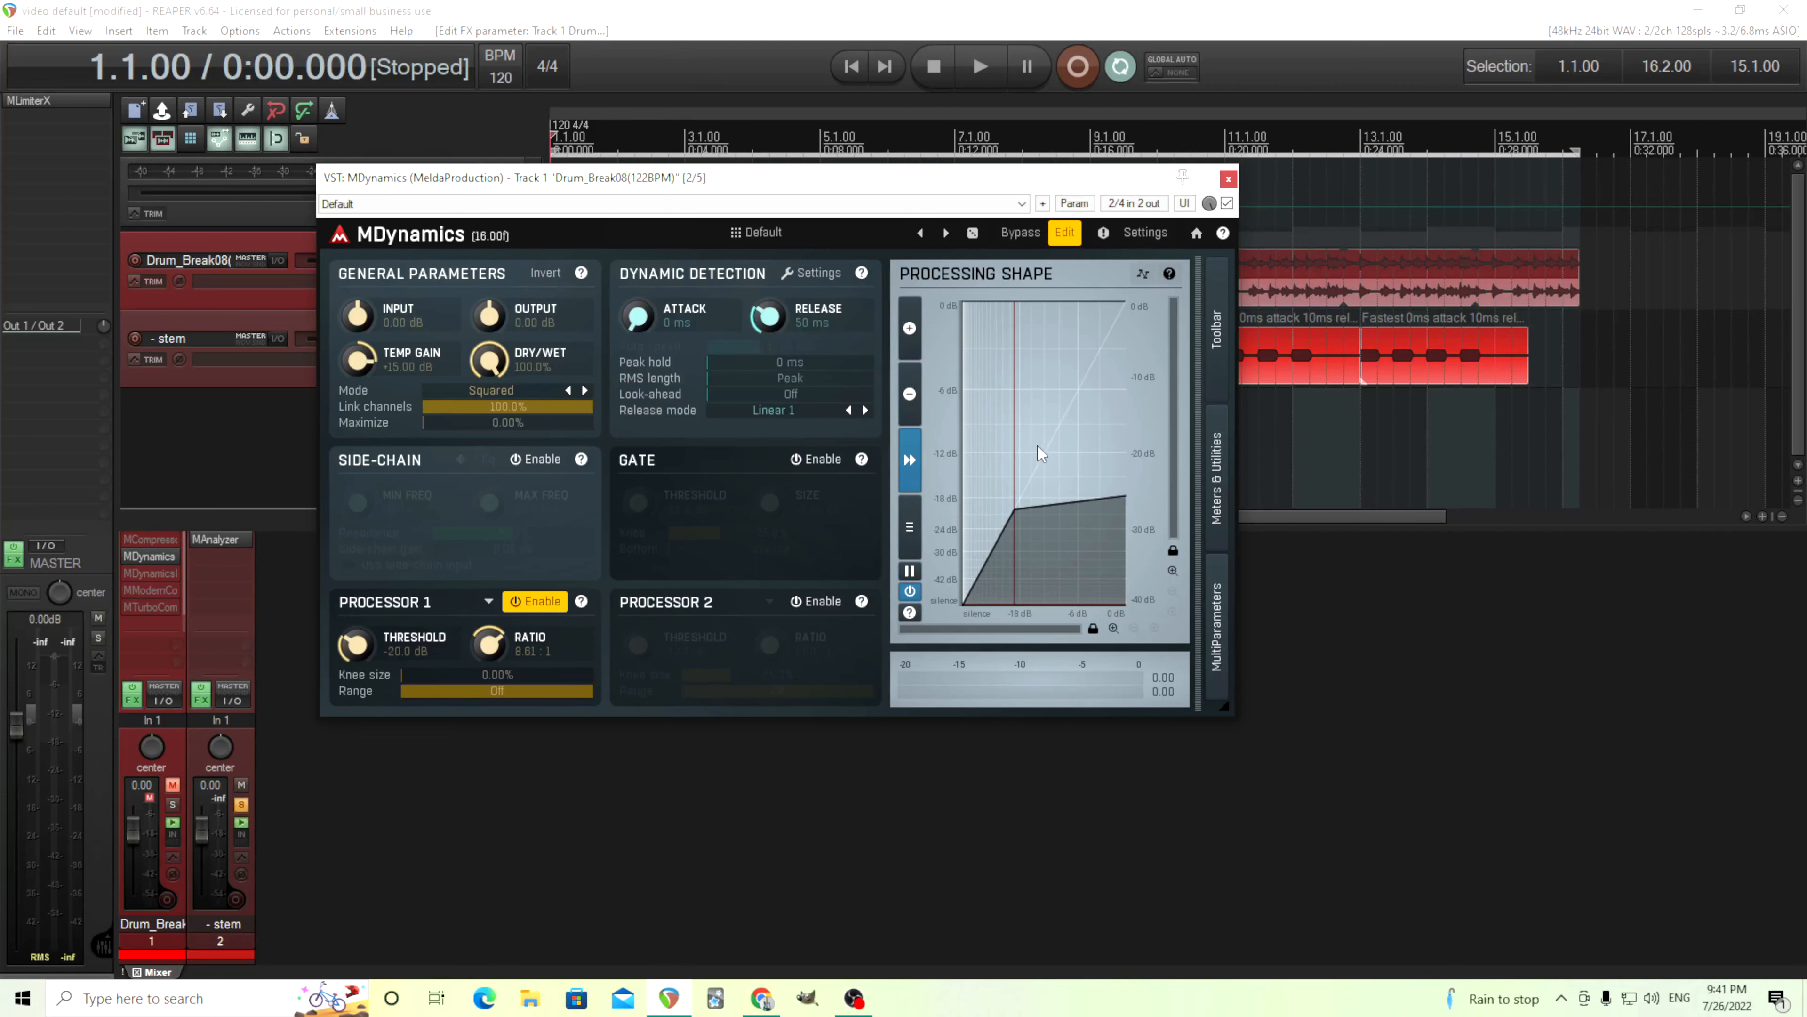
mouse_move(1118, 453)
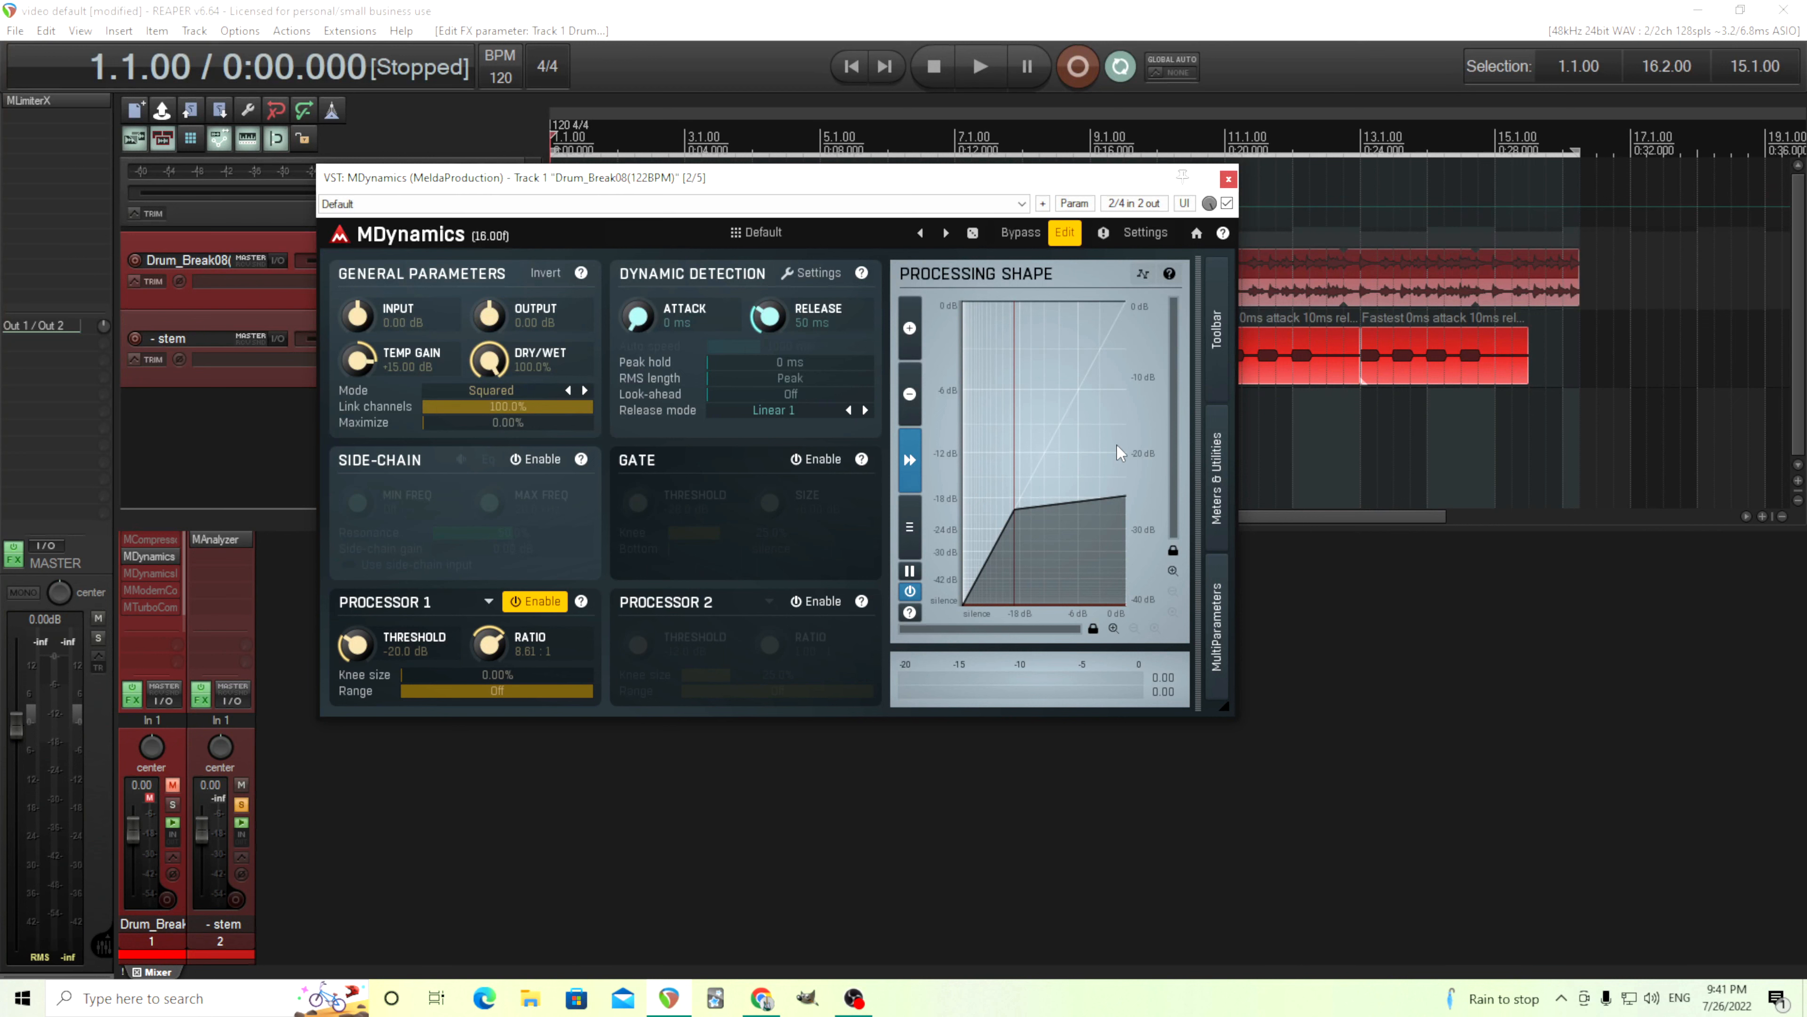
mouse_move(977, 473)
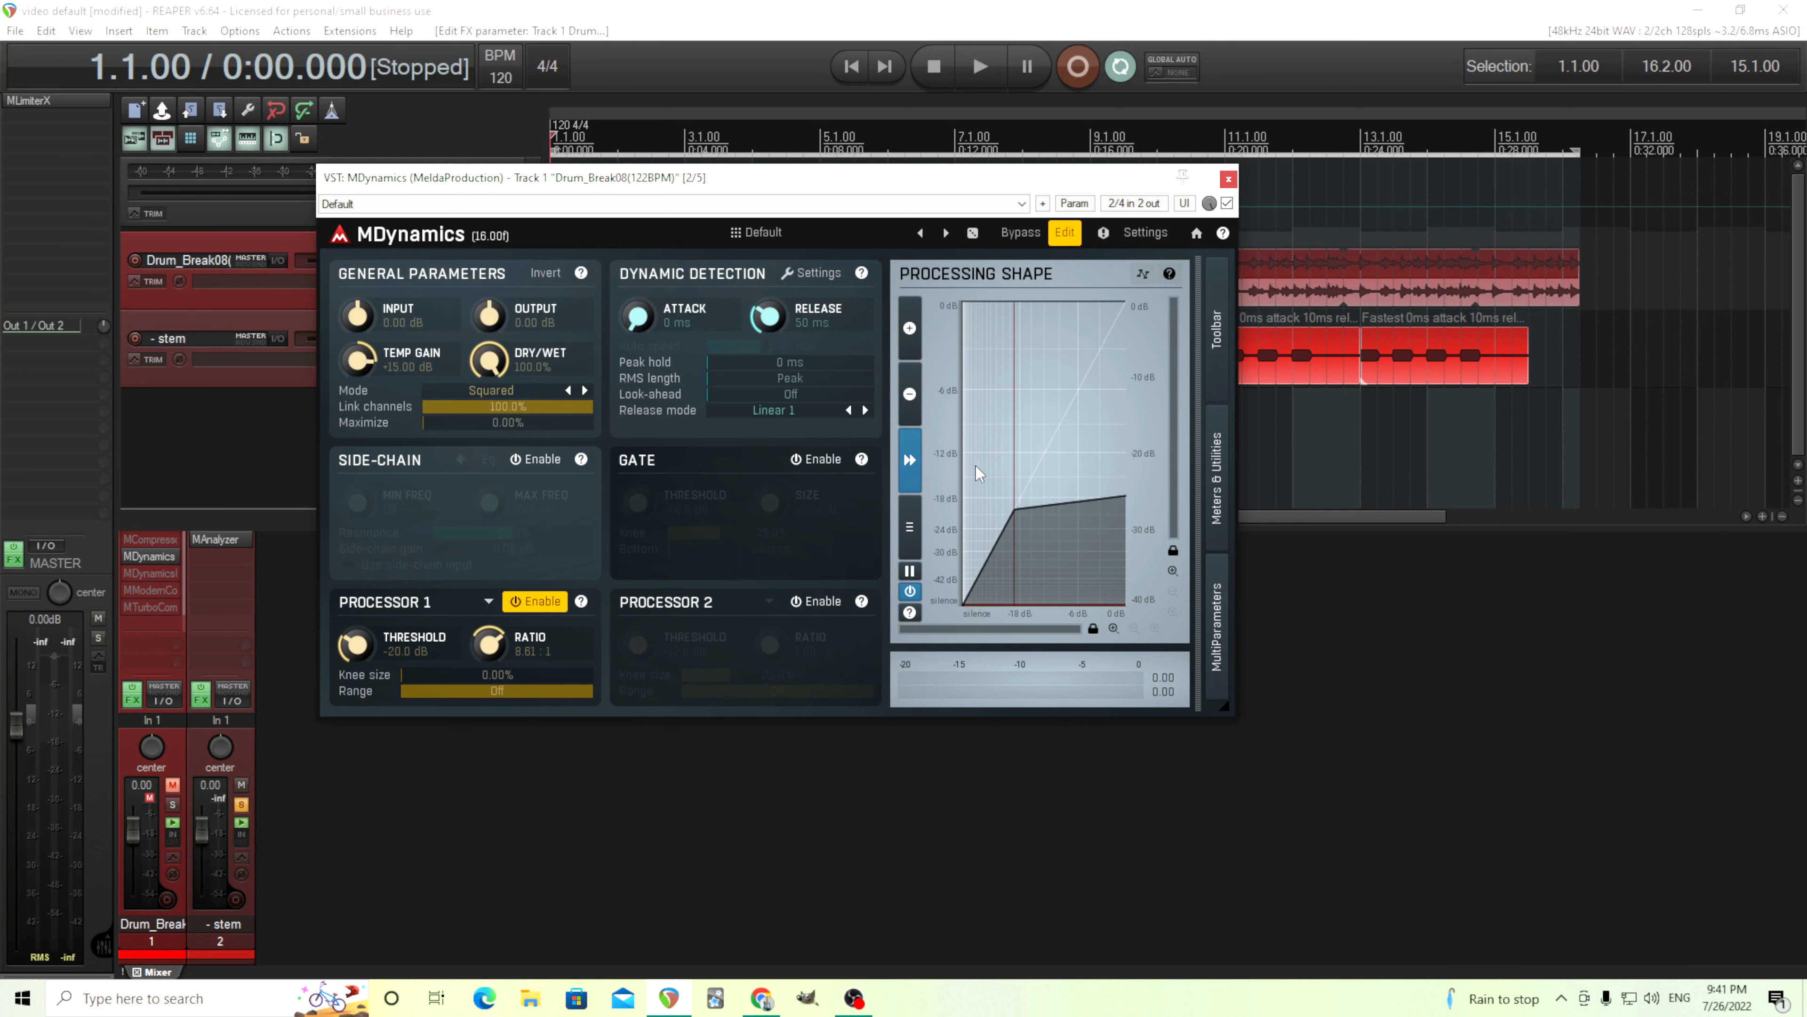
mouse_move(1023, 473)
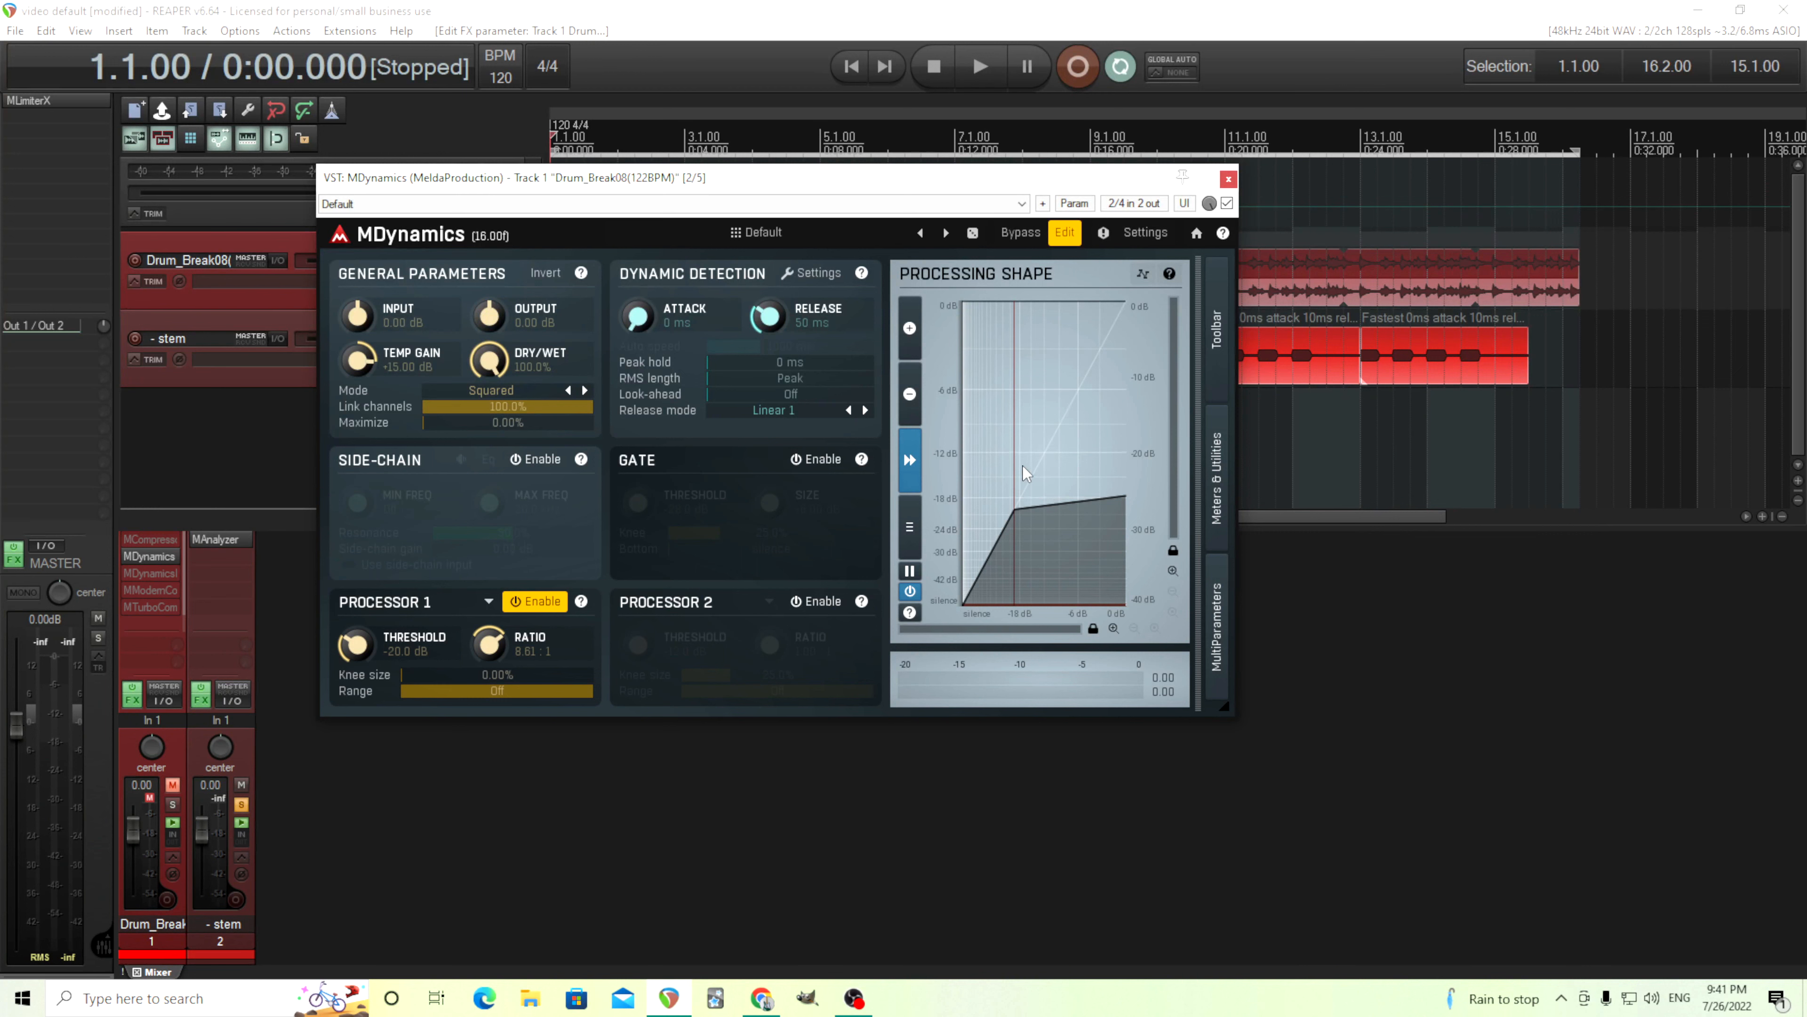
mouse_move(845, 432)
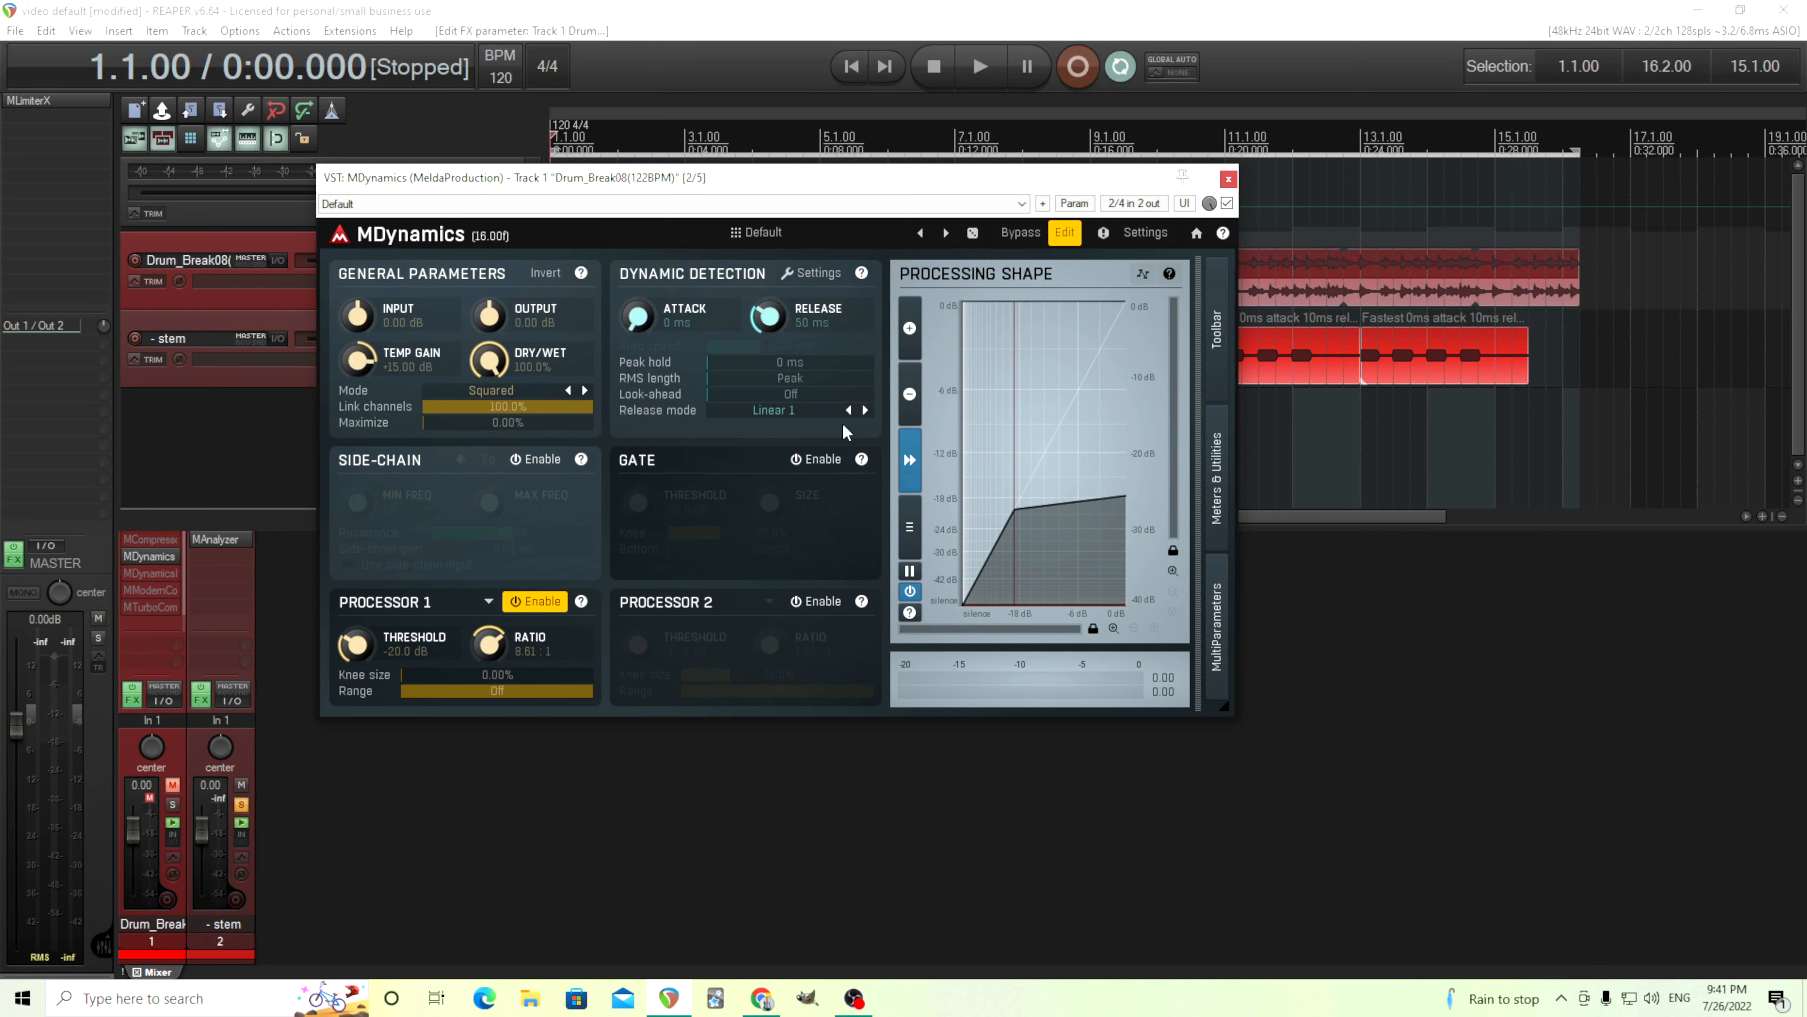
mouse_move(1113, 428)
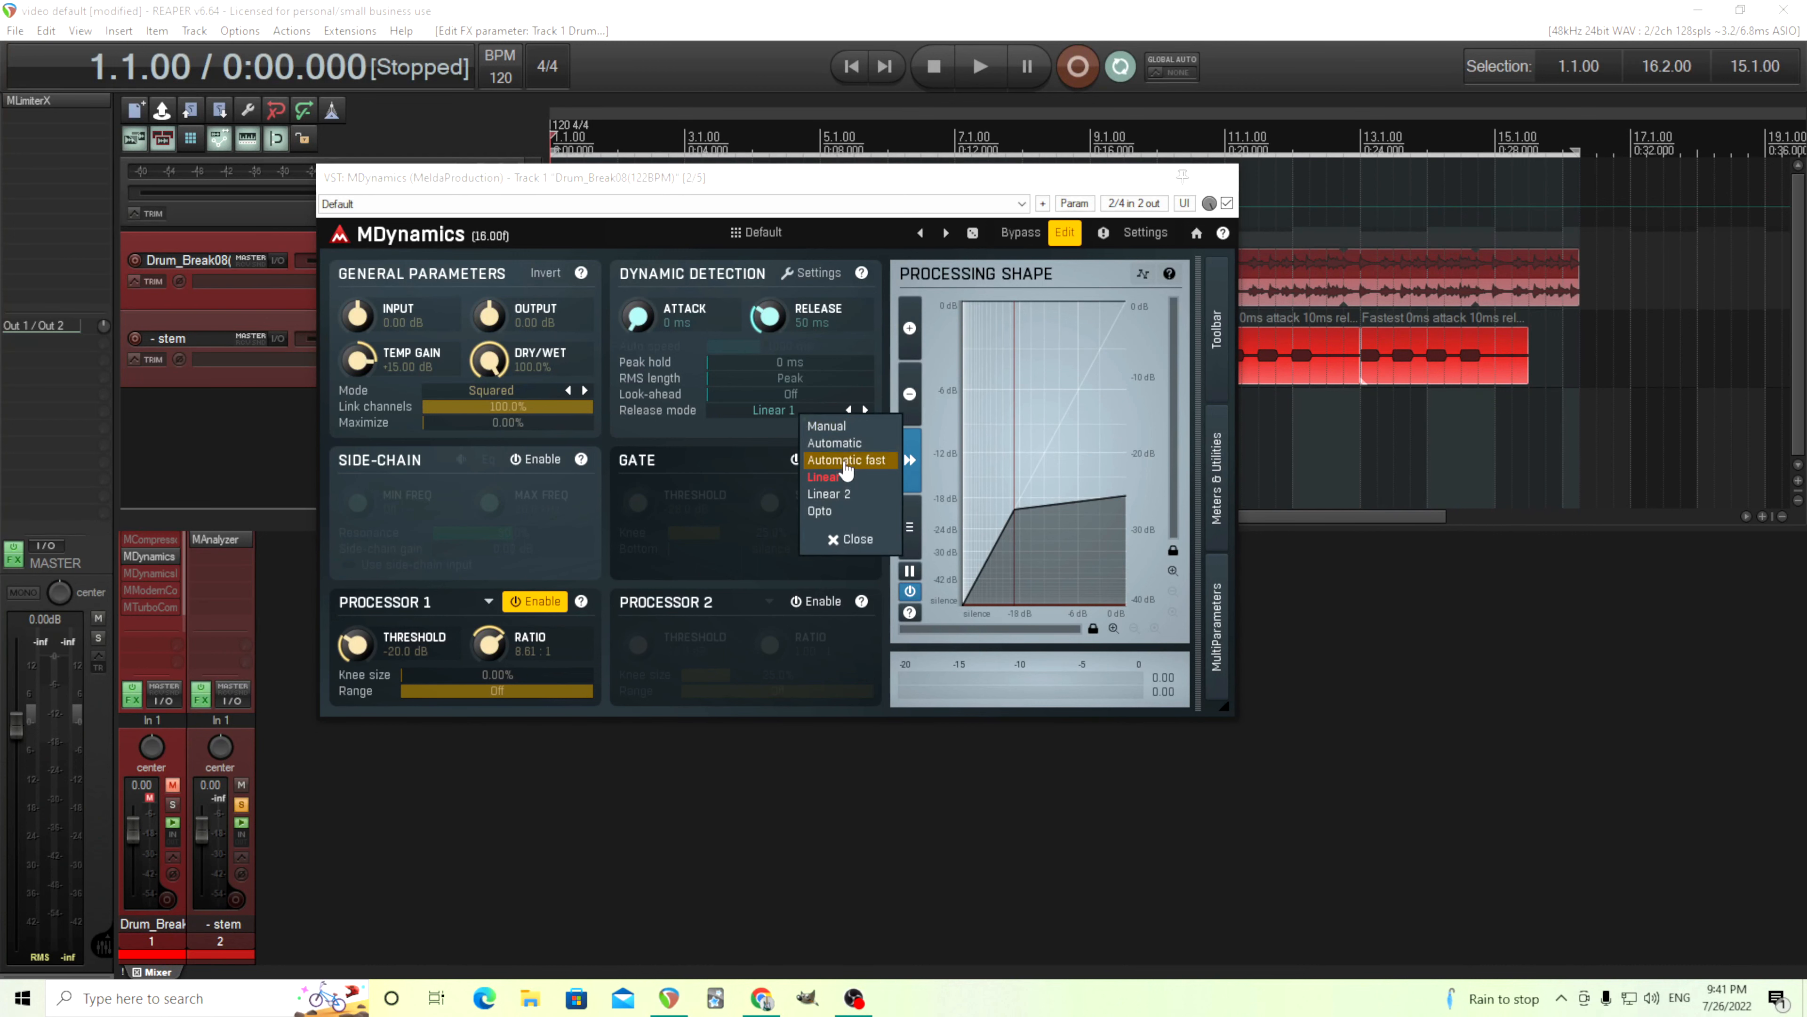
mouse_move(845, 475)
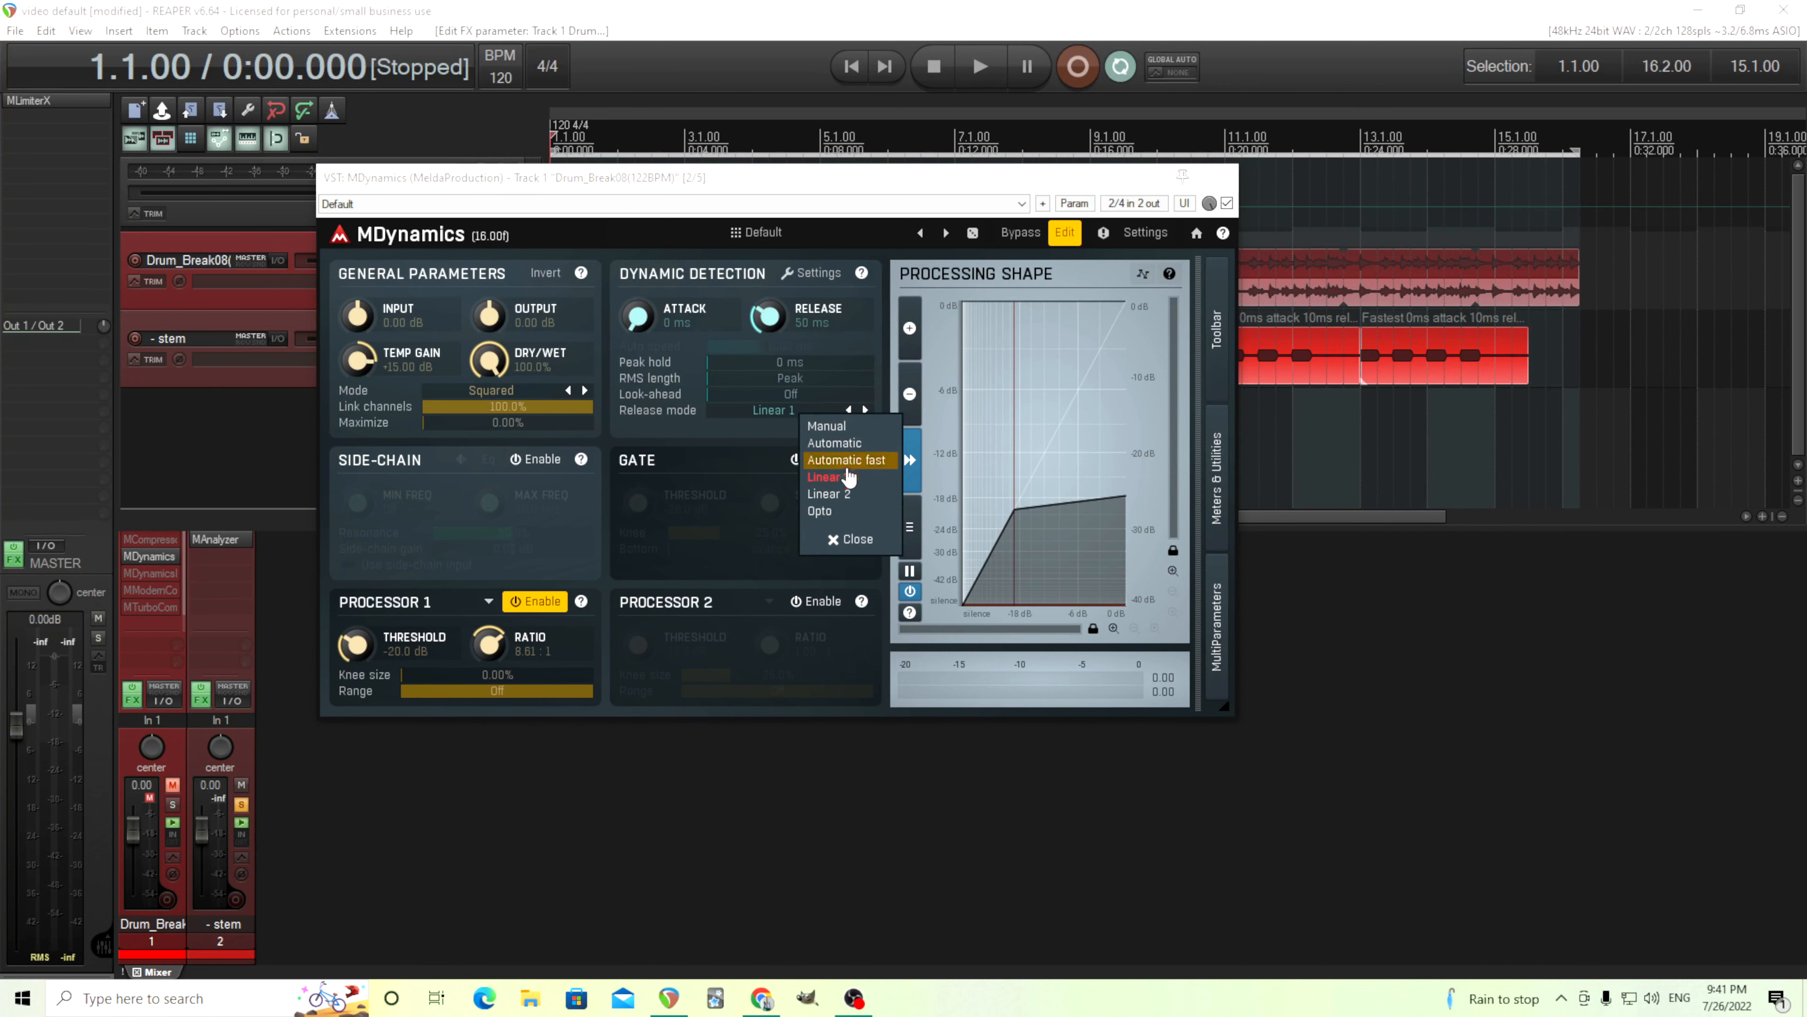
mouse_move(824, 478)
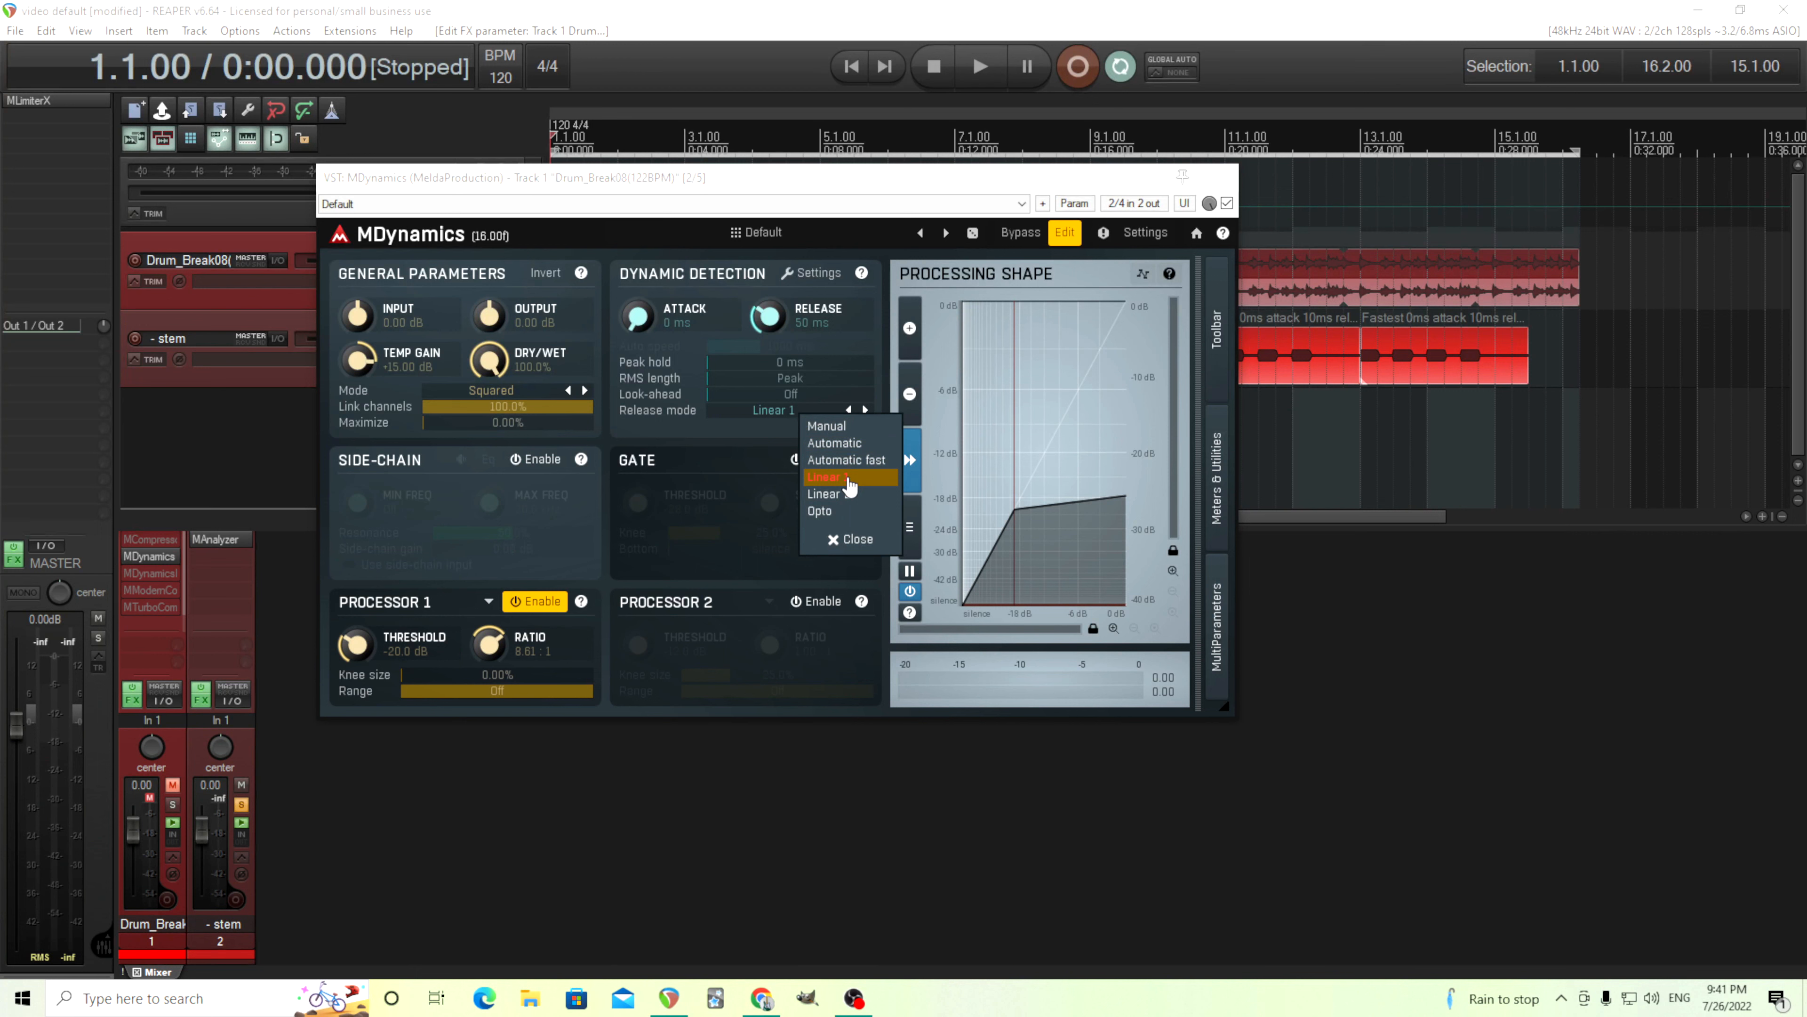
mouse_move(851, 494)
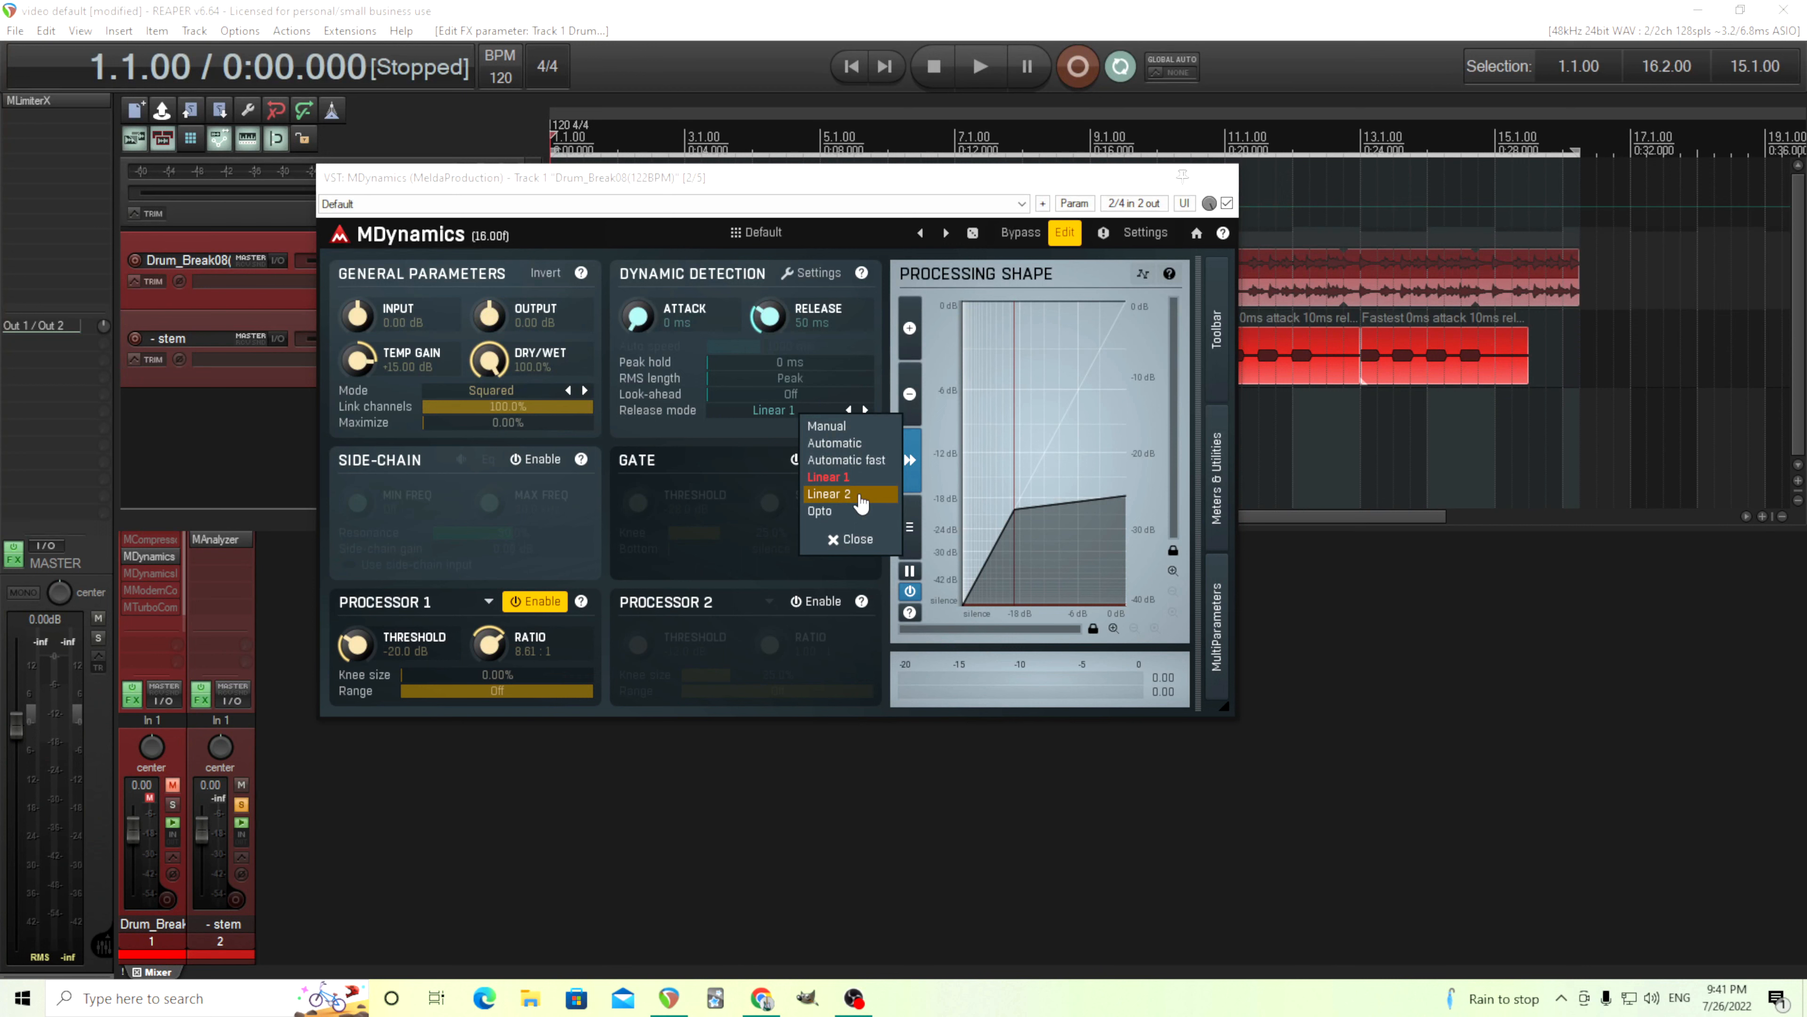
mouse_move(837, 498)
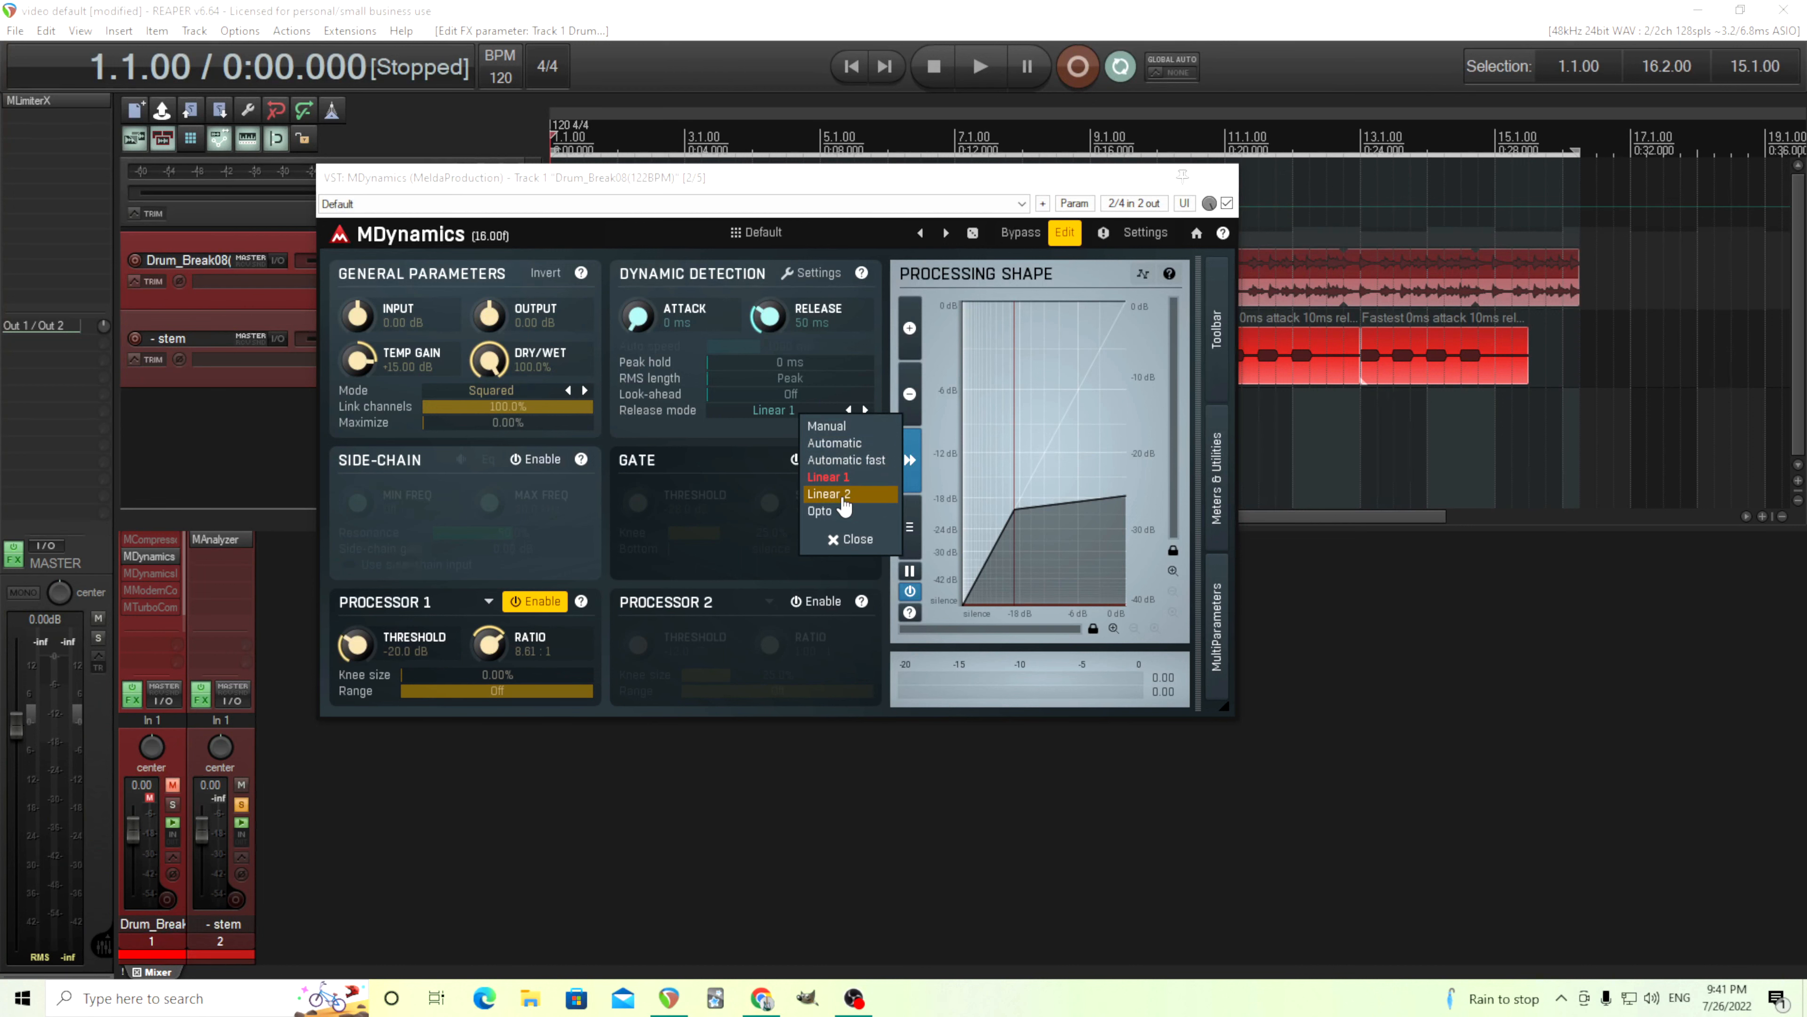
mouse_move(839, 510)
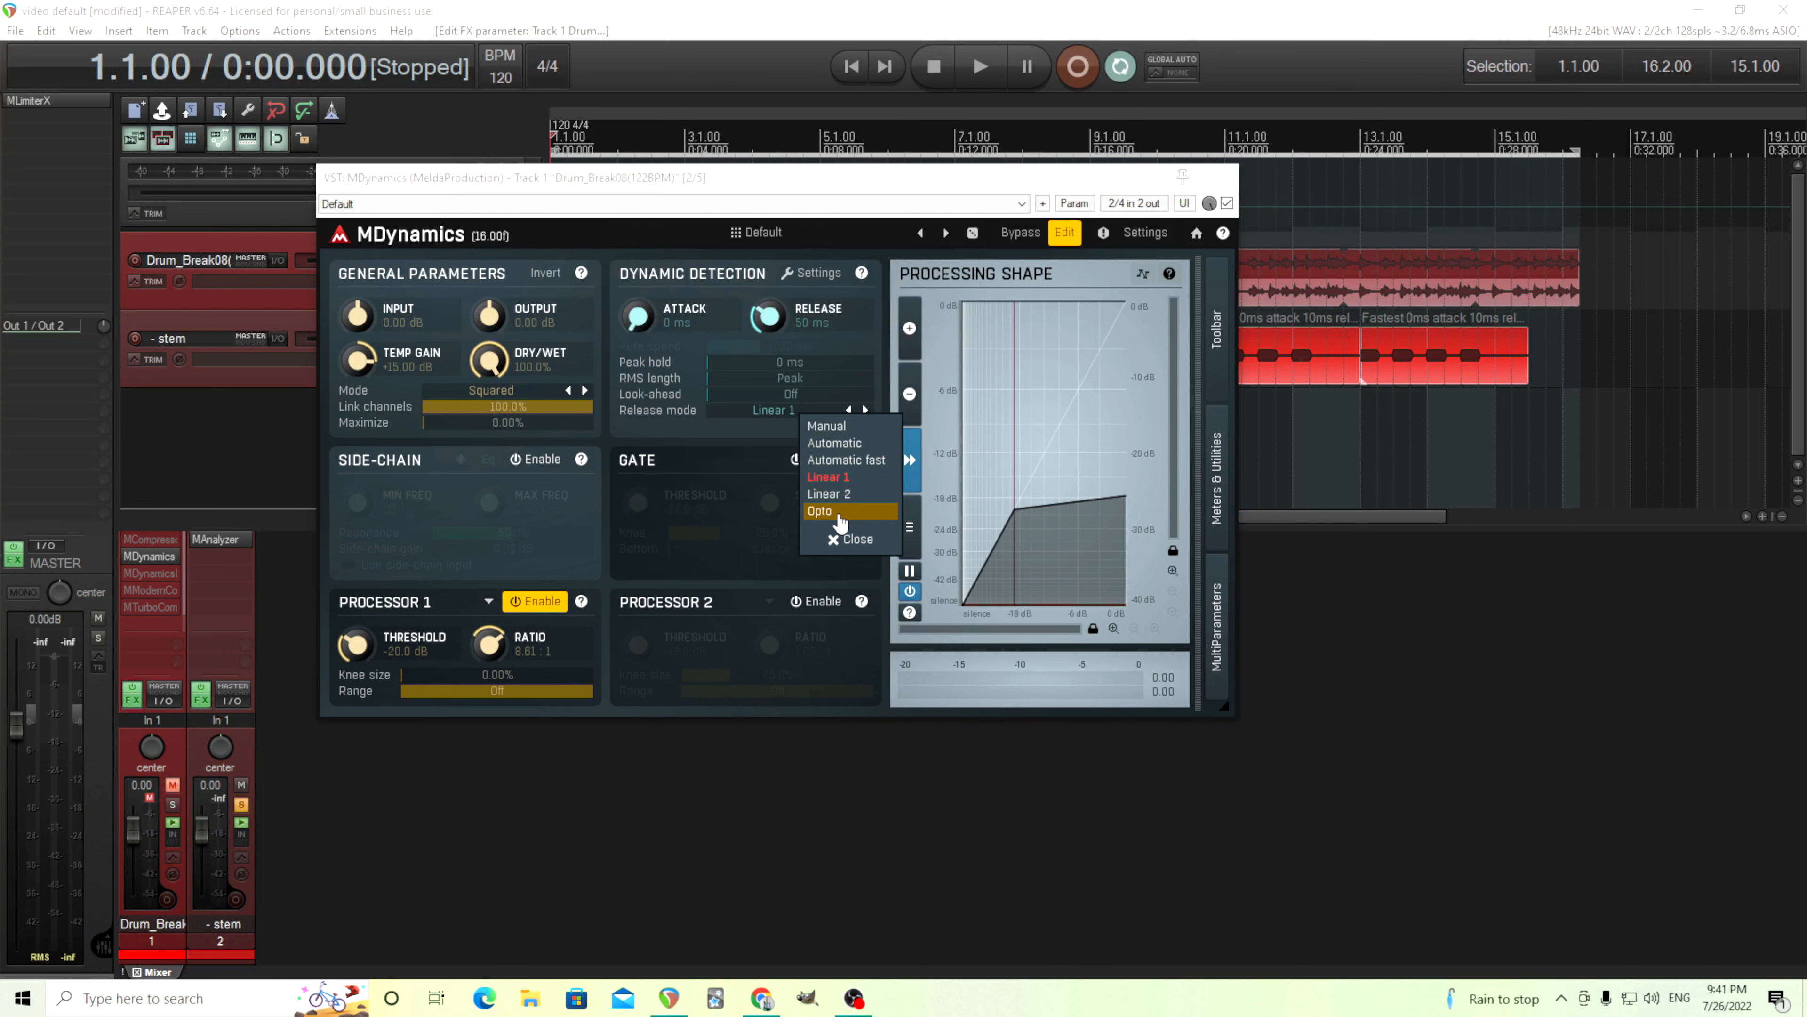
- Choose Opto from the release mode list, keeping release at 50 ms
left_click(820, 510)
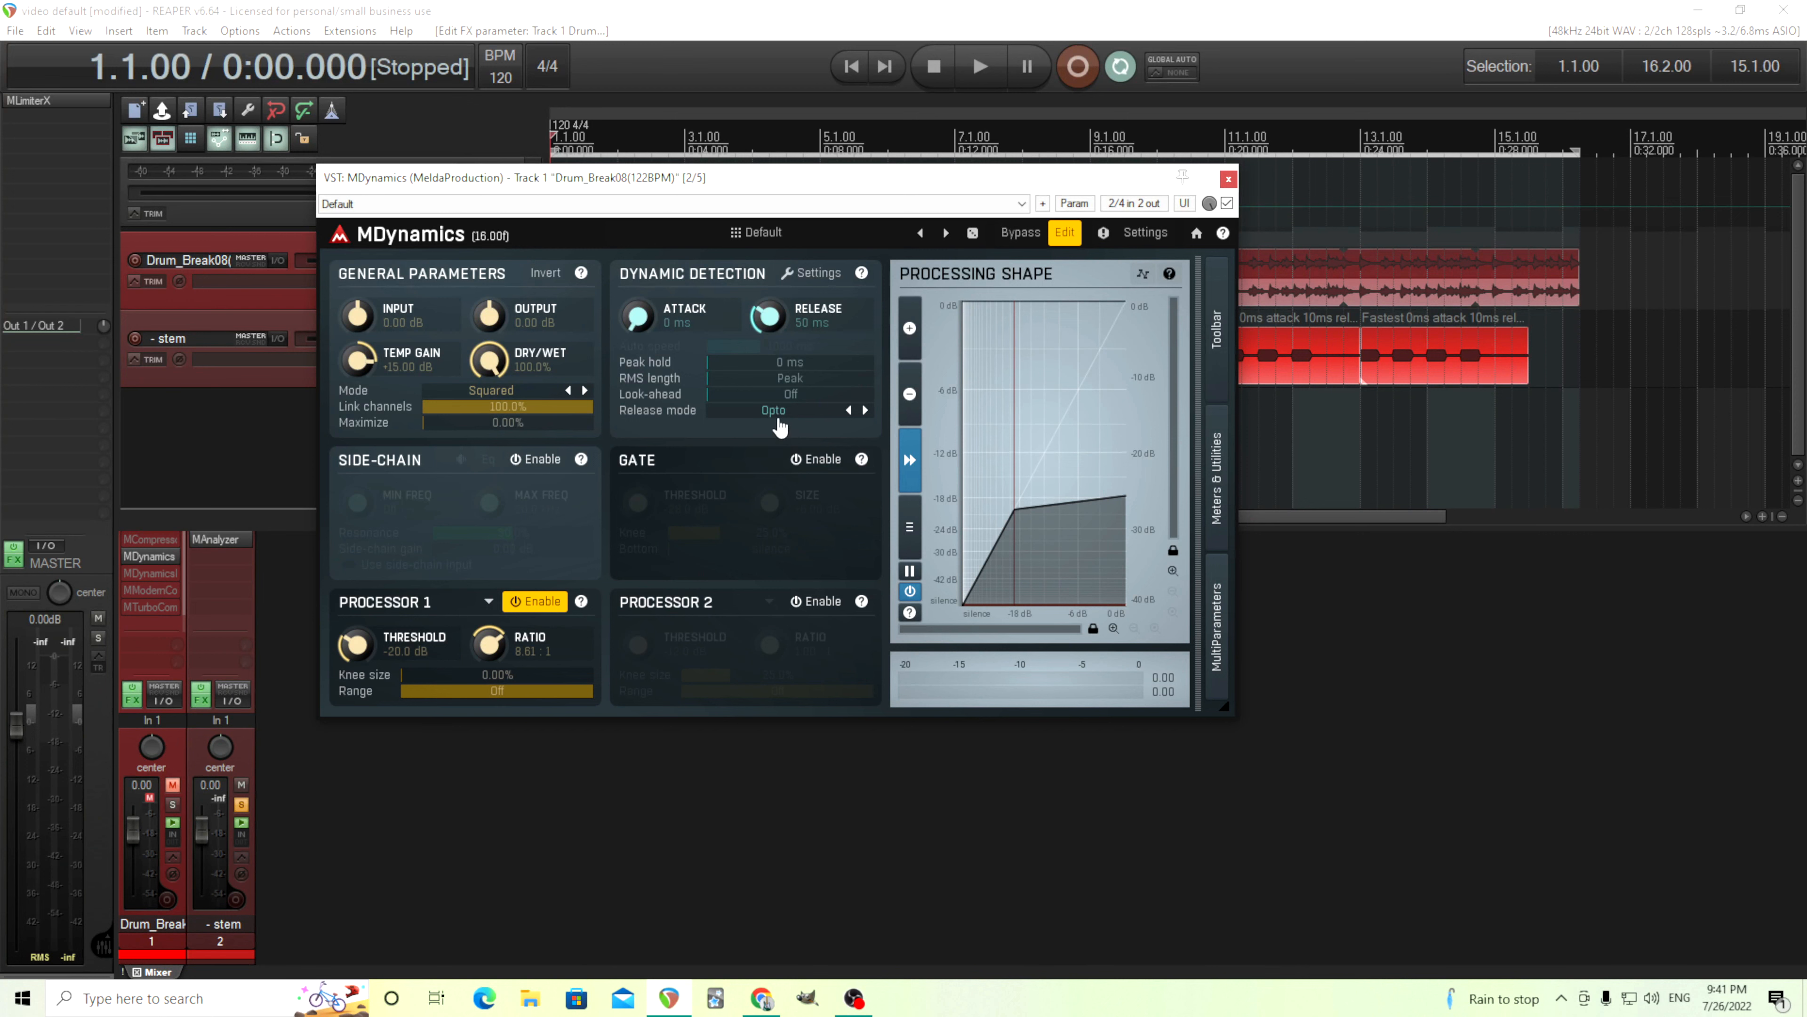
mouse_move(1100, 463)
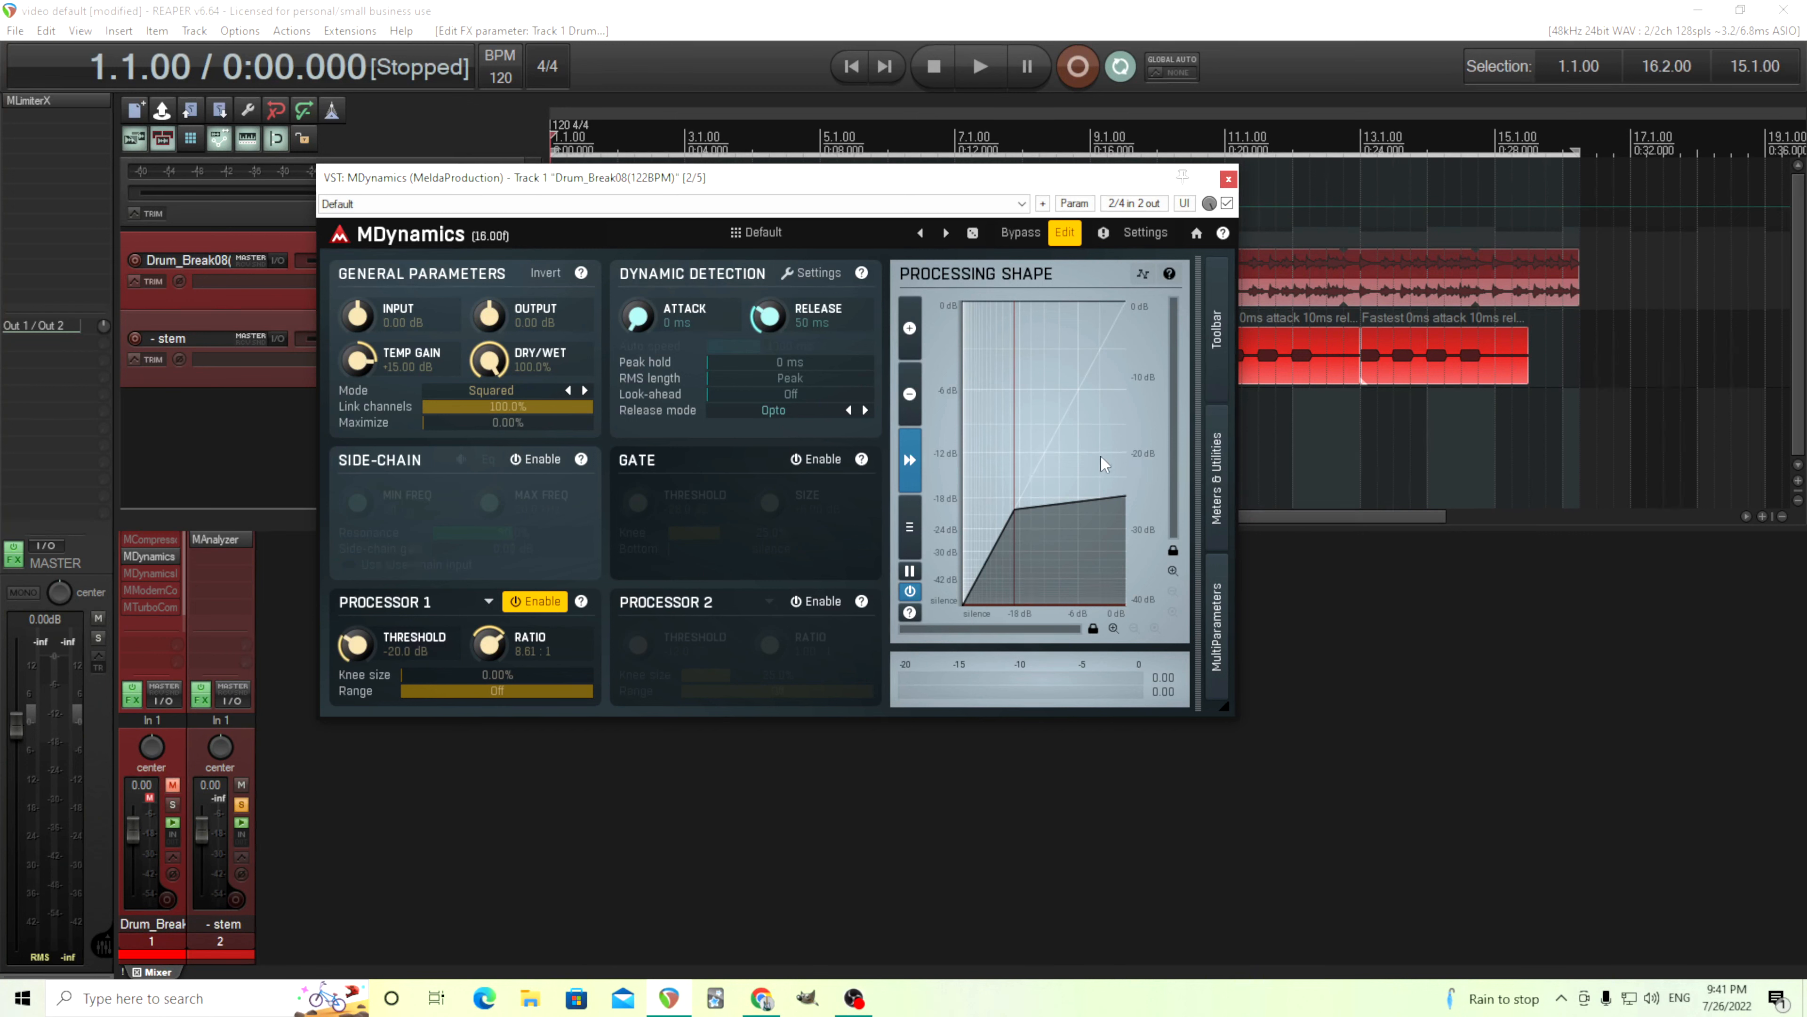
mouse_move(1118, 461)
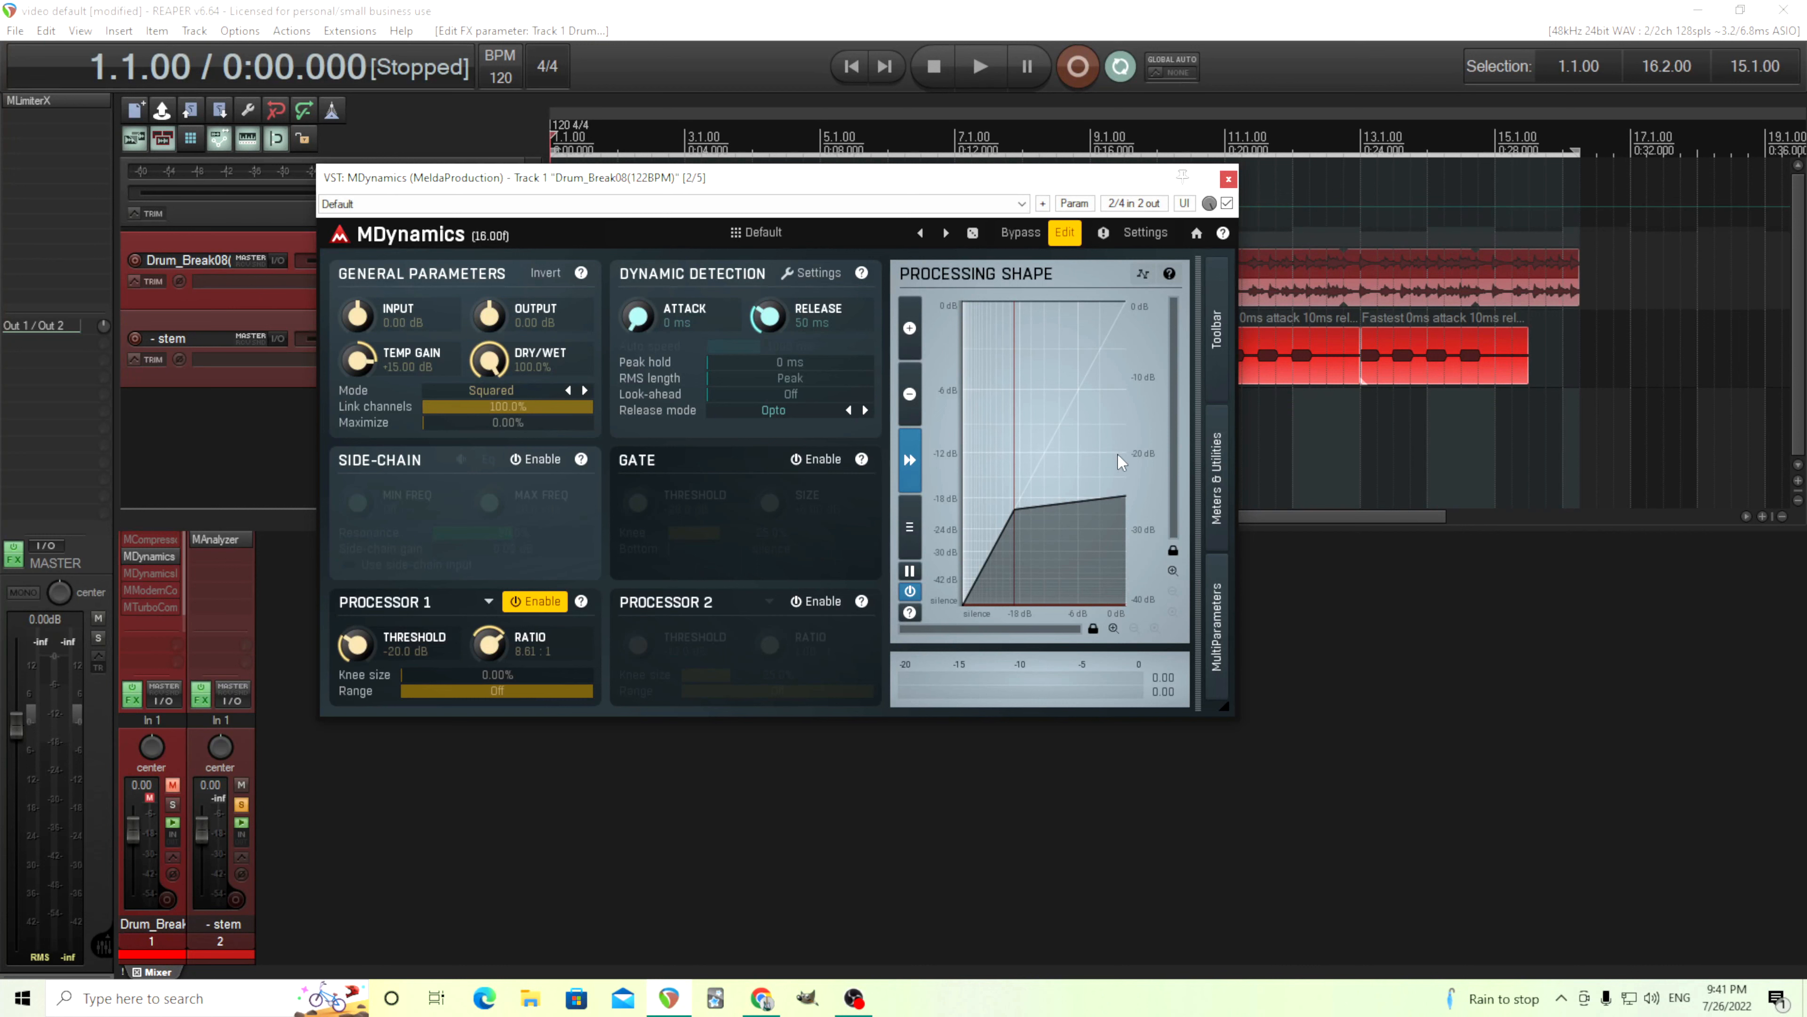
mouse_move(1036, 478)
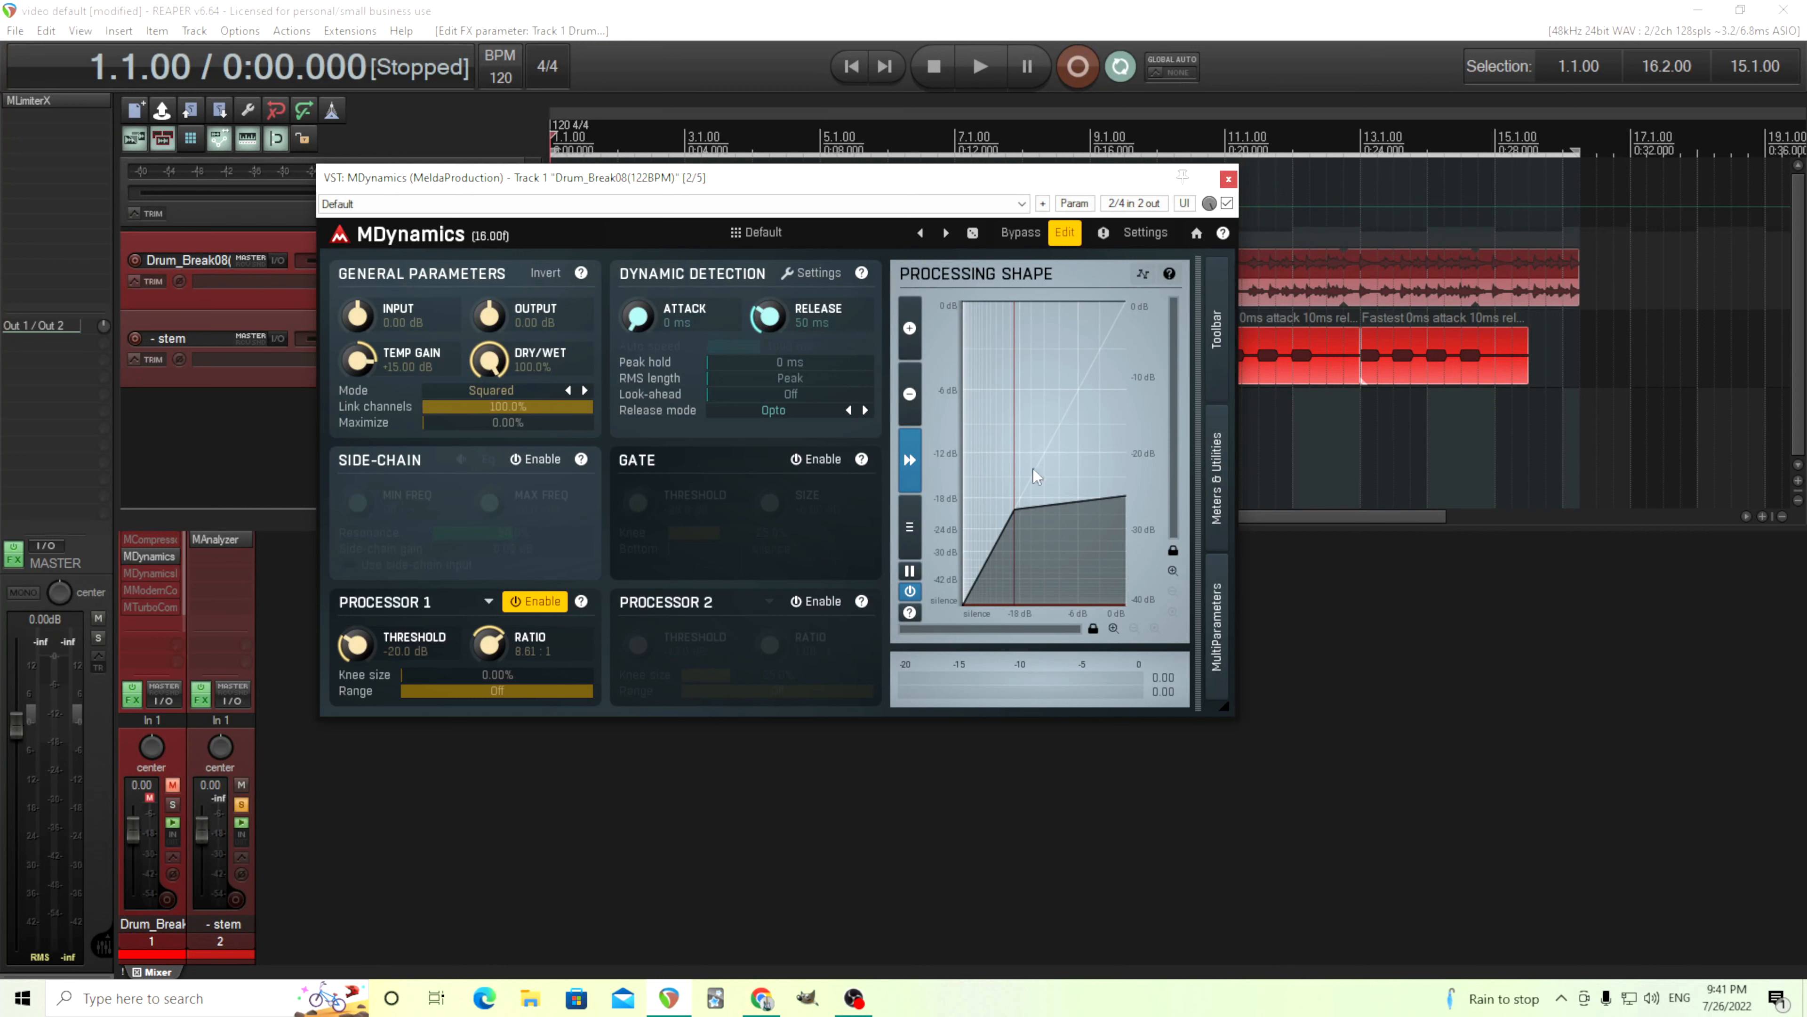
mouse_move(1115, 467)
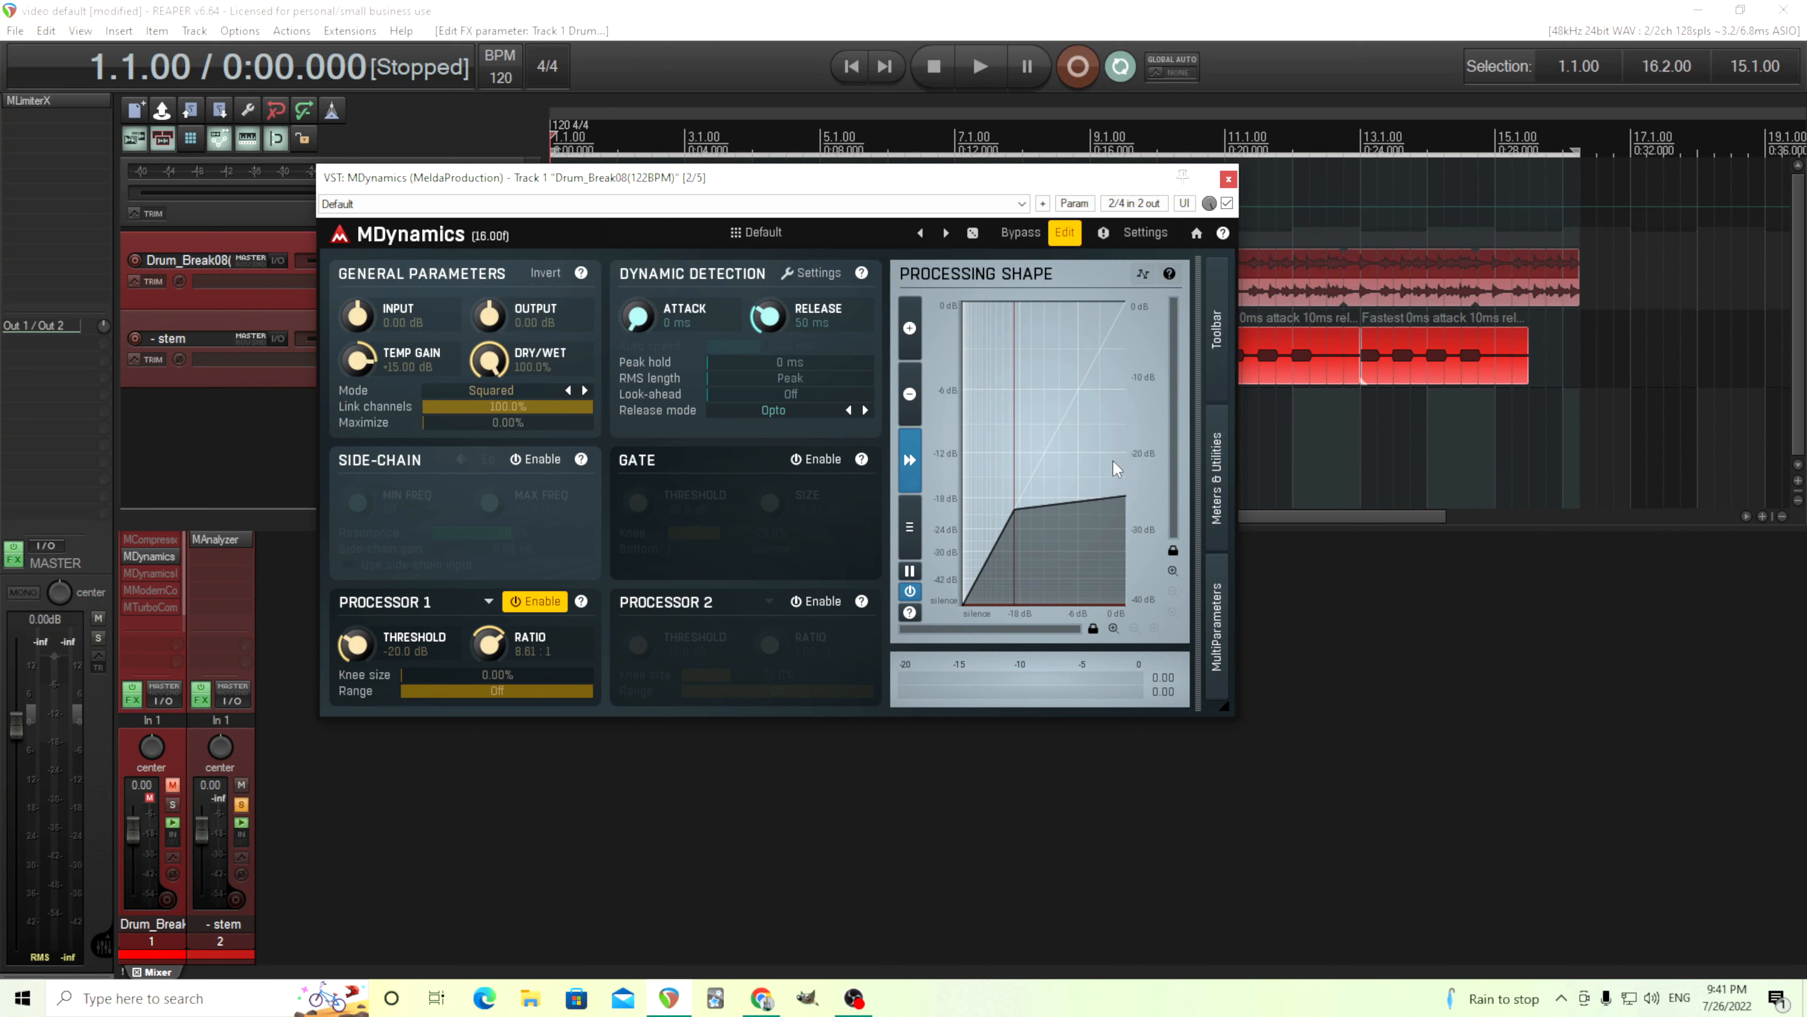
mouse_move(1029, 482)
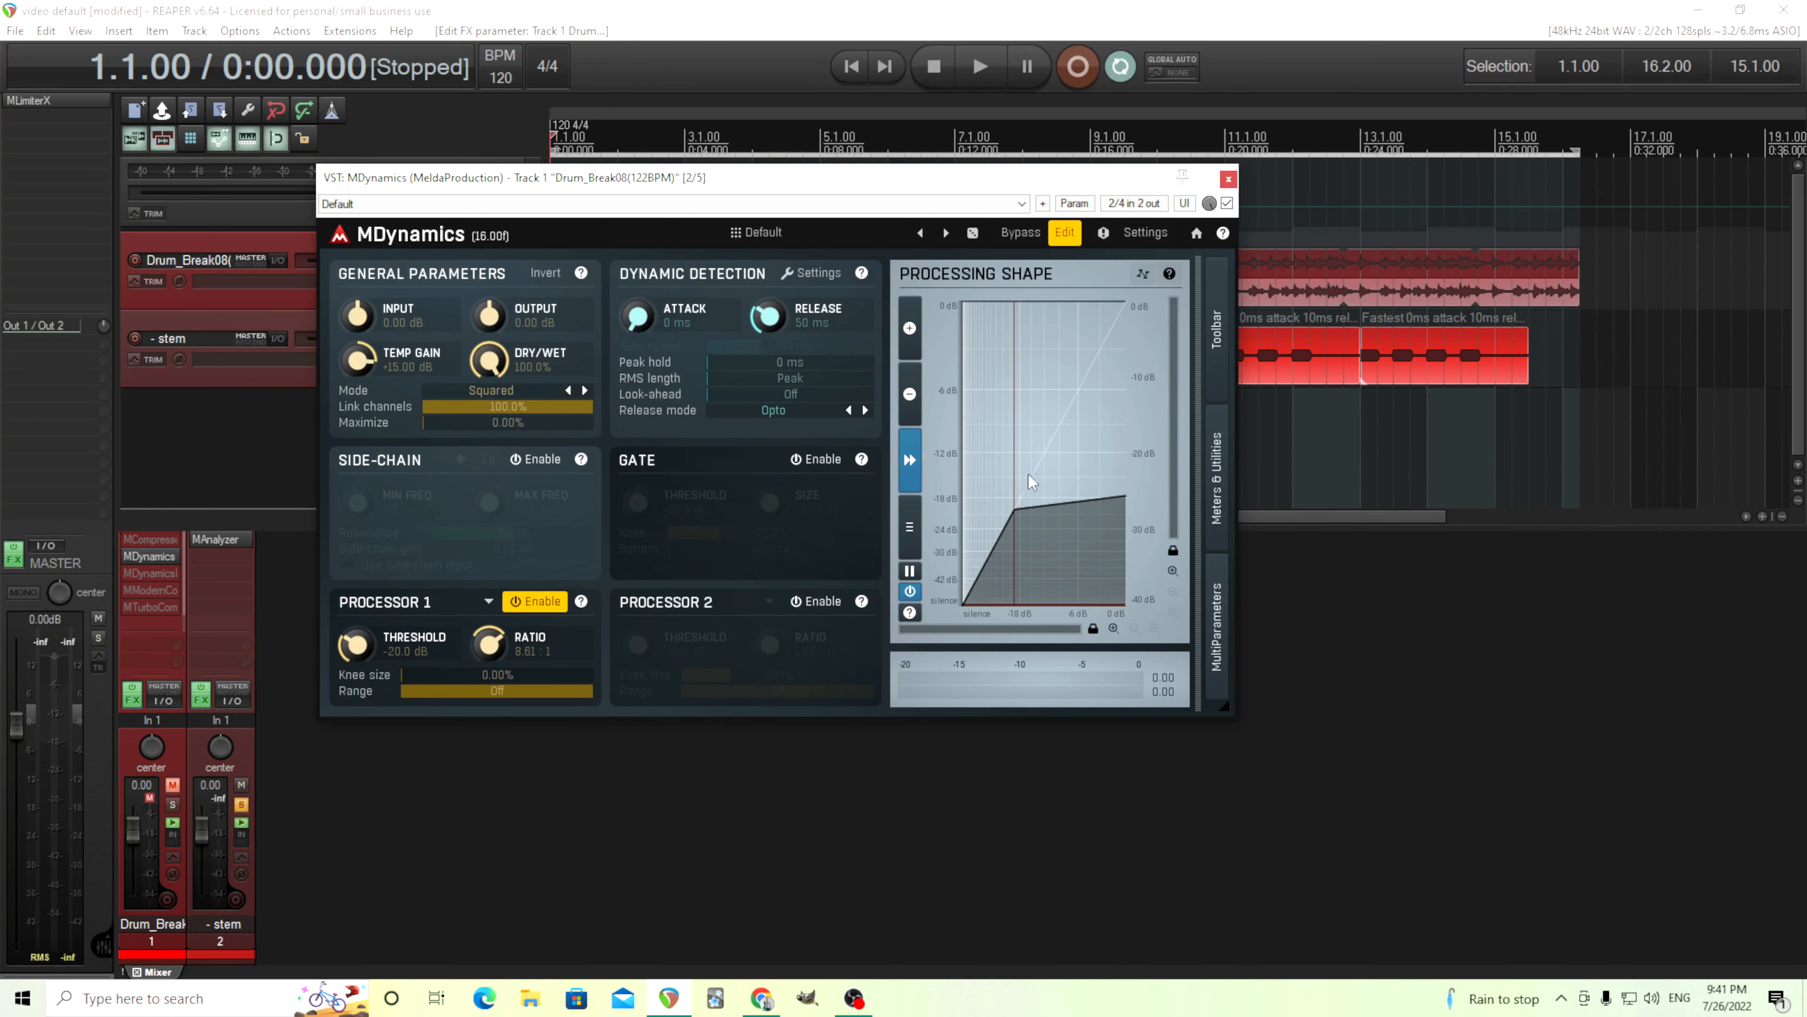
mouse_move(1114, 473)
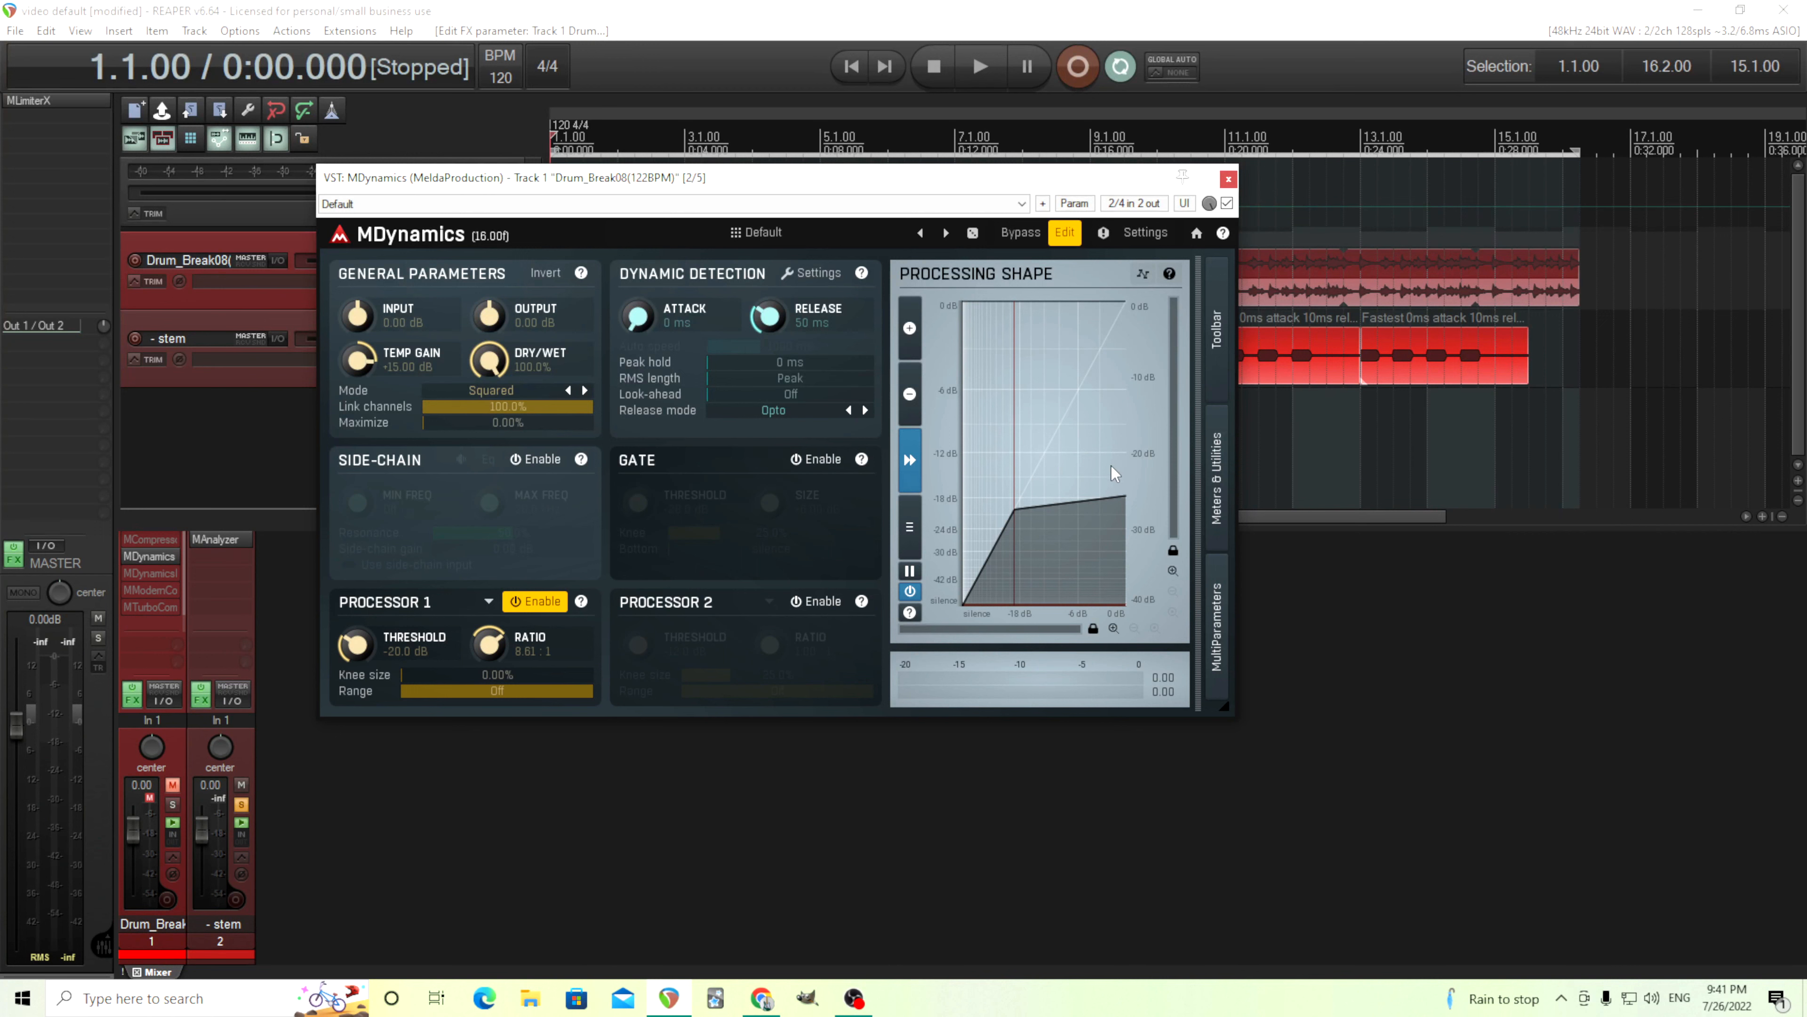
mouse_move(1026, 482)
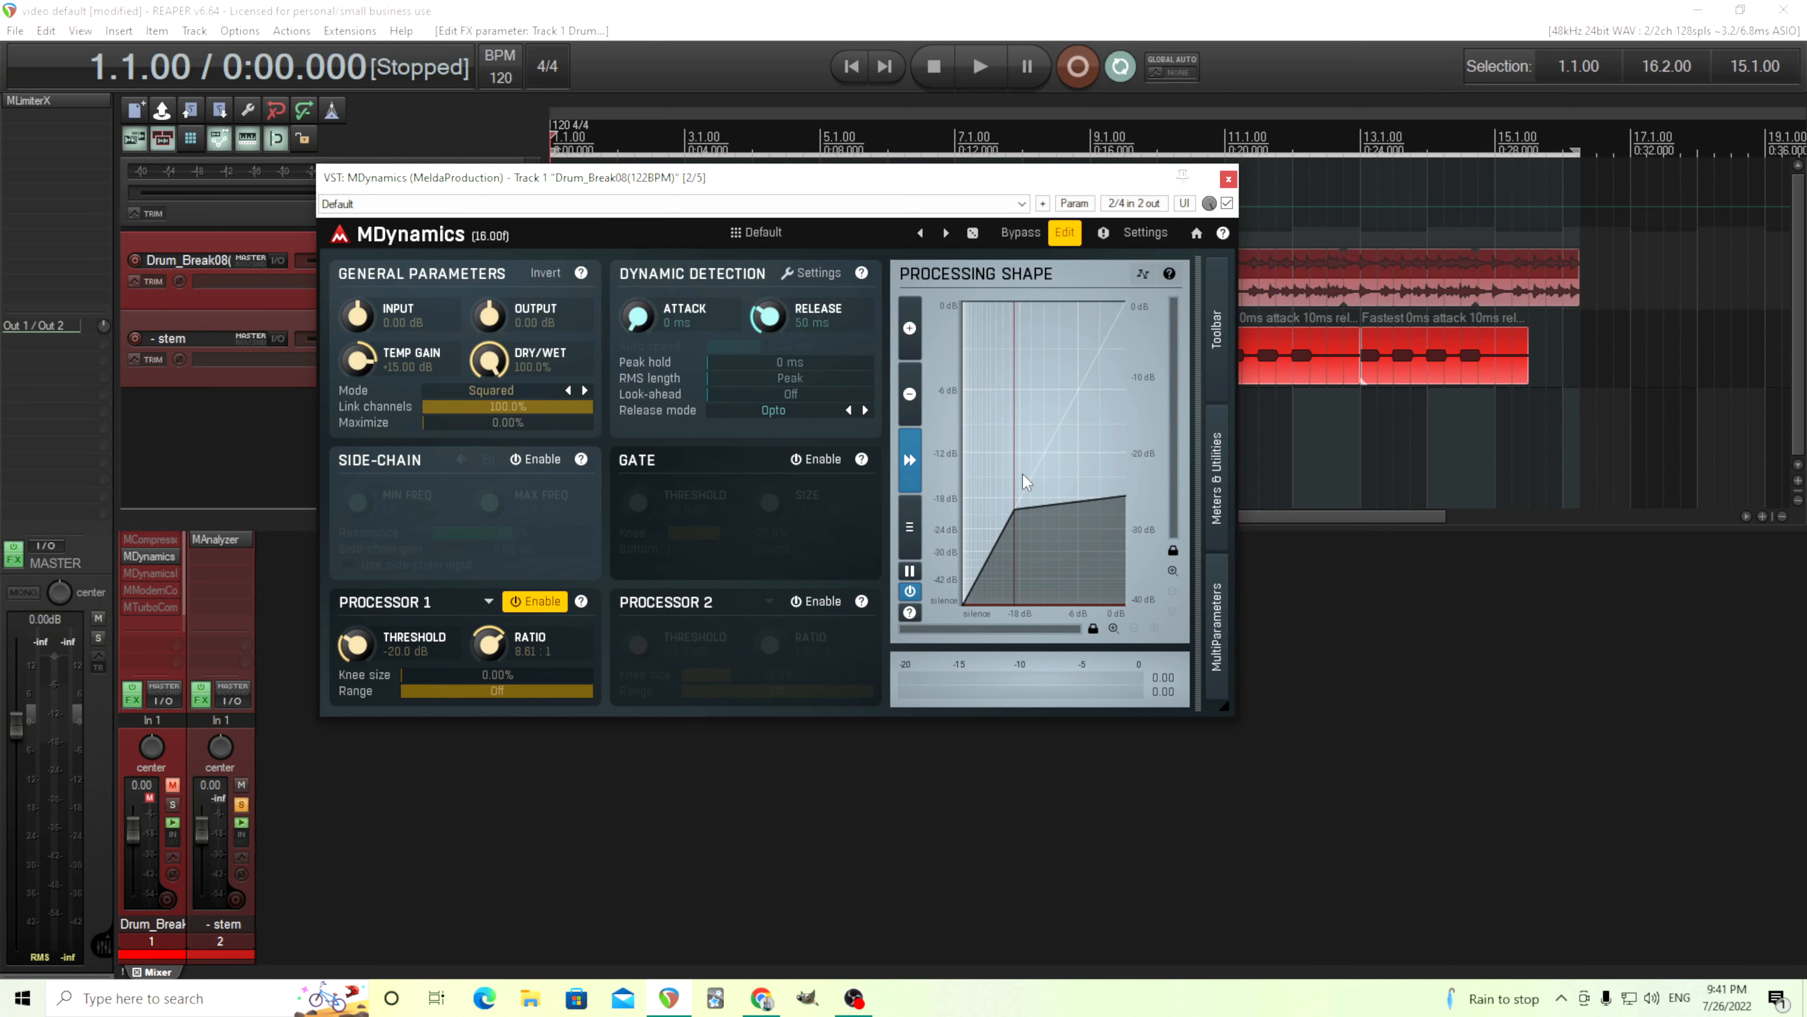
mouse_move(792, 489)
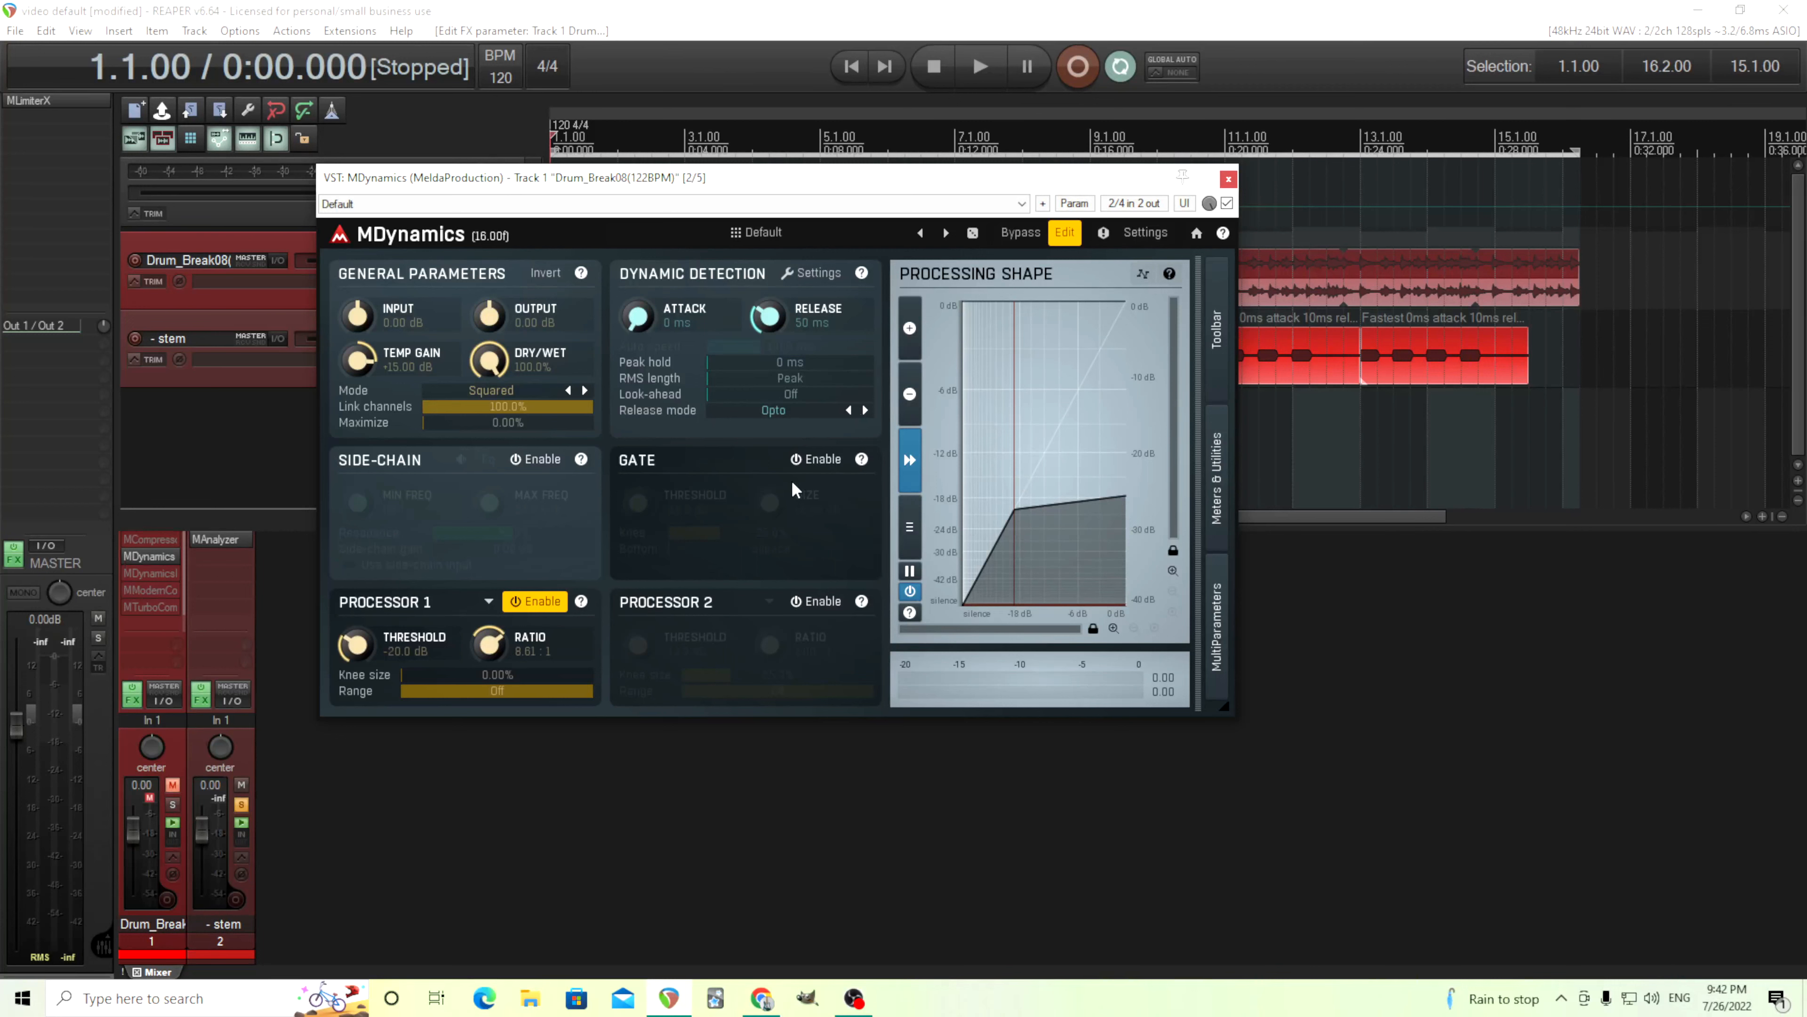
mouse_move(760, 557)
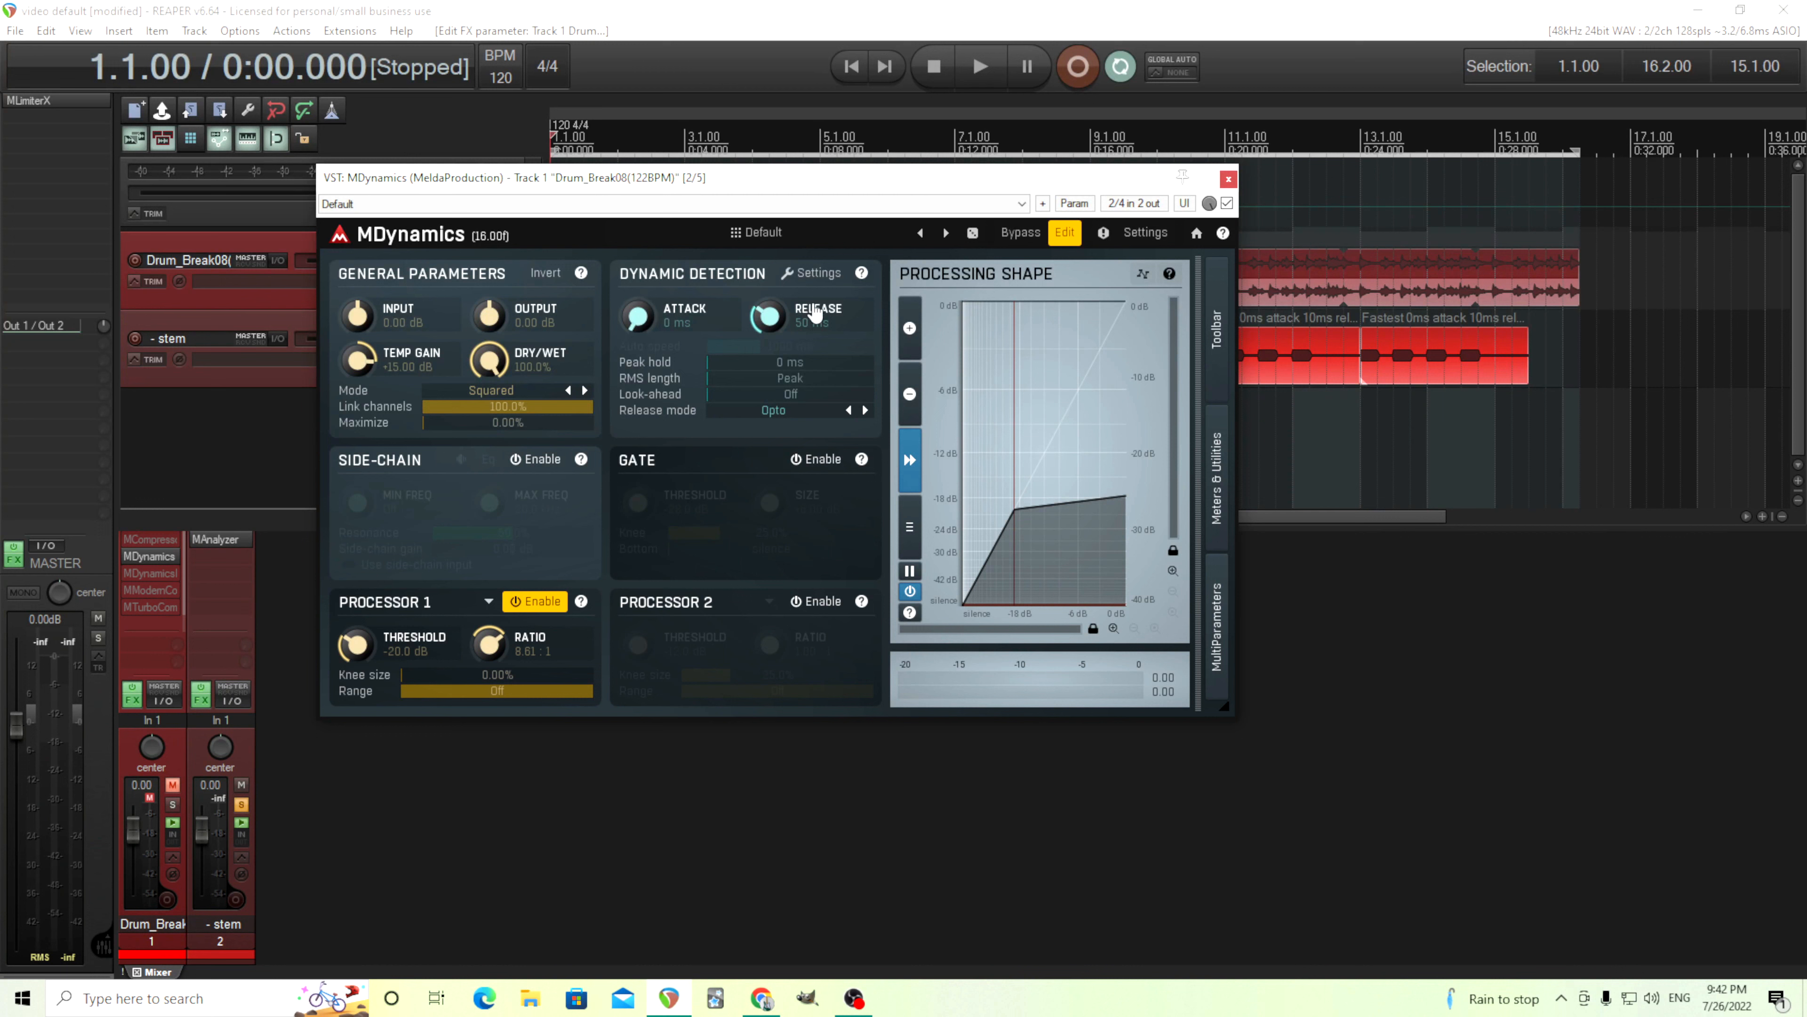
- Enable True RMS in the advanced detector settings and bring up its help page
left_click(815, 273)
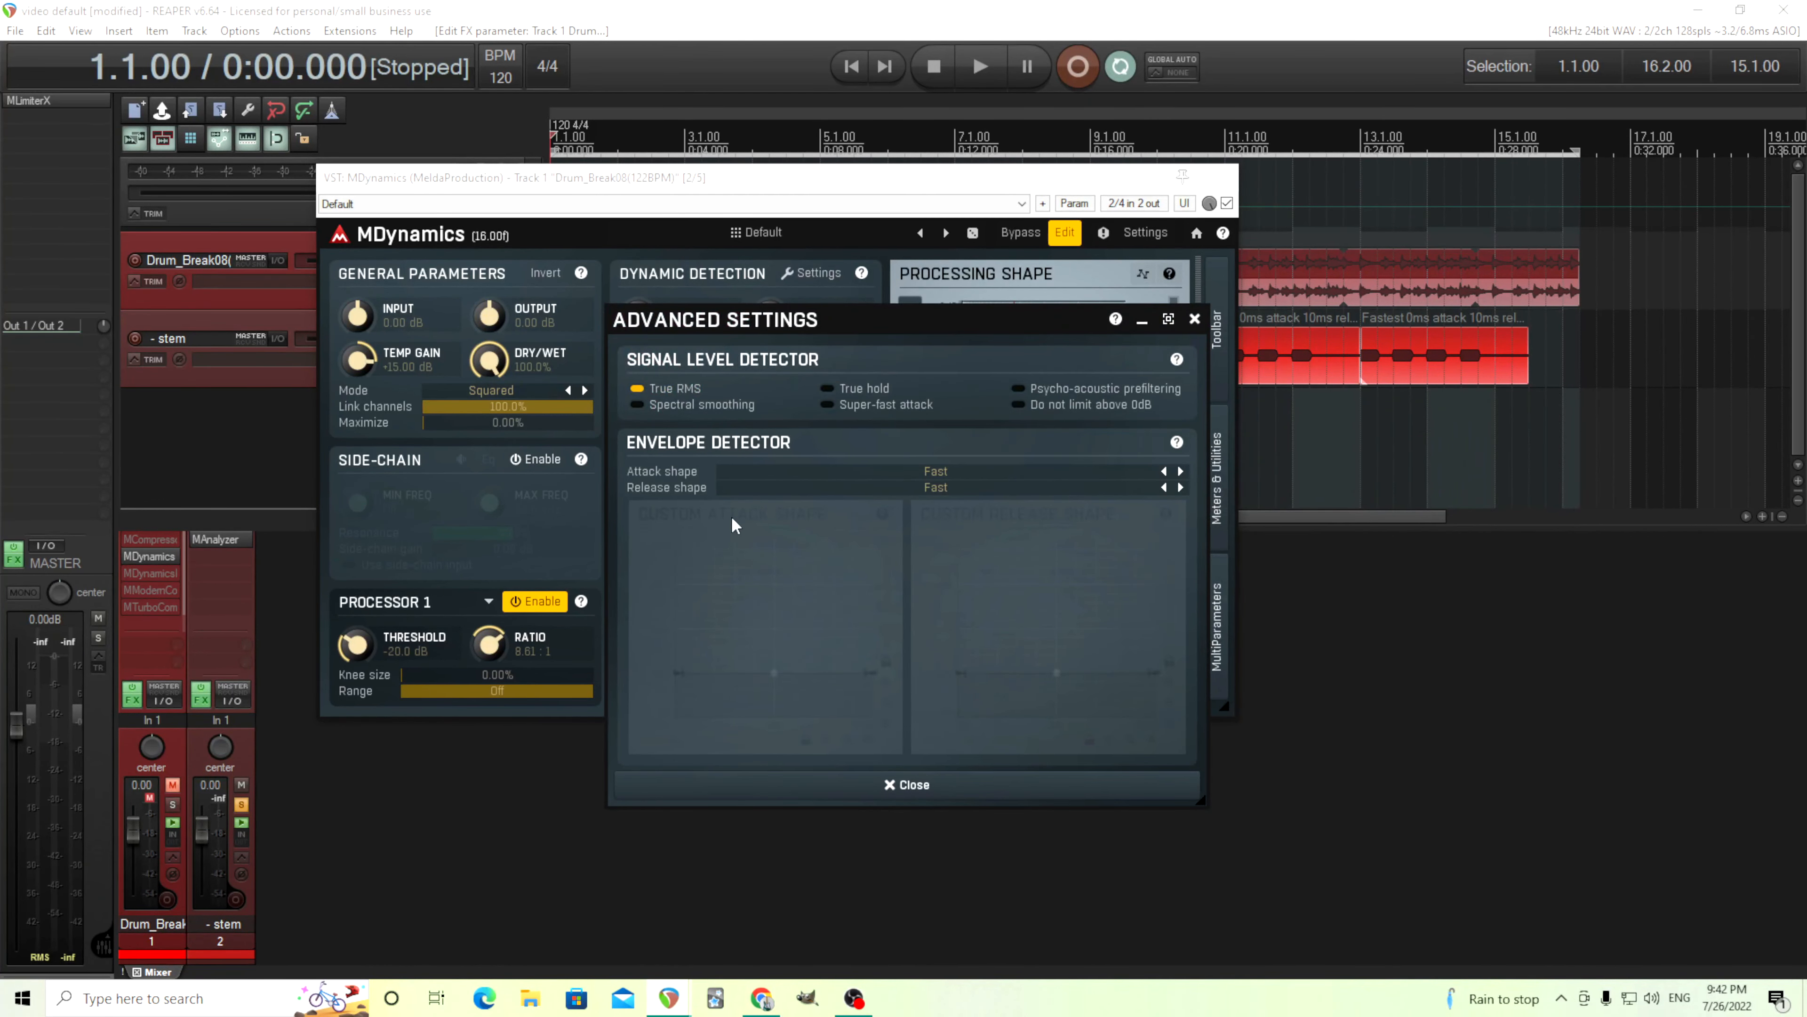
mouse_move(729, 482)
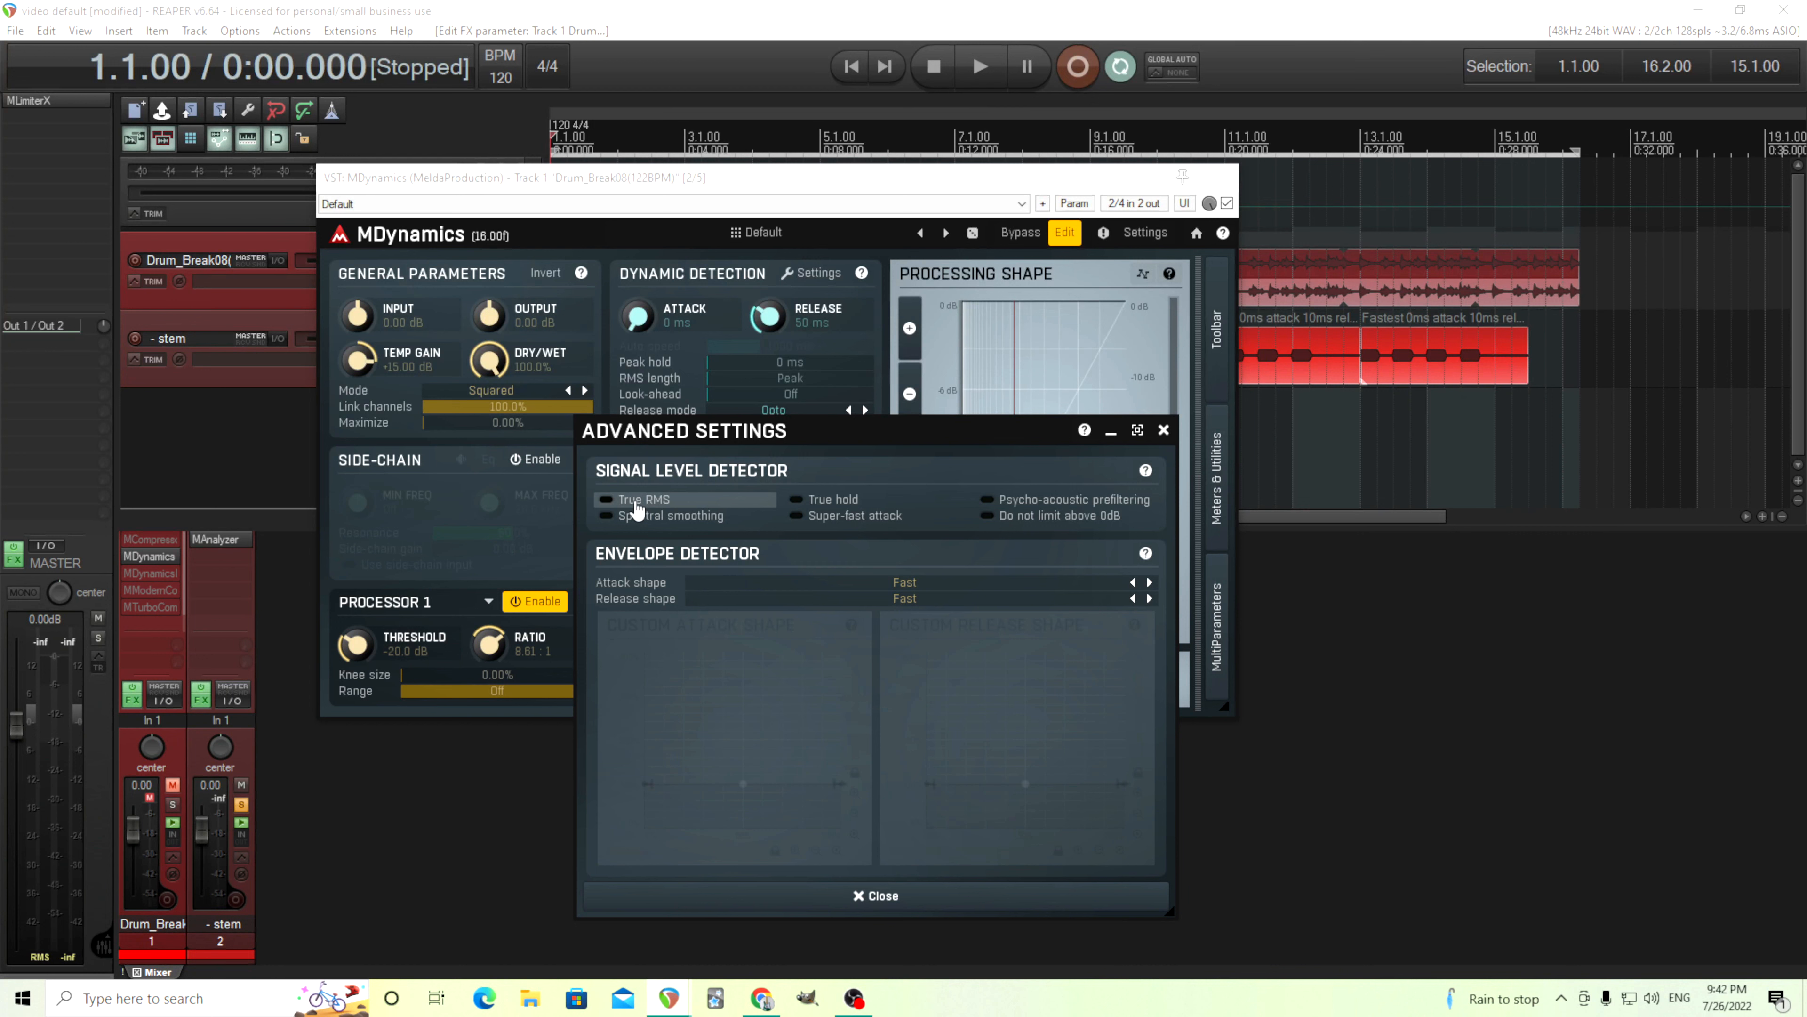
left_click(606, 499)
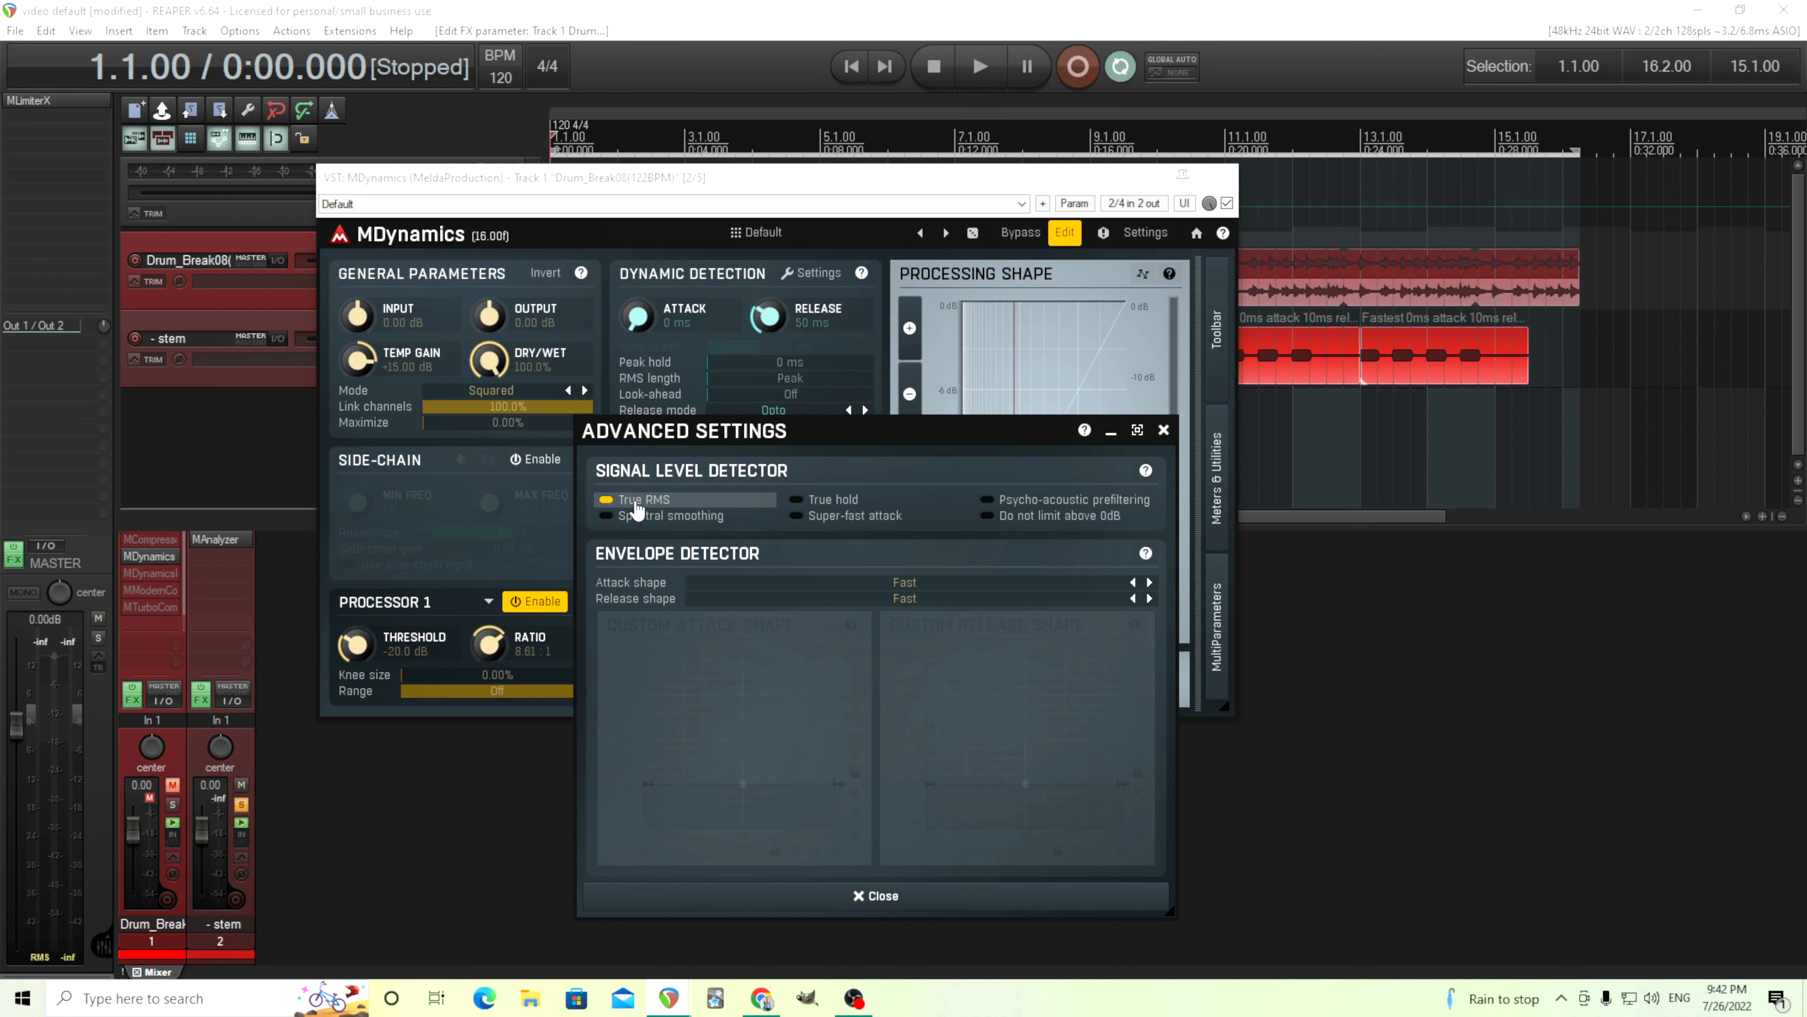
mouse_move(838, 514)
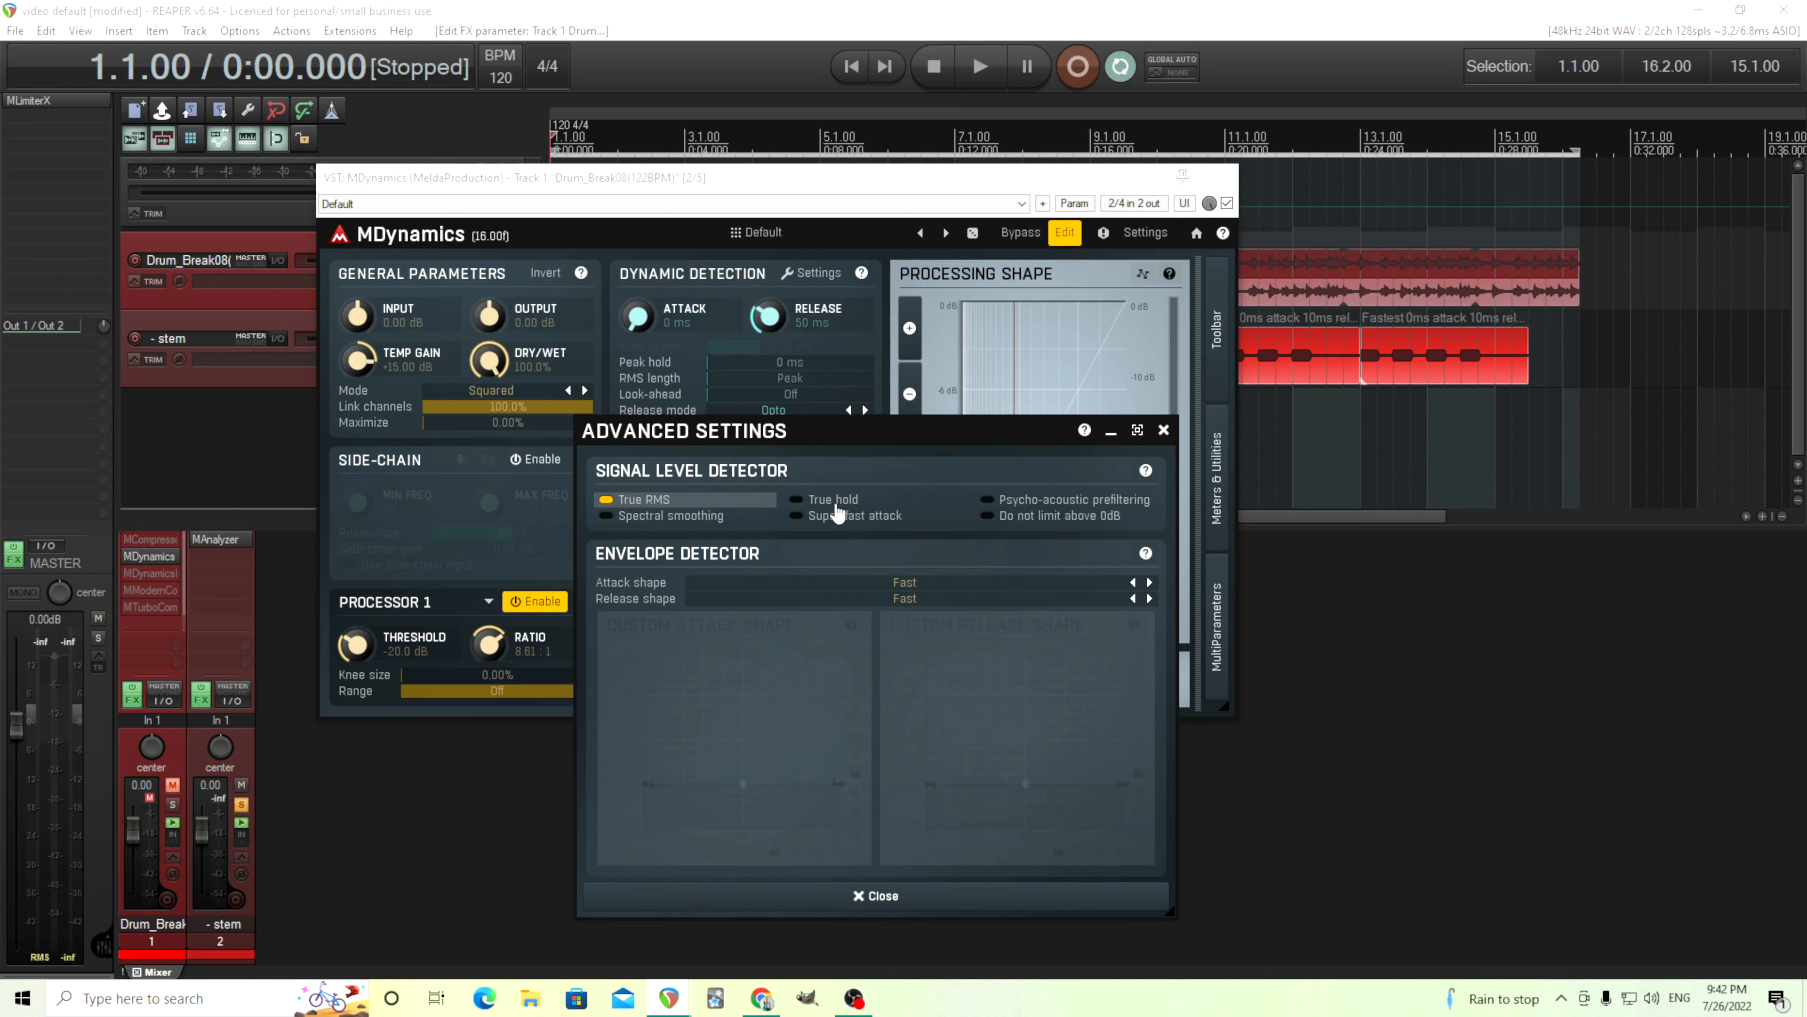
mouse_move(833, 473)
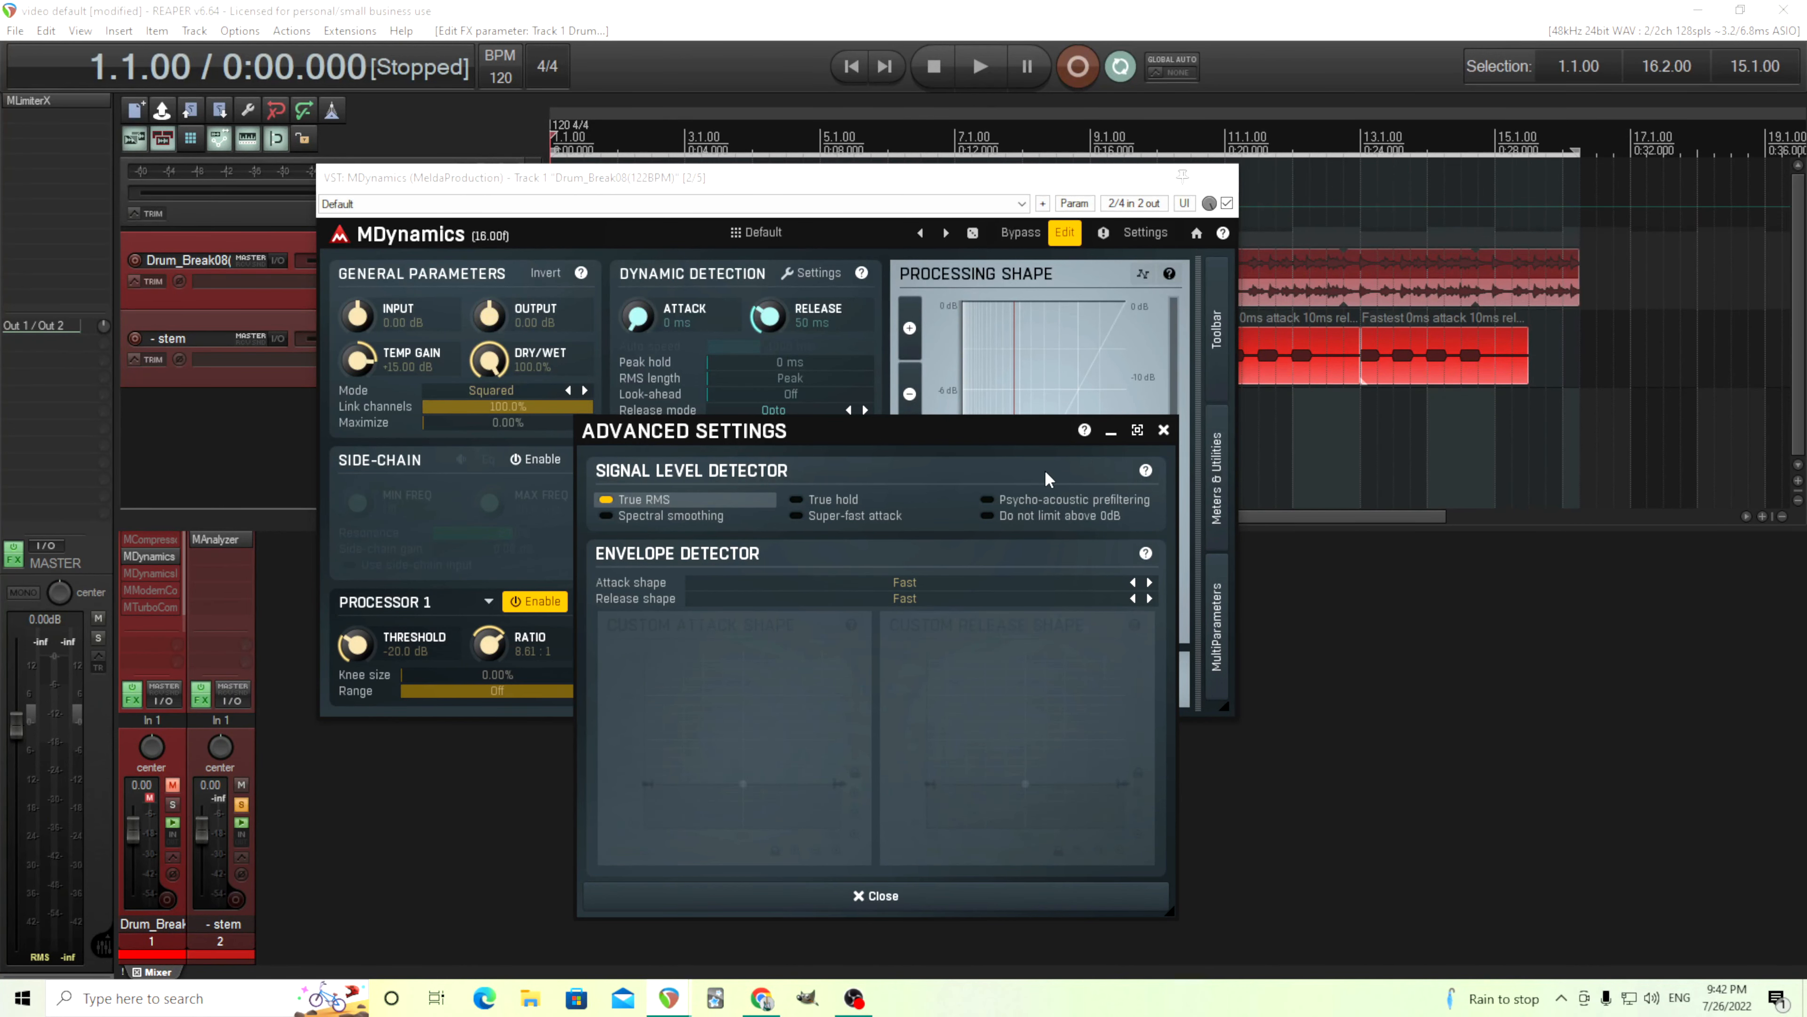
left_click(1145, 469)
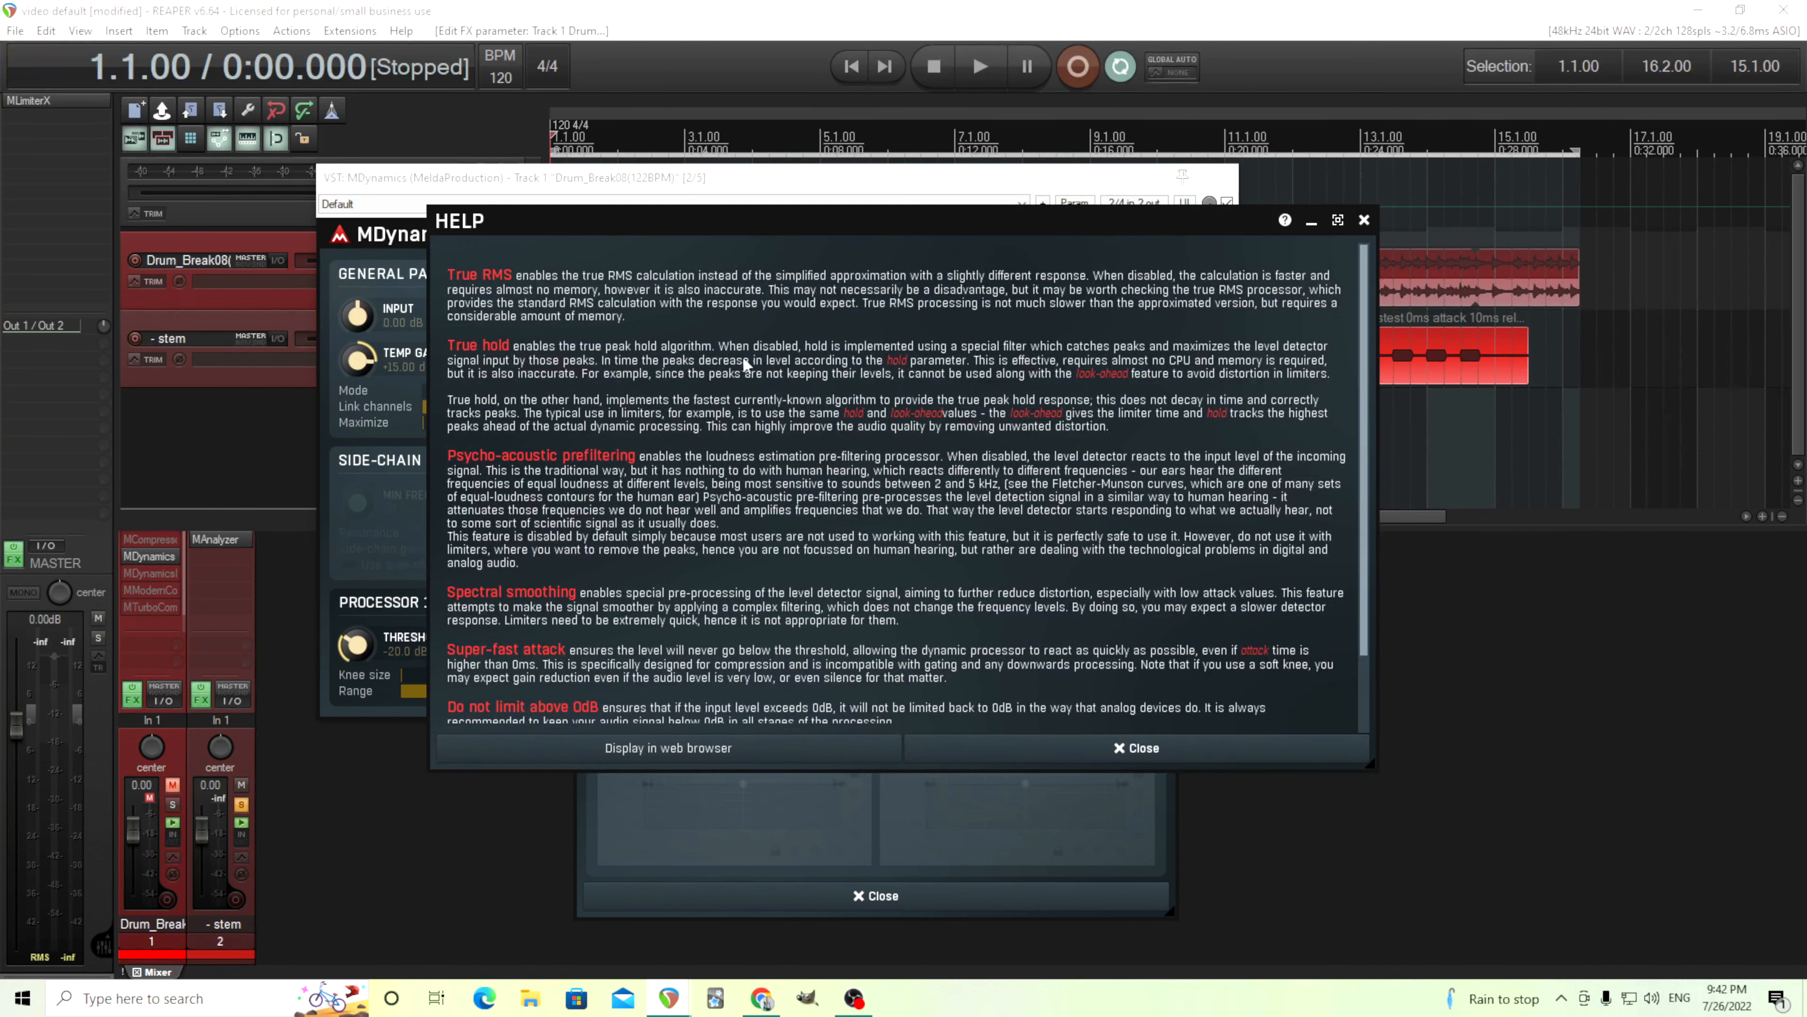
mouse_move(948, 359)
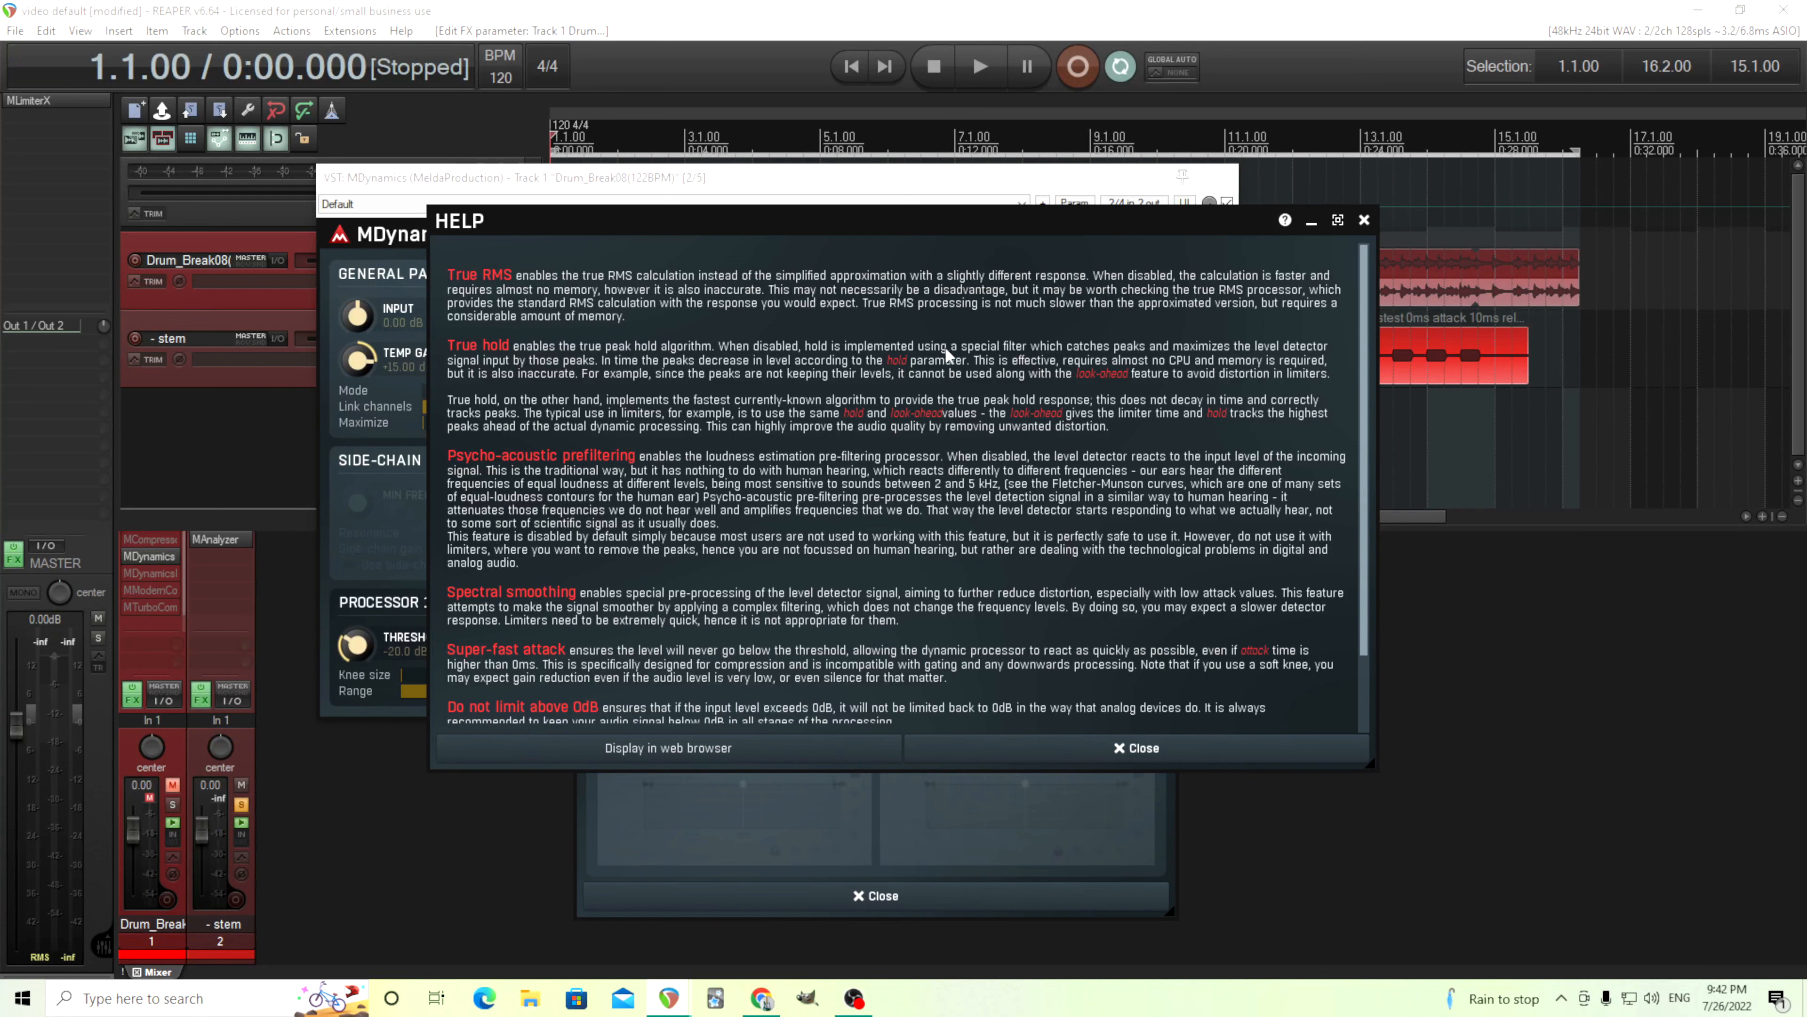
mouse_move(1252, 355)
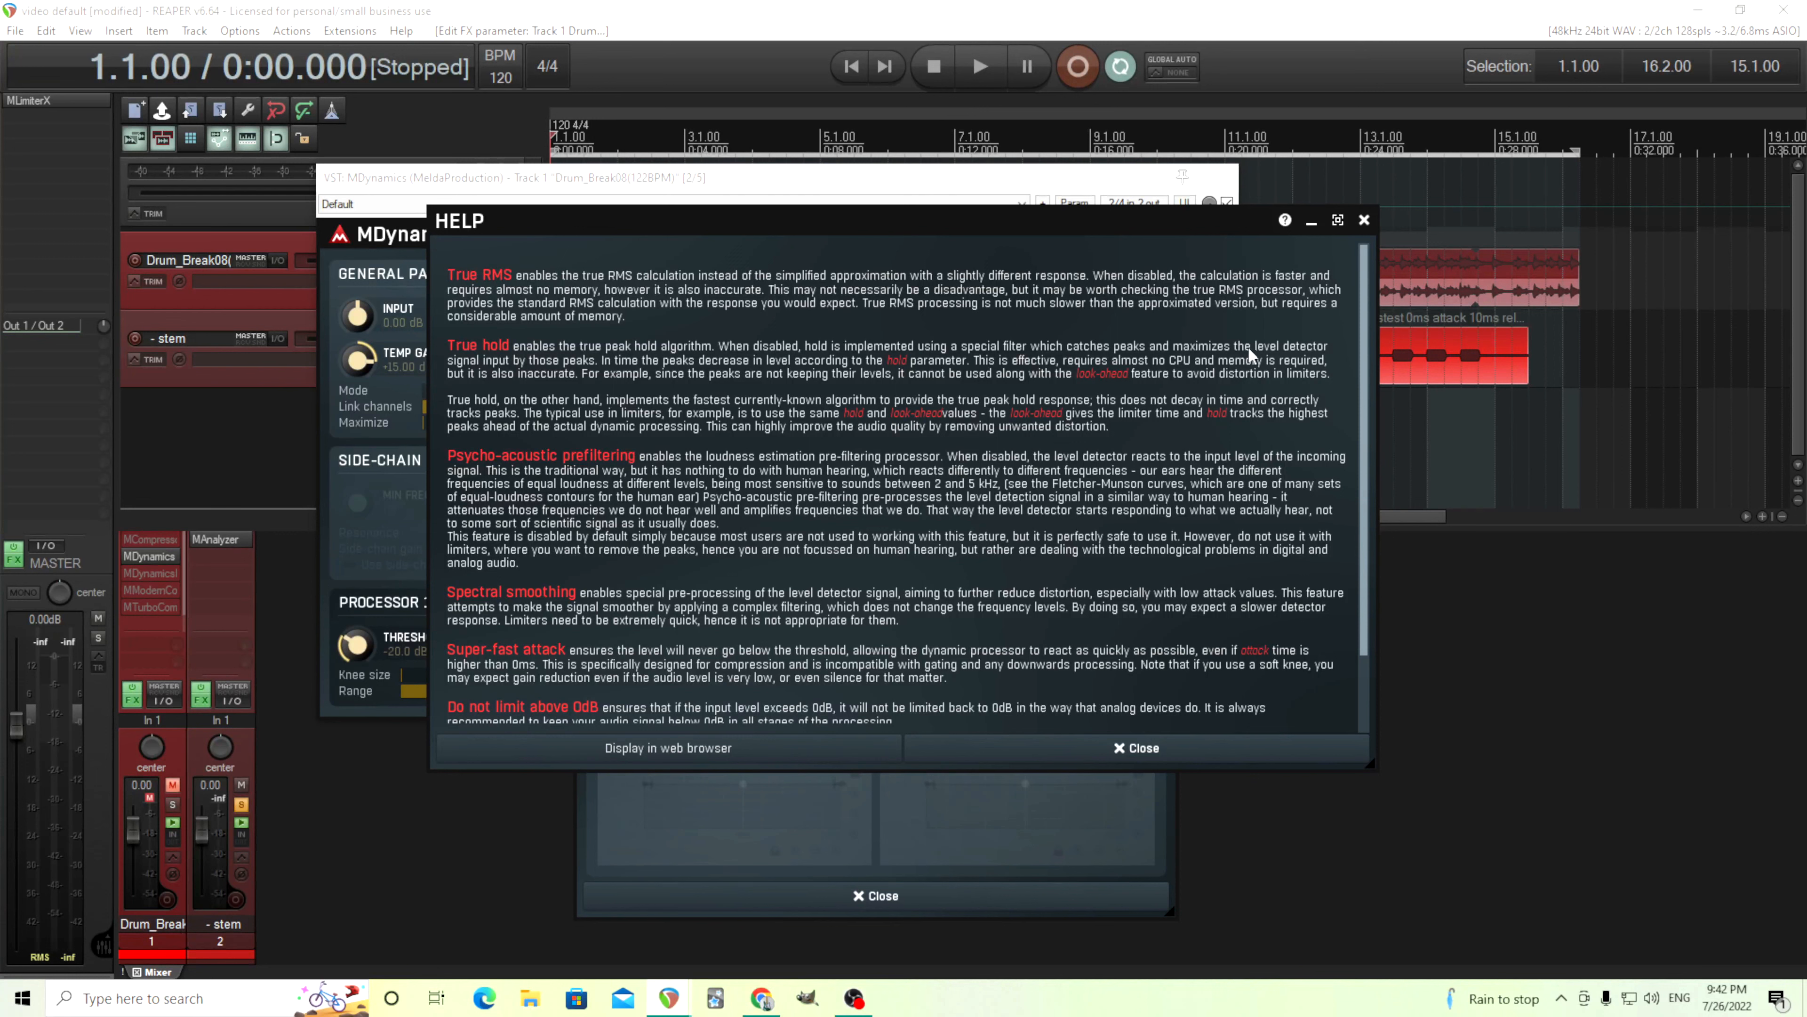
mouse_move(488, 371)
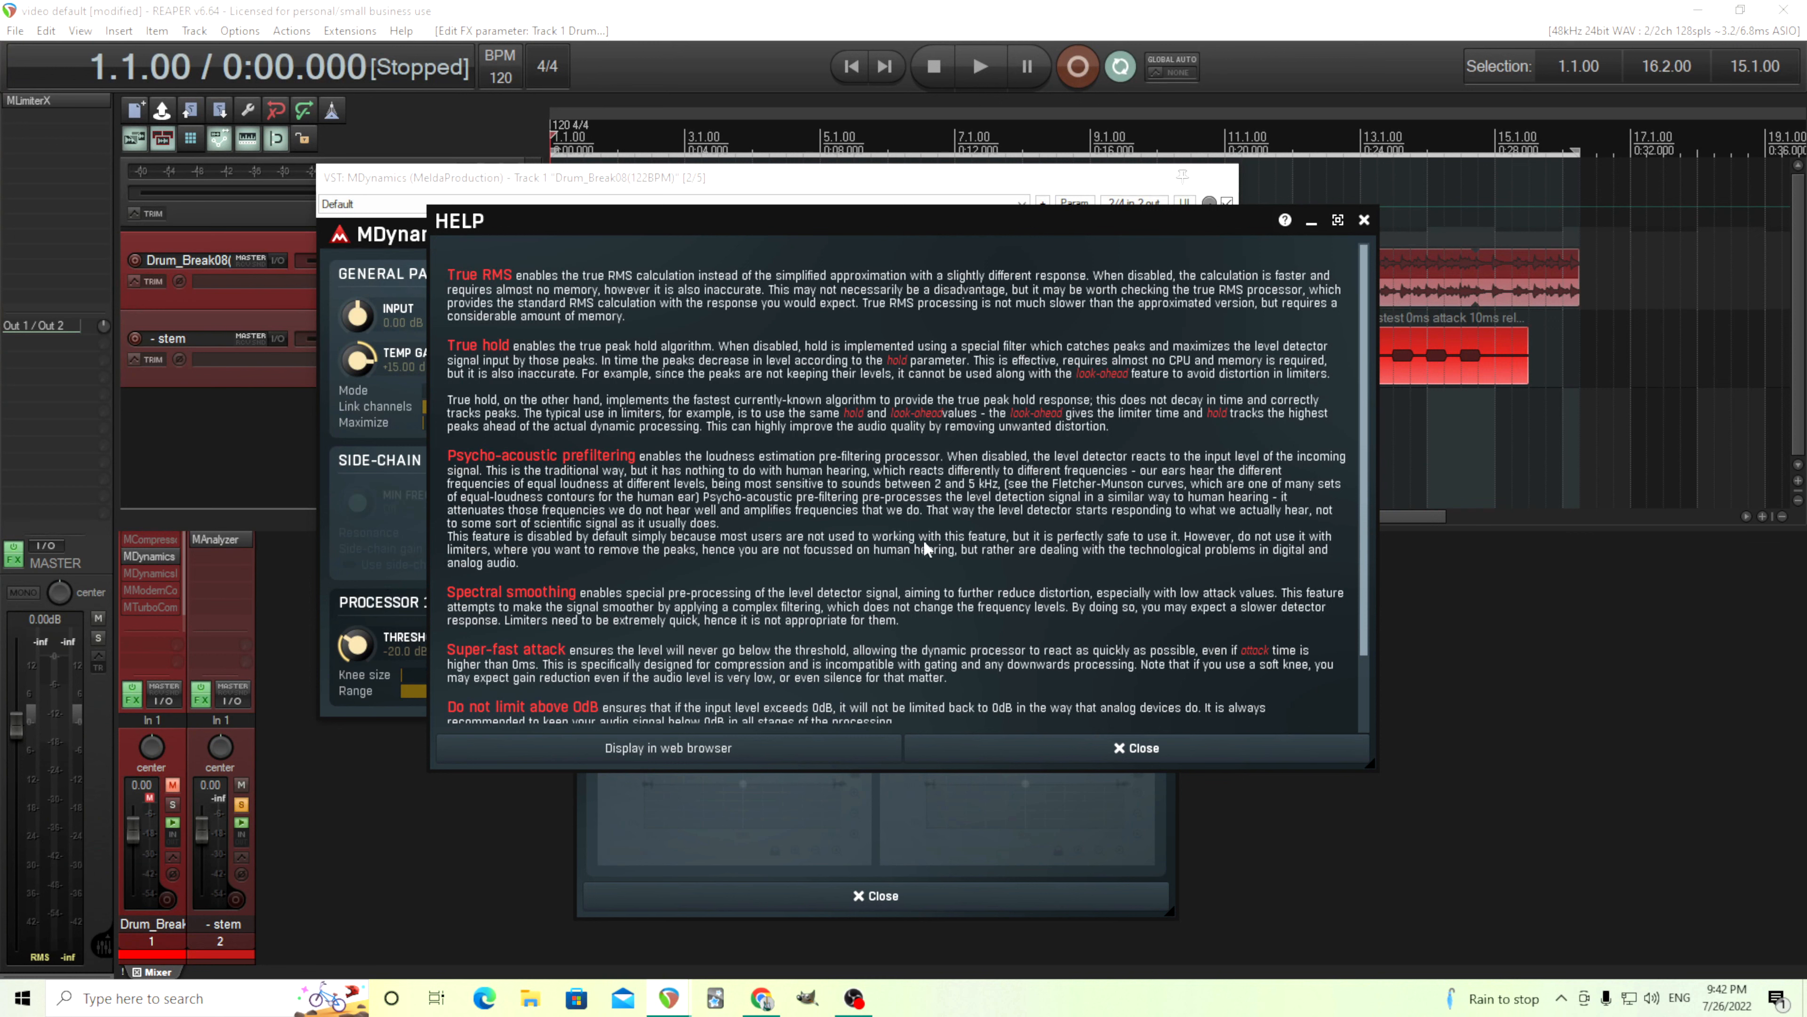
mouse_move(611, 410)
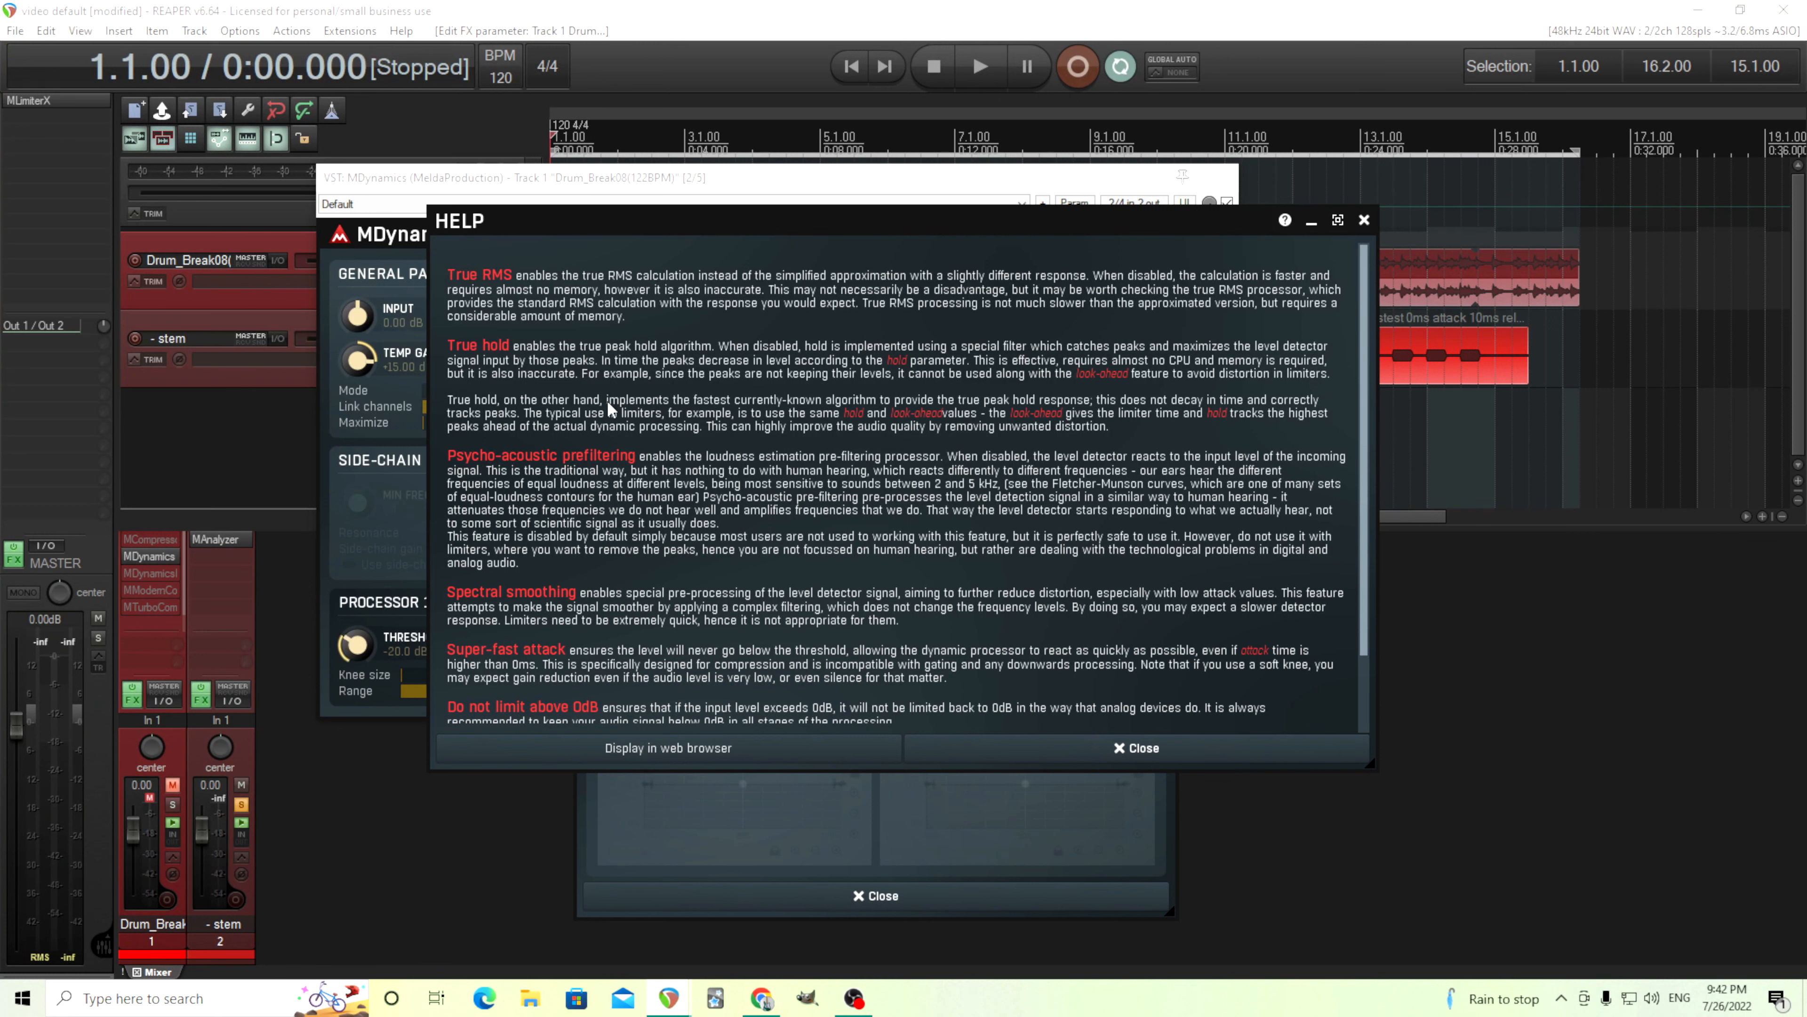
mouse_move(1058, 754)
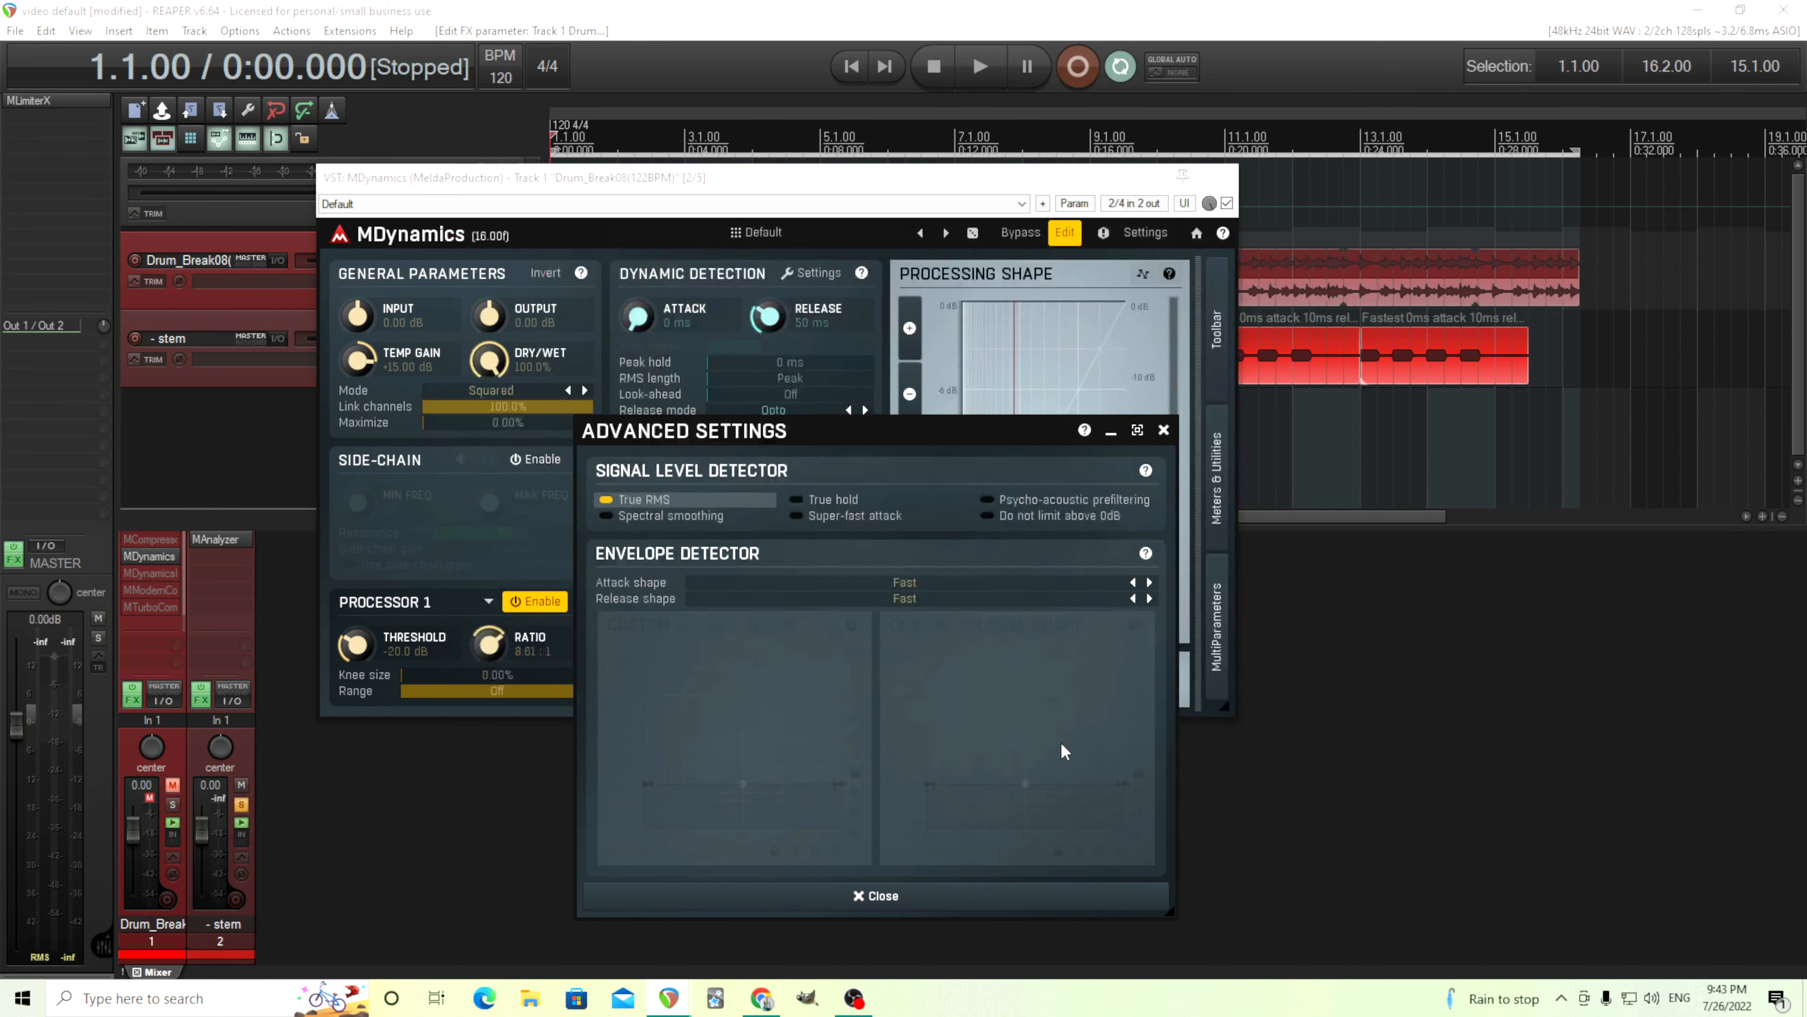
mouse_move(1037, 508)
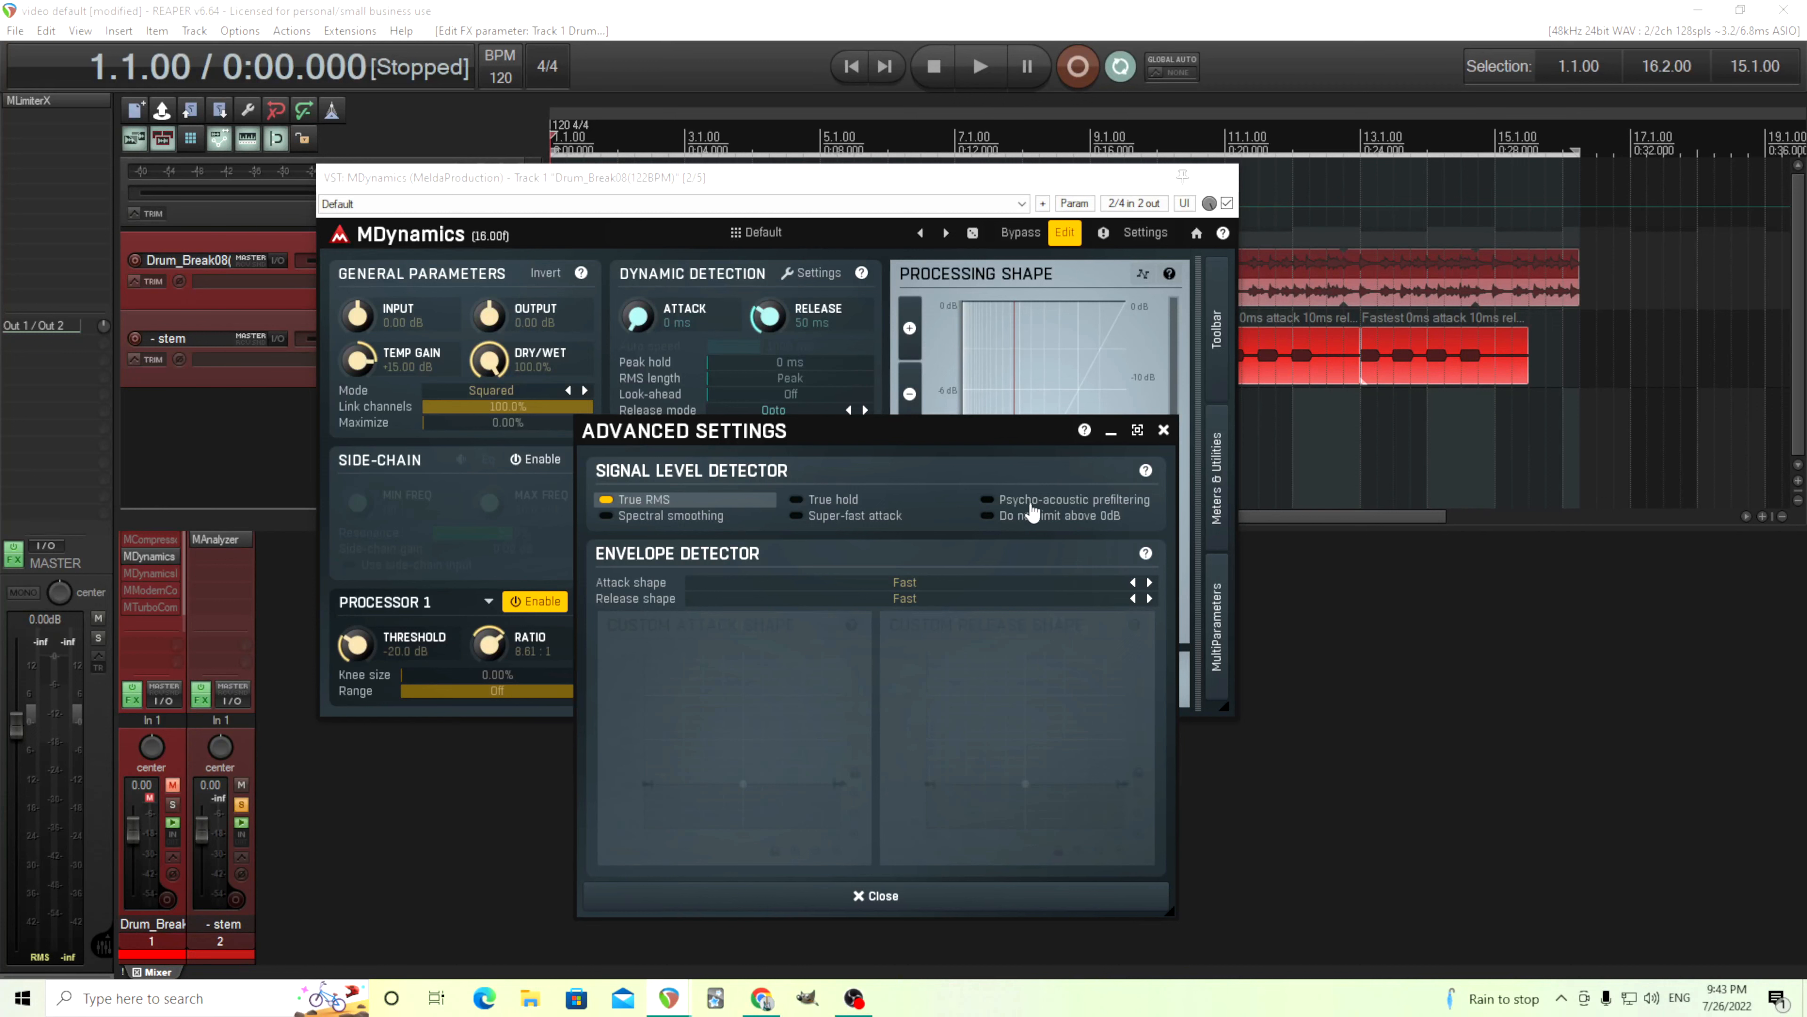
mouse_move(1043, 513)
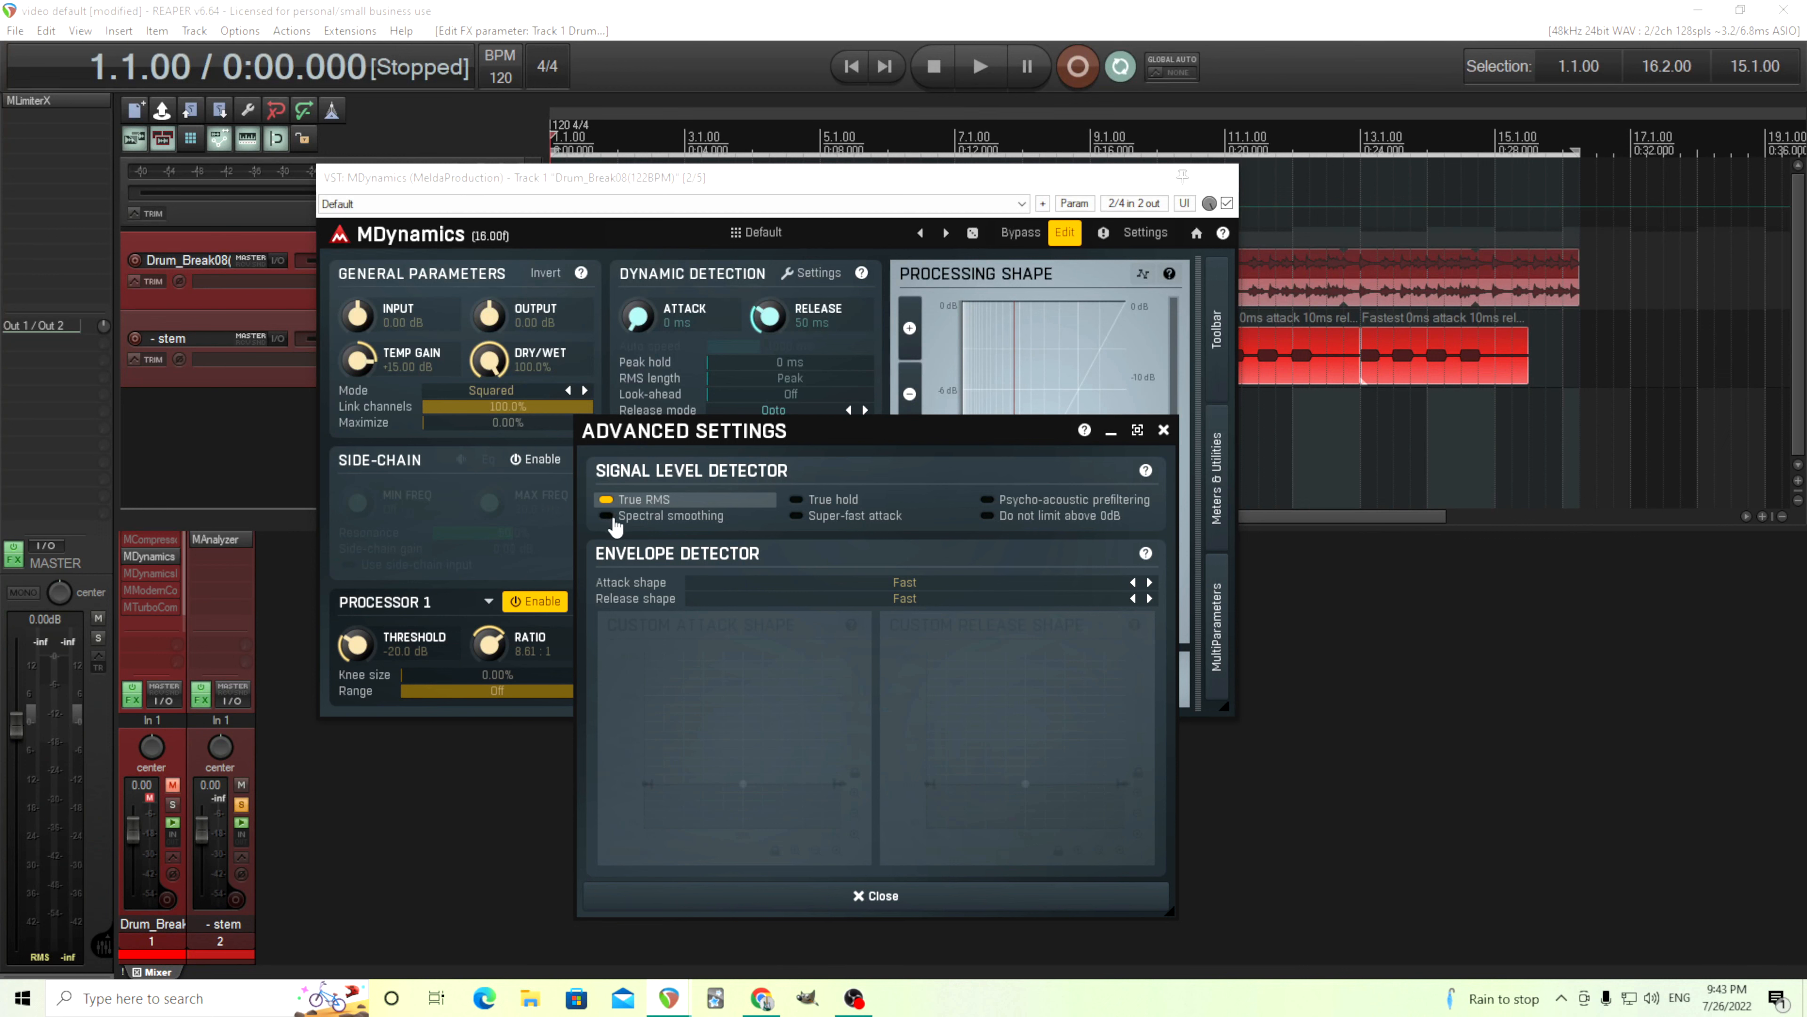
mouse_move(964, 422)
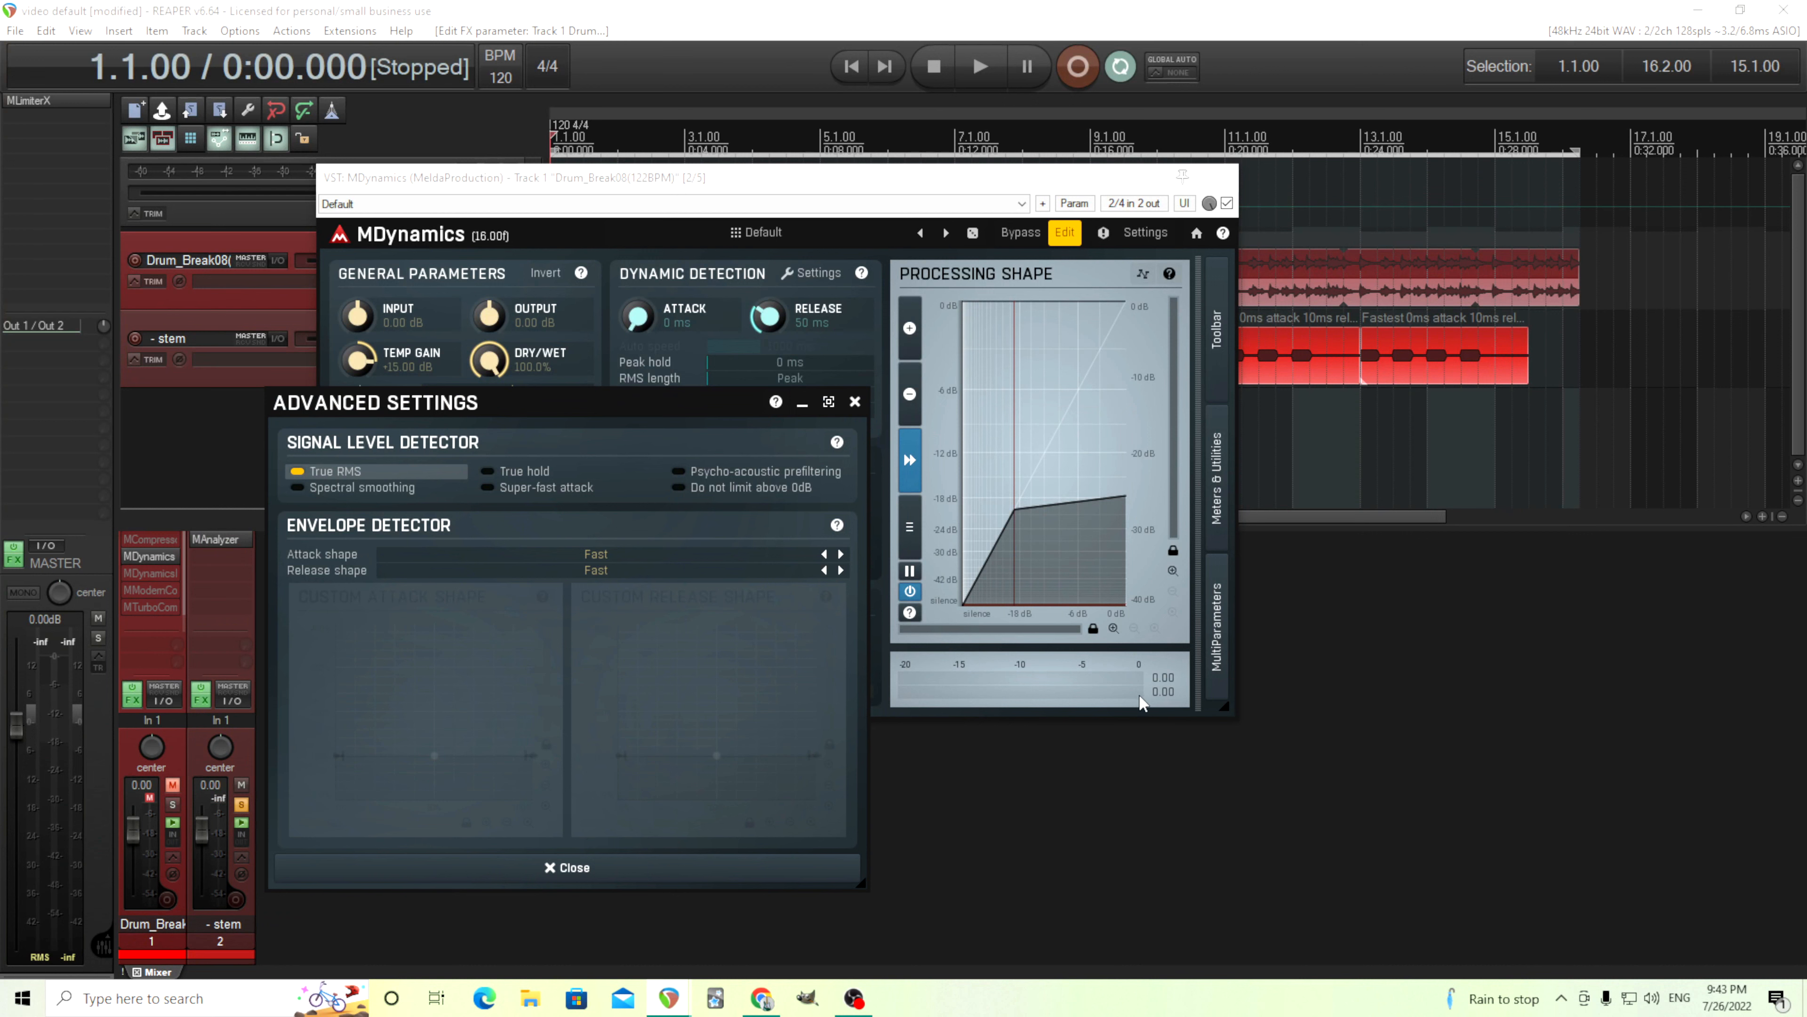
mouse_move(513, 498)
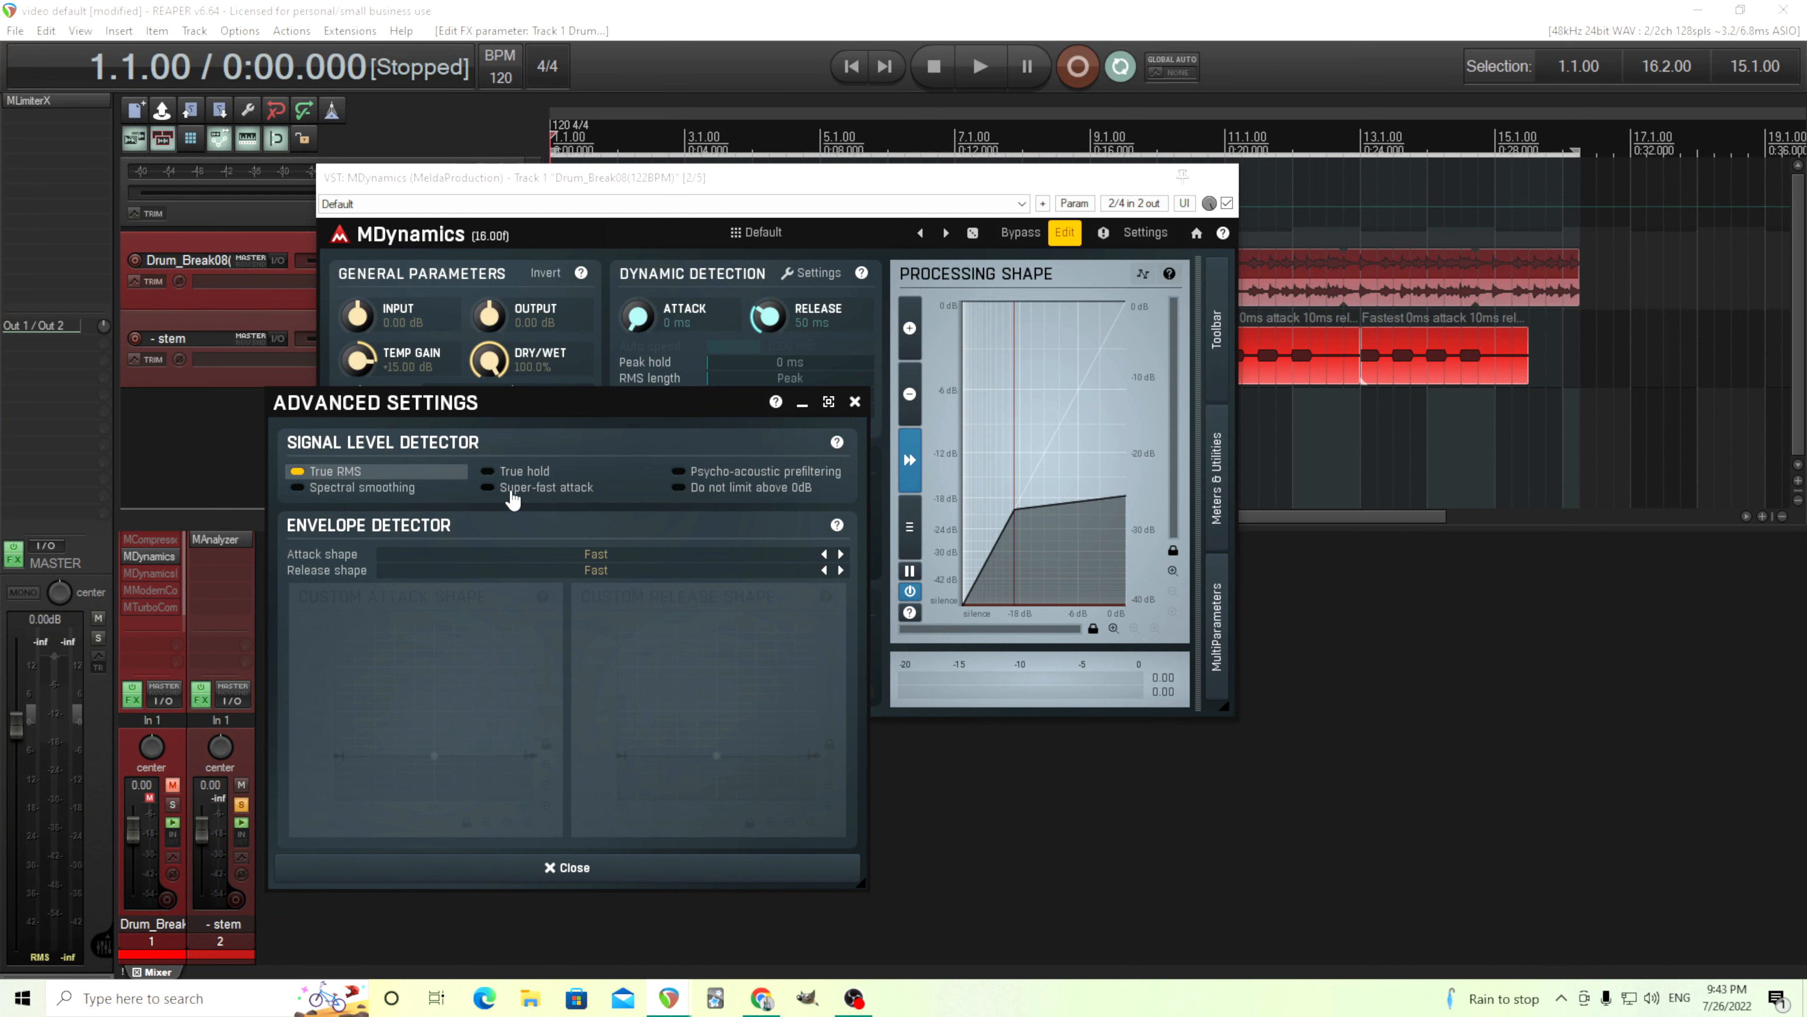
mouse_move(708, 501)
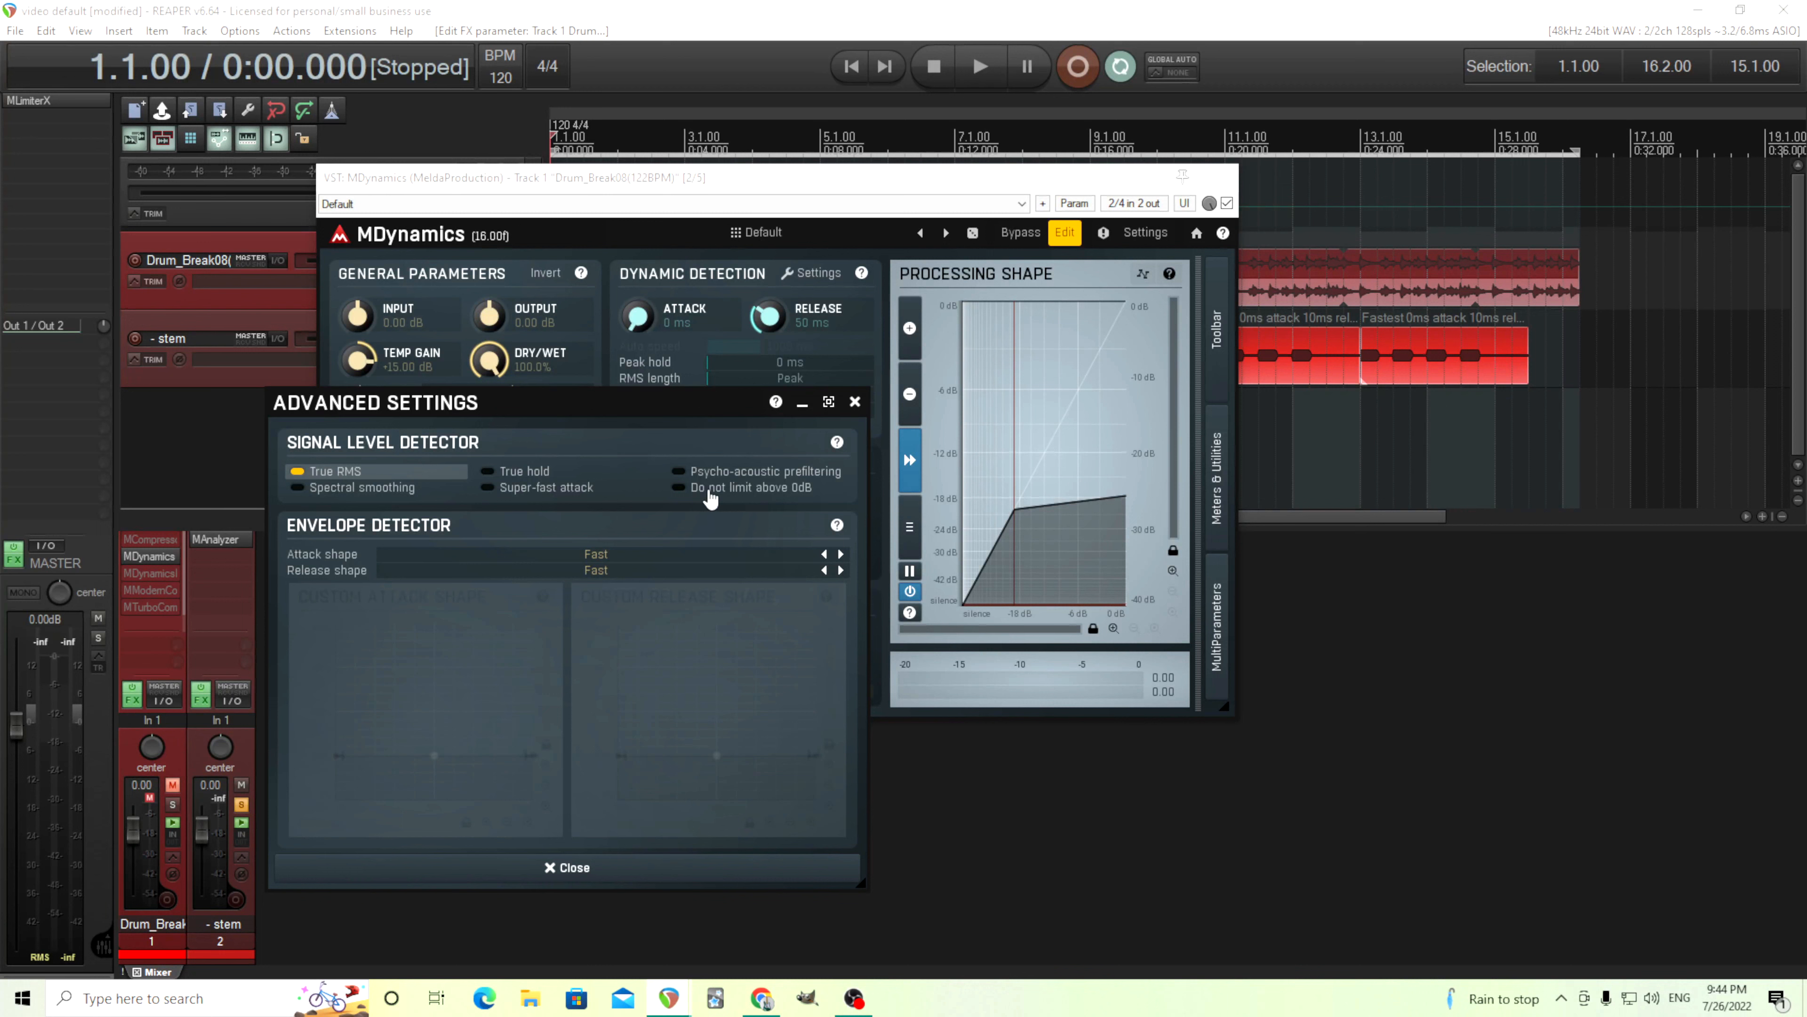
mouse_move(810, 496)
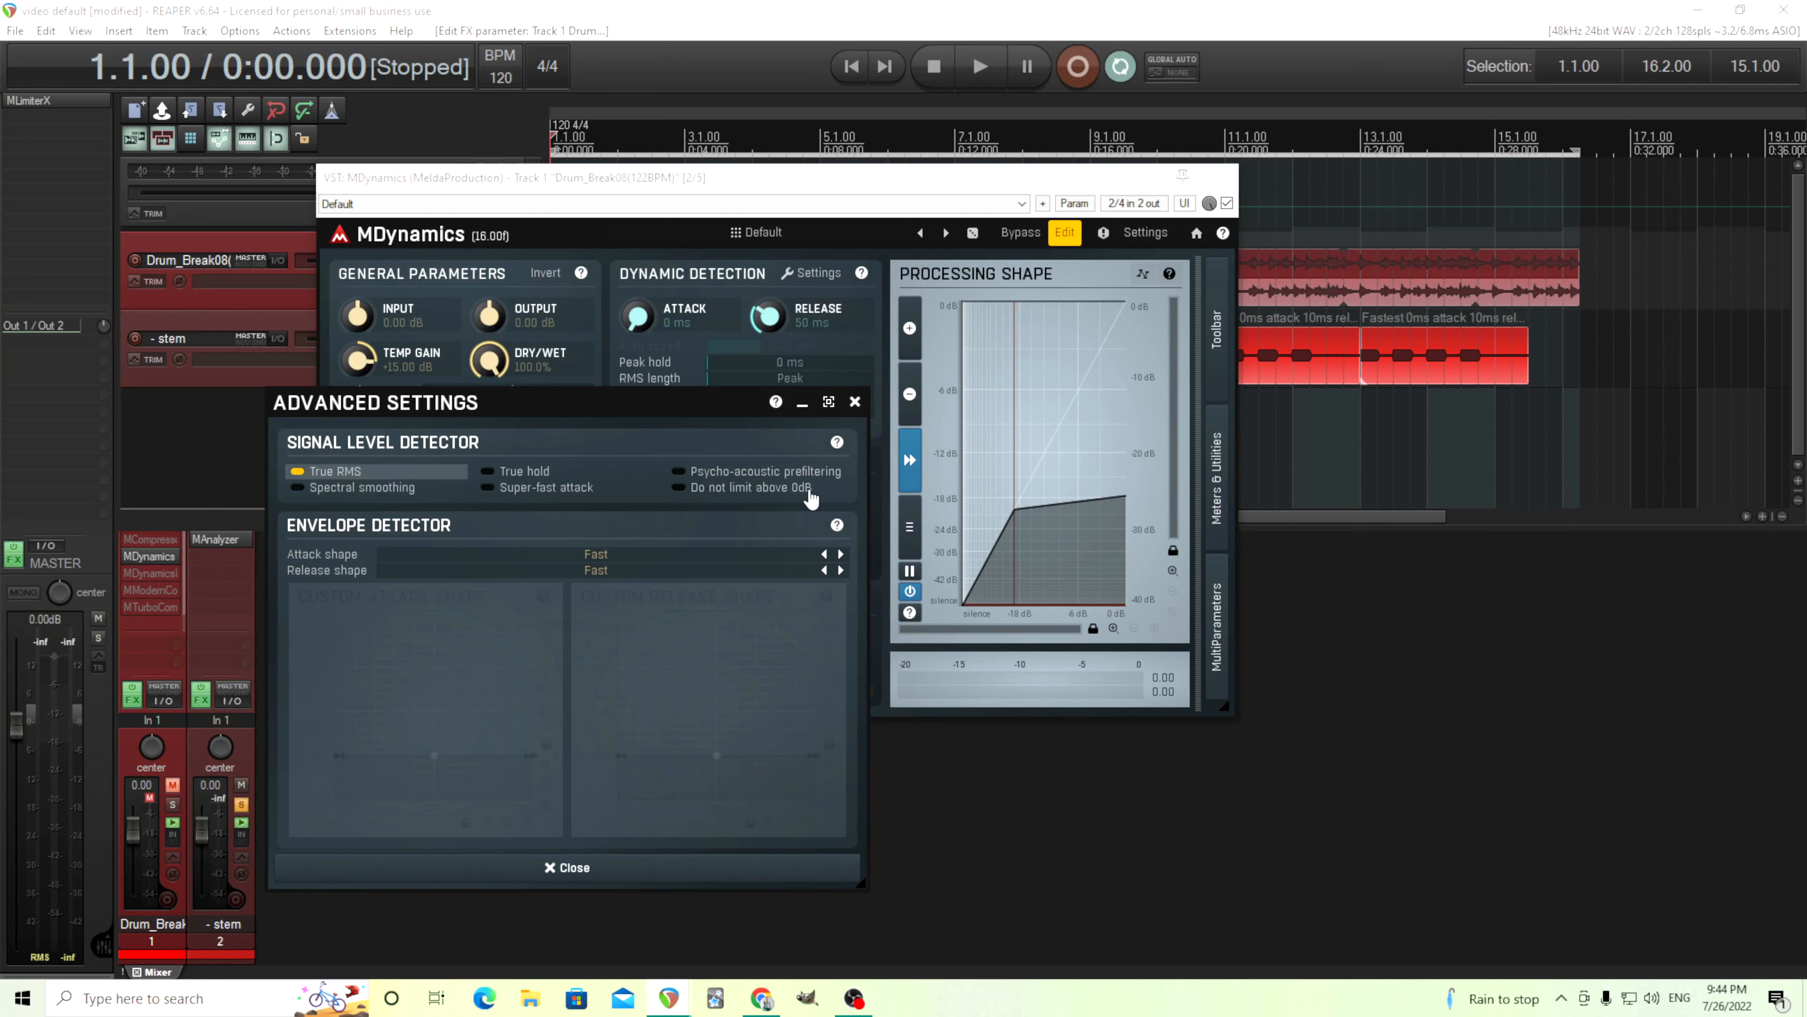
mouse_move(1111, 690)
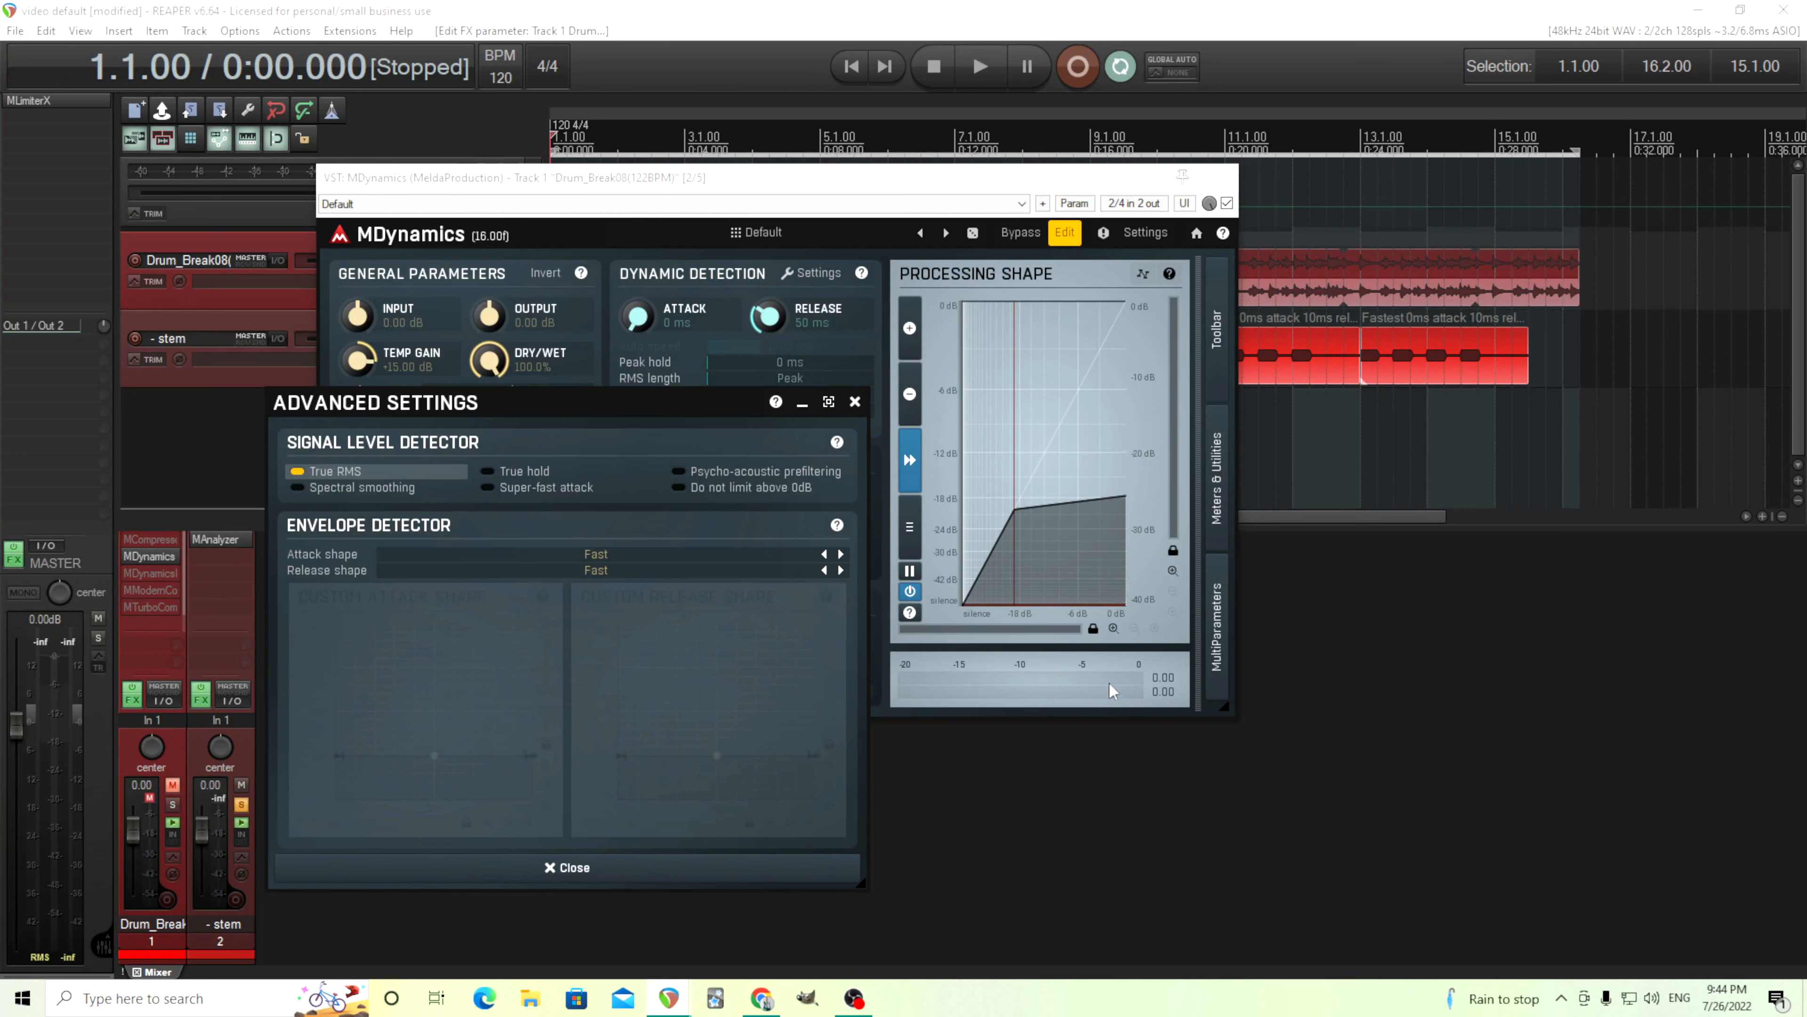
mouse_move(948, 503)
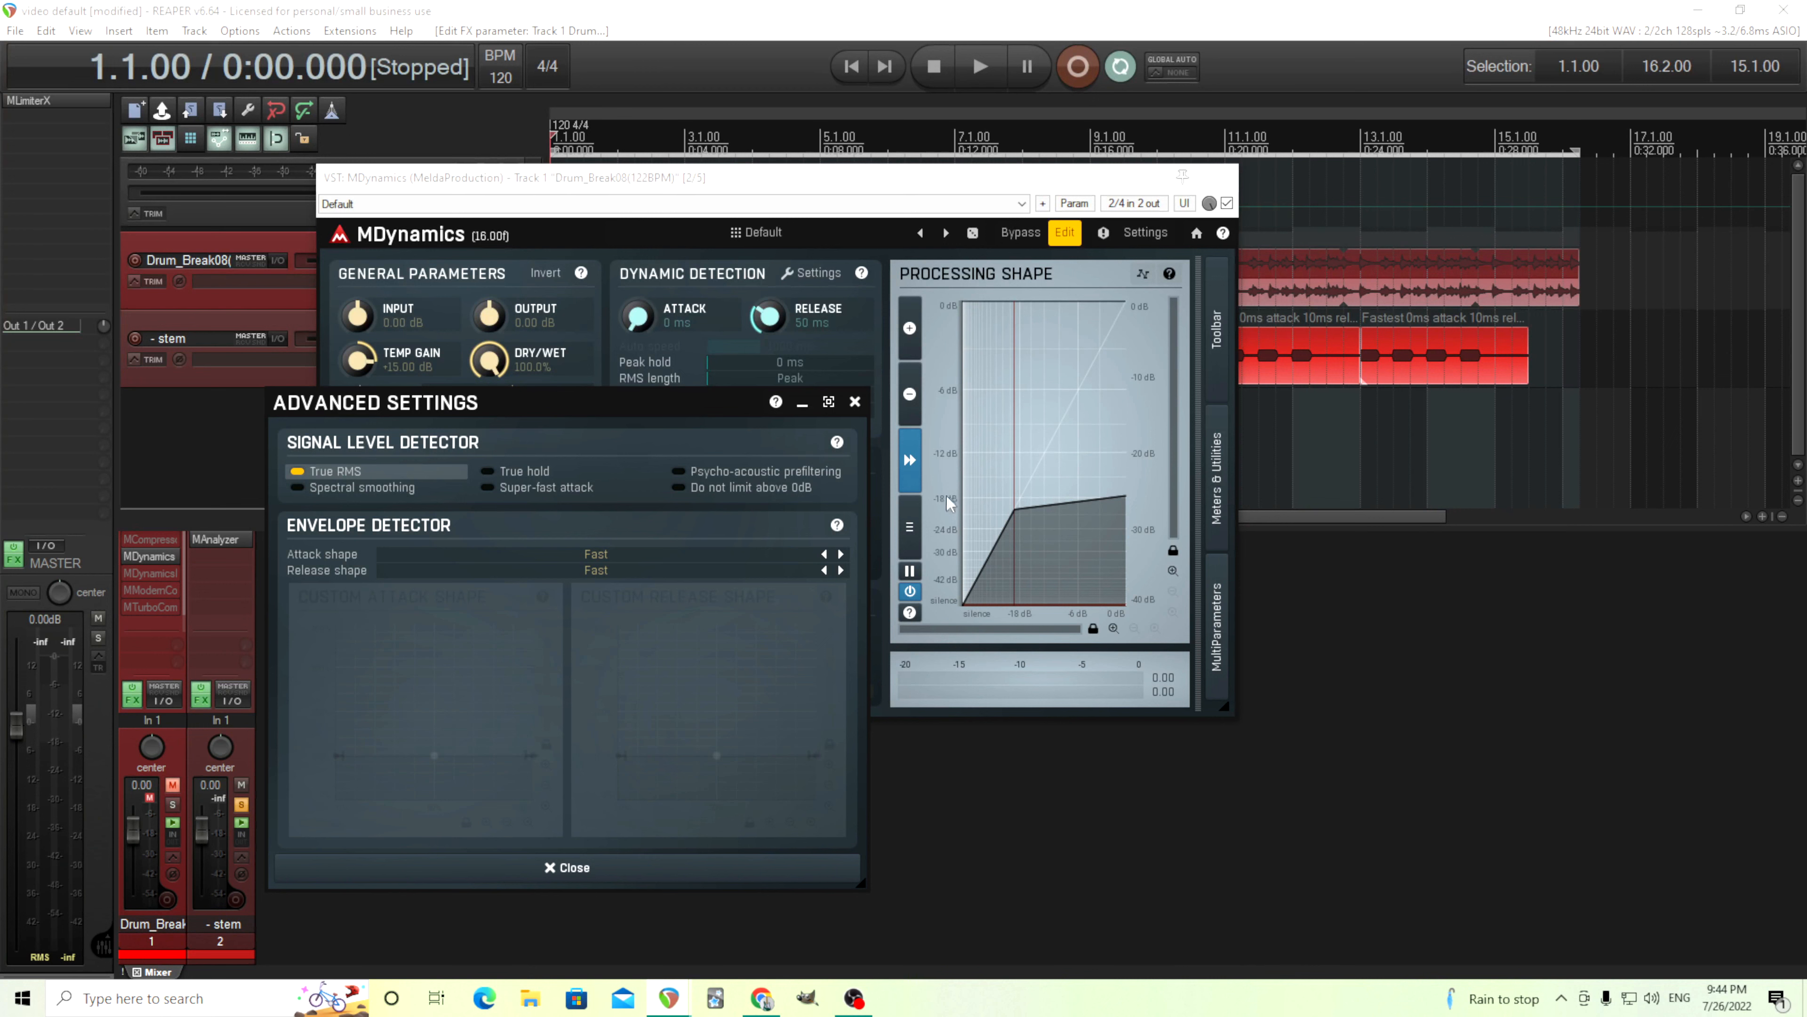
mouse_move(749, 499)
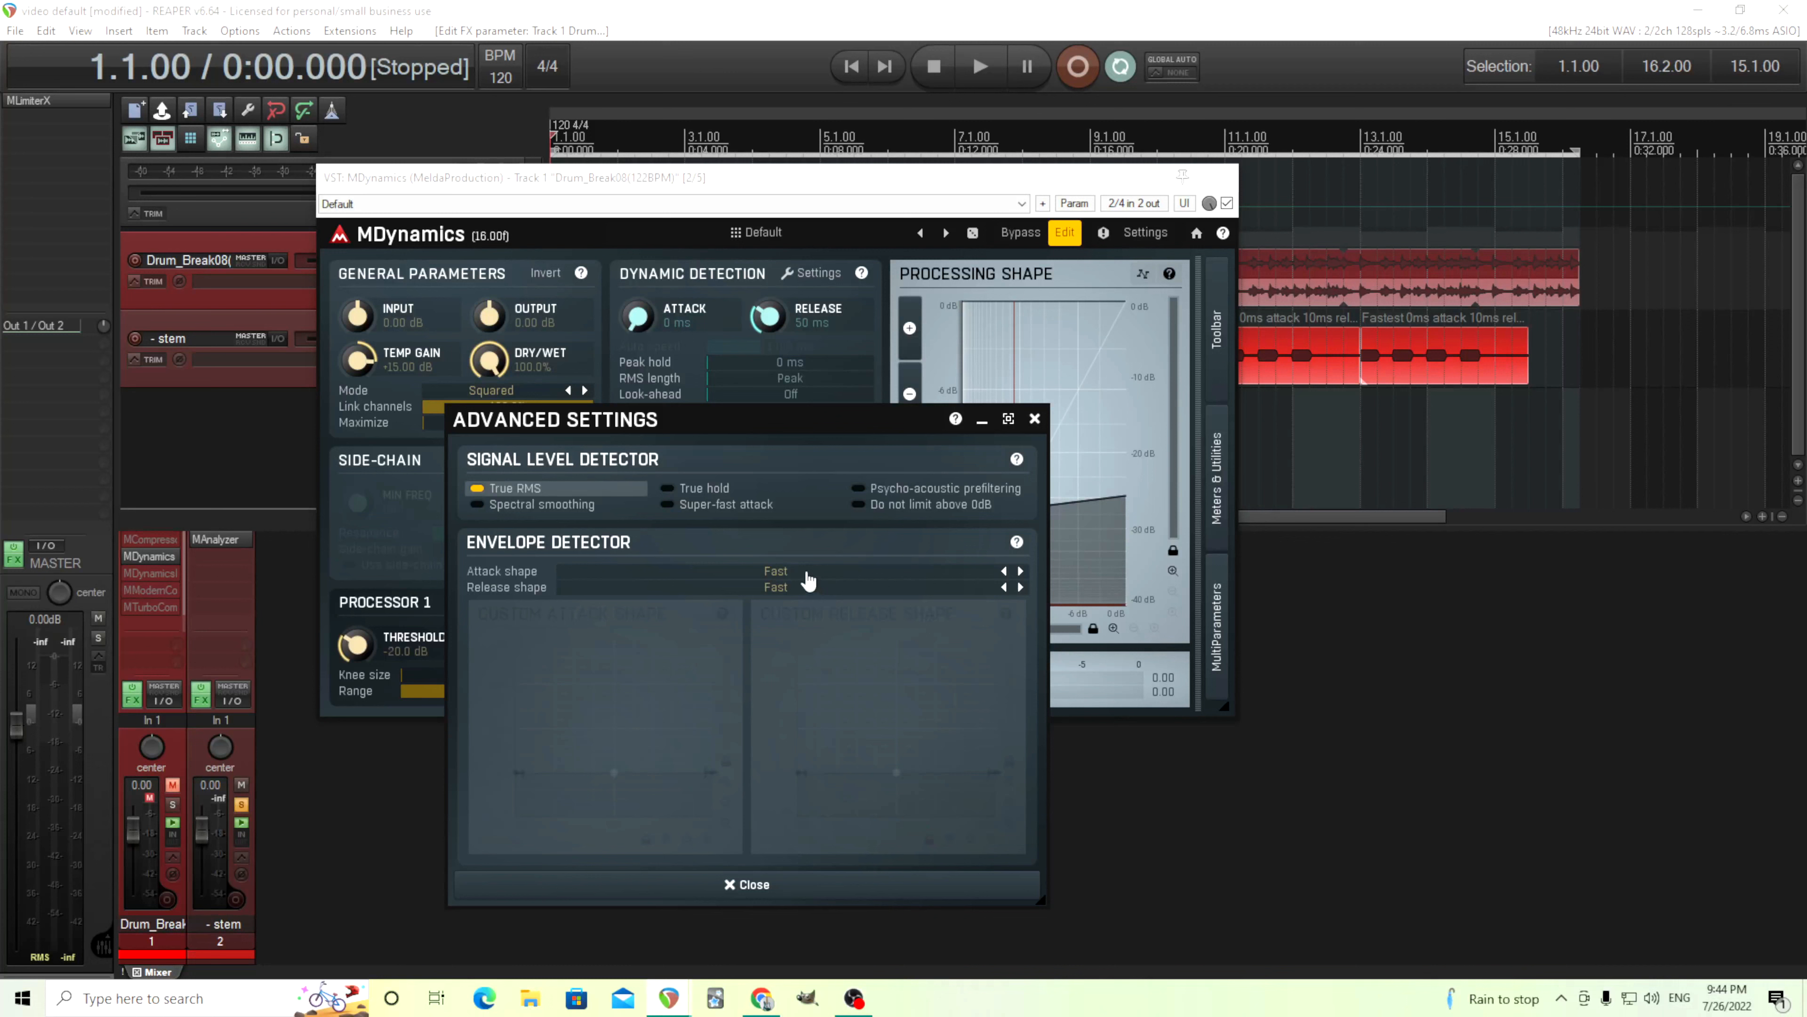
mouse_move(712, 575)
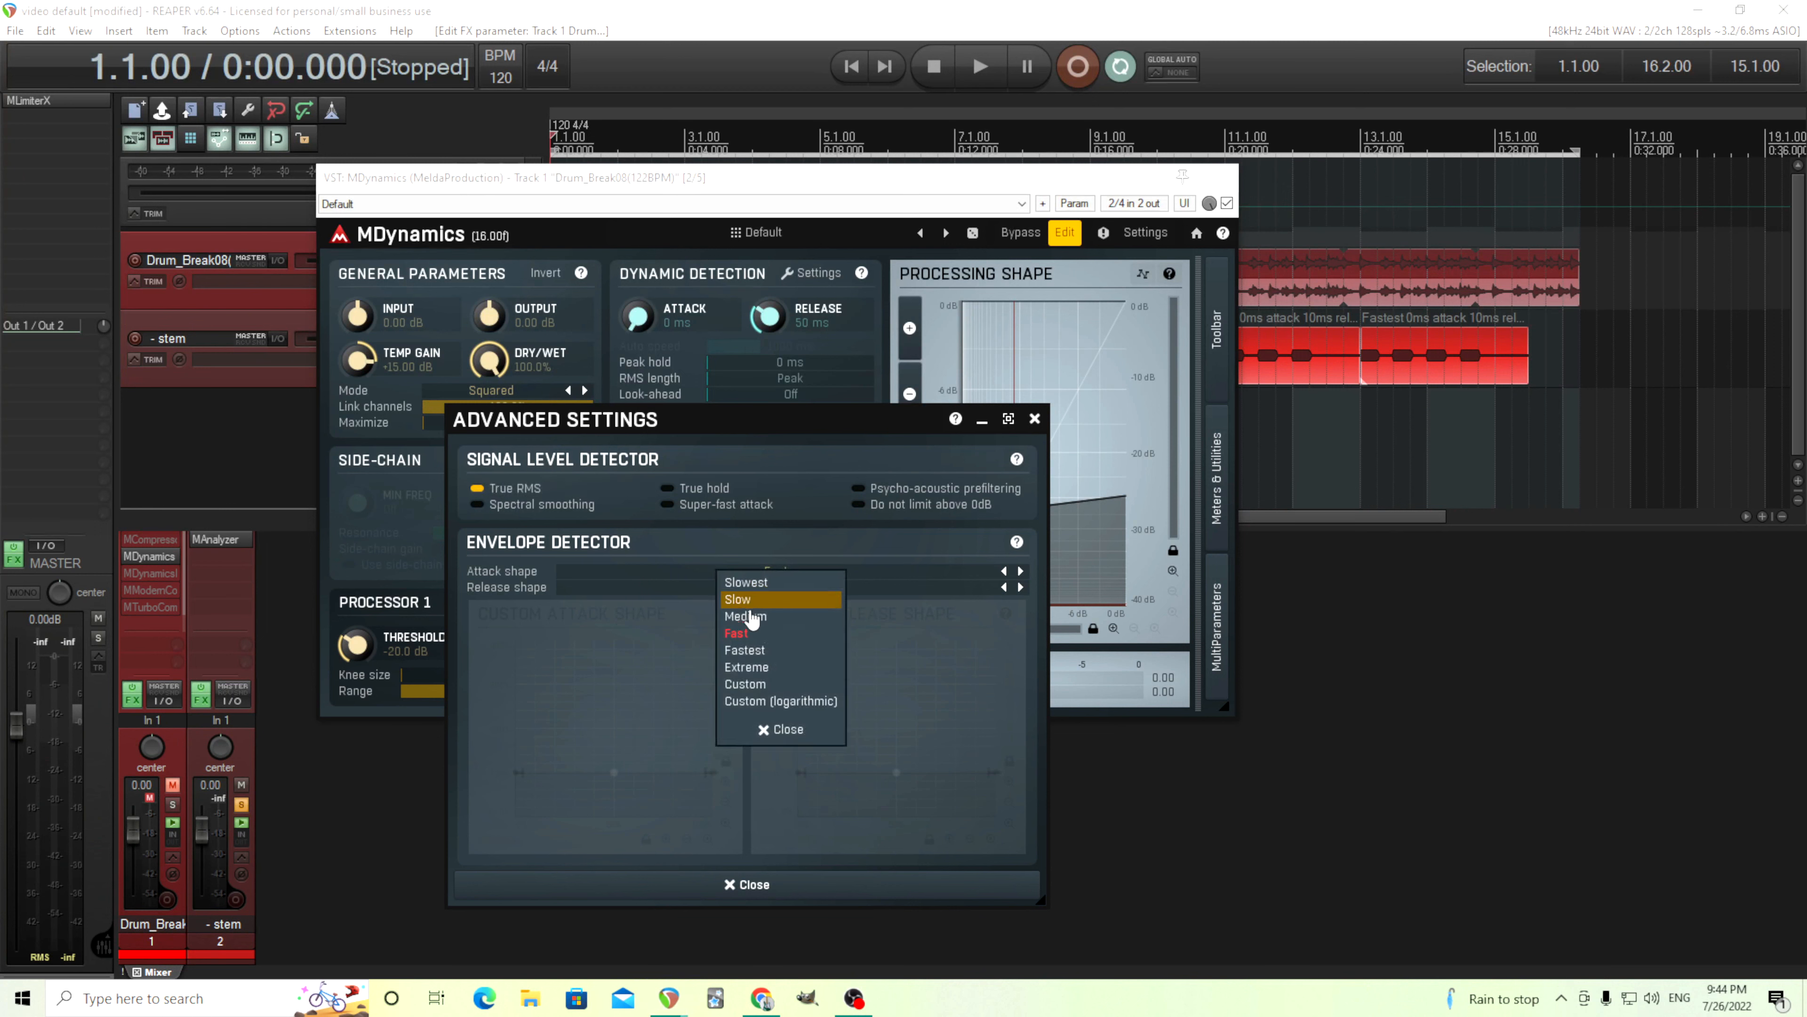
mouse_move(756, 632)
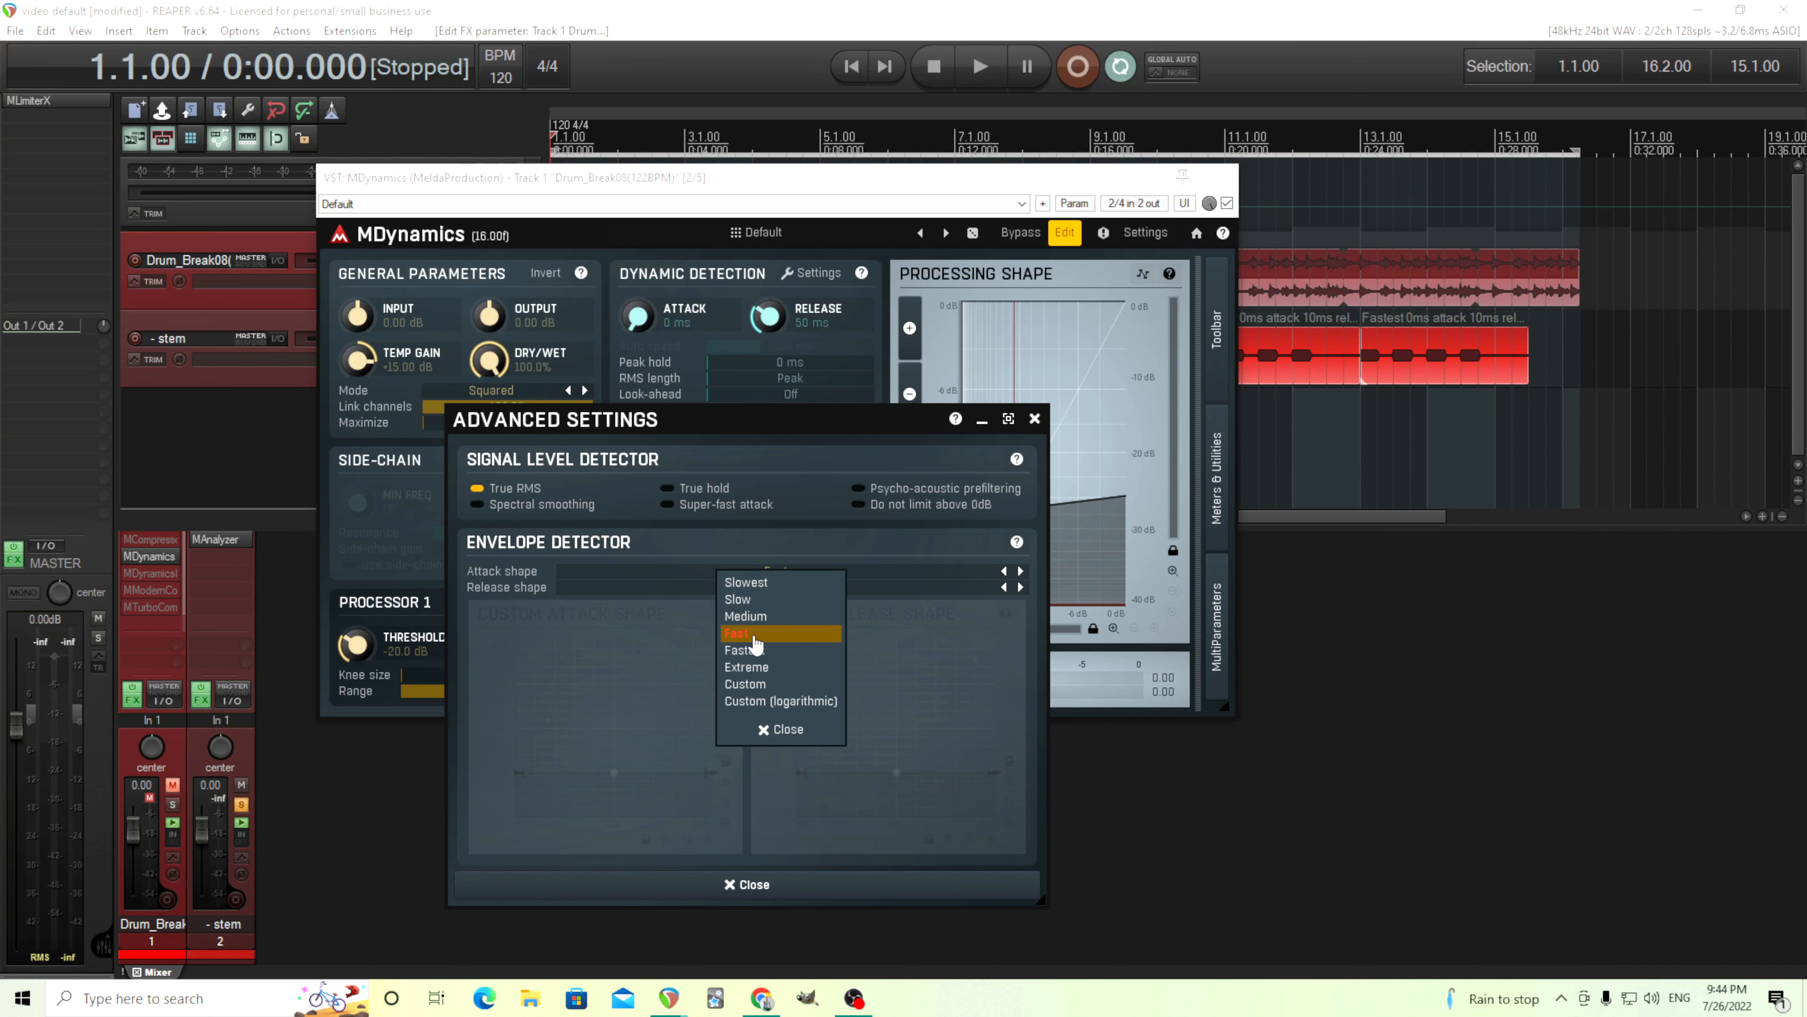
- Change the envelope detector's attack shape from Fast to Slowest
left_click(741, 632)
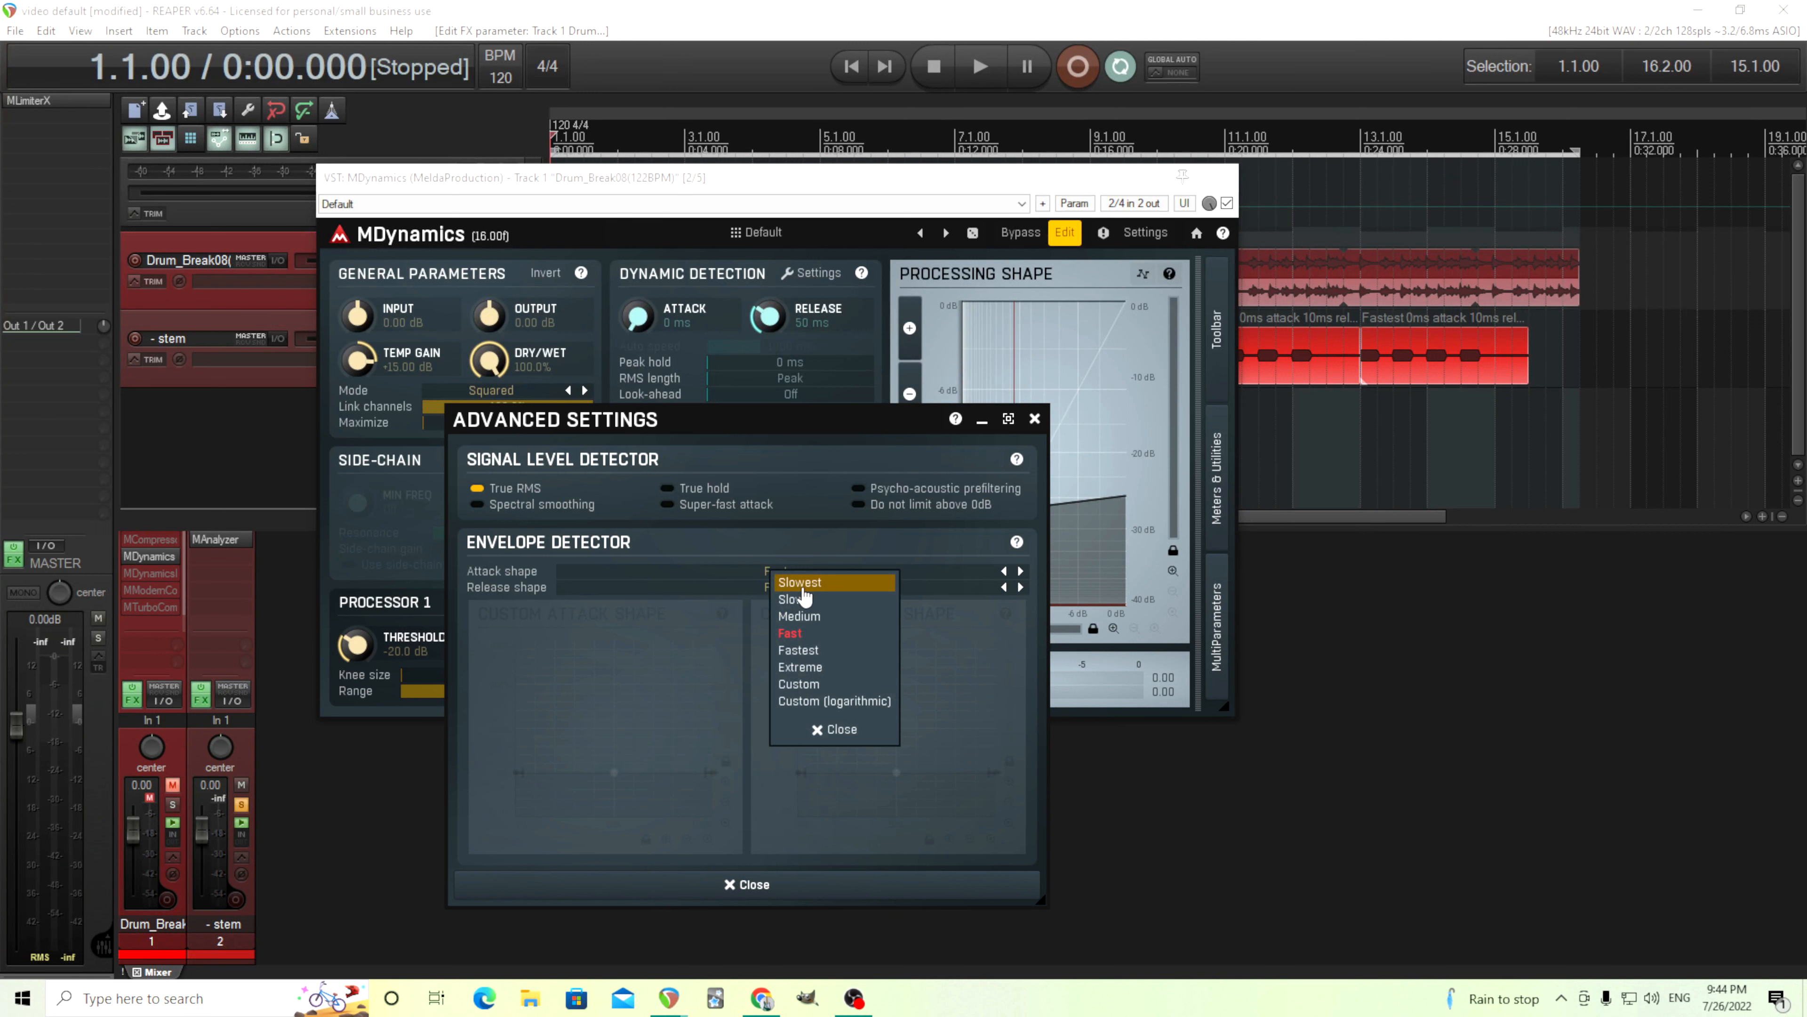
left_click(800, 581)
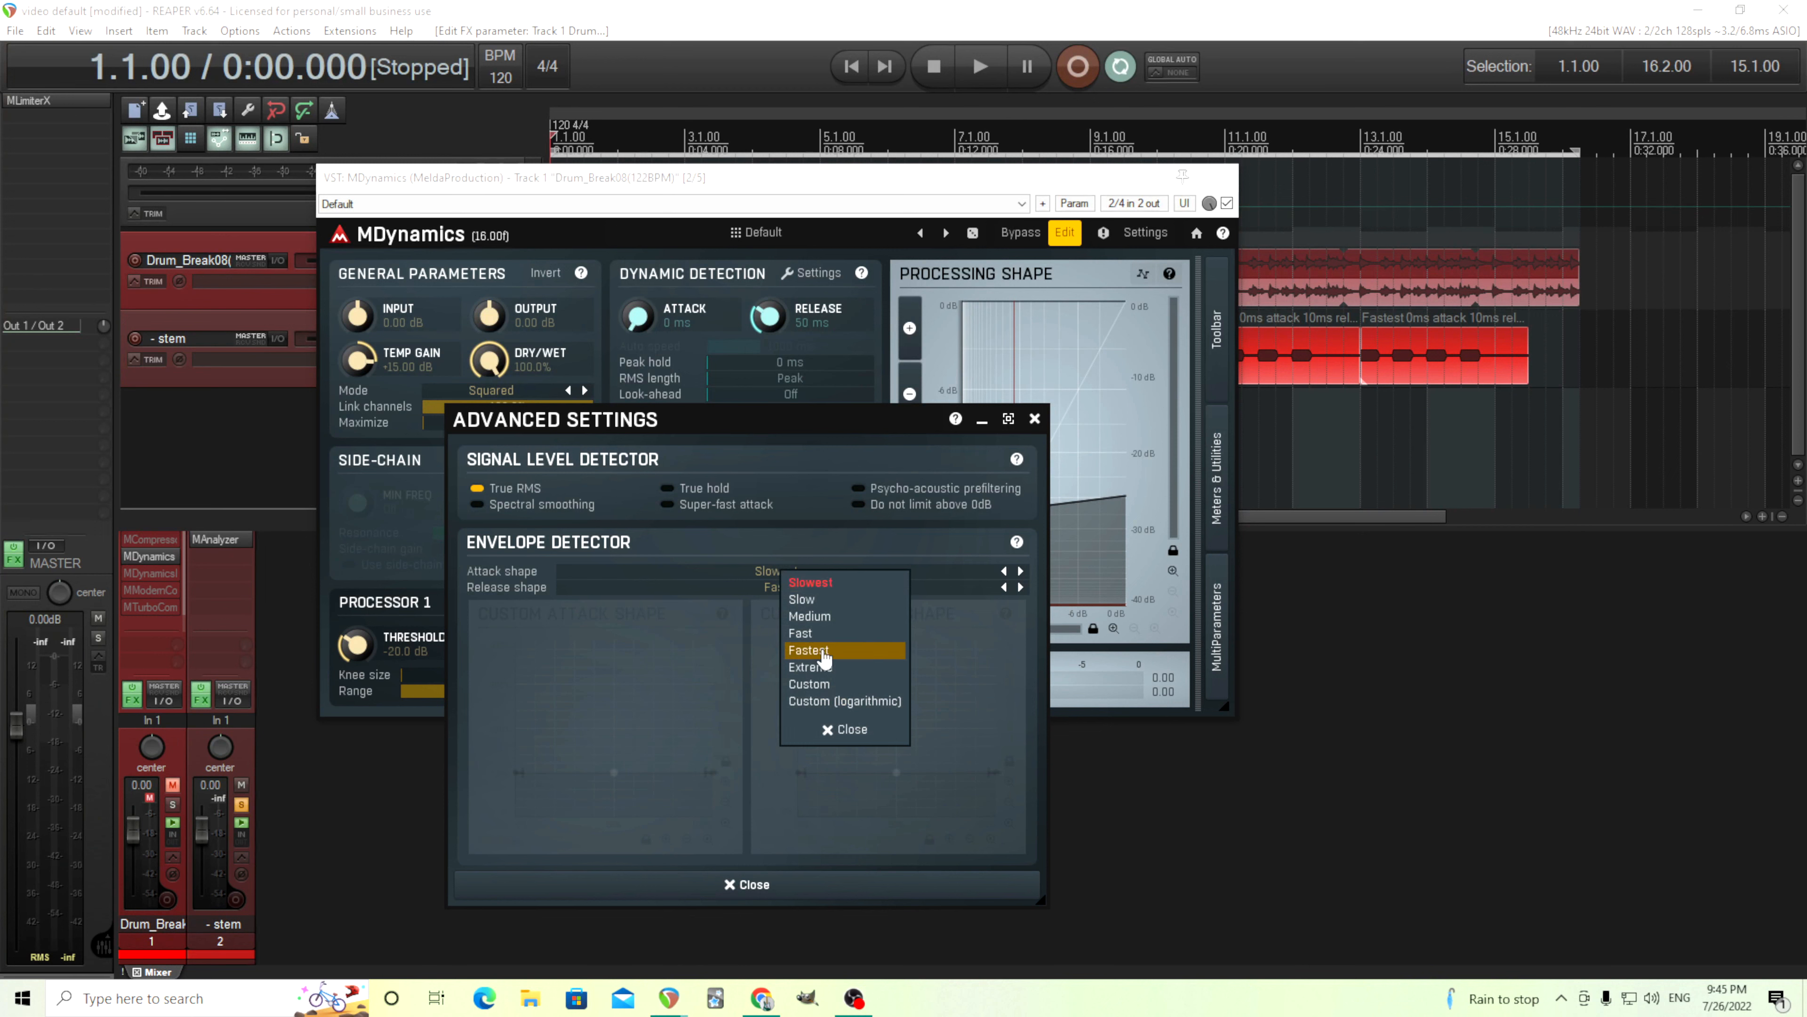
- Try Fastest attack shape, return to Fast, and bring up the shape help page
left_click(809, 648)
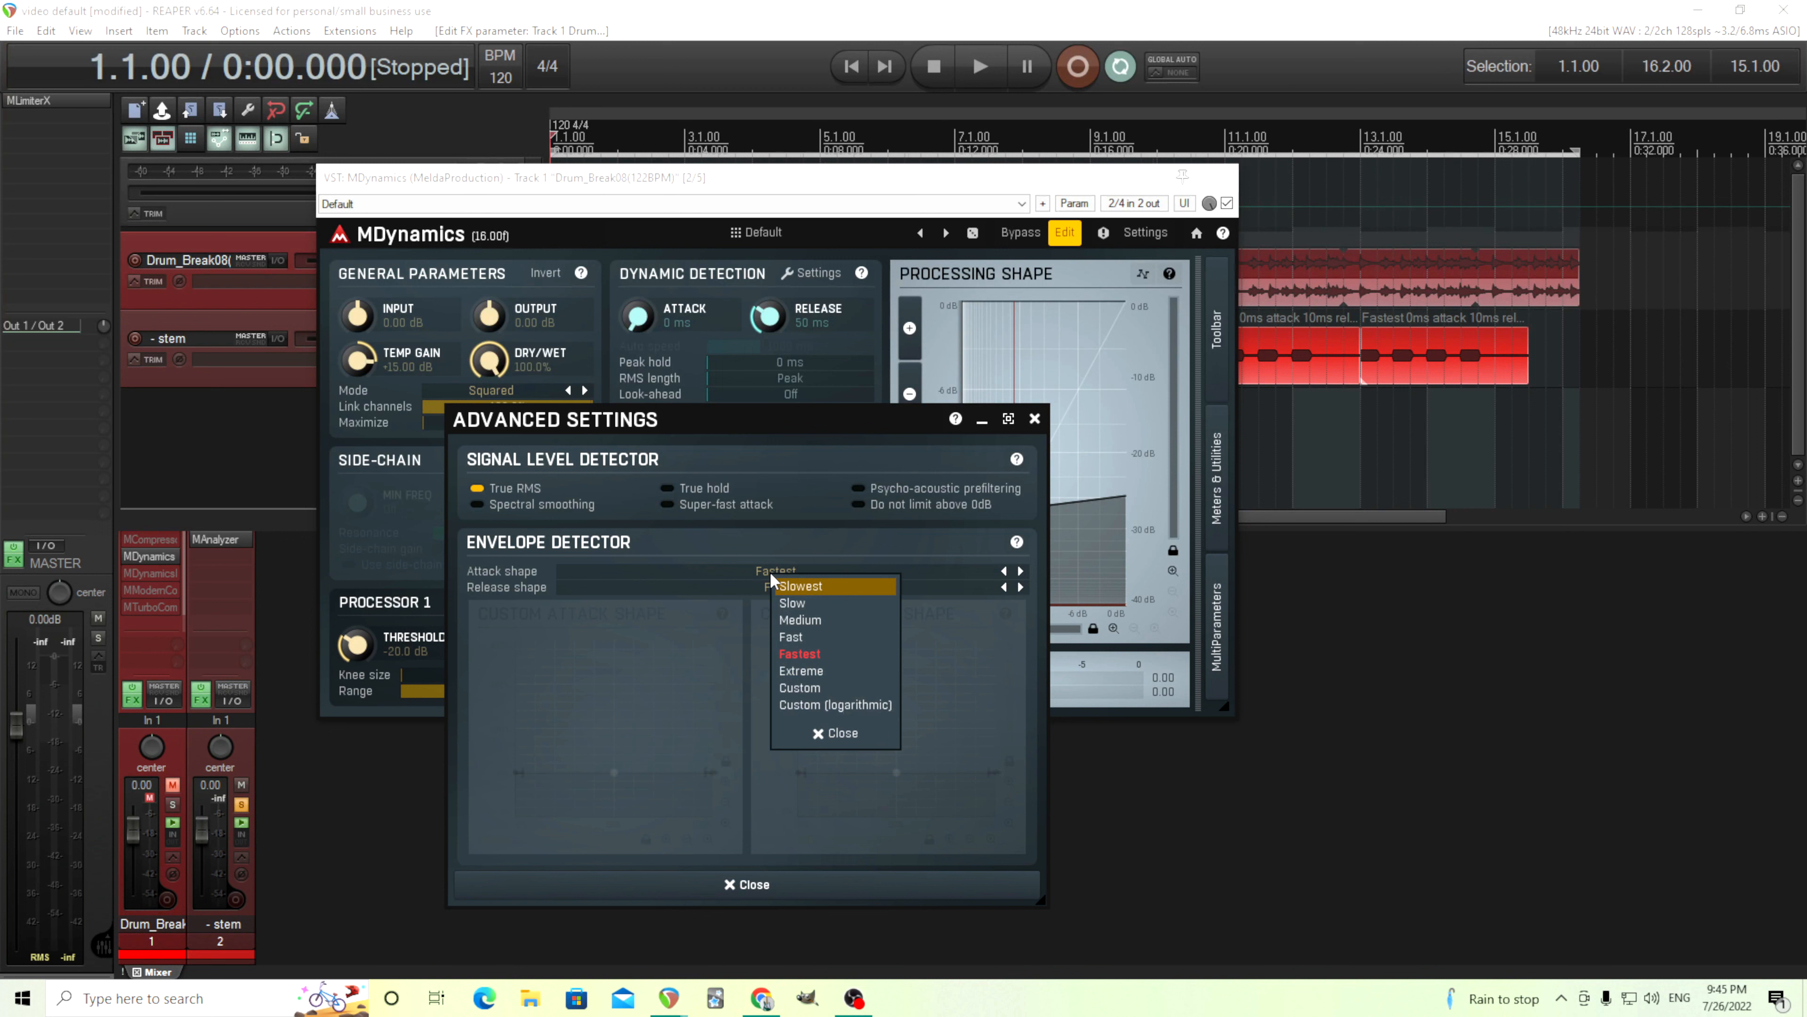
mouse_move(792, 637)
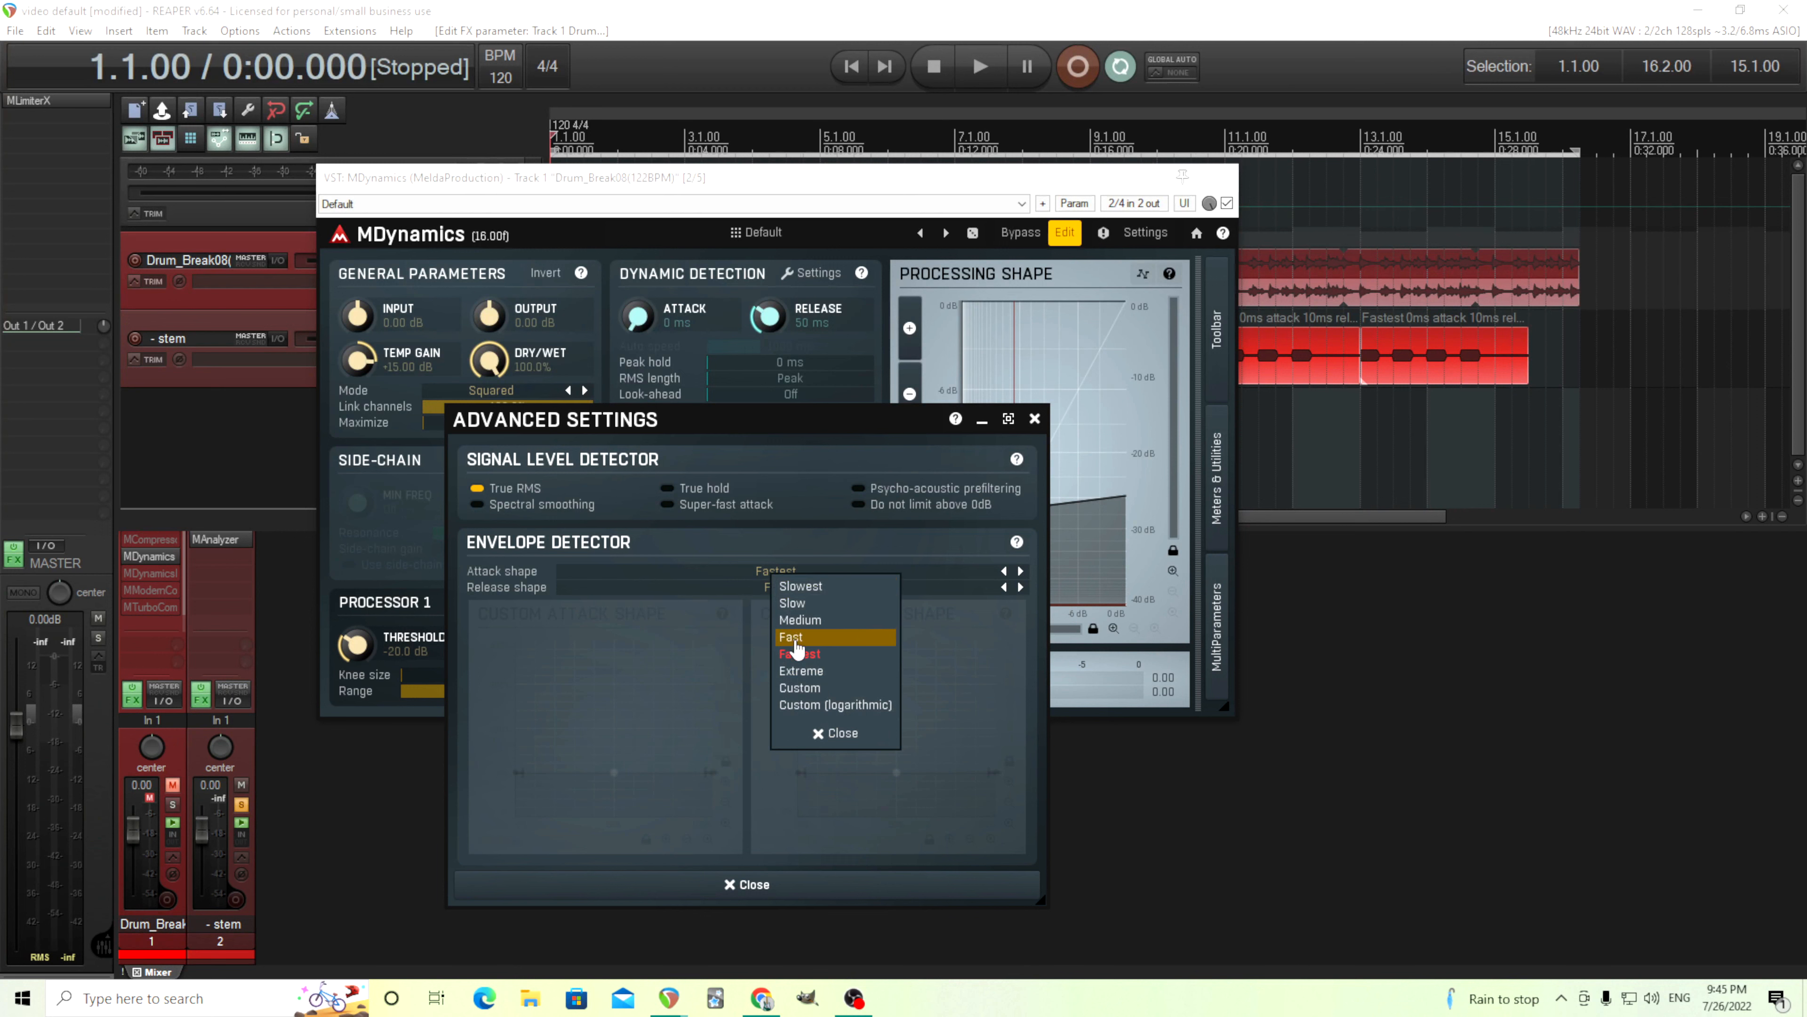
left_click(792, 637)
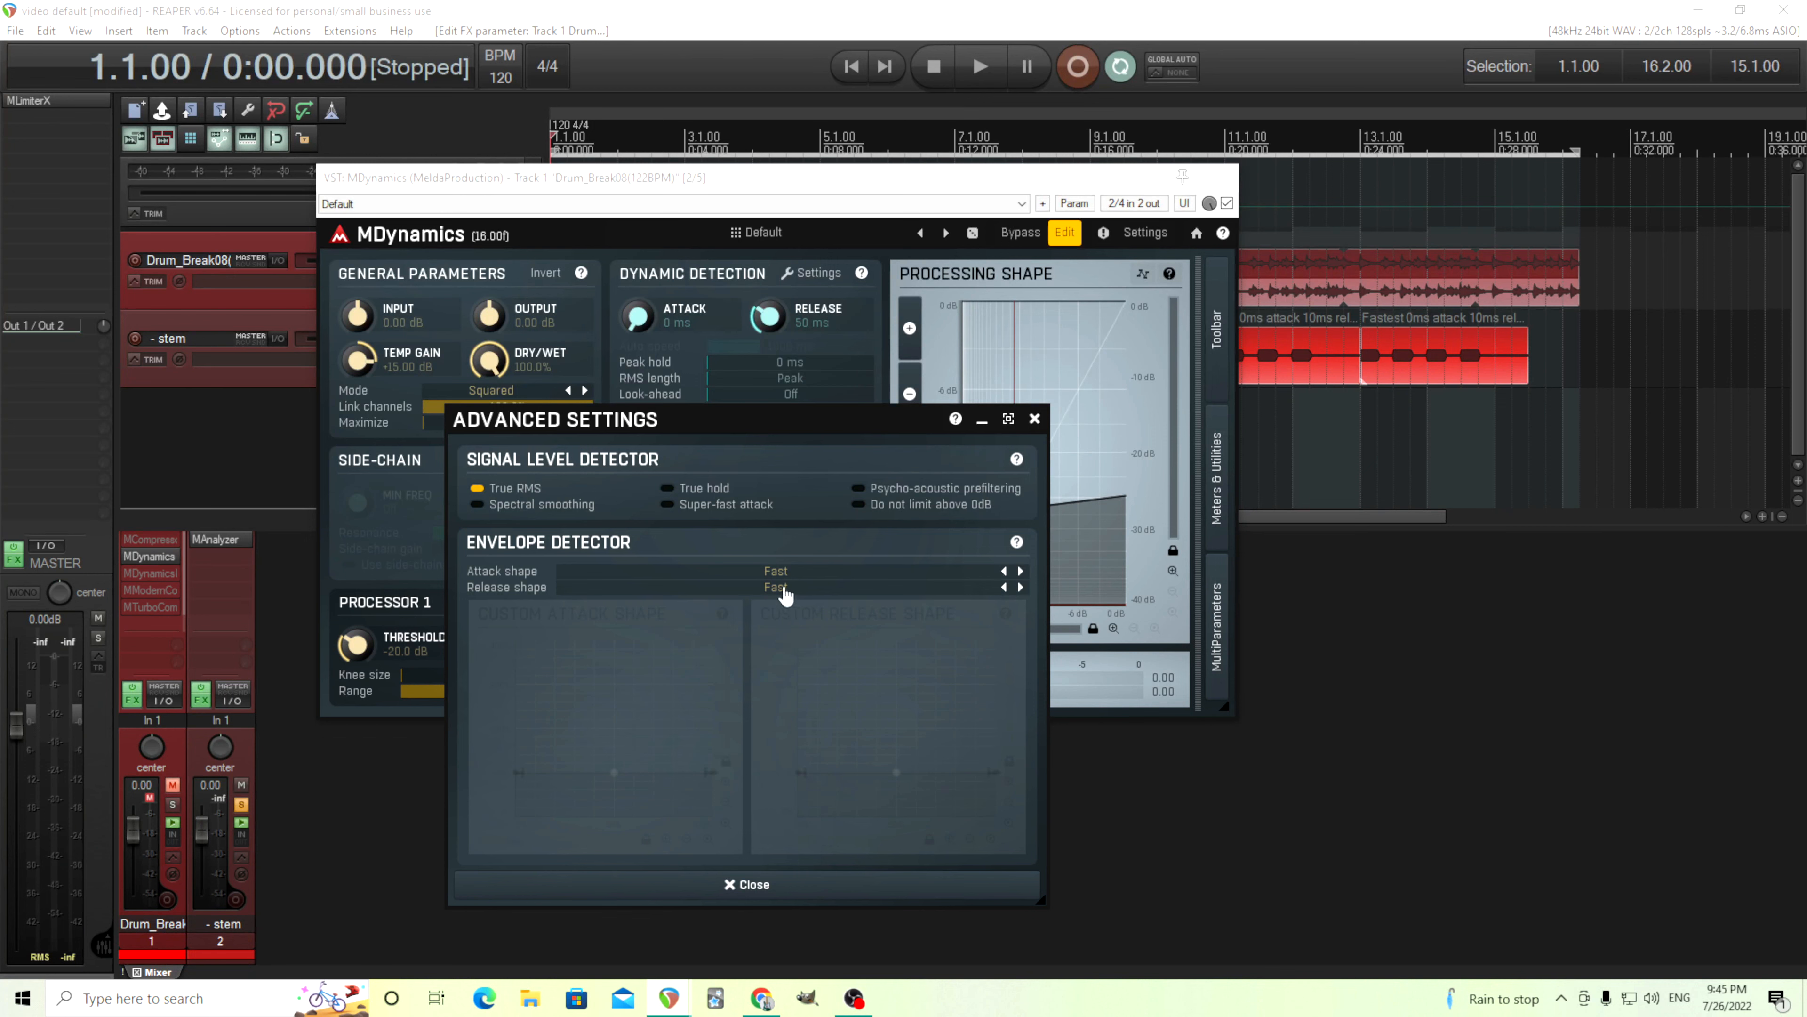
mouse_move(781, 582)
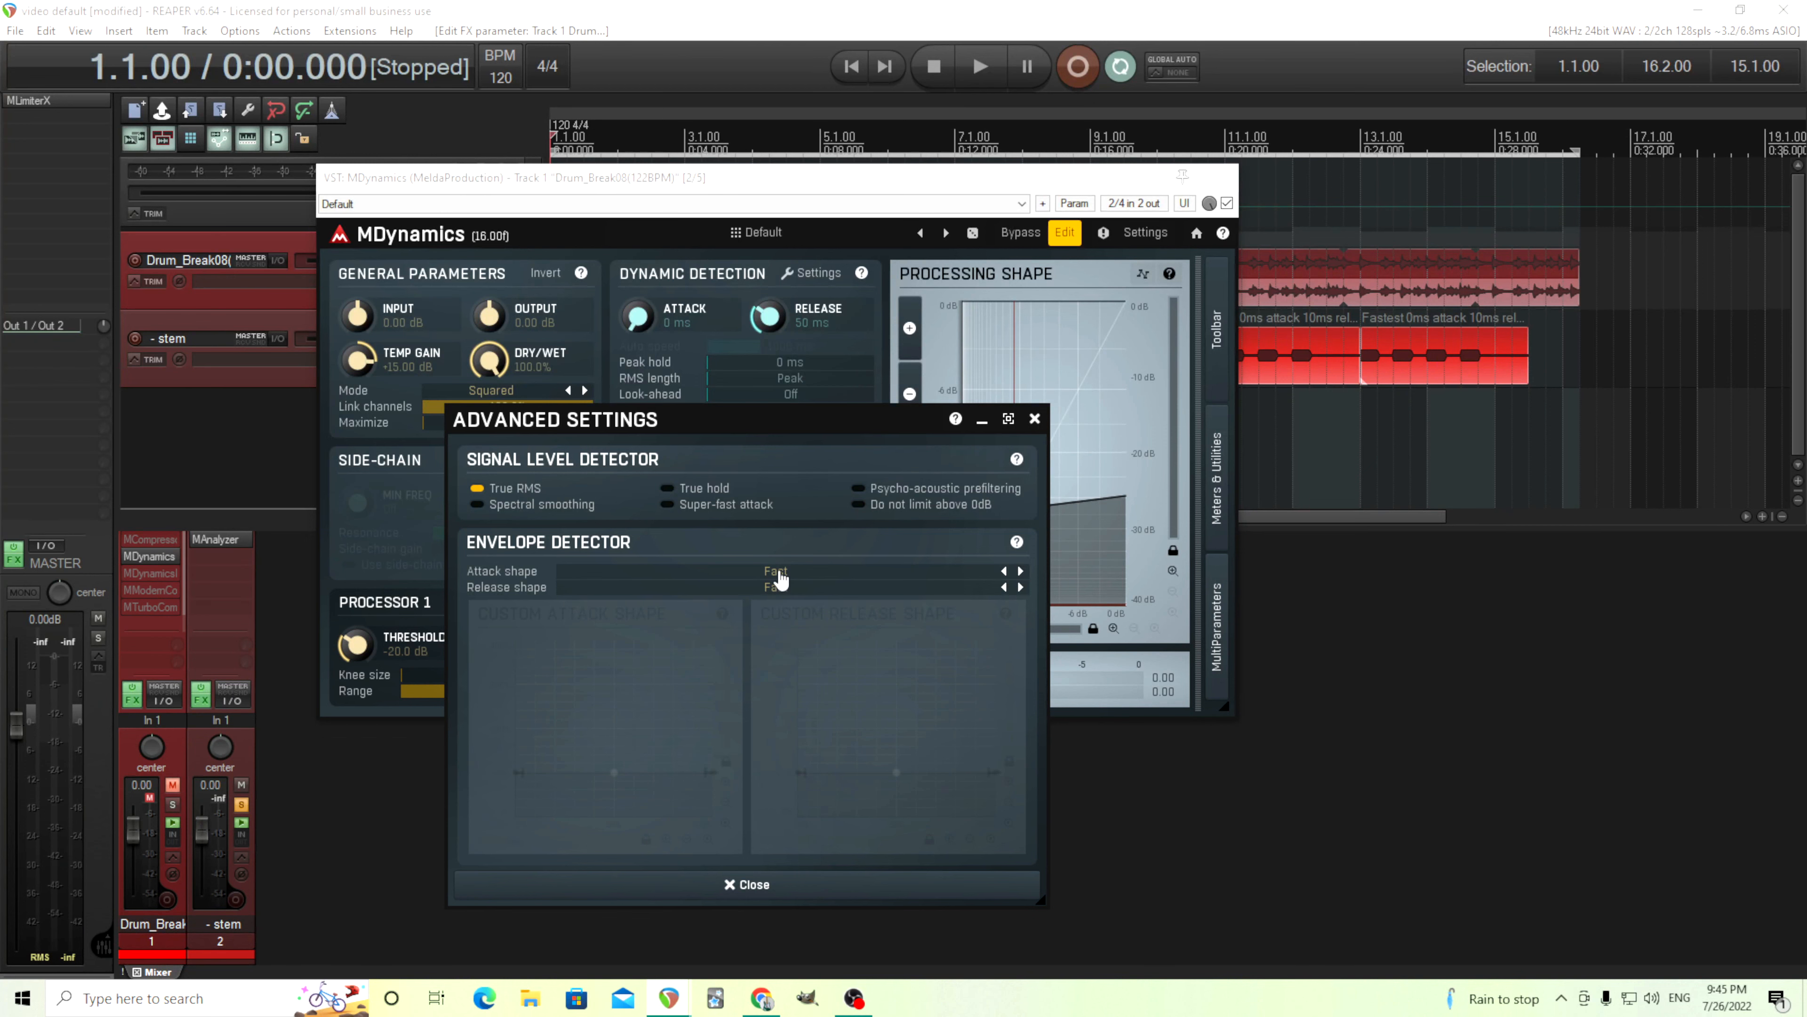
left_click(1016, 542)
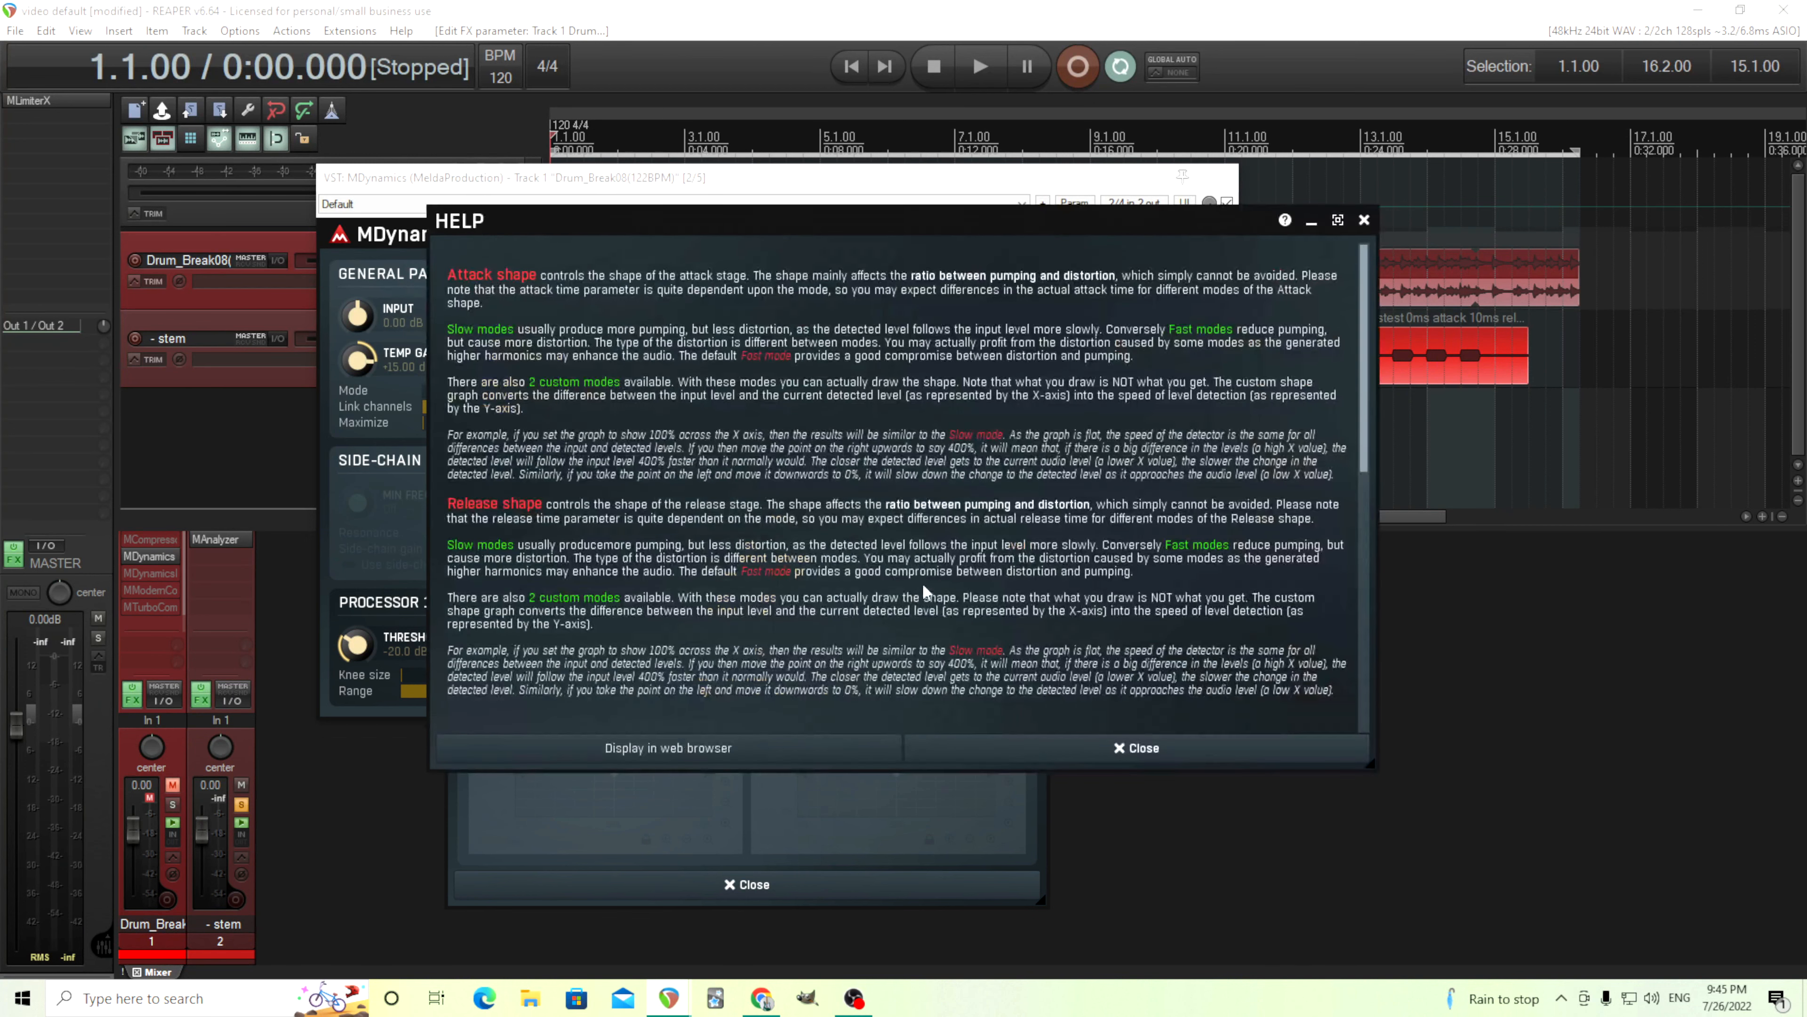
- Read the Attack/Release shape help, then close the help and the MDynamics window
scroll("down", 3)
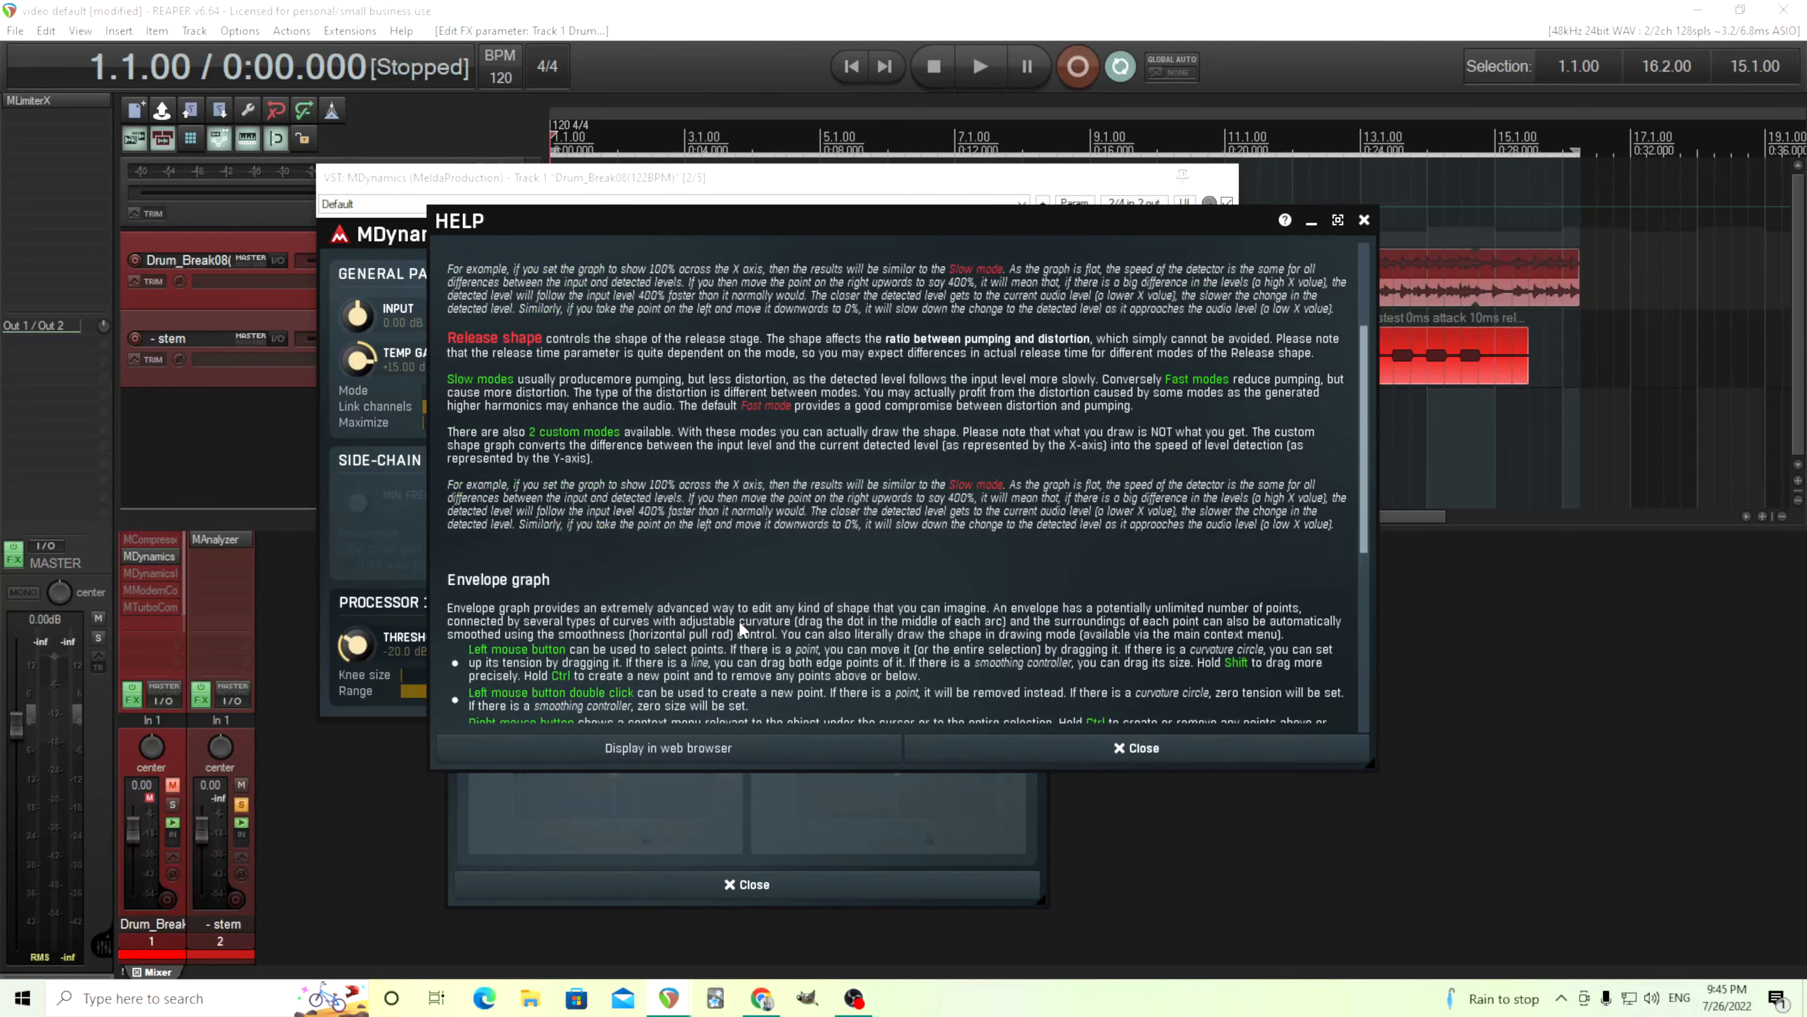
scroll("up", 3)
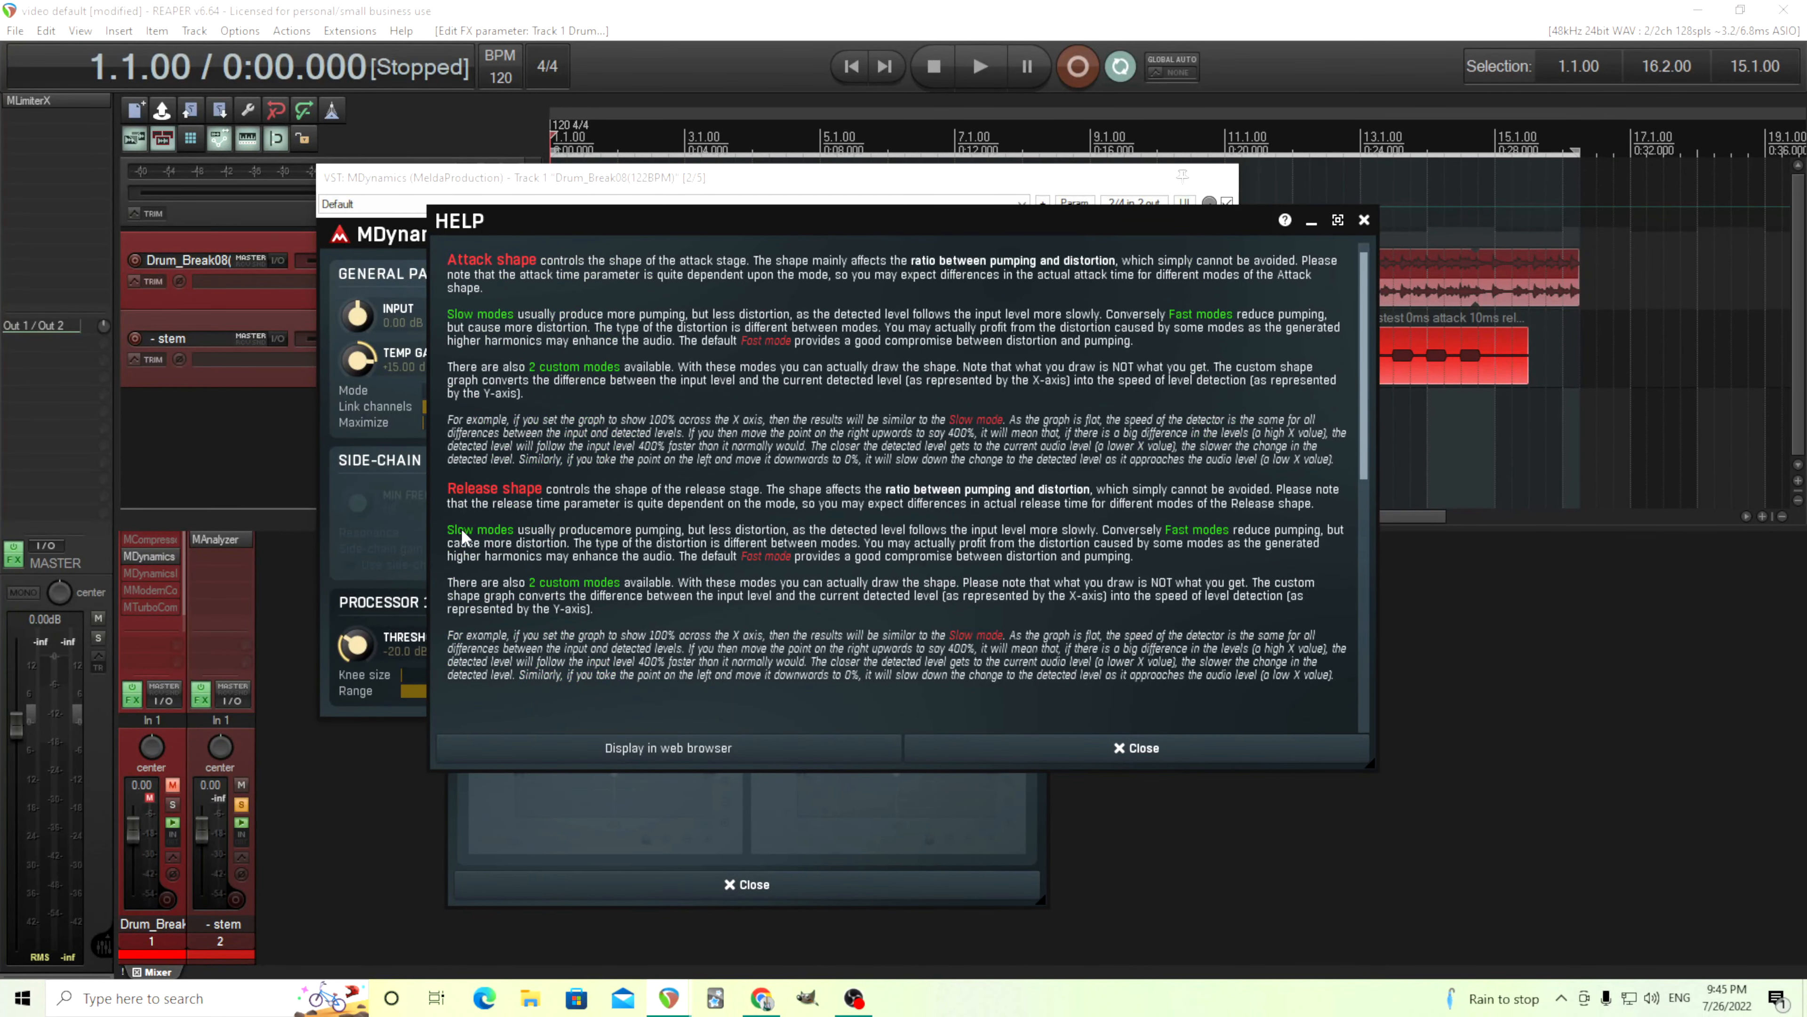
mouse_move(757, 570)
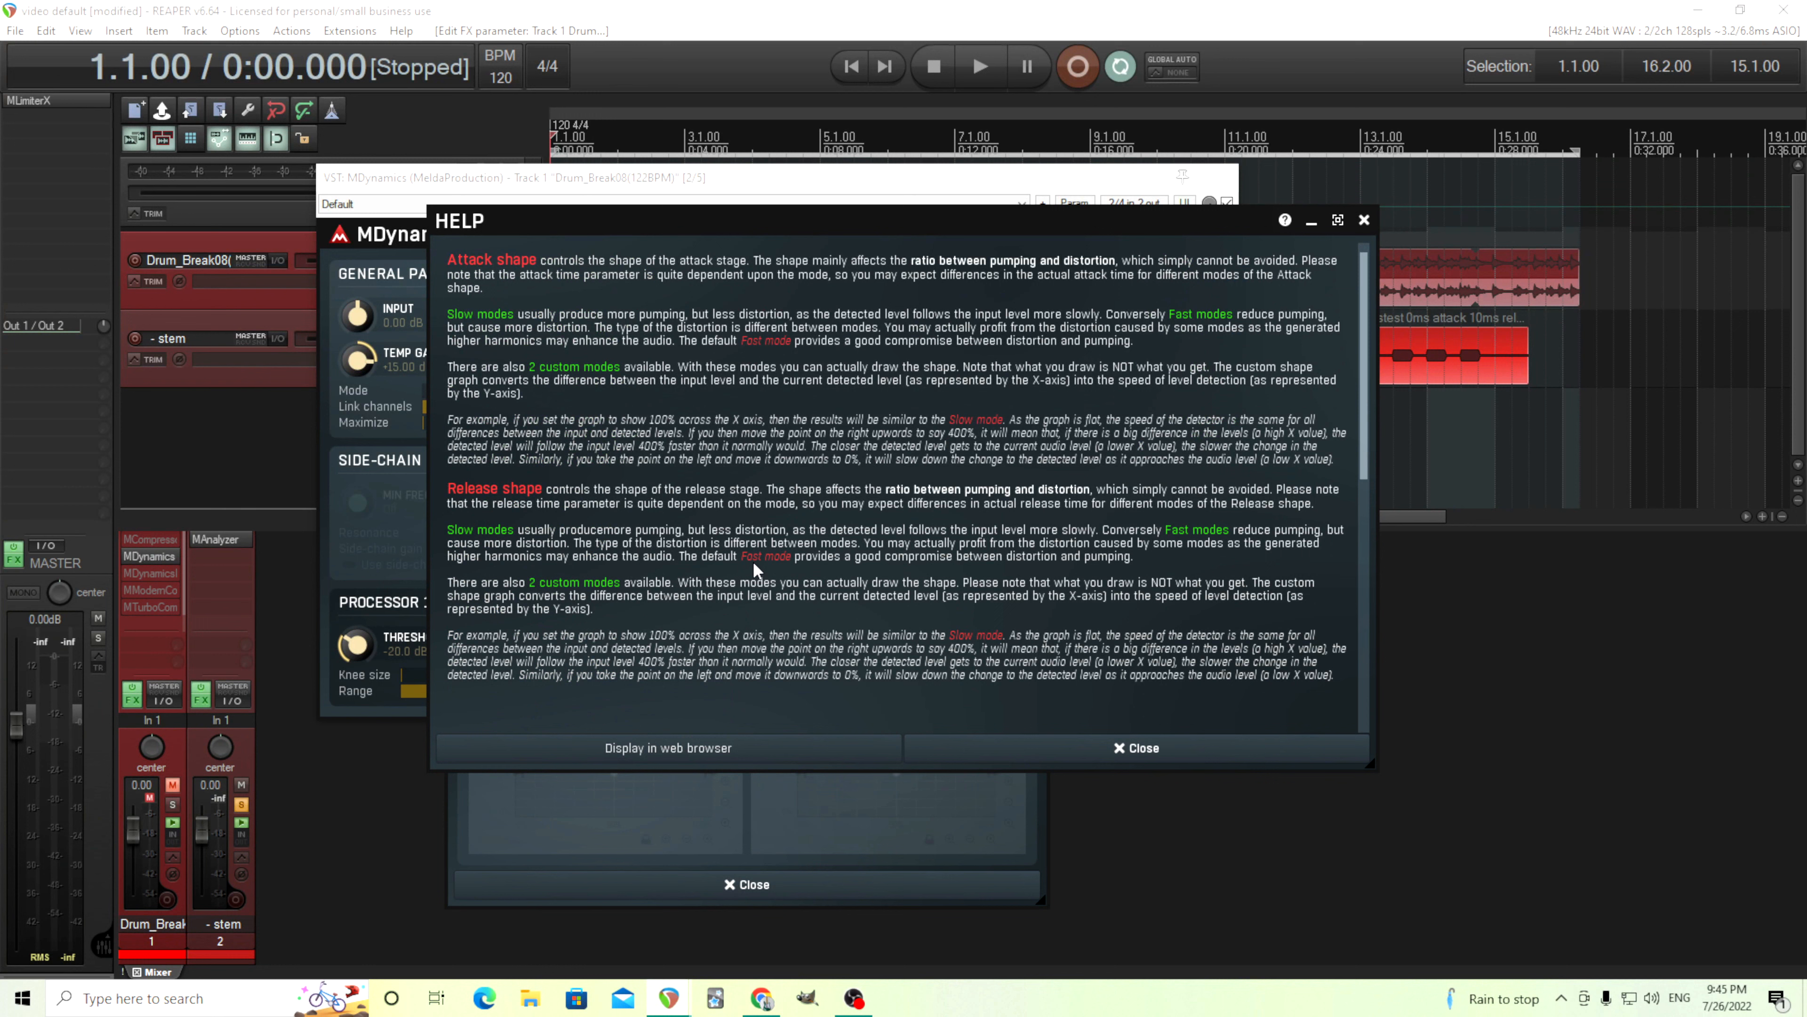
left_click(1135, 746)
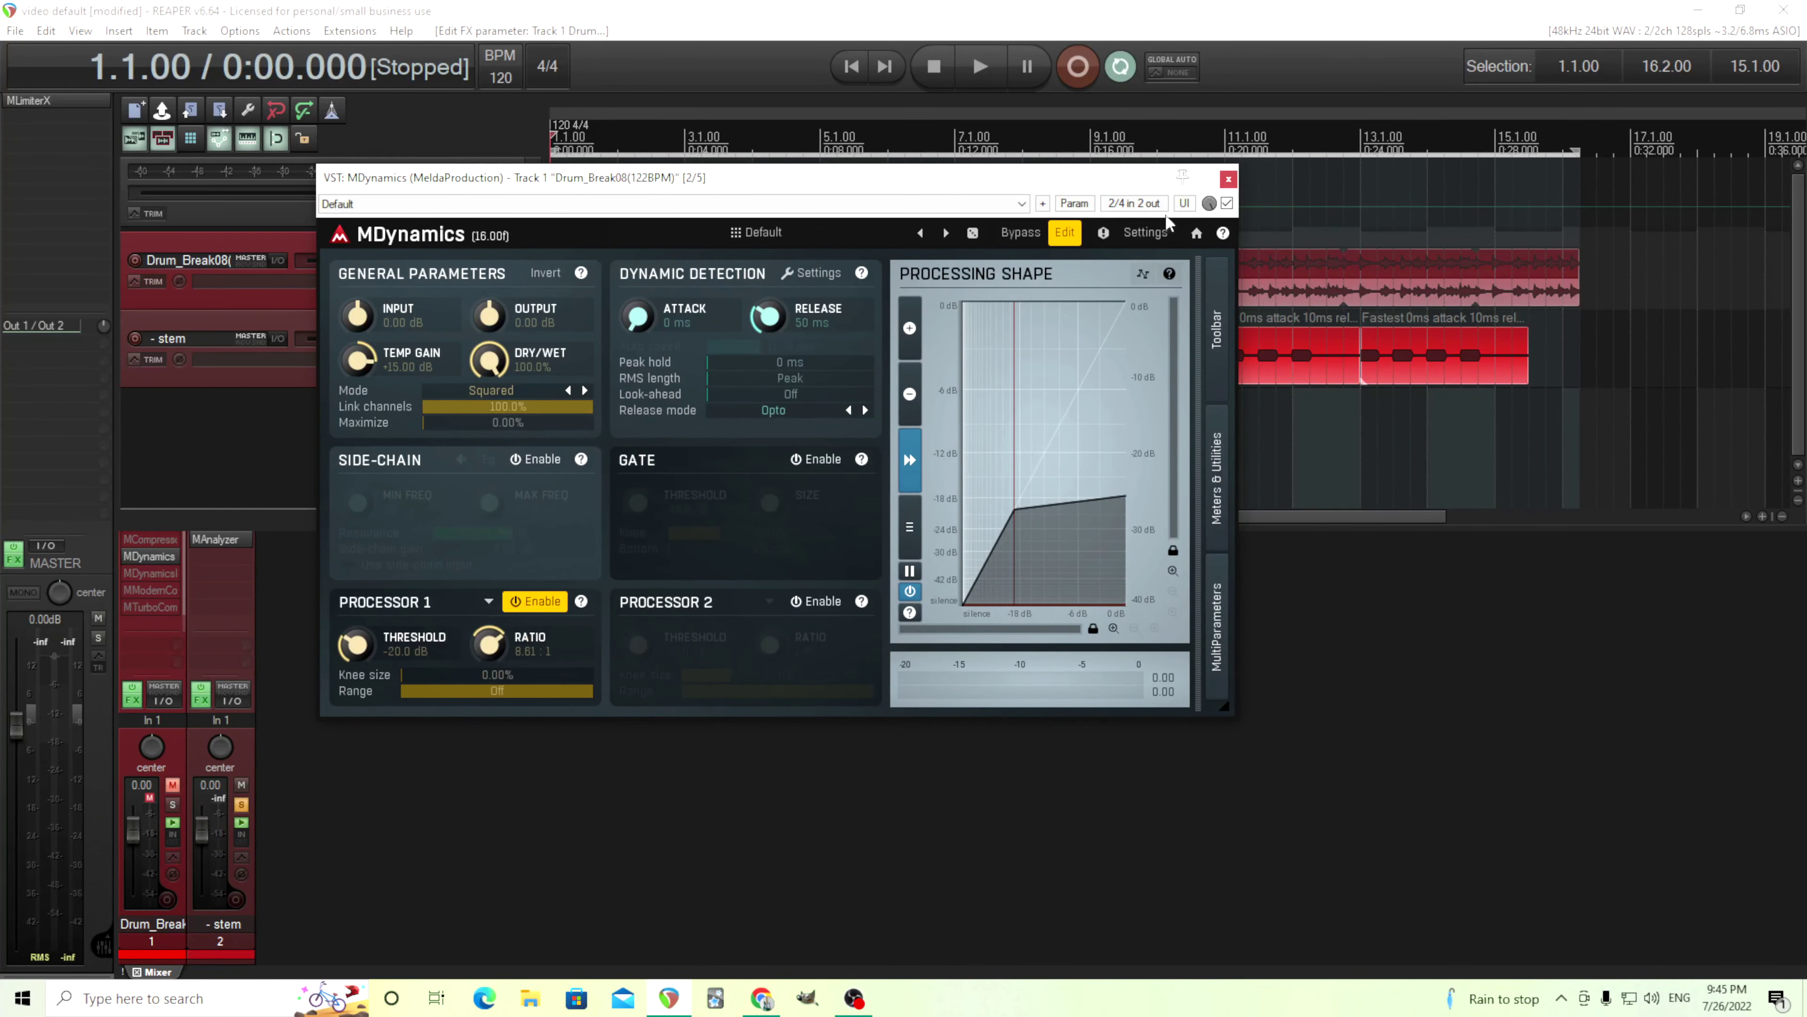
left_click(1227, 179)
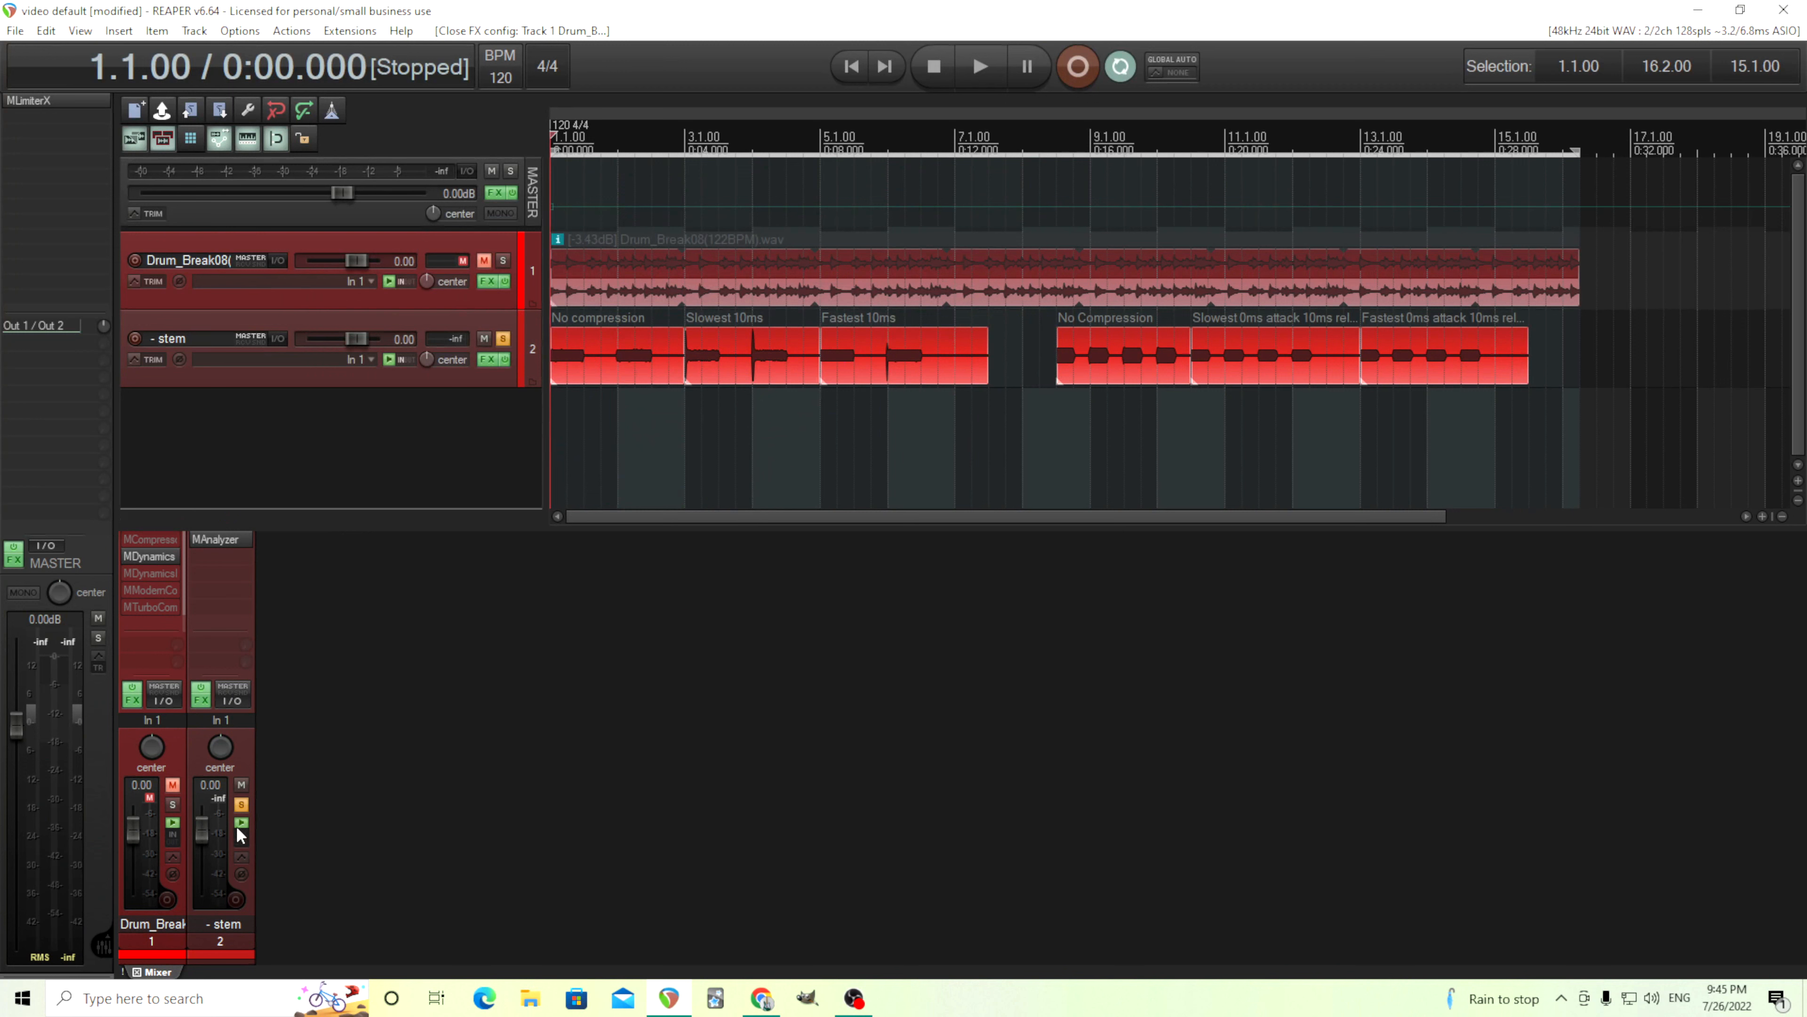
mouse_move(661, 360)
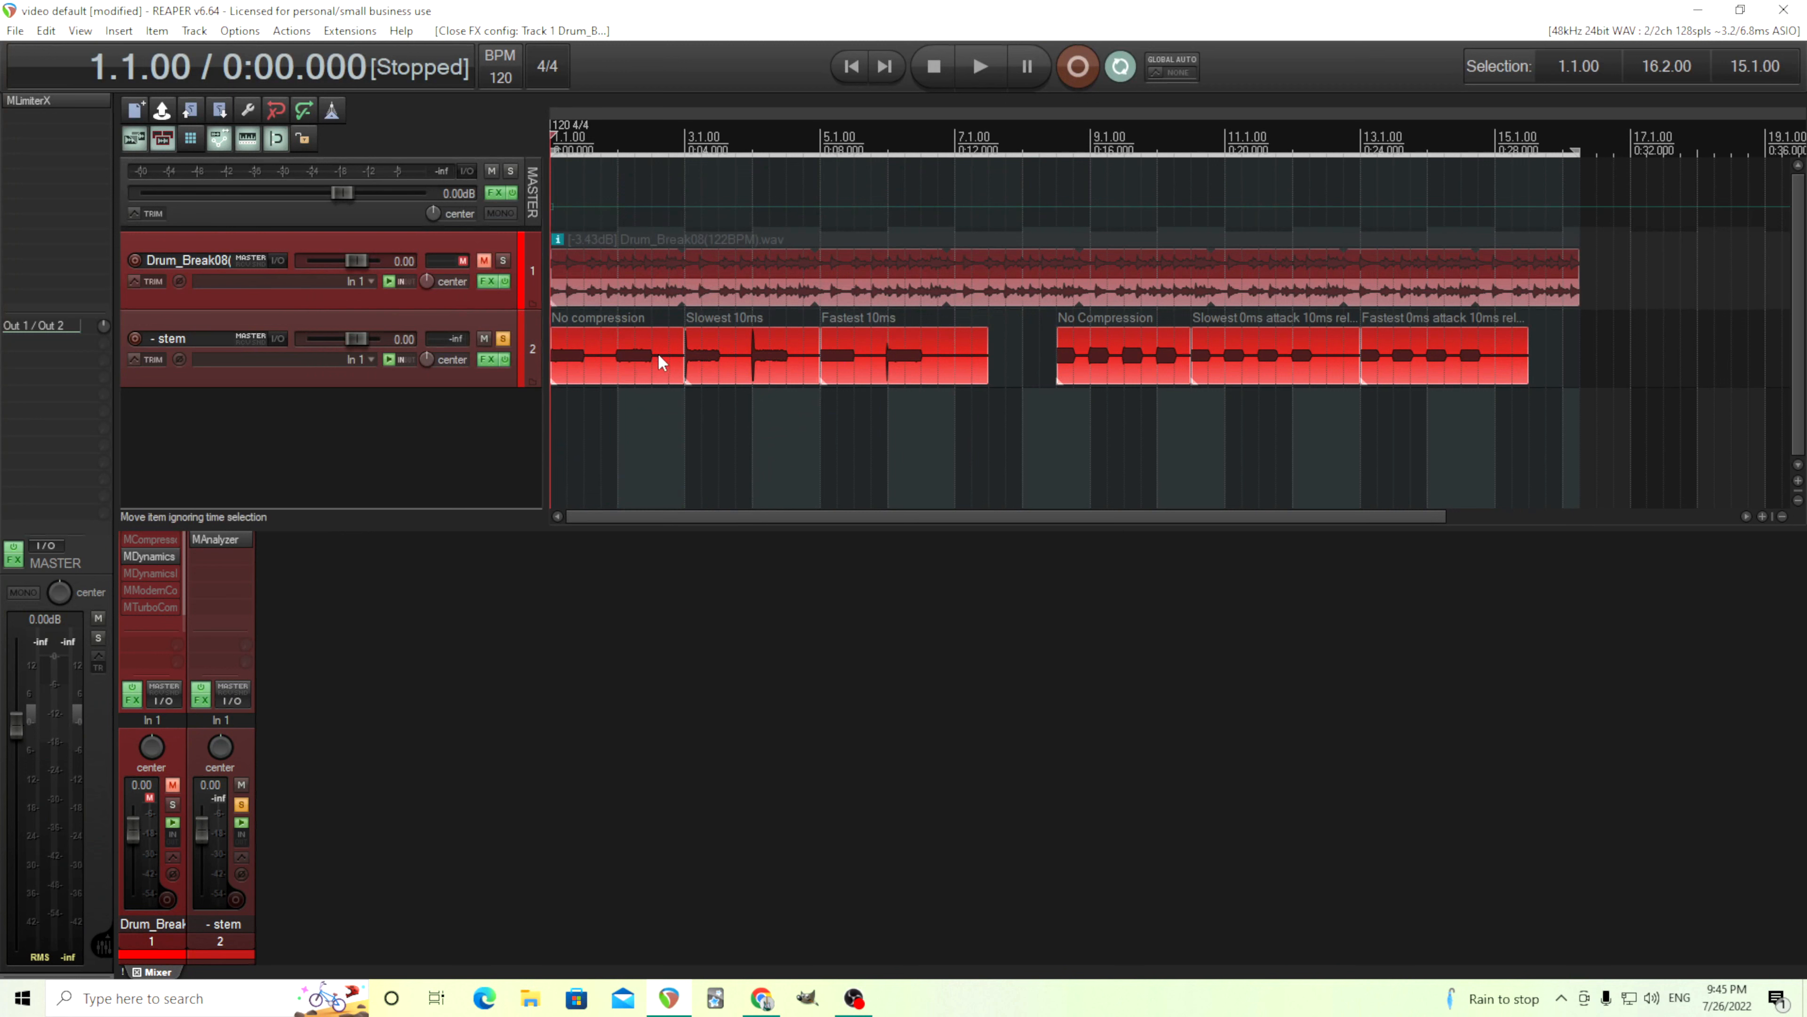
mouse_move(1080, 109)
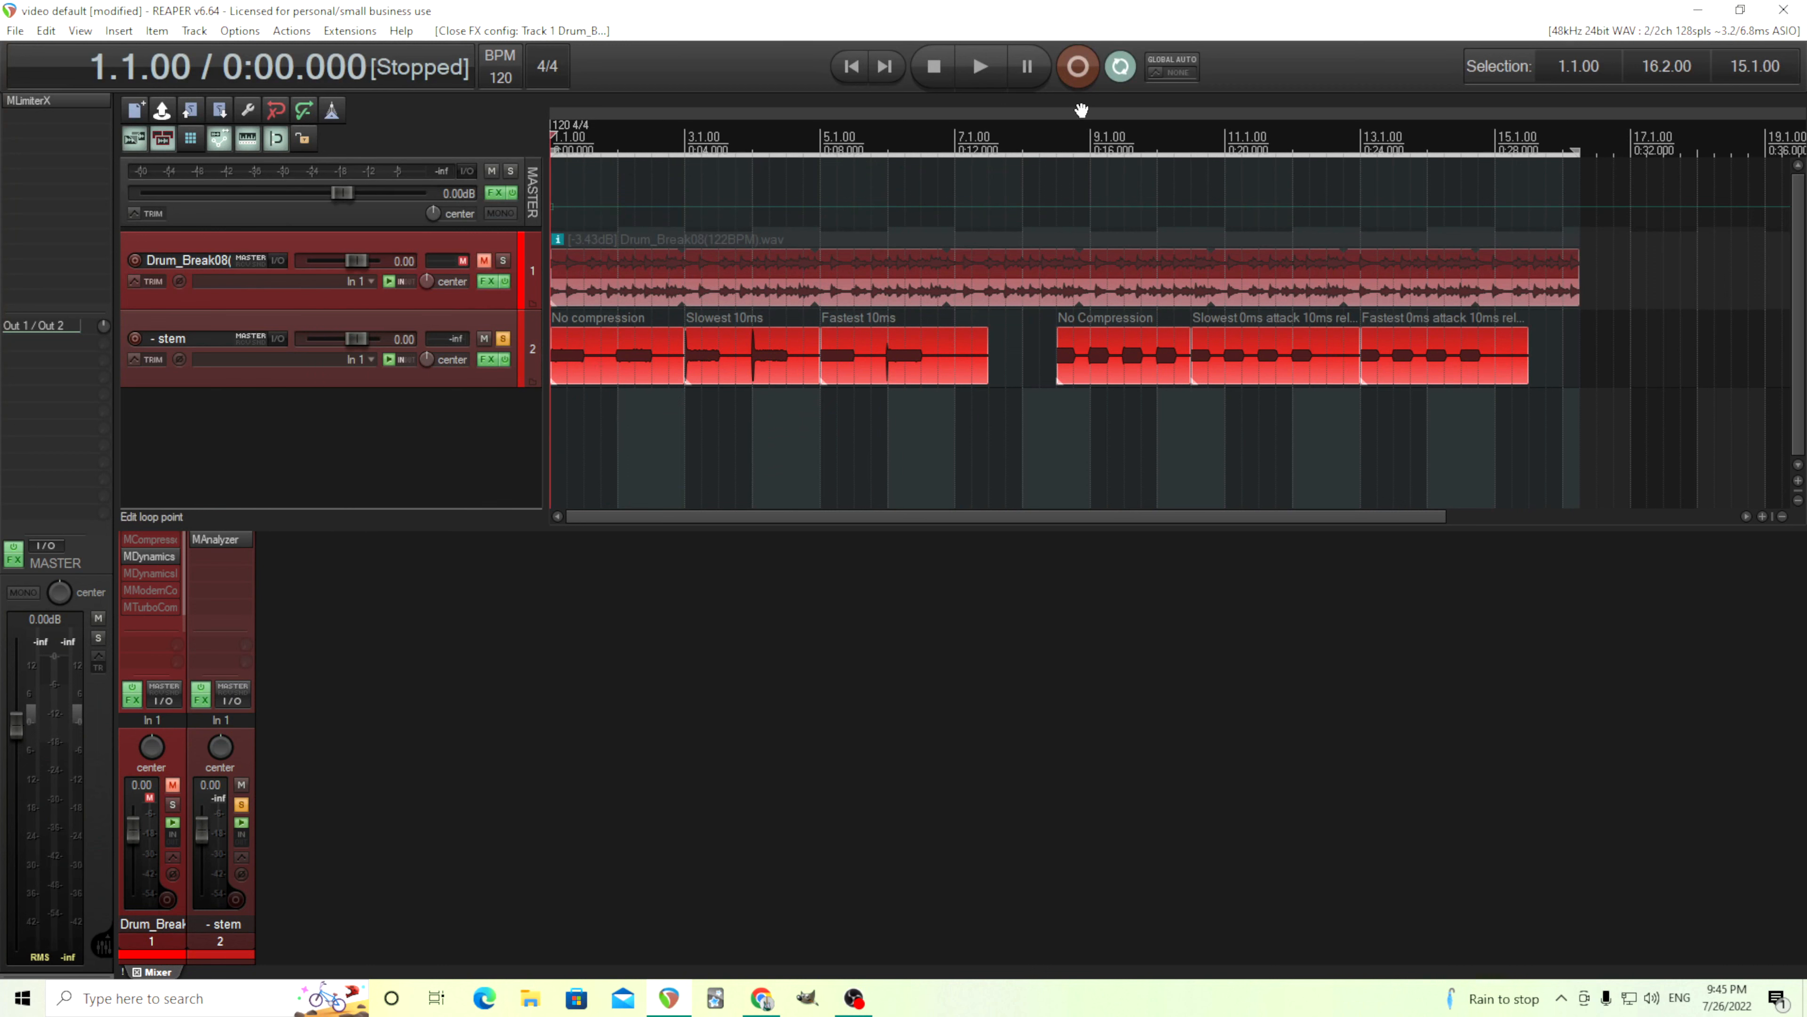
- Play and stop the No compression and Slowest sections of the drum tracks
left_click(979, 66)
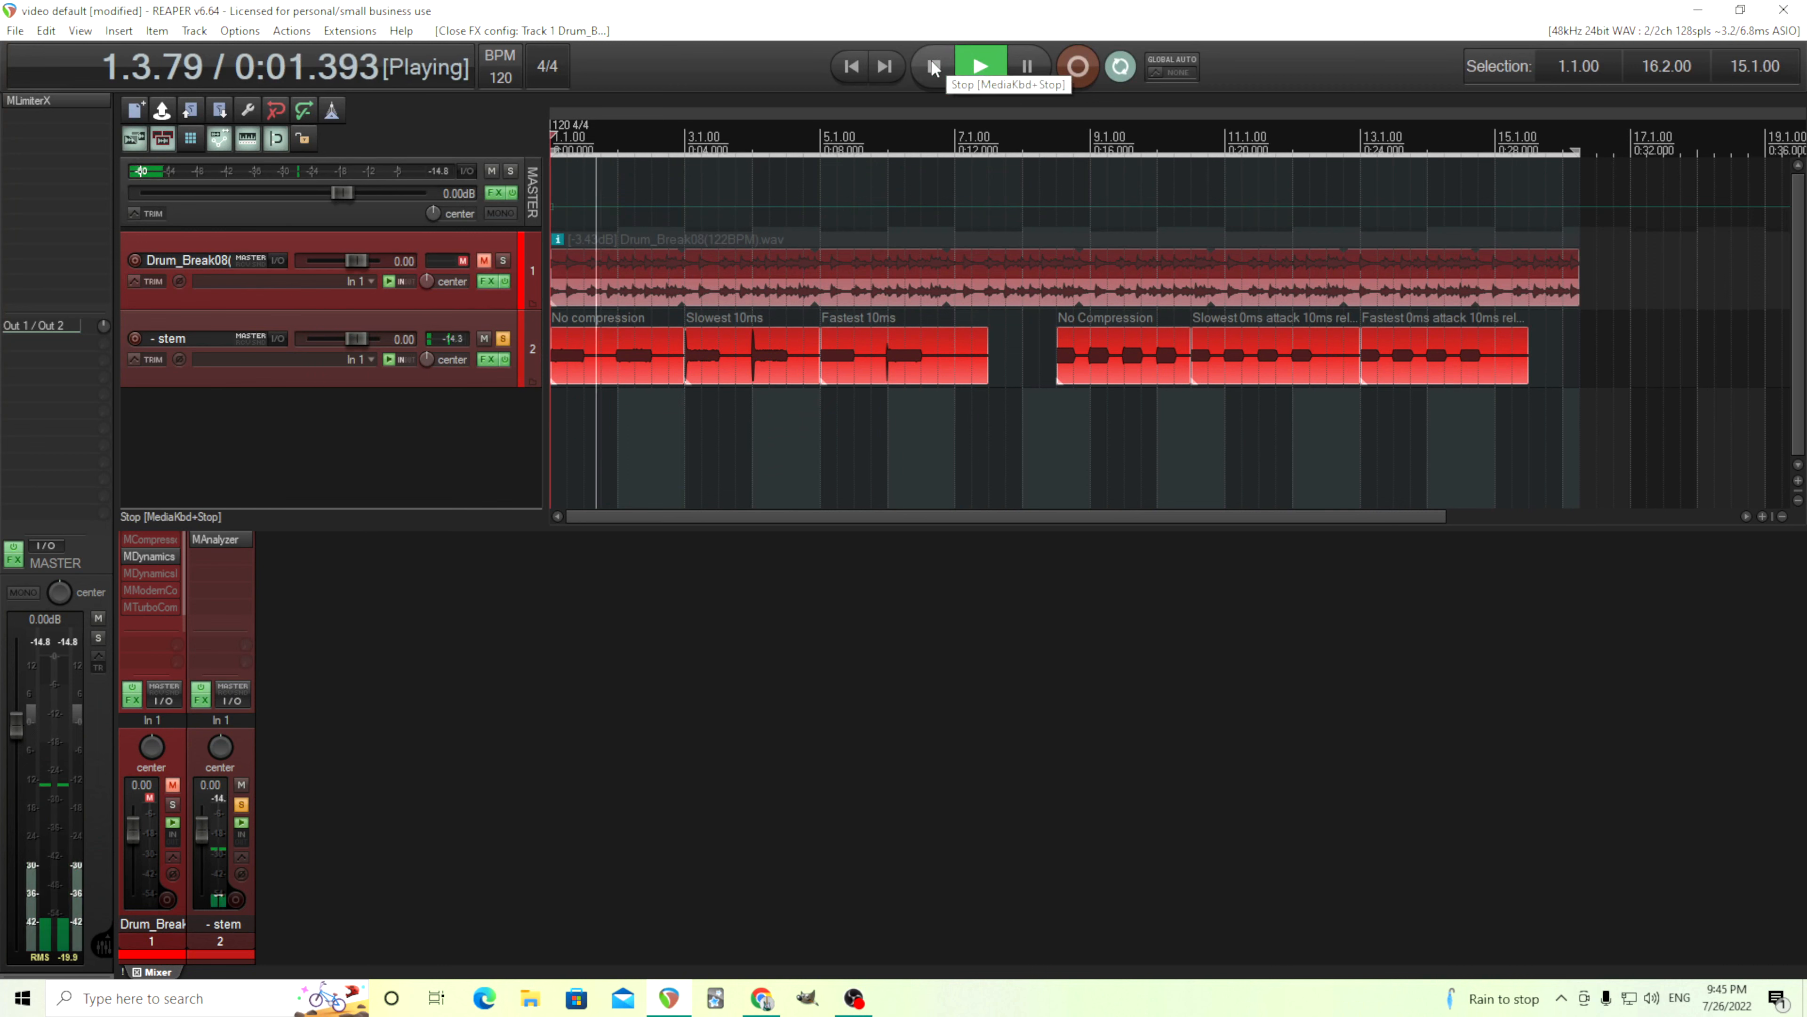
left_click(933, 65)
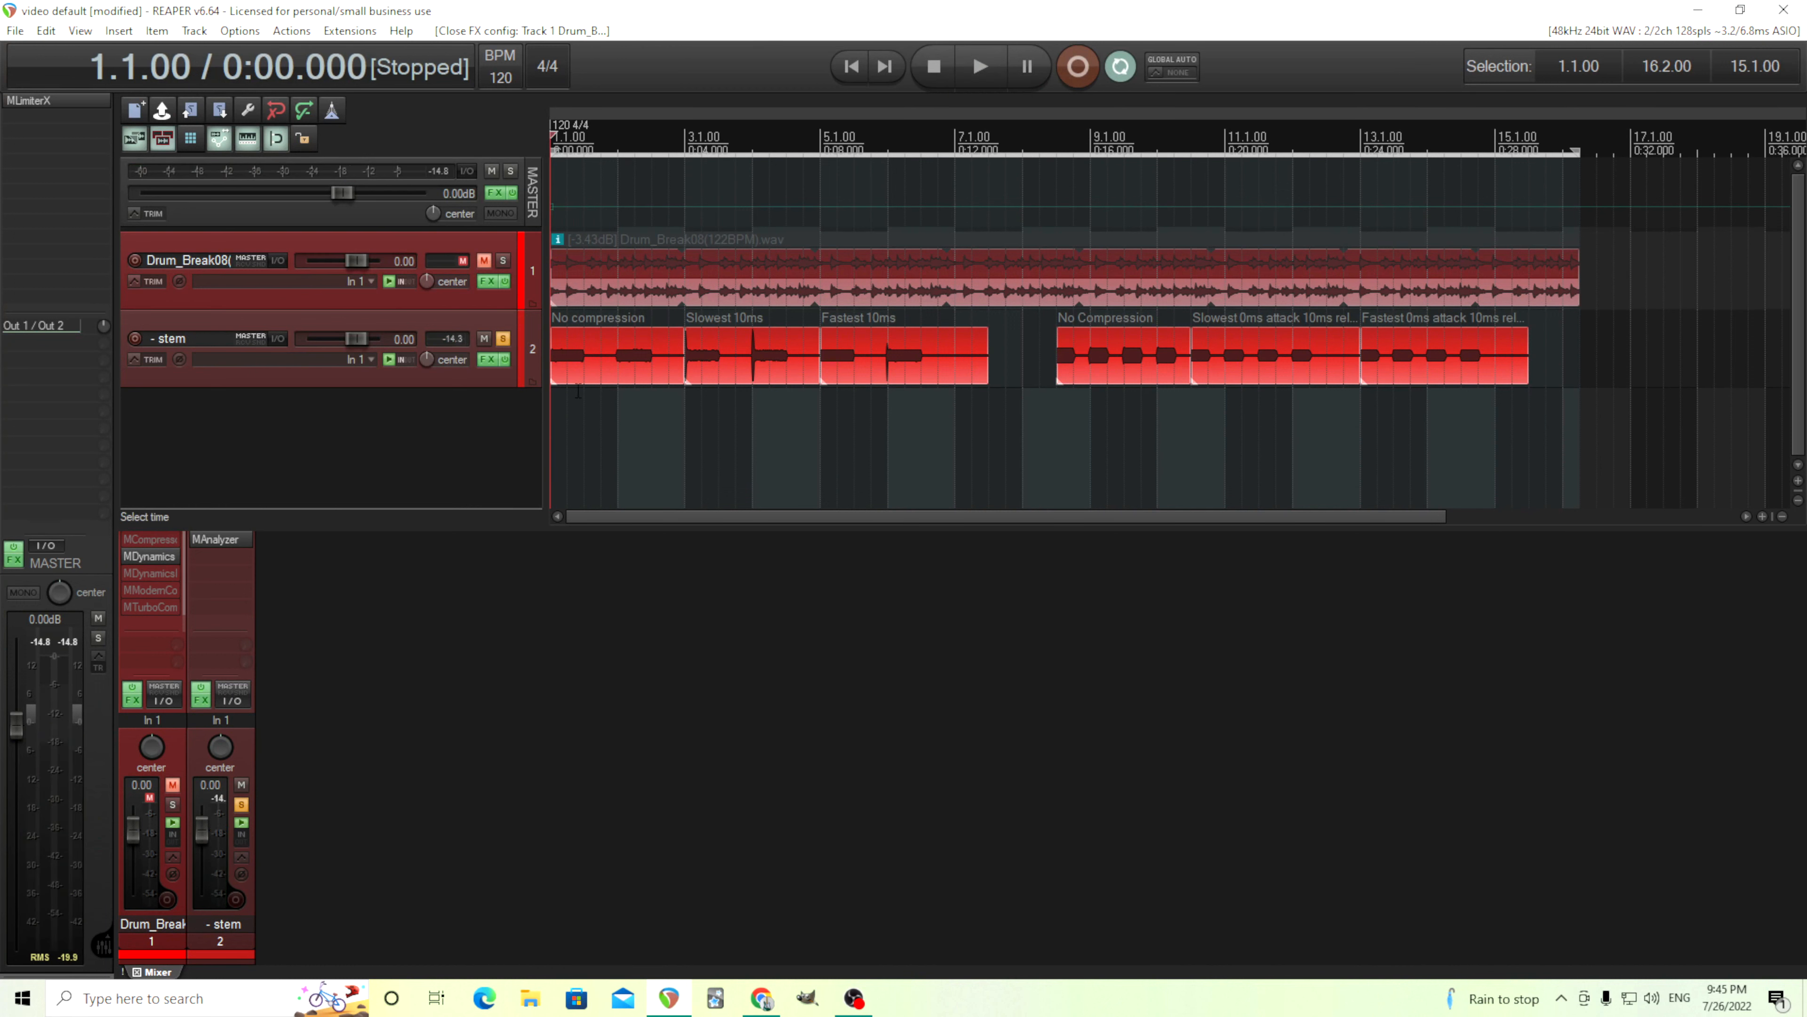
mouse_move(715, 386)
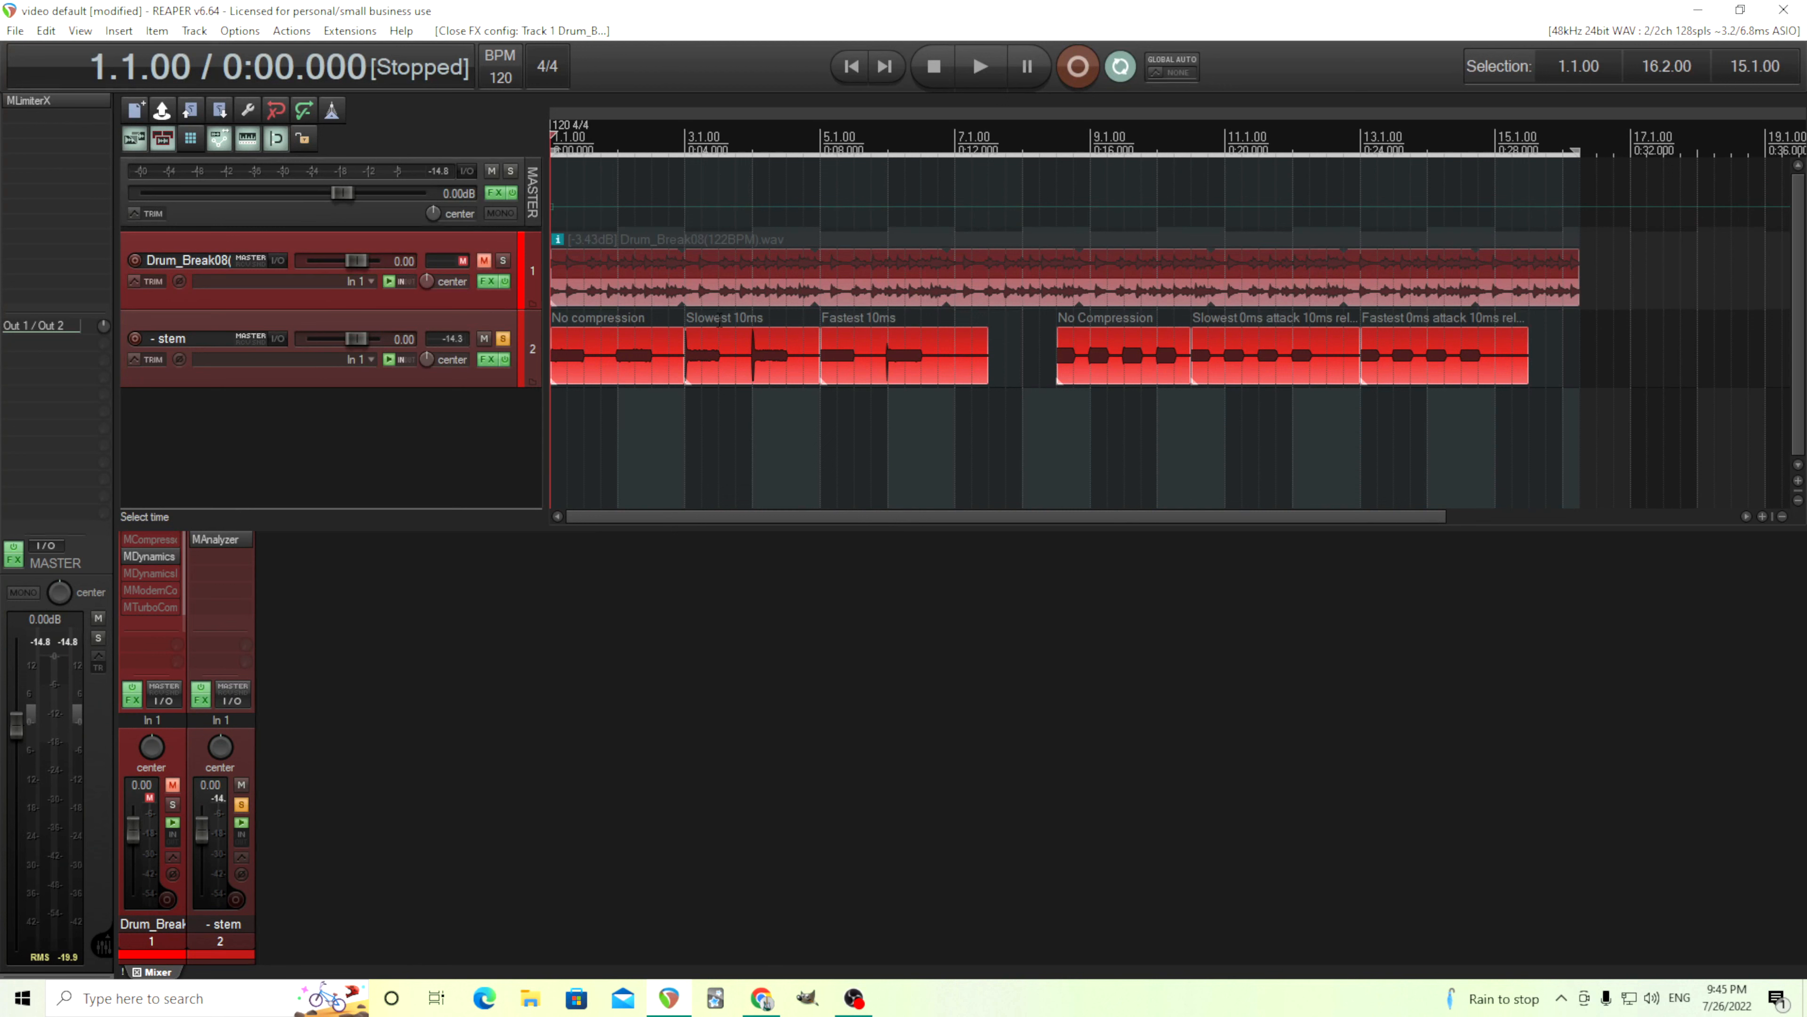
mouse_move(764, 291)
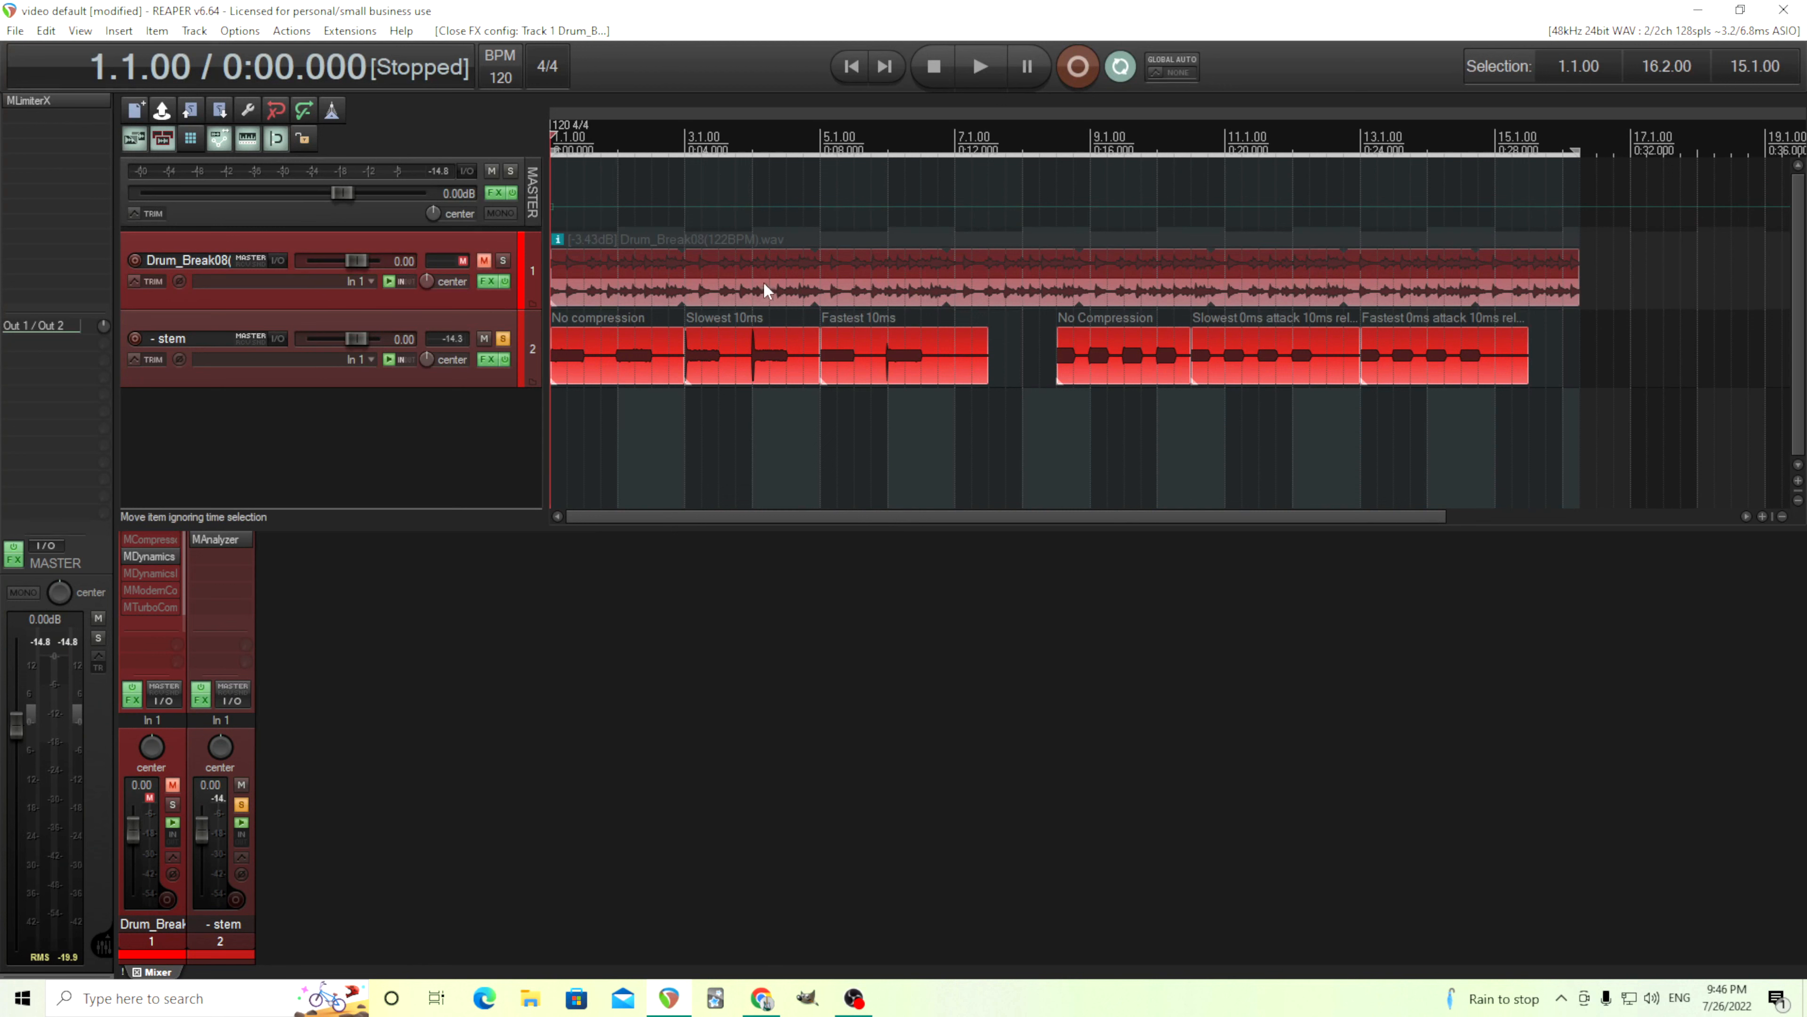
mouse_move(941, 127)
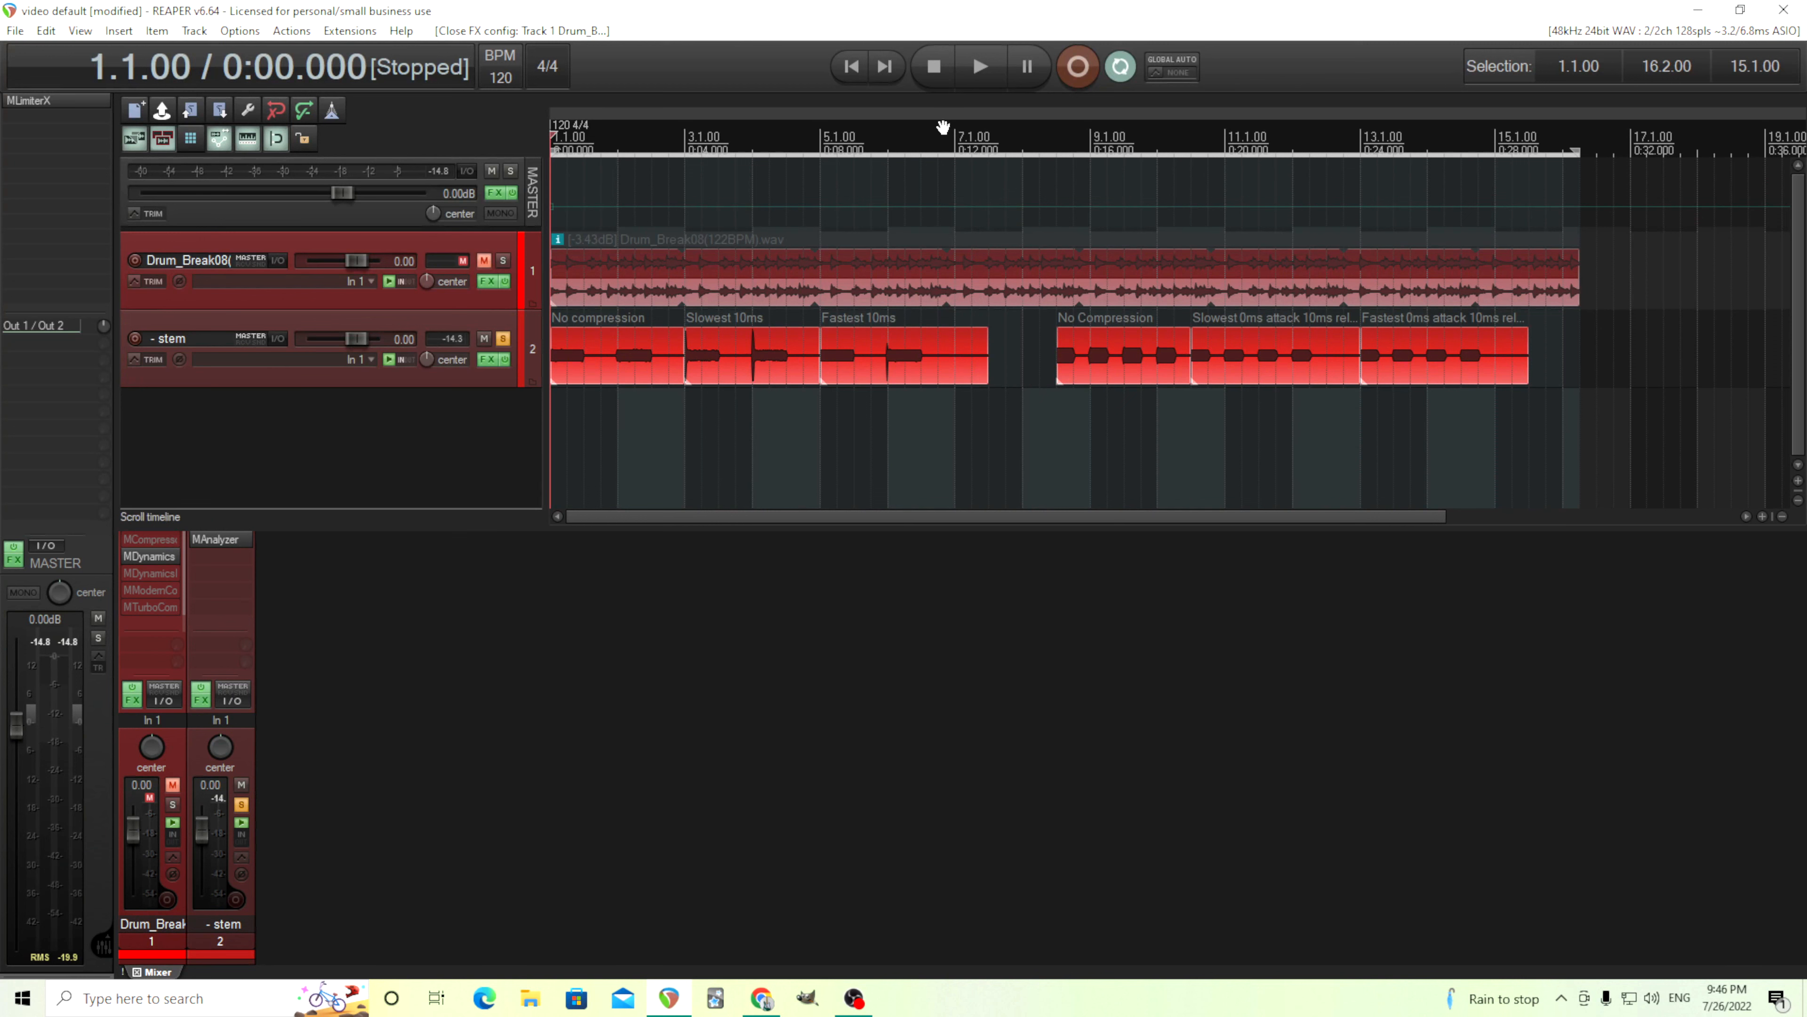
left_click(980, 66)
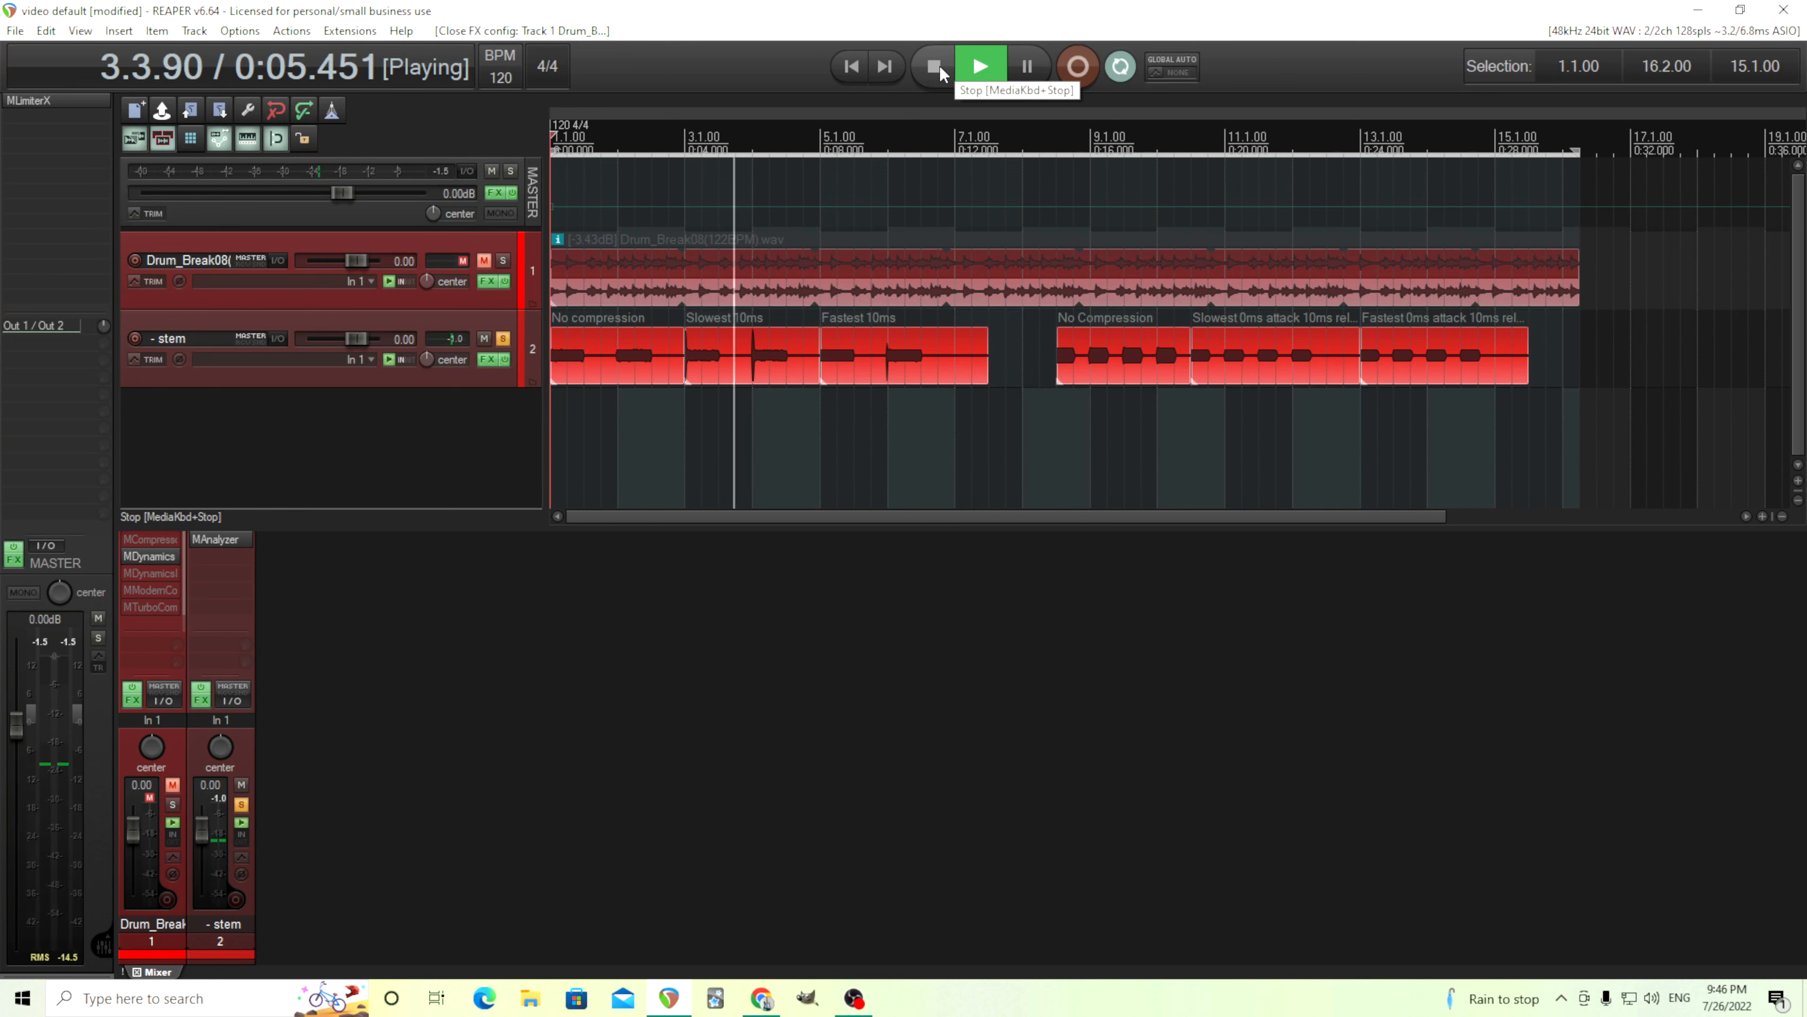
left_click(934, 65)
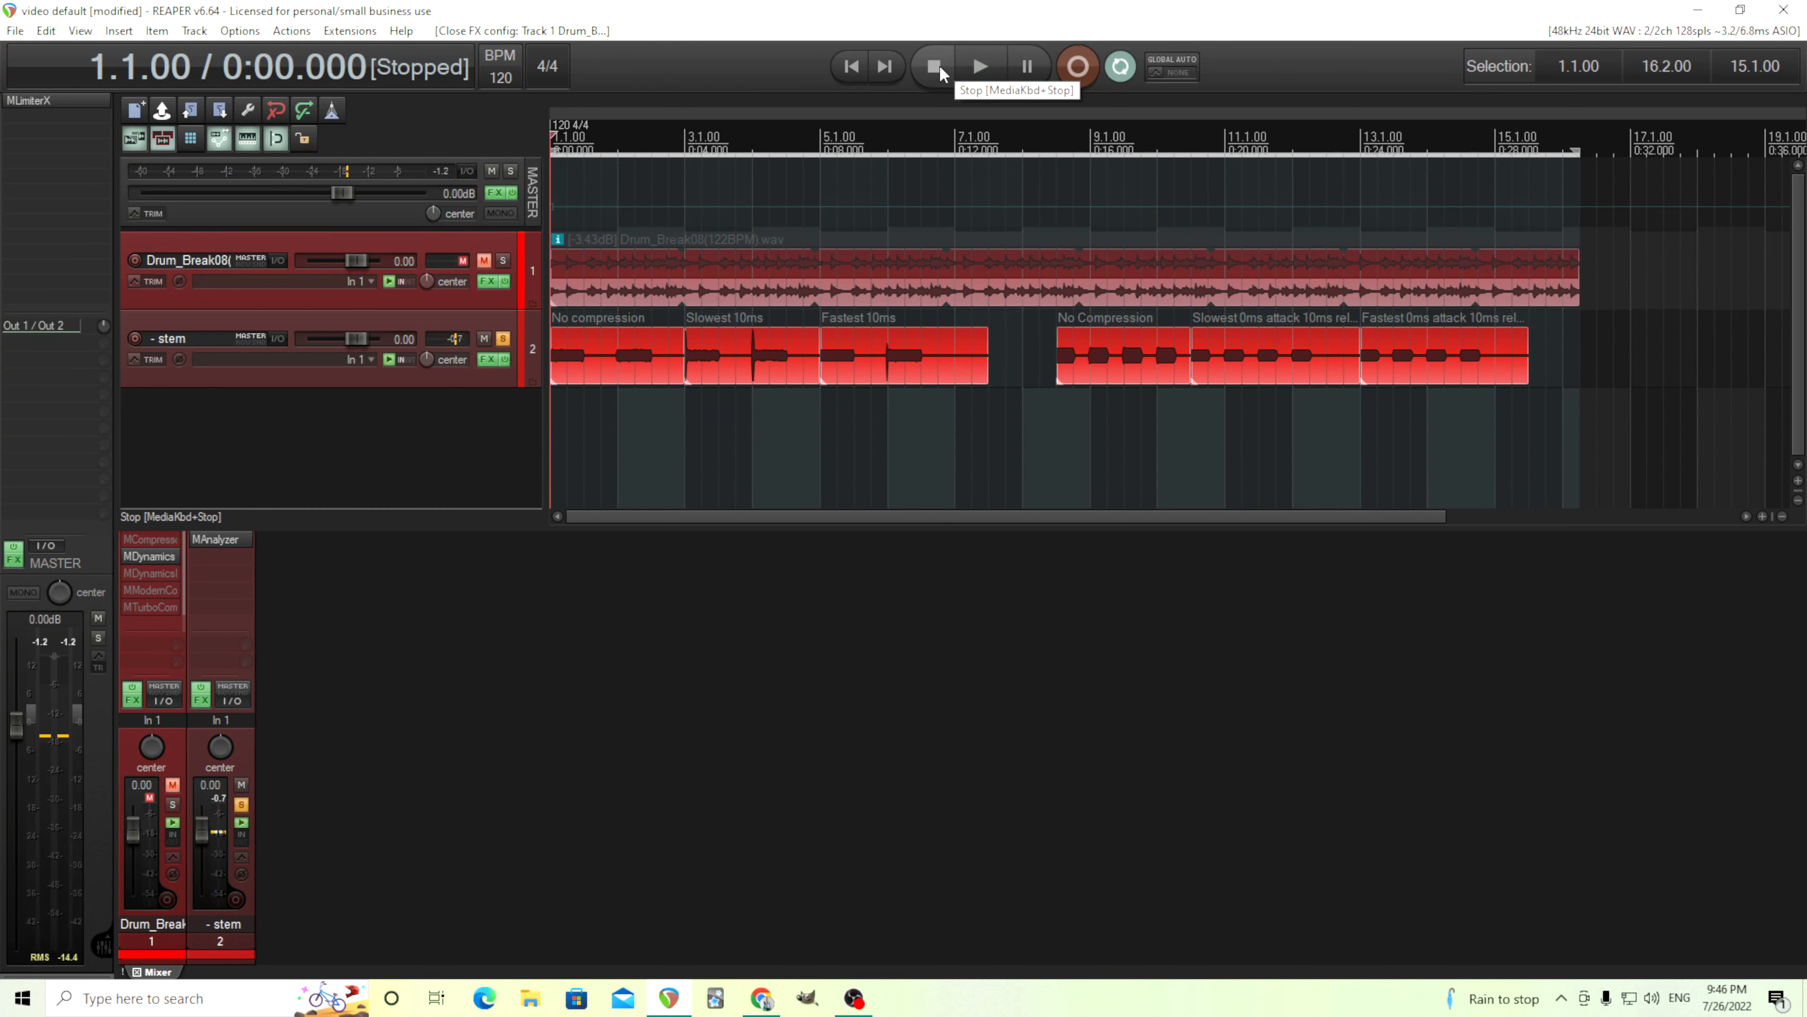
mouse_move(751, 369)
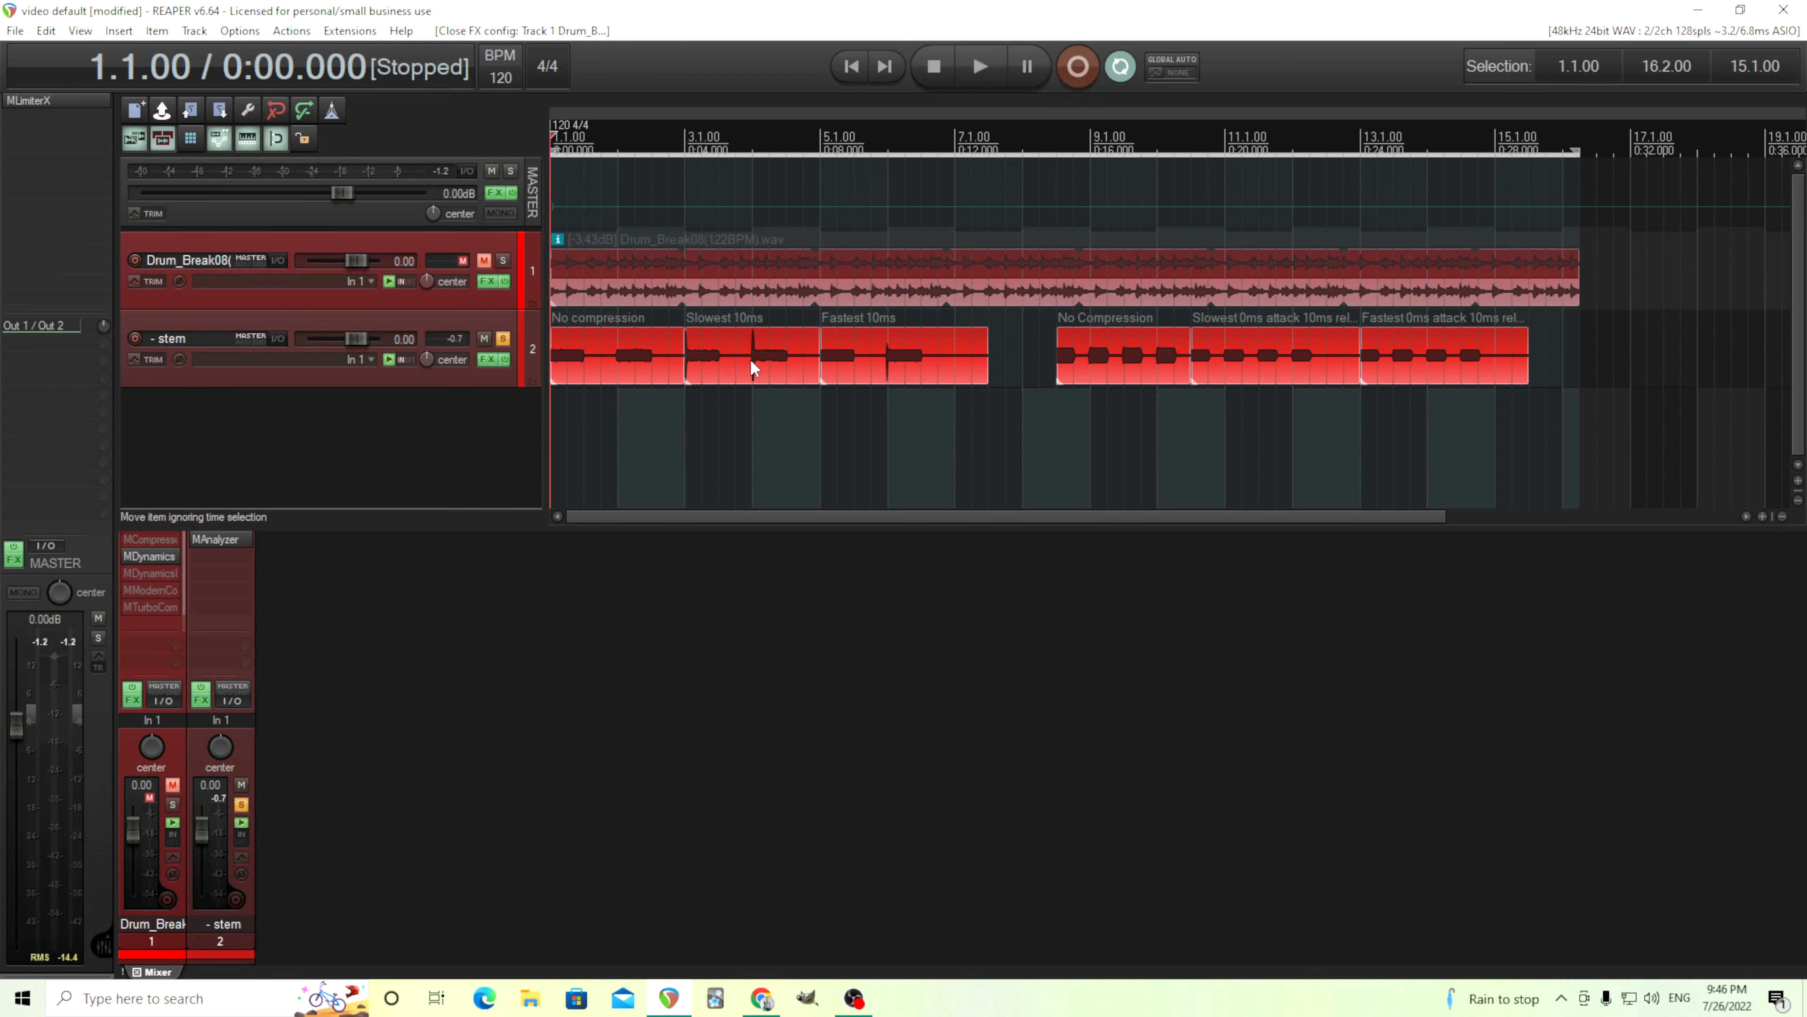
mouse_move(747, 364)
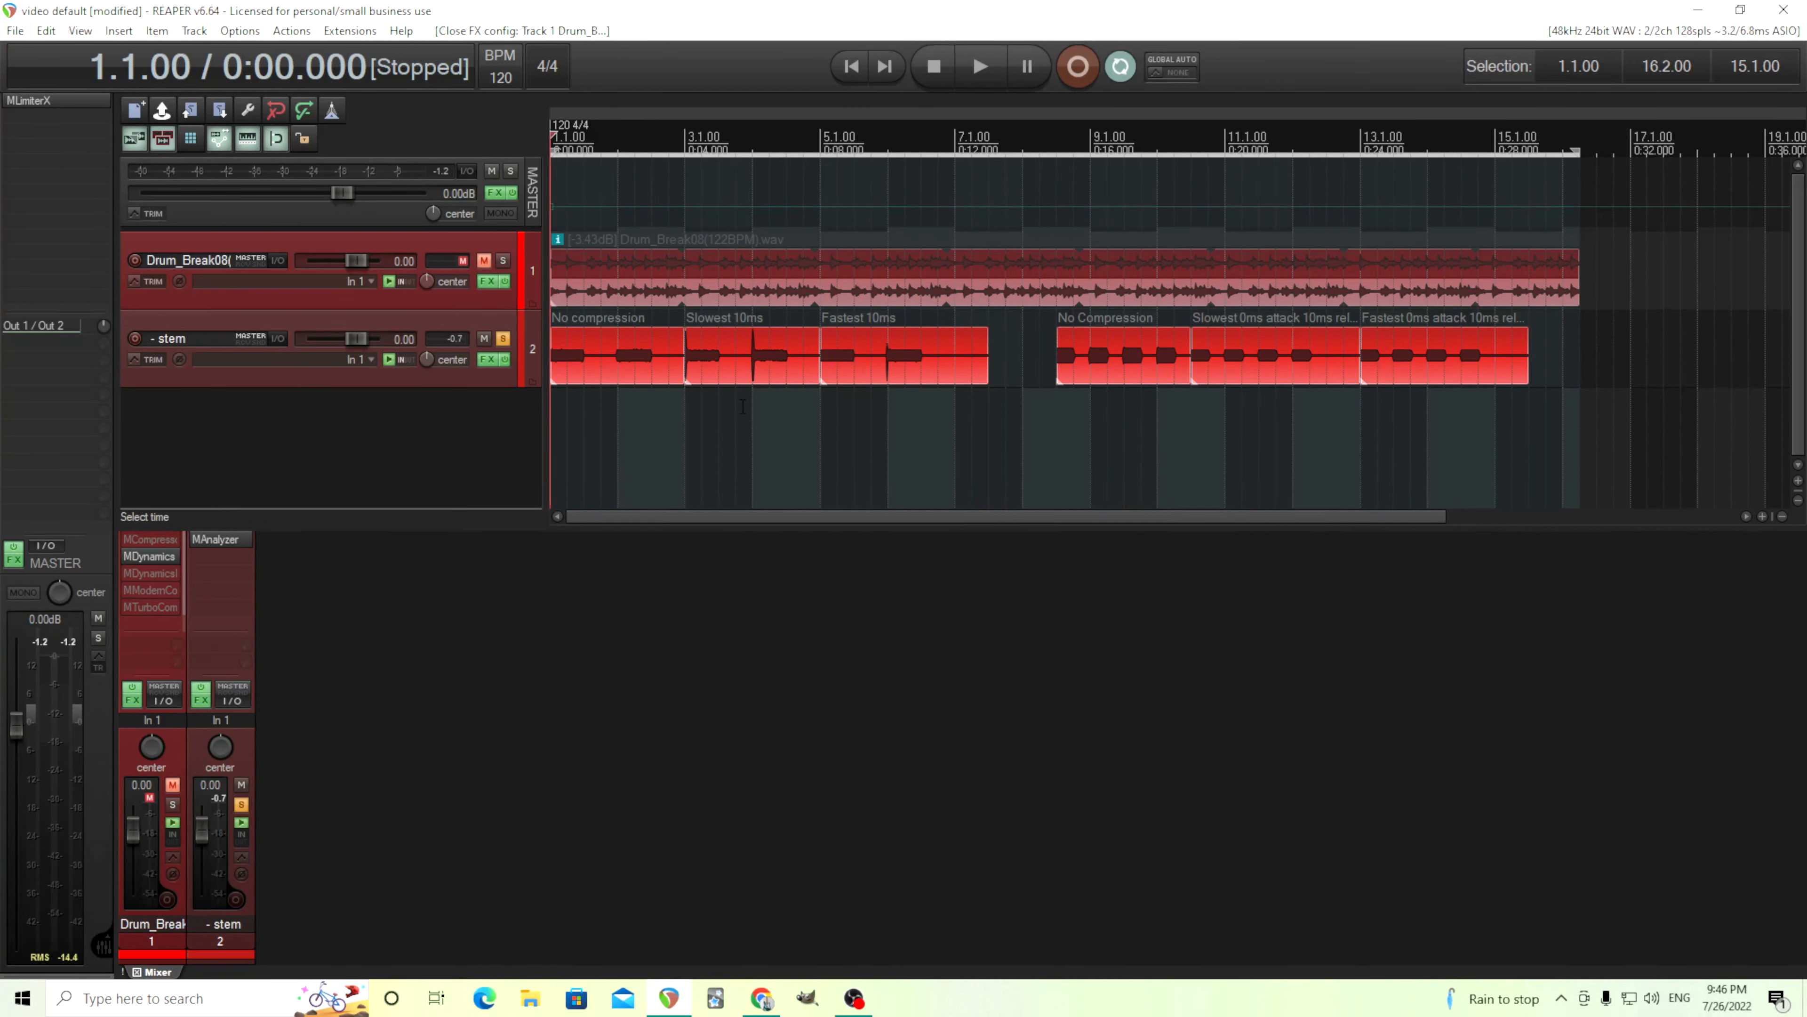
mouse_move(979, 66)
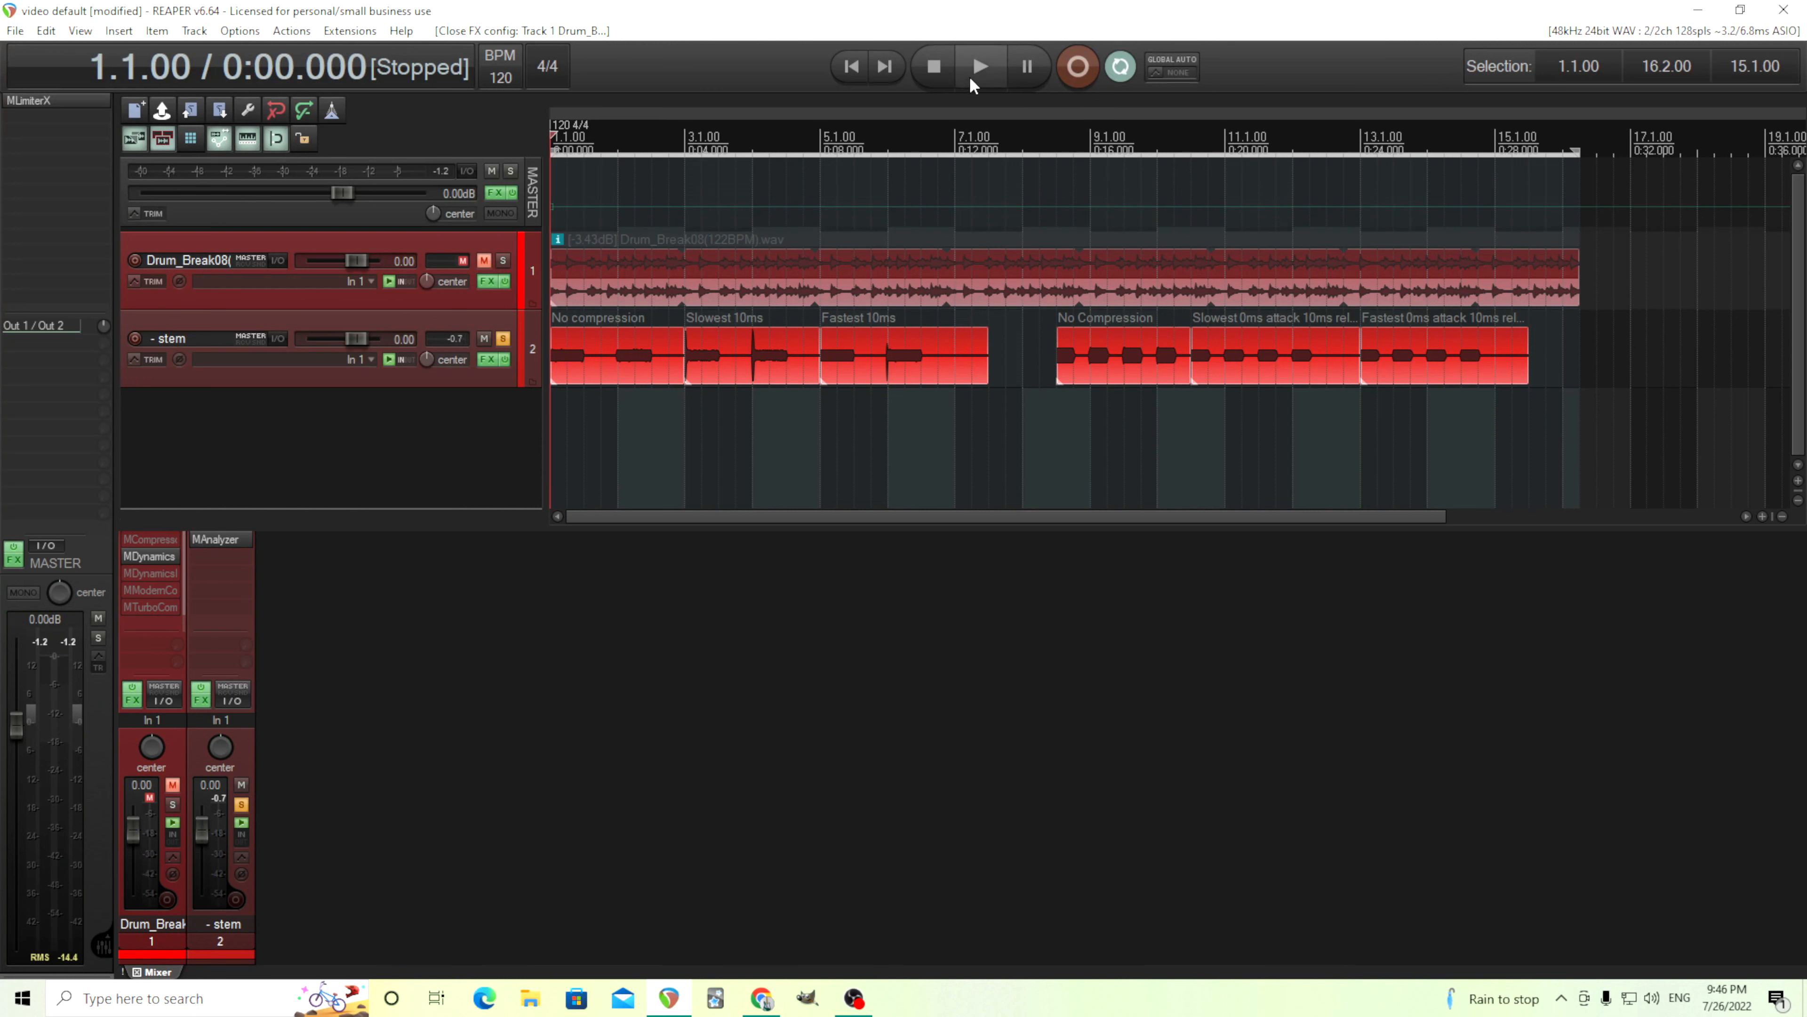
- Play and stop the Fastest 10 ms compression section twice
left_click(981, 66)
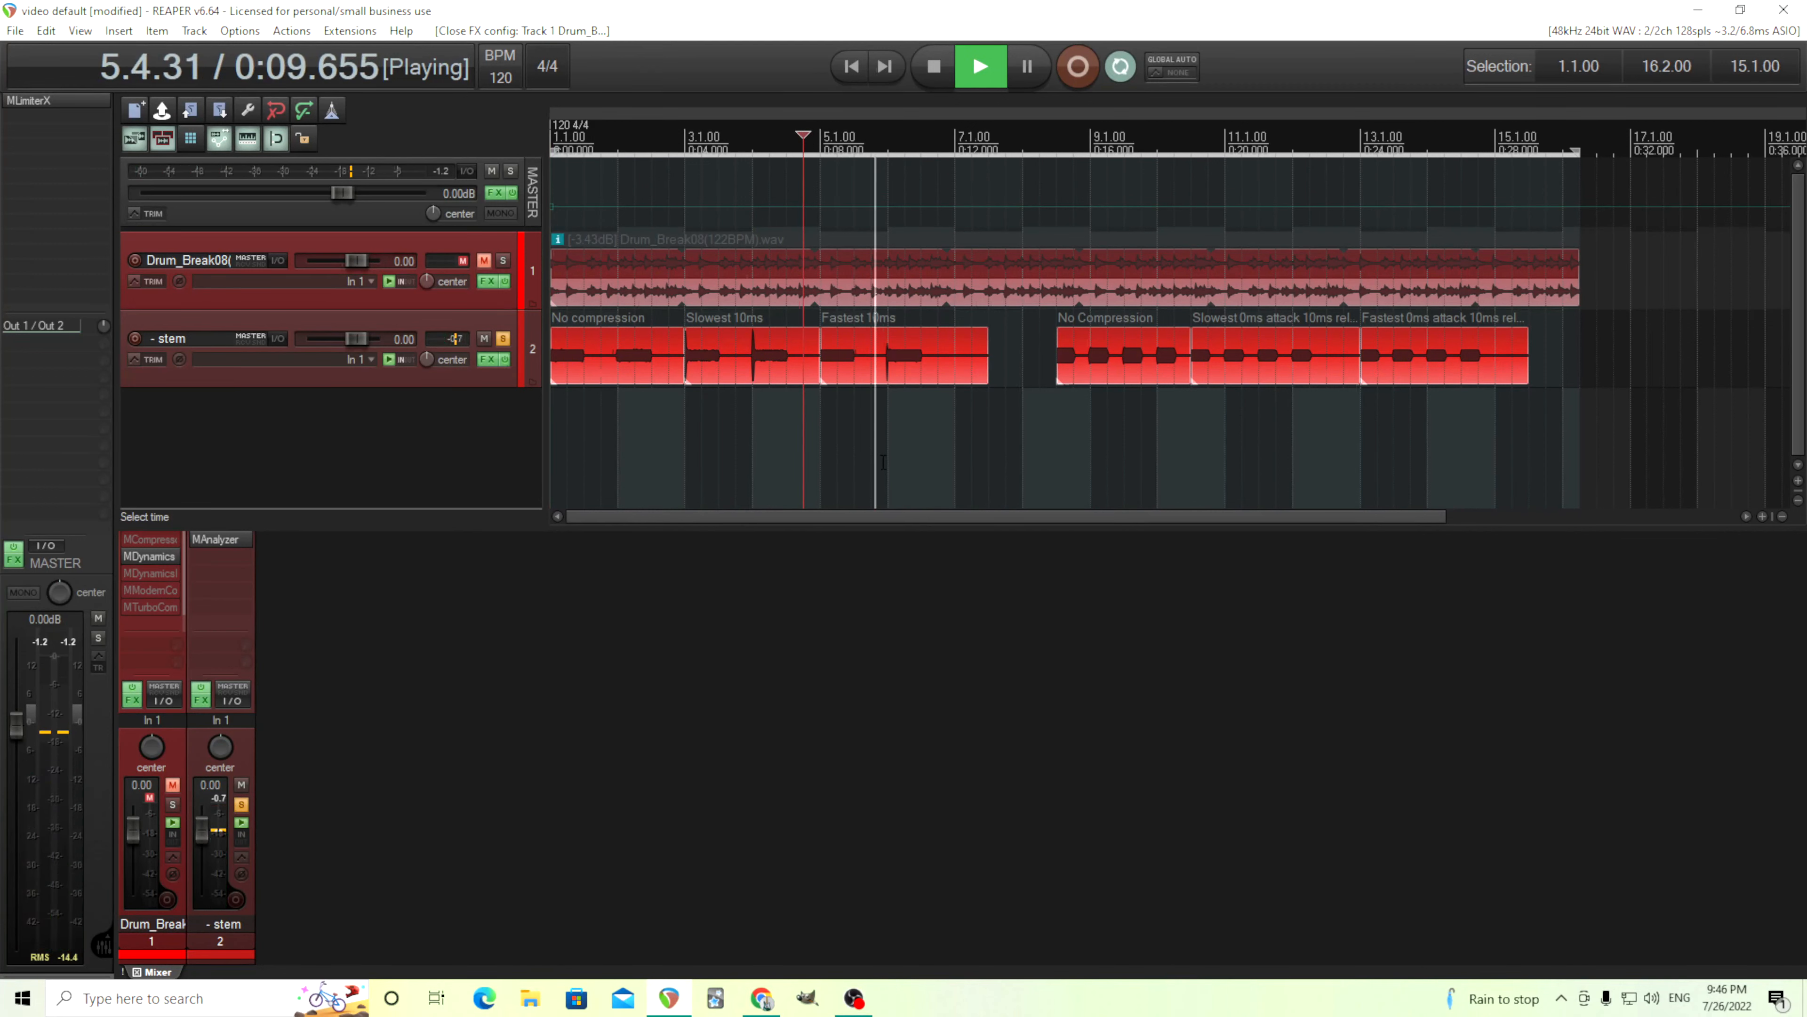
mouse_move(931, 66)
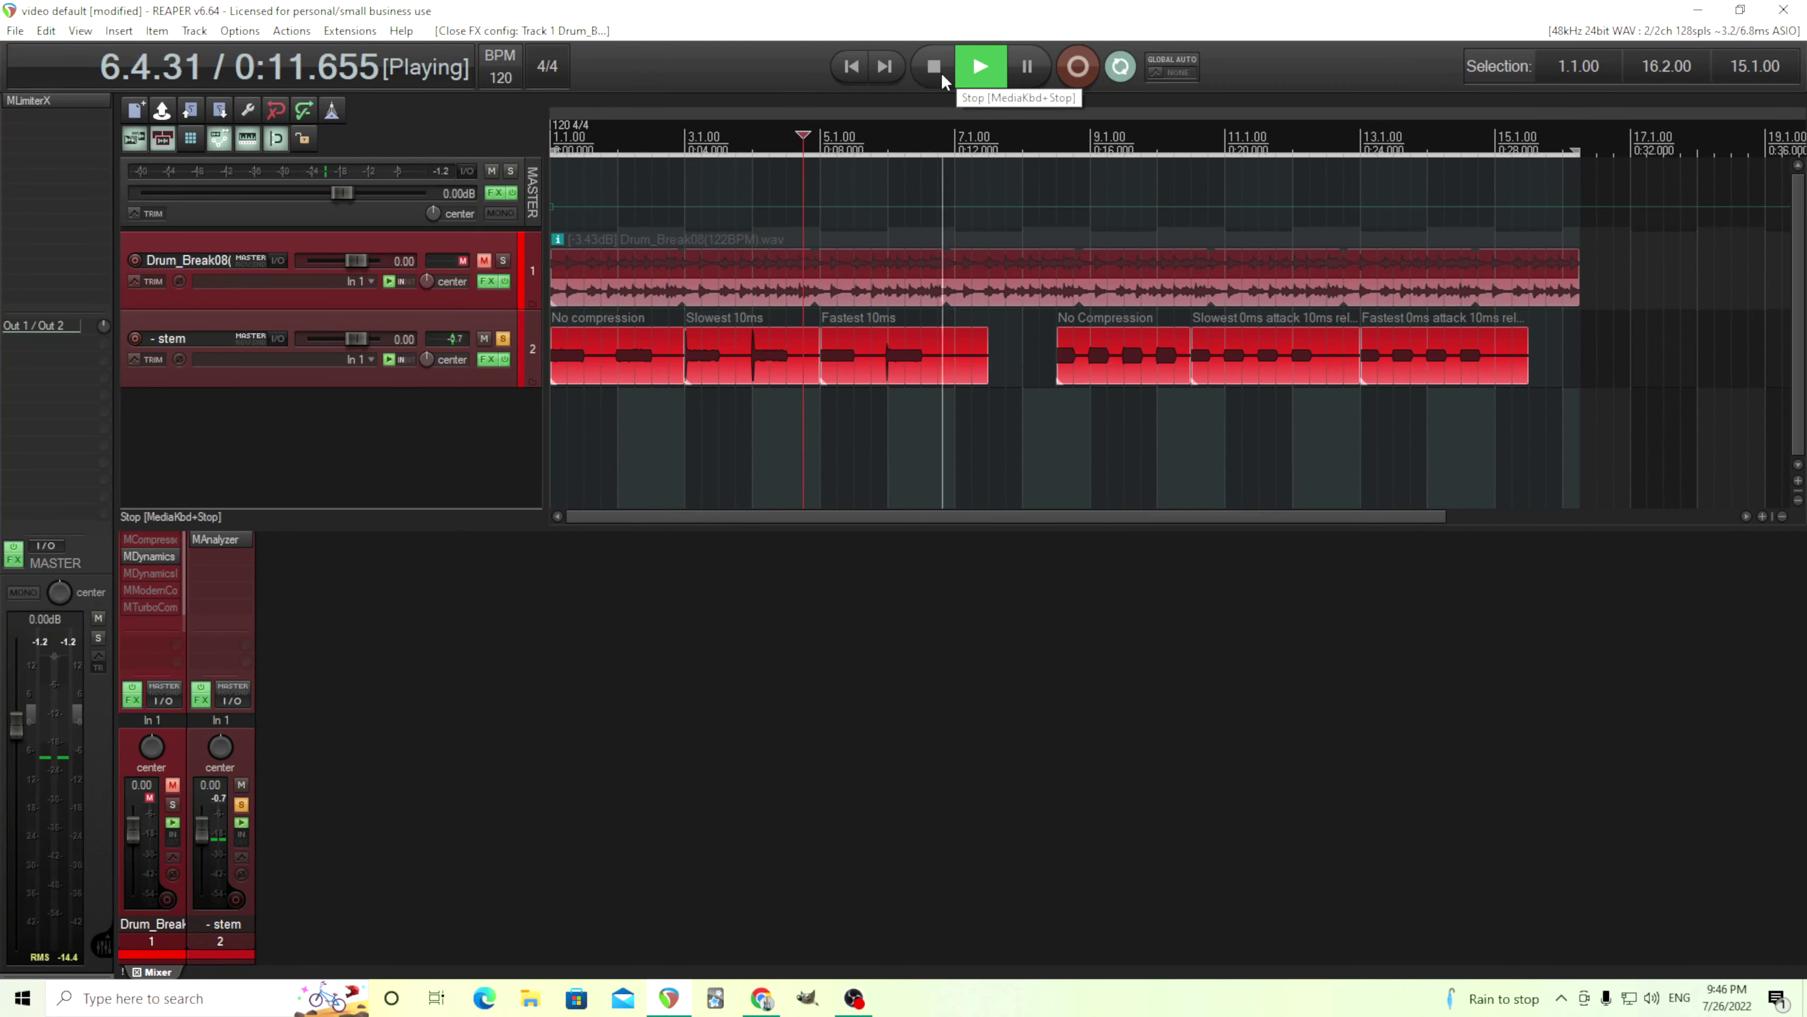
left_click(931, 66)
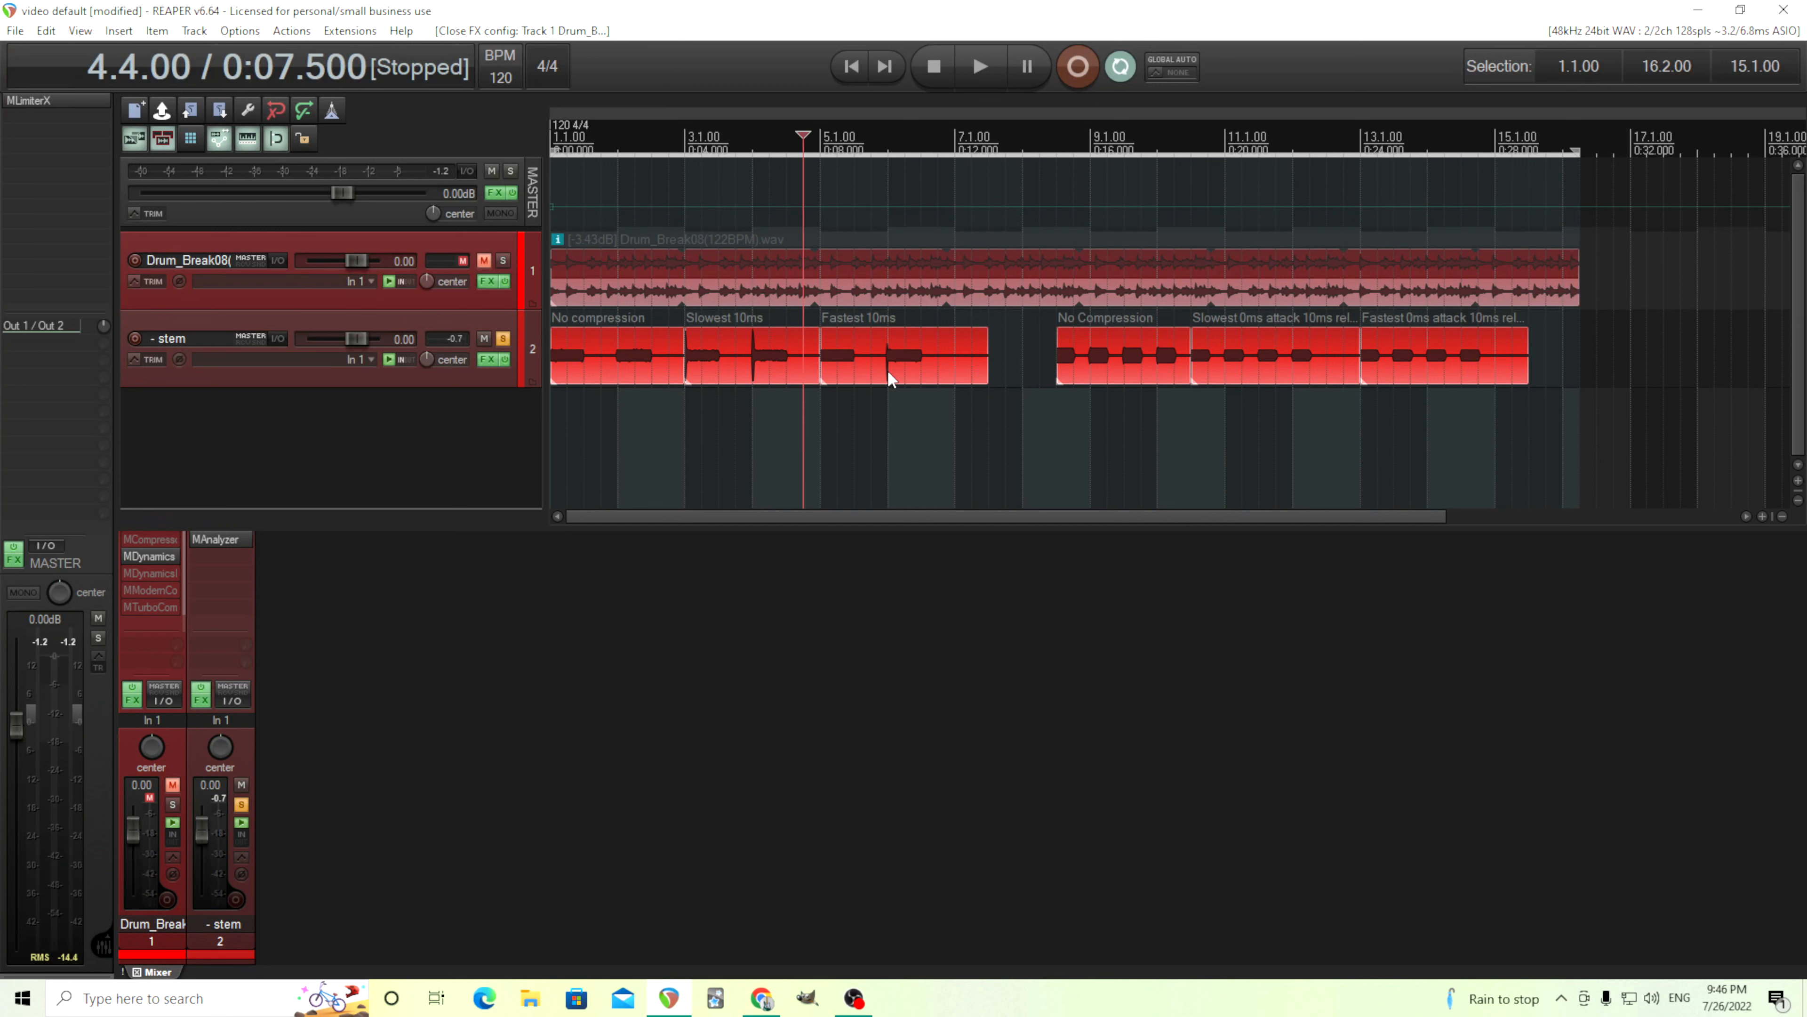
mouse_move(746, 354)
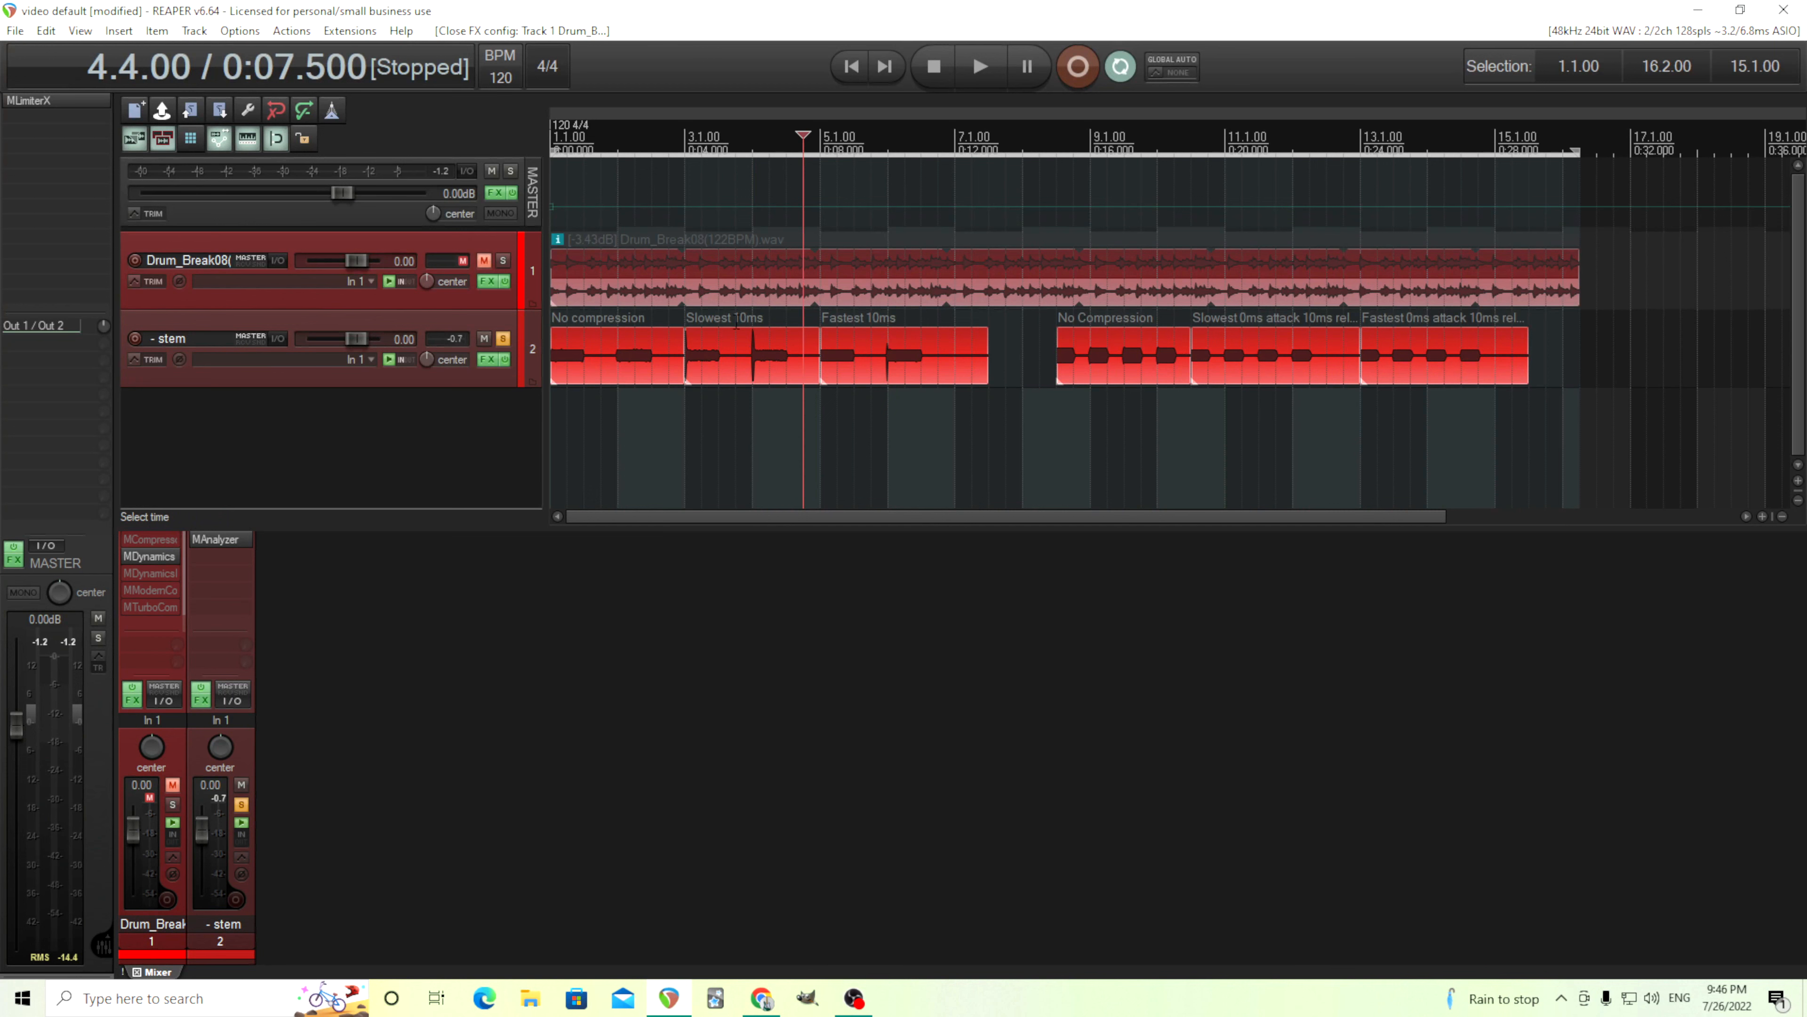
left_click(980, 66)
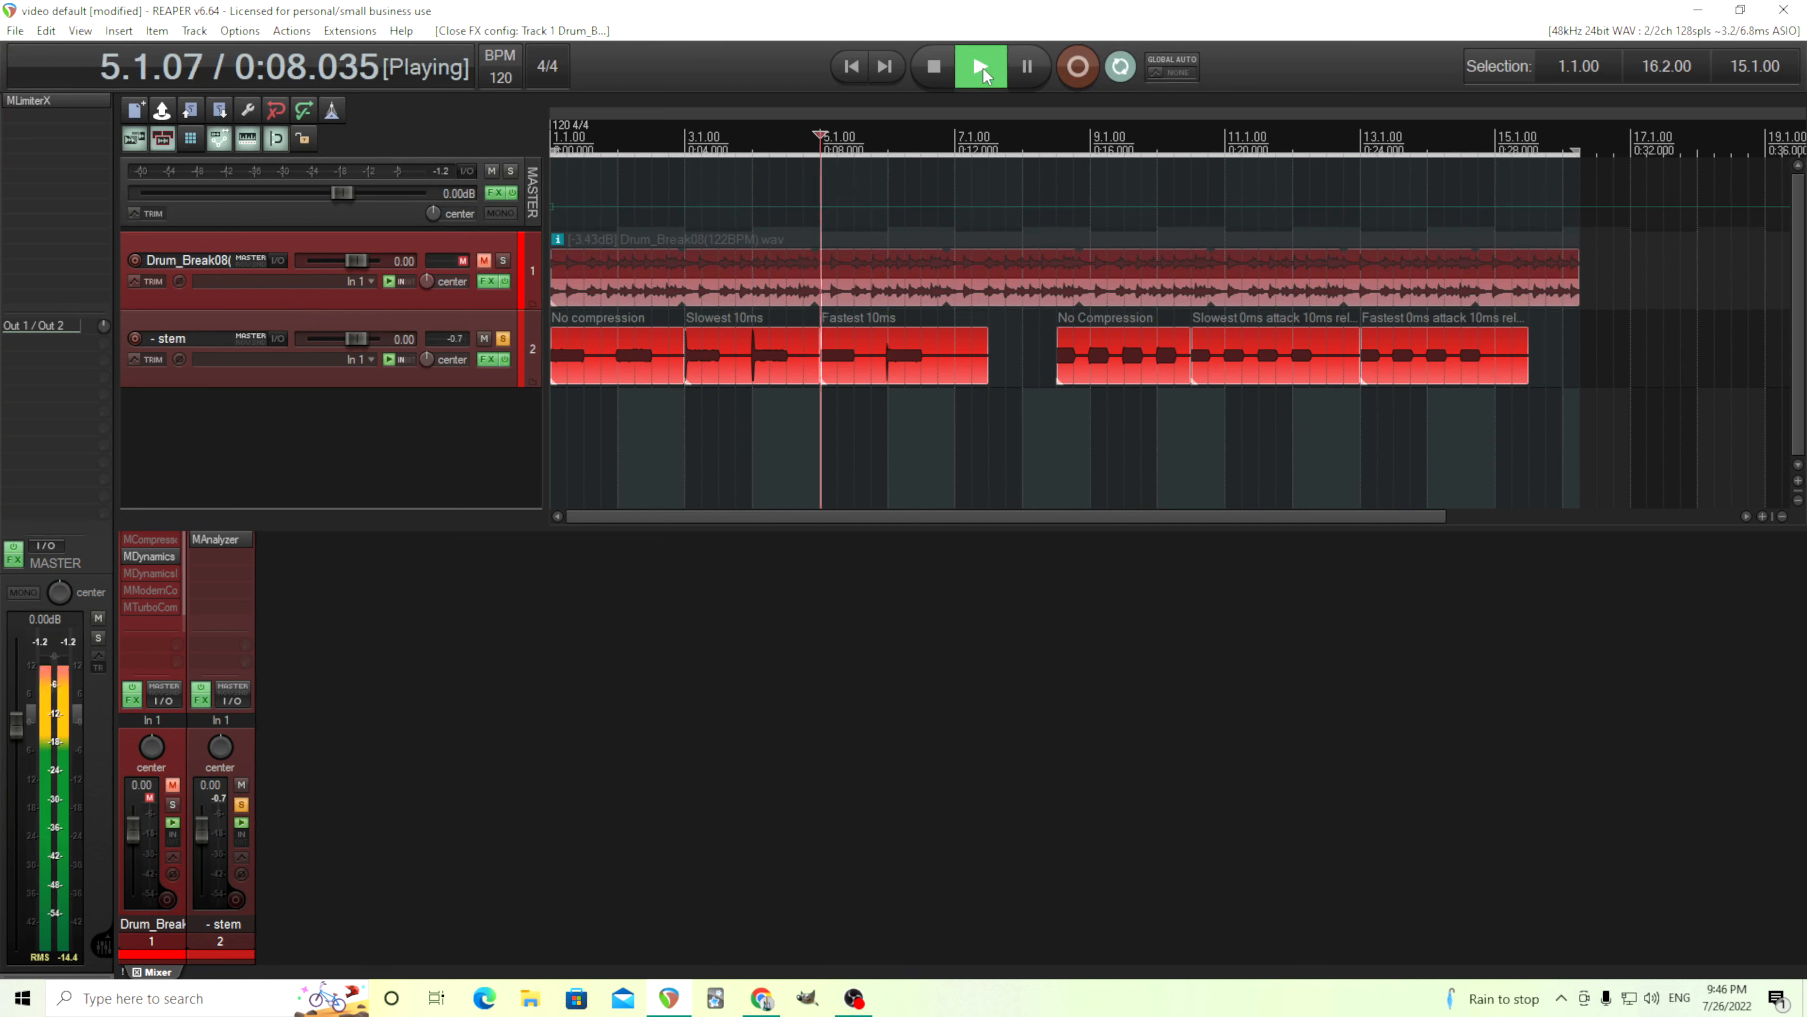
mouse_move(934, 66)
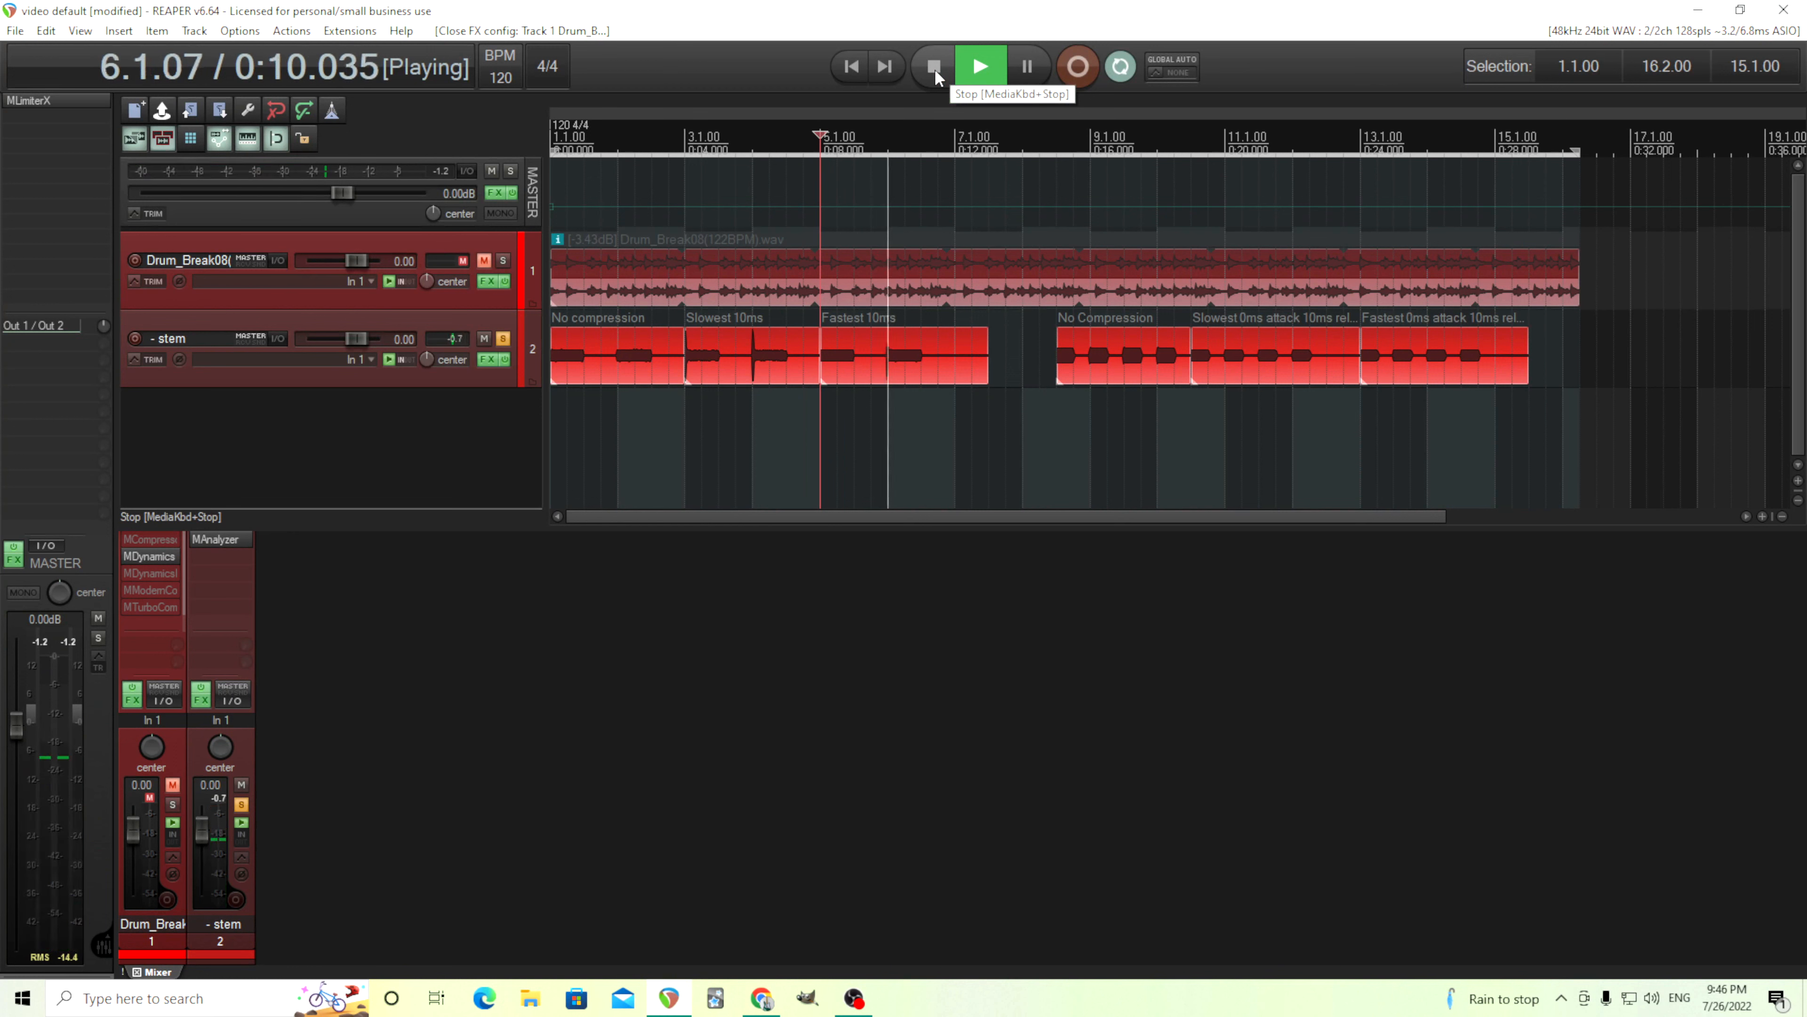
left_click(933, 66)
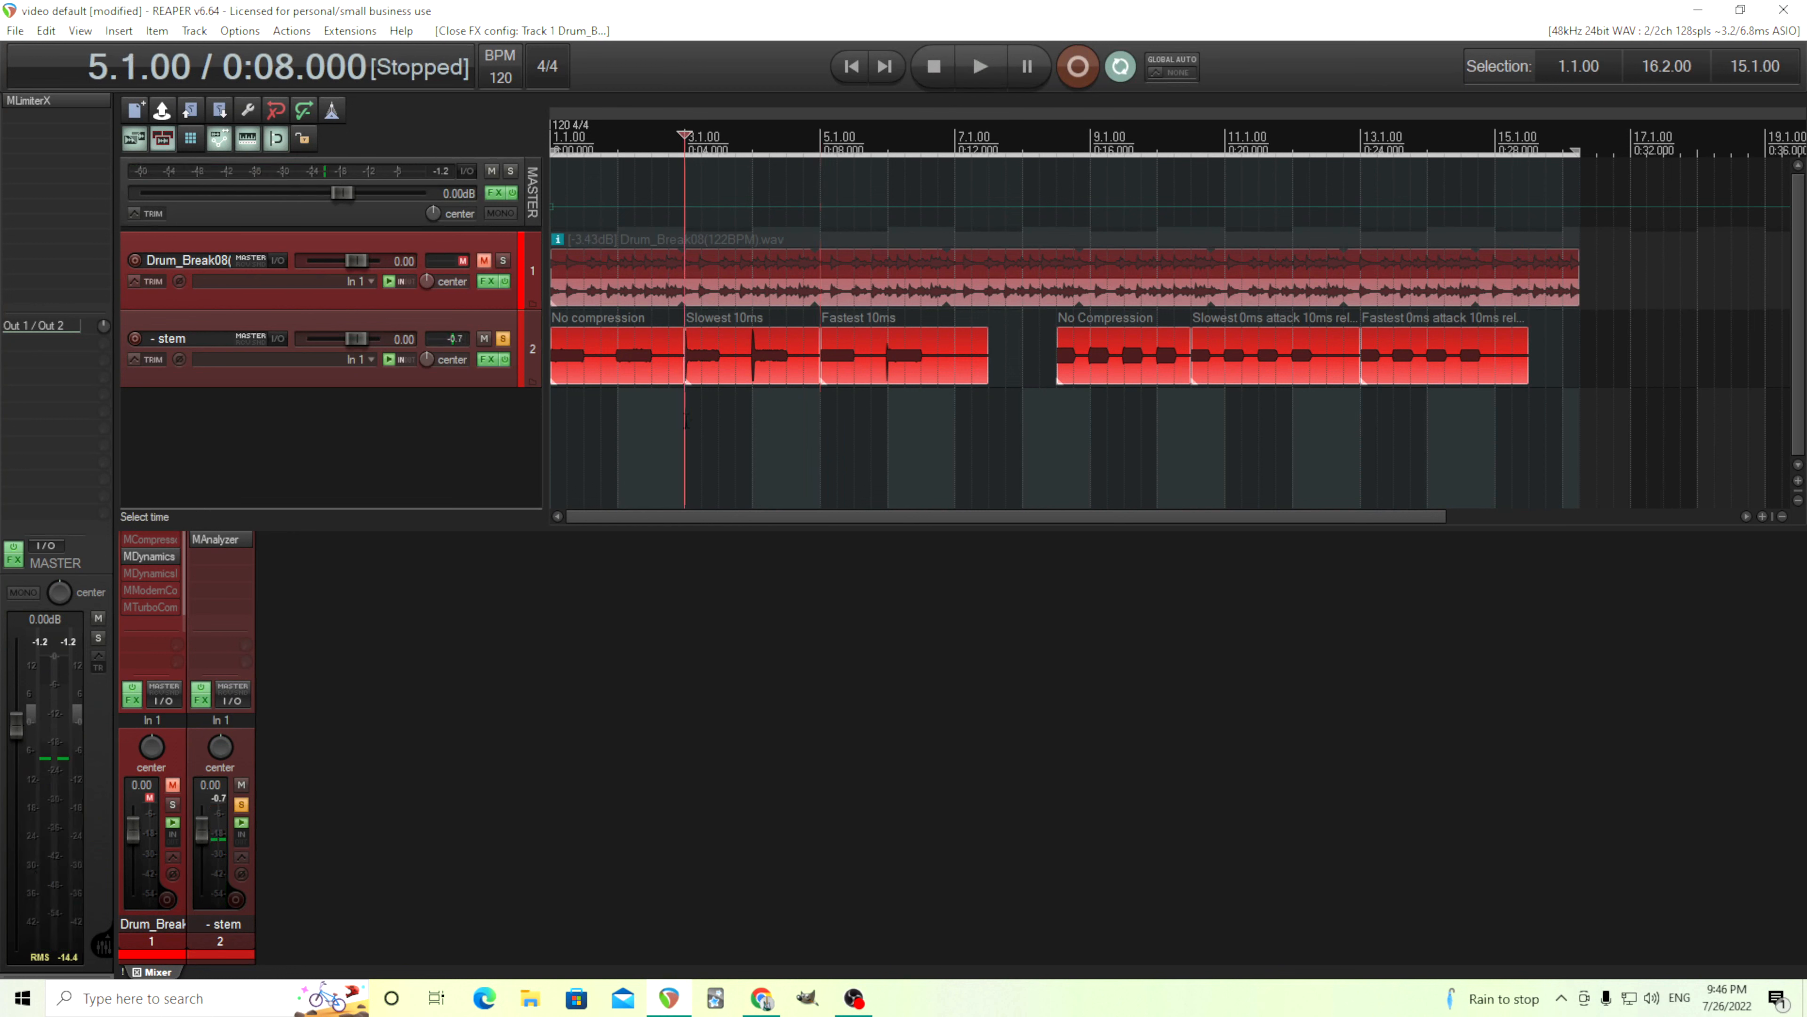
left_click(980, 65)
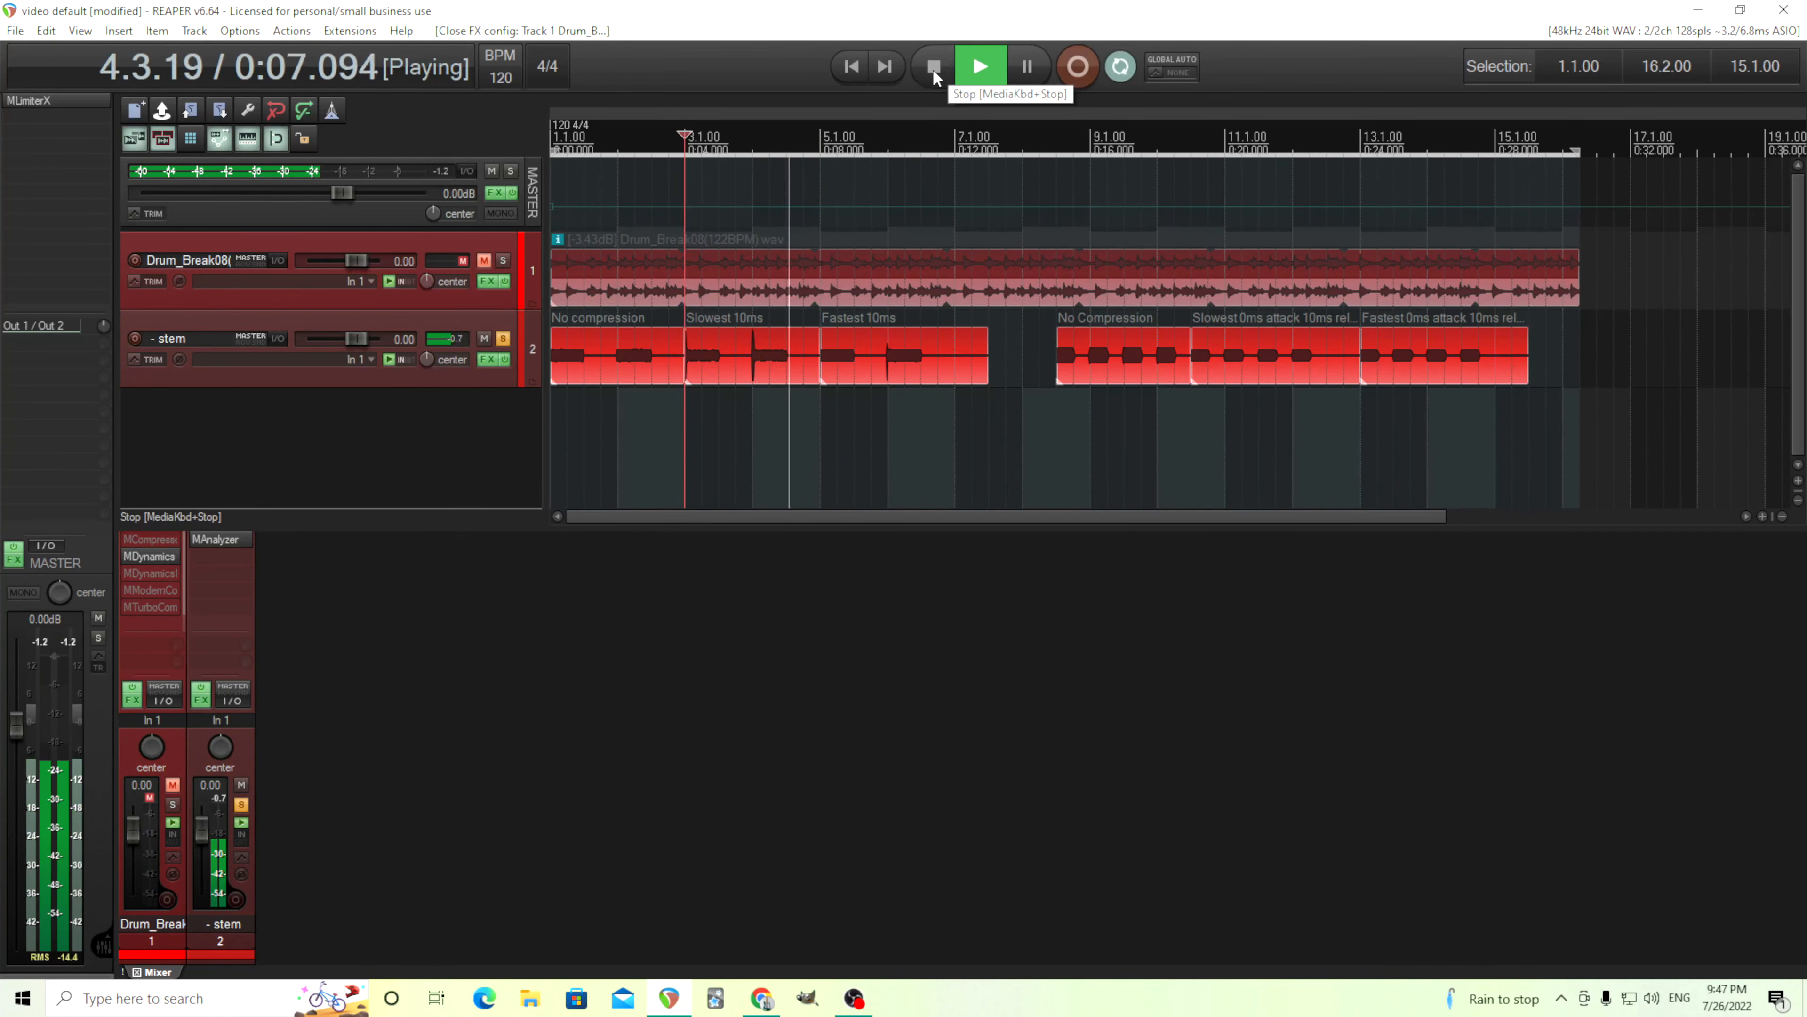
left_click(933, 66)
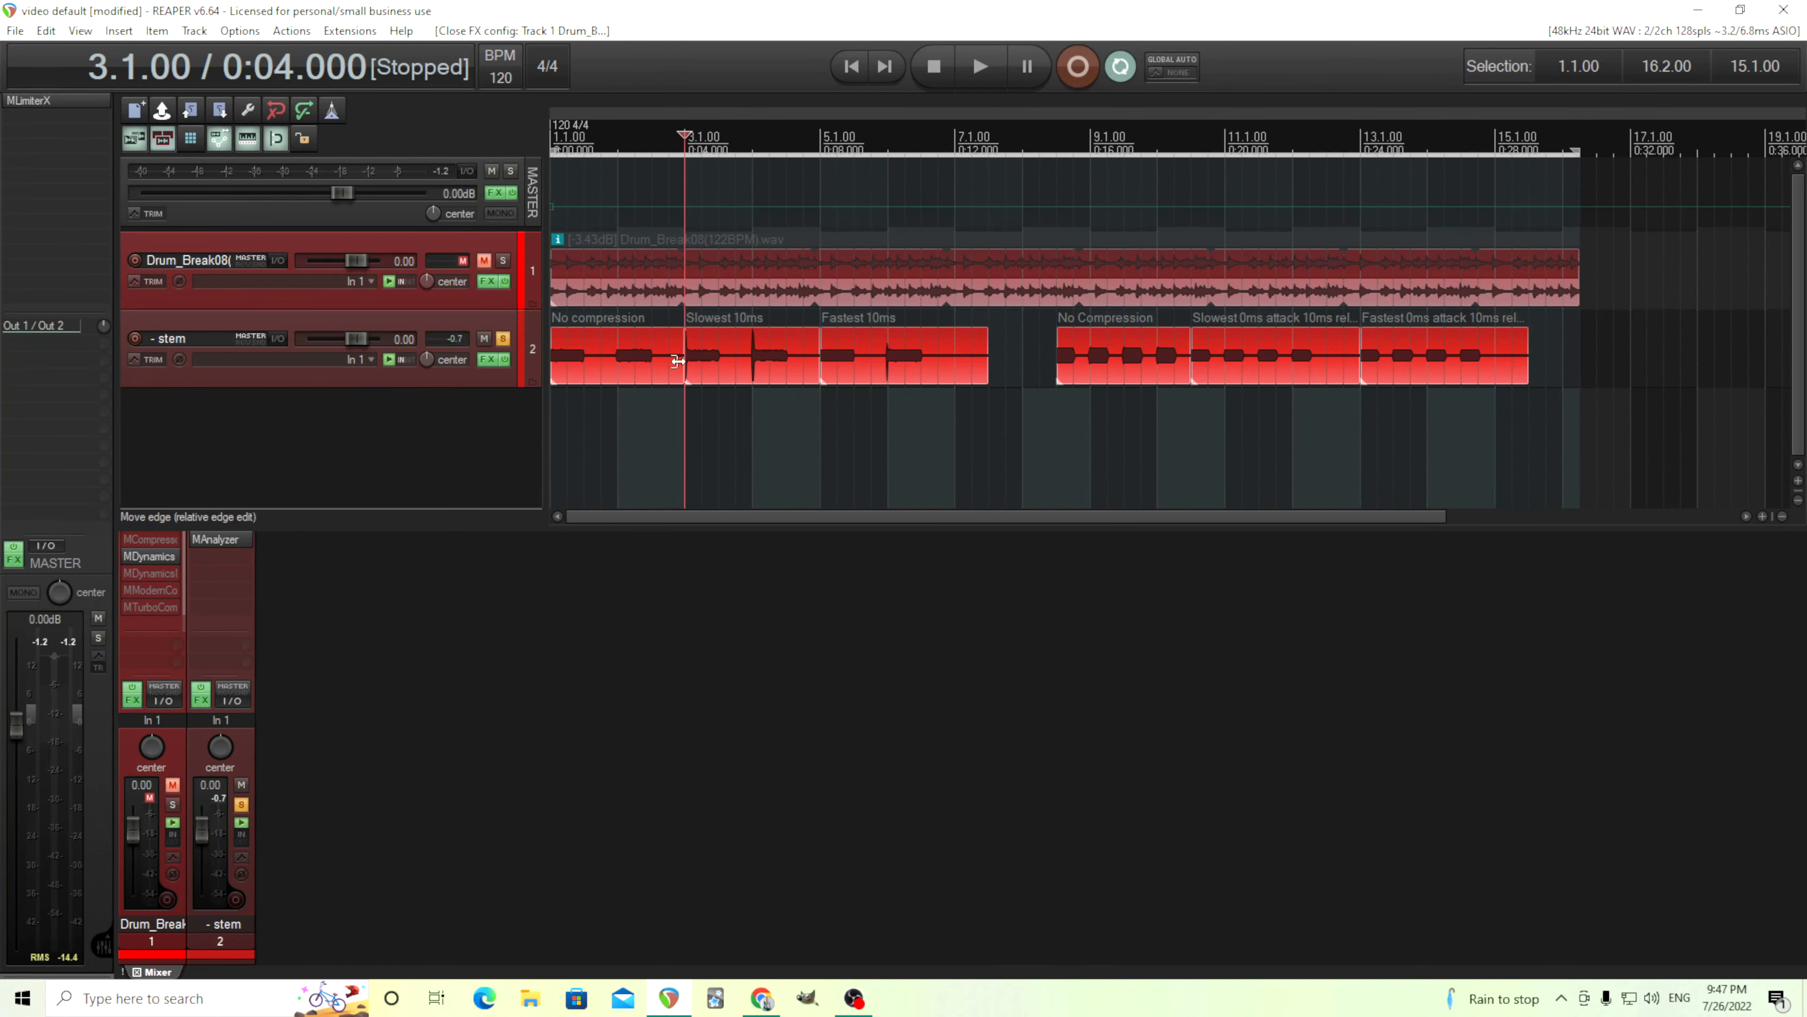
mouse_move(771, 374)
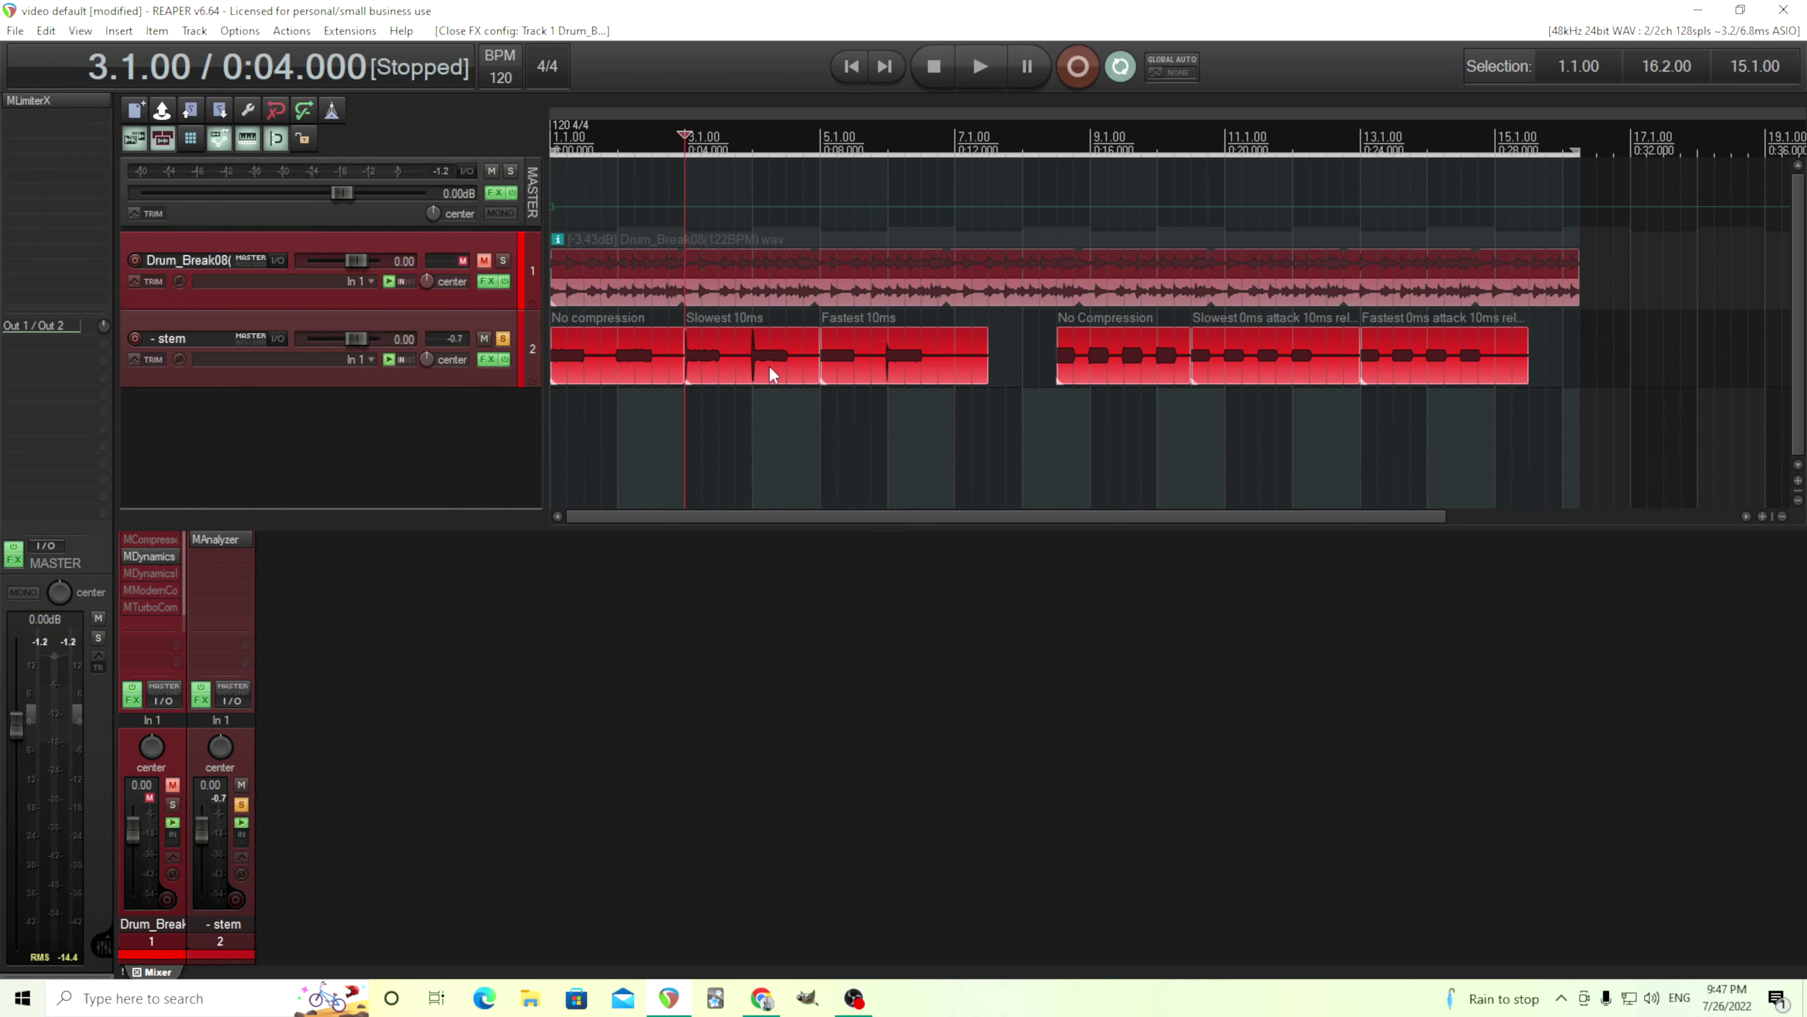
mouse_move(823, 406)
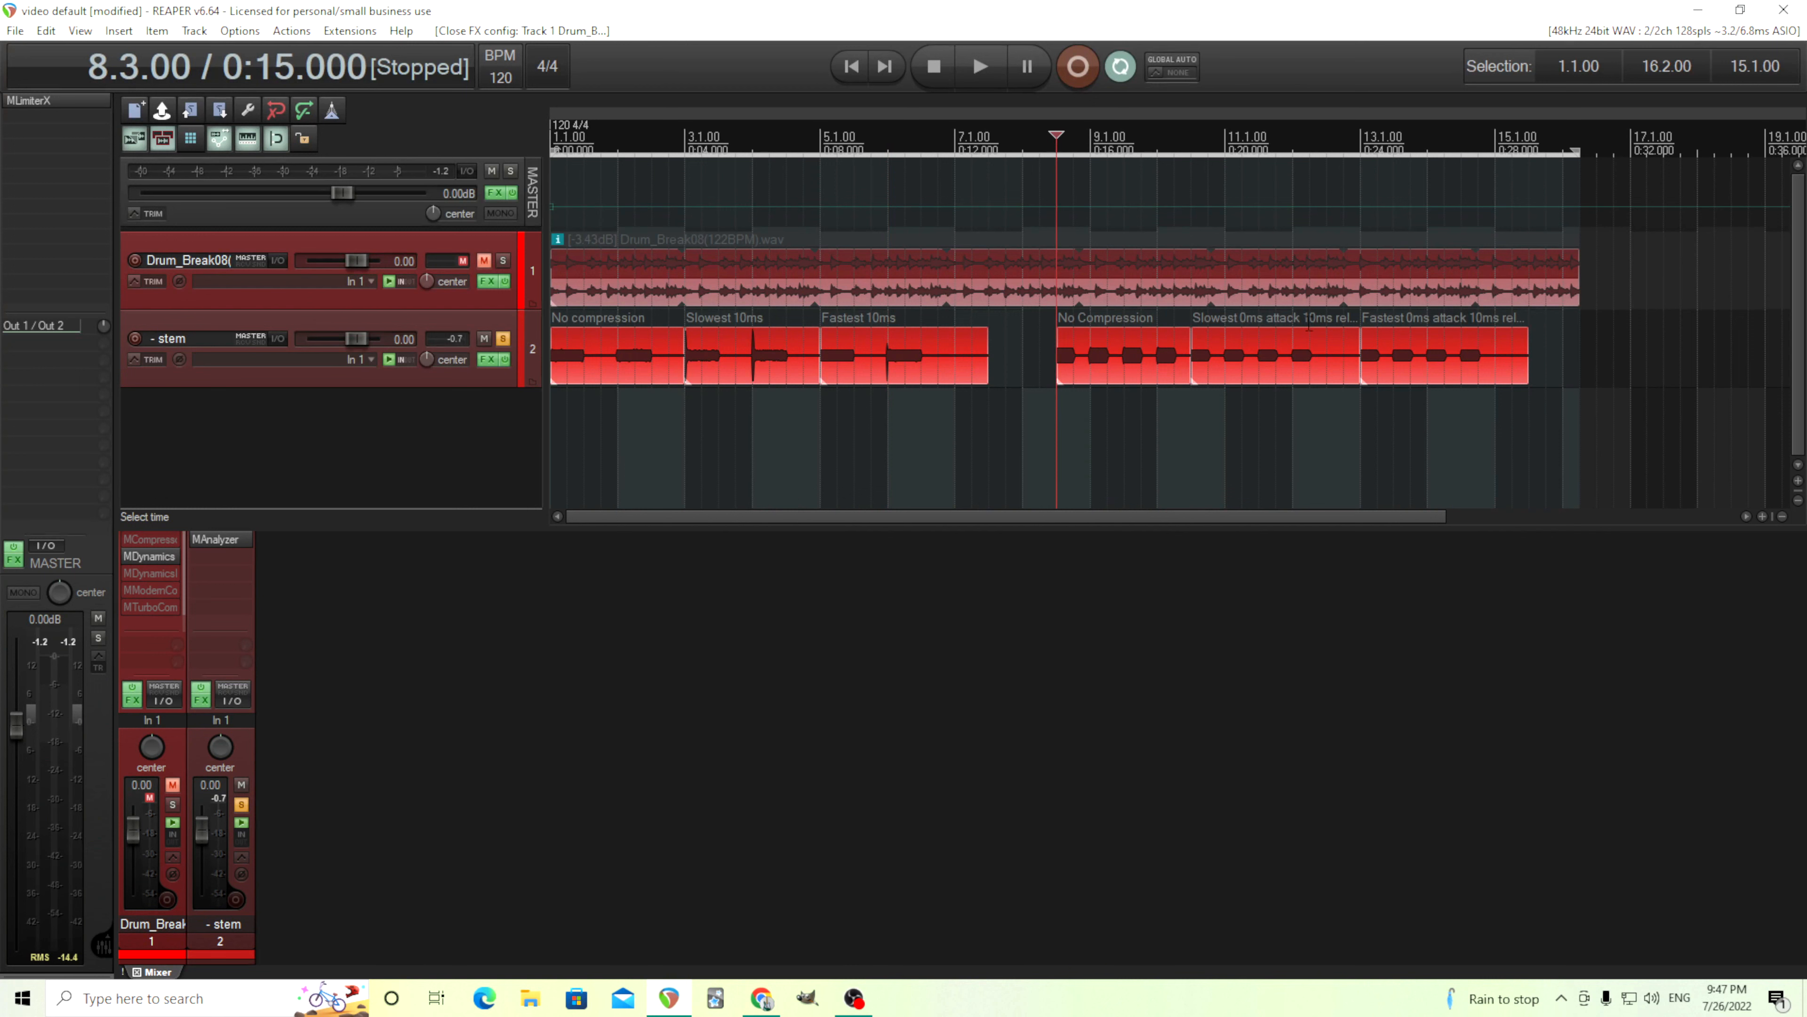
mouse_move(1121, 417)
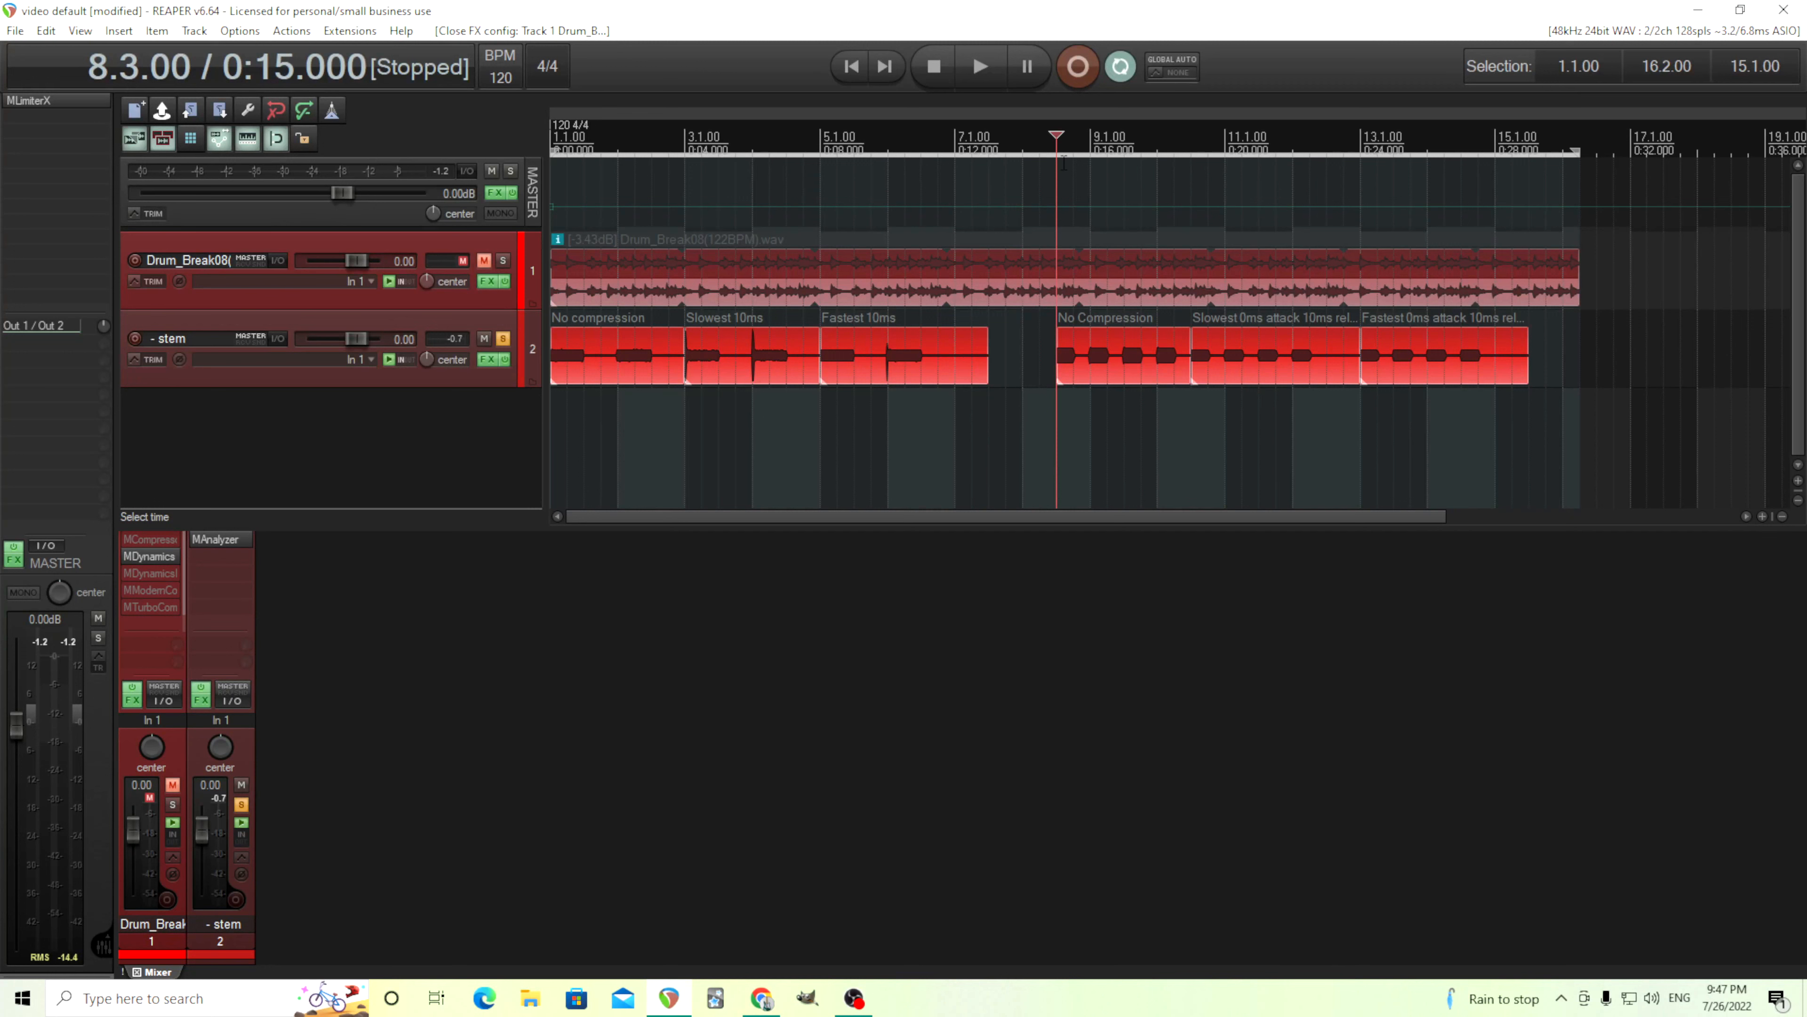
mouse_move(980, 66)
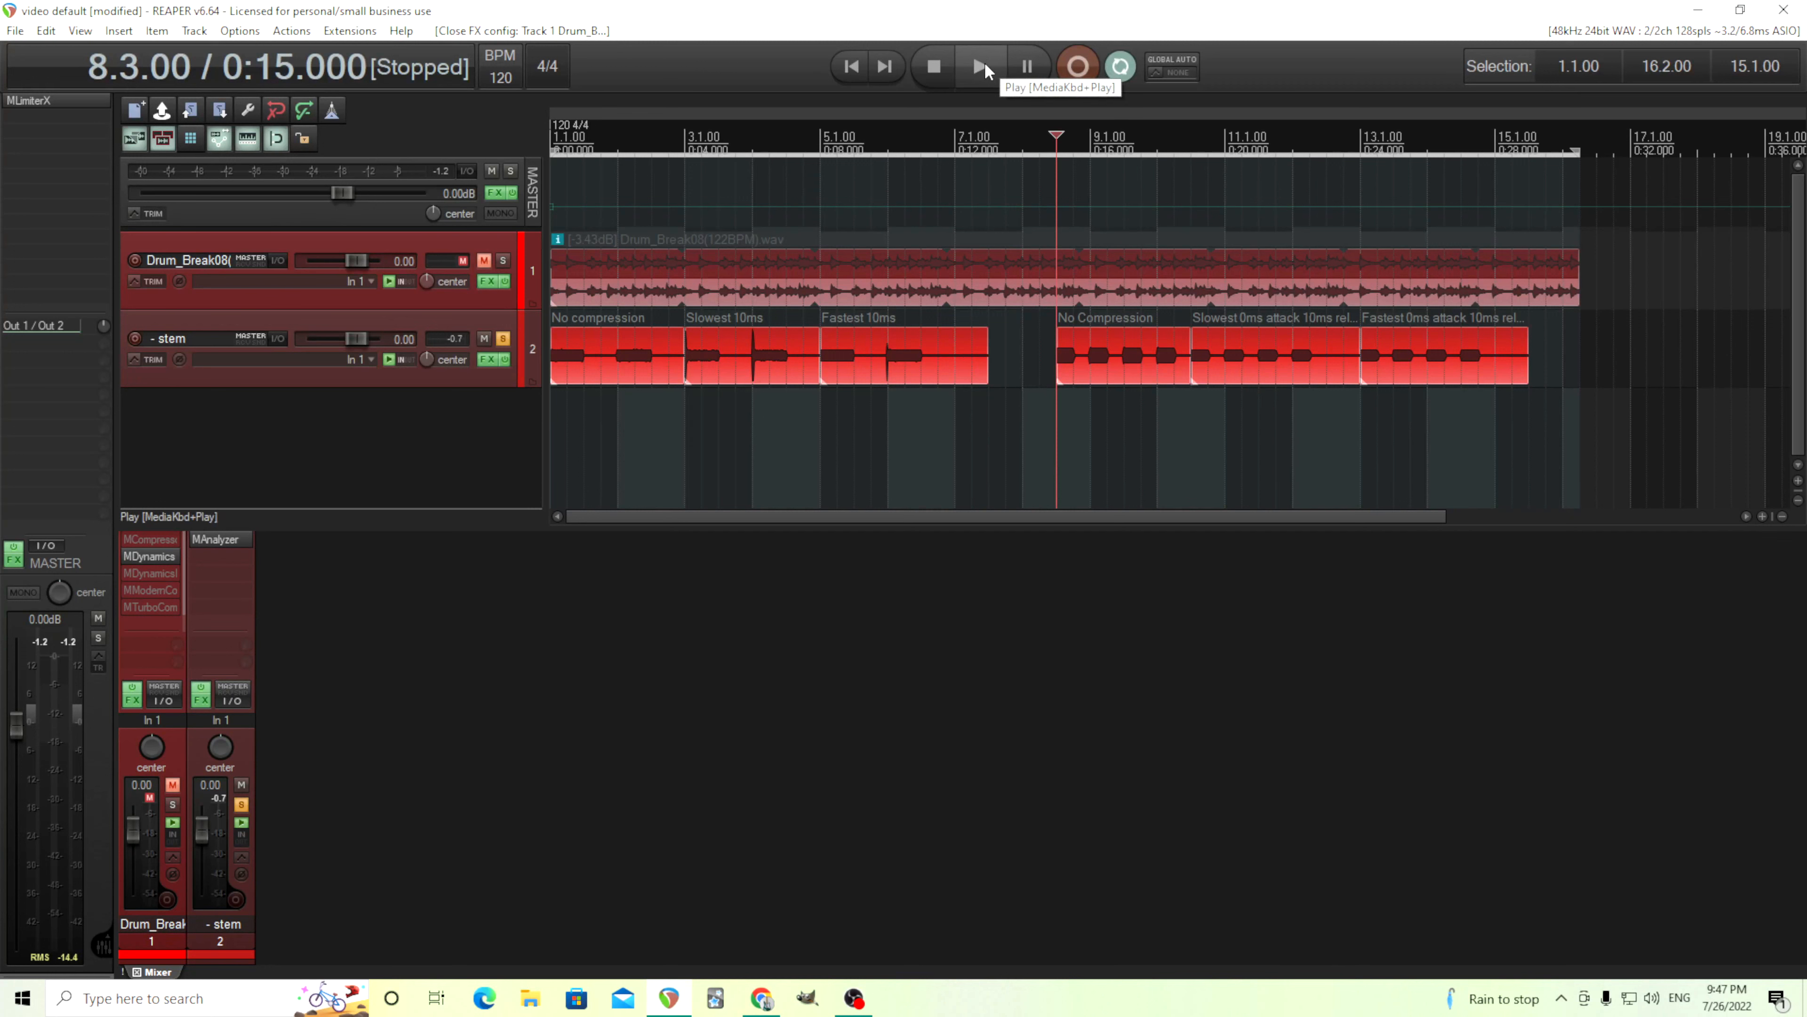
left_click(981, 66)
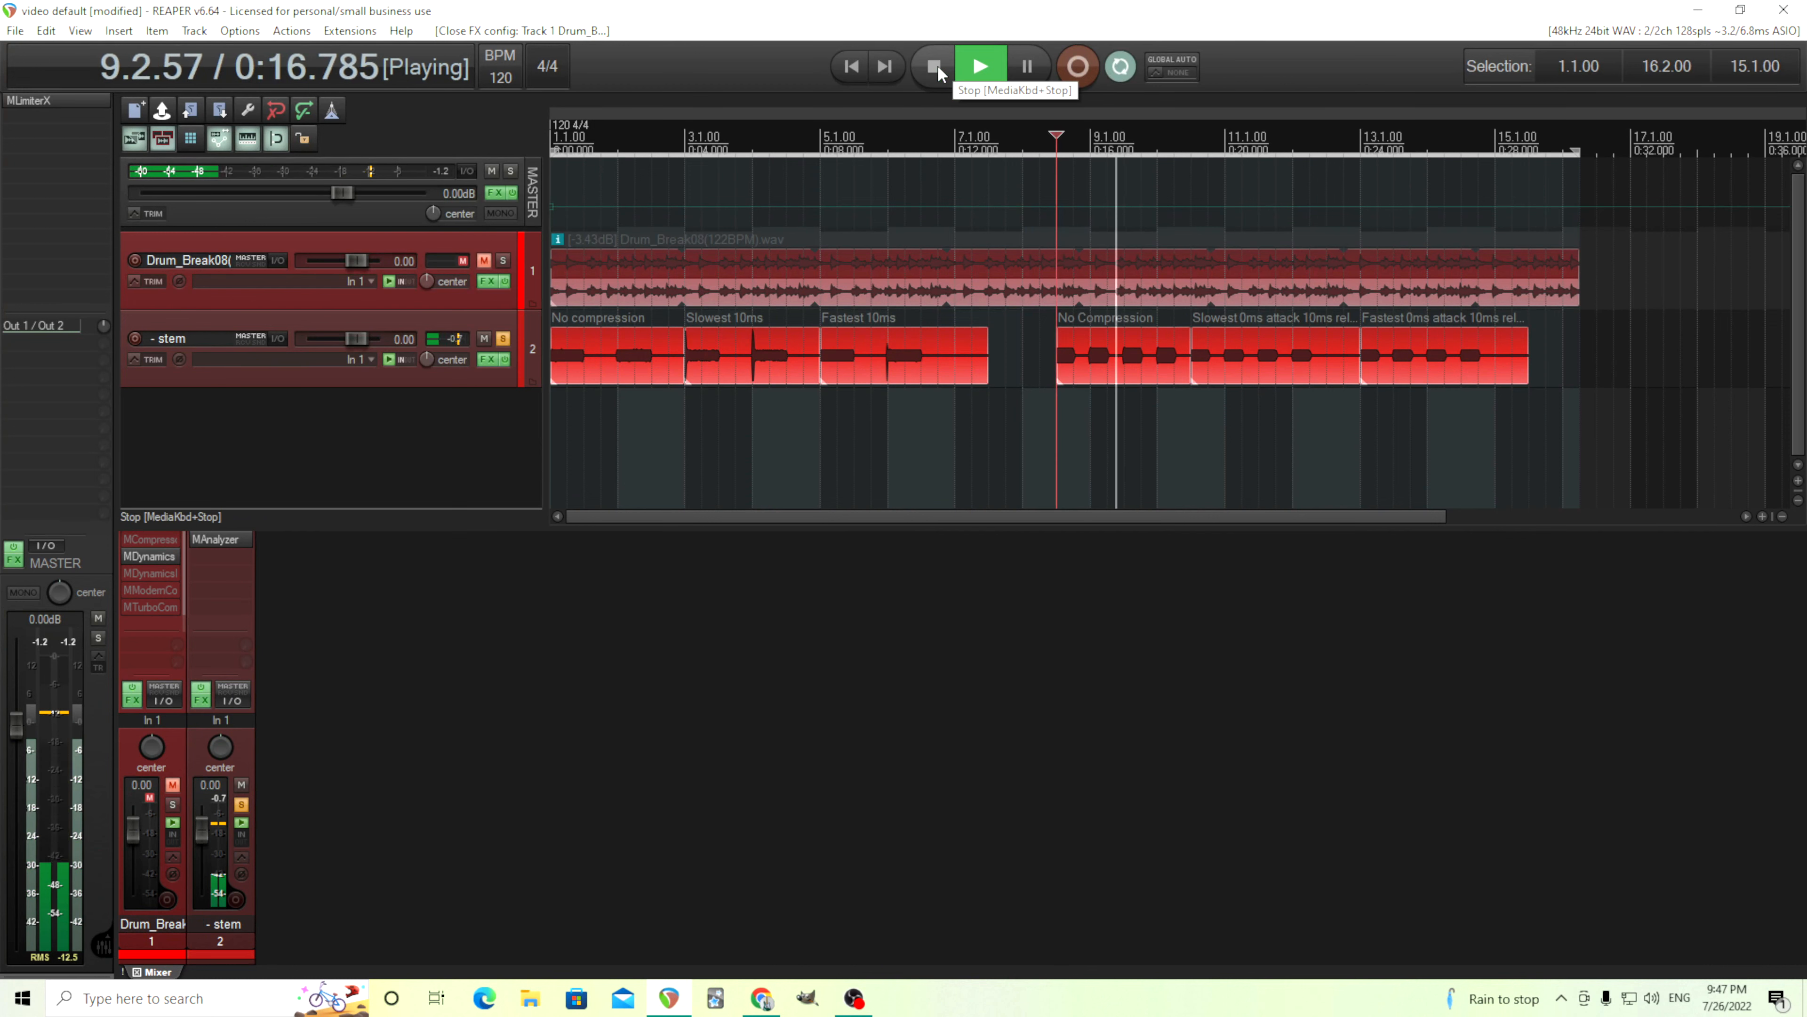
left_click(934, 65)
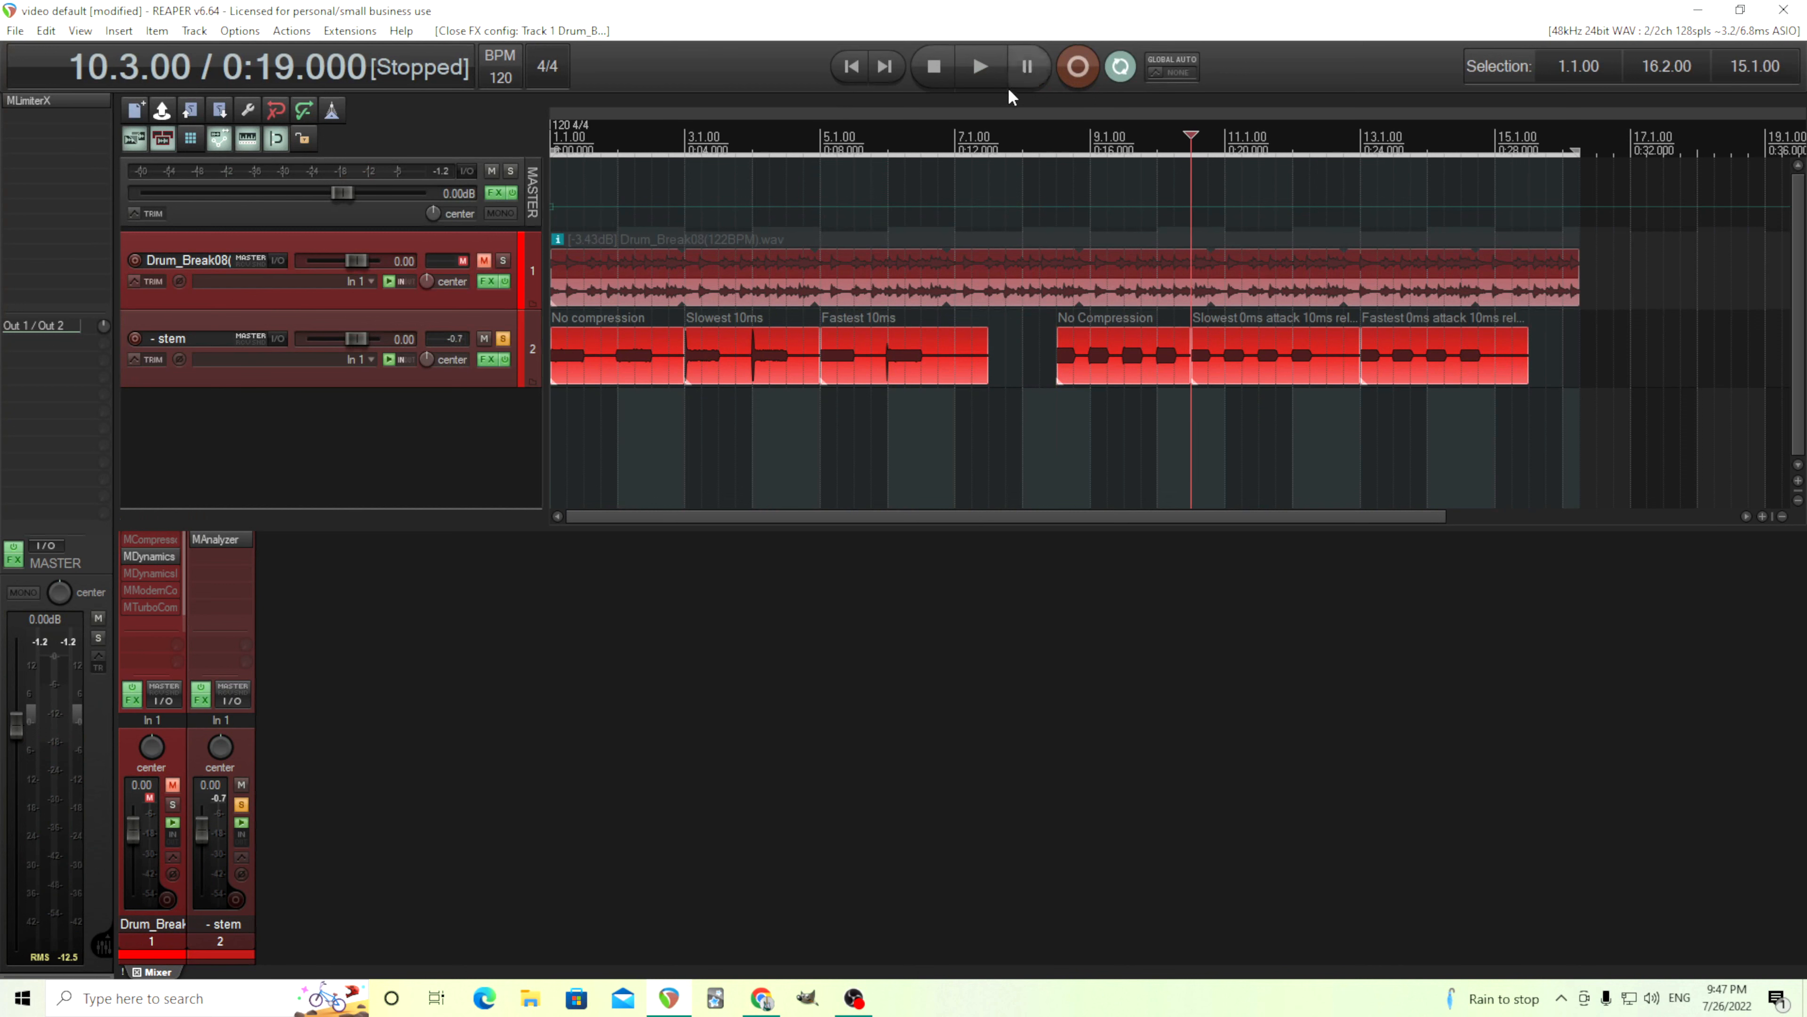
left_click(980, 66)
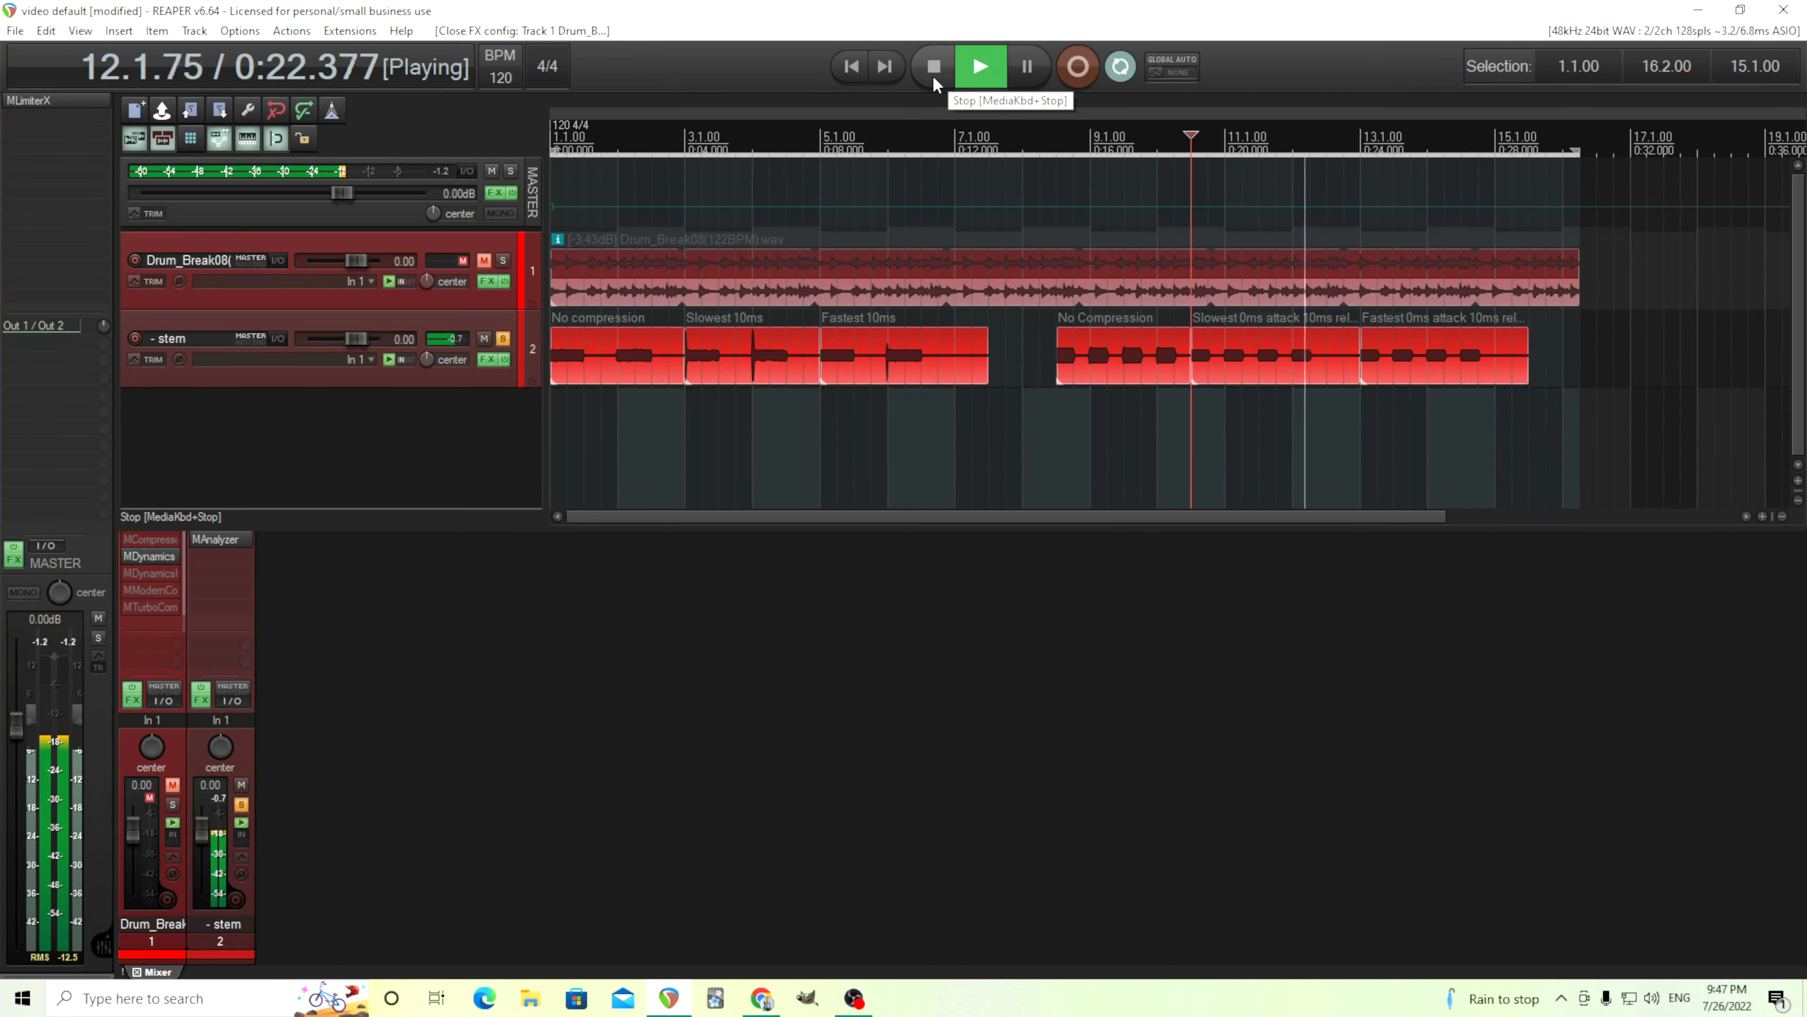
left_click(933, 66)
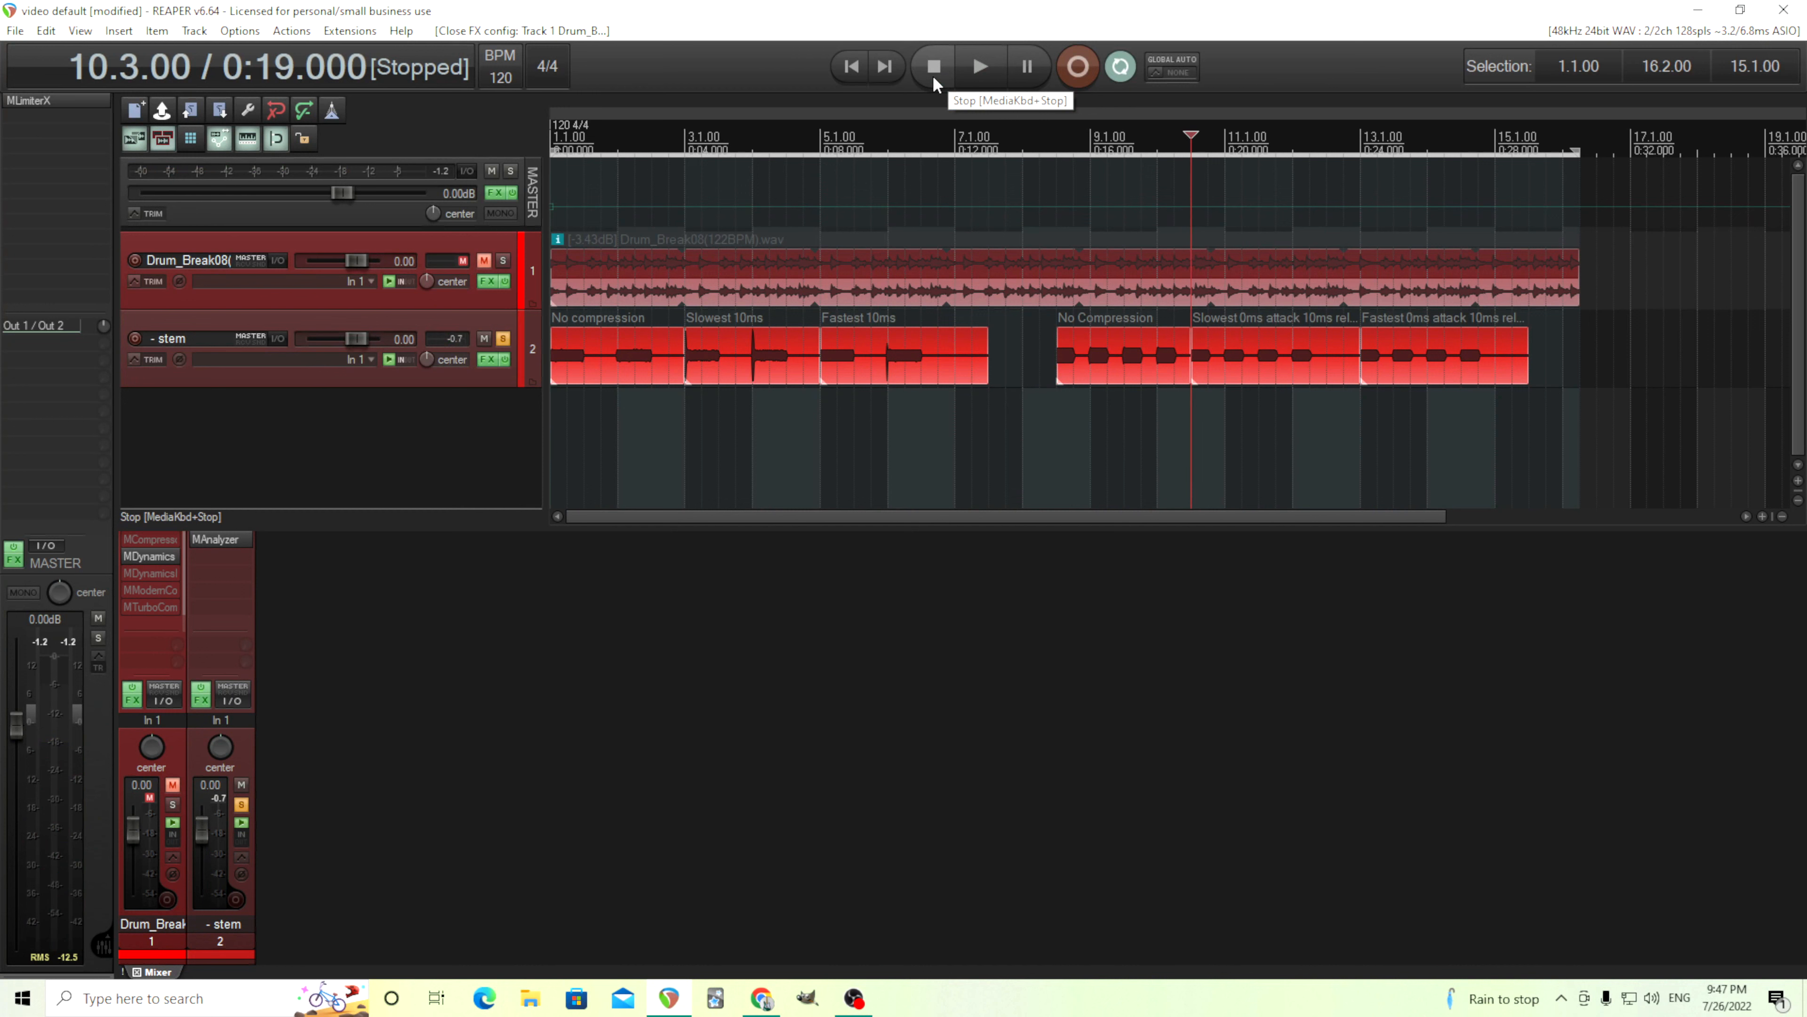
mouse_move(979, 79)
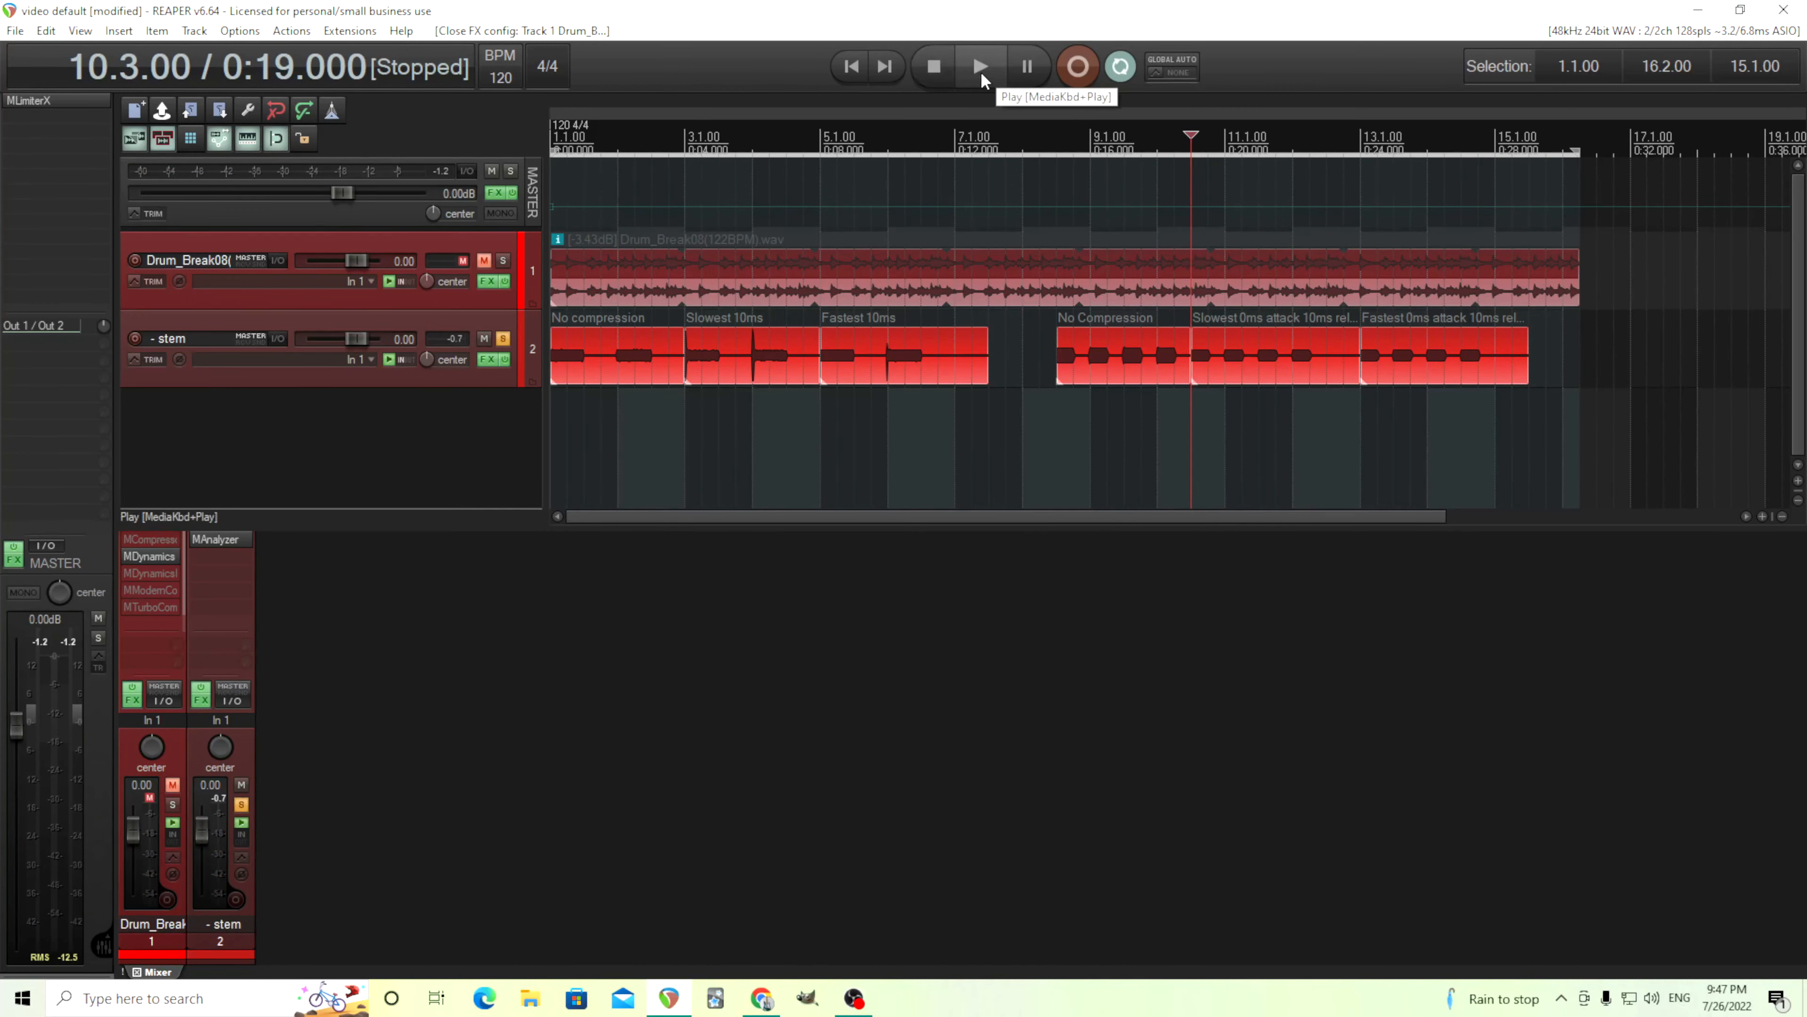
left_click(980, 66)
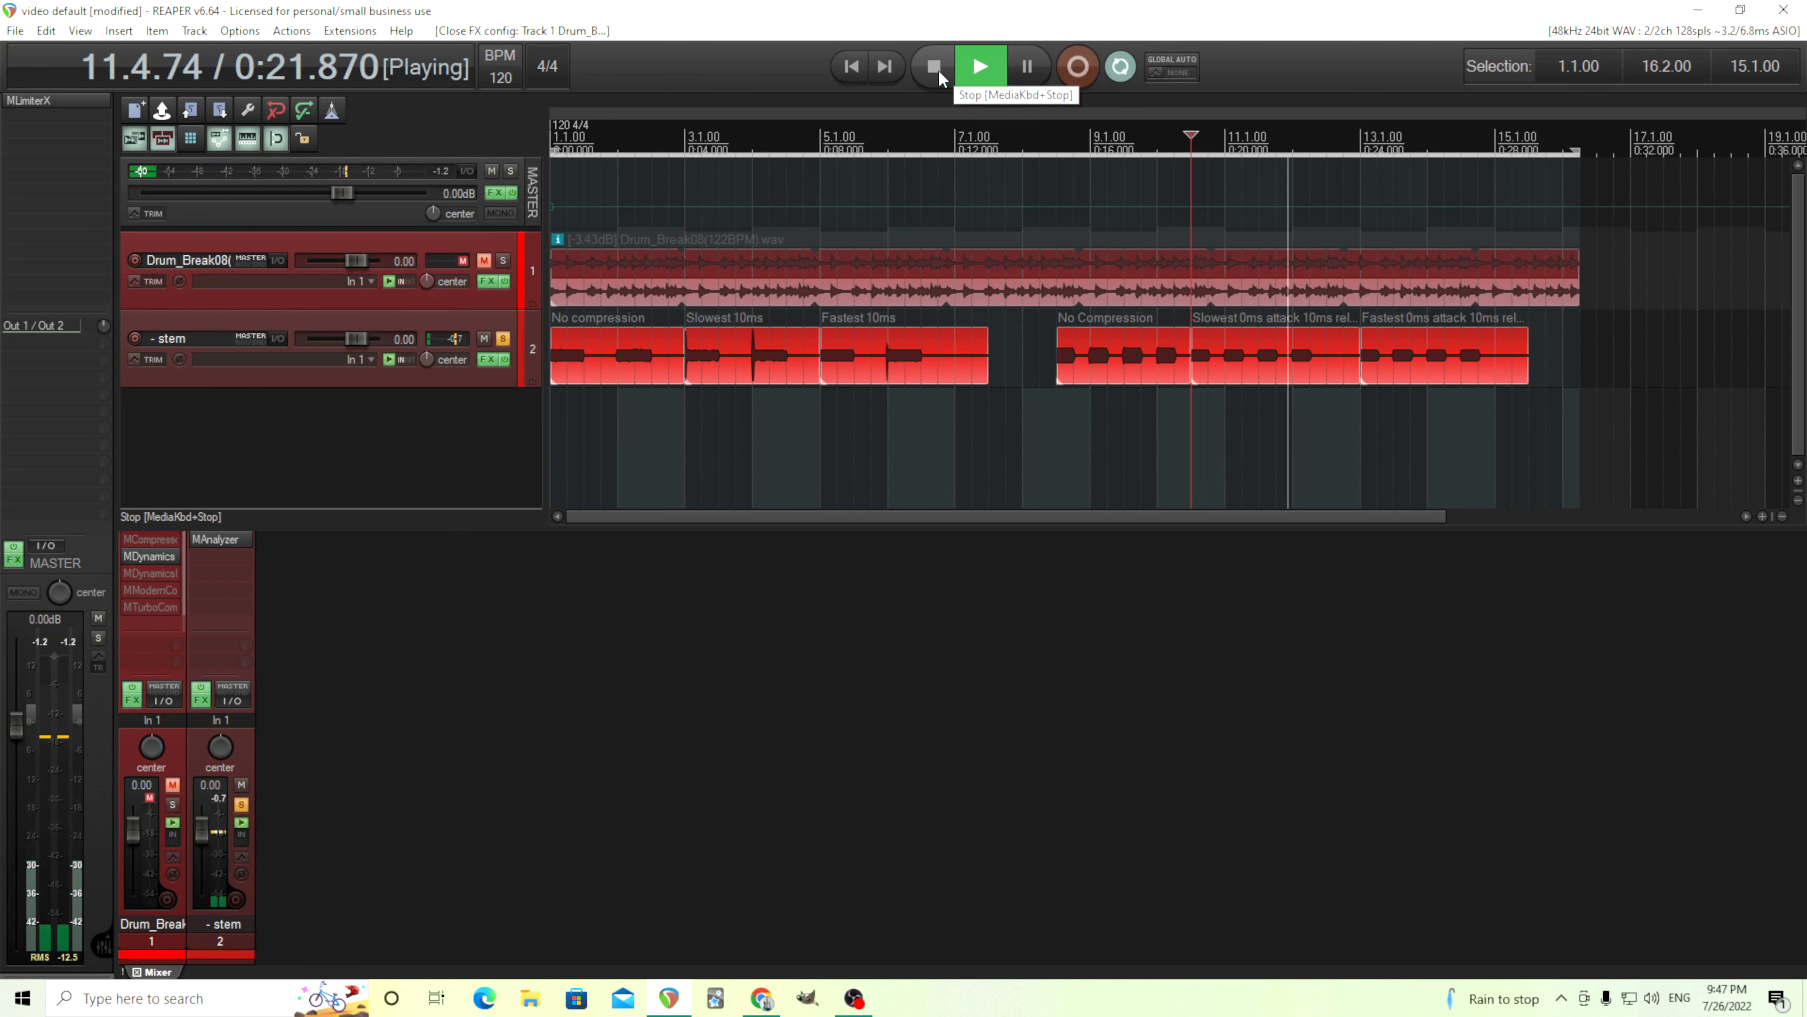
left_click(934, 66)
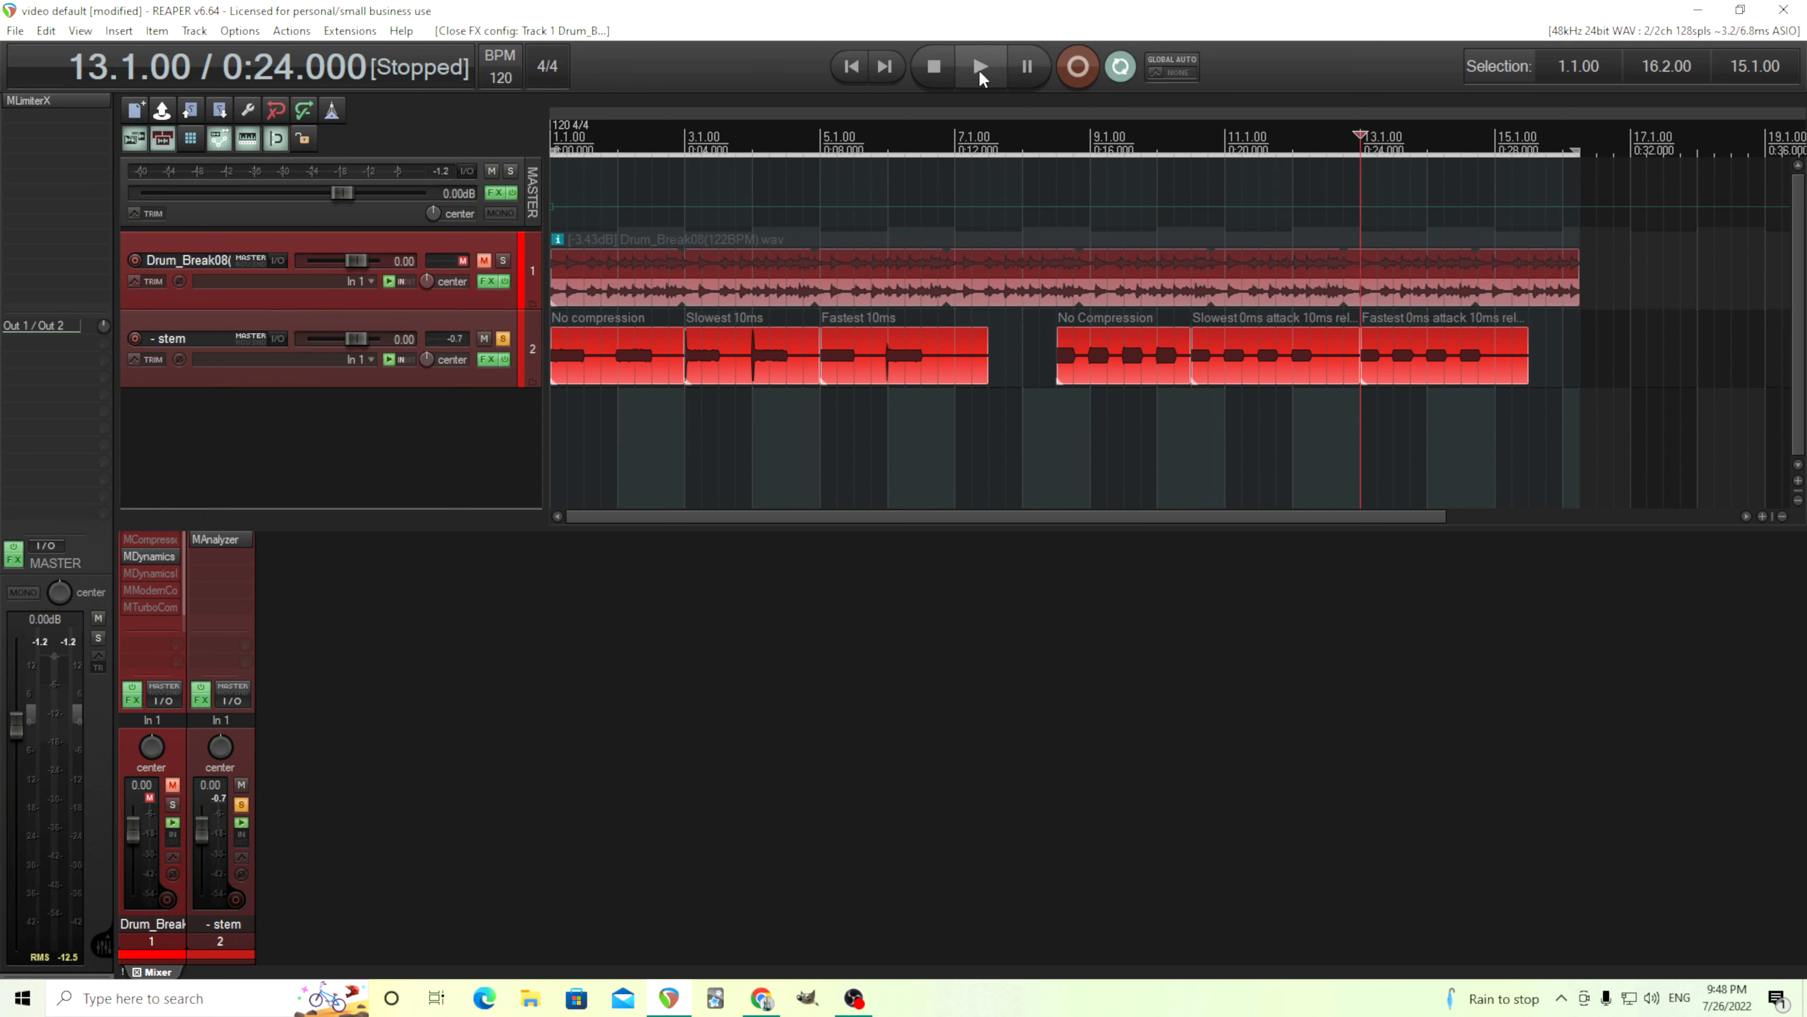
left_click(980, 65)
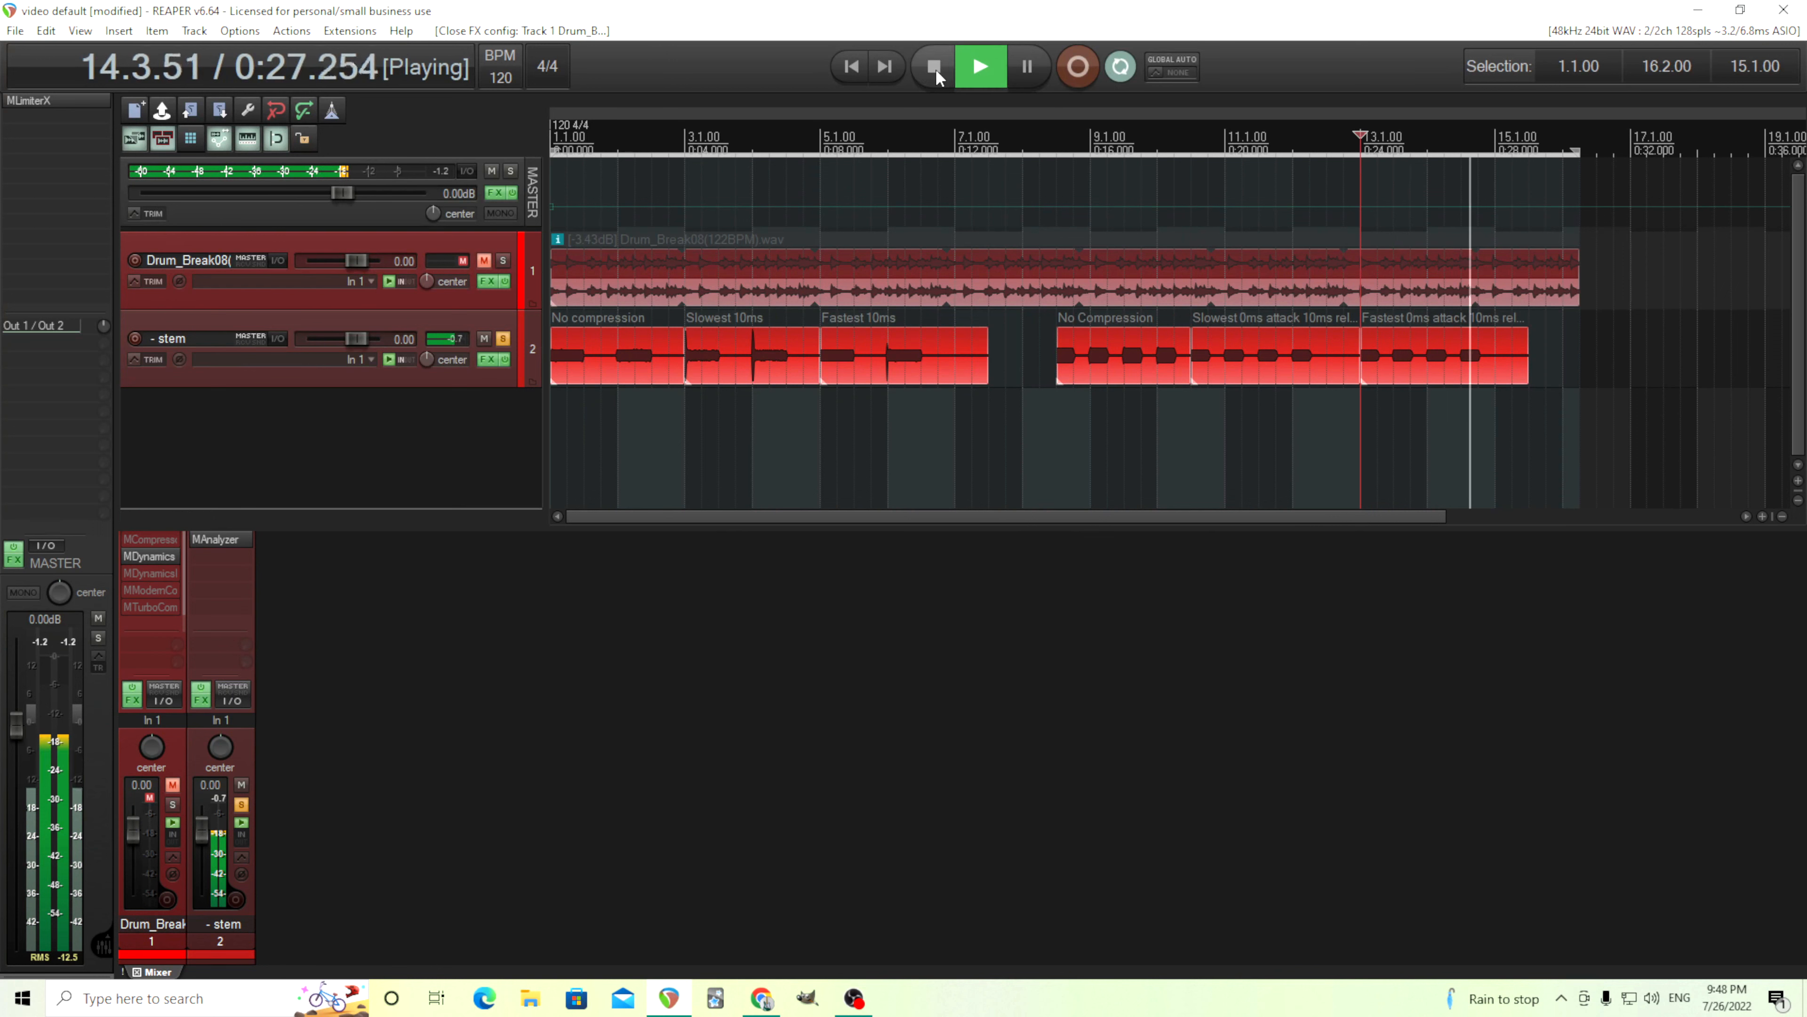
left_click(933, 66)
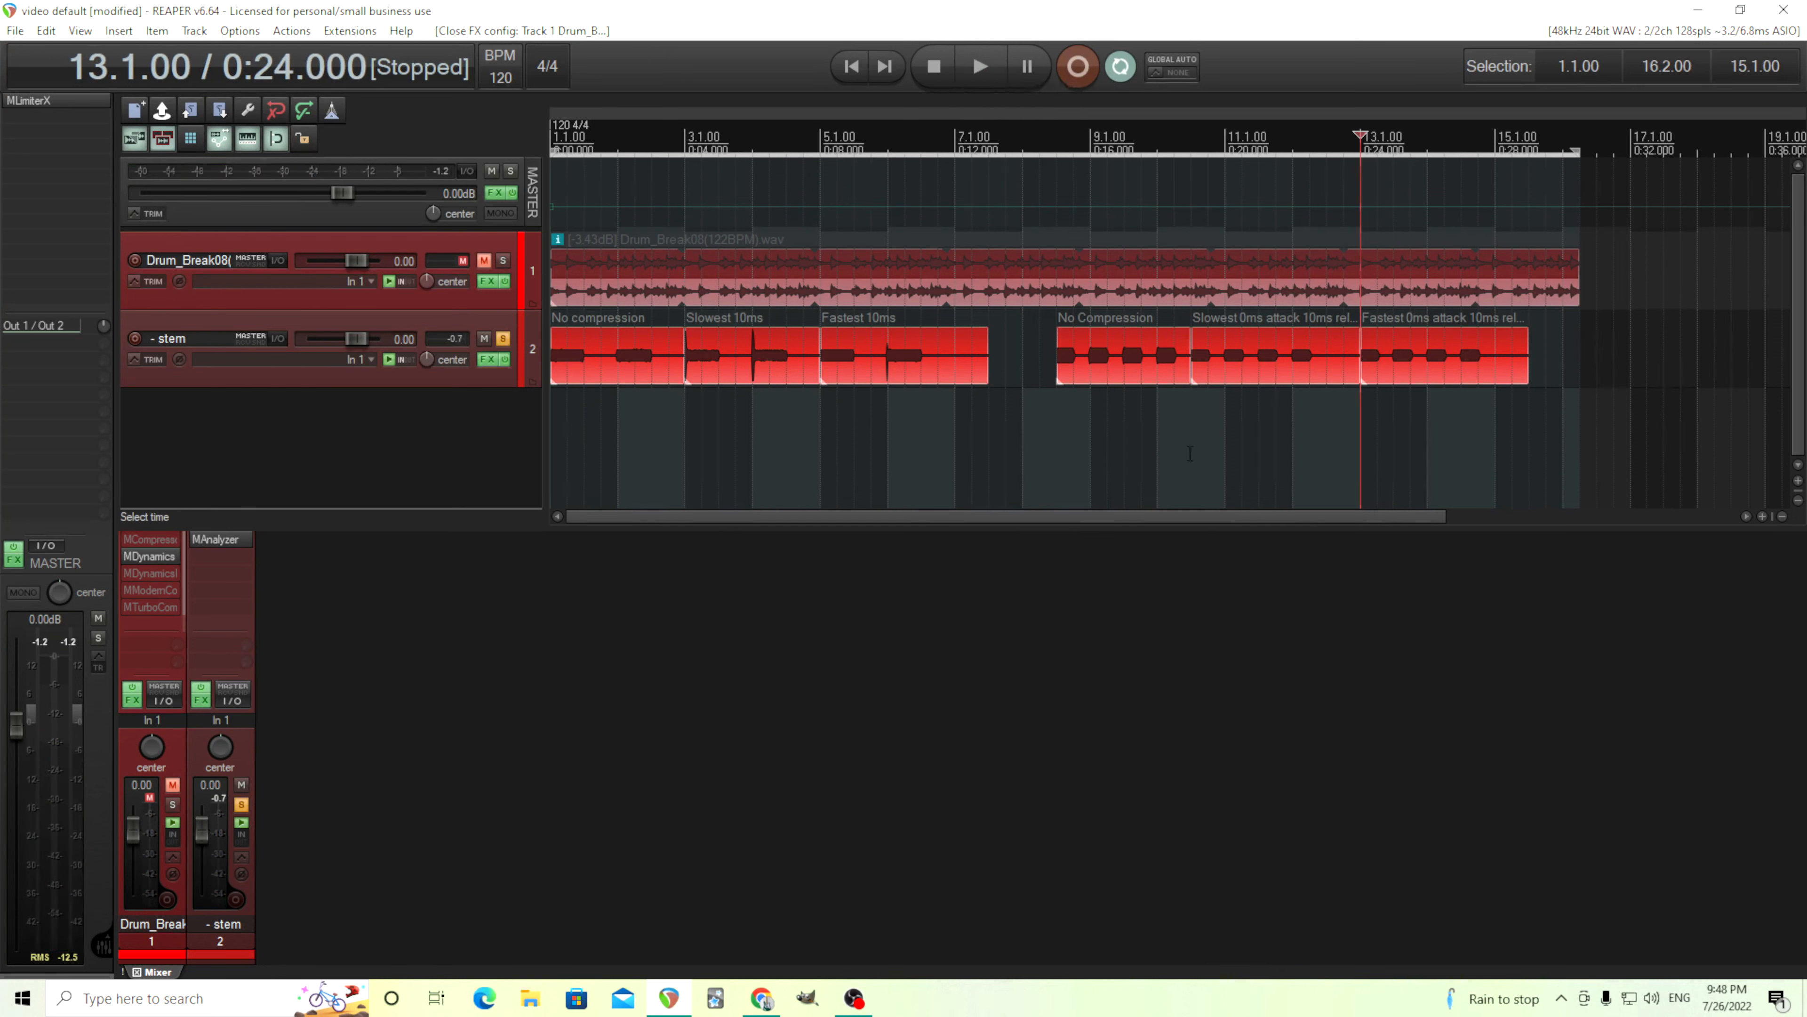
- Place the cursor at the No Compression section and play to view the stem's C3 harmonics in MAnalyzer
left_click(1191, 135)
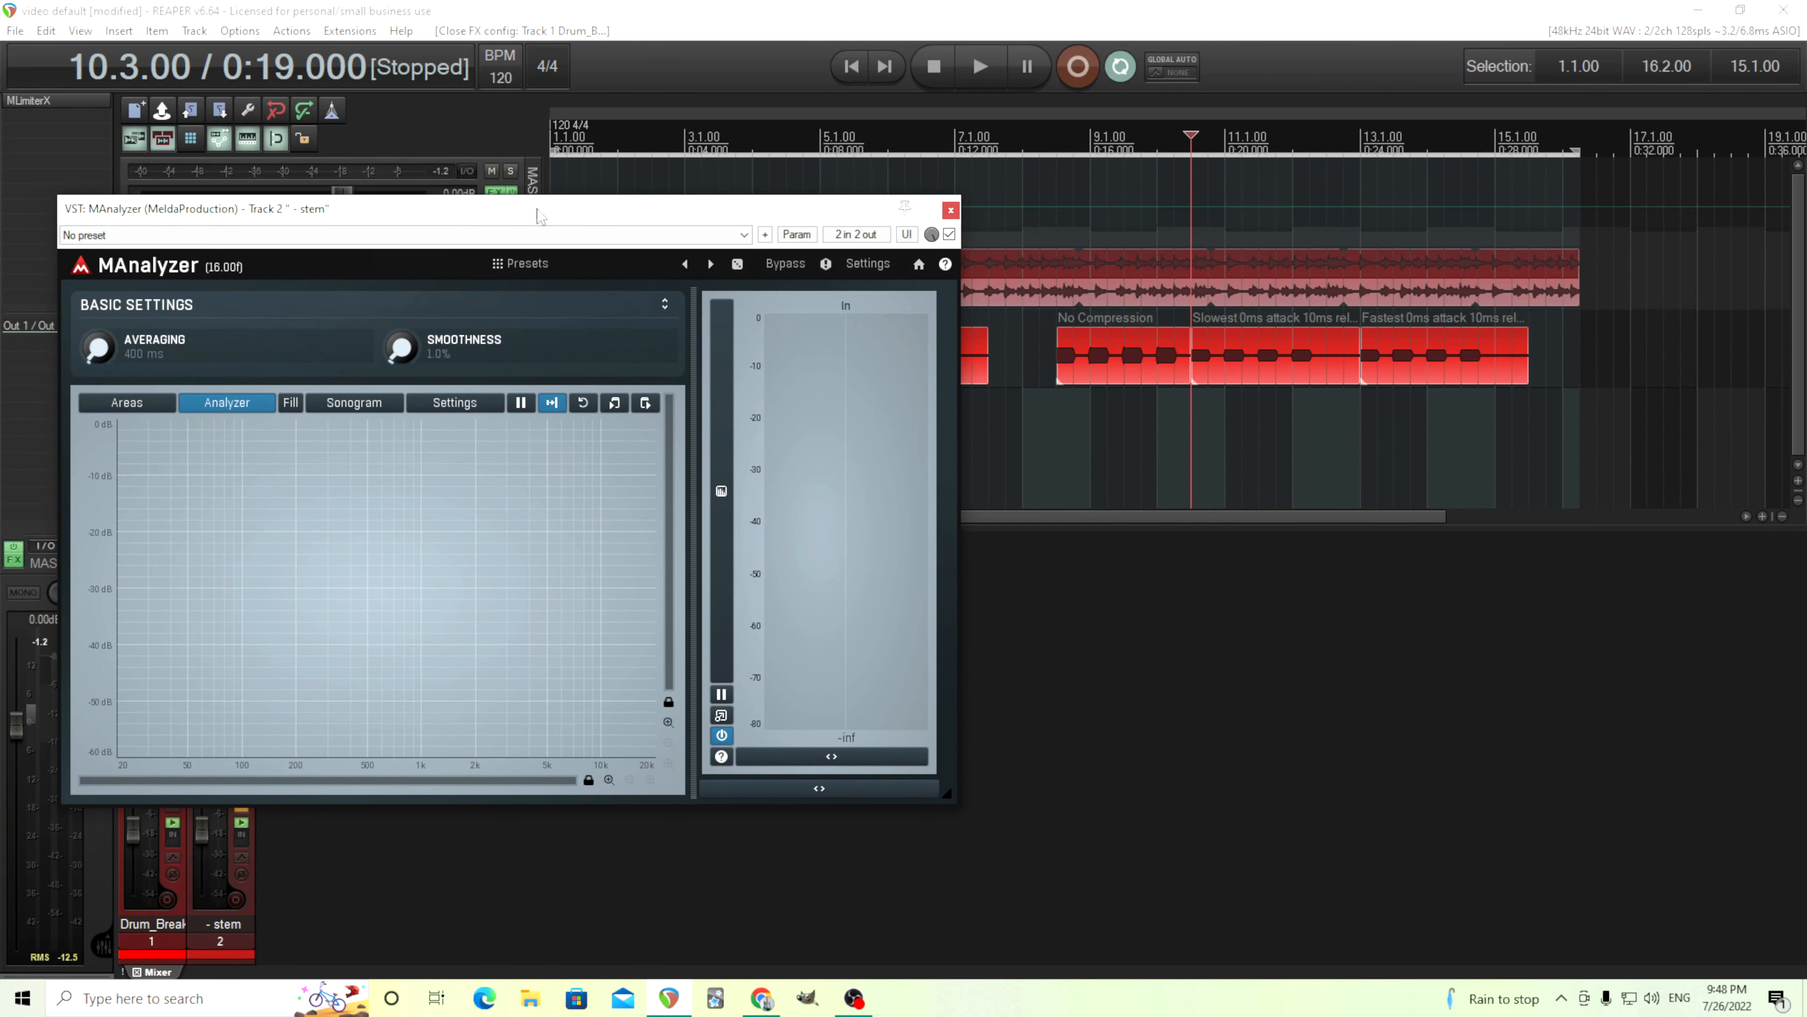
mouse_move(746, 586)
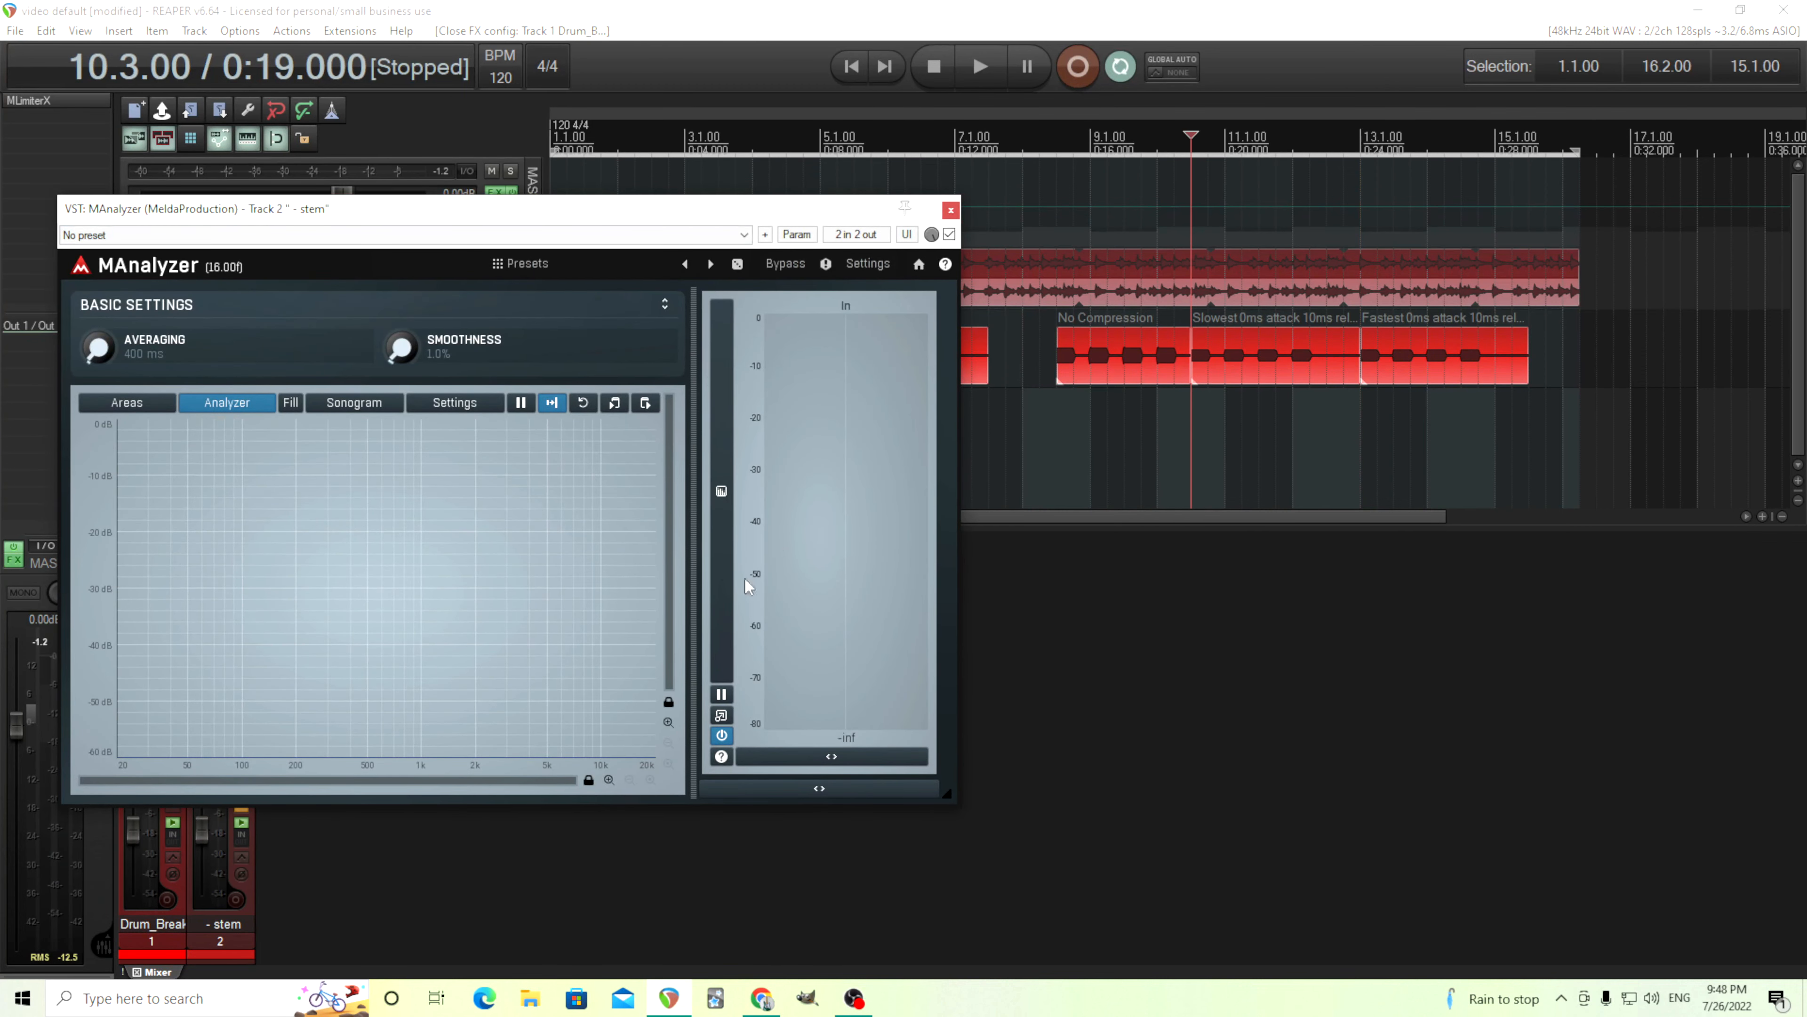
mouse_move(1053, 413)
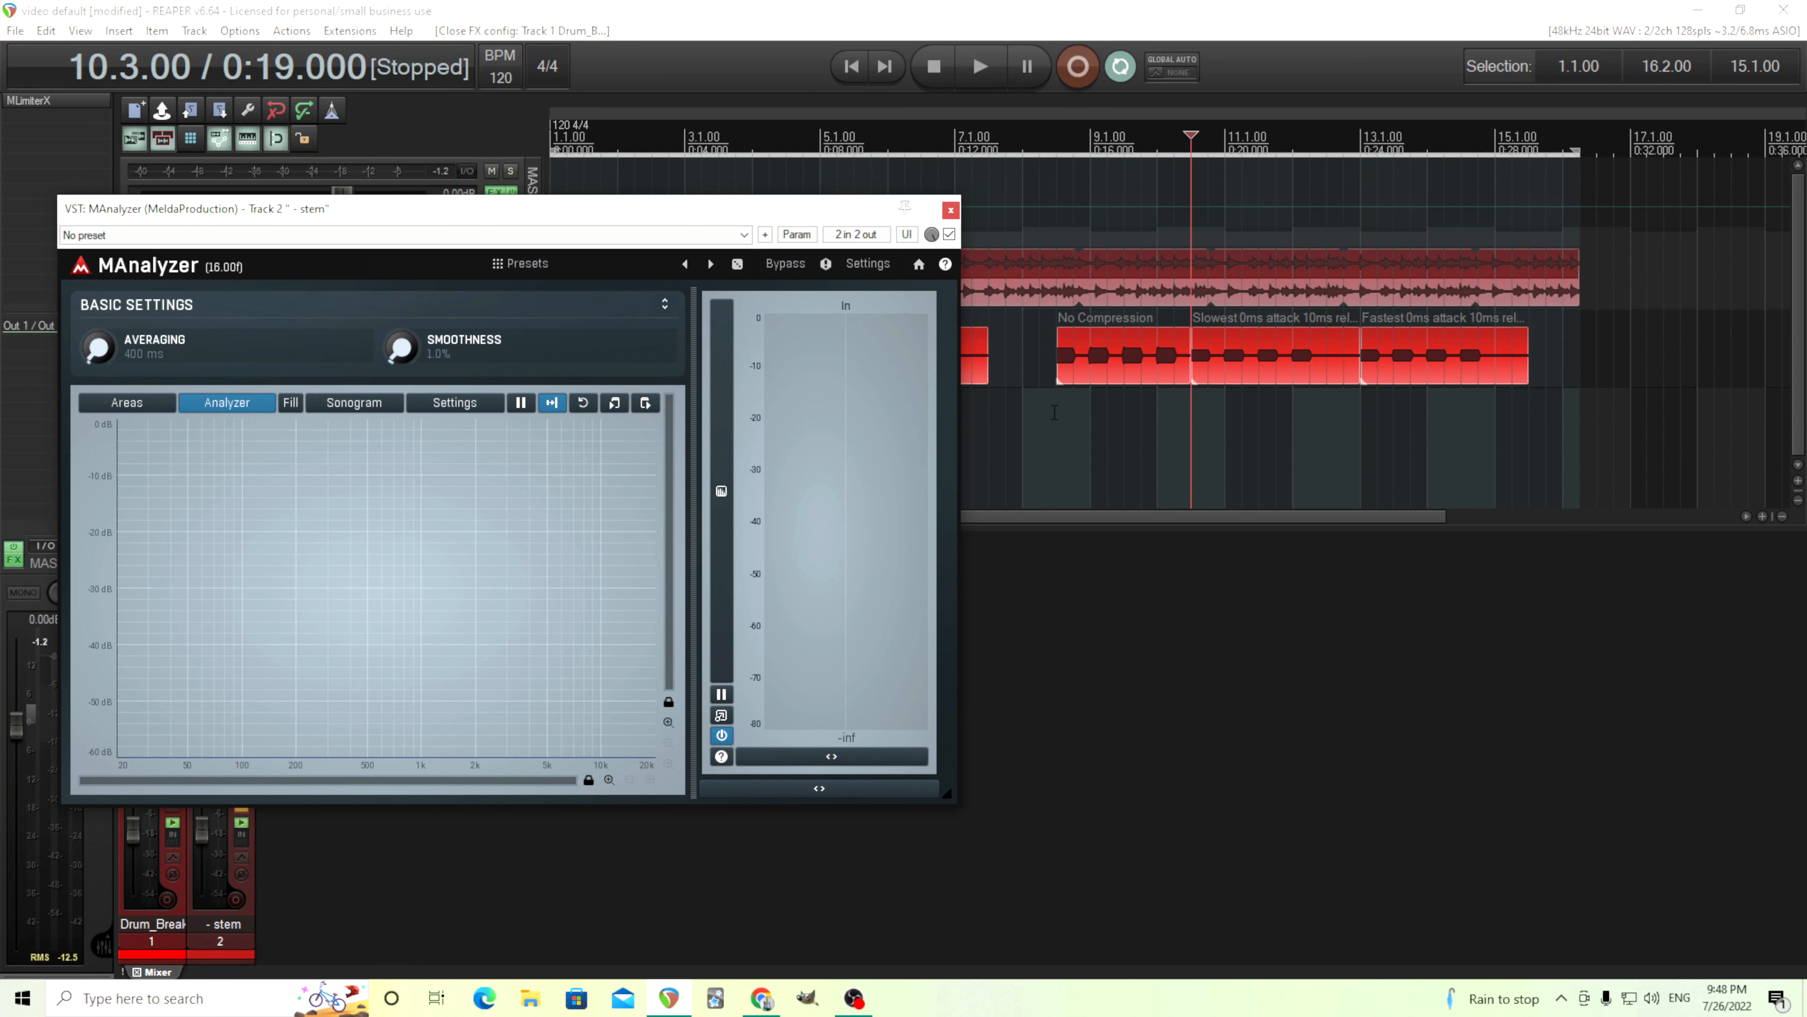
left_click(1055, 150)
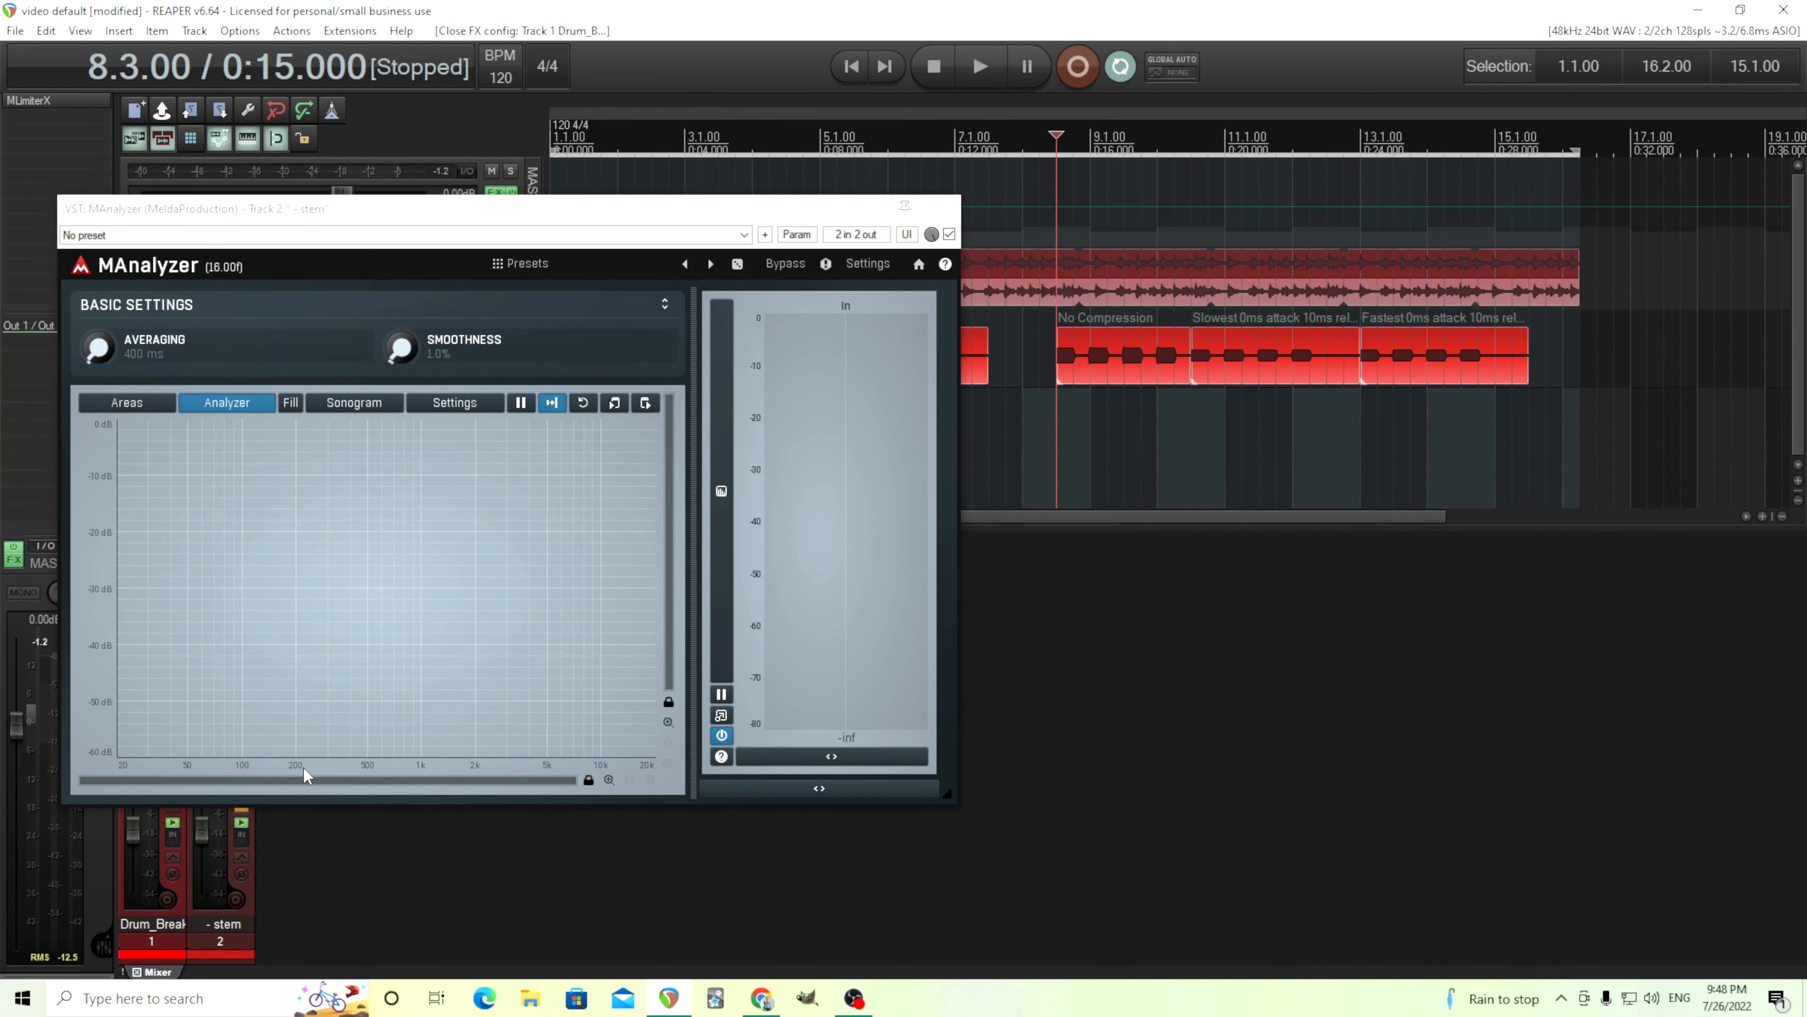
mouse_move(1236, 387)
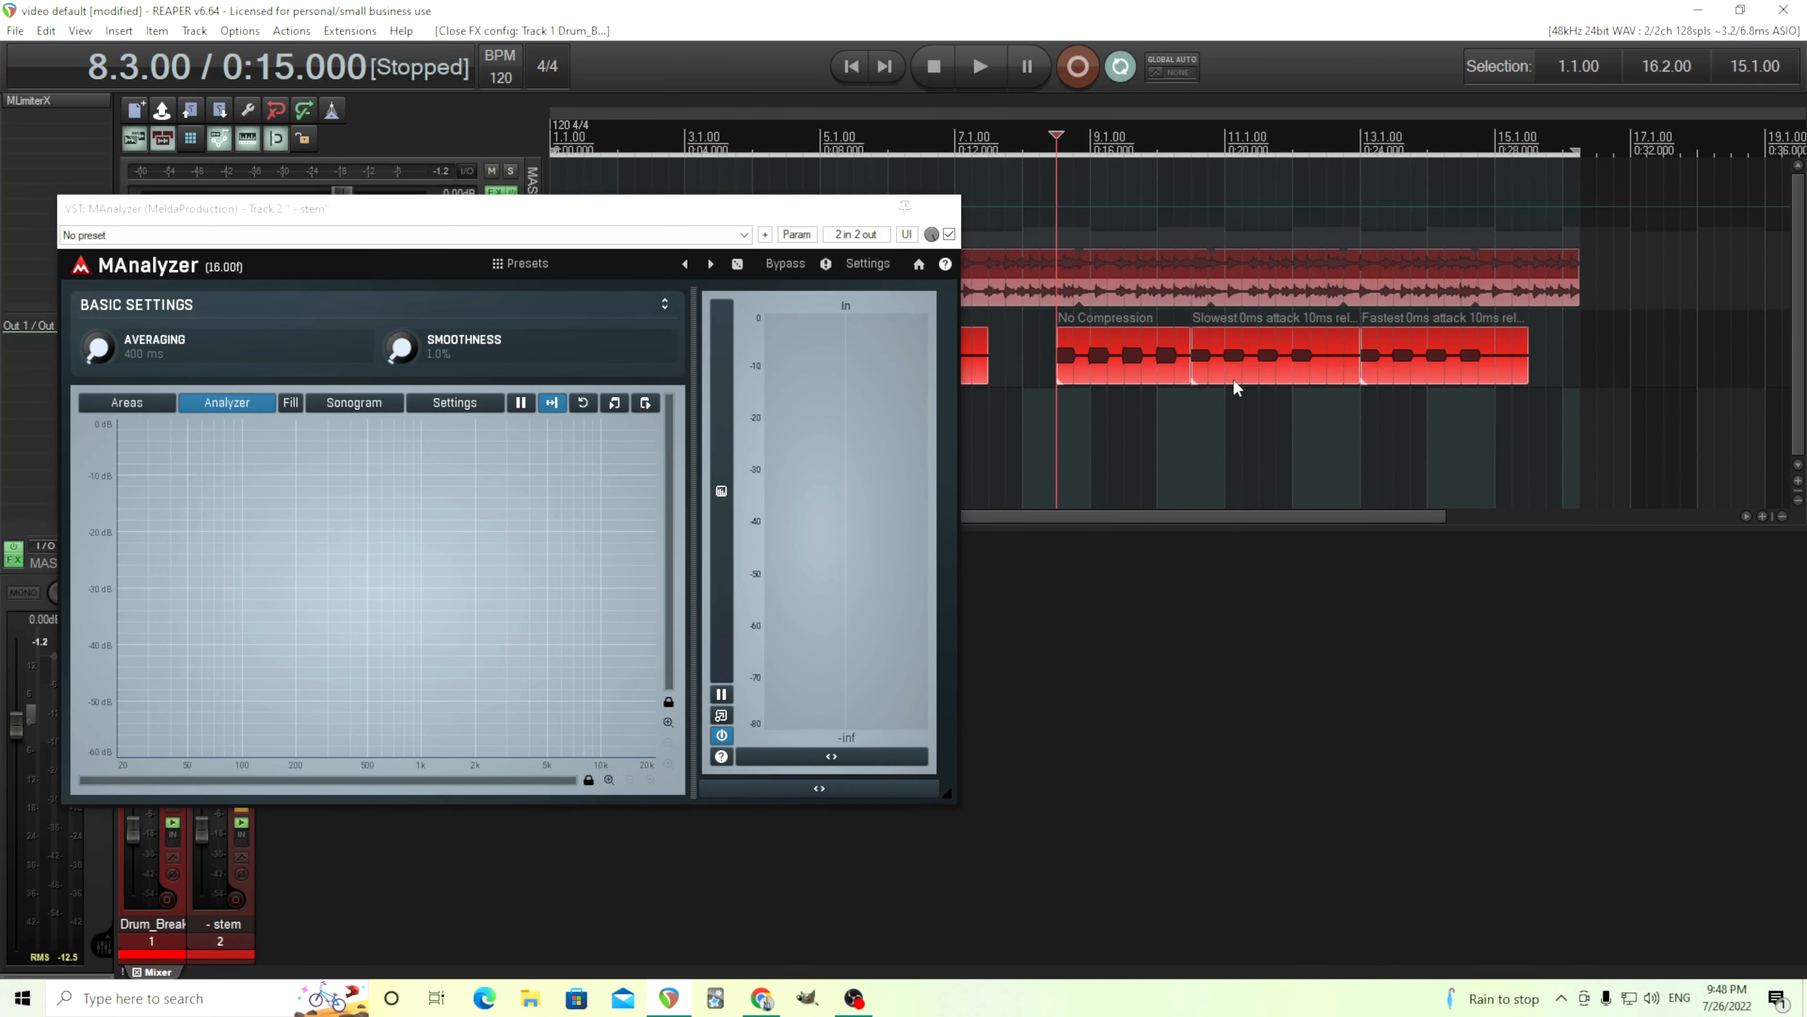
mouse_move(447, 655)
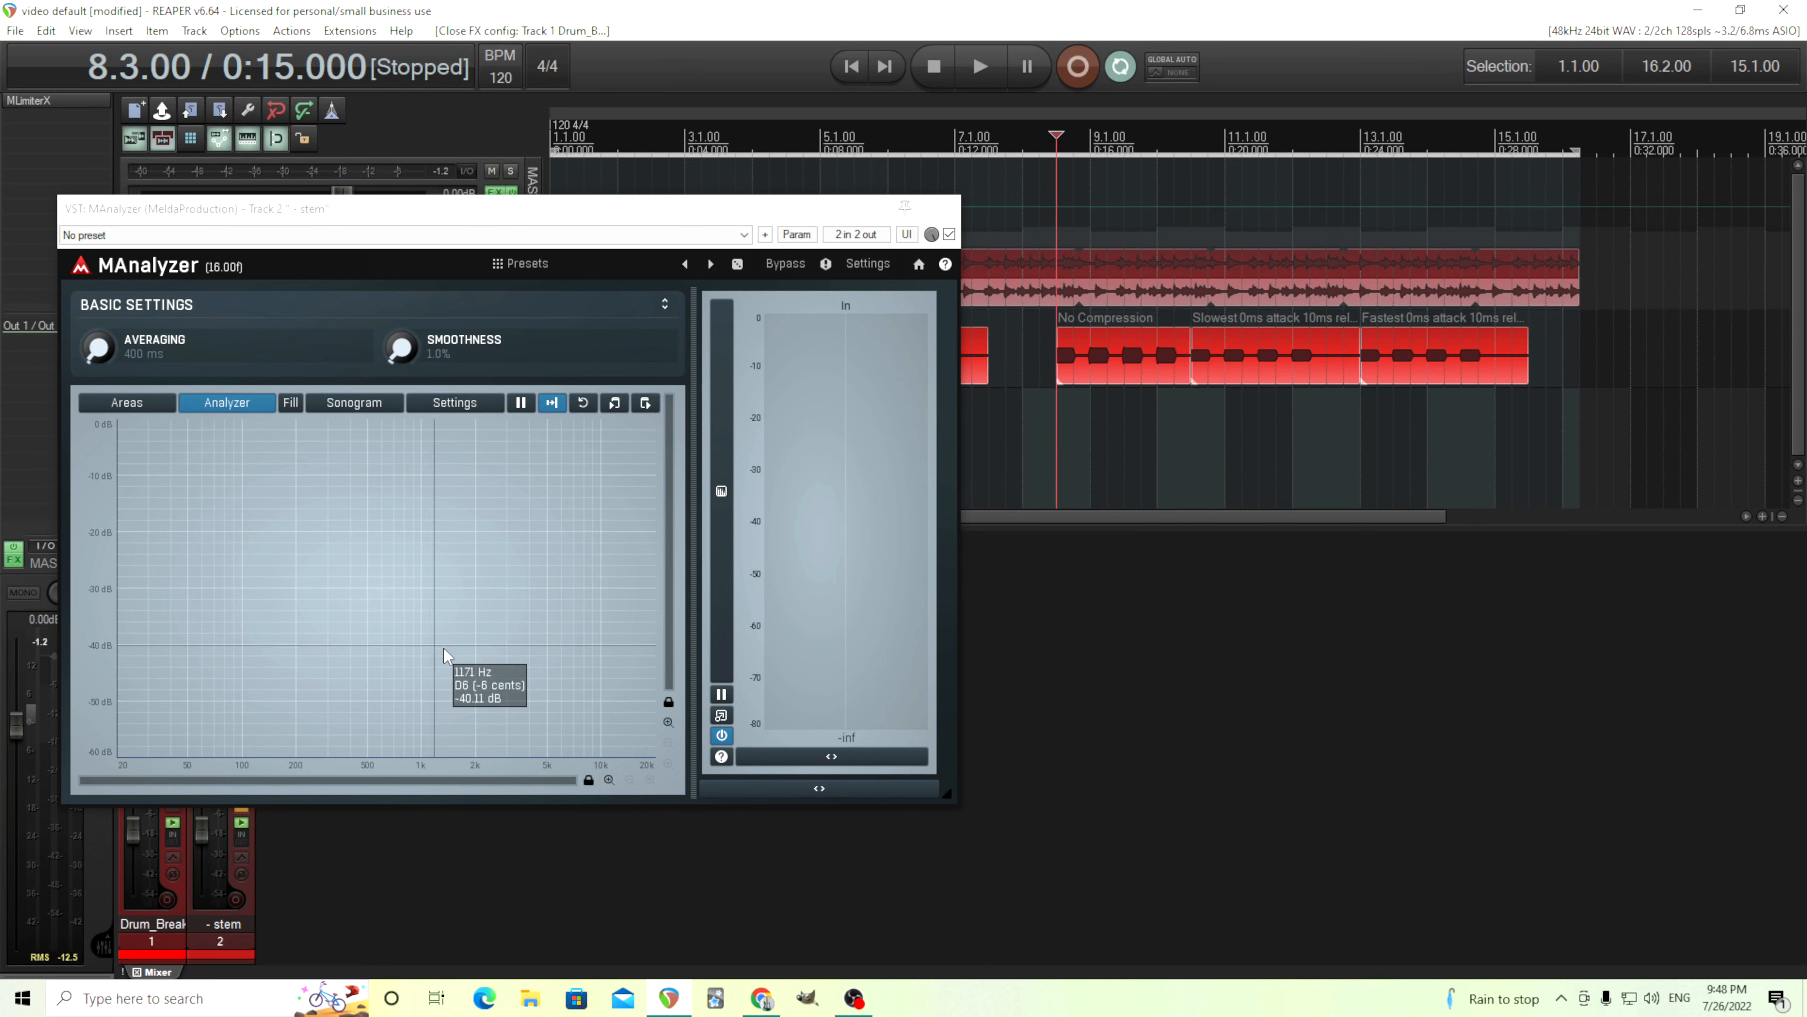
mouse_move(302, 630)
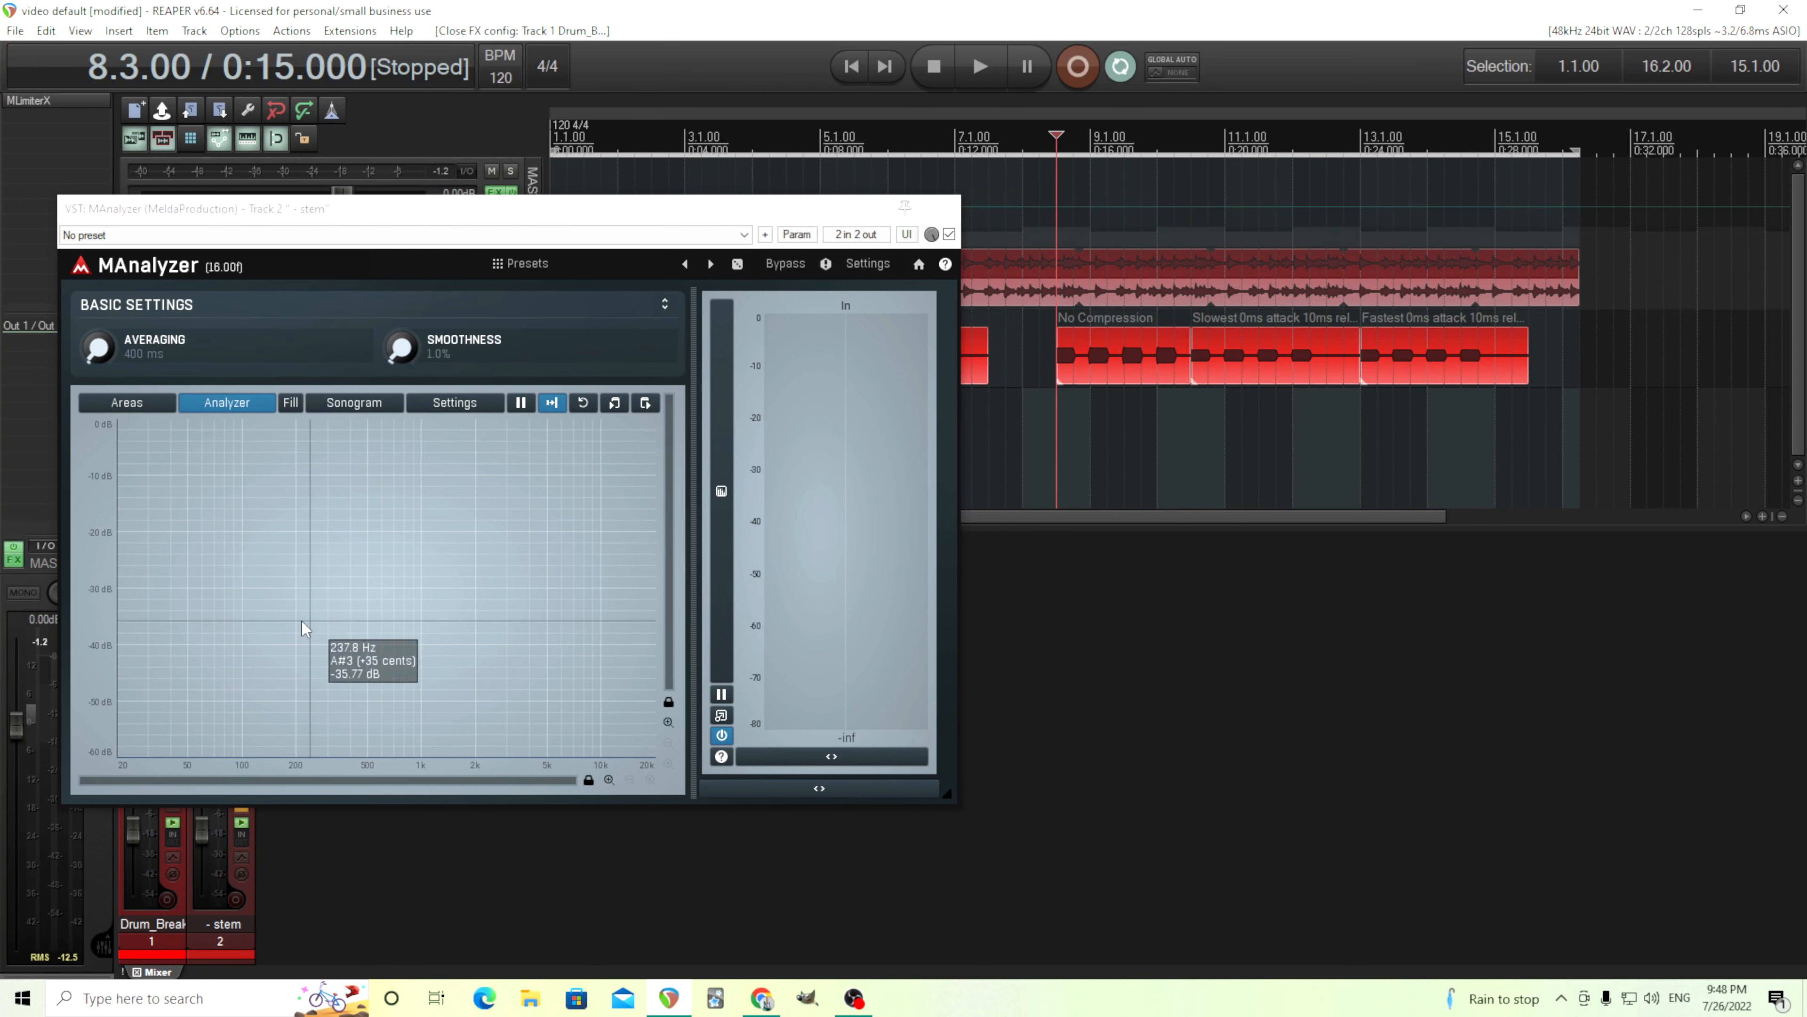
mouse_move(764, 723)
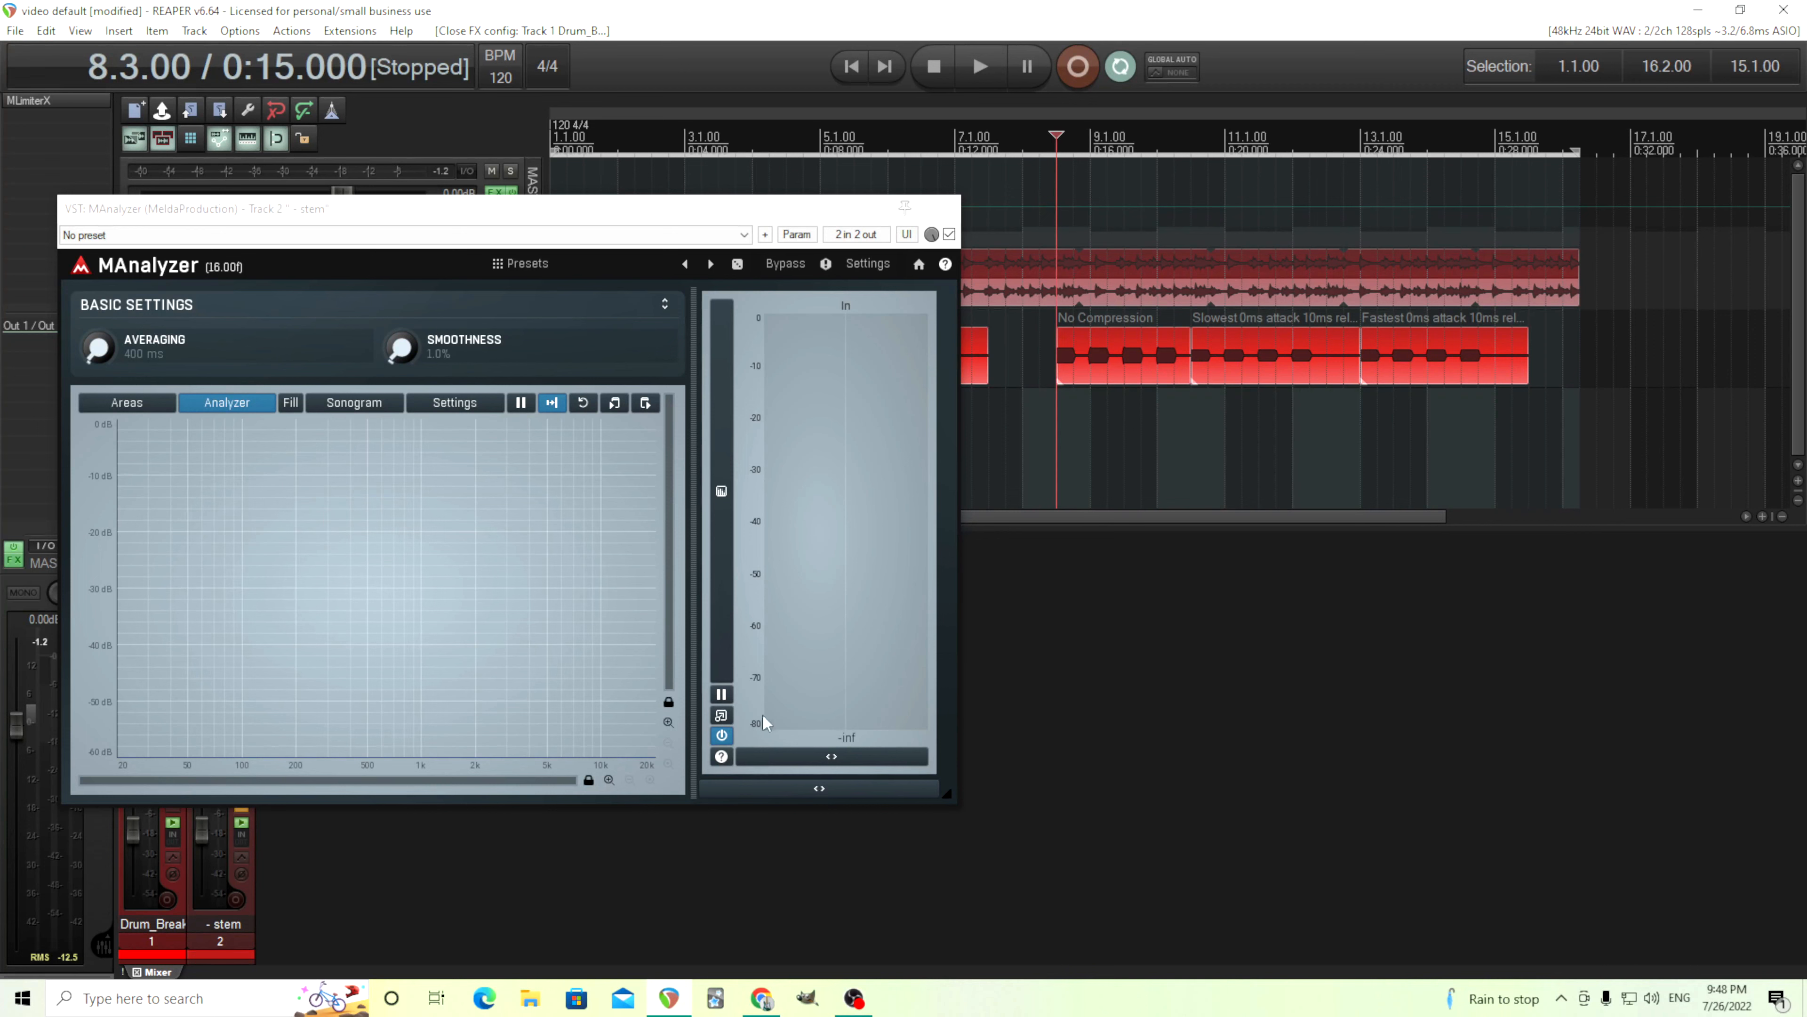
left_click(979, 65)
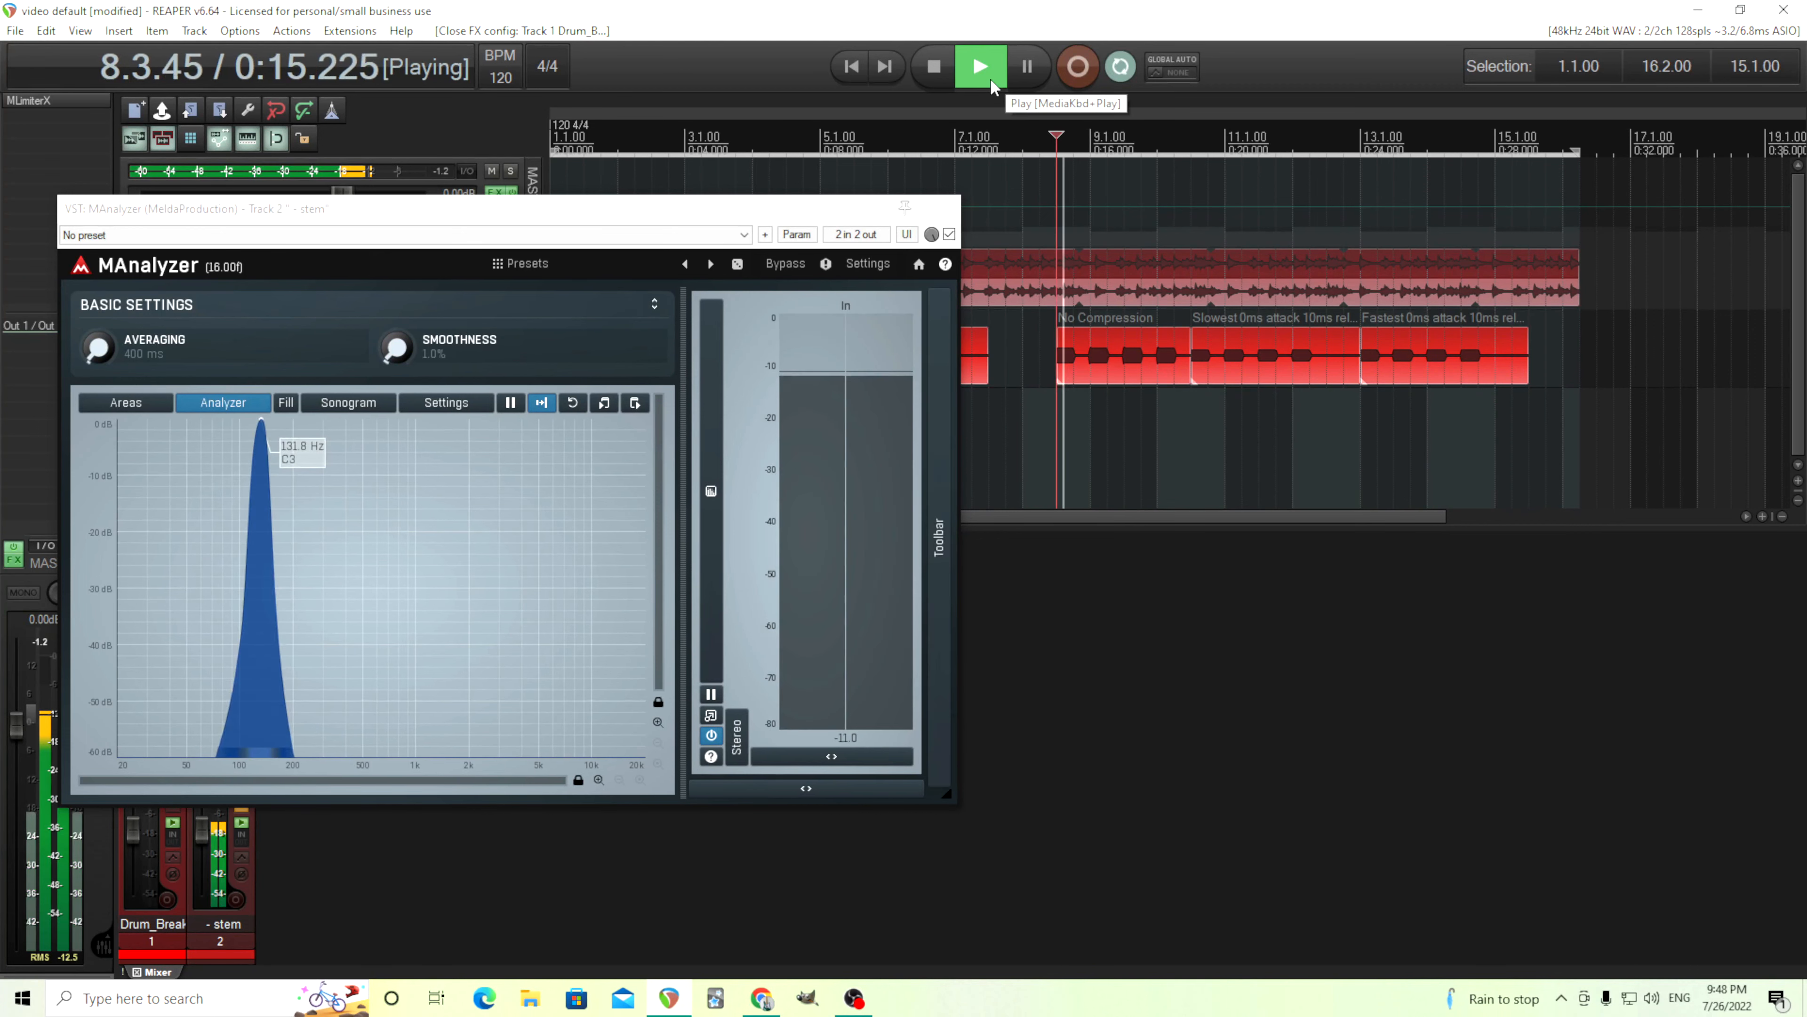
mouse_move(271, 540)
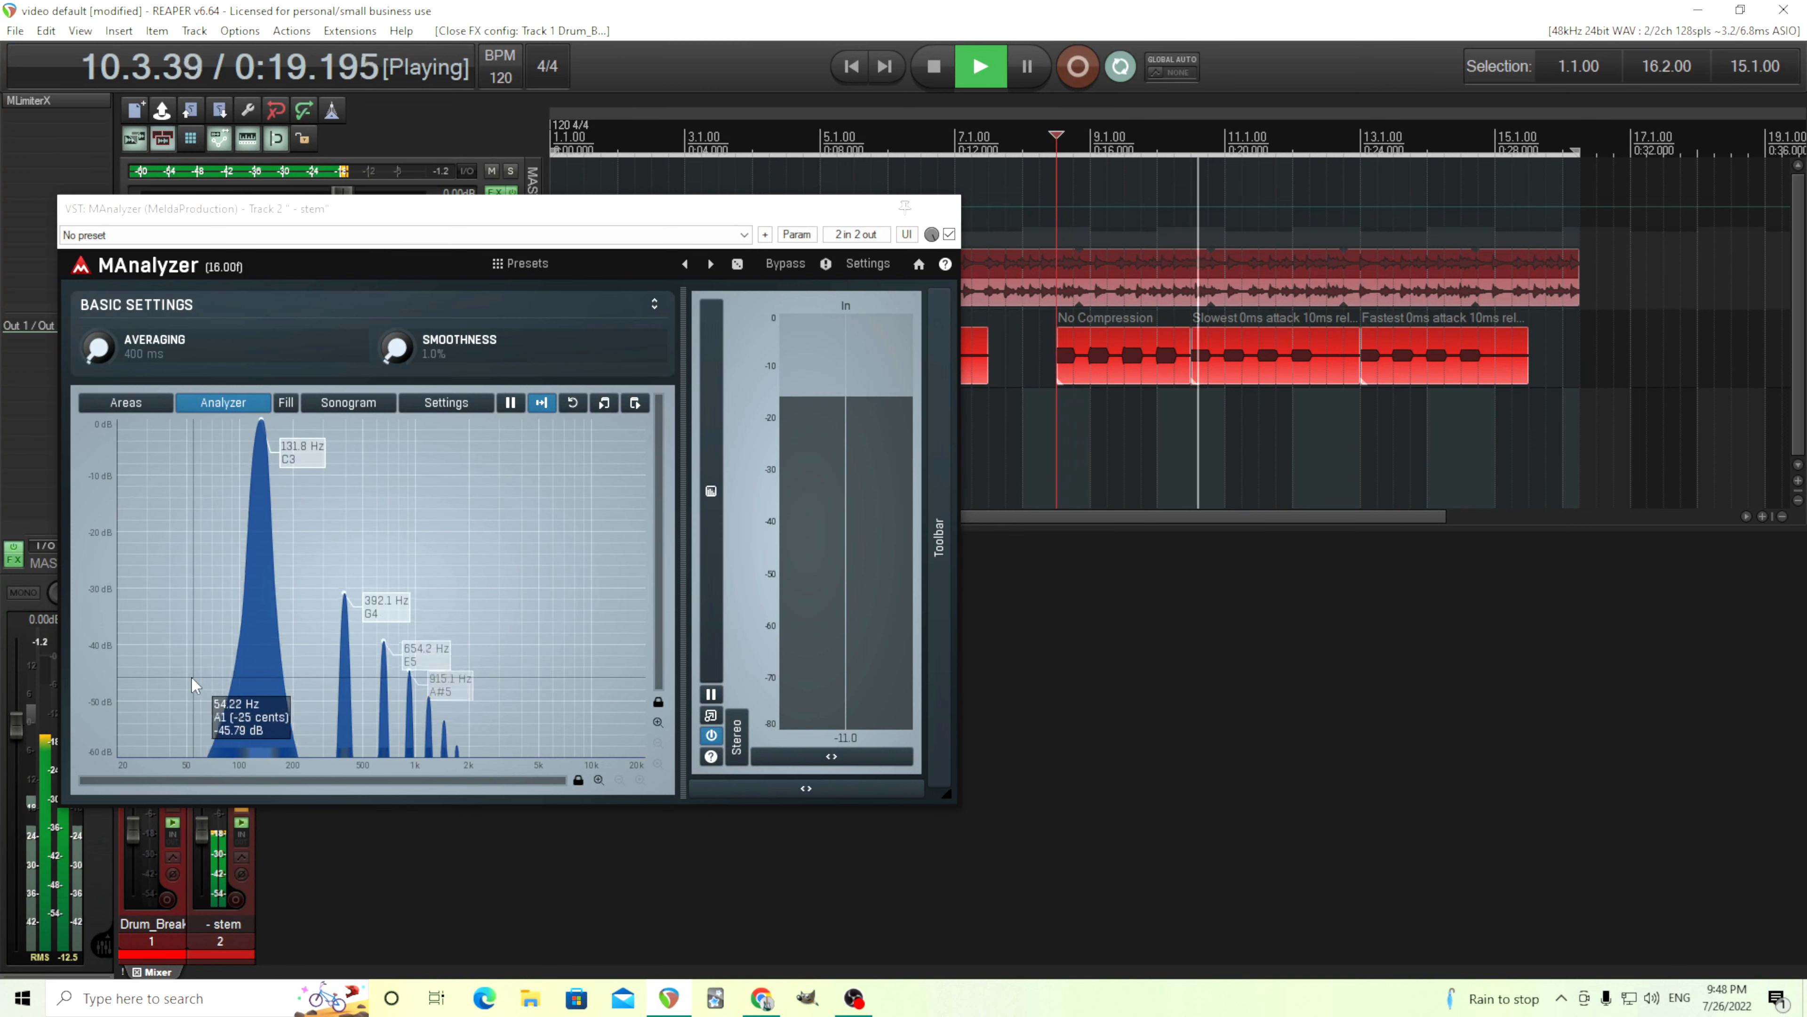
mouse_move(338, 600)
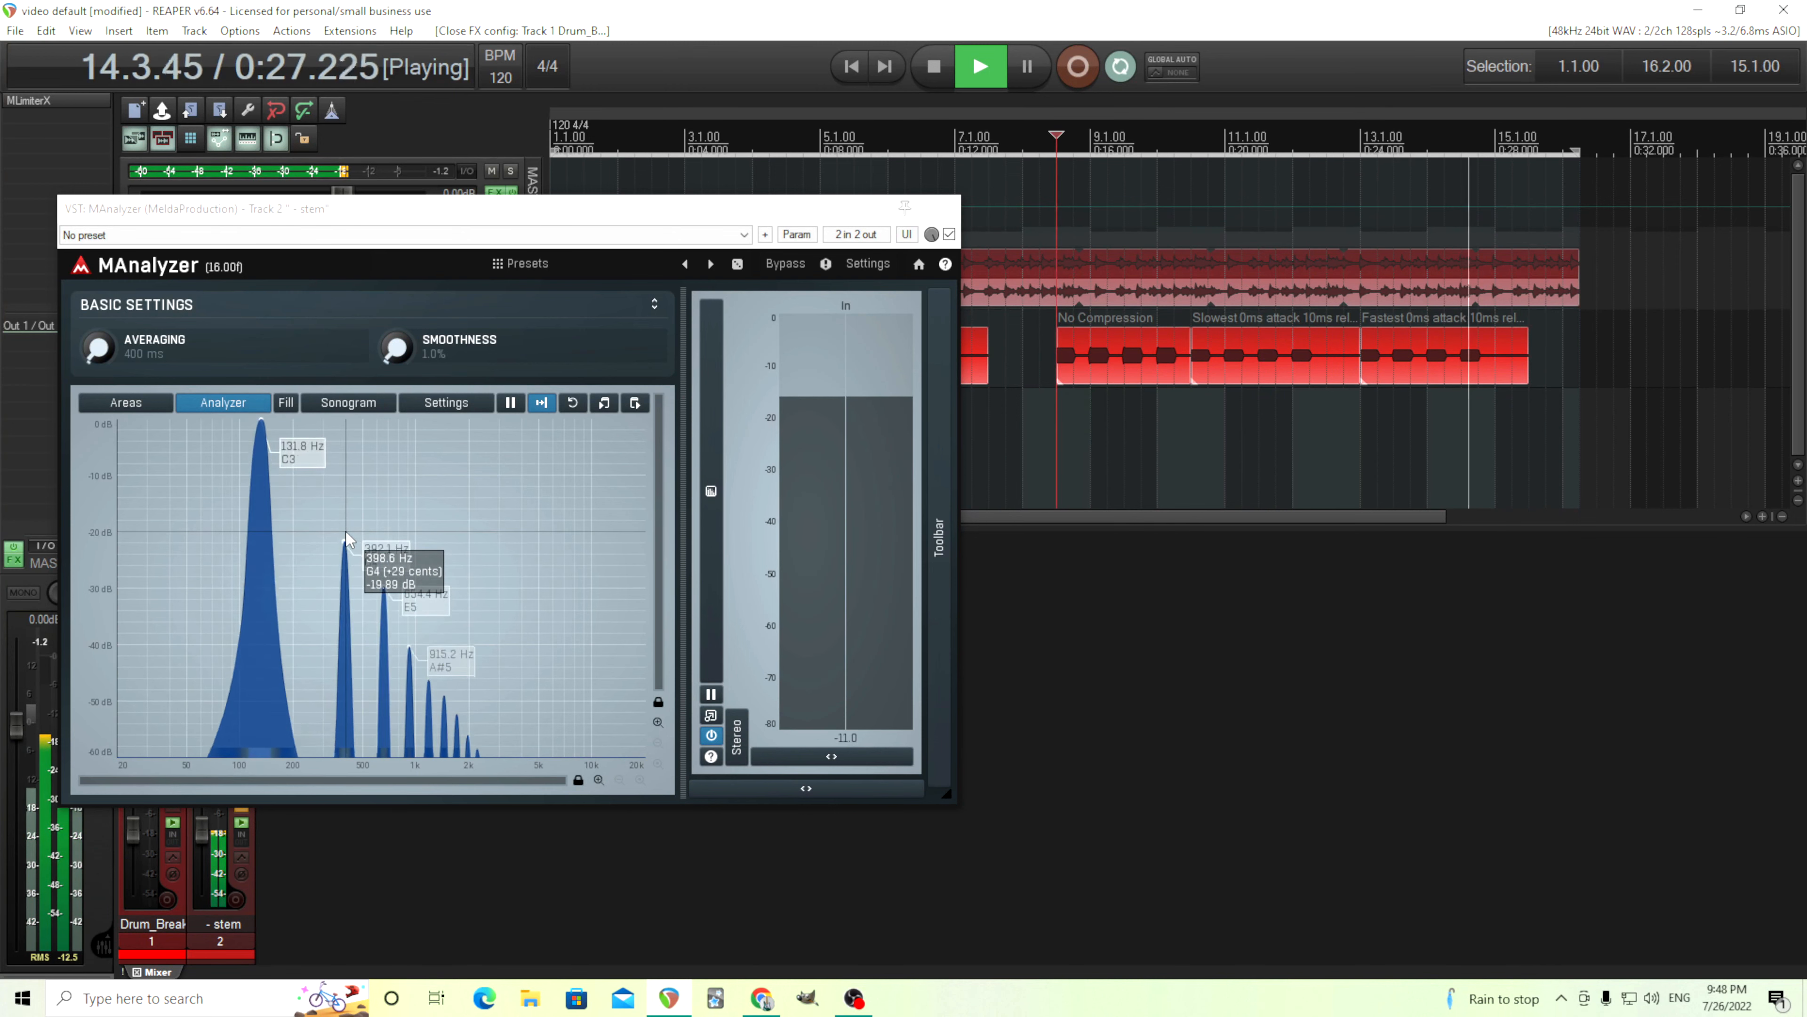
left_click(931, 66)
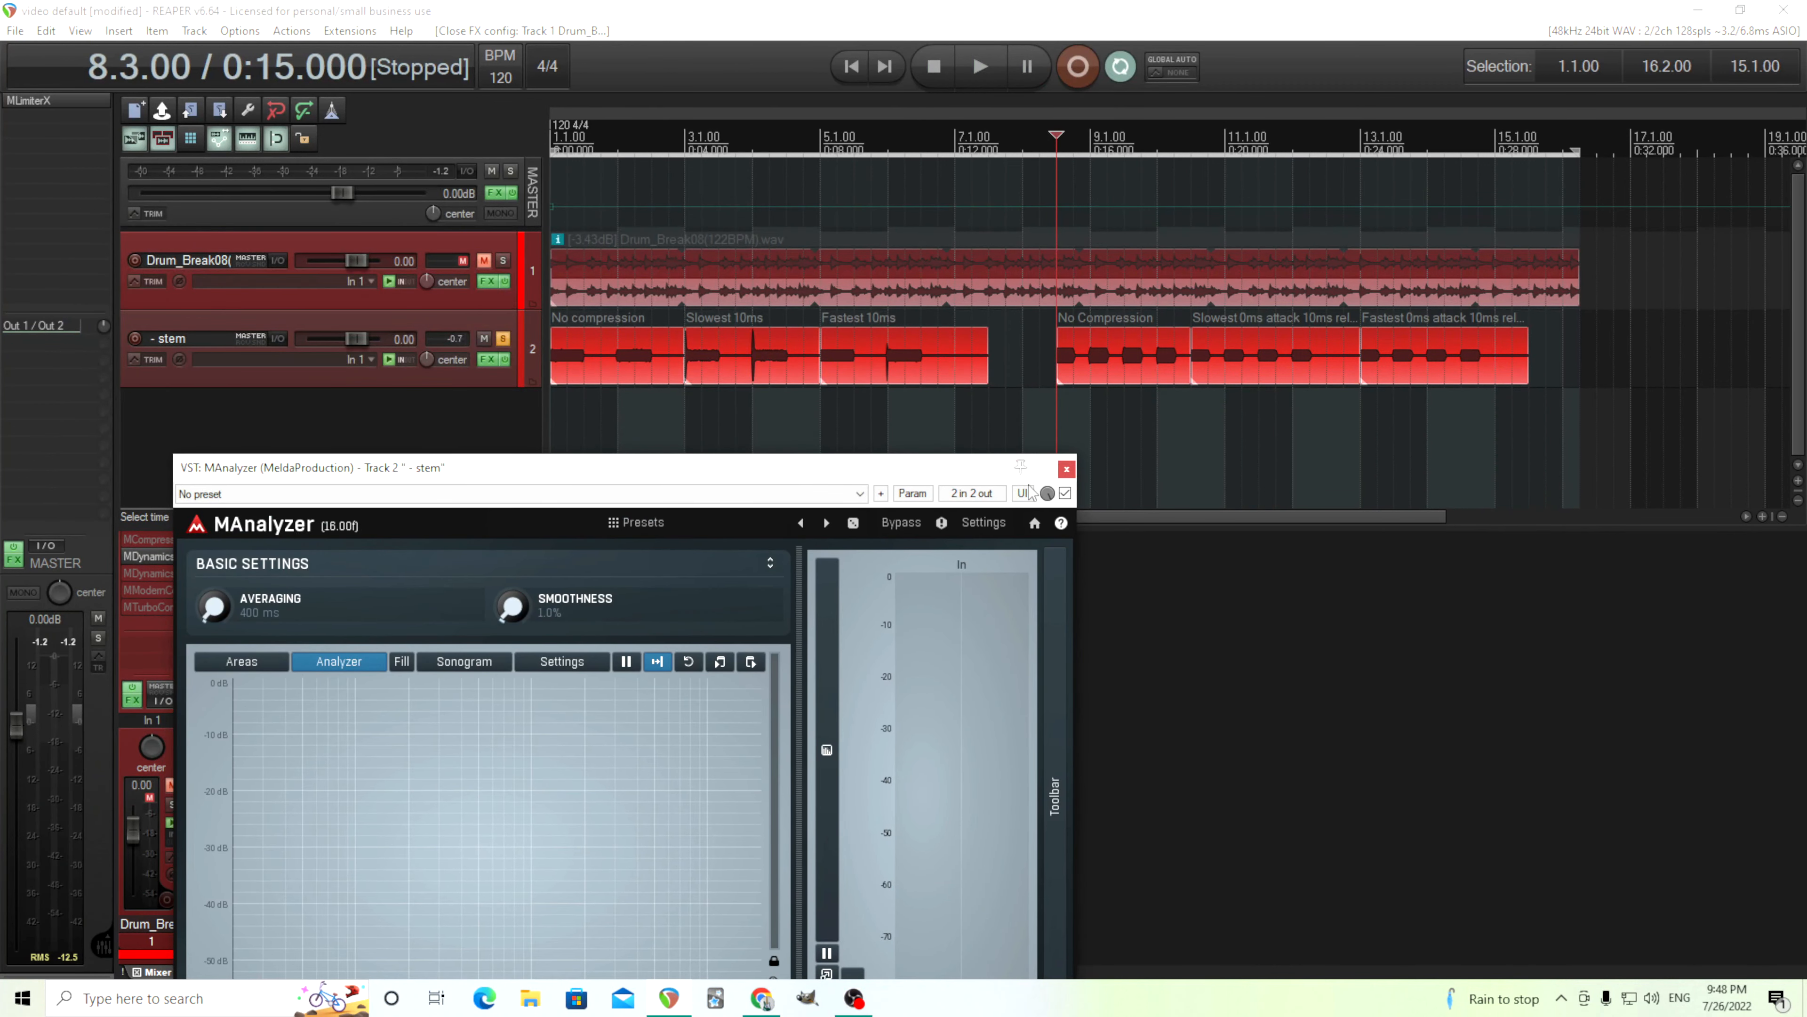
- Close MAnalyzer and move the play position back to the Slowest 10 ms section at bar 3
left_click(1063, 471)
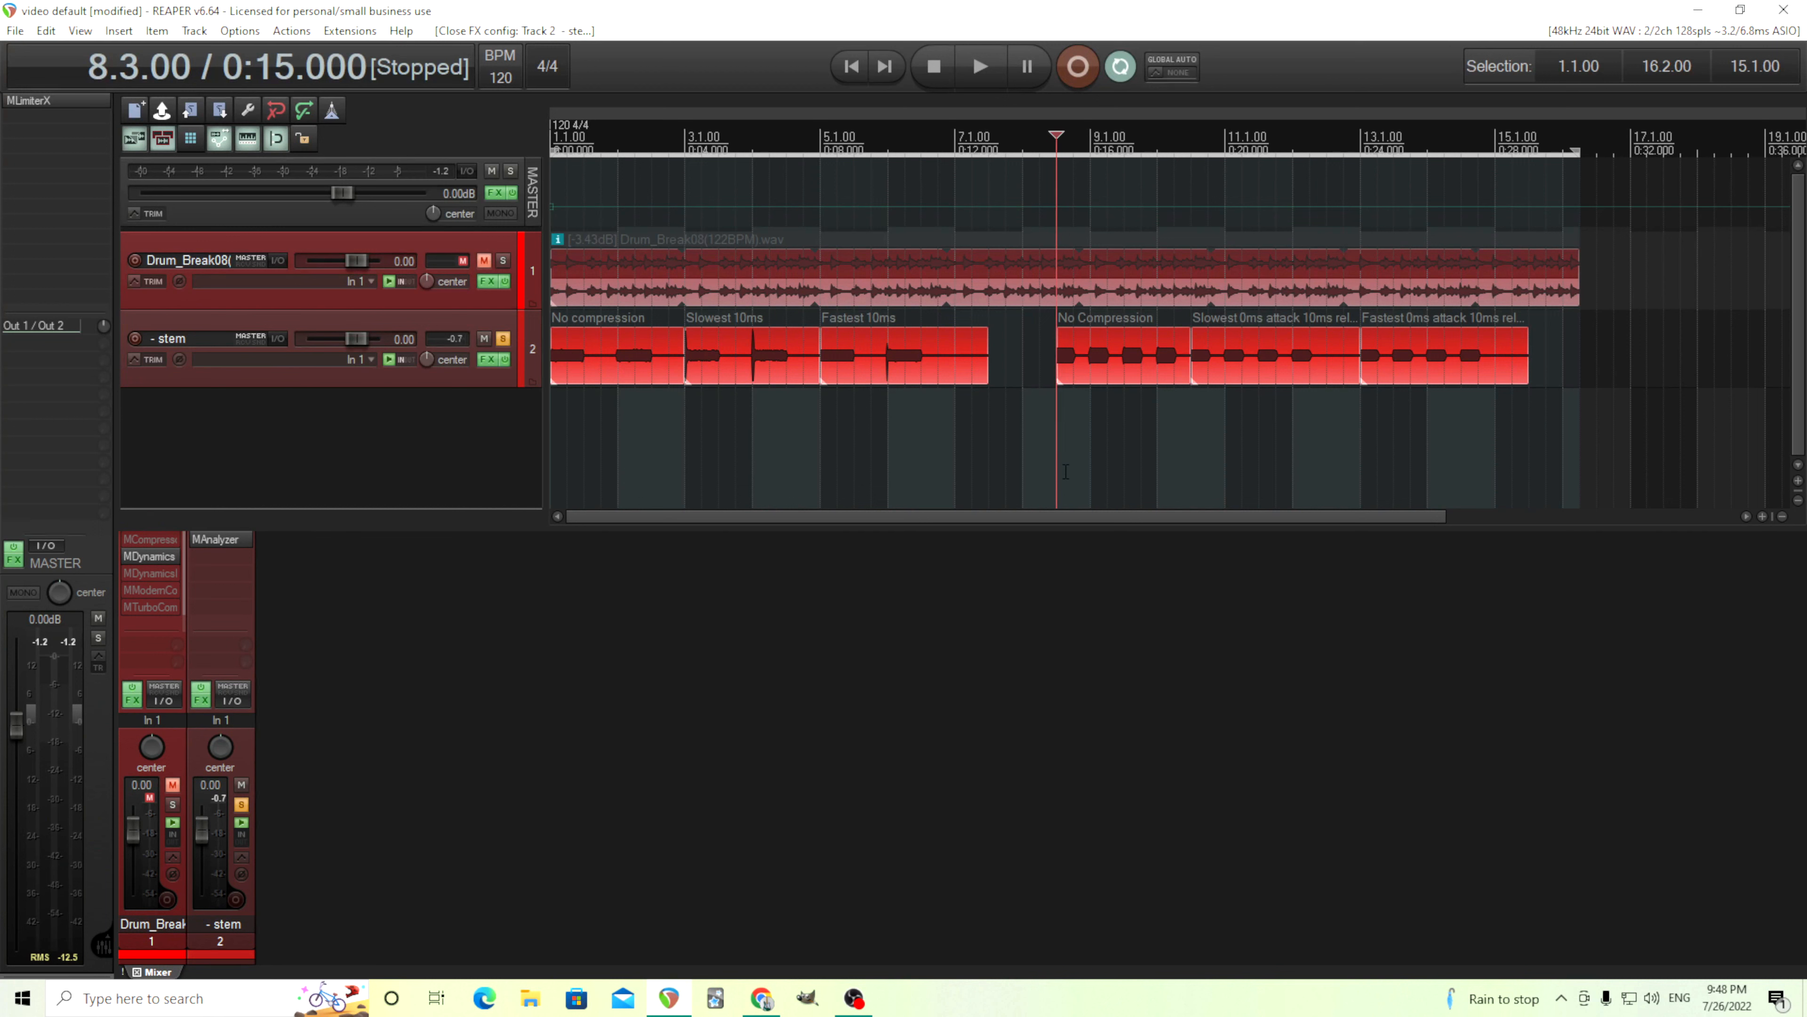
mouse_move(910, 412)
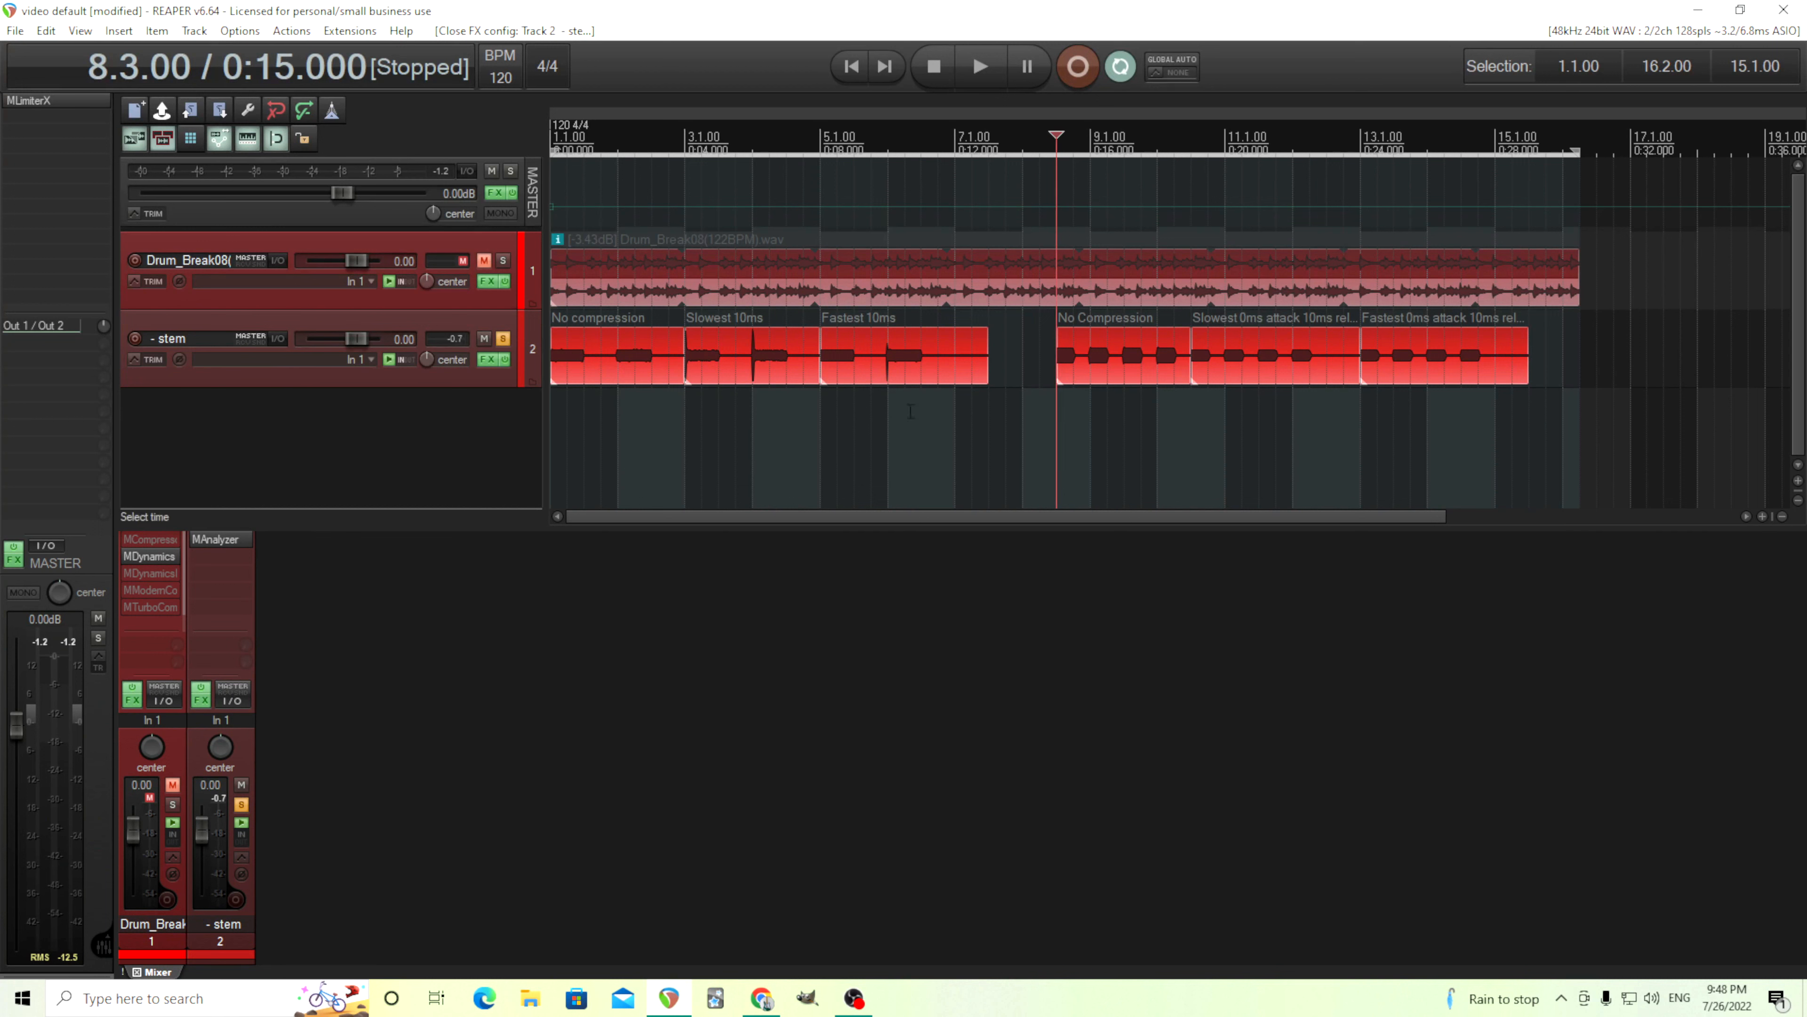
left_click(683, 150)
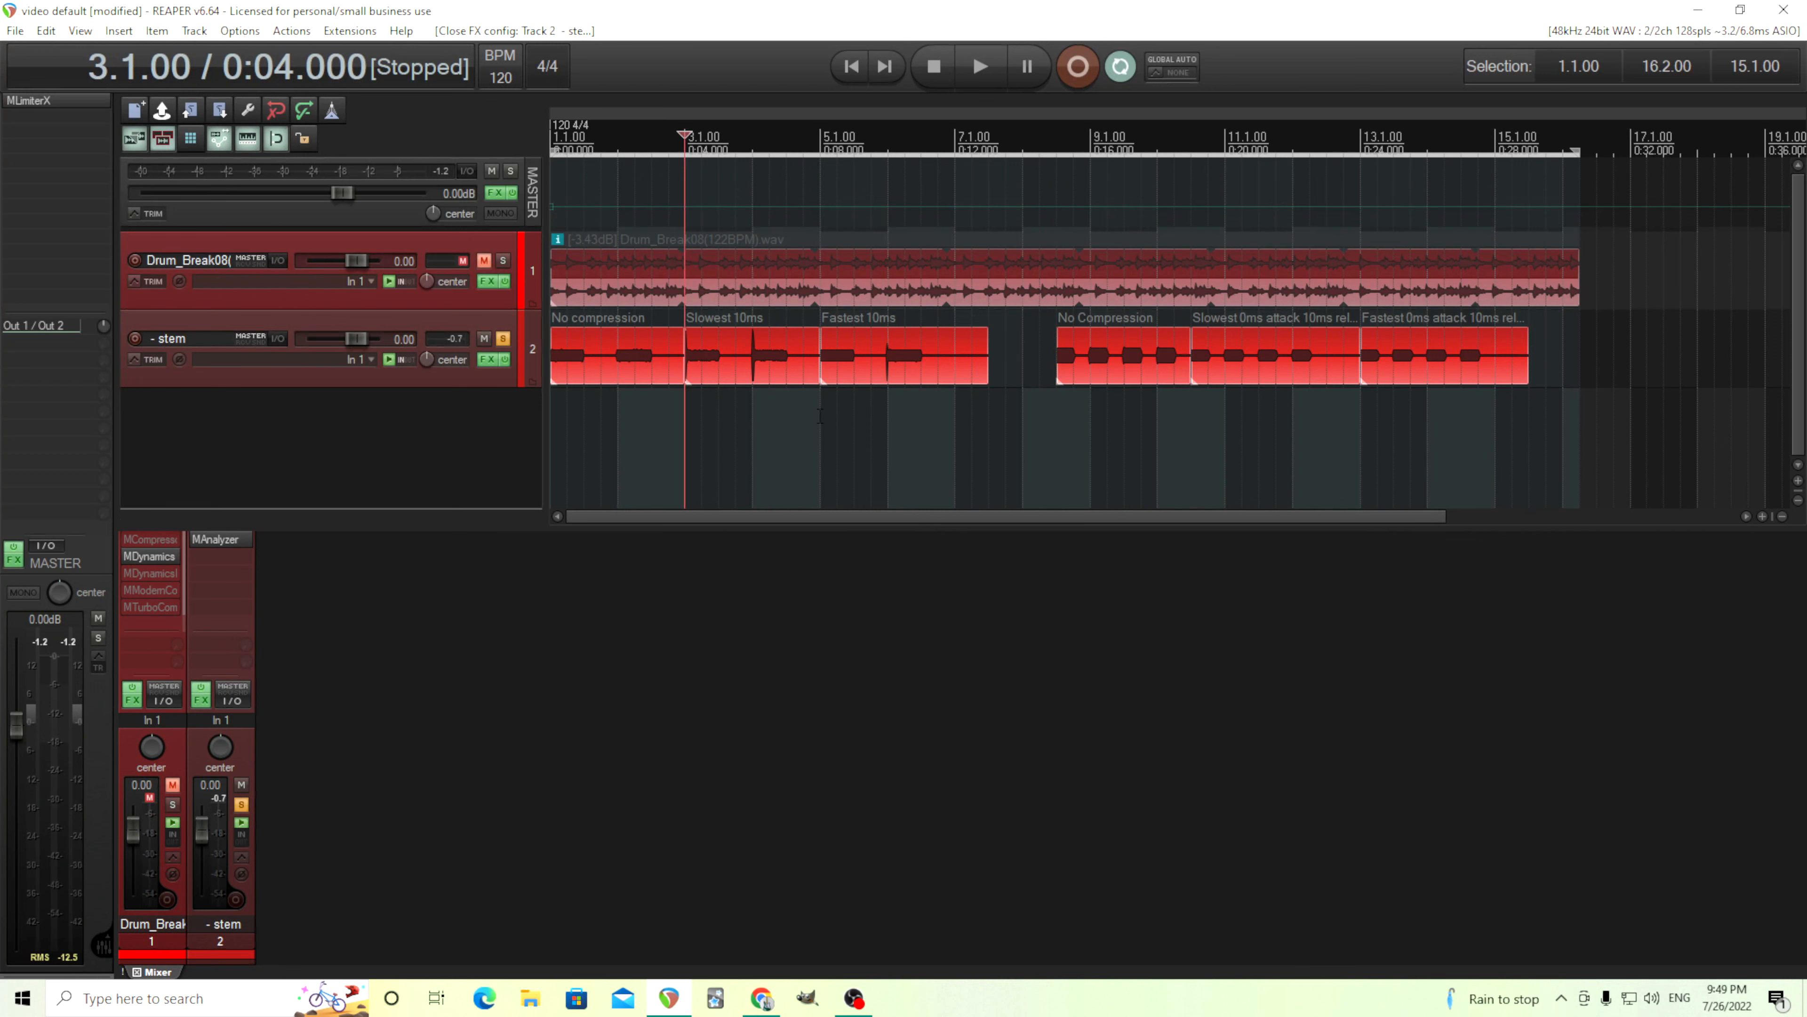
mouse_move(841, 378)
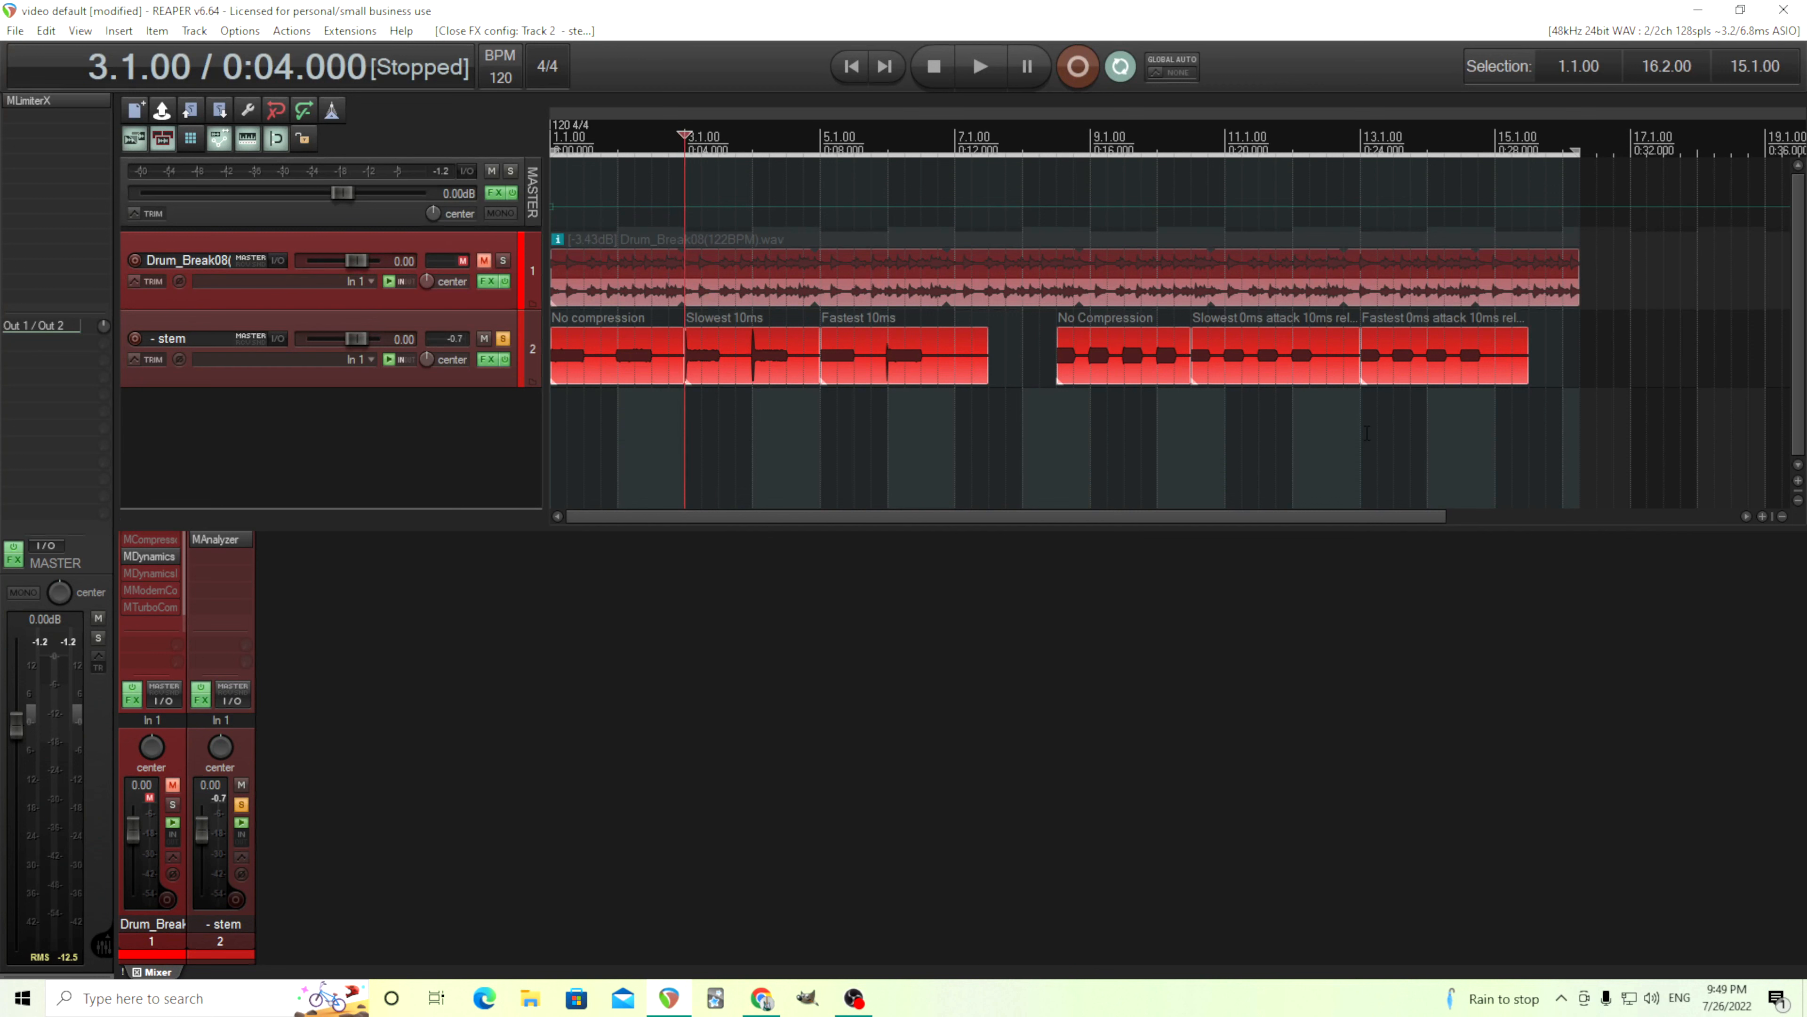
mouse_move(1196, 421)
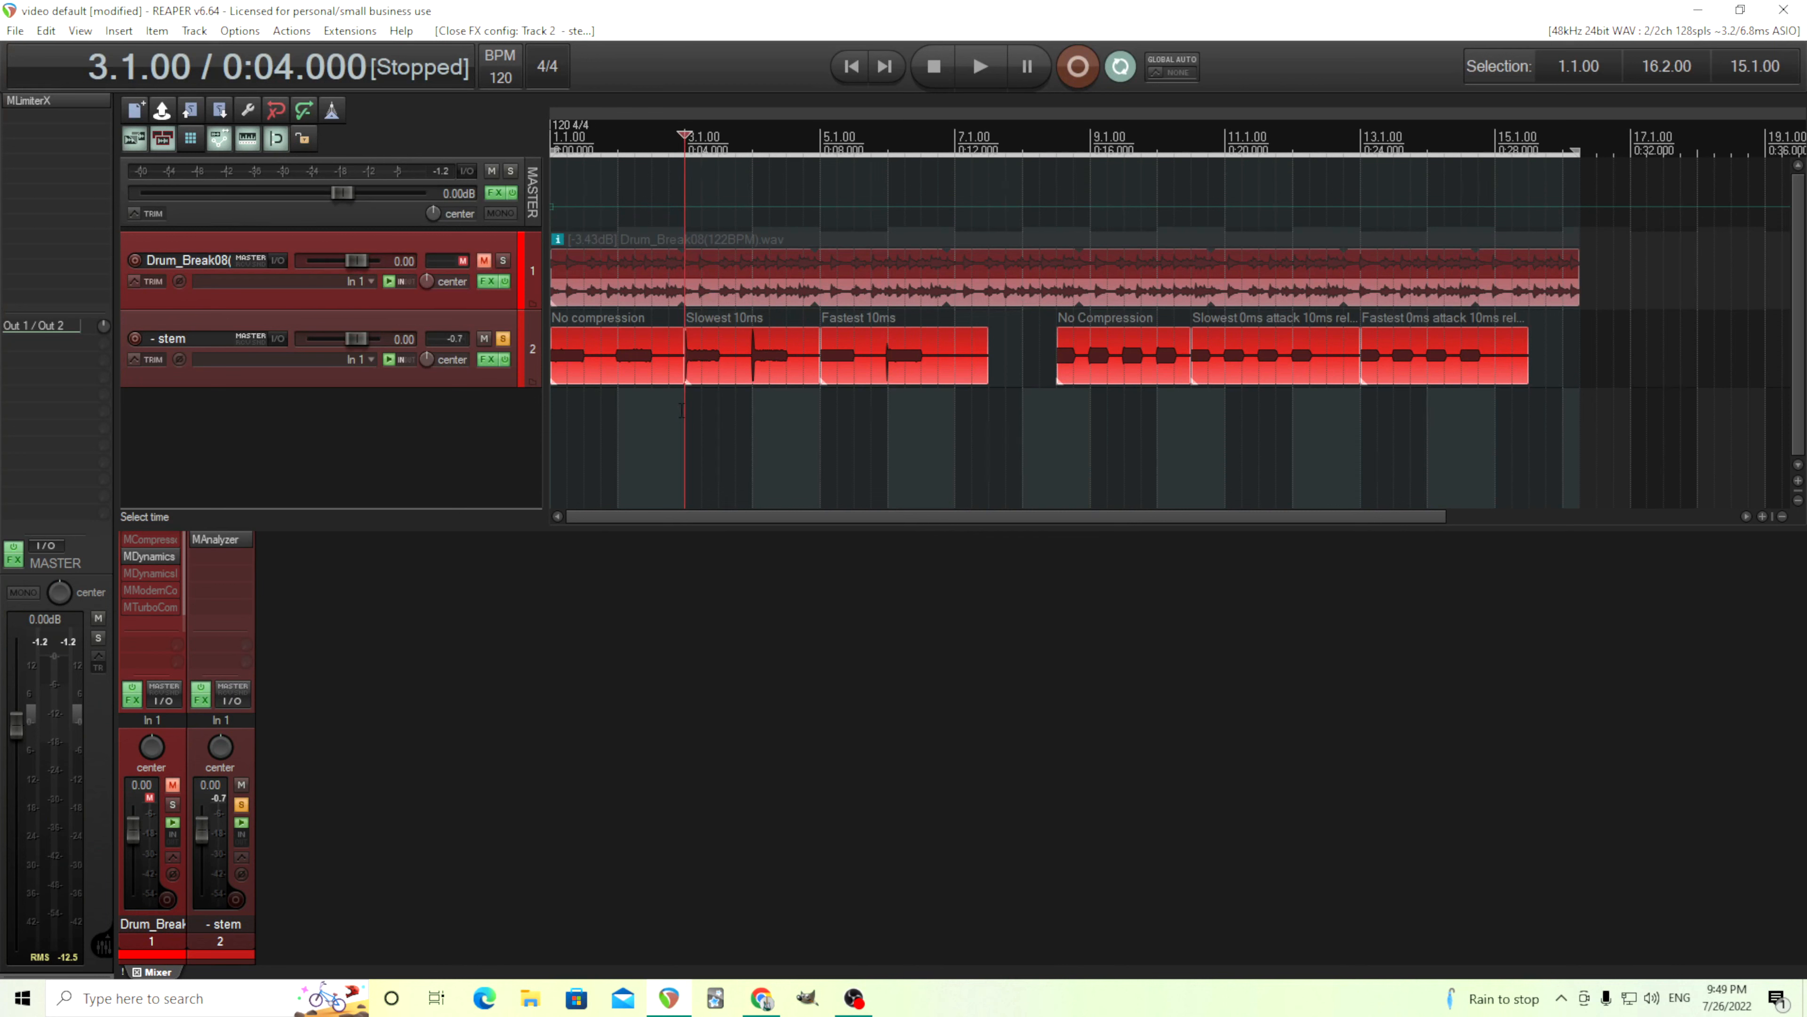
mouse_move(751, 375)
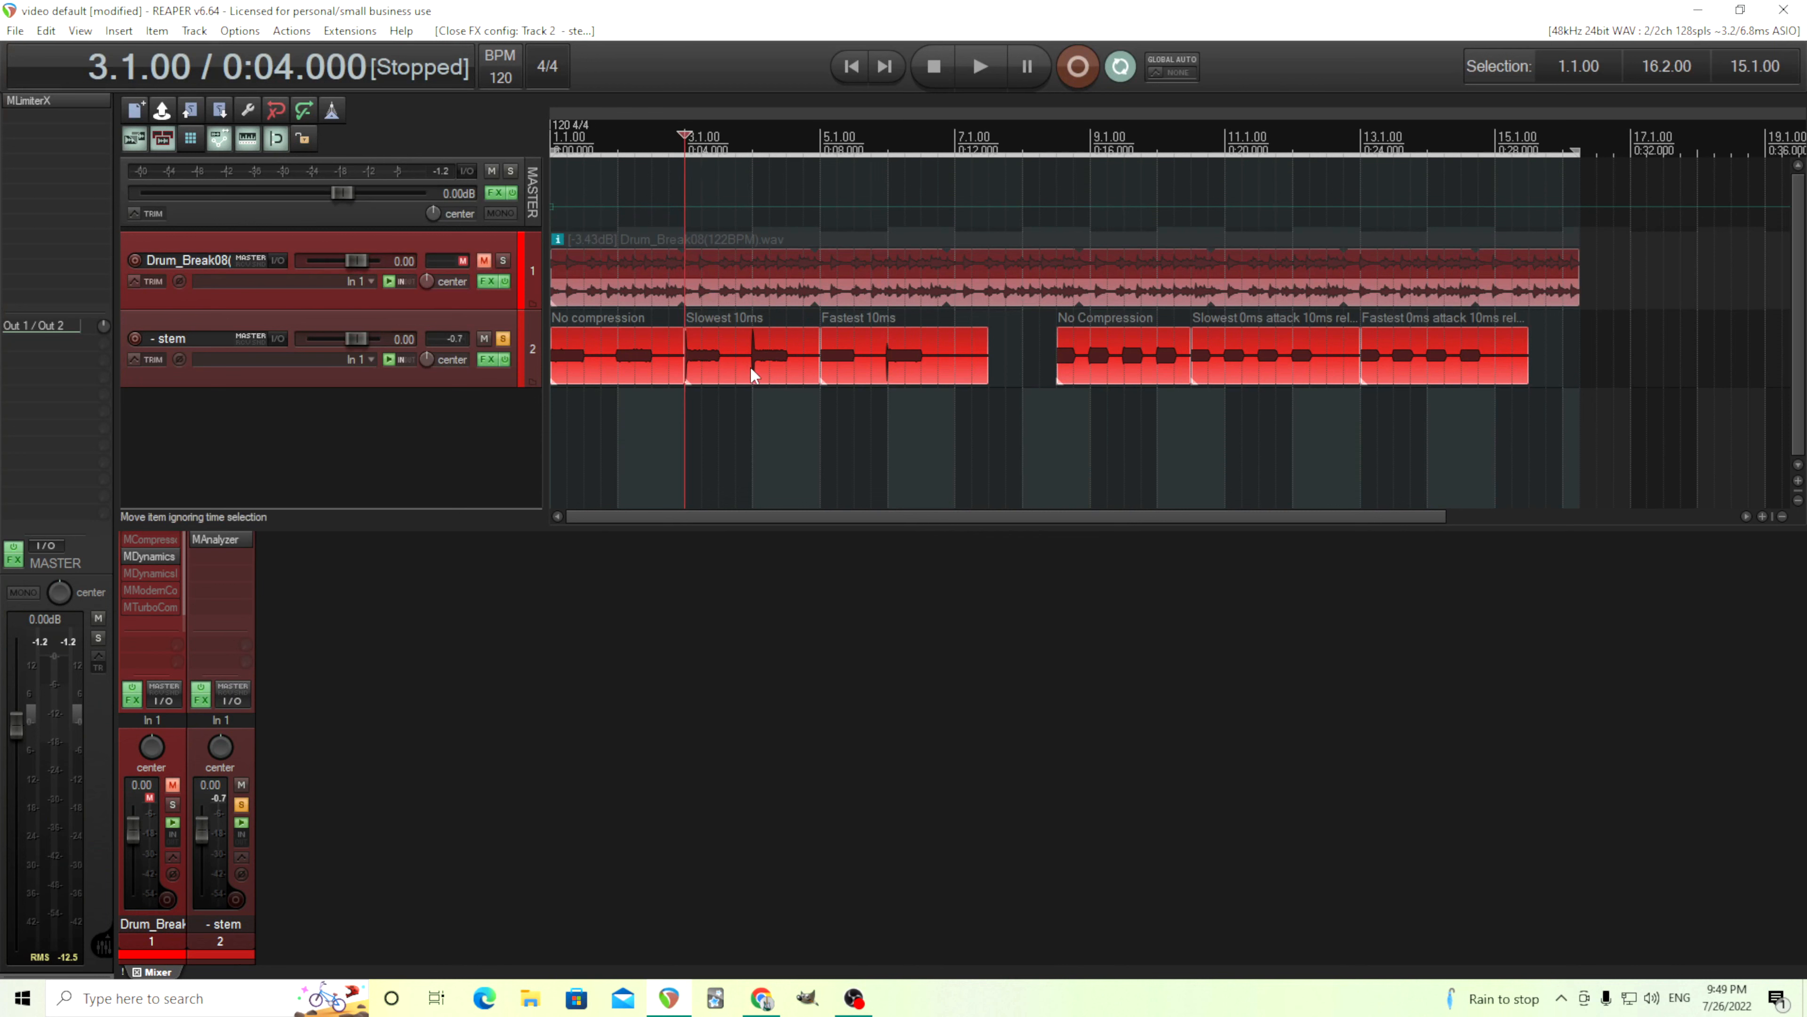
mouse_move(756, 383)
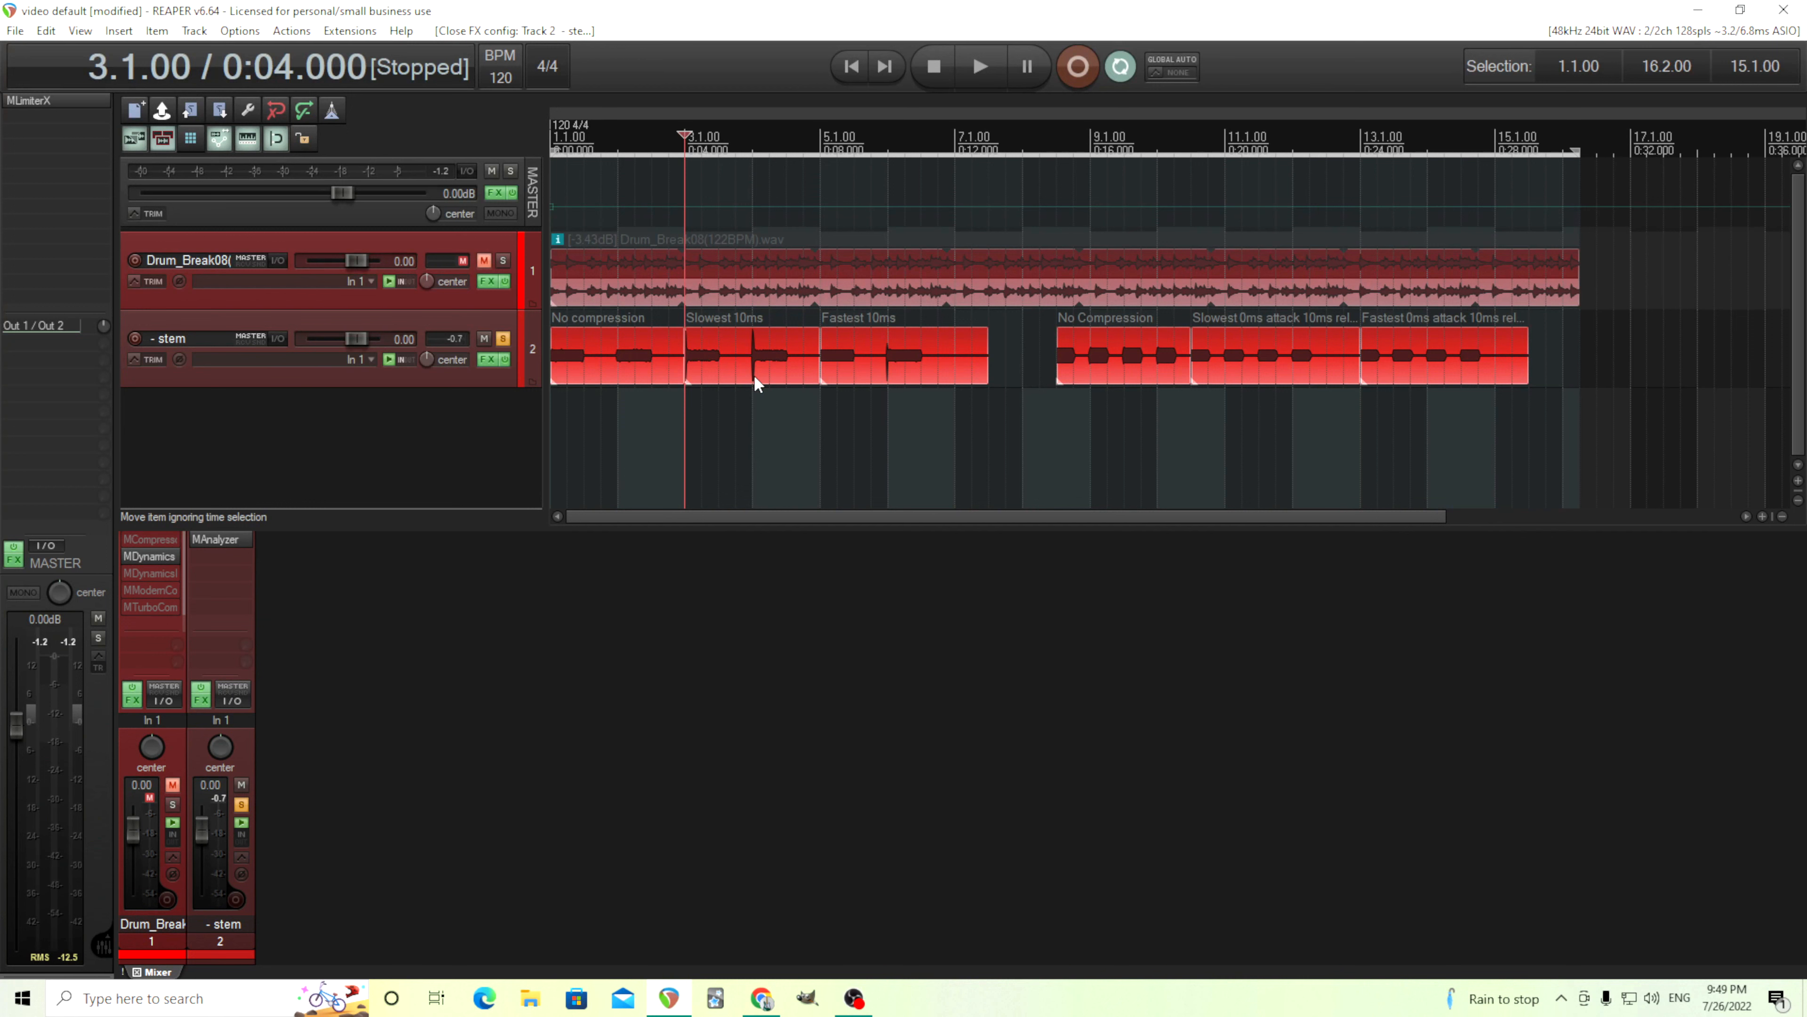
mouse_move(757, 440)
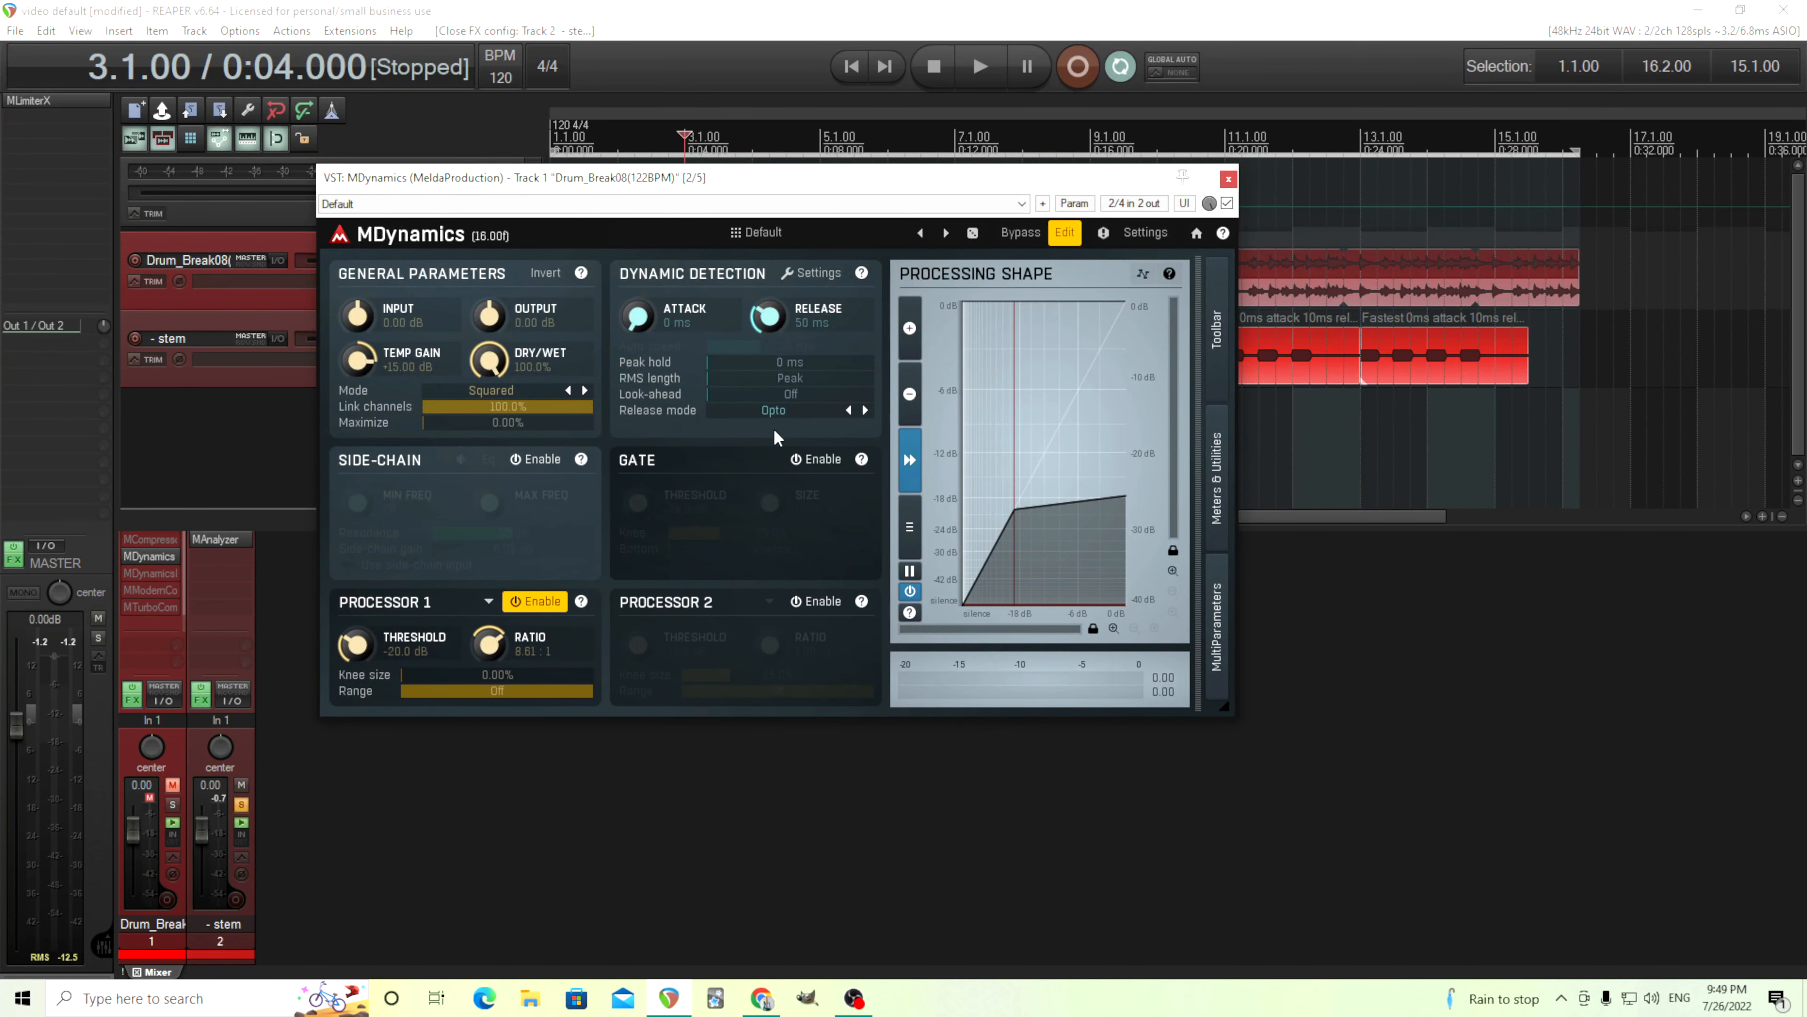
- Set MDynamics Attack shape and Release shape to Custom and bring up the Envelope Detector help
left_click(810, 273)
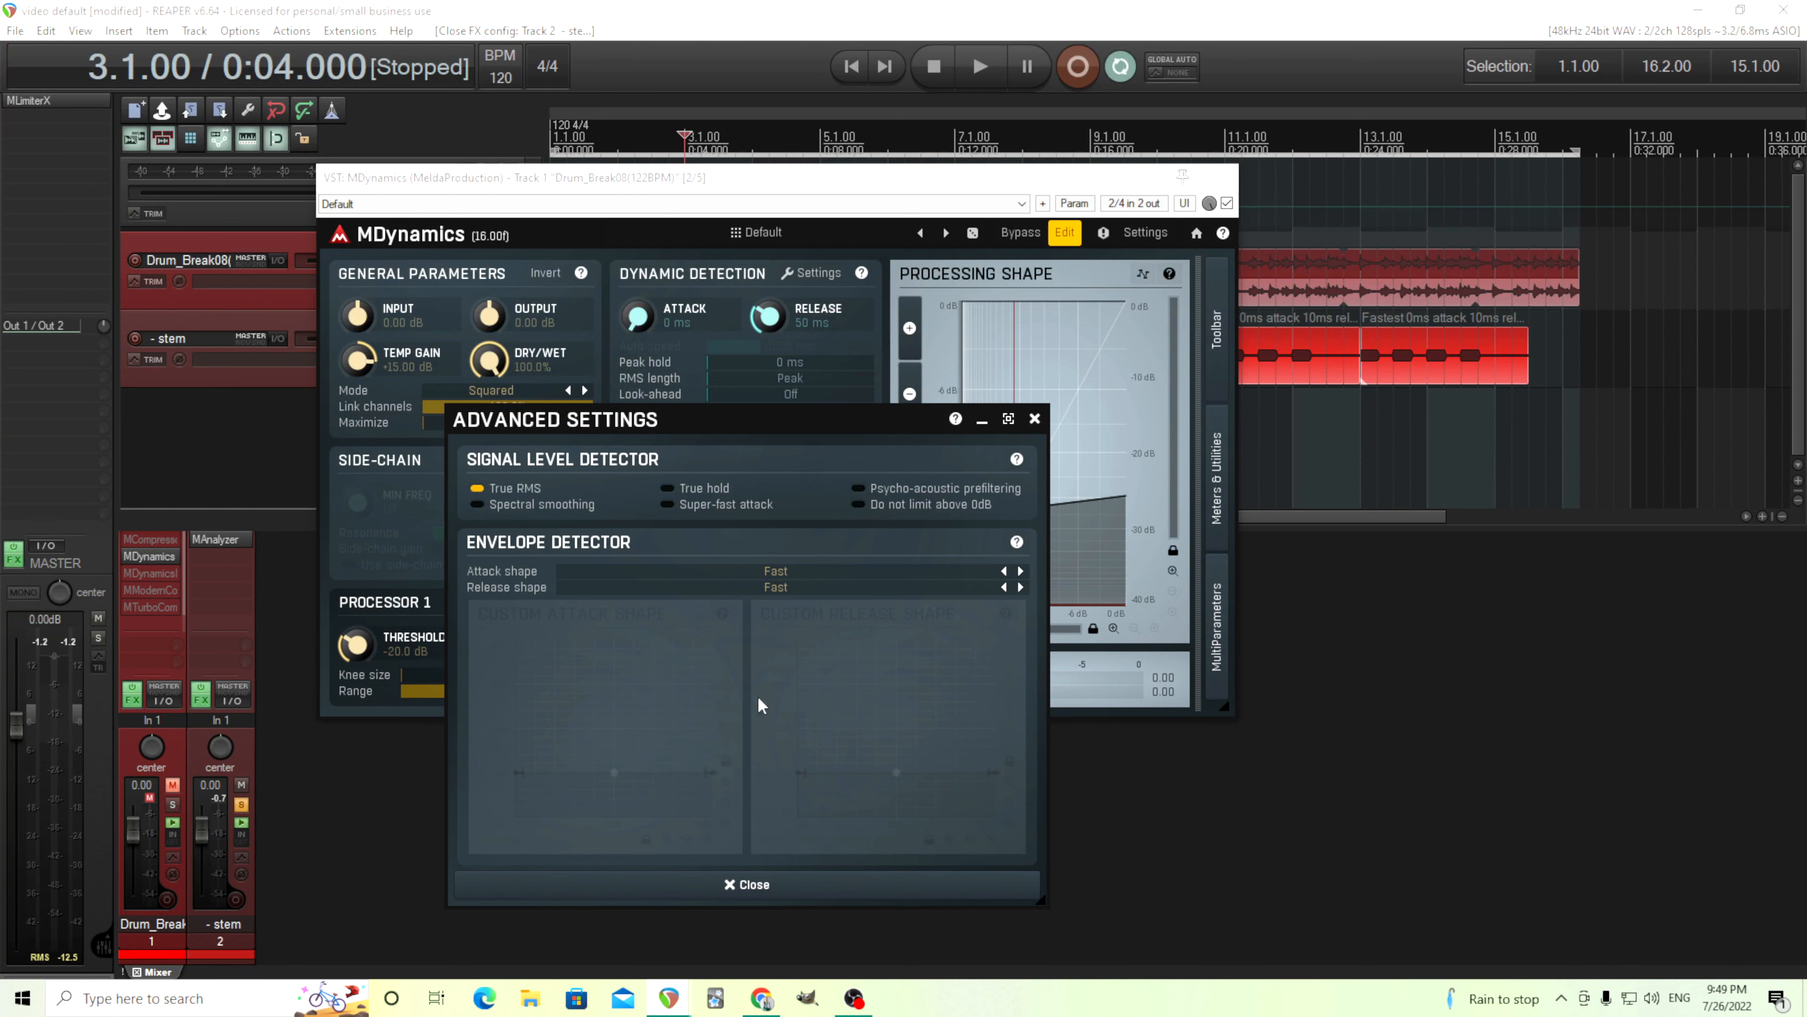
mouse_move(524, 811)
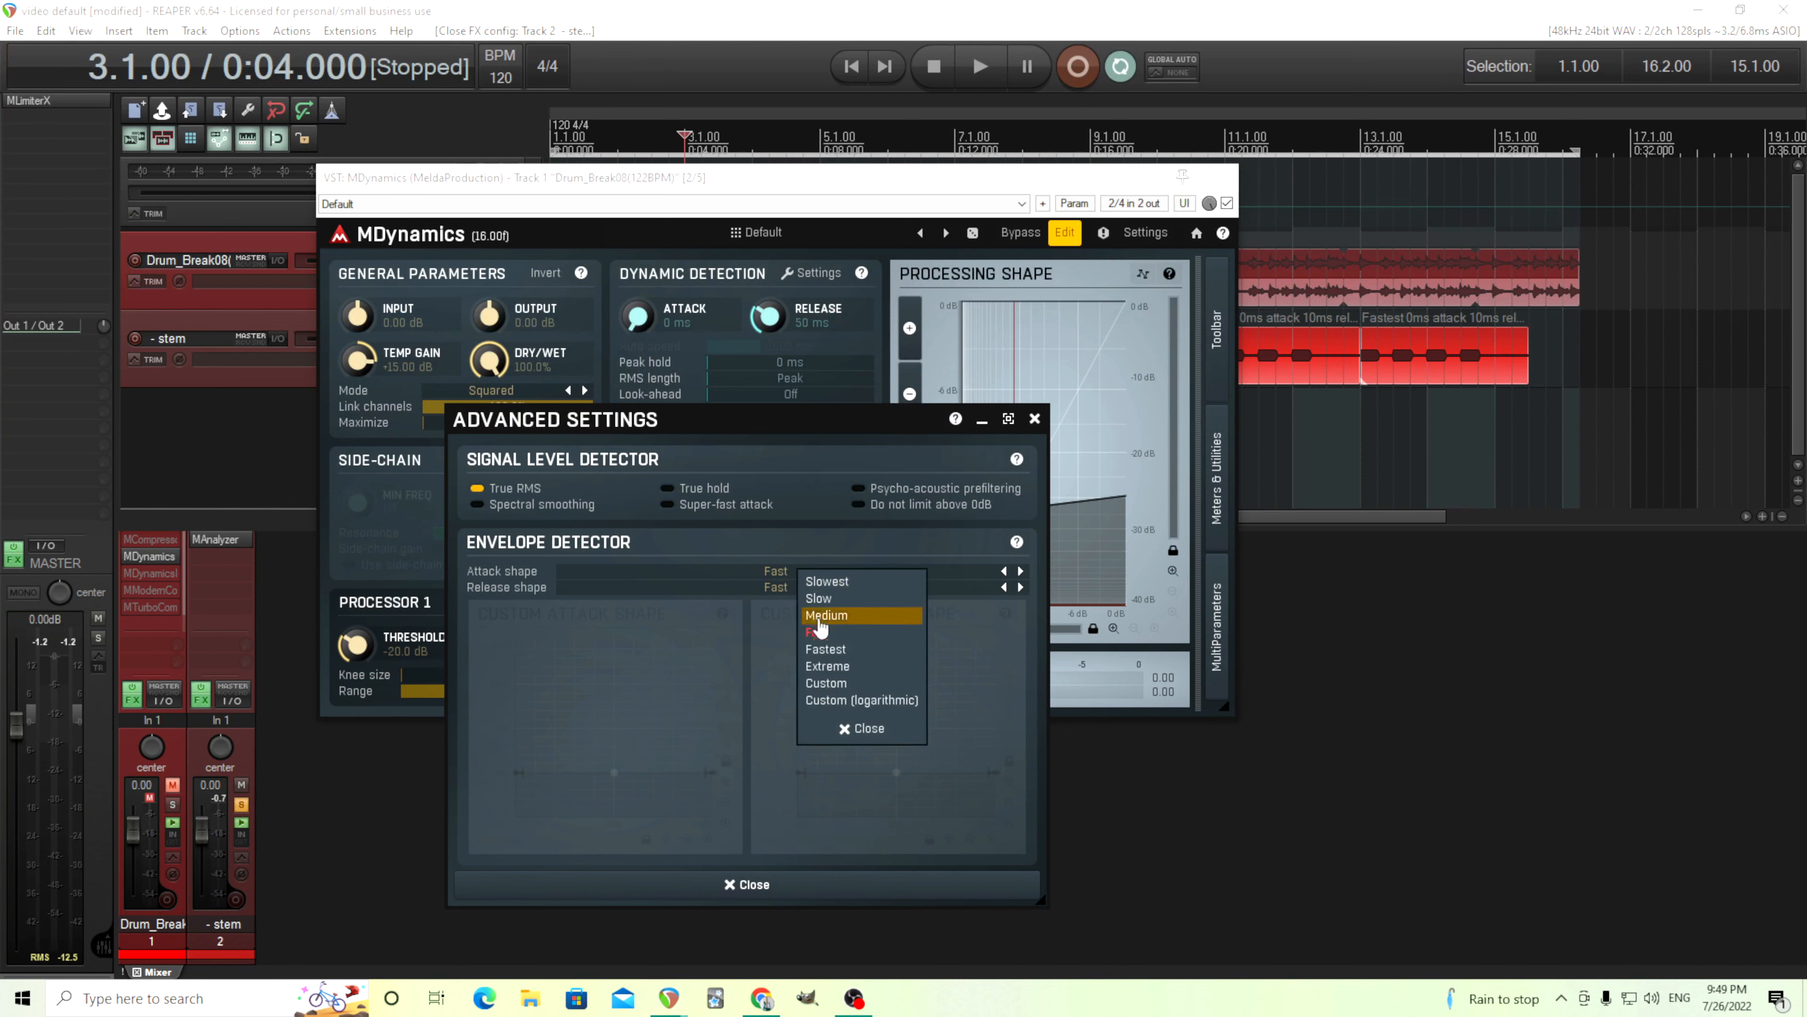
left_click(827, 683)
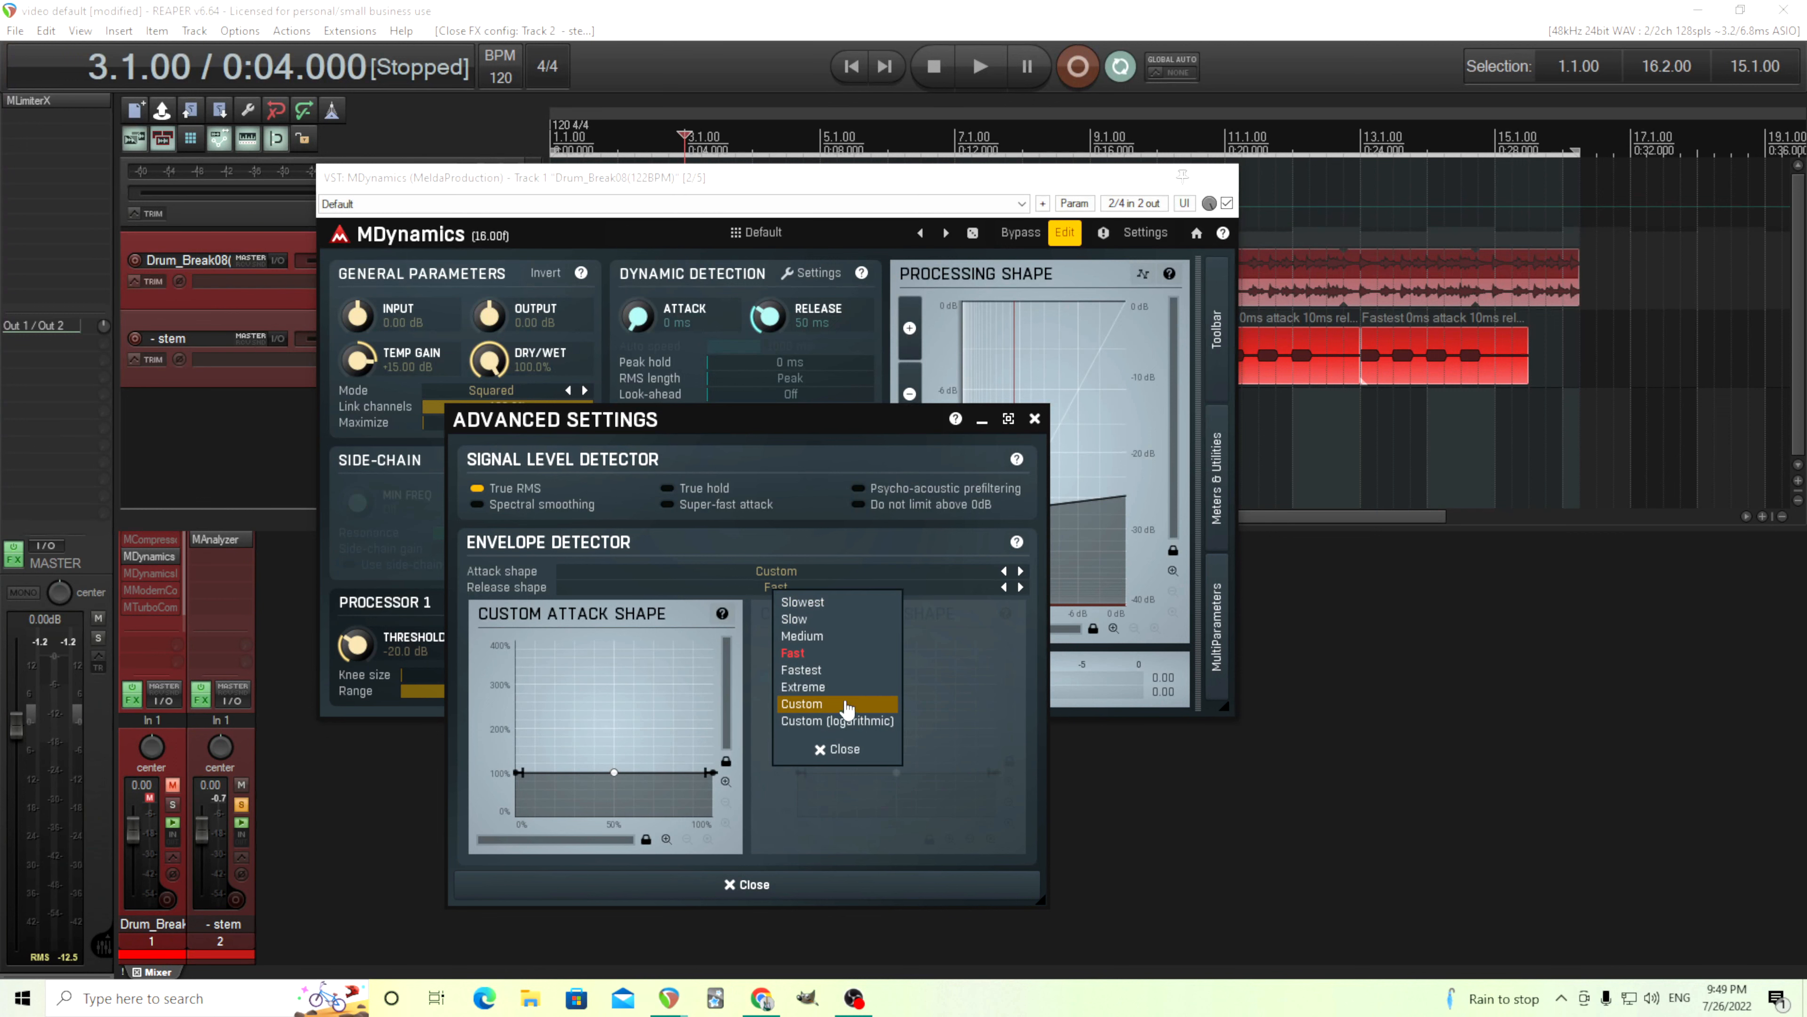
left_click(801, 703)
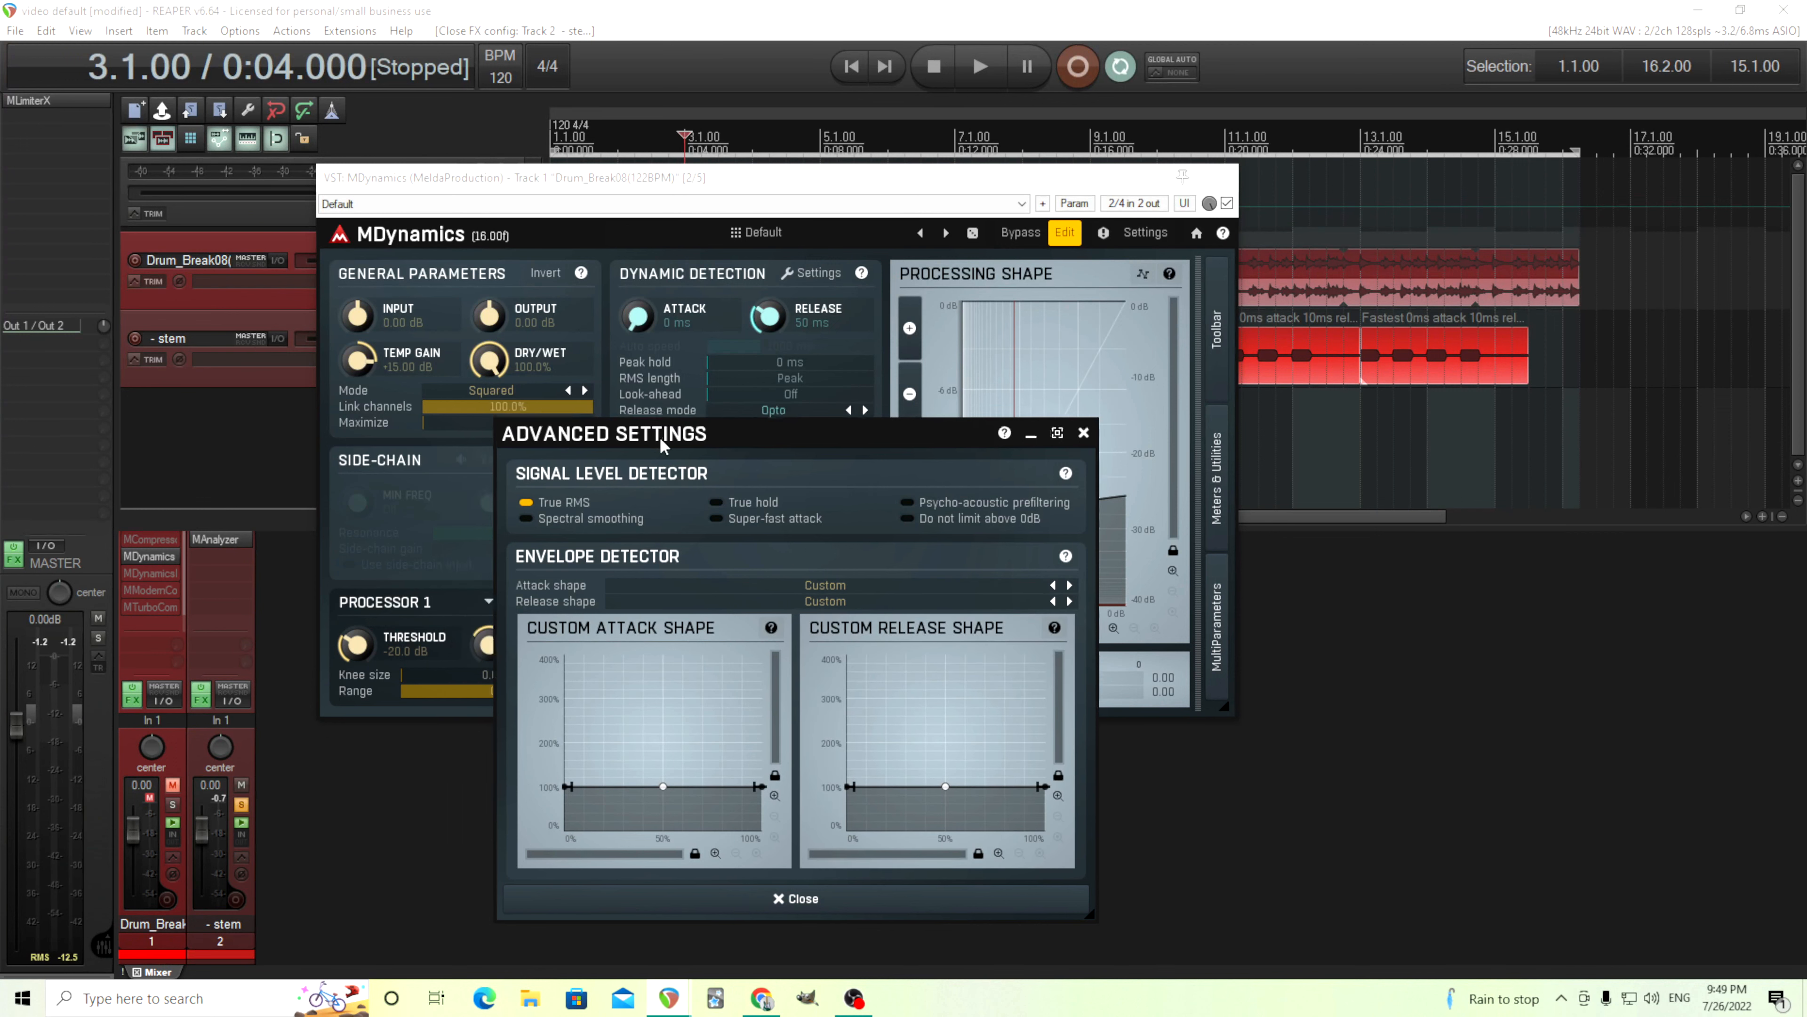
left_click(772, 411)
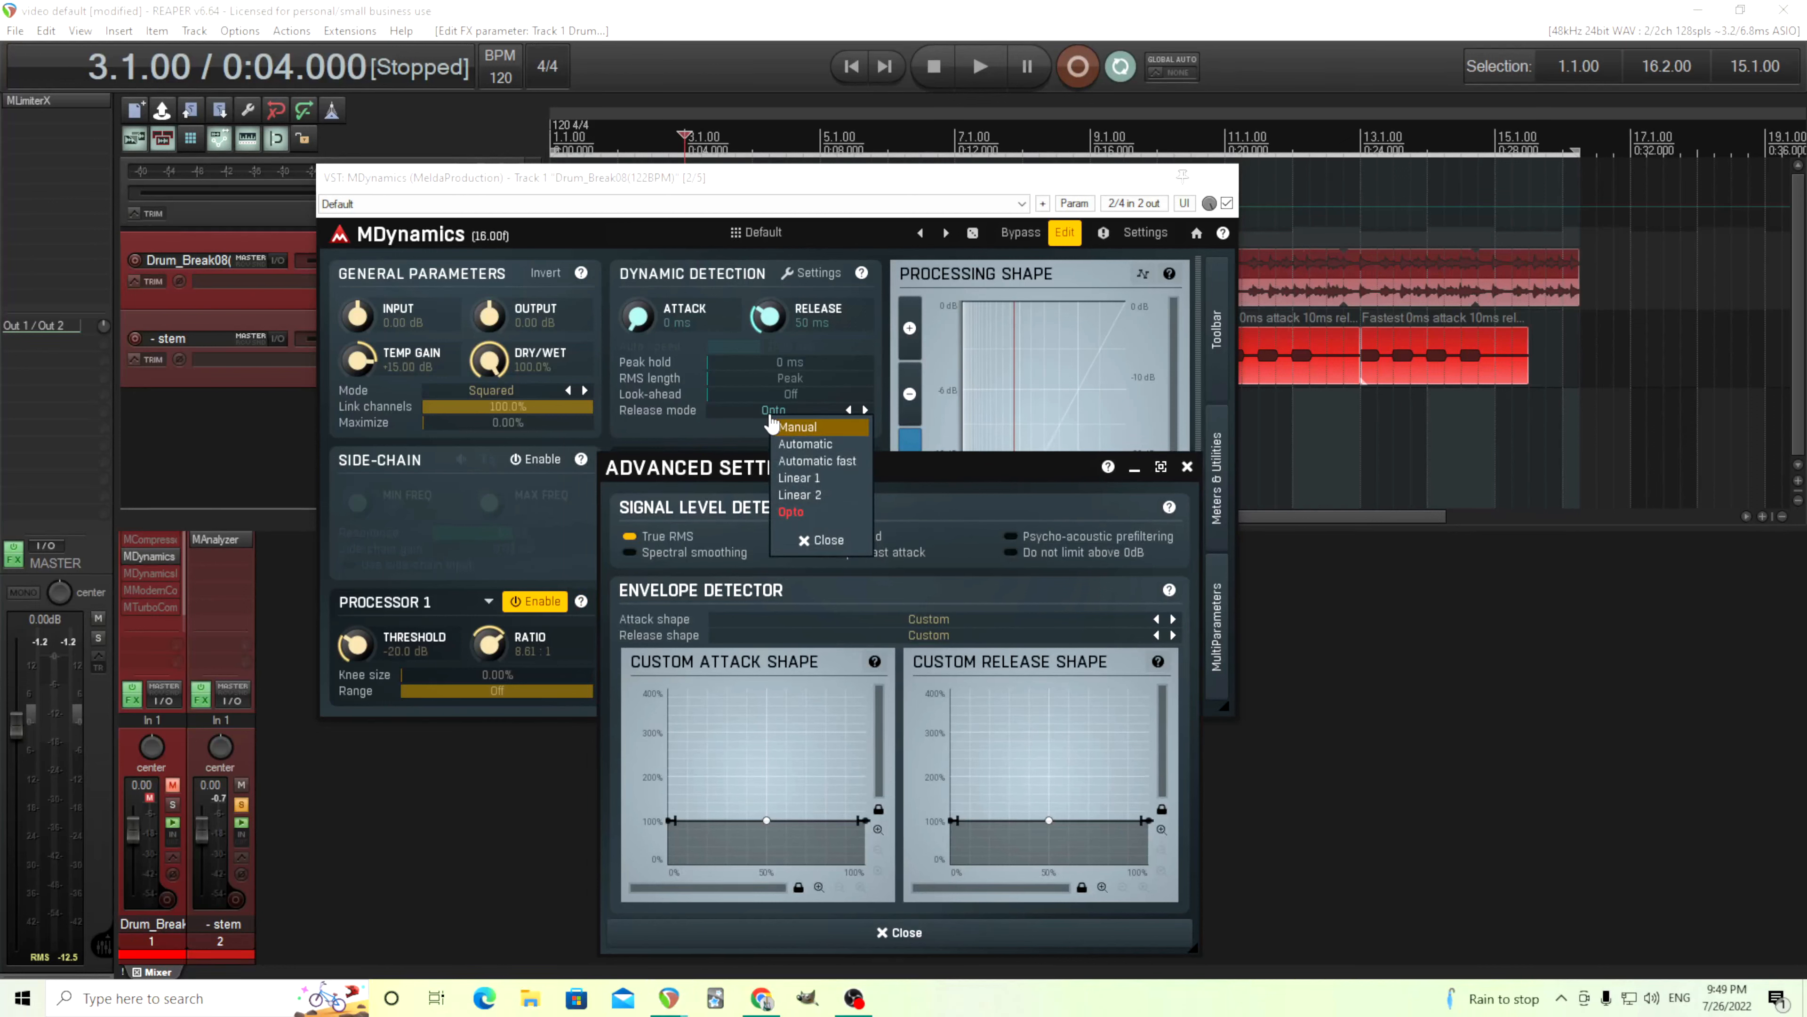
left_click(826, 540)
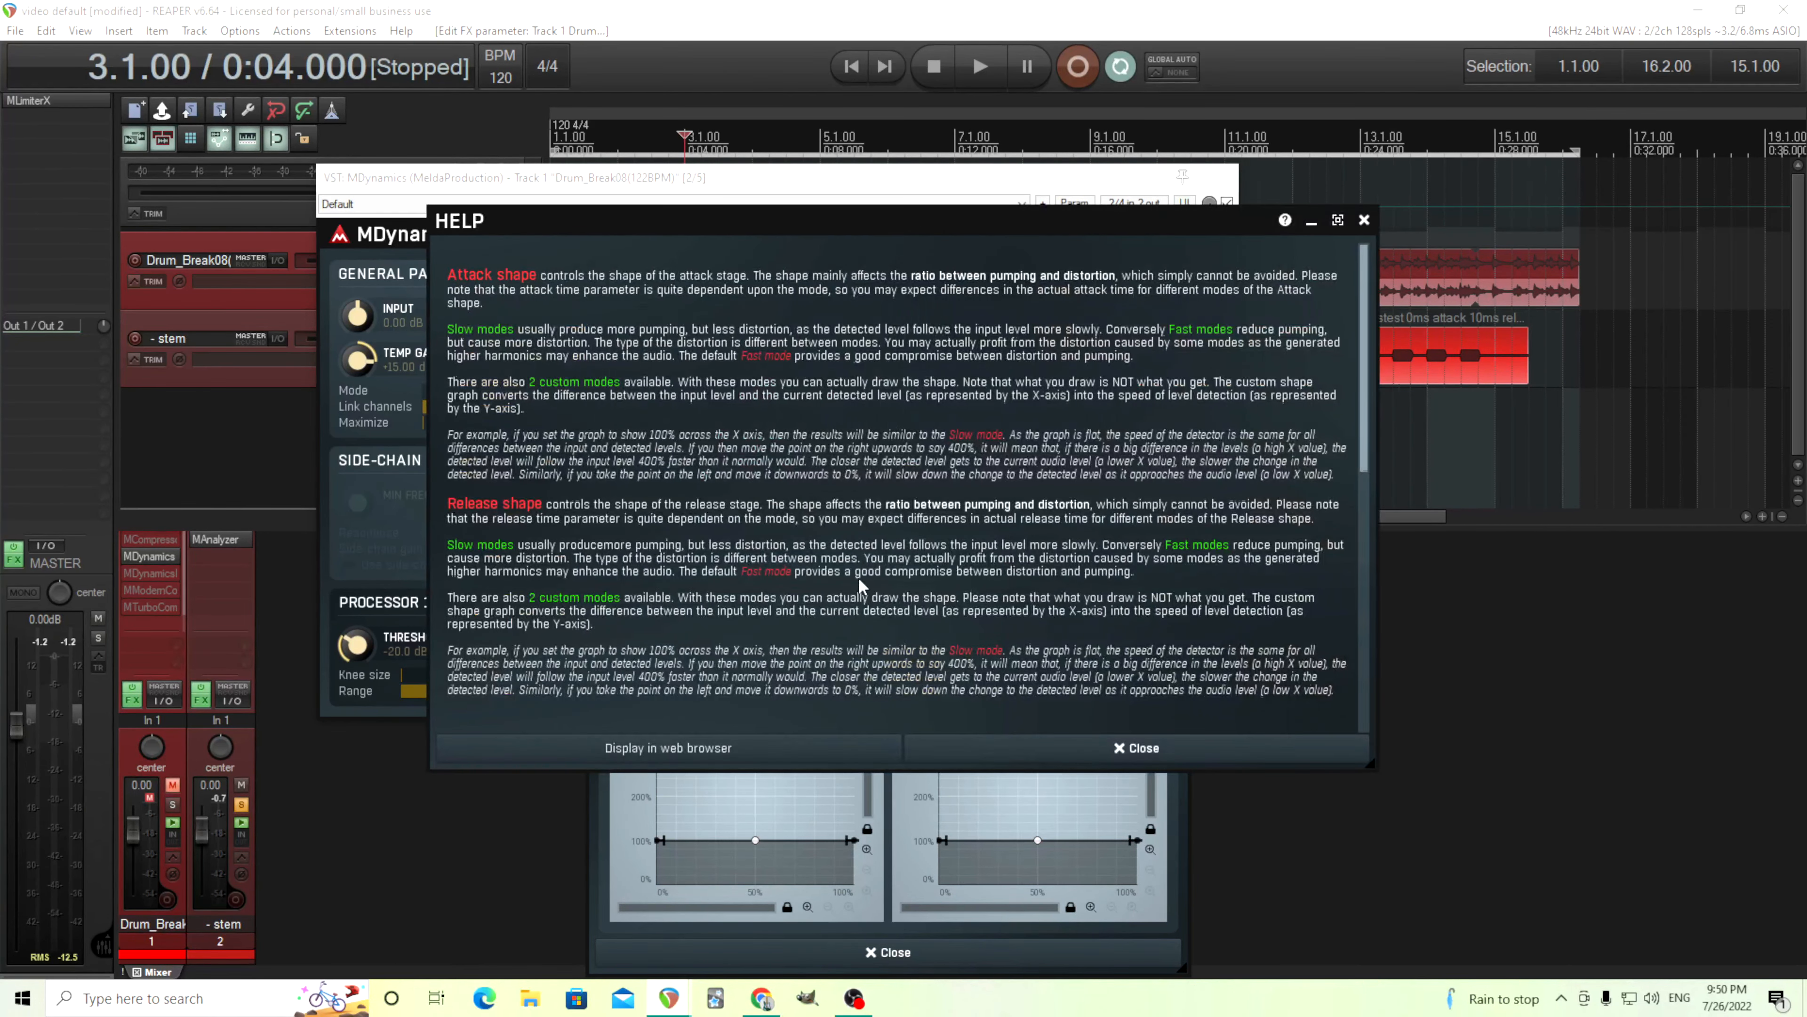
- Read down to the Envelope graph section of the help and close it
scroll("down", 3)
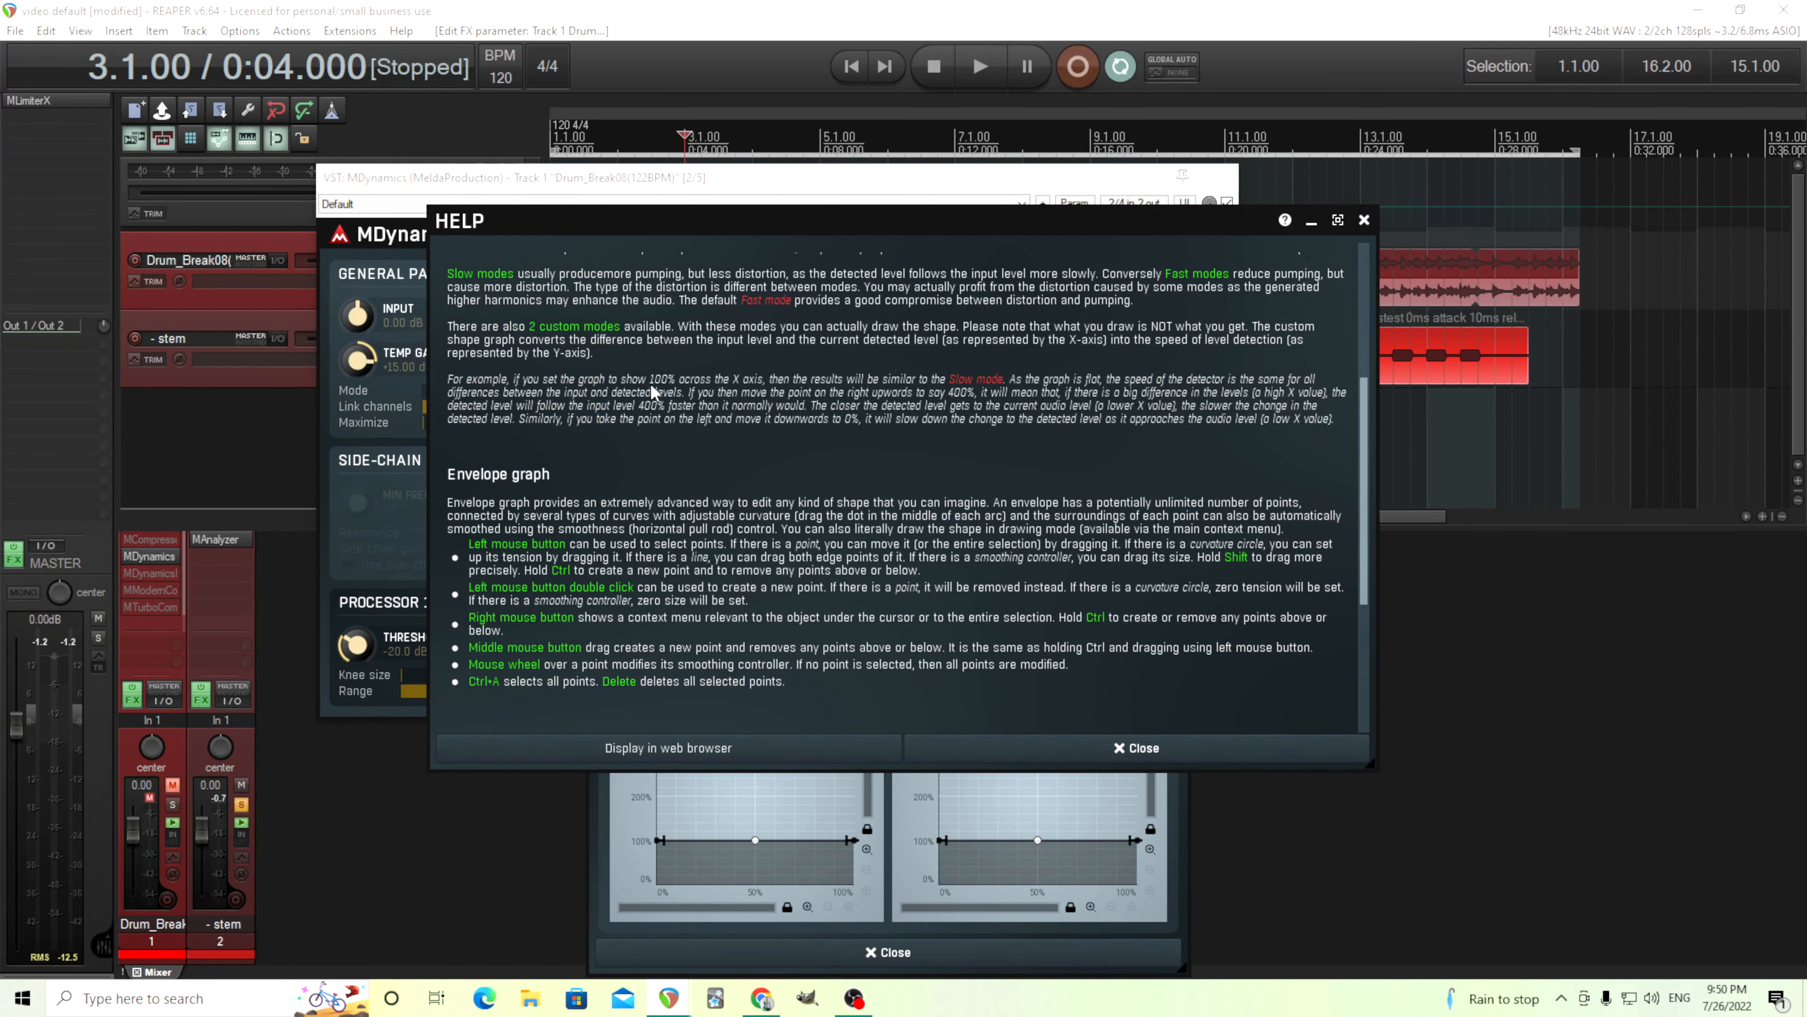
mouse_move(744, 387)
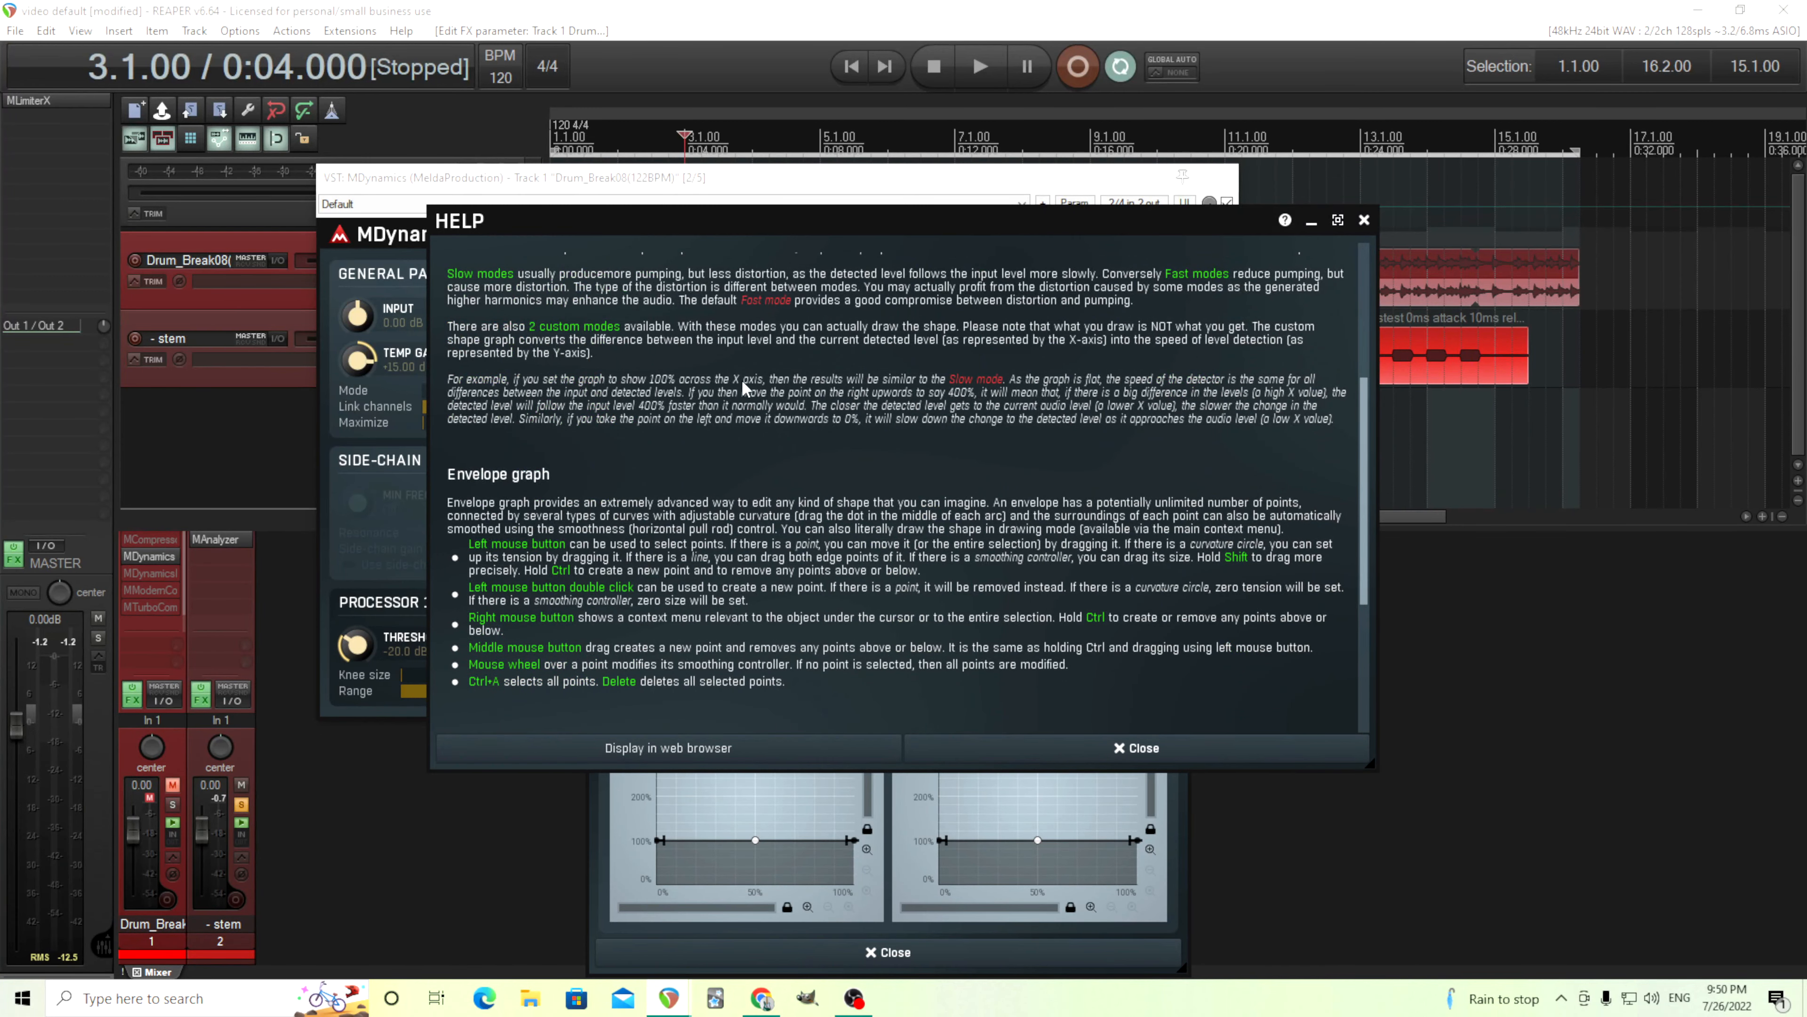
mouse_move(989, 389)
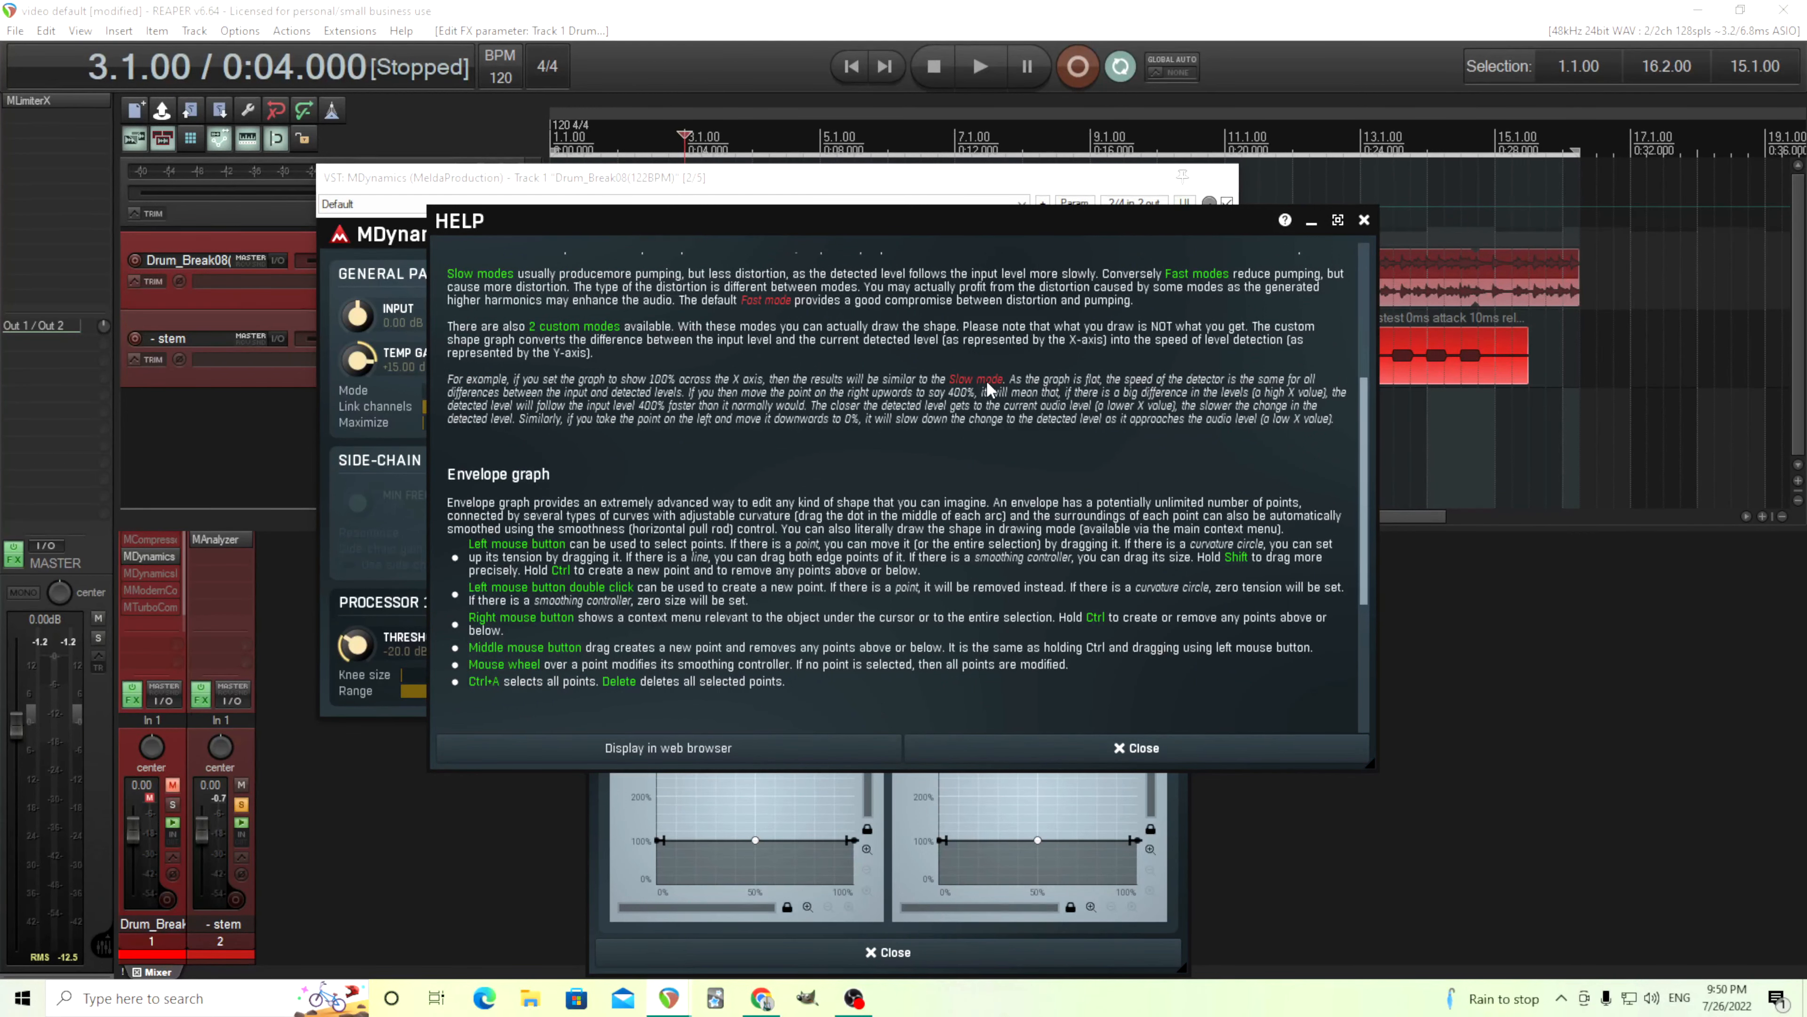
mouse_move(952, 730)
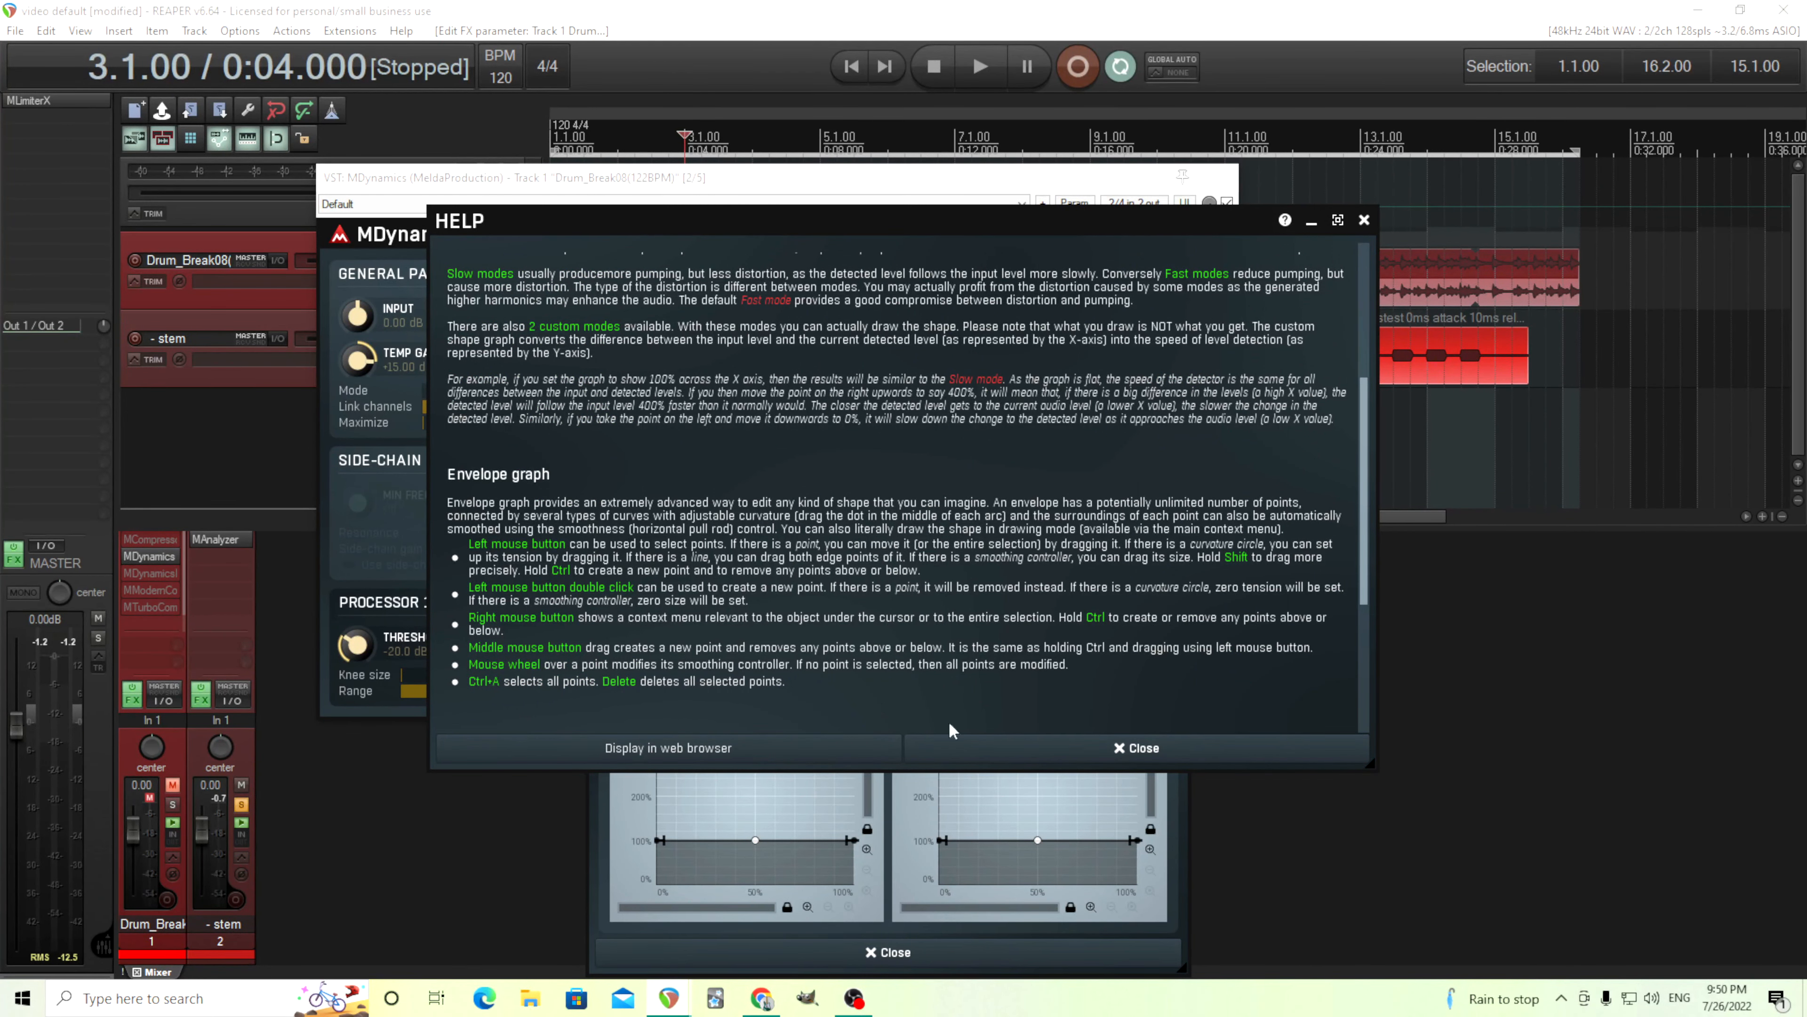
left_click(1134, 747)
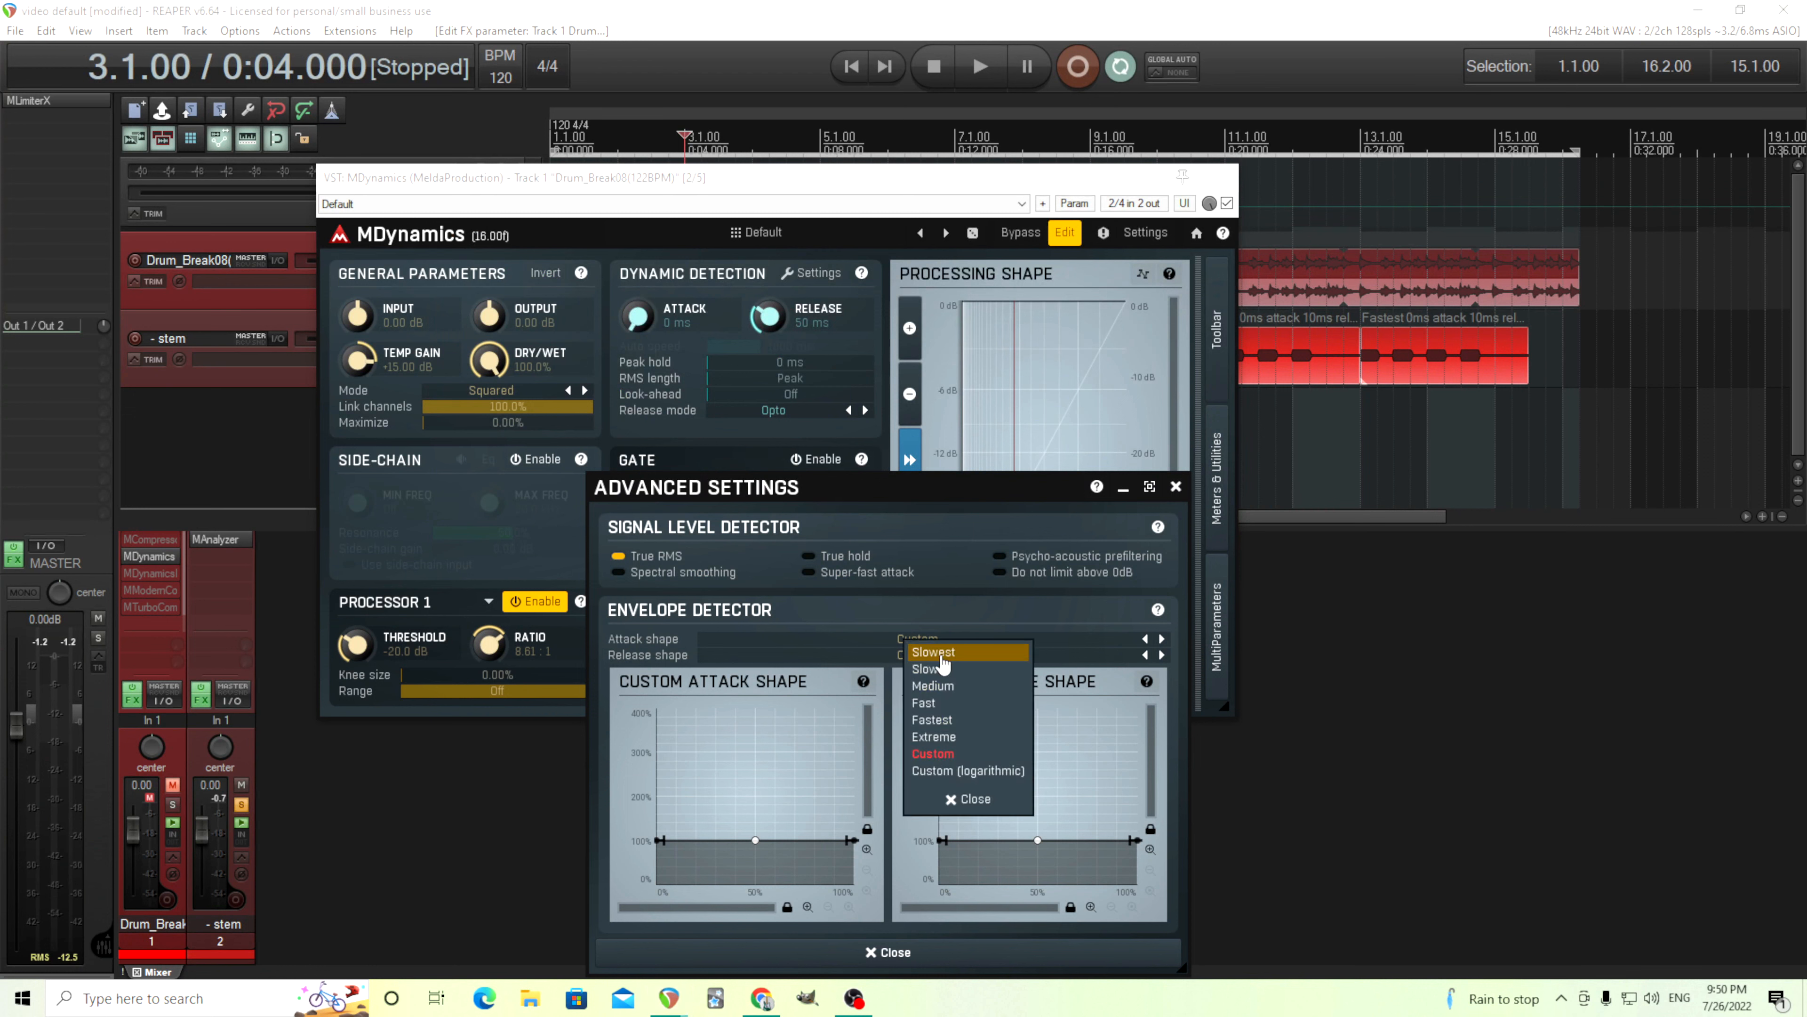
- Switch the attack shape to Slowest, back to Custom with a flat 100% curve, and close Advanced Settings
left_click(965, 653)
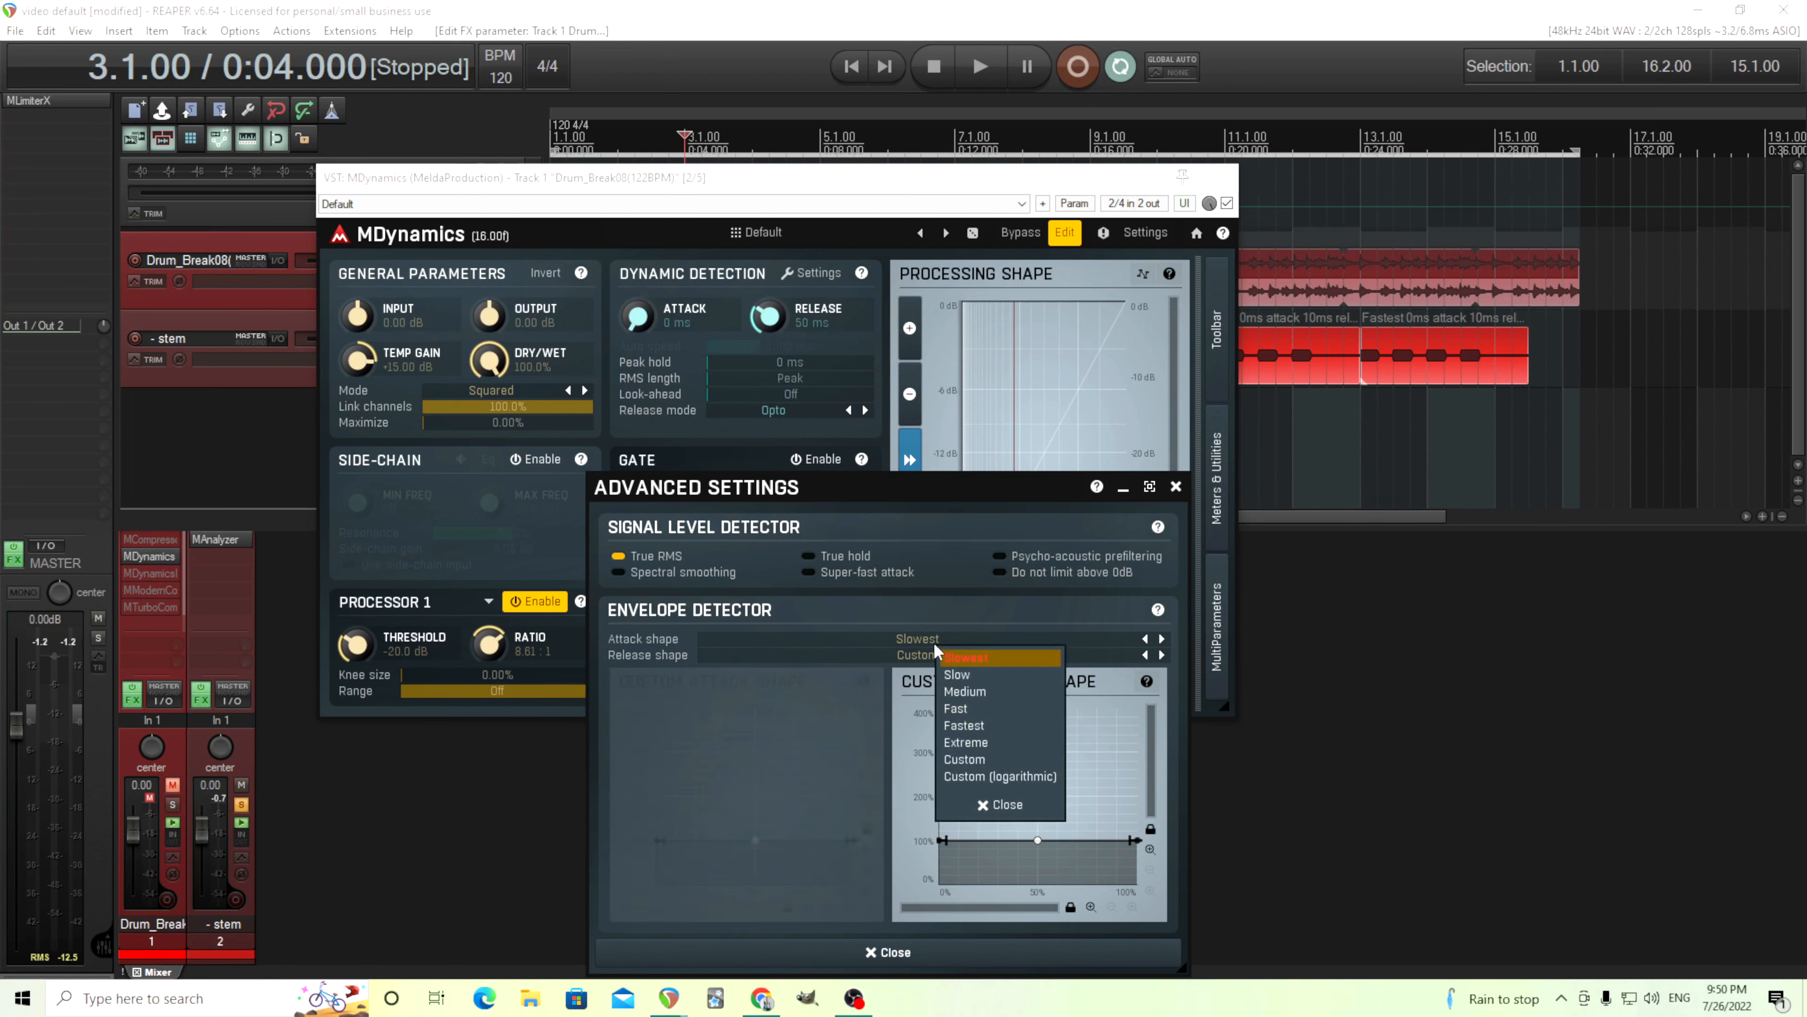
left_click(965, 759)
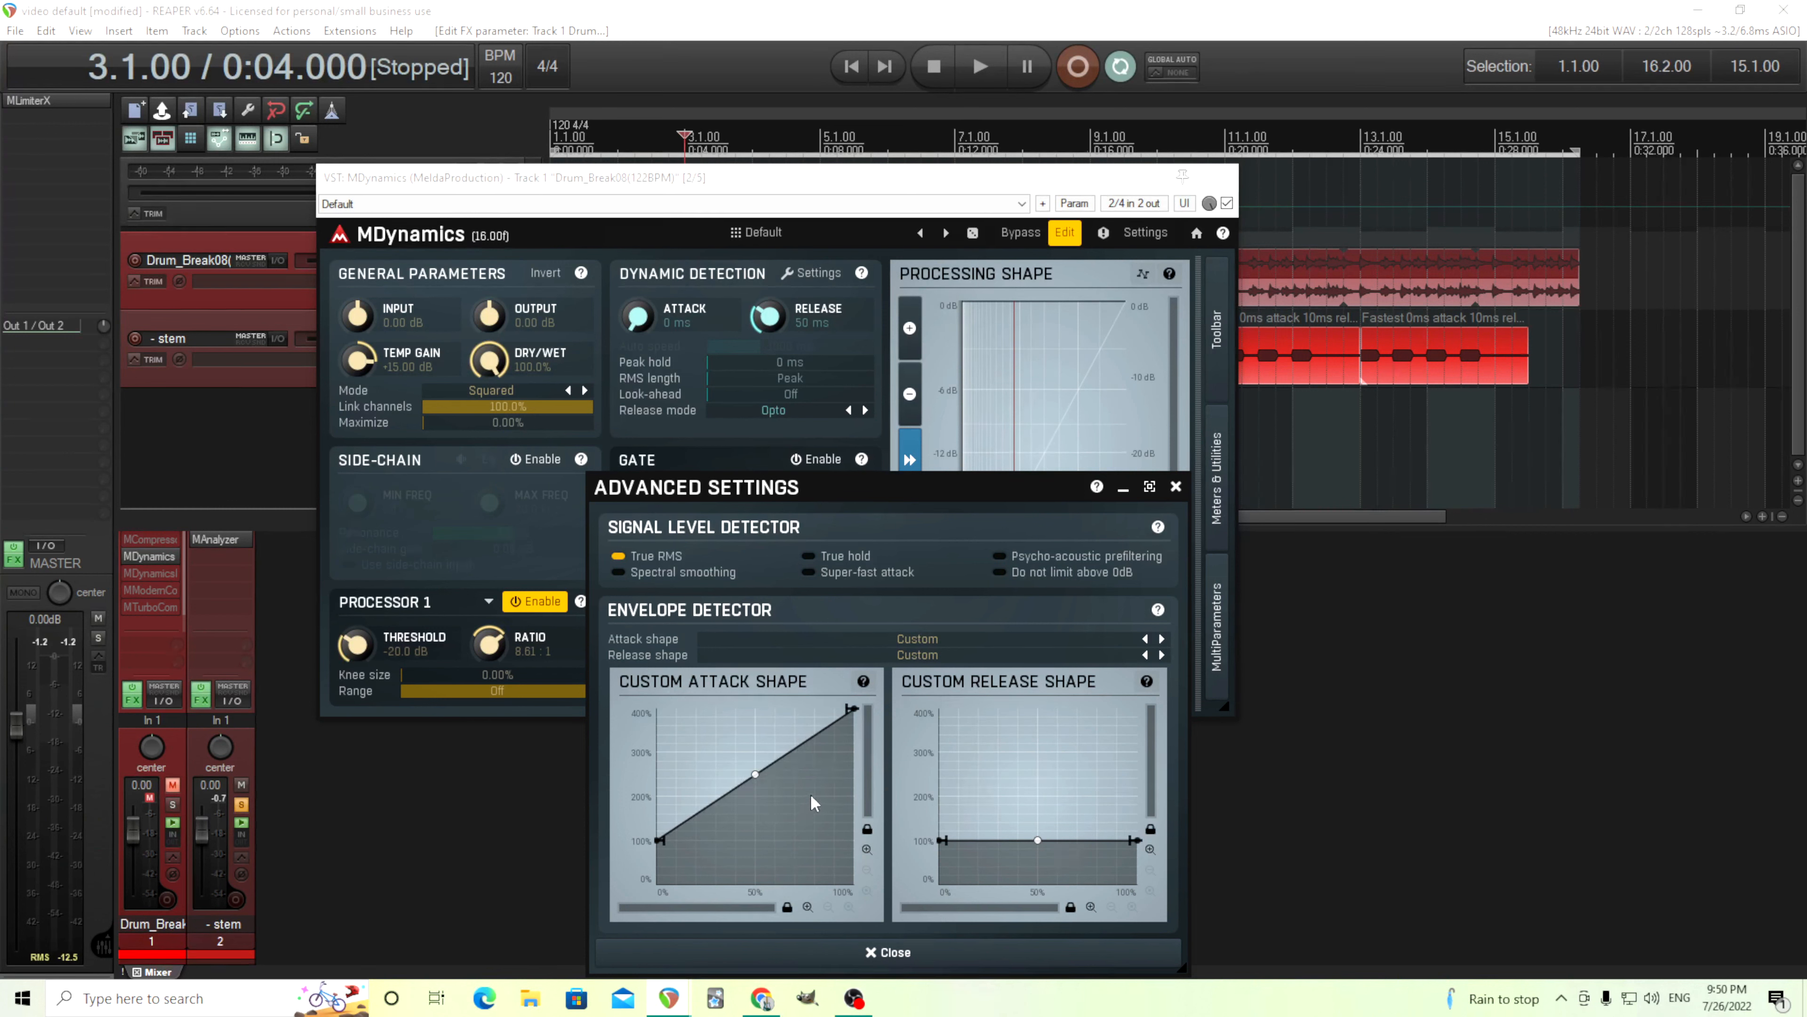
mouse_move(833, 738)
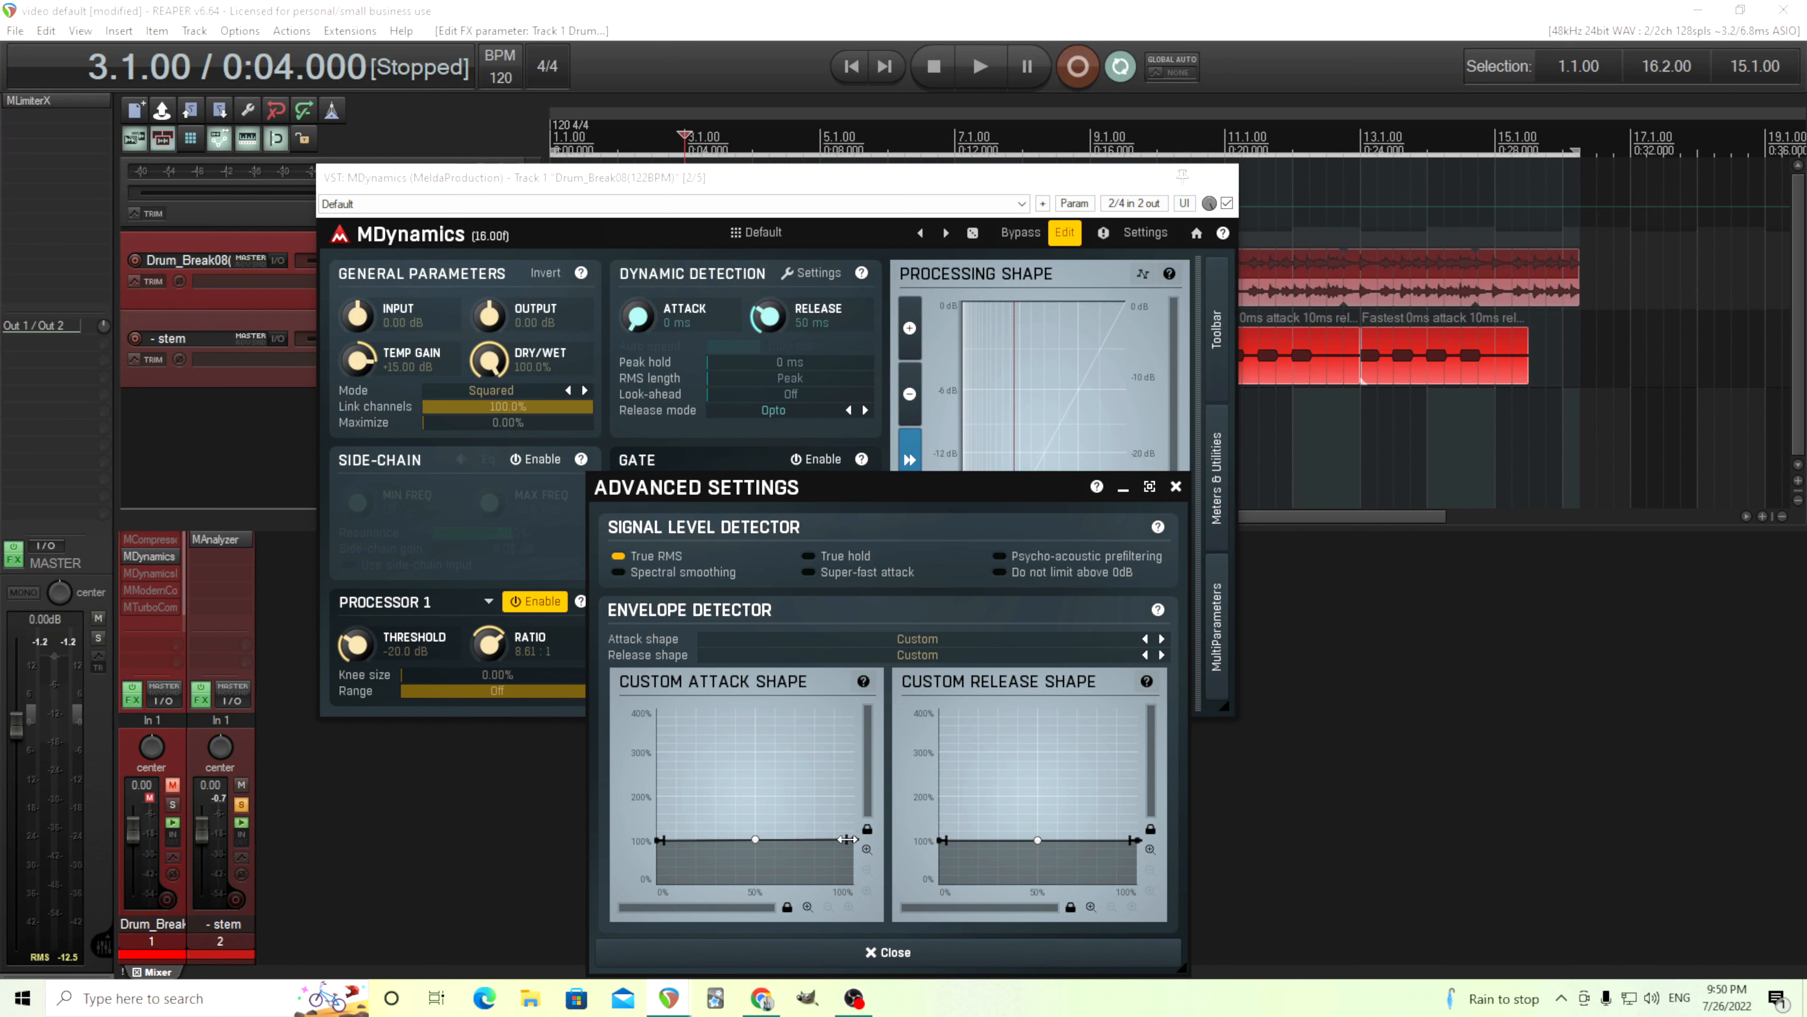
mouse_move(845, 851)
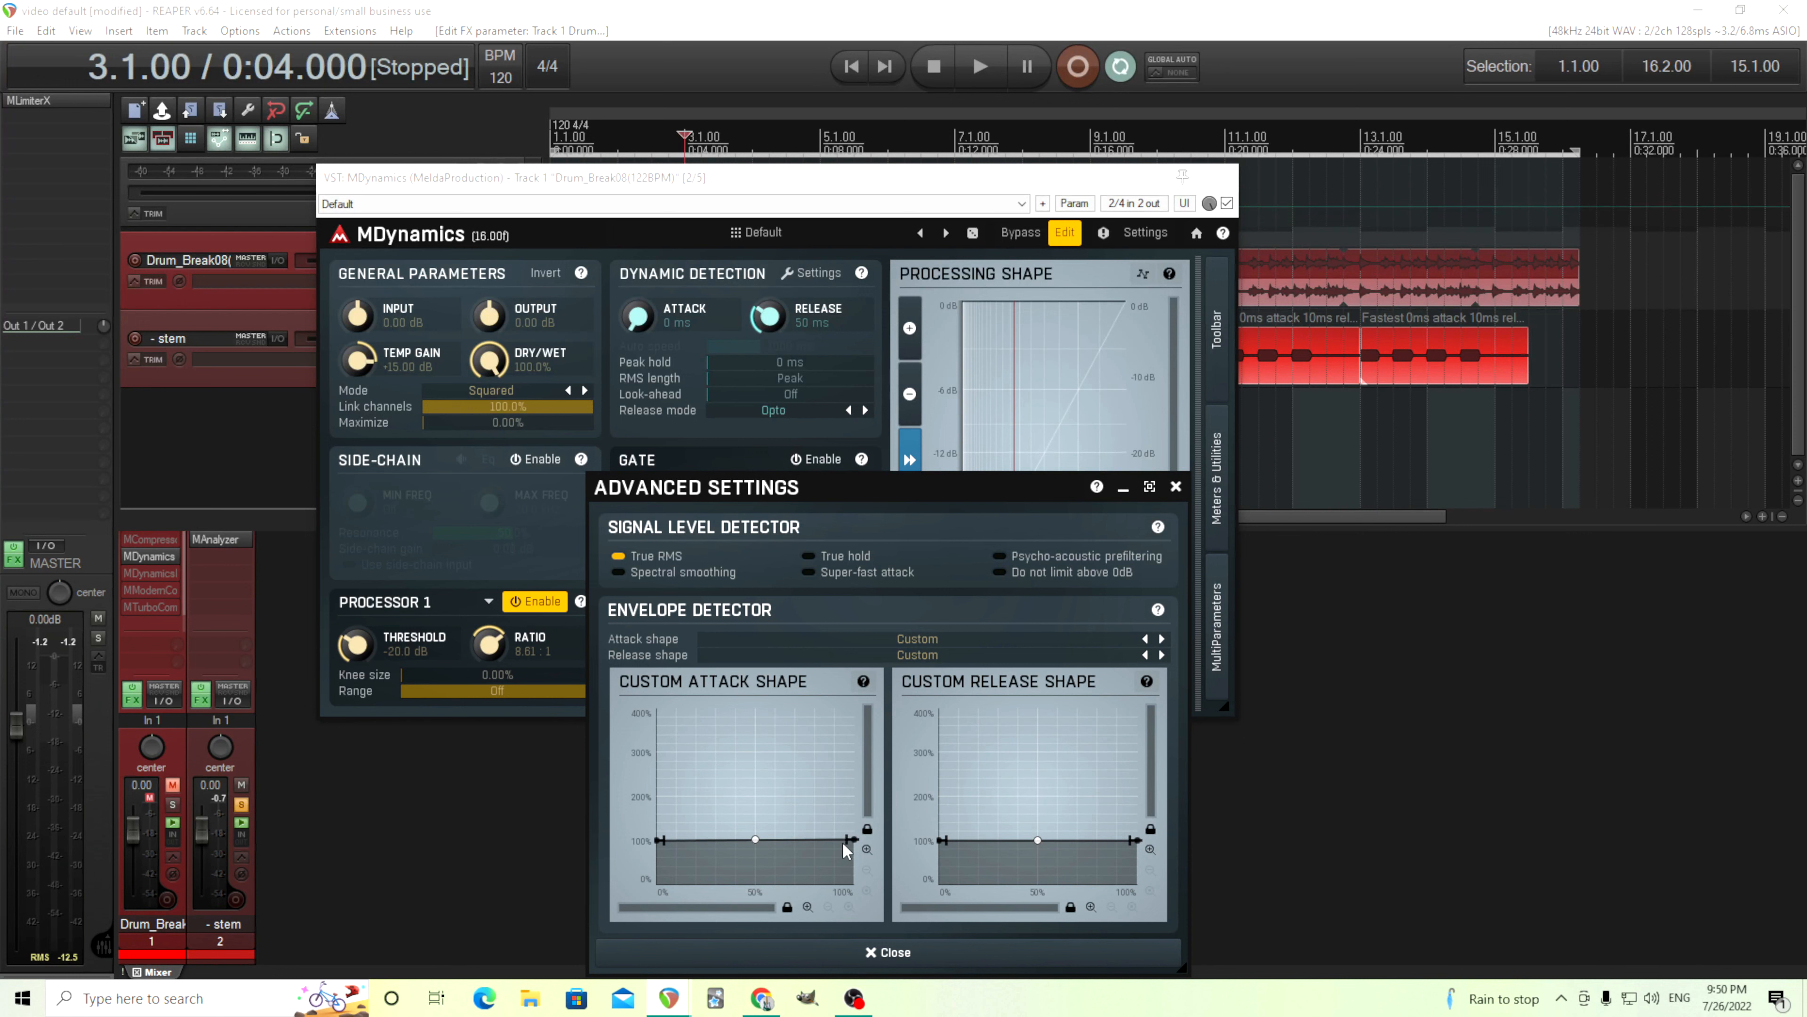
mouse_move(925, 958)
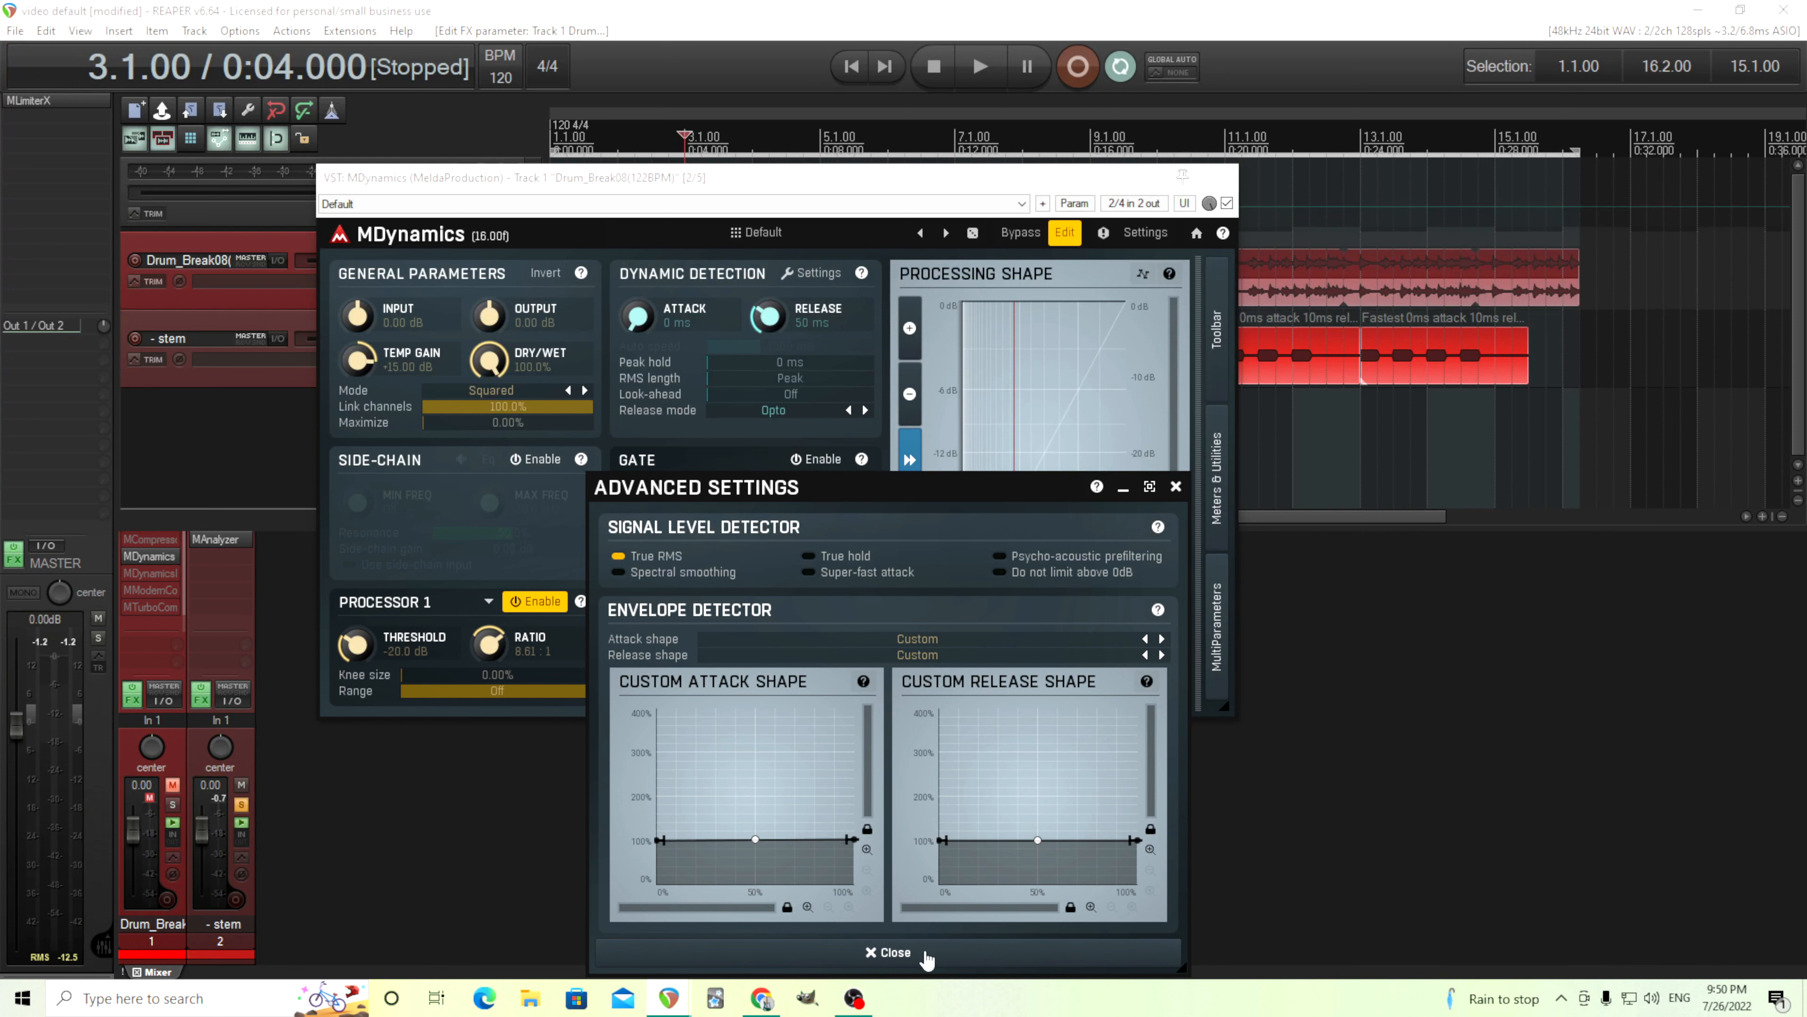
left_click(888, 951)
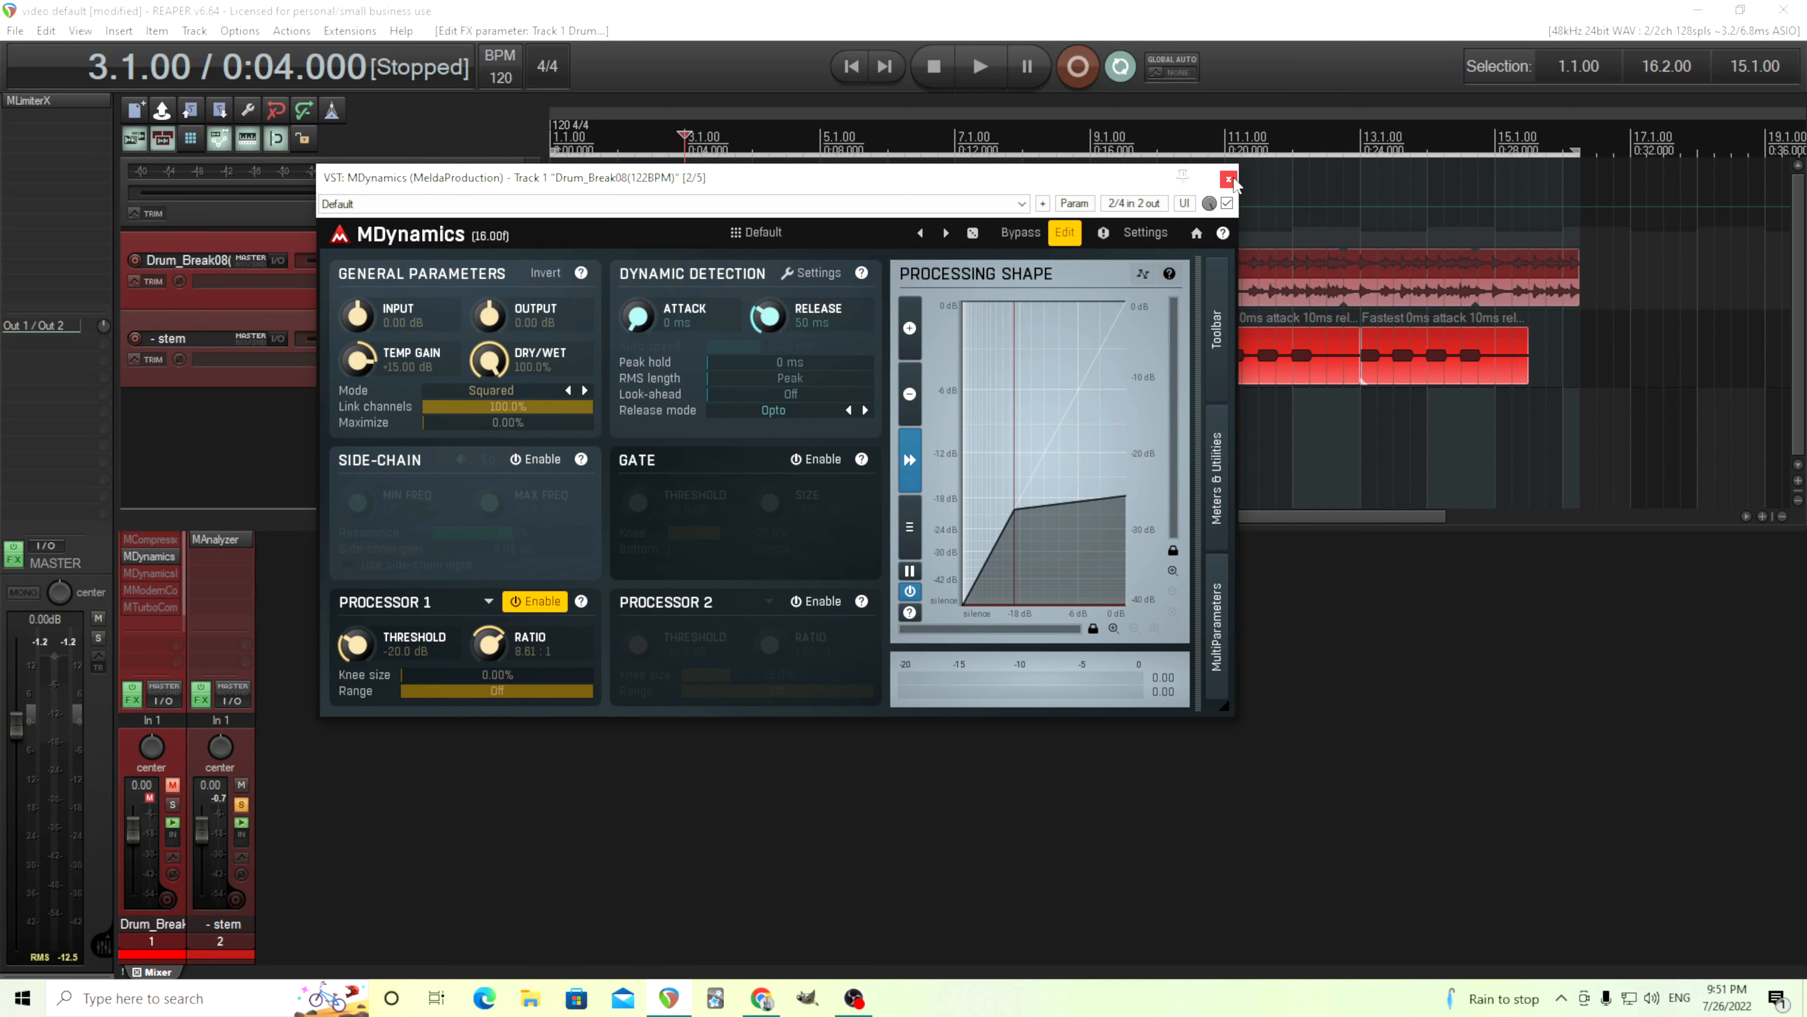
mouse_move(1231, 181)
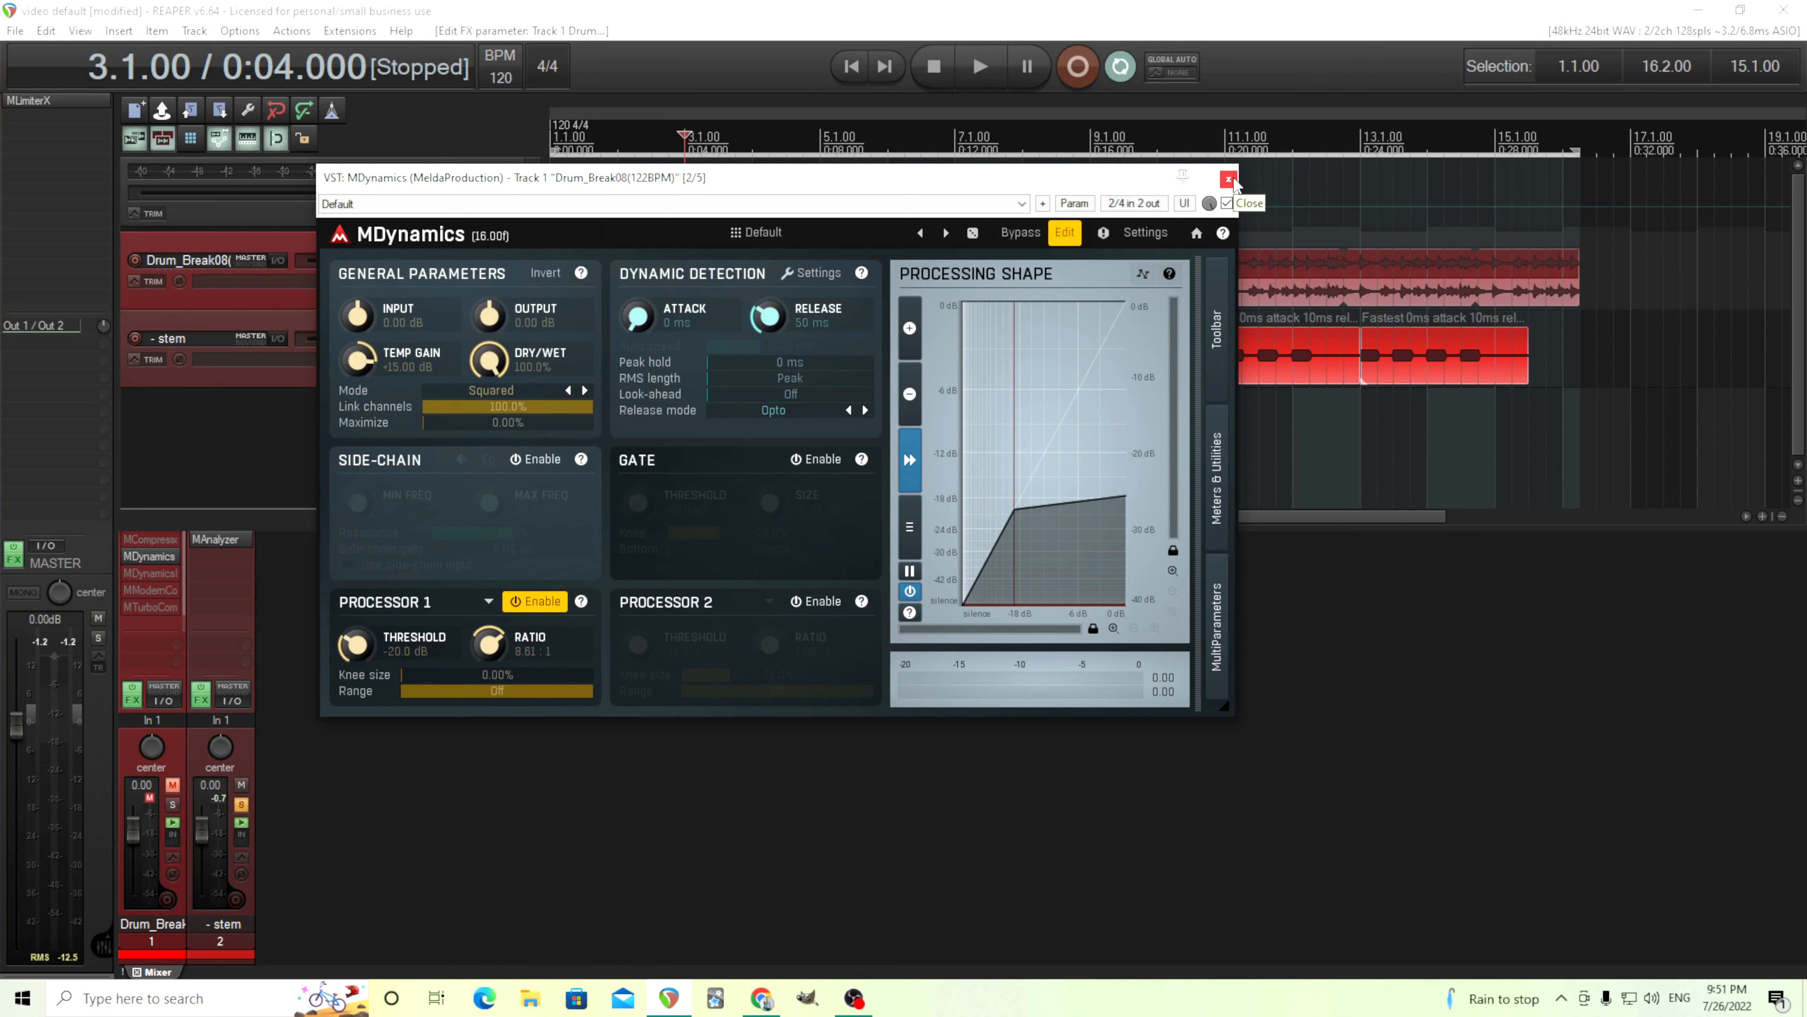
- Close MDynamics and bring up MDynamicsMB from track 1's FX list
left_click(1231, 181)
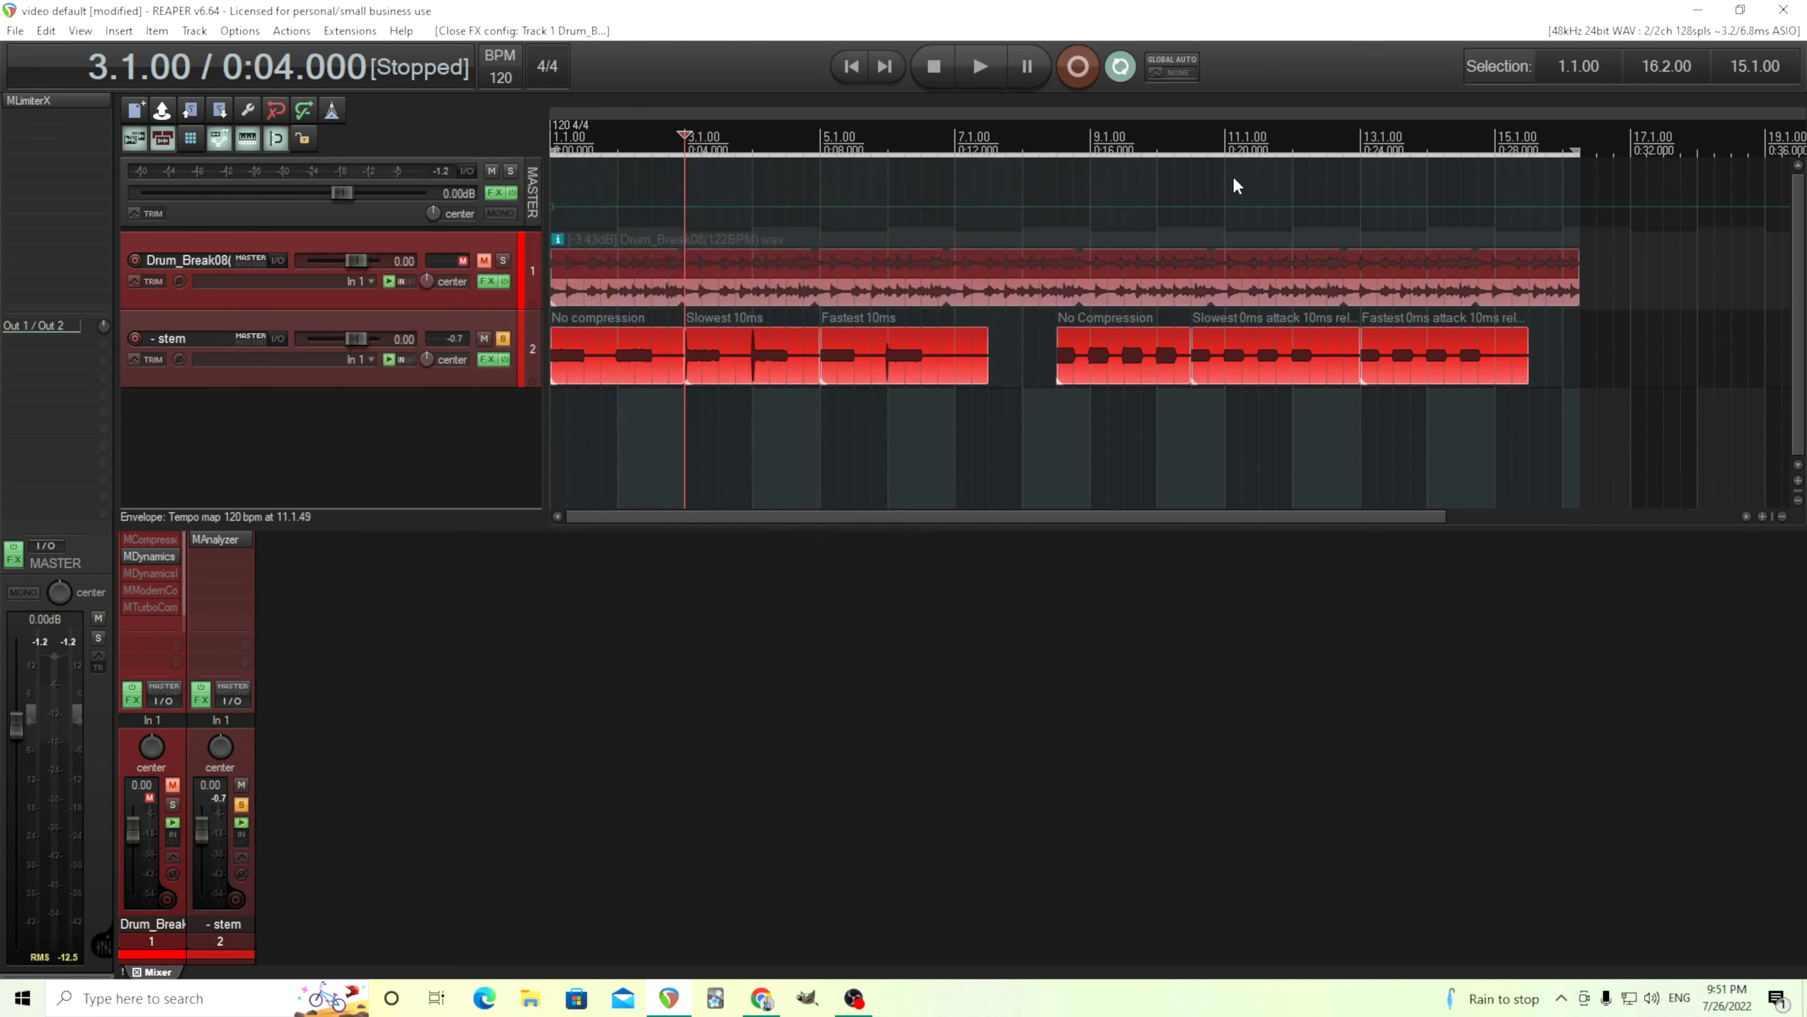
left_click(149, 573)
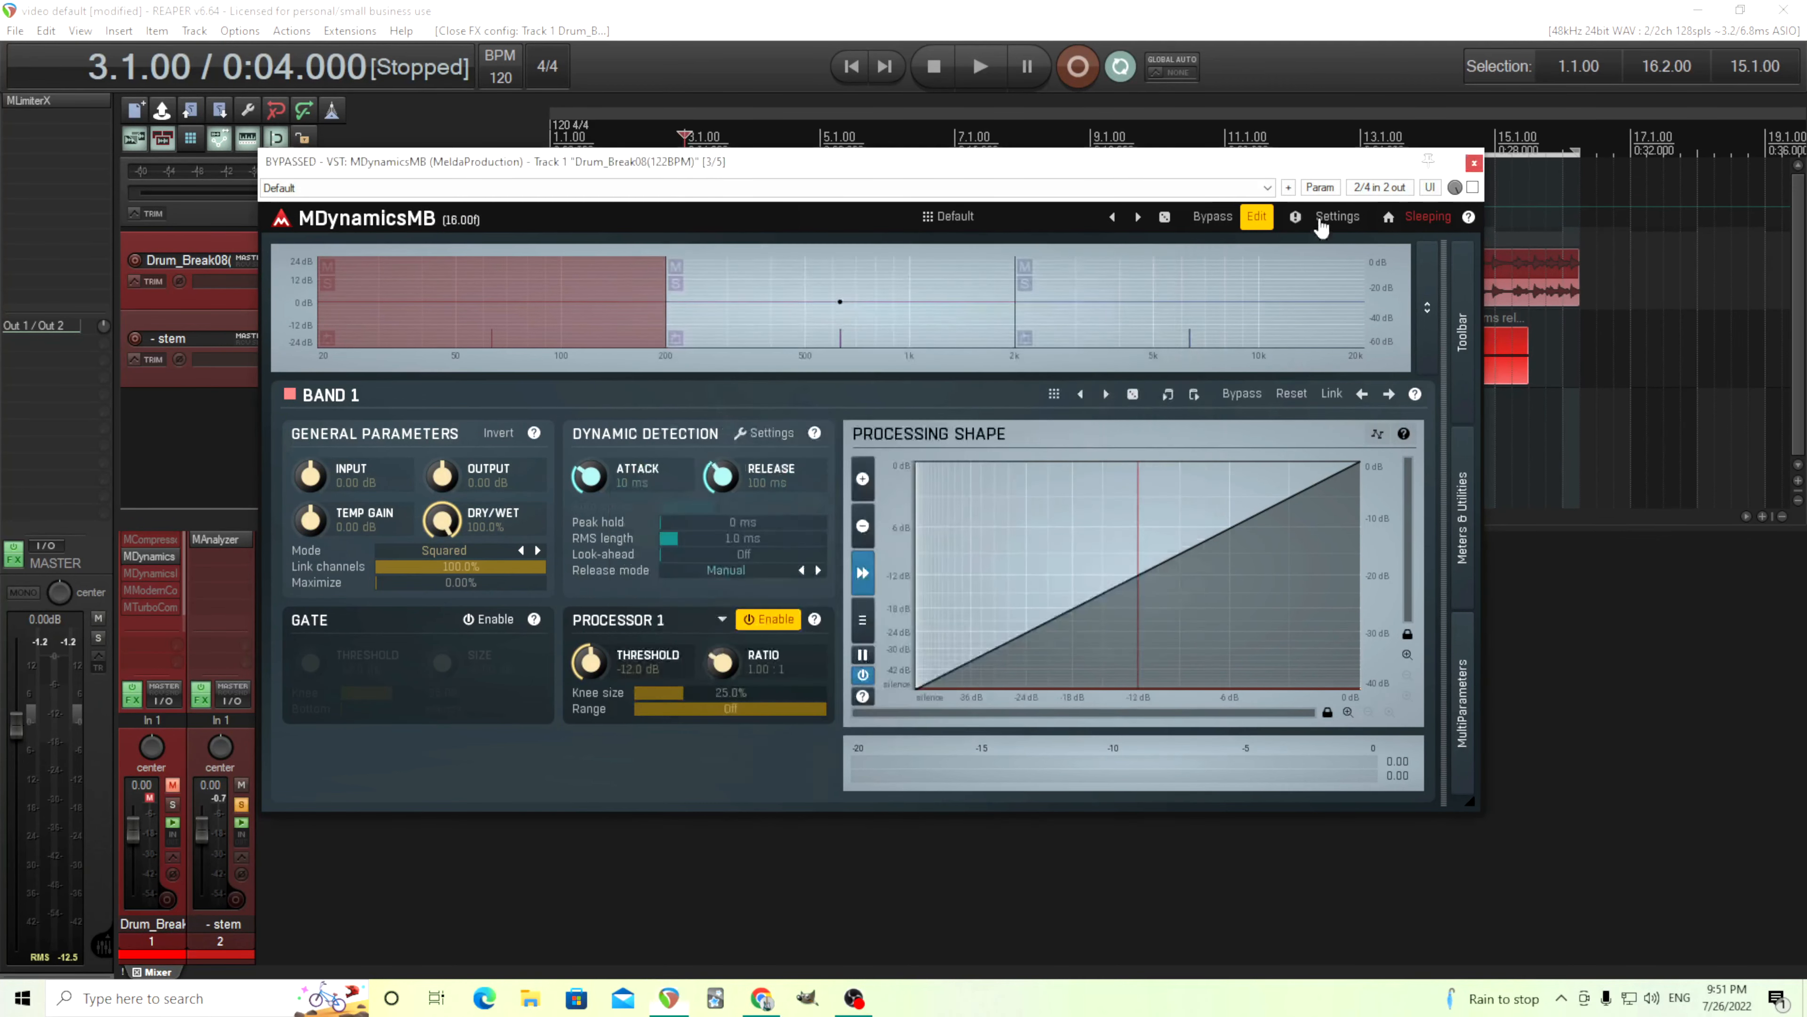
- Bring up MTurboComp from the drum track's FX list in place of MDynamicsMB
left_click(150, 607)
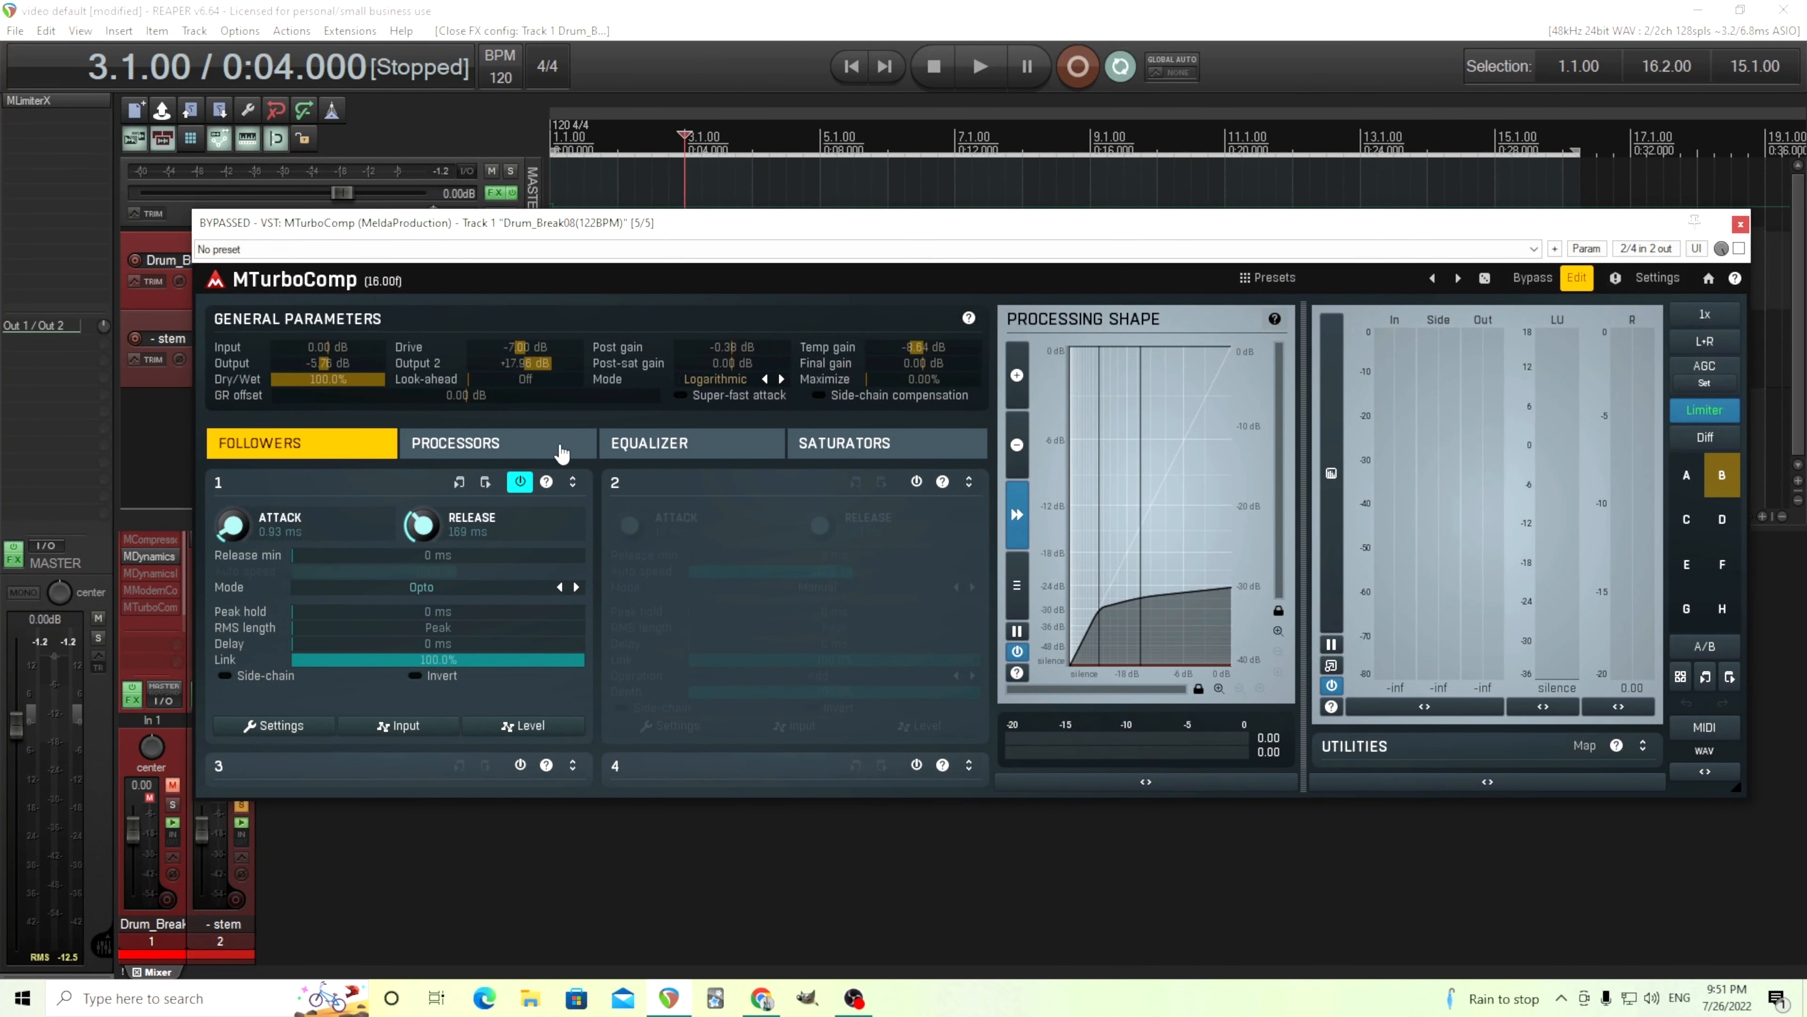
mouse_move(273, 734)
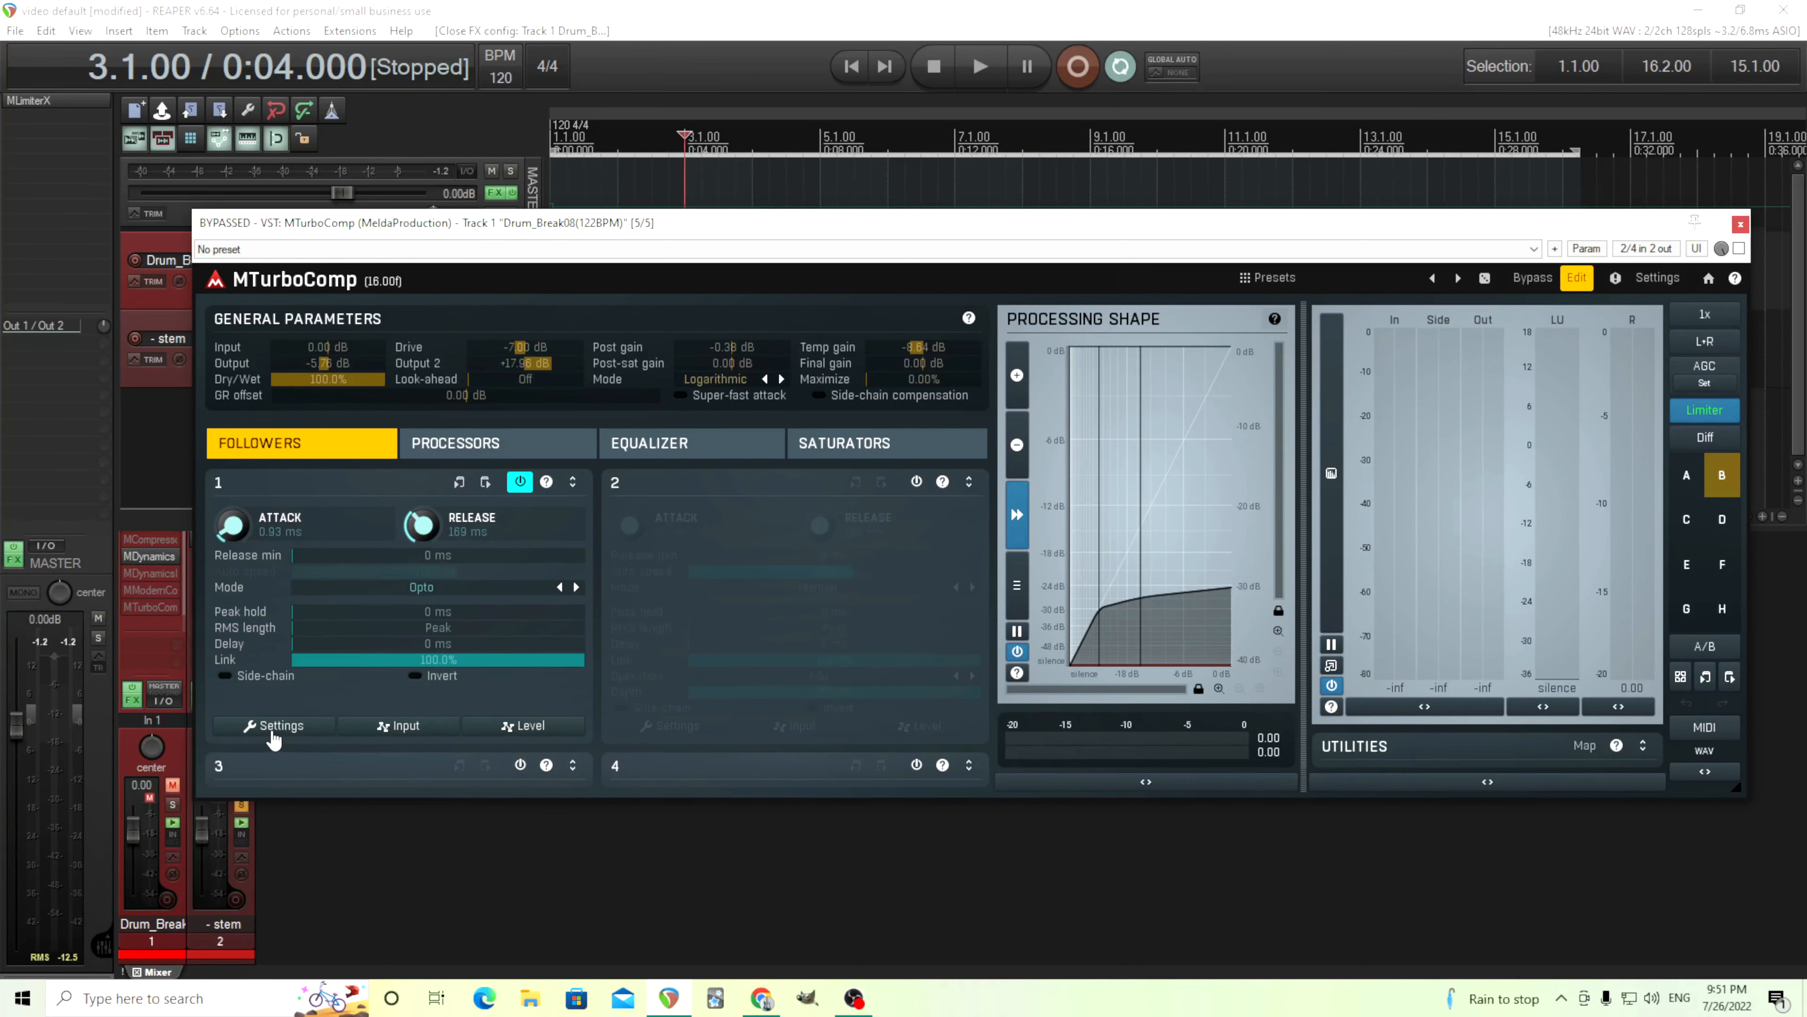
- Review follower 1's custom attack and release shape graphs in MTurboComp's advanced settings, then close the plugin
left_click(280, 725)
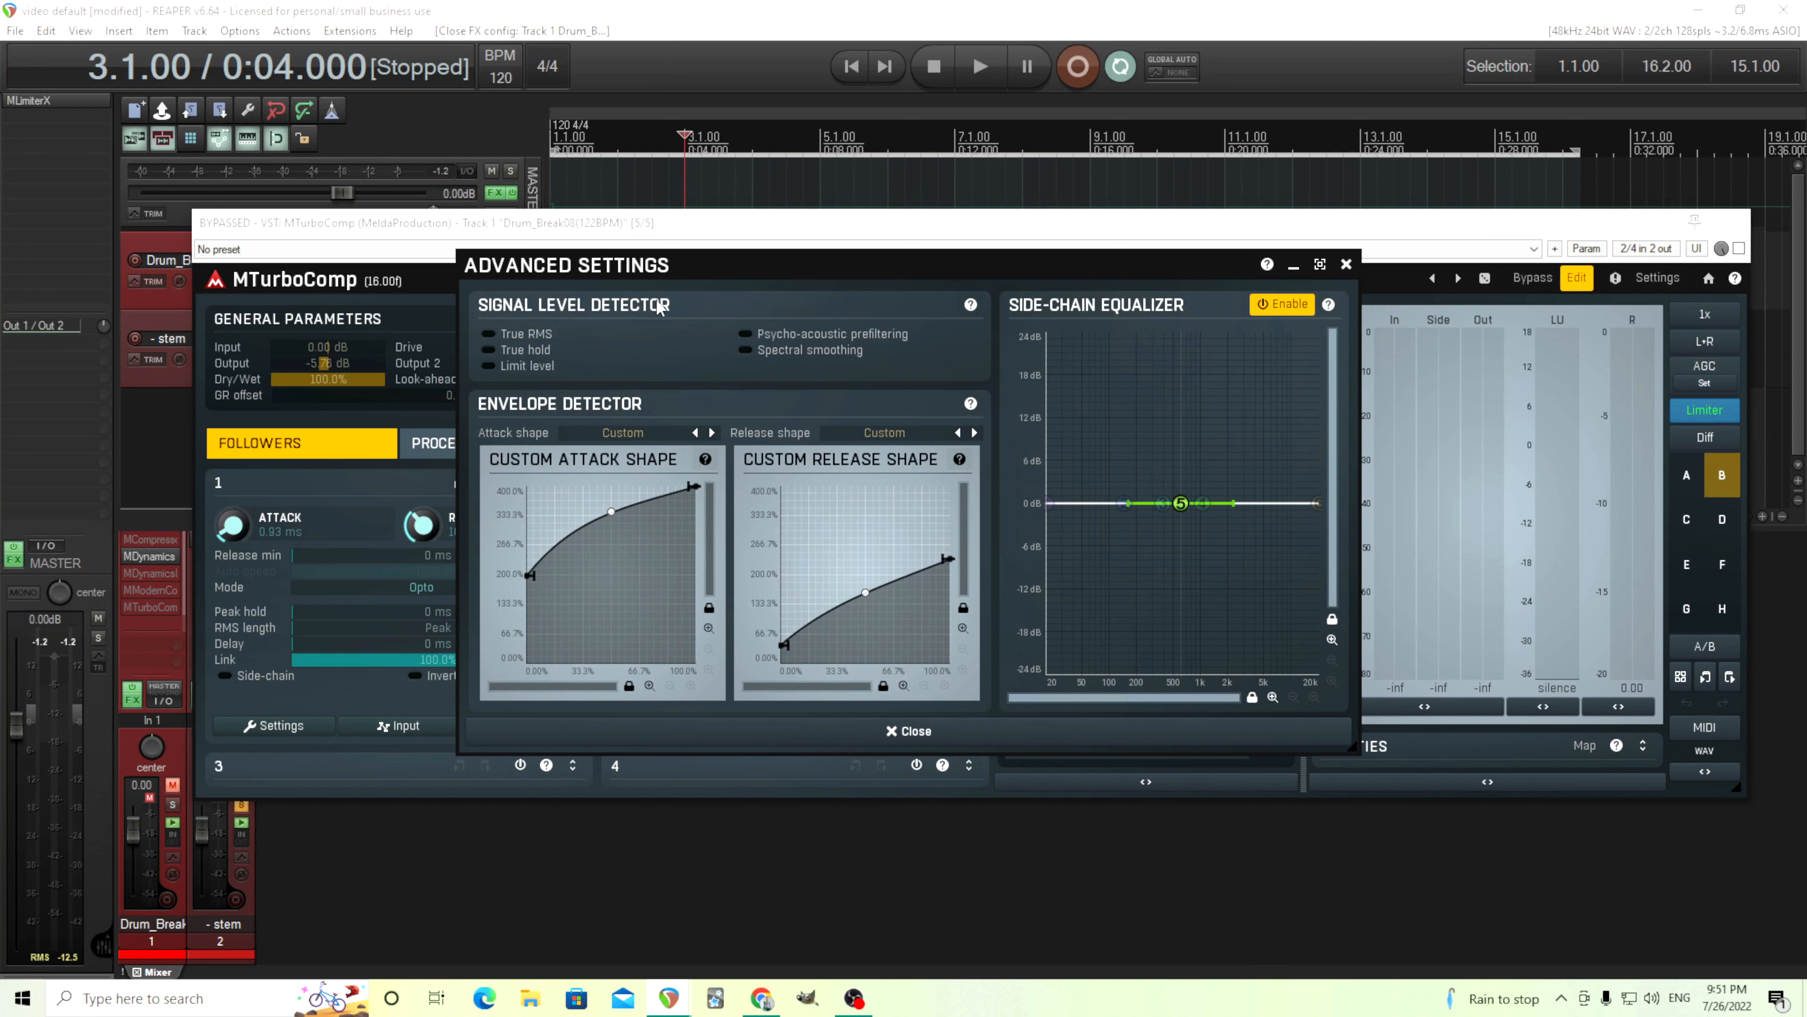
mouse_move(643, 467)
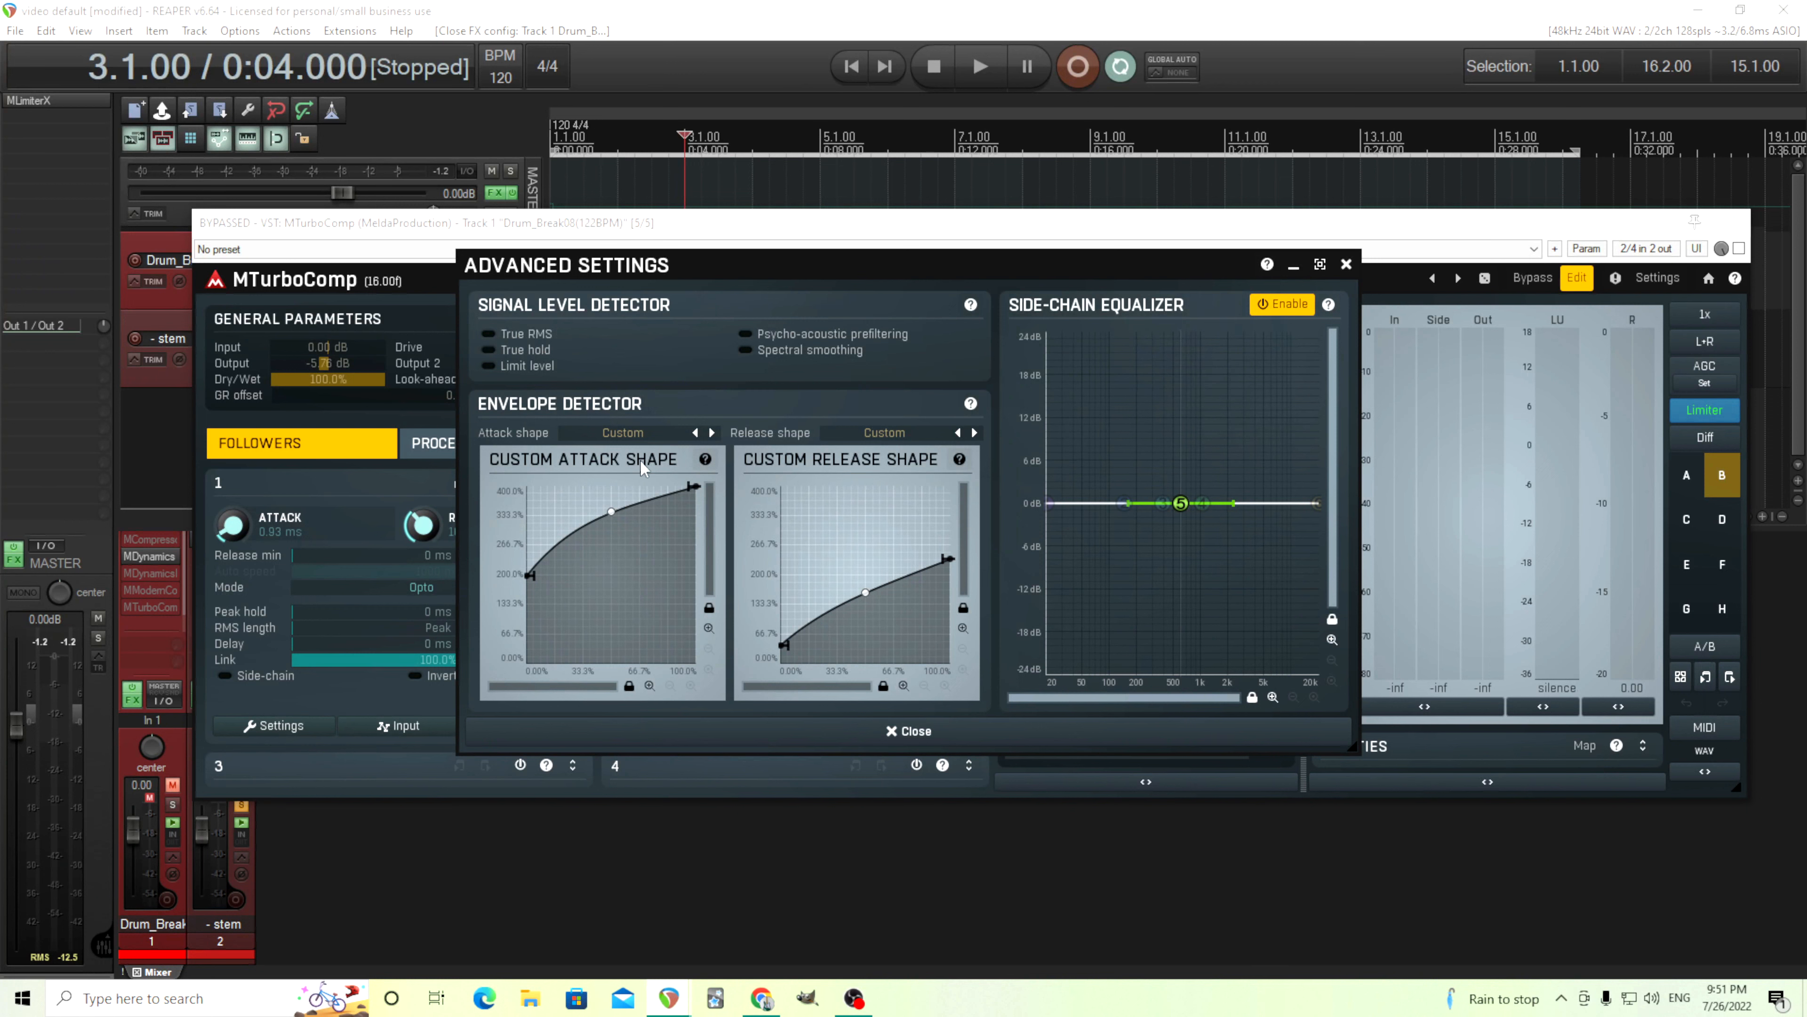
left_click(657, 432)
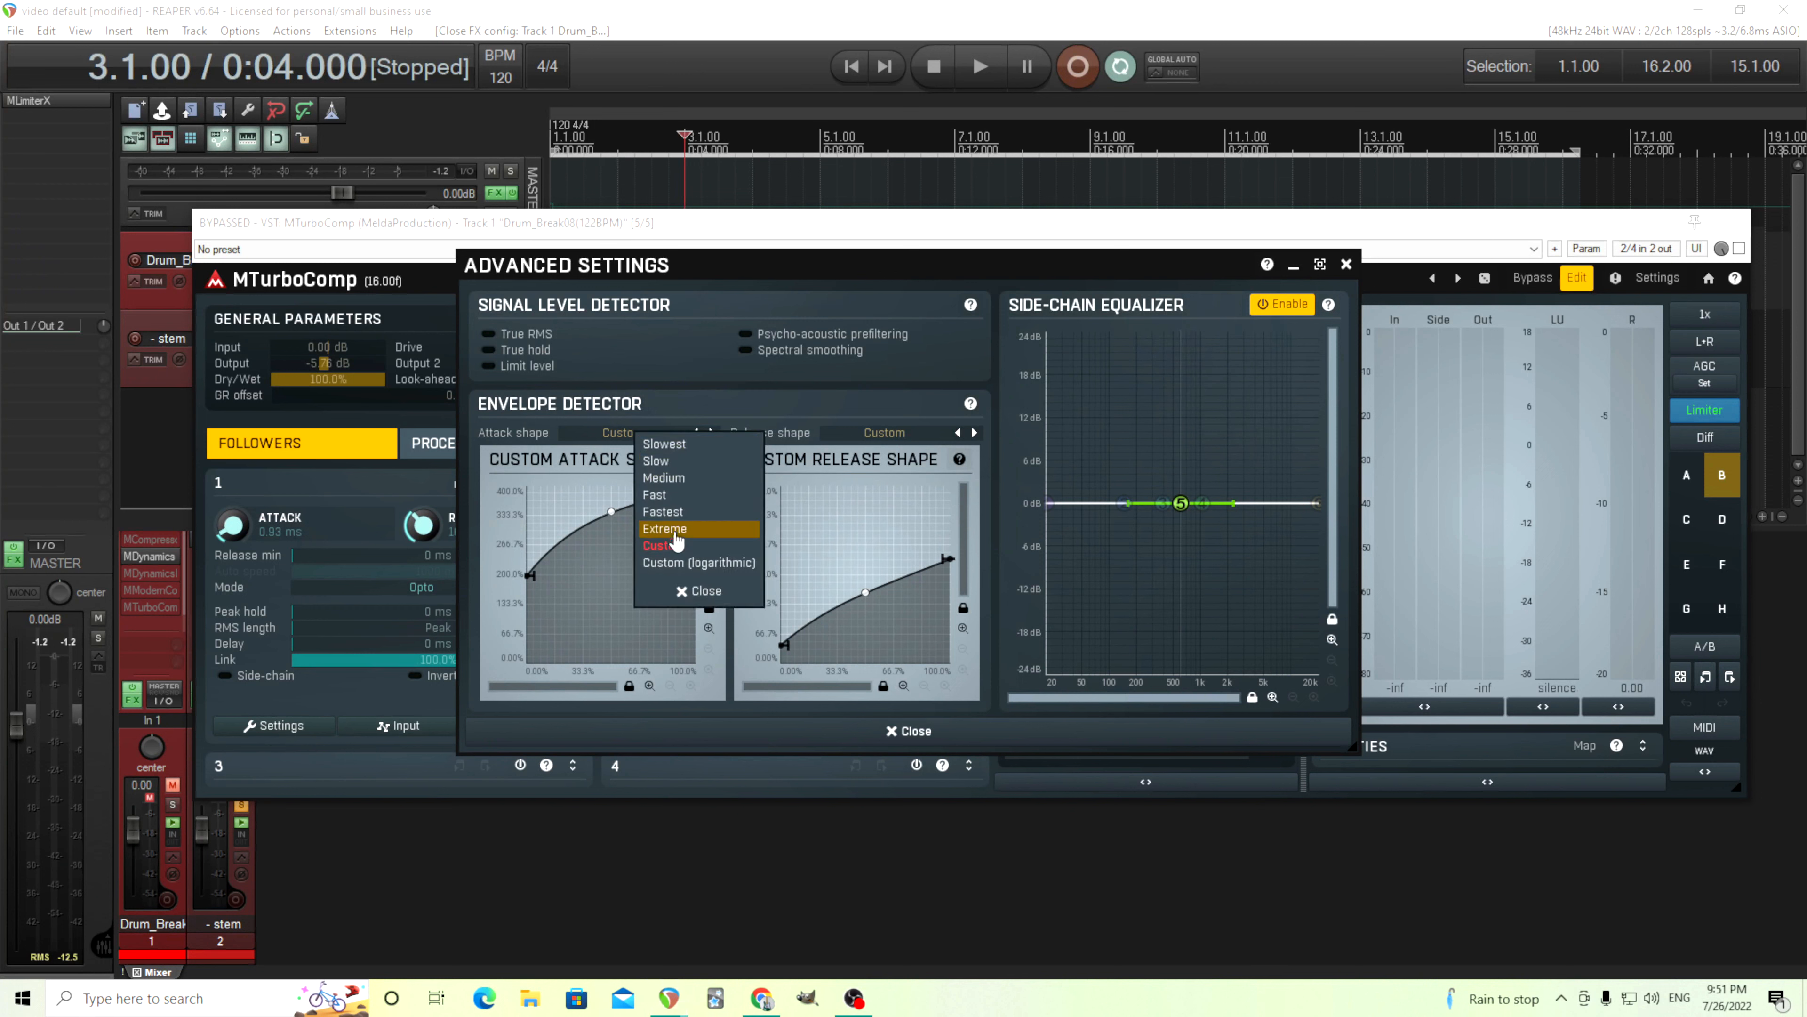
left_click(664, 544)
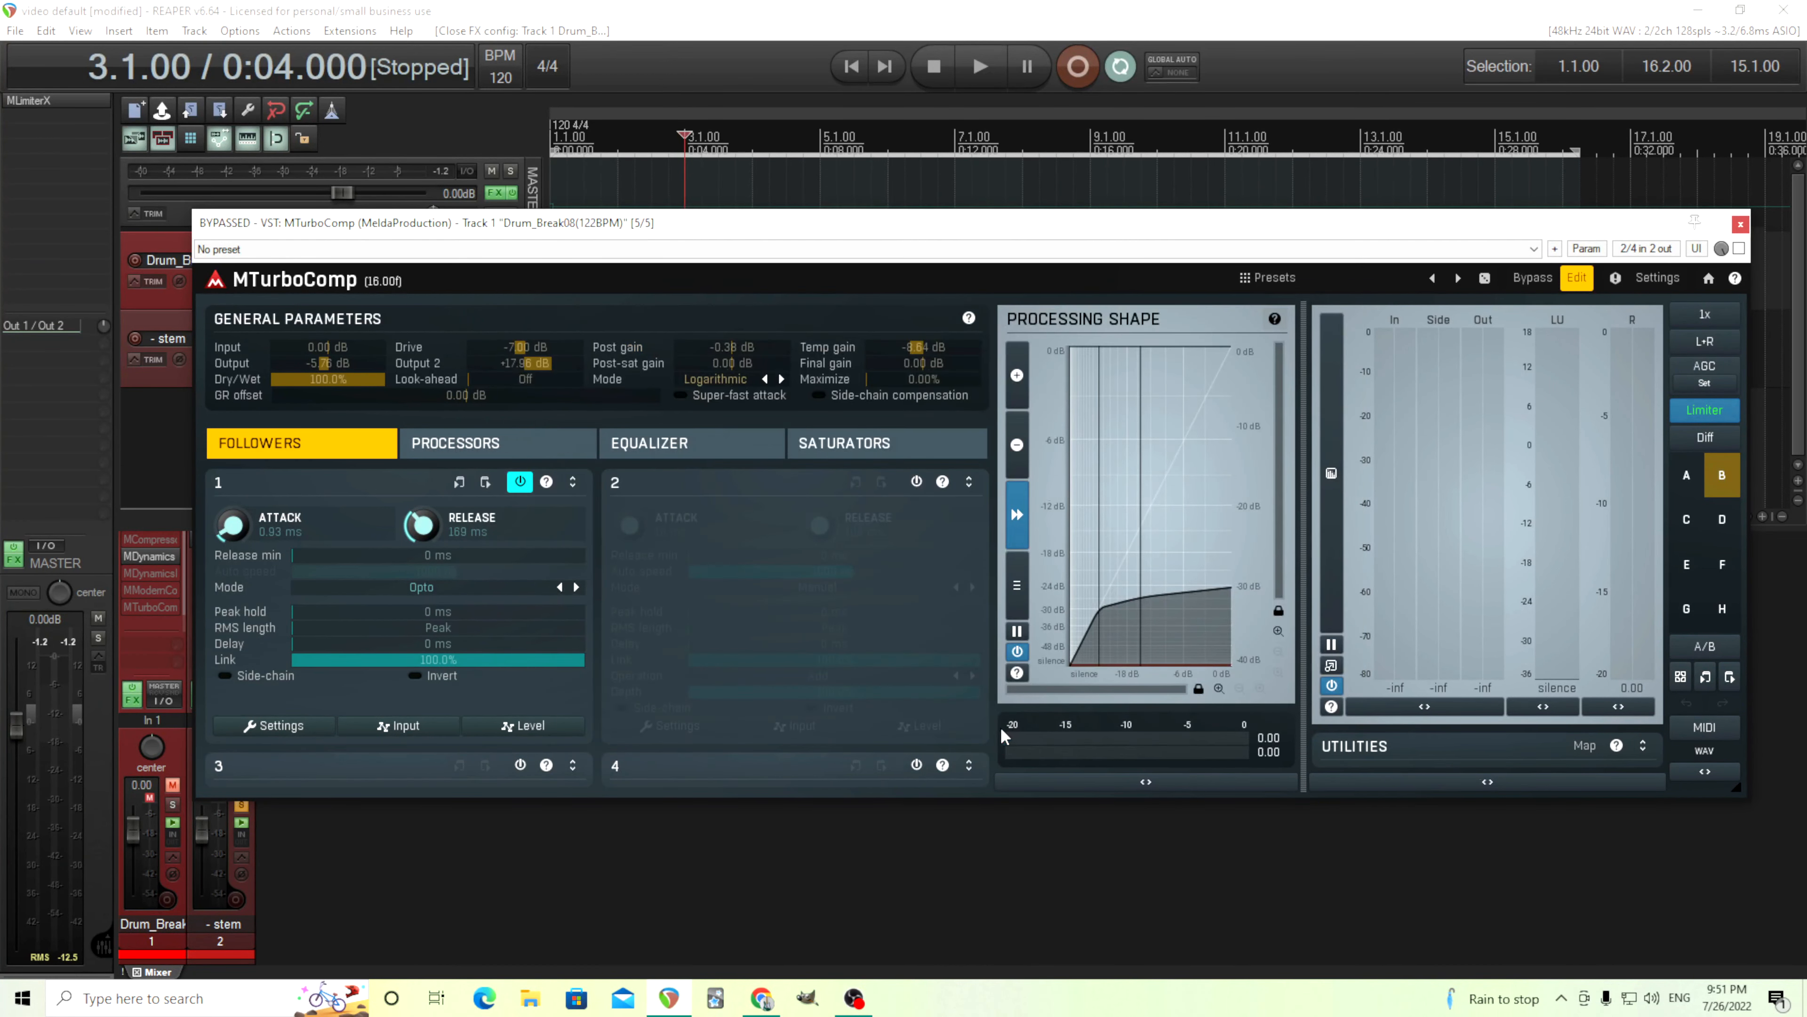
mouse_move(708, 659)
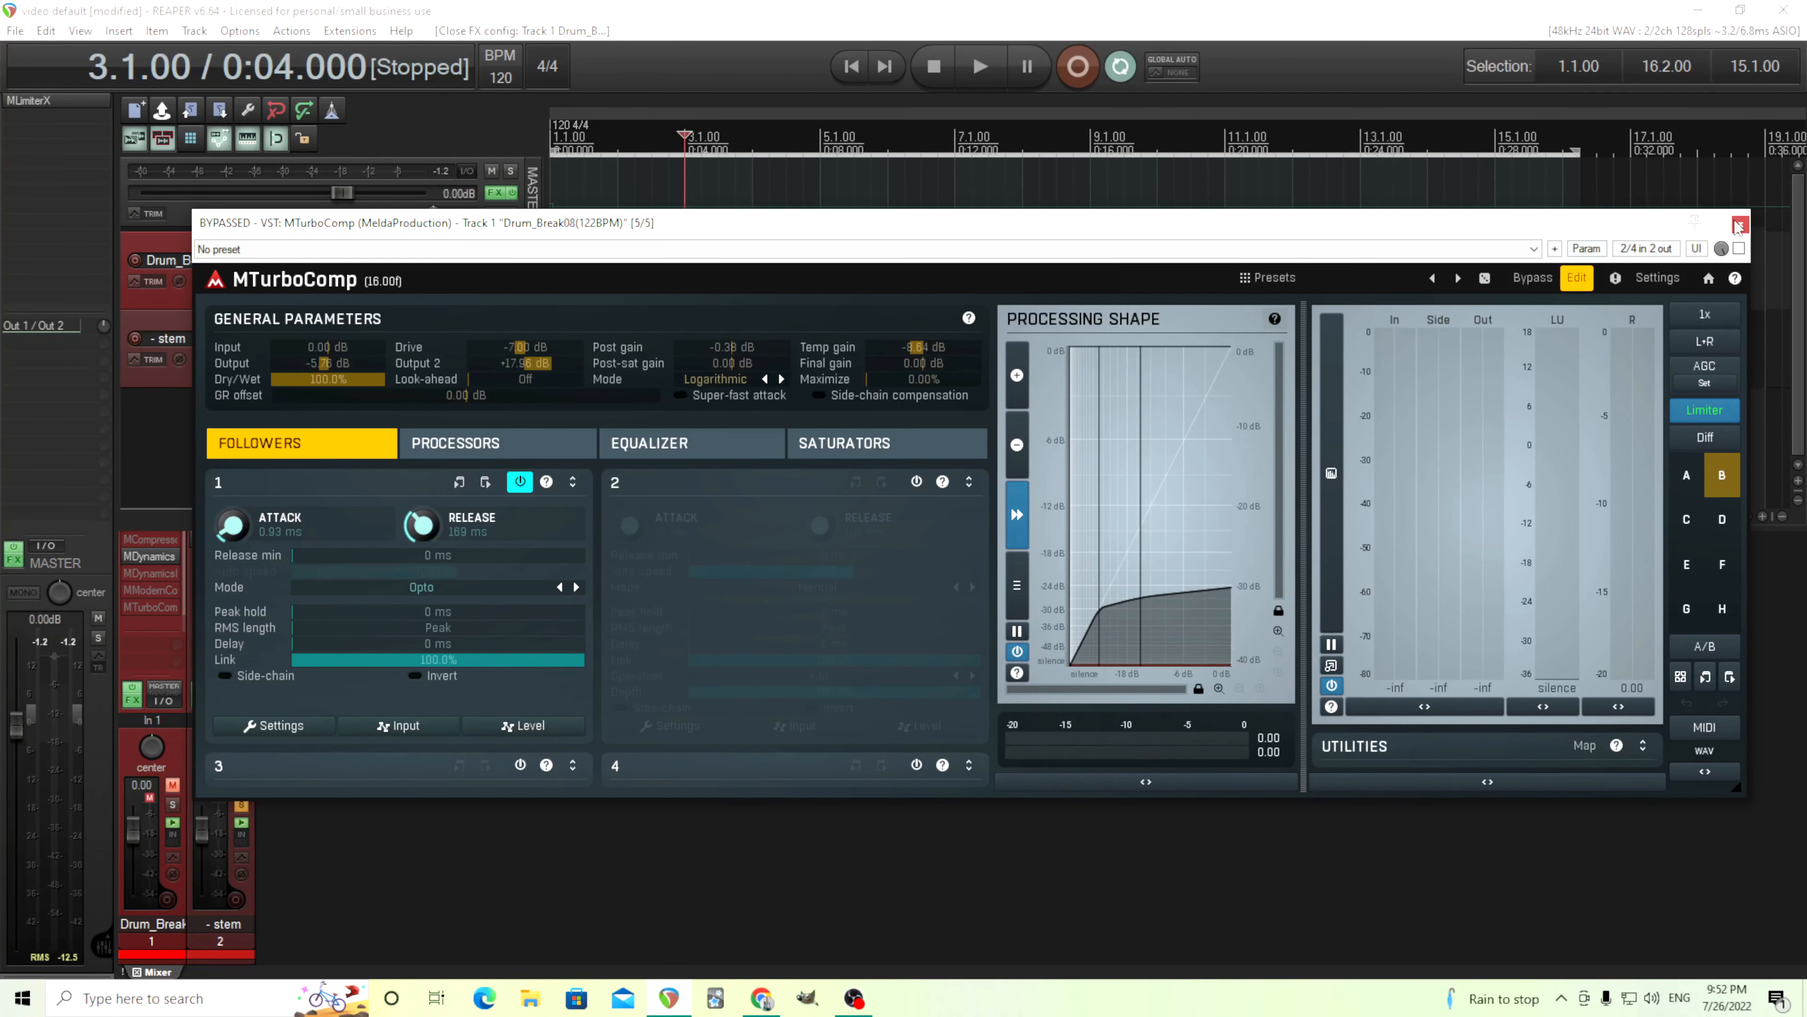
left_click(1741, 224)
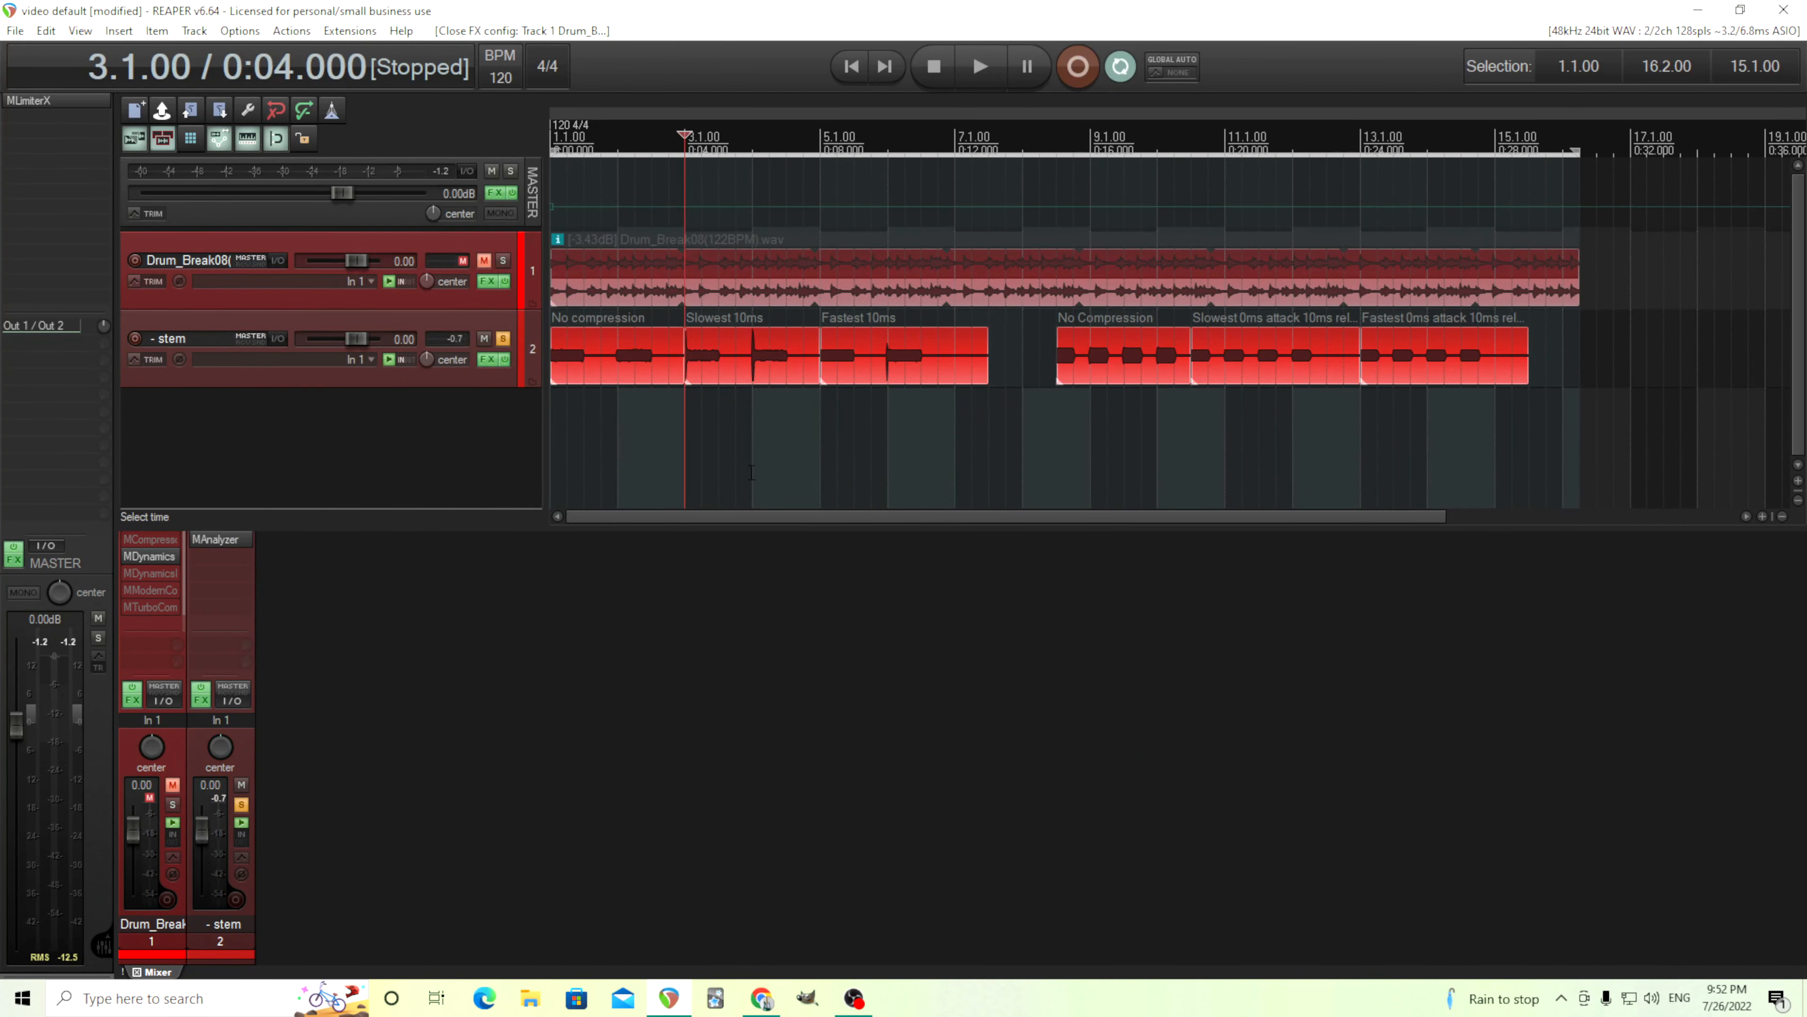
mouse_move(681, 427)
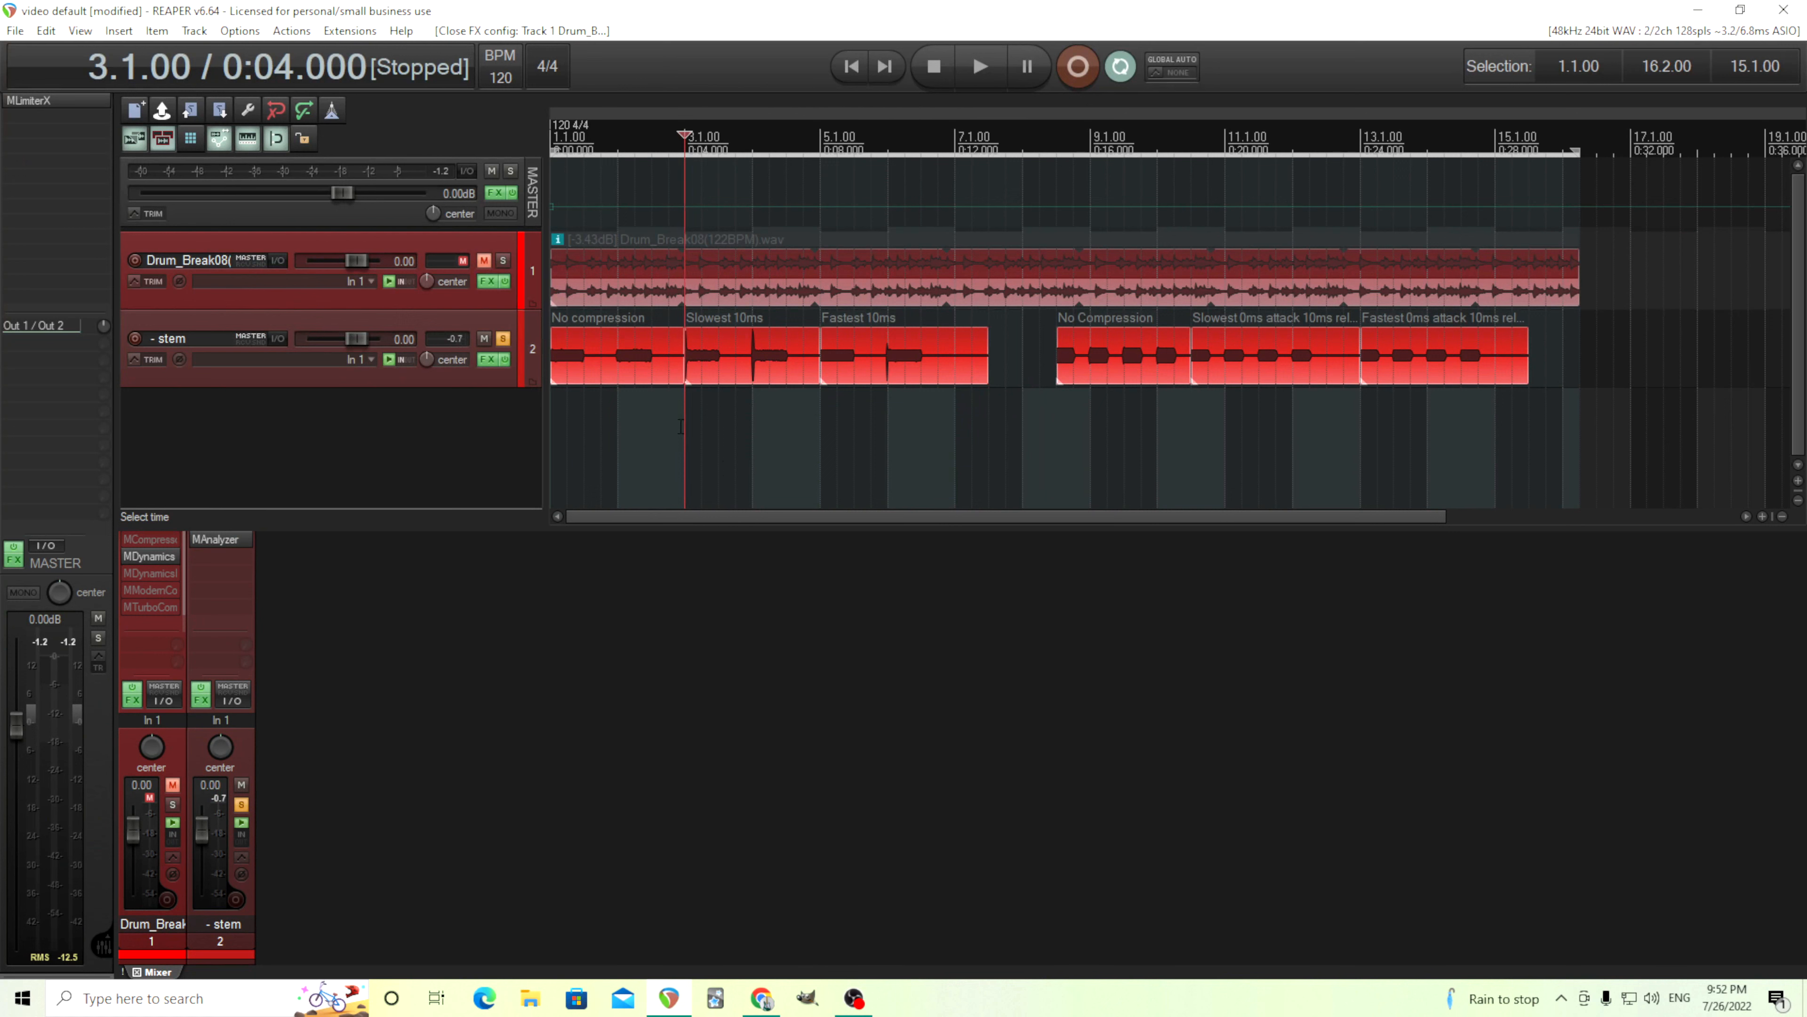